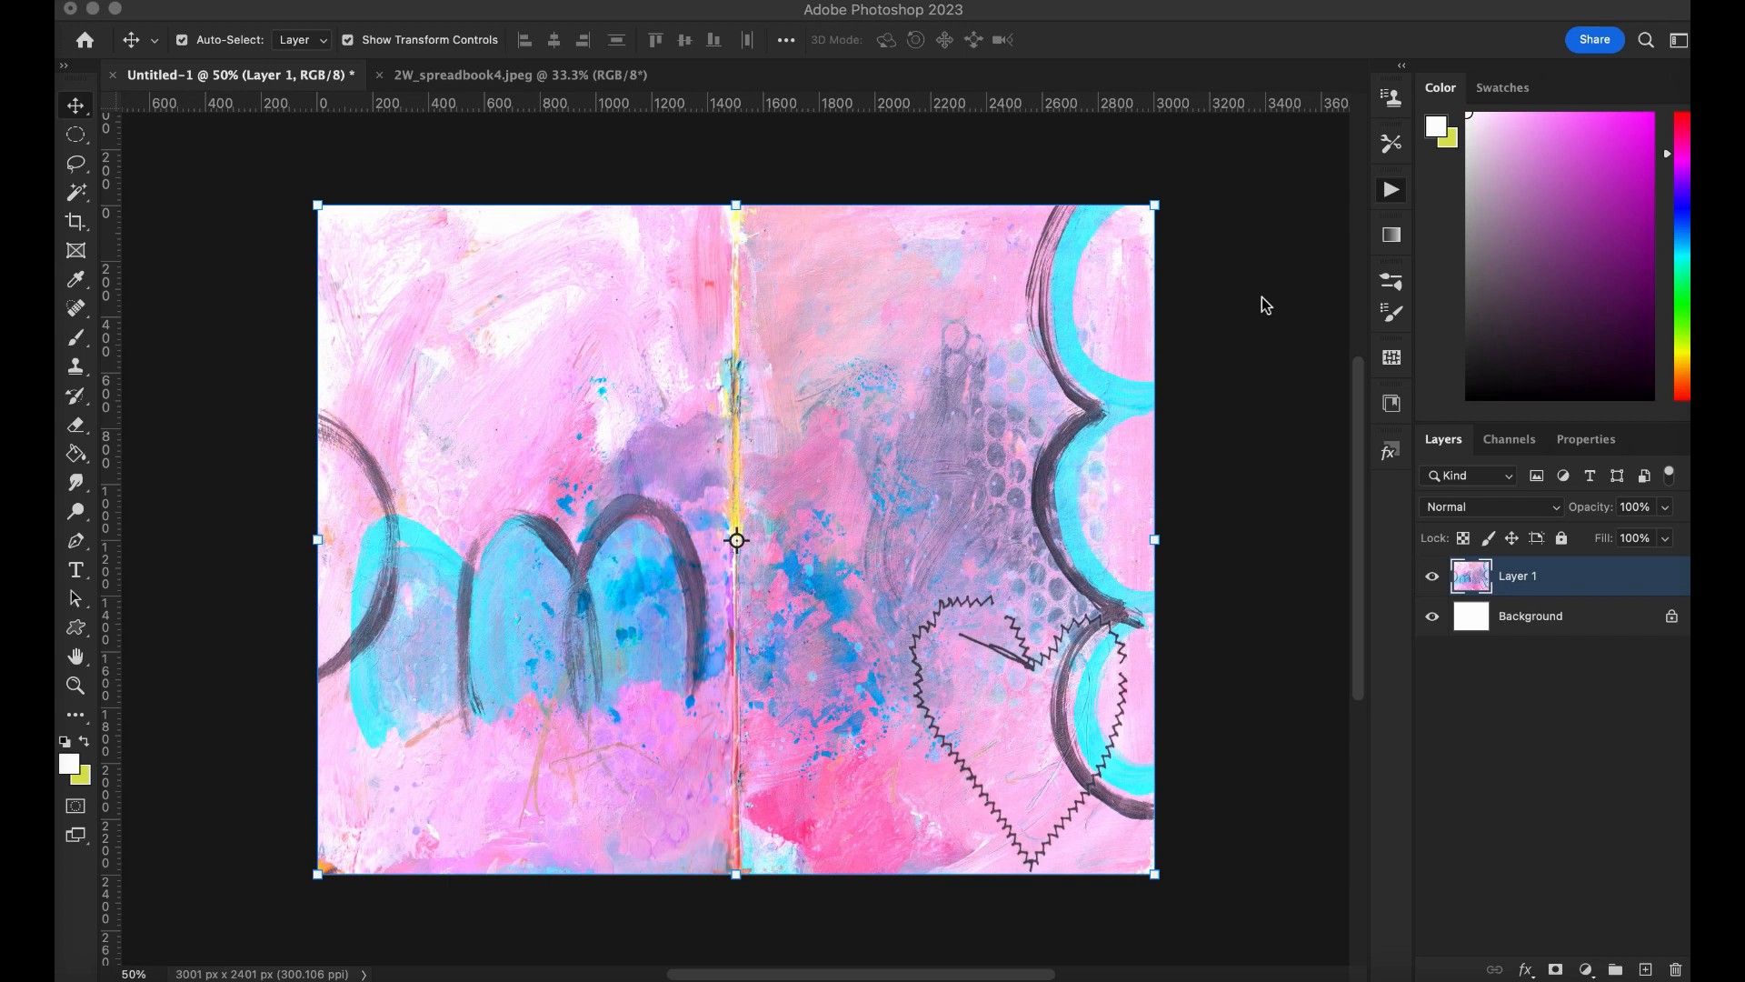
pyautogui.moveTo(557, 425)
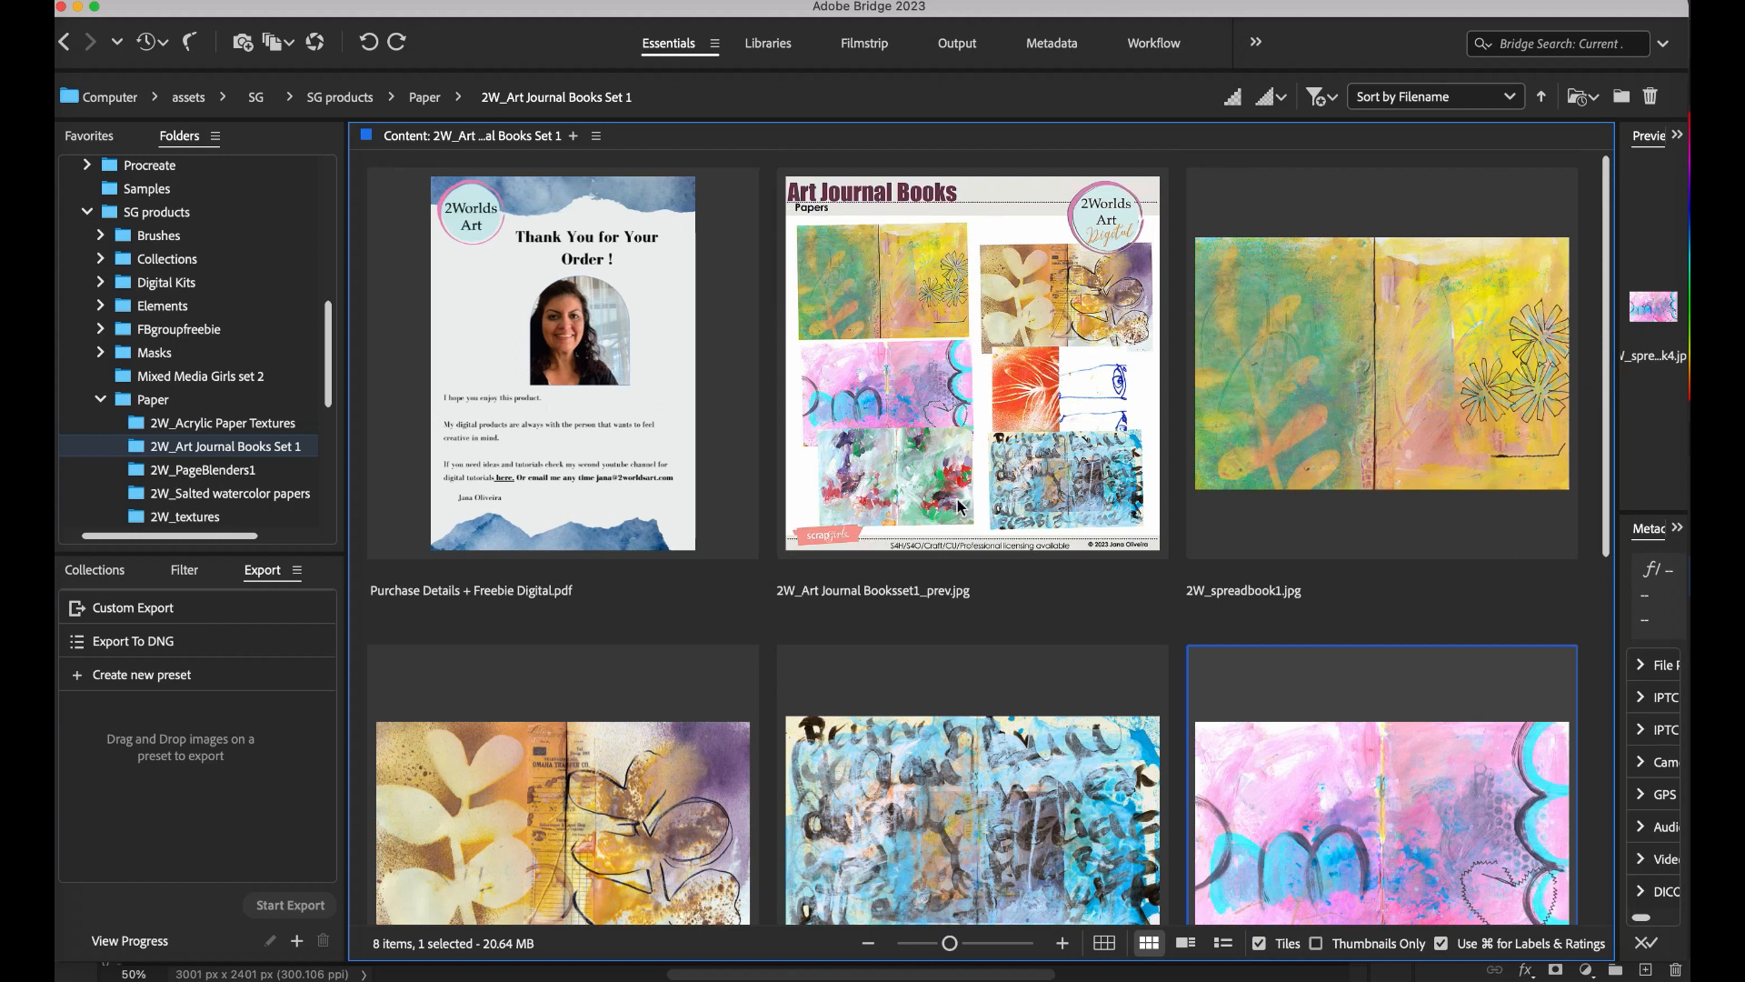
pyautogui.moveTo(1061, 341)
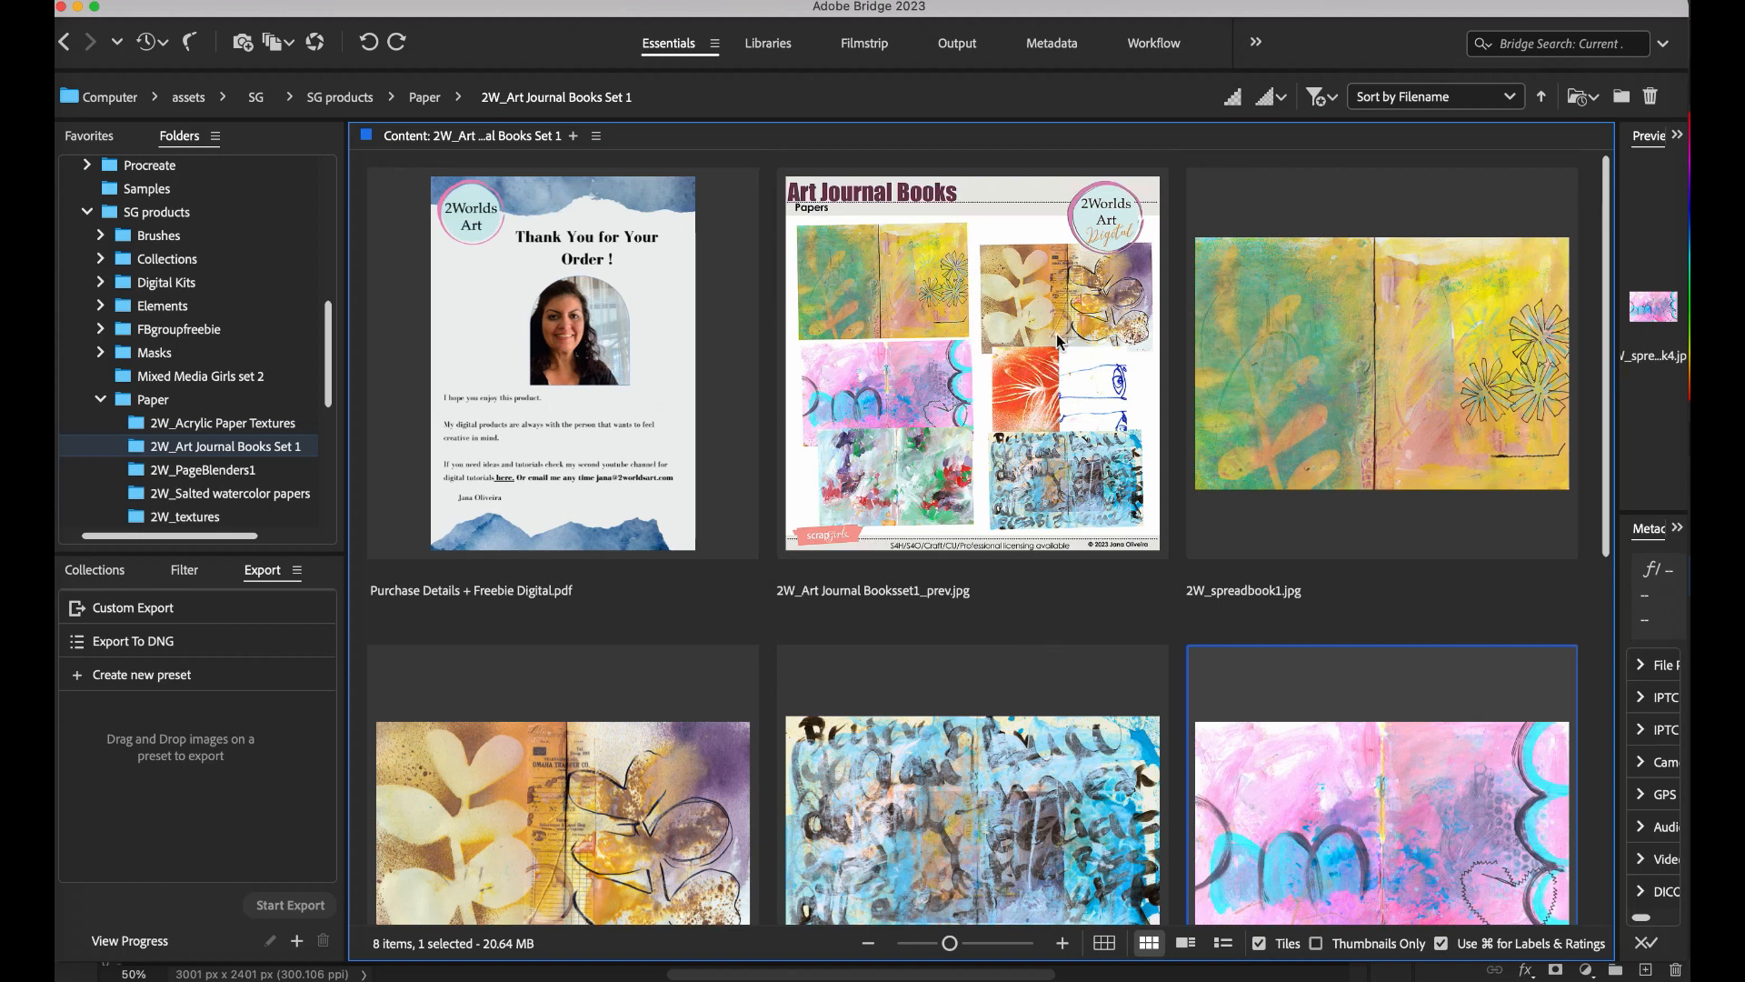
pyautogui.moveTo(996, 615)
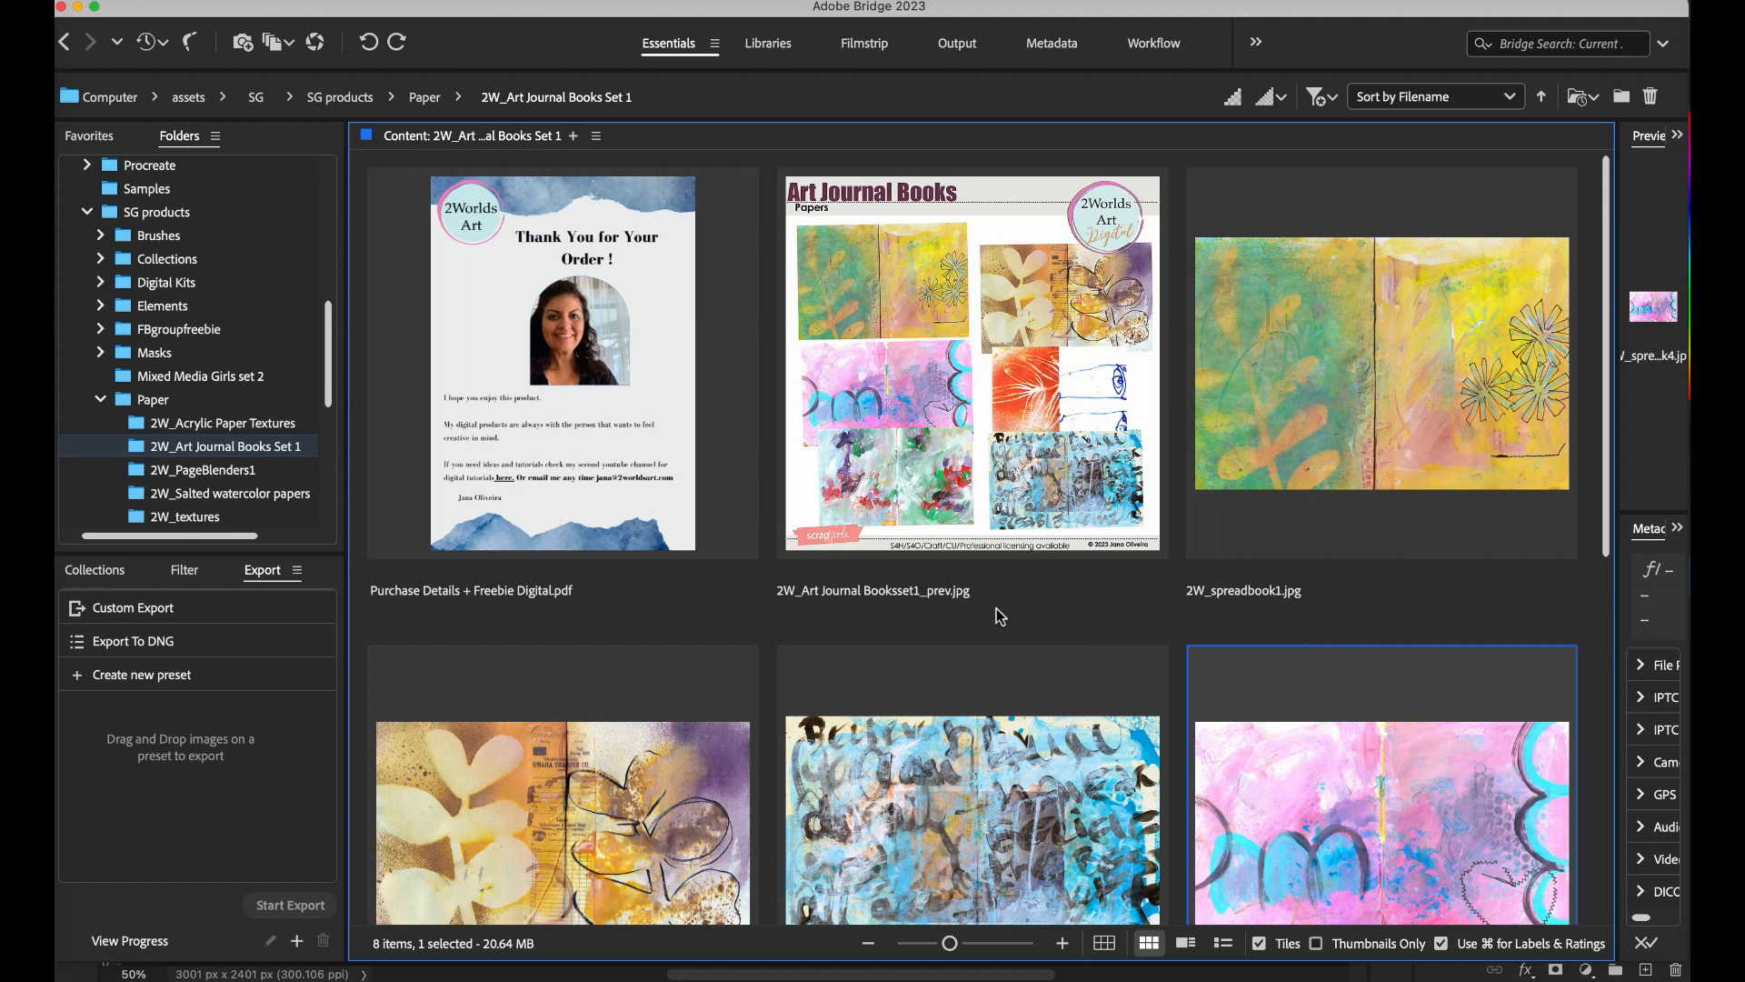
pyautogui.moveTo(988, 579)
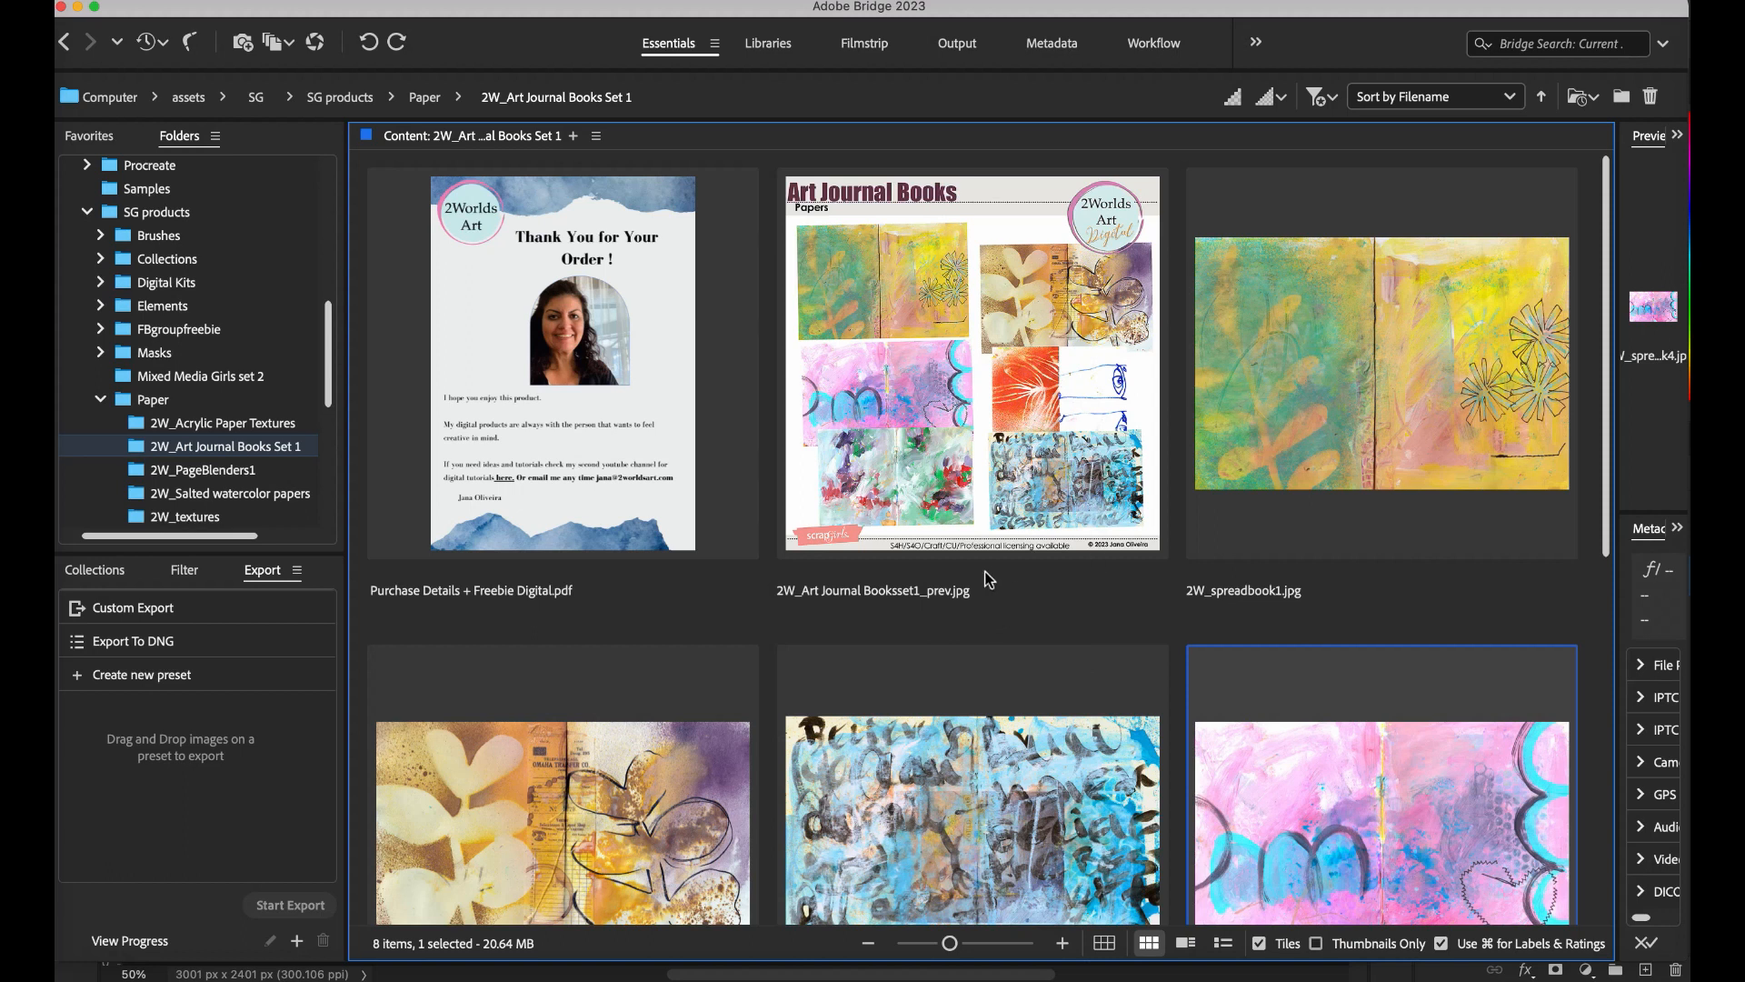
pyautogui.moveTo(987, 571)
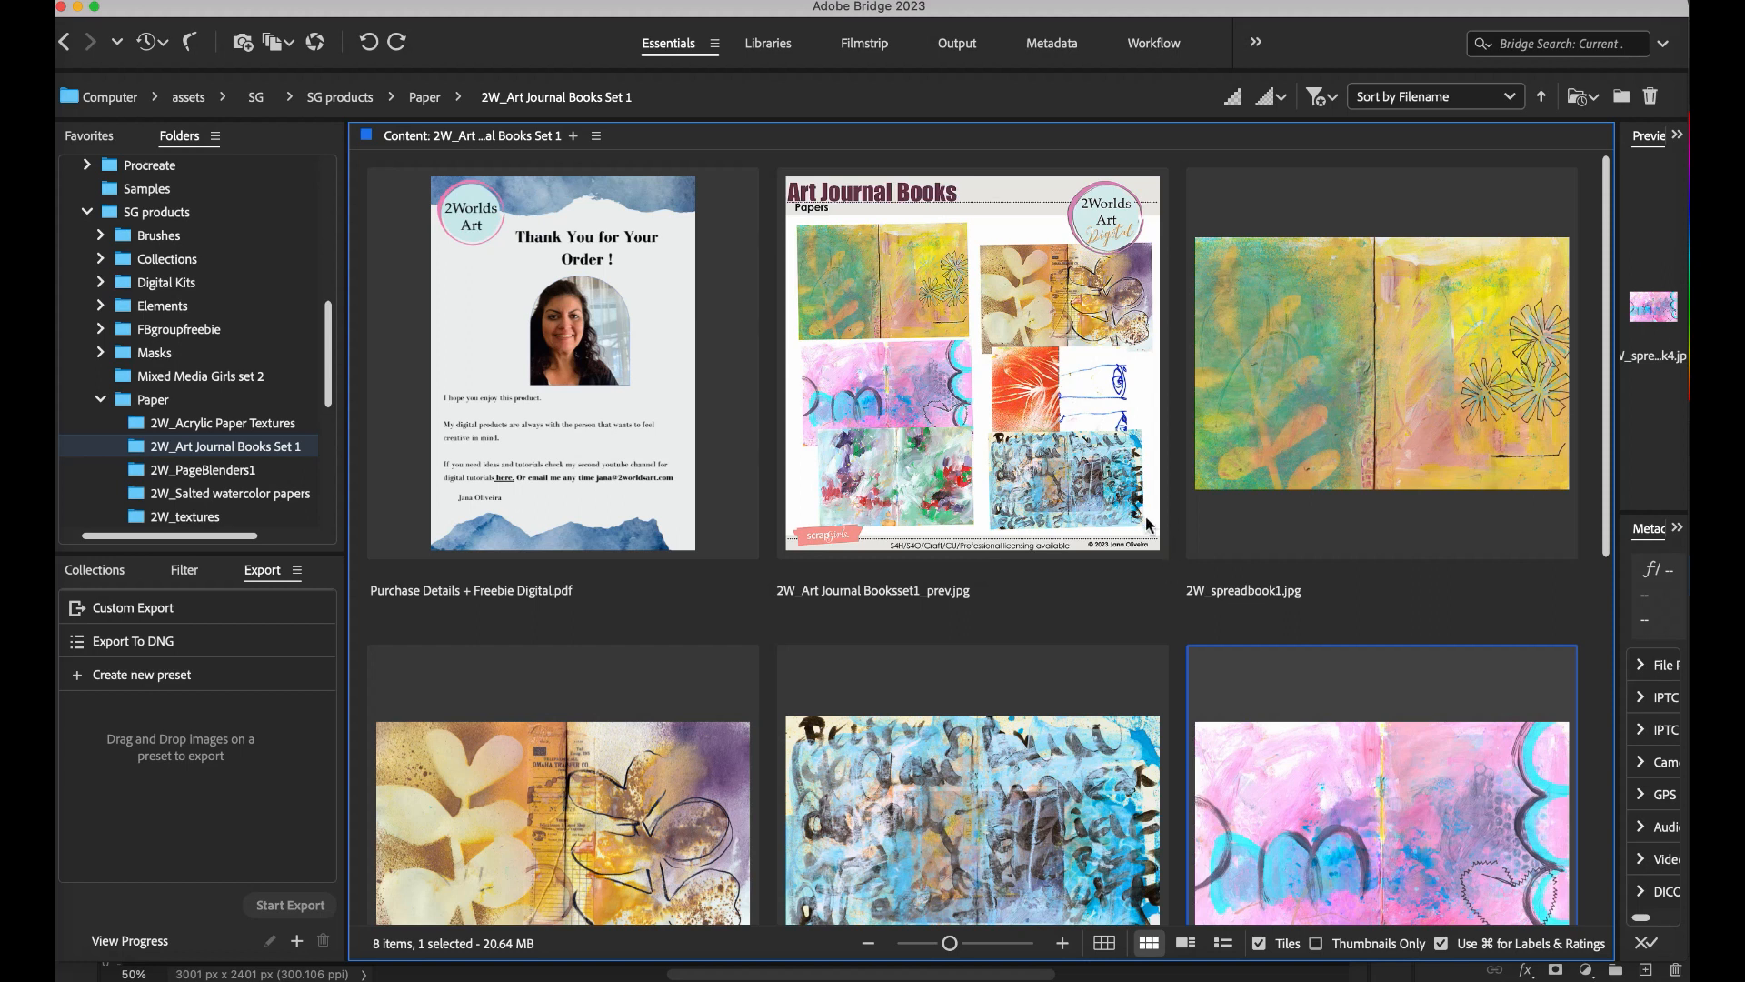
pyautogui.moveTo(1152, 516)
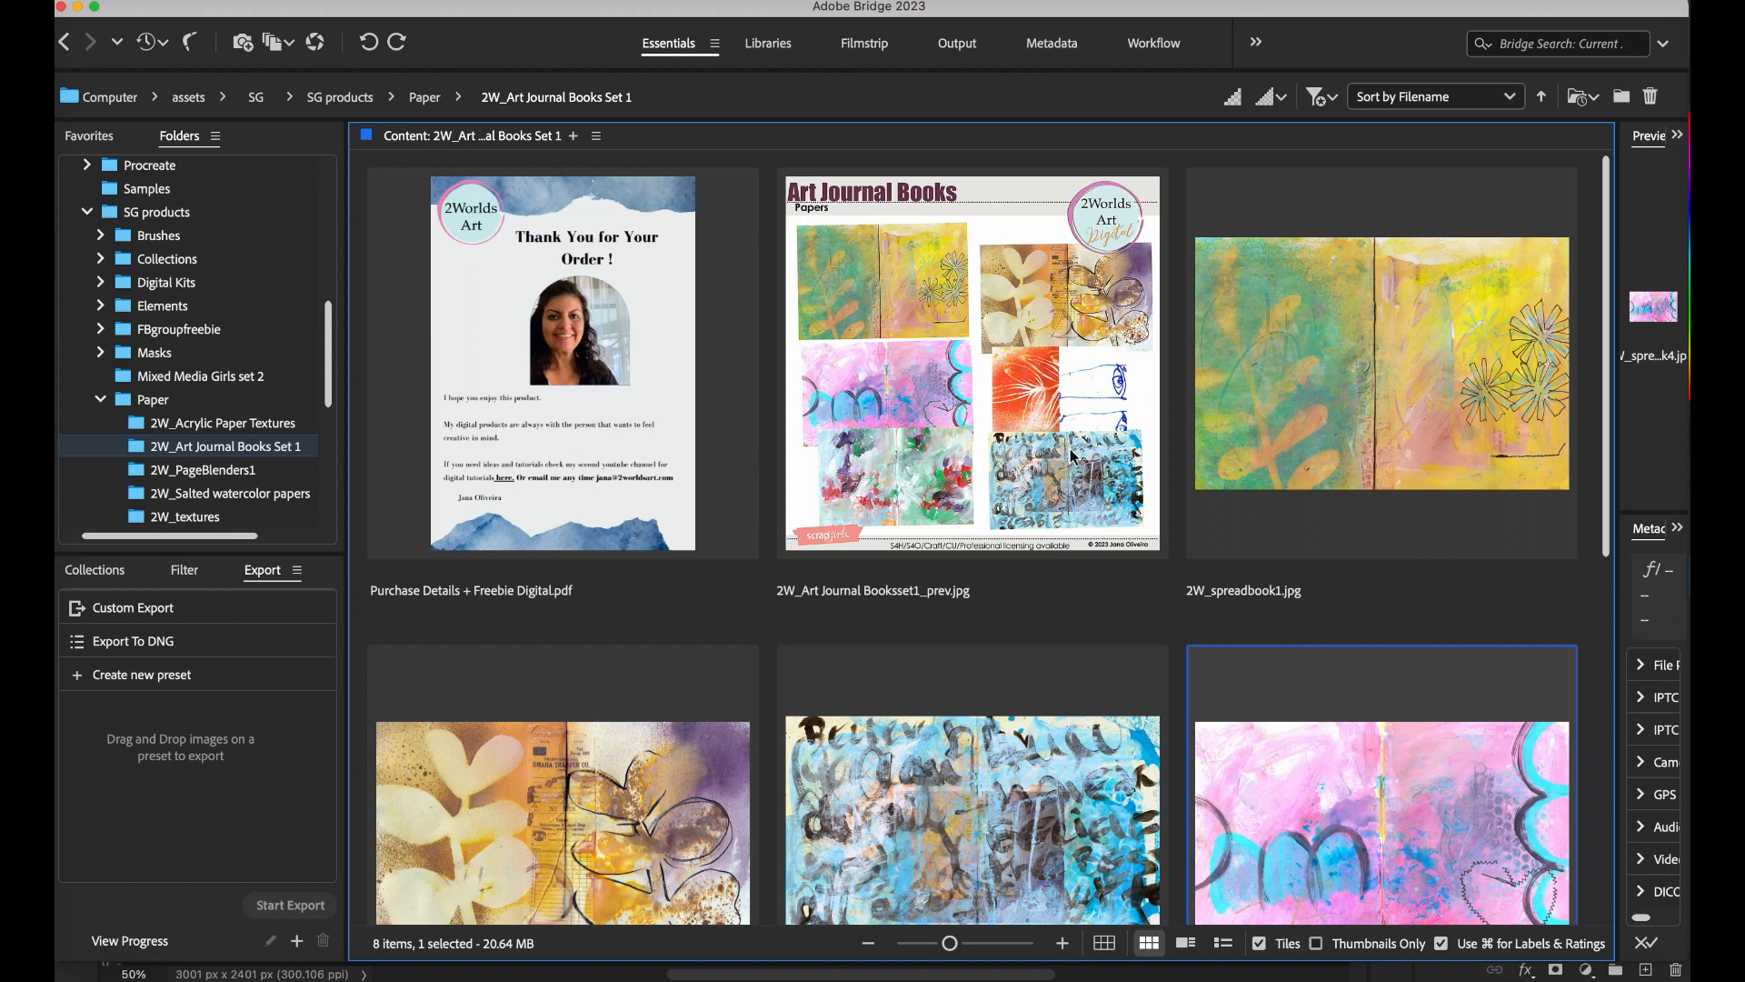
pyautogui.moveTo(1155, 738)
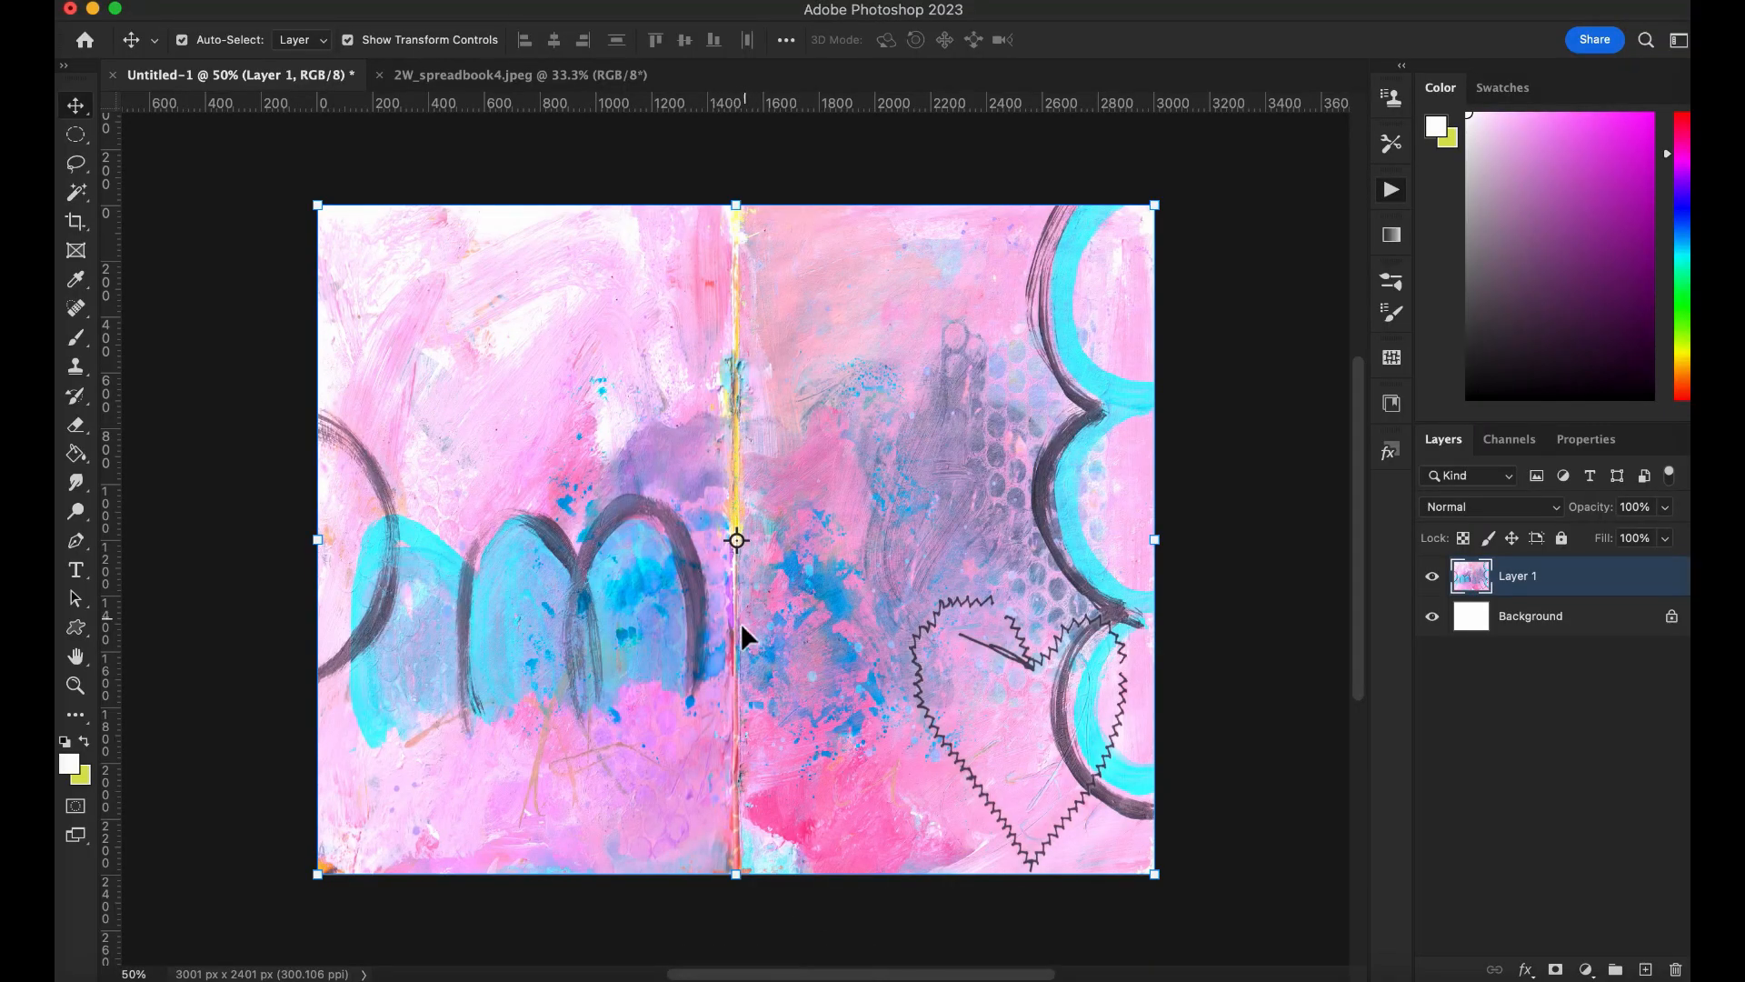
pyautogui.moveTo(774, 740)
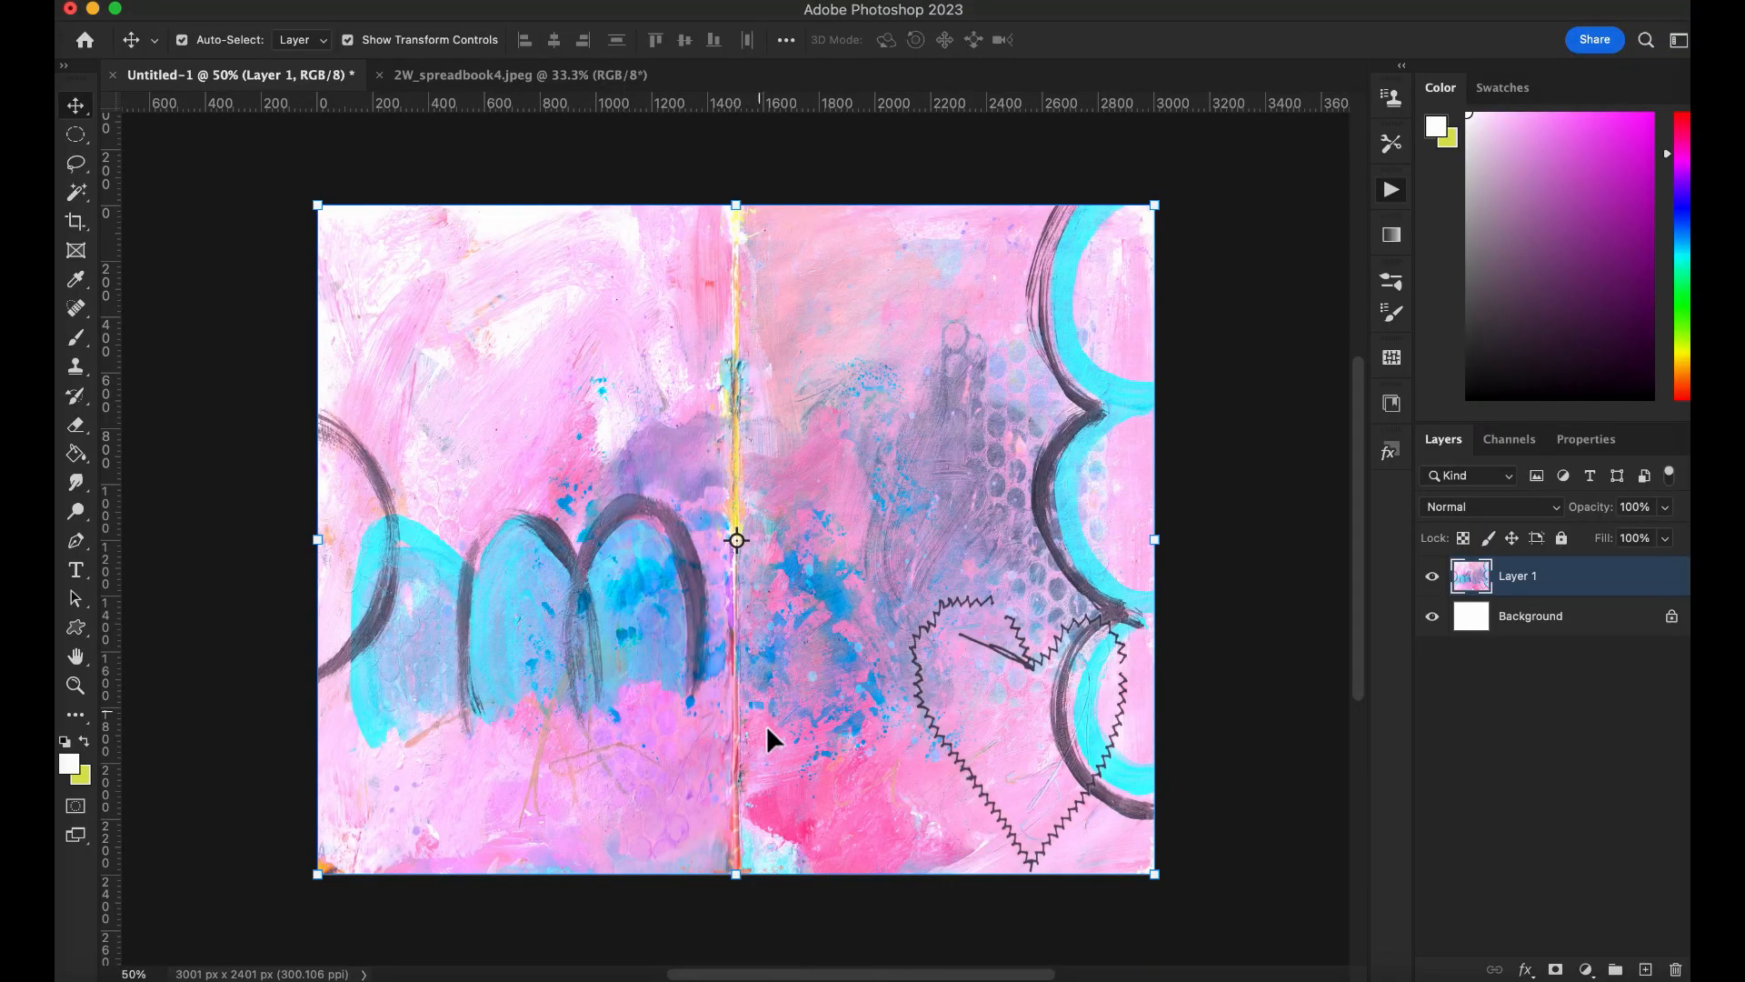
pyautogui.moveTo(796, 758)
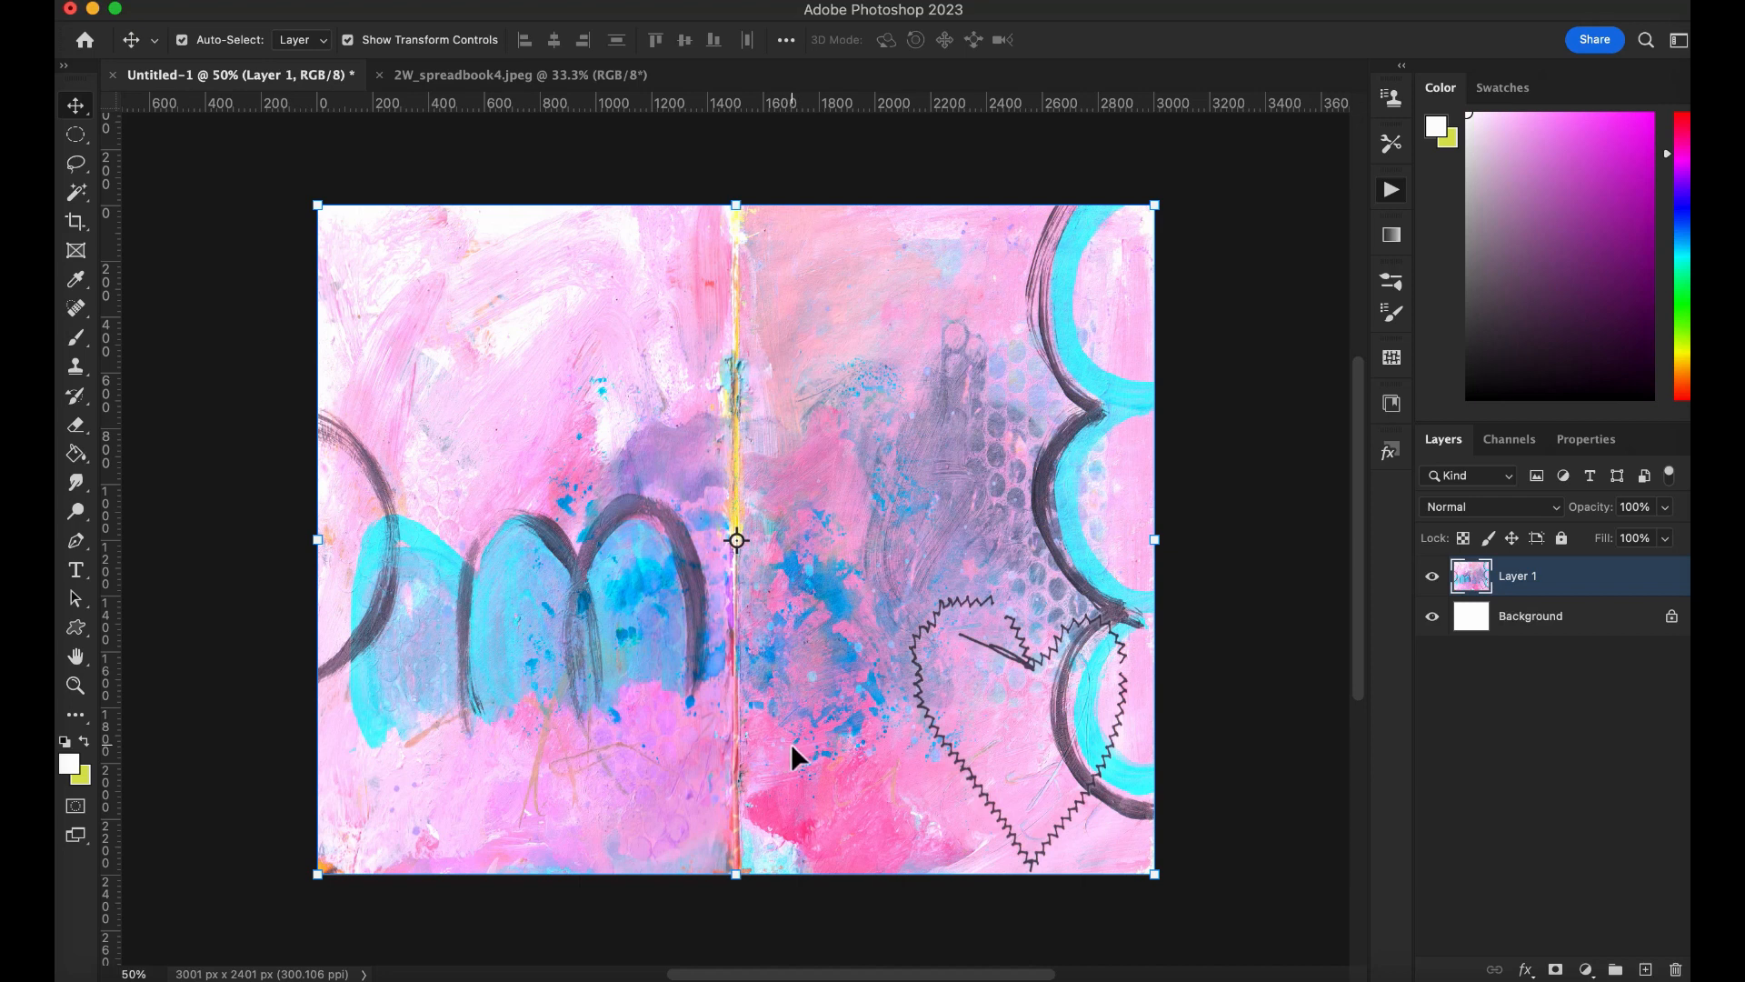
pyautogui.moveTo(835, 724)
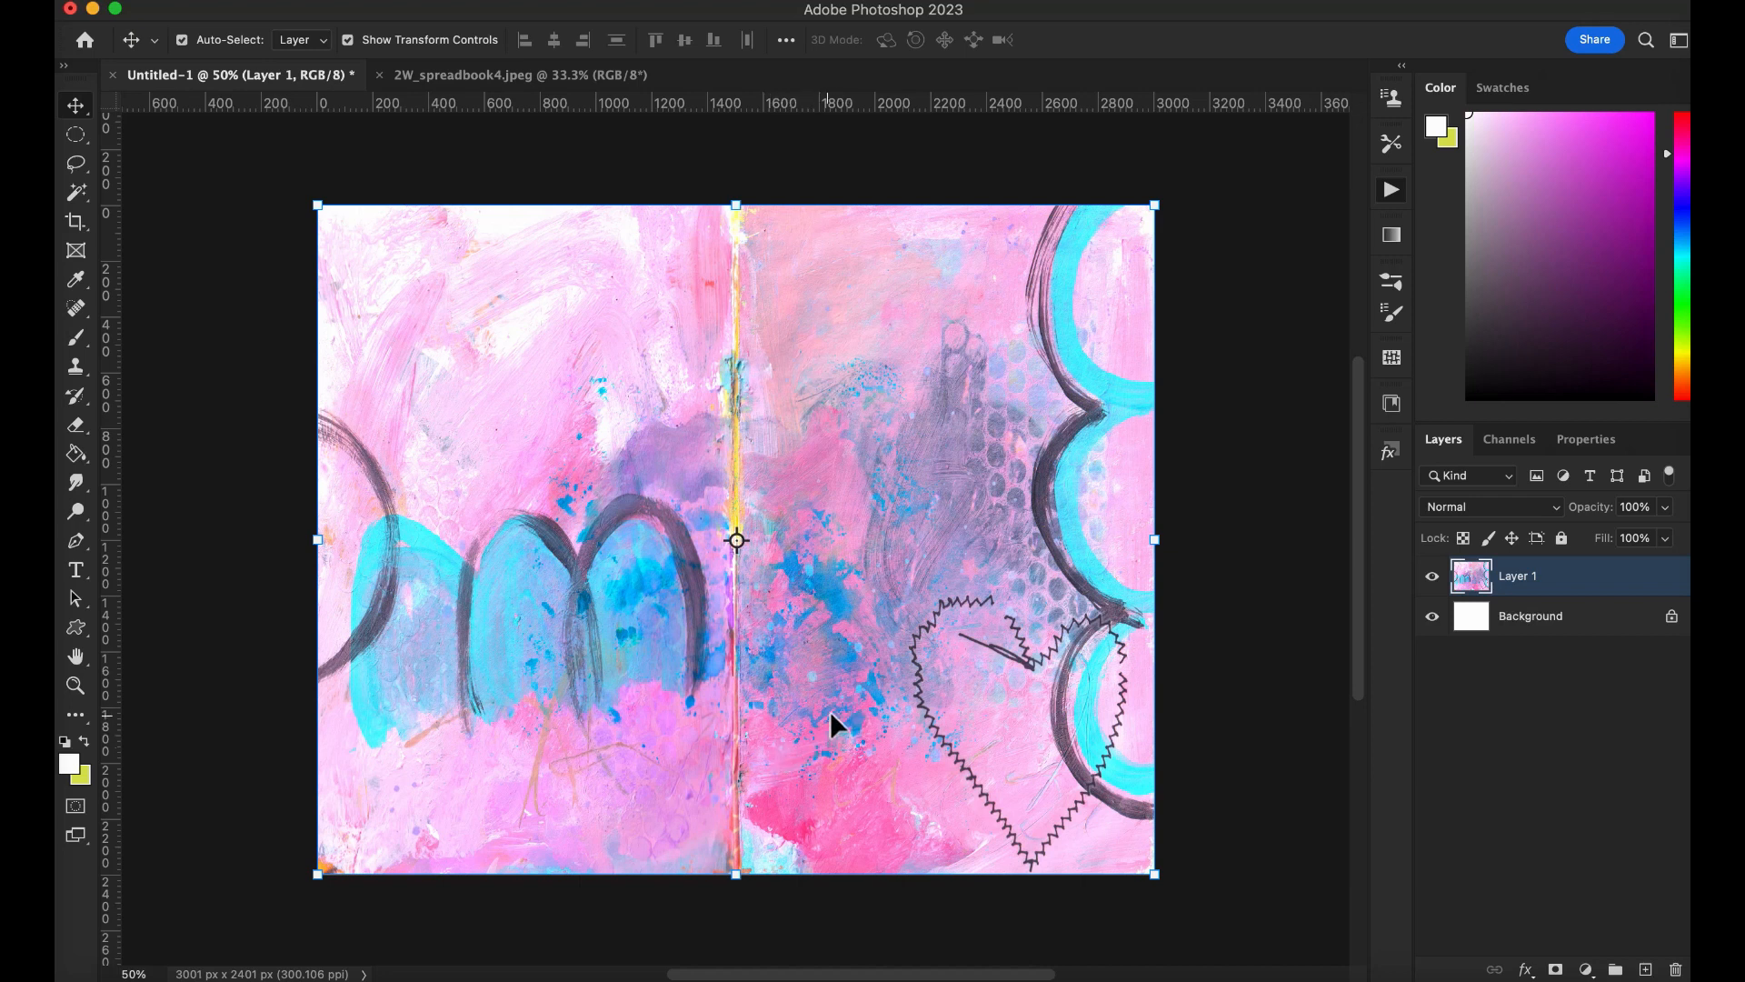
pyautogui.moveTo(862, 712)
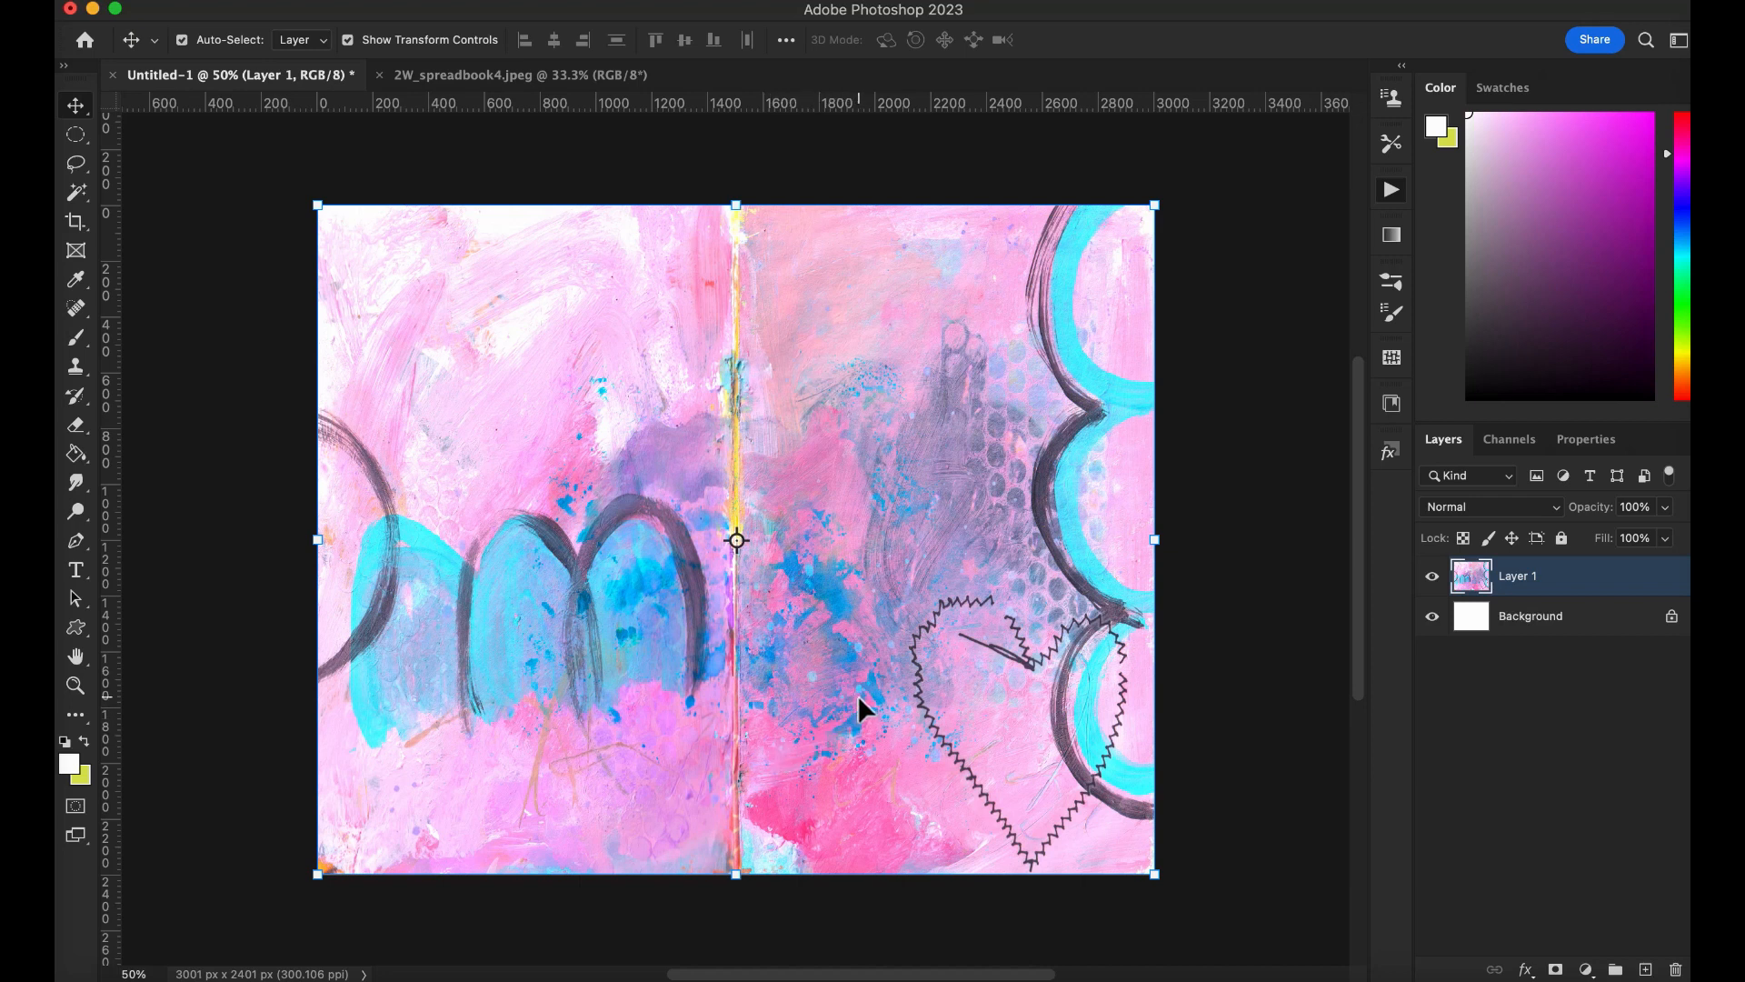
pyautogui.moveTo(946, 640)
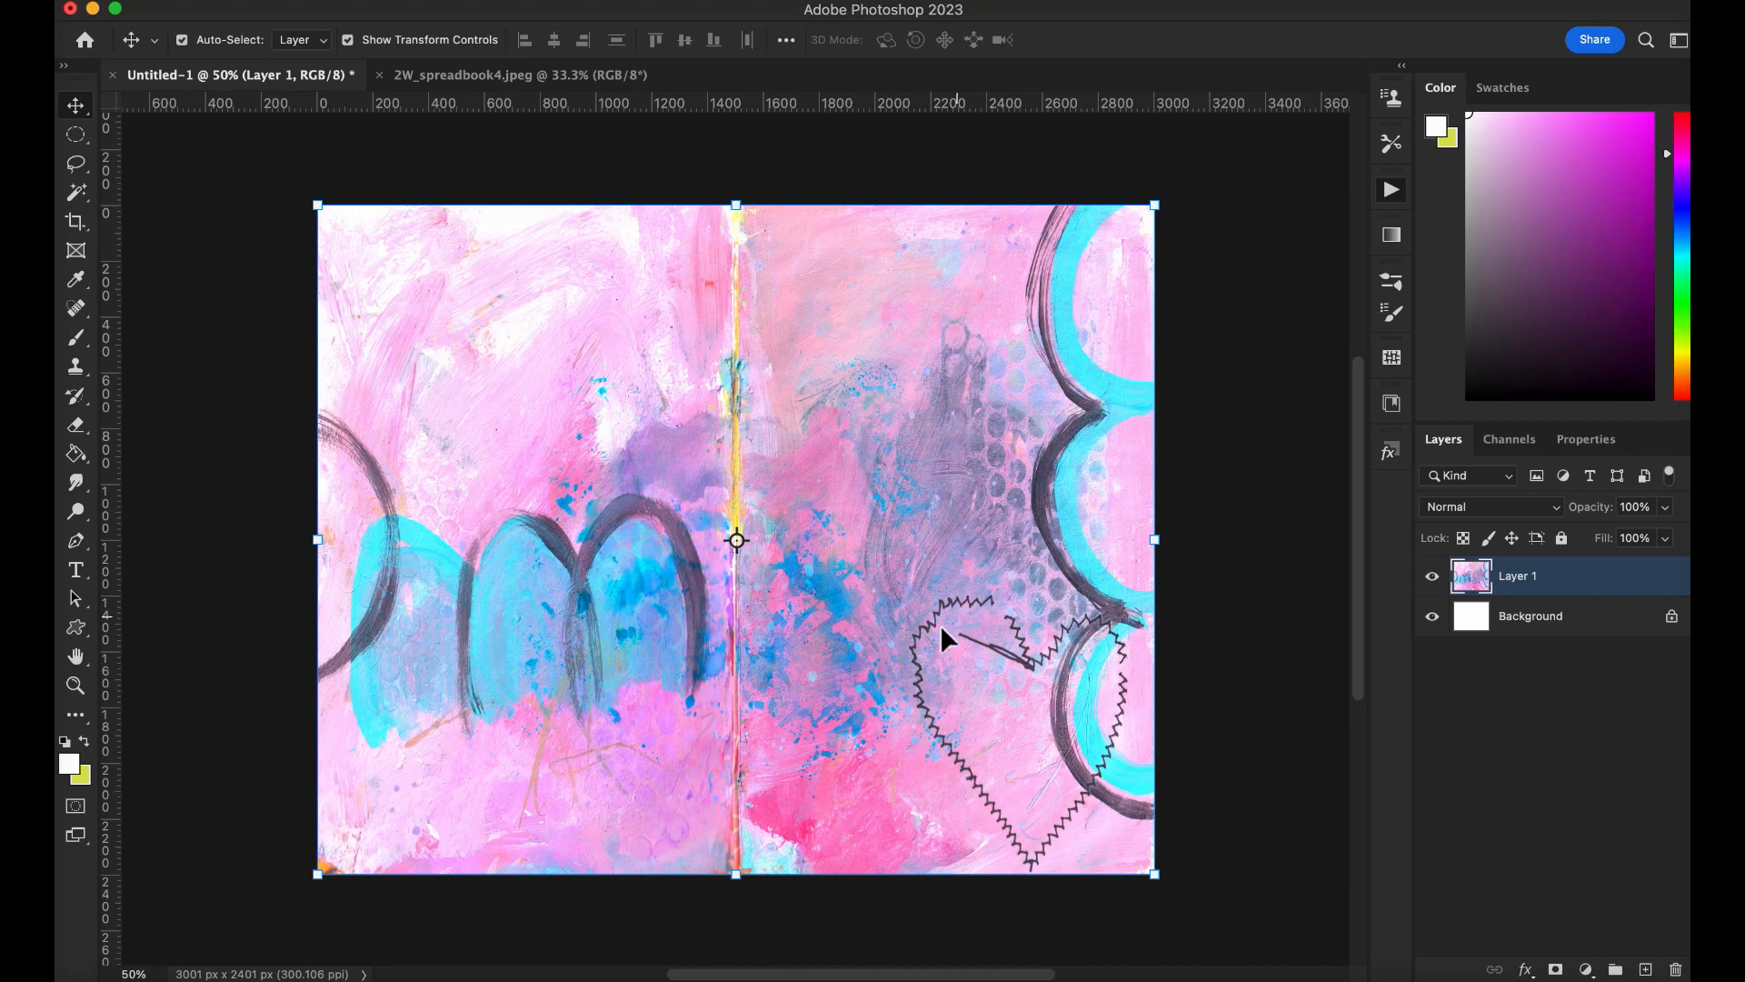
pyautogui.moveTo(913, 671)
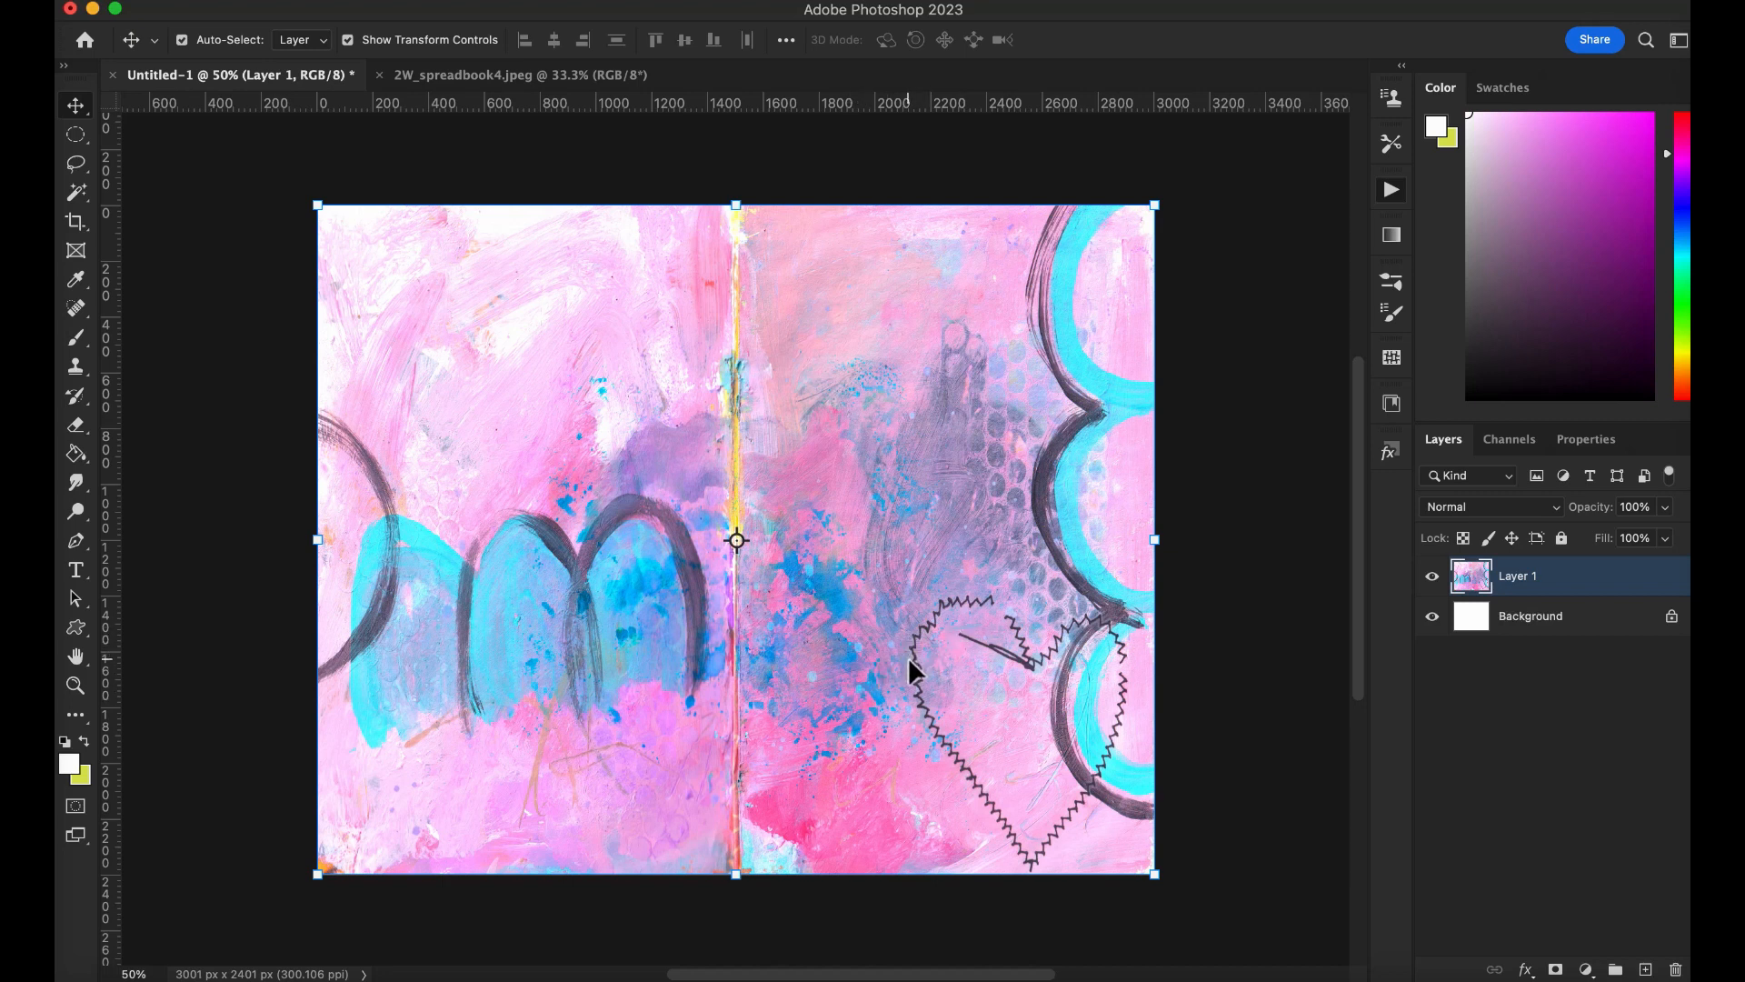
pyautogui.moveTo(904, 620)
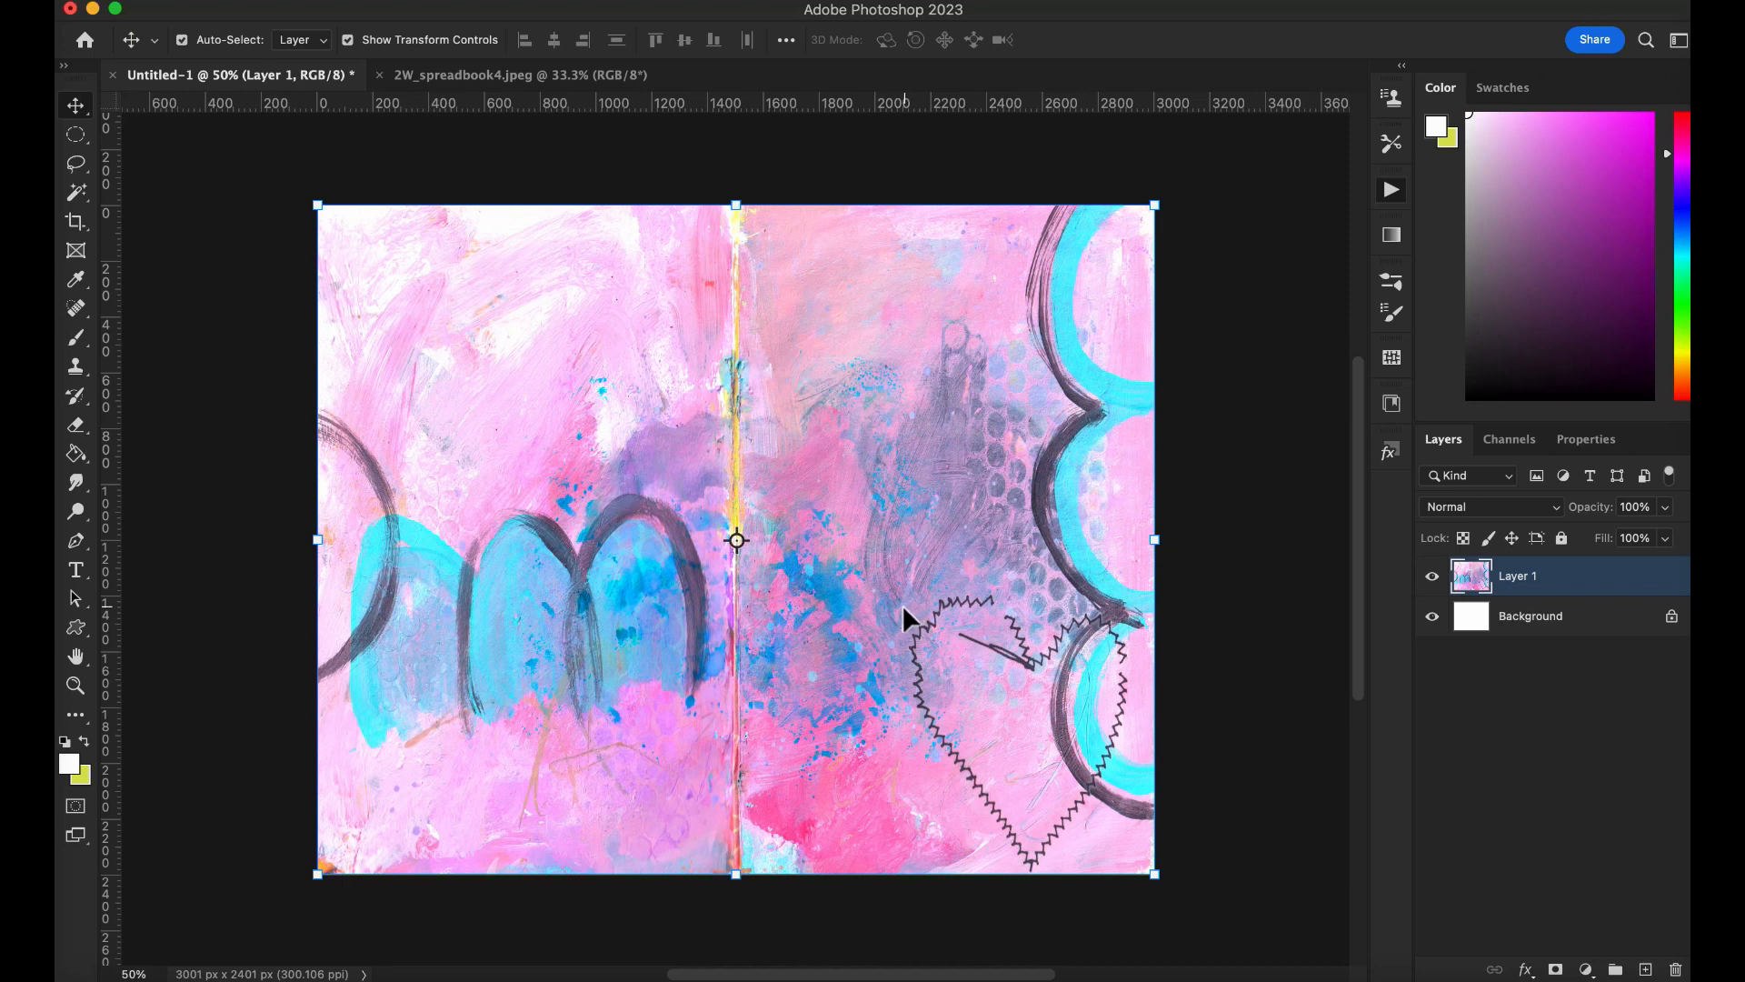
pyautogui.moveTo(907, 630)
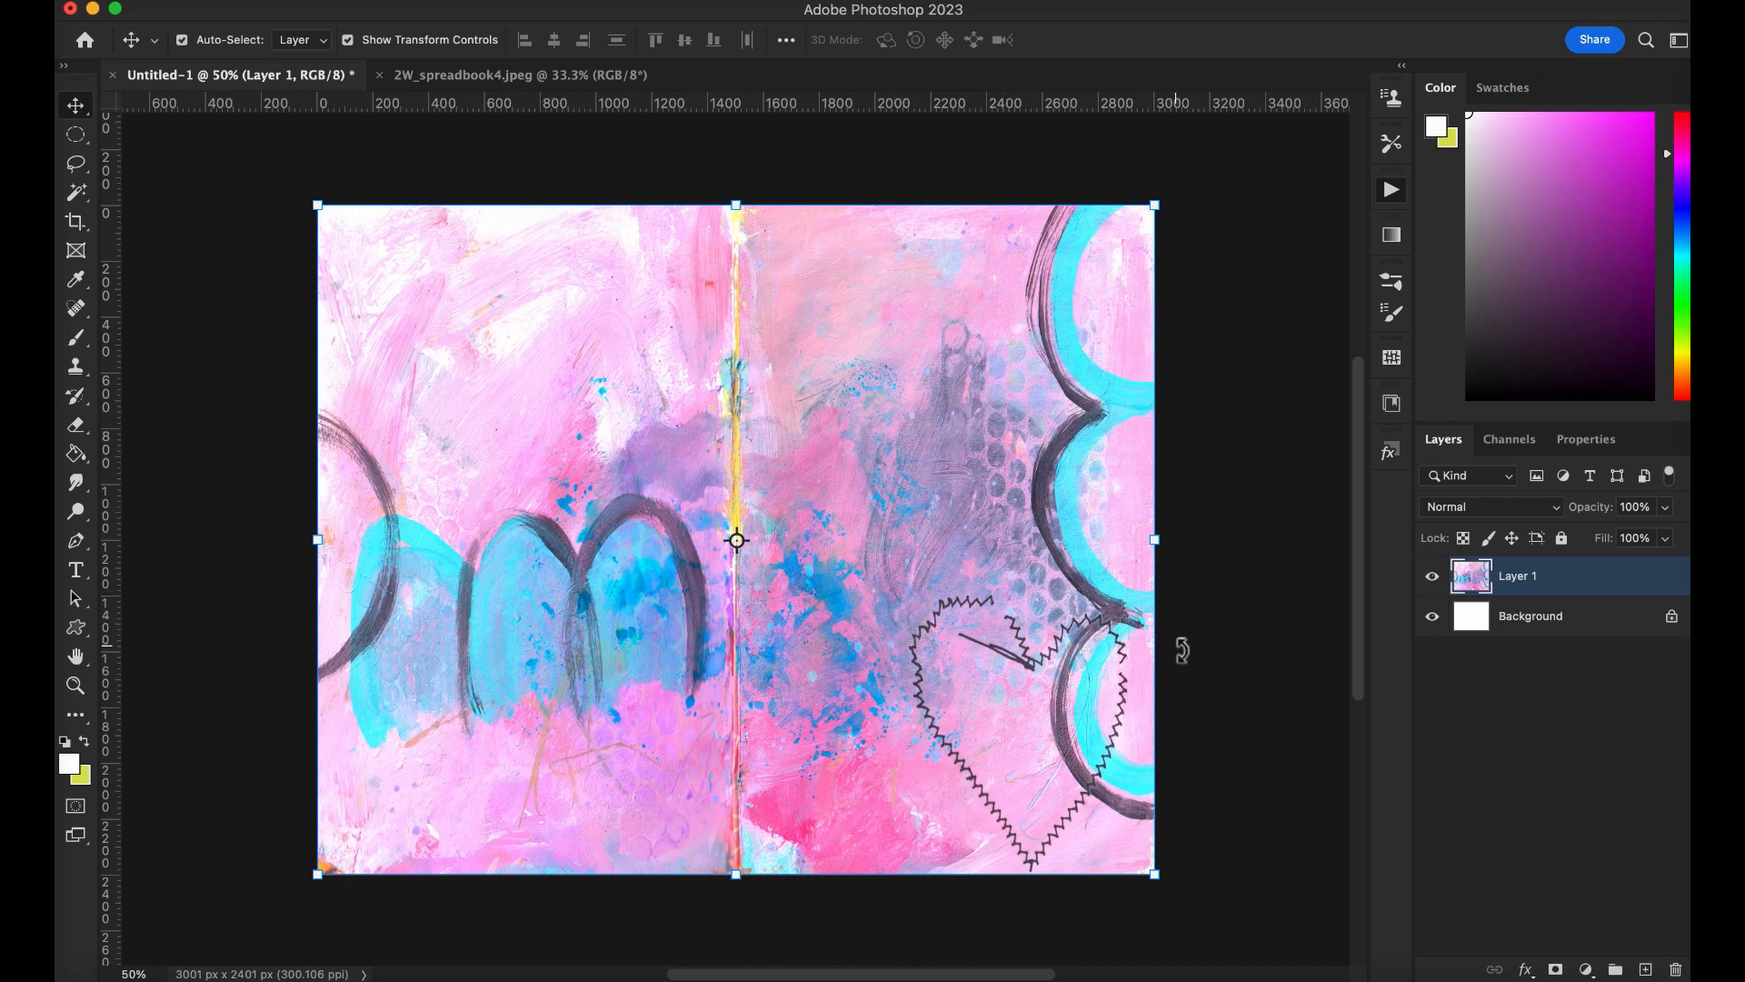
pyautogui.moveTo(1241, 707)
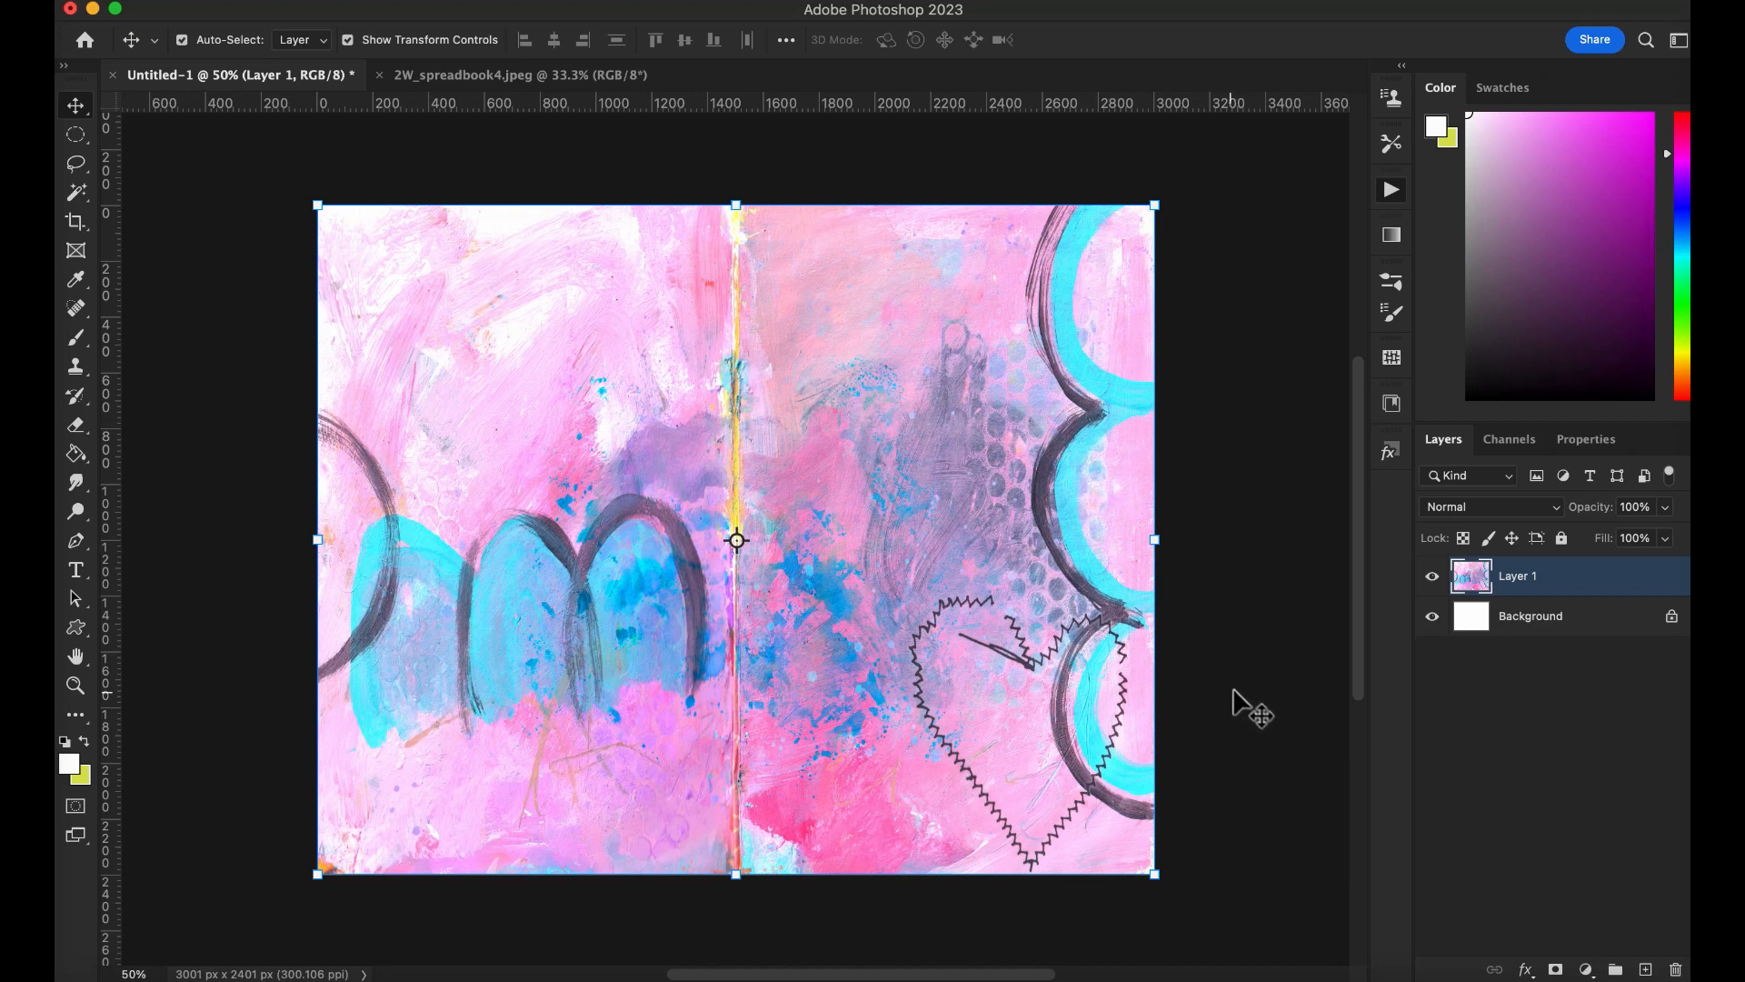
pyautogui.moveTo(931, 623)
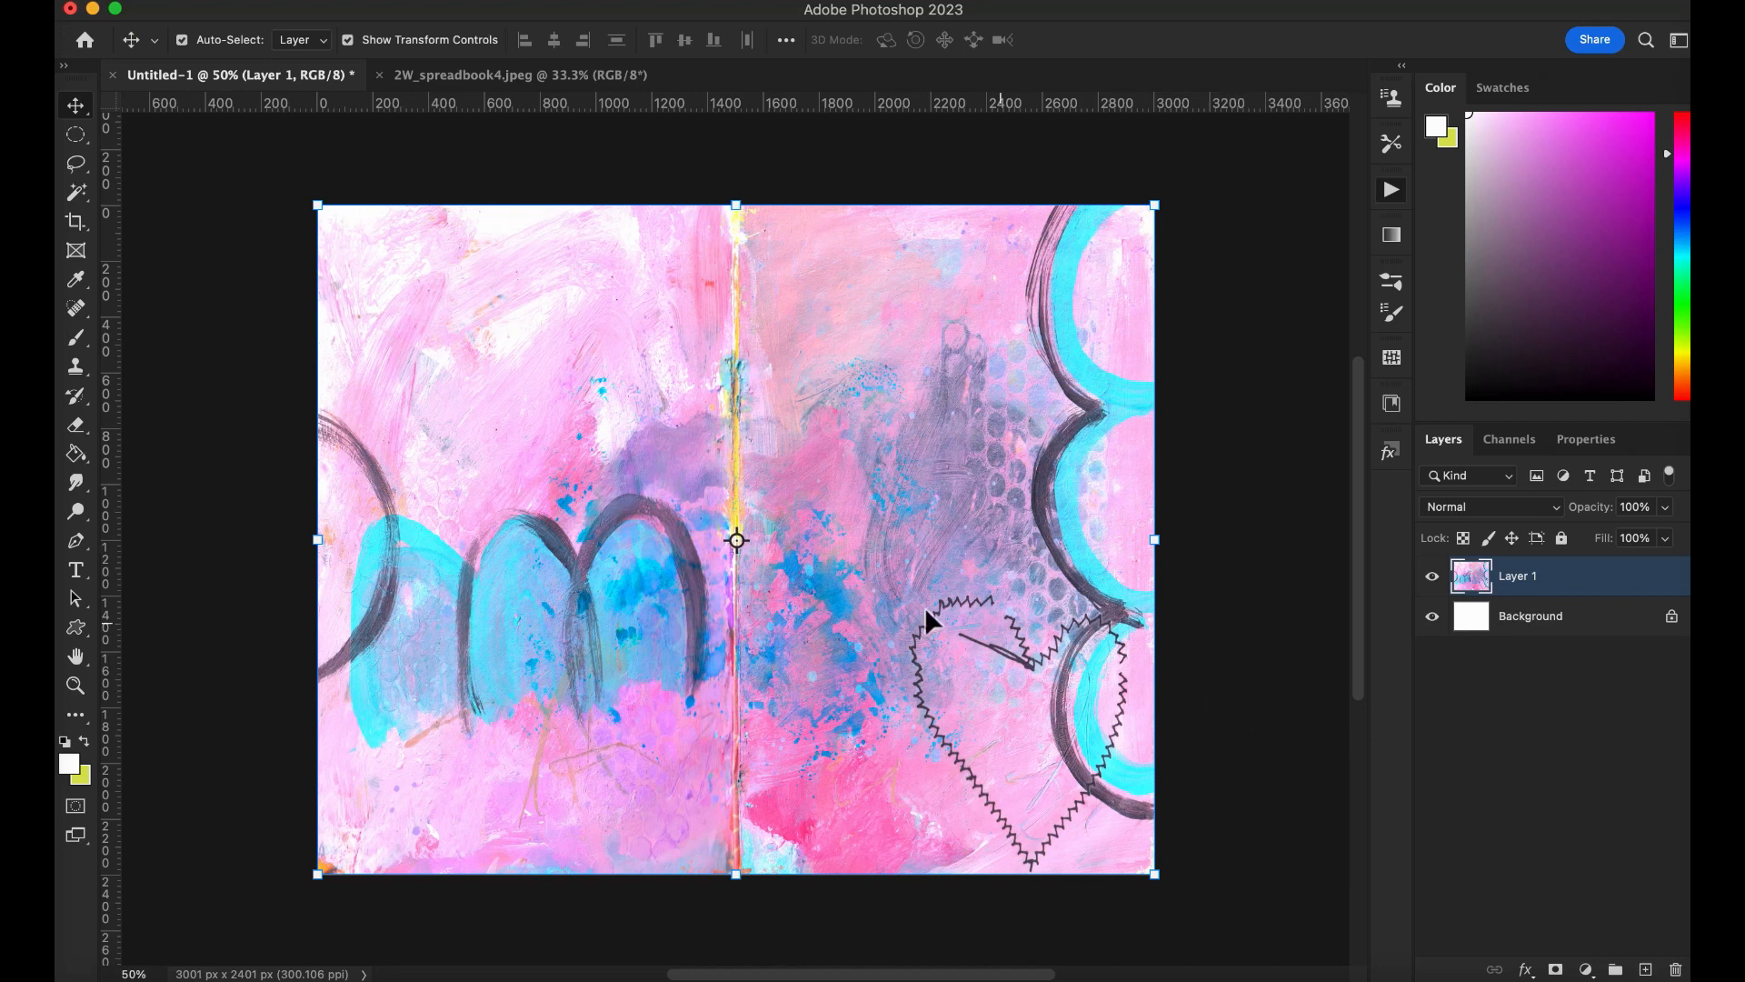
pyautogui.moveTo(904, 684)
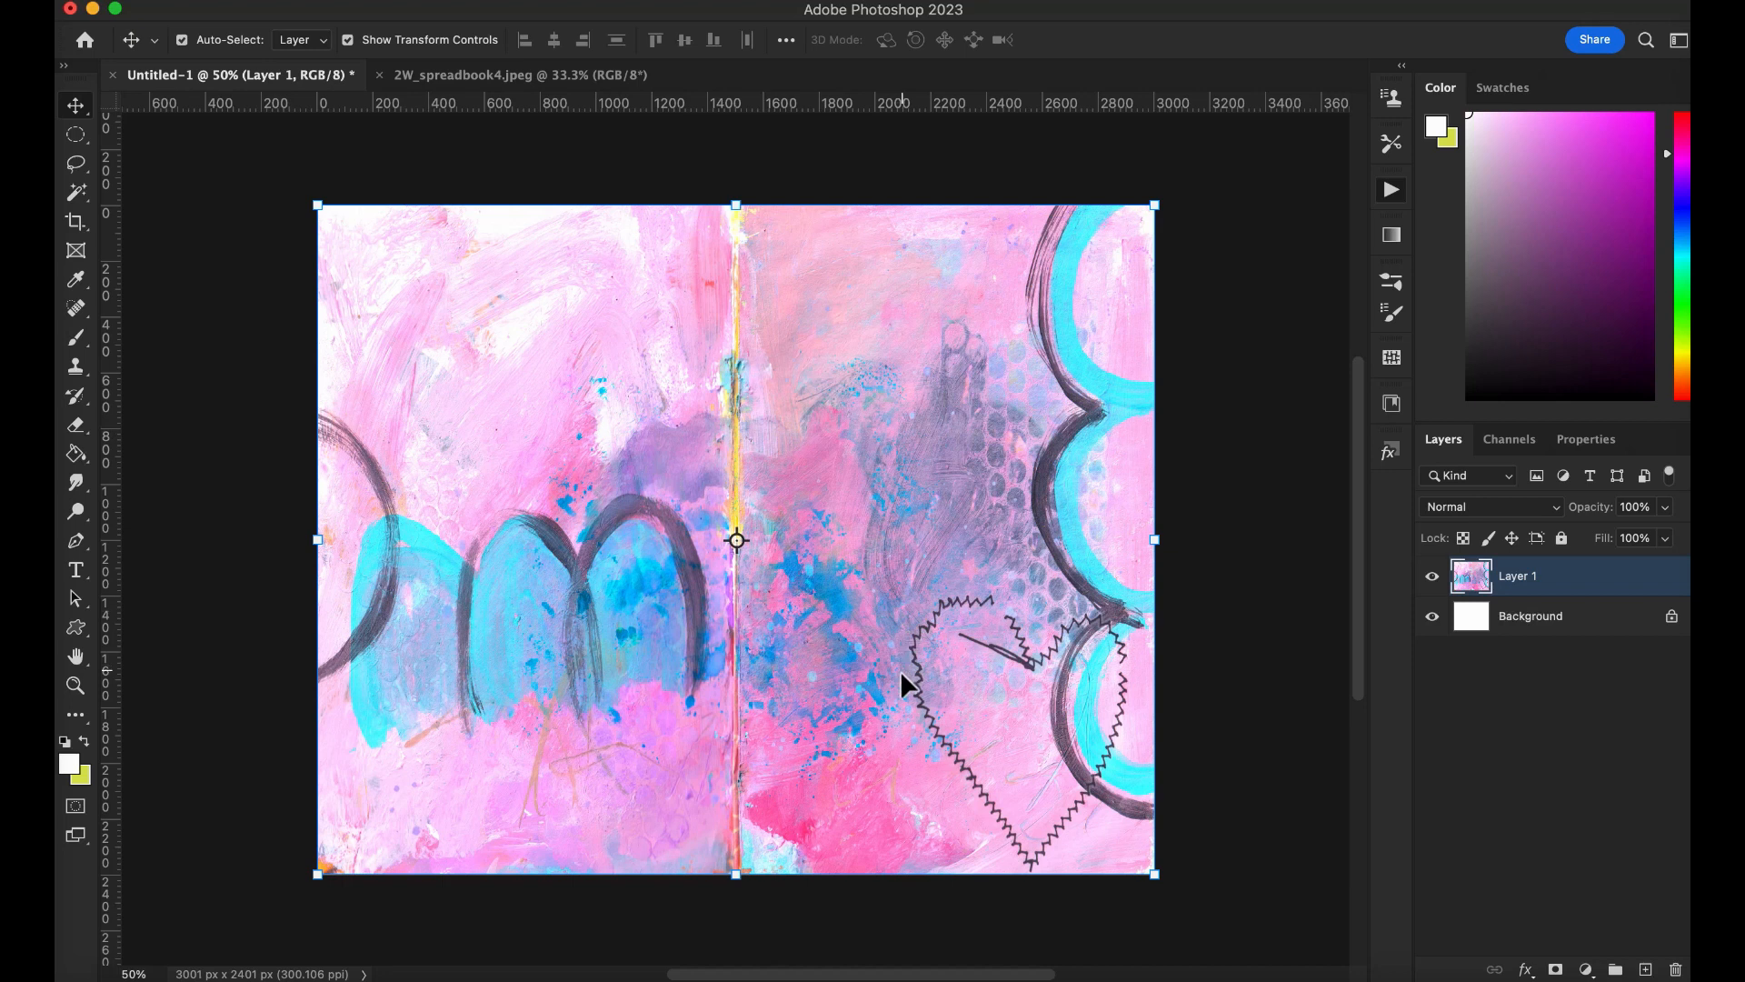
pyautogui.moveTo(947, 665)
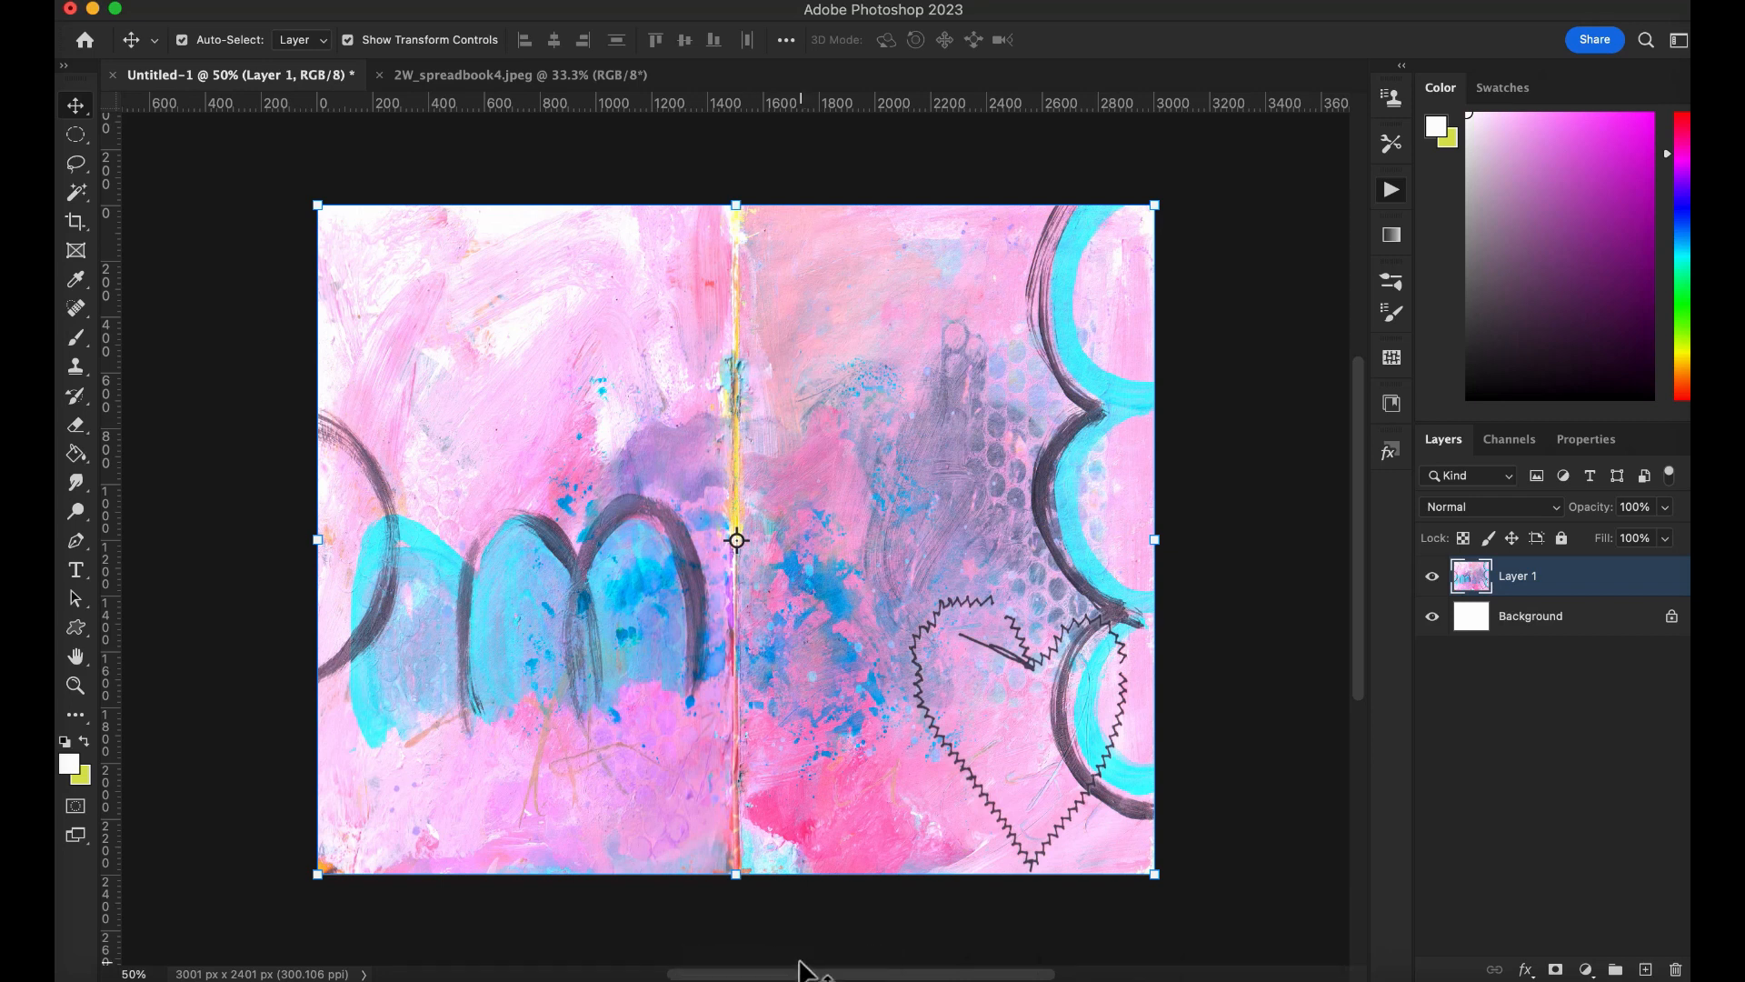
pyautogui.moveTo(790, 952)
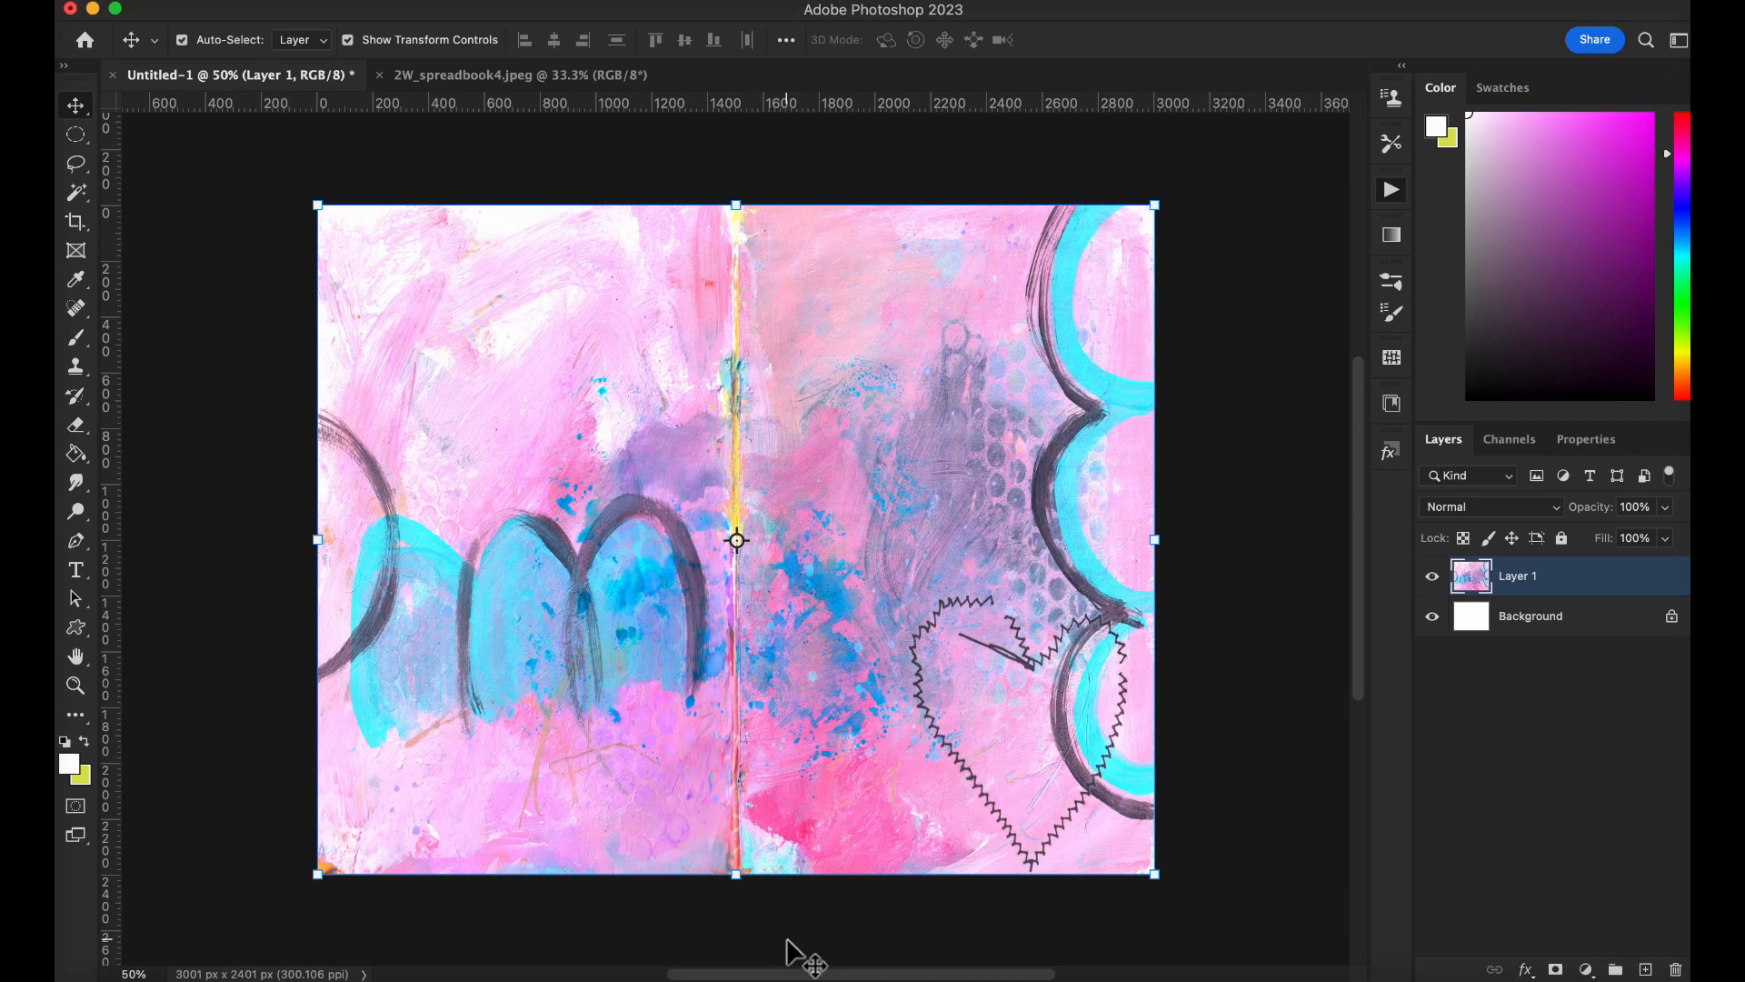
pyautogui.moveTo(1137, 662)
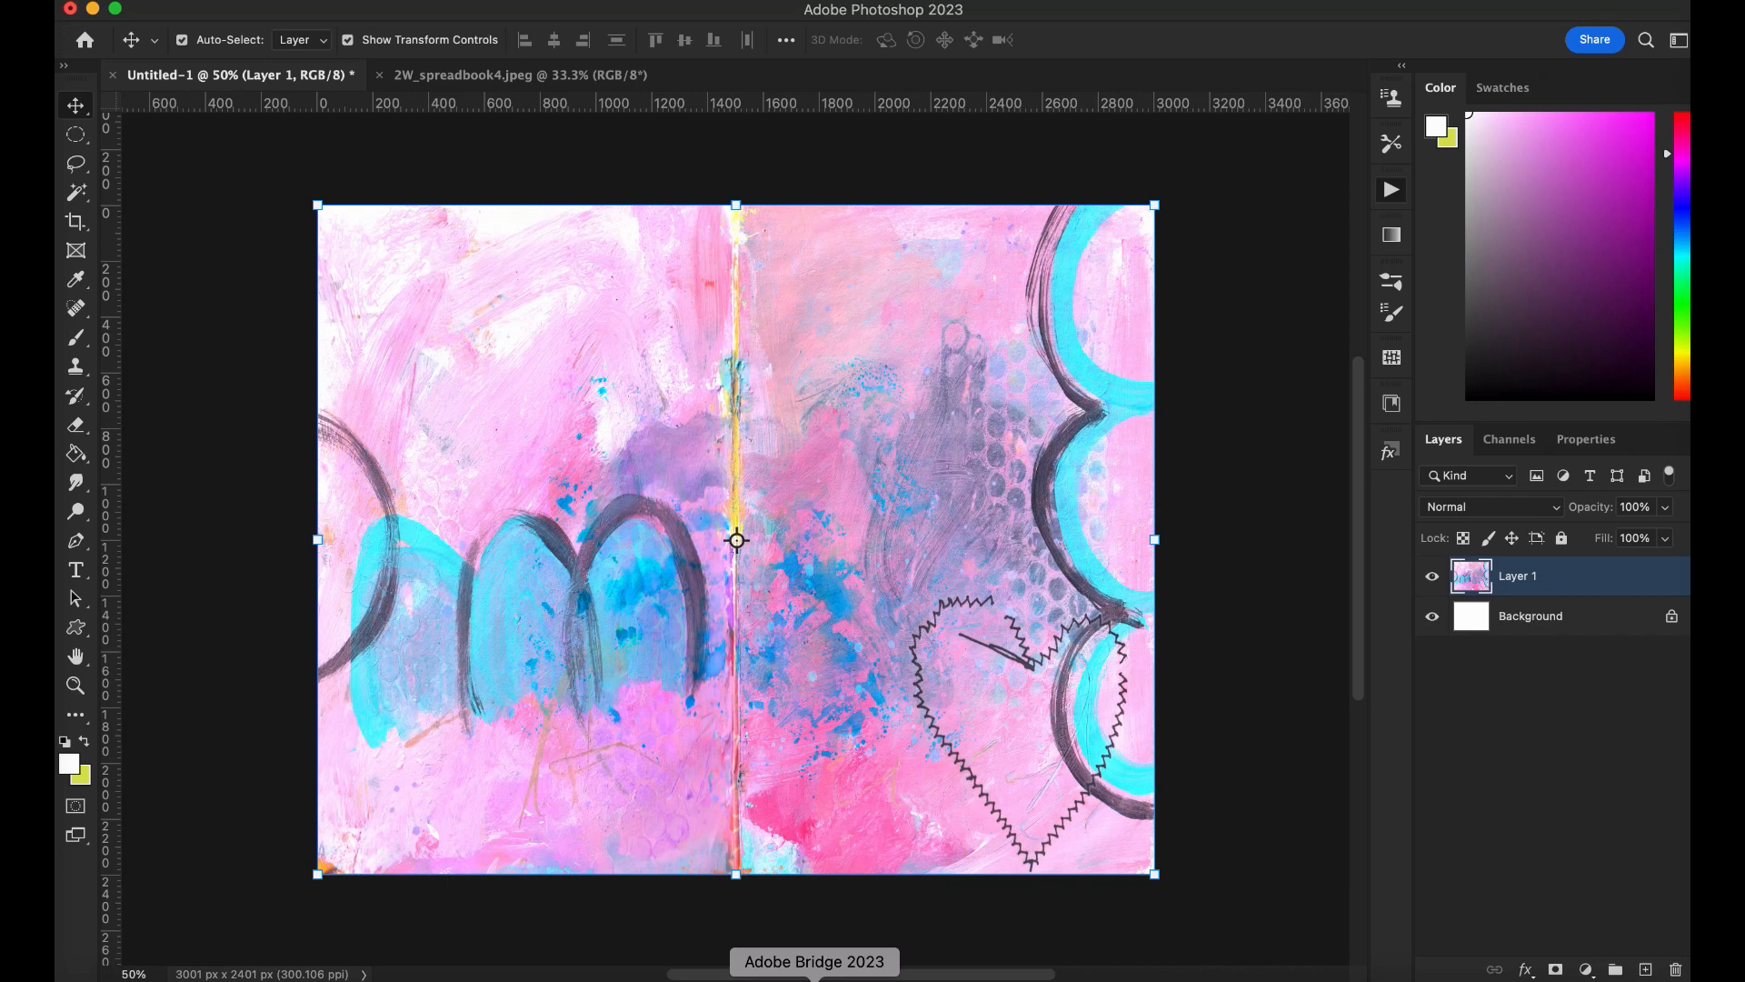
# Step: Switch to Bridge and browse the stencil set's PNG folder of black stencil masks
pyautogui.click(814, 960)
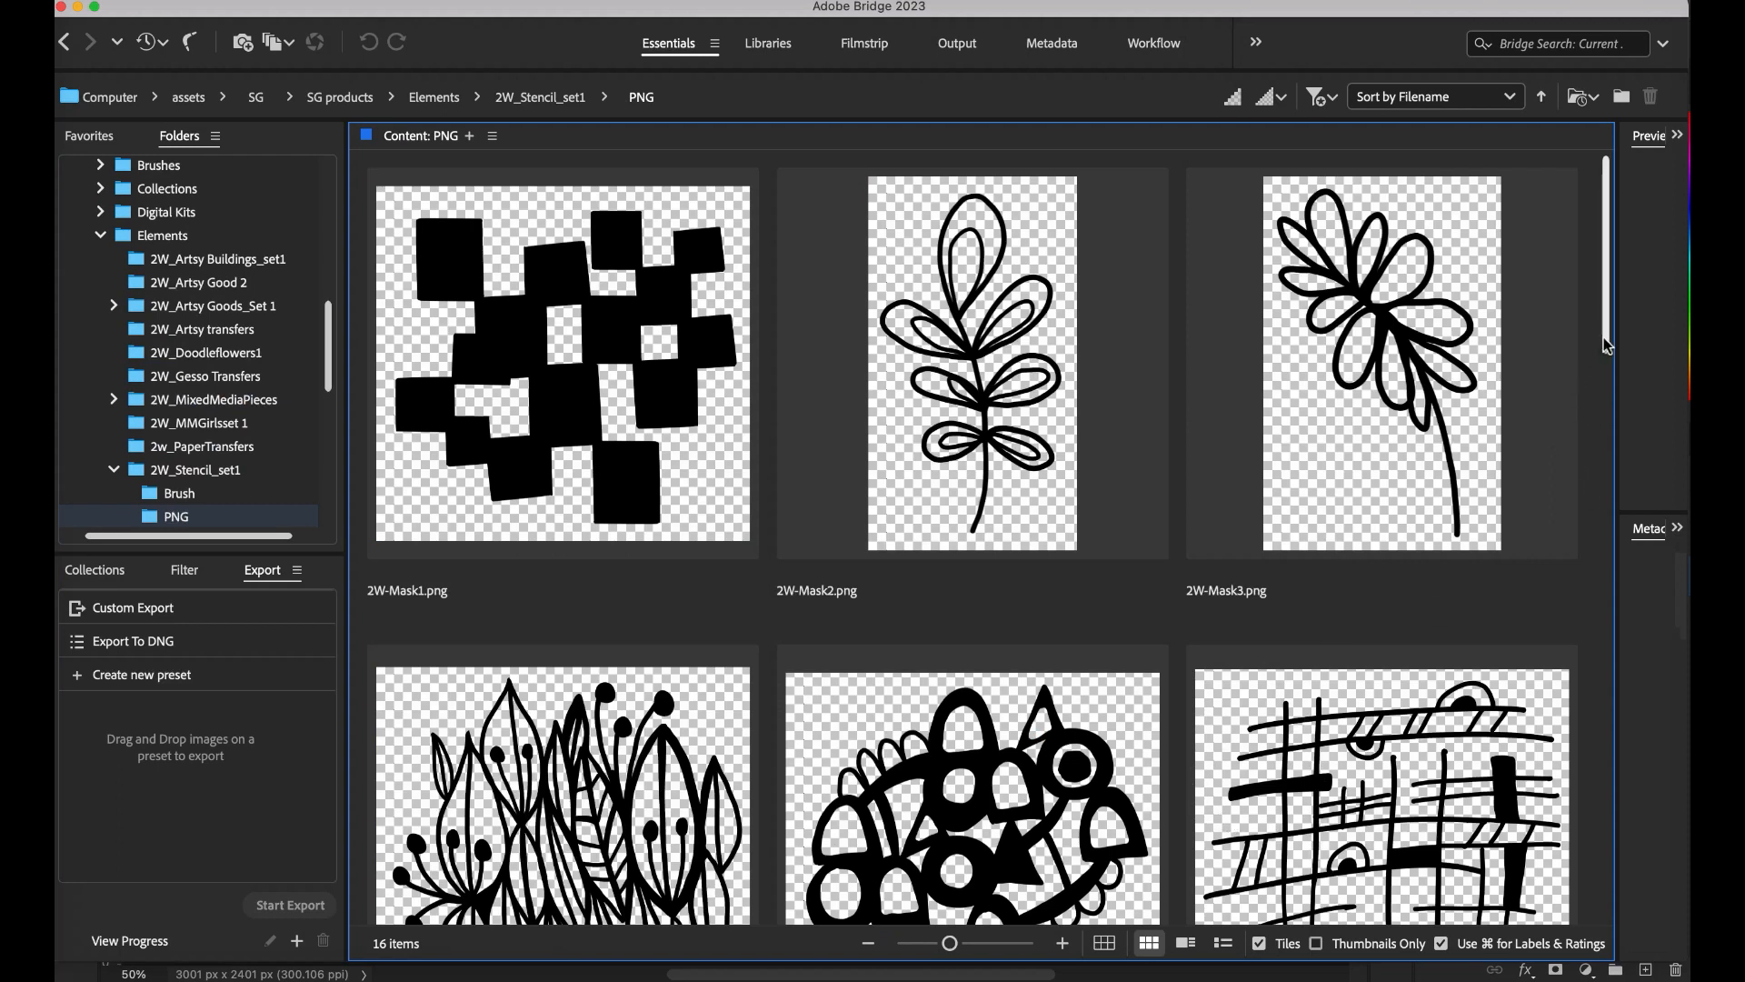
pyautogui.scroll(-3)
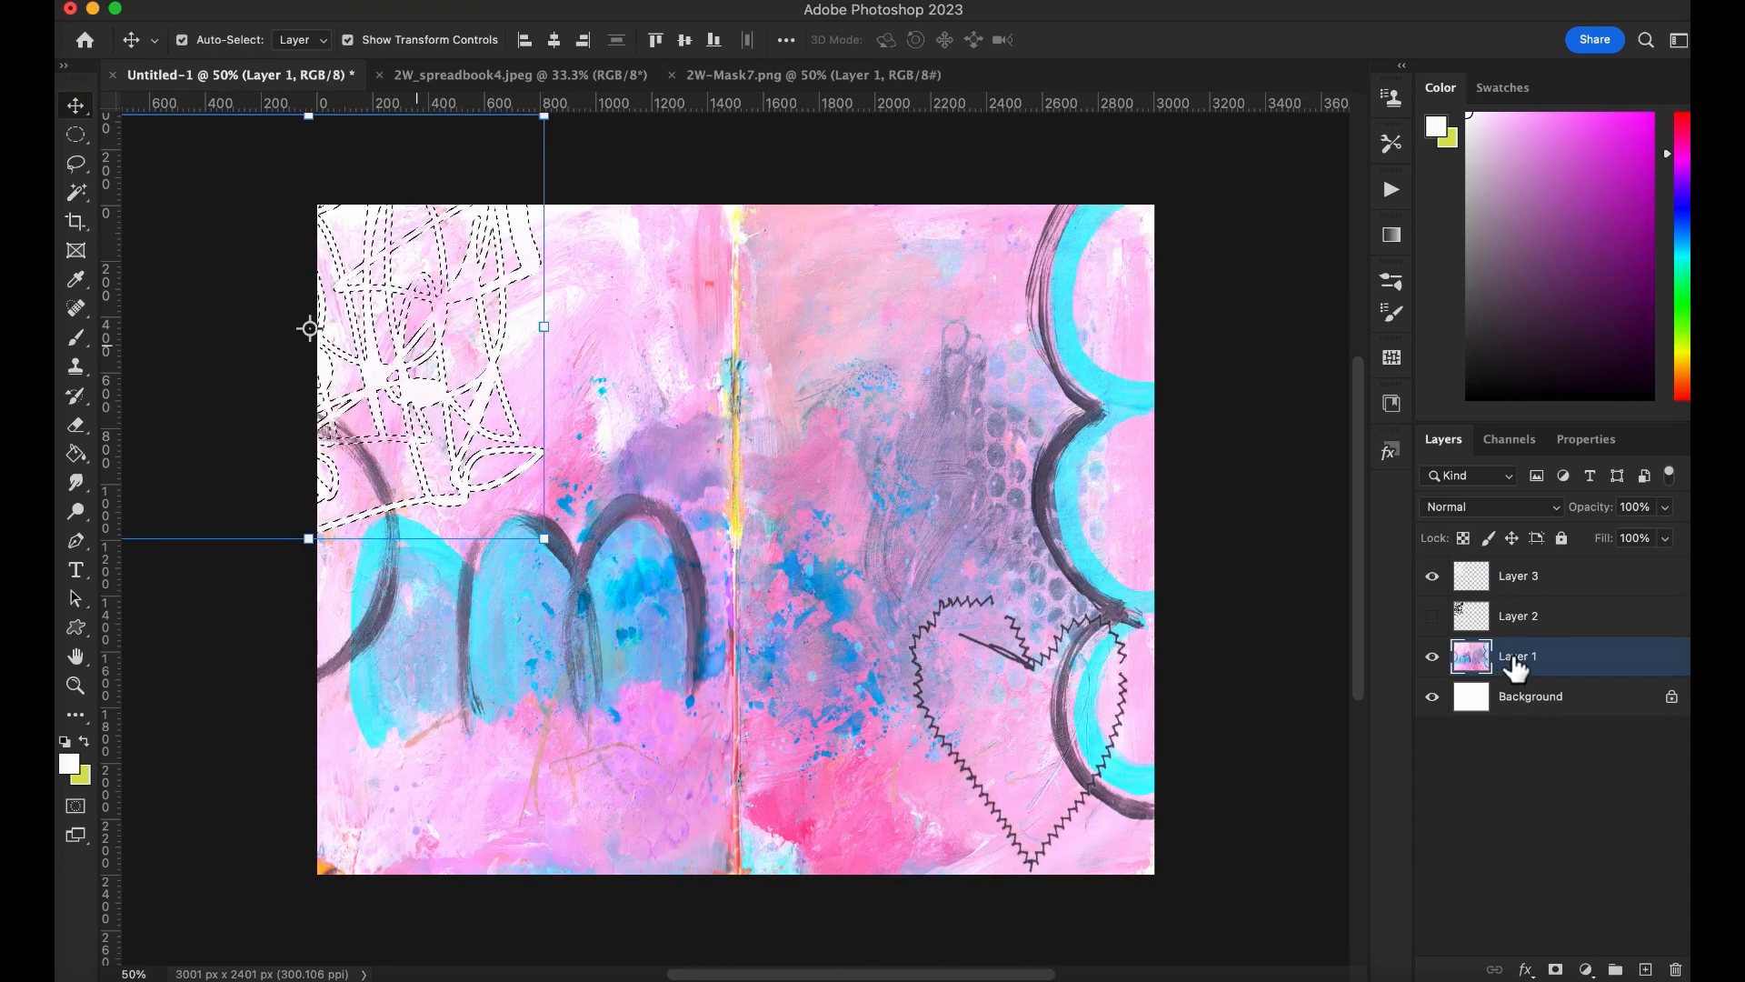
# Step: Lock the painted spread layer with Lock All and select the scribble stencil layer
pyautogui.click(1561, 538)
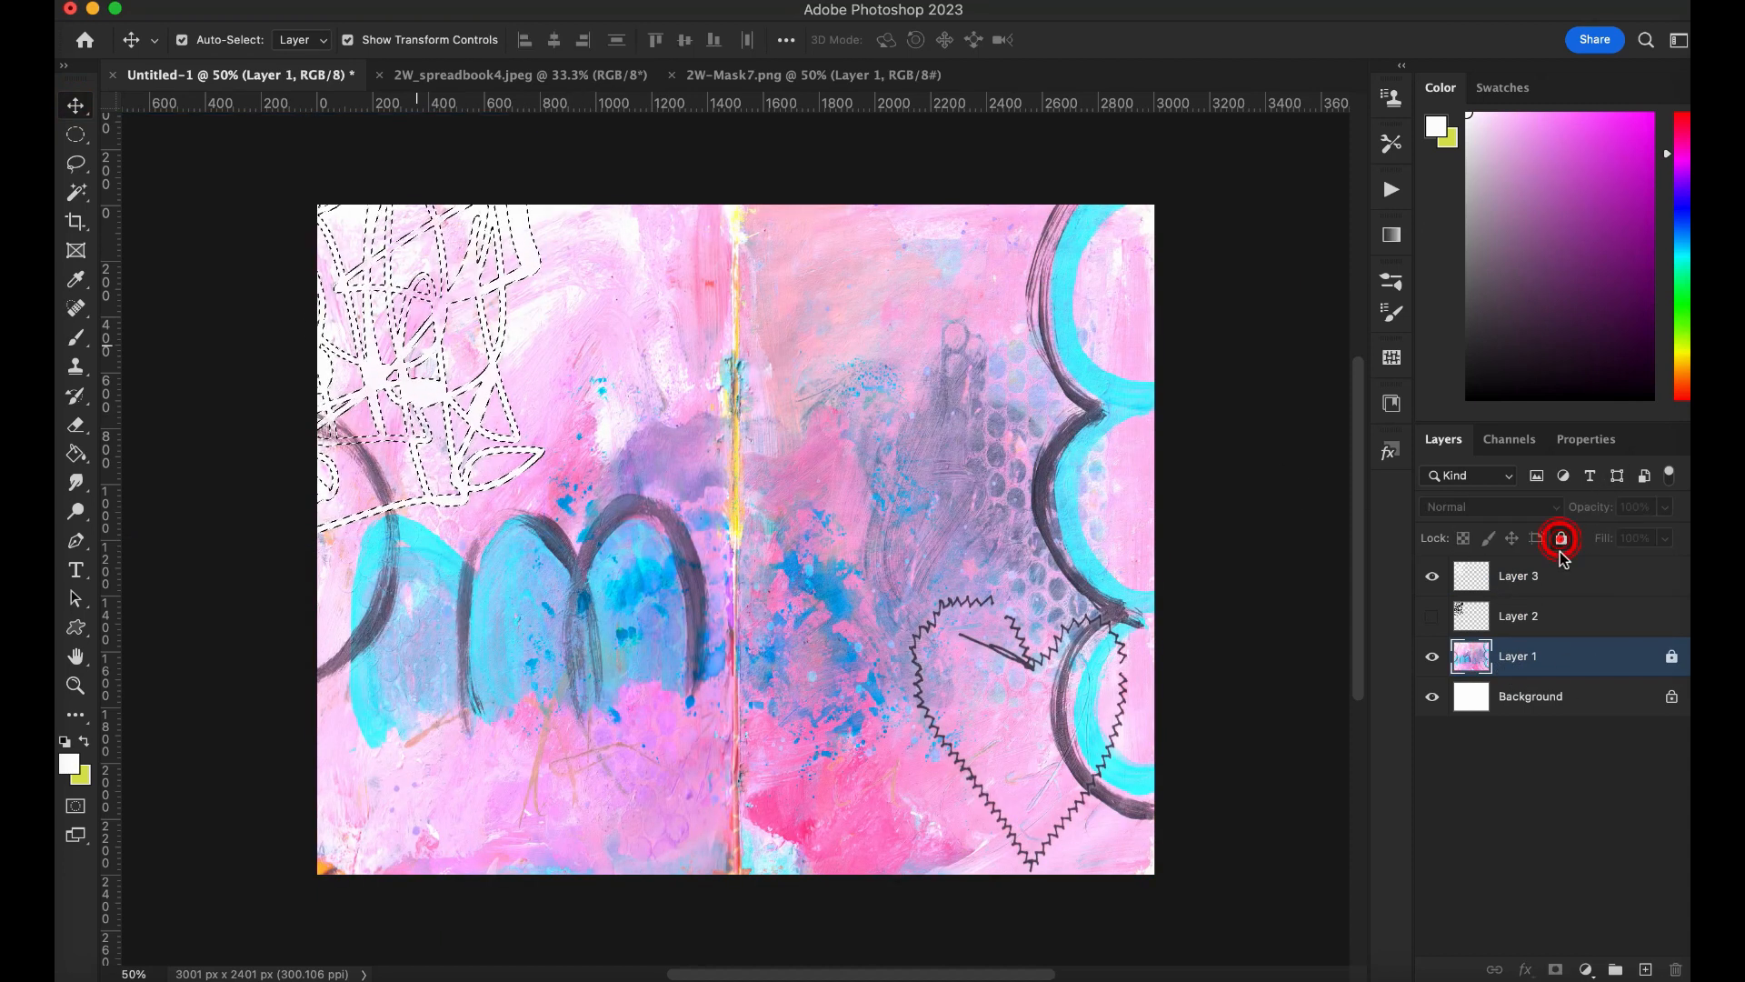
pyautogui.click(1517, 575)
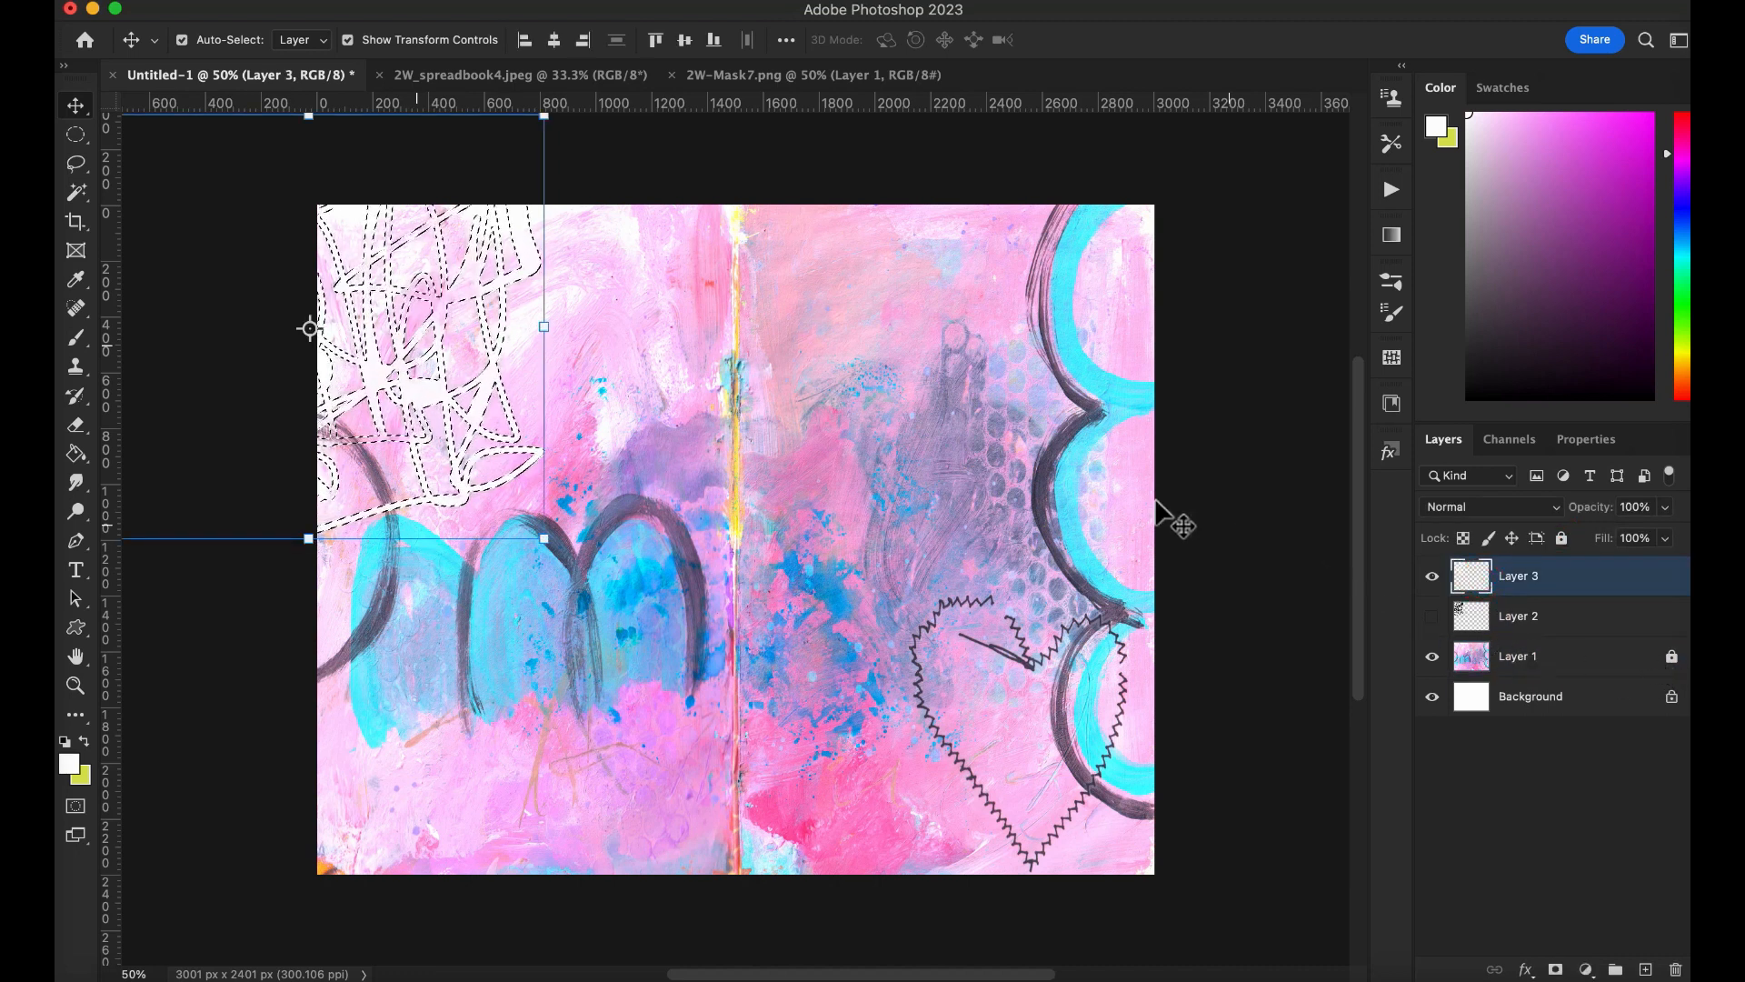
pyautogui.click(1518, 615)
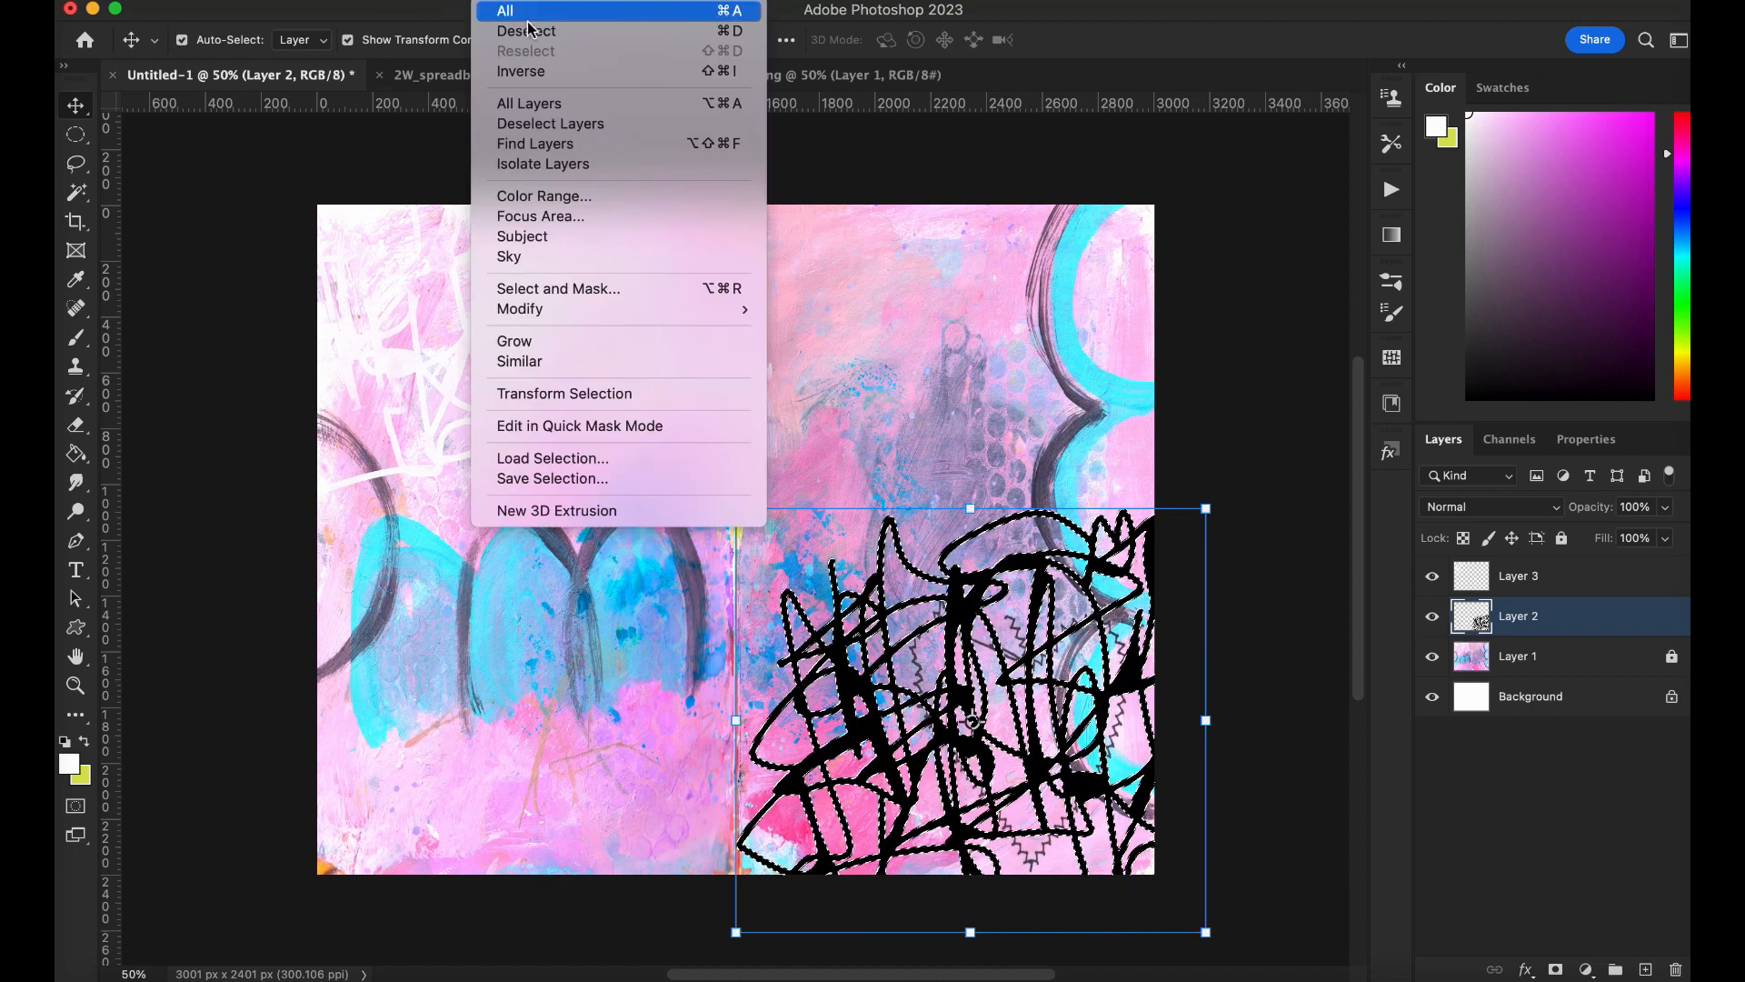
pyautogui.click(505, 10)
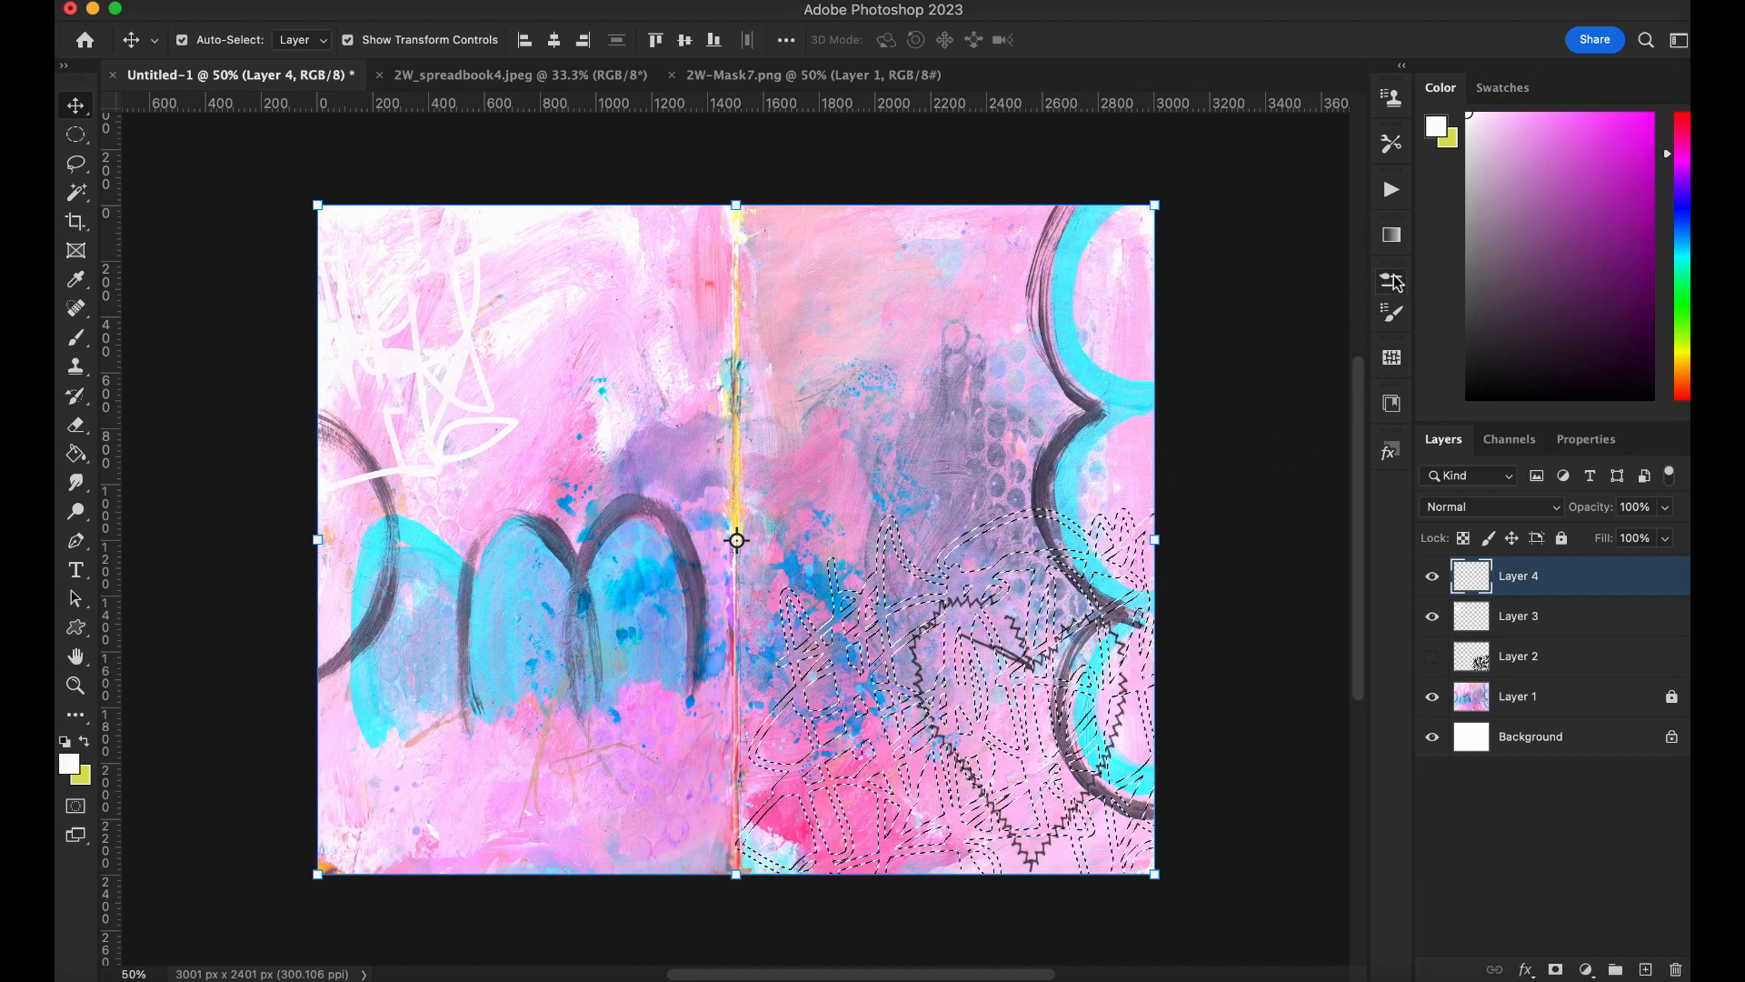
# Step: Paint through the stencil with a brush, then select the scribble doodle layer with the Move tool
pyautogui.click(75, 338)
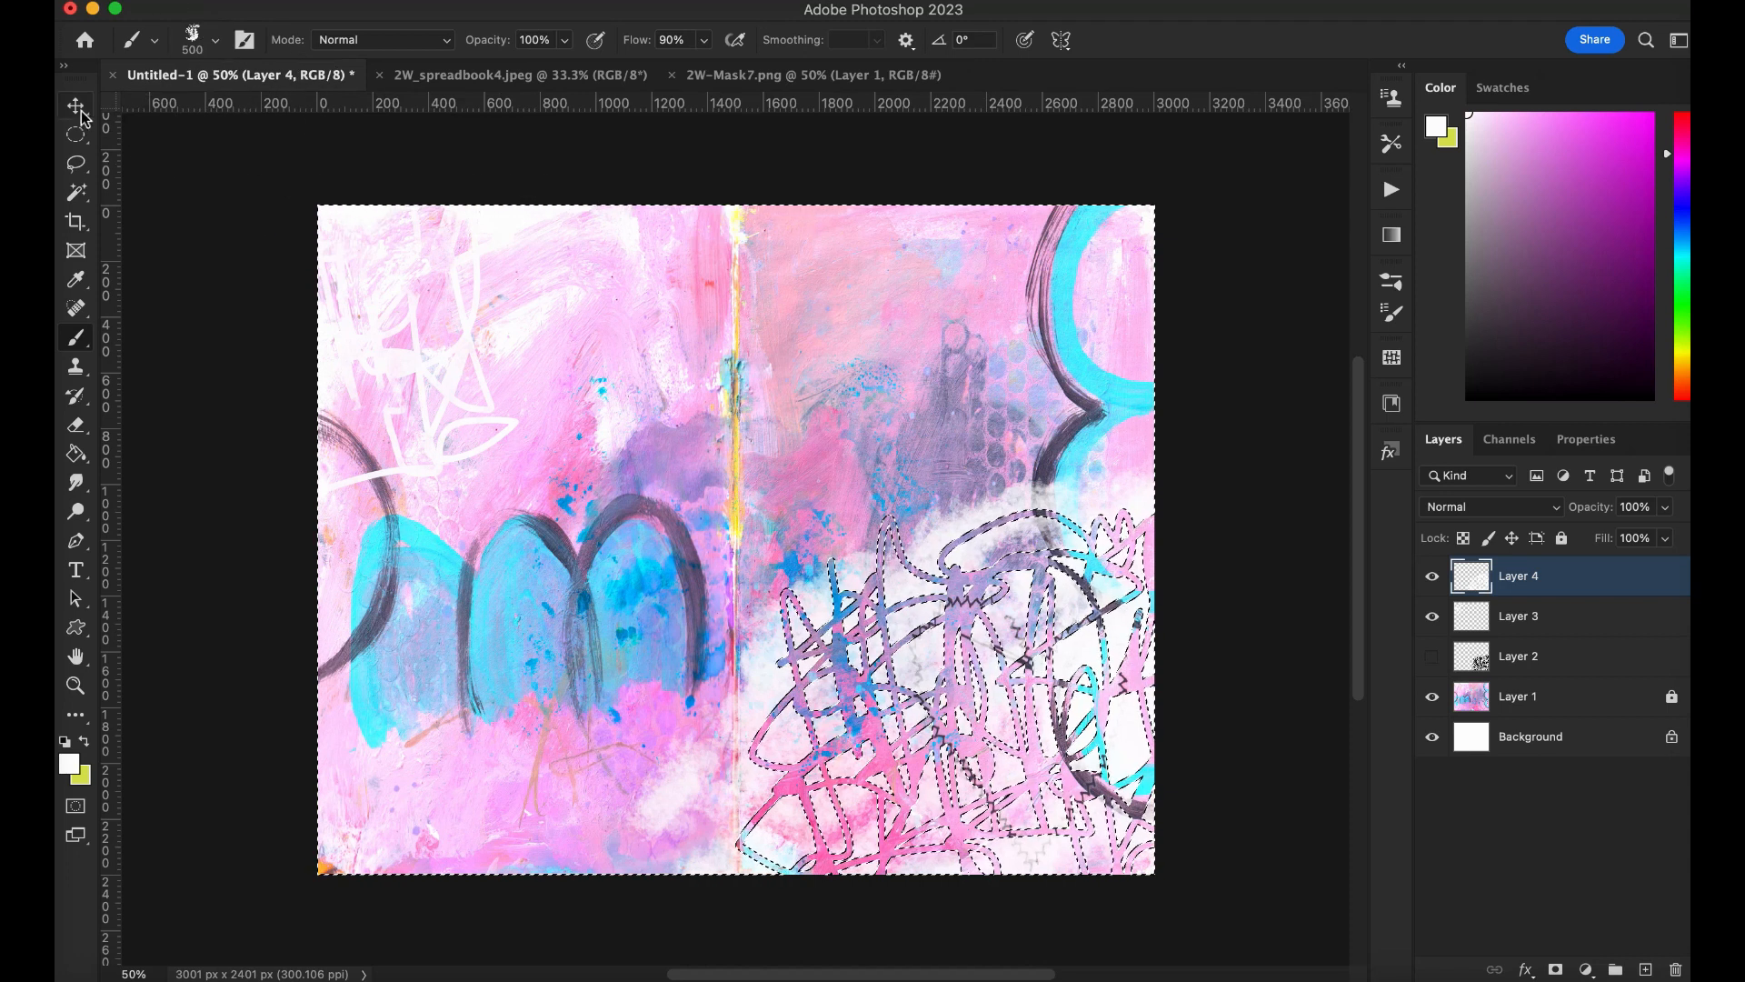
pyautogui.click(76, 105)
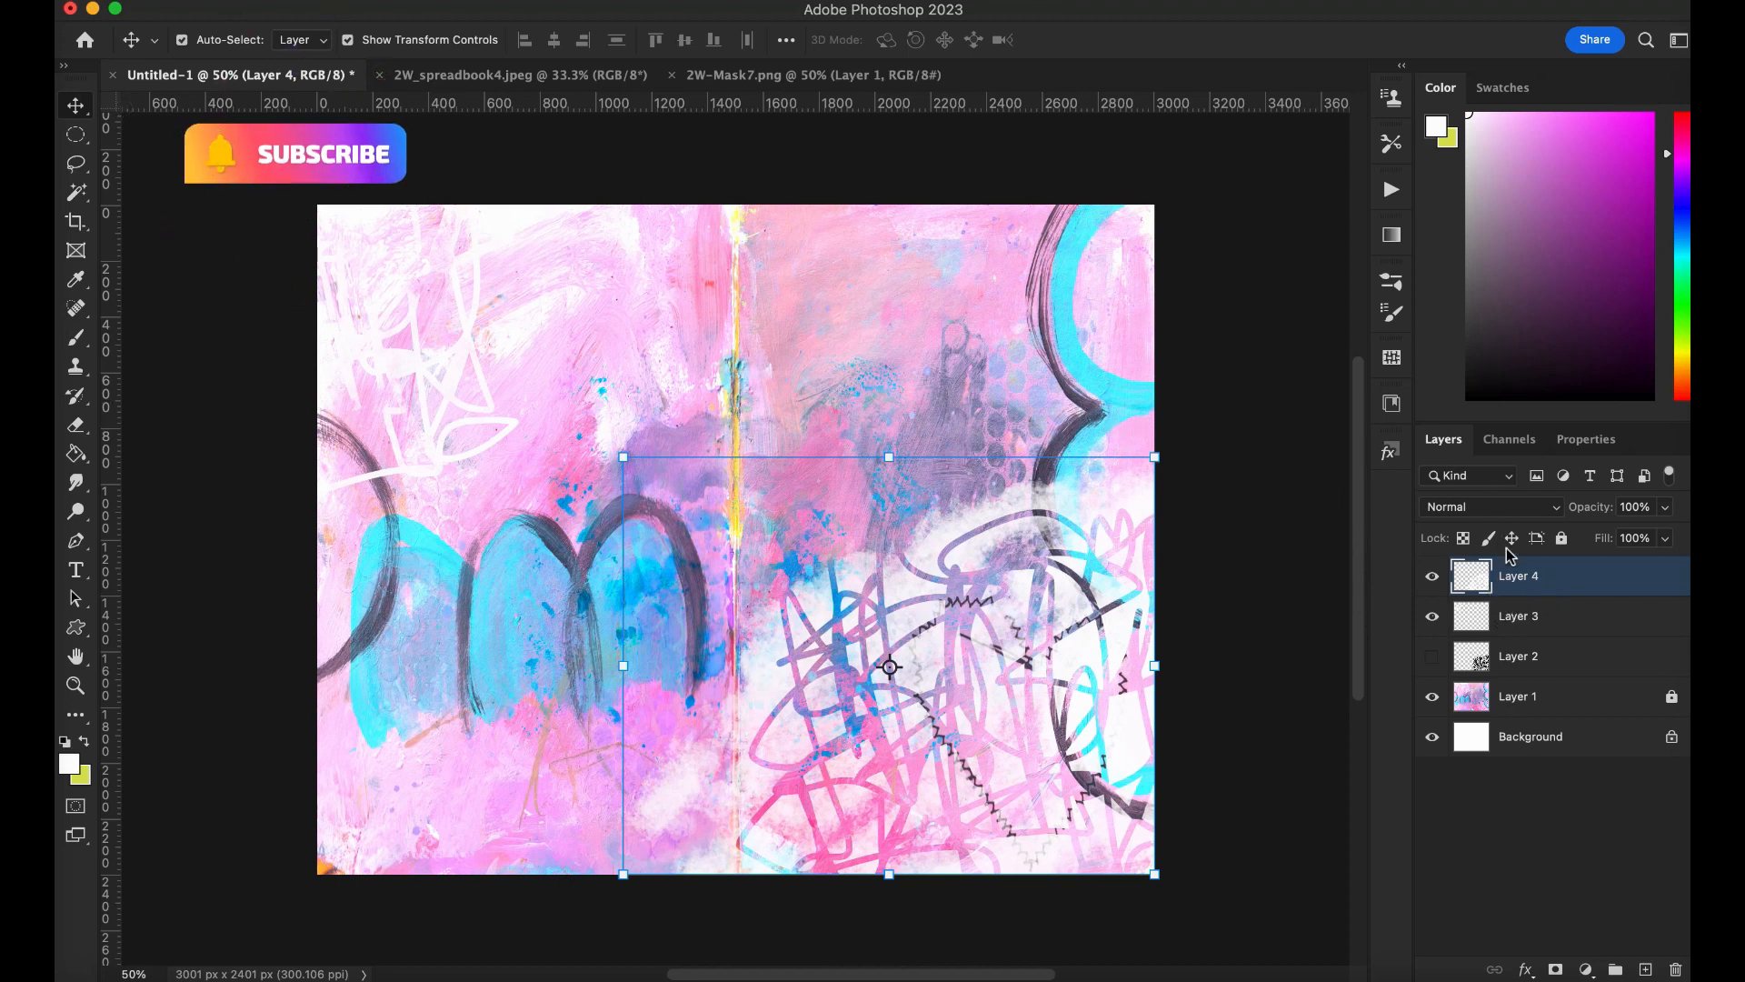
pyautogui.click(1433, 575)
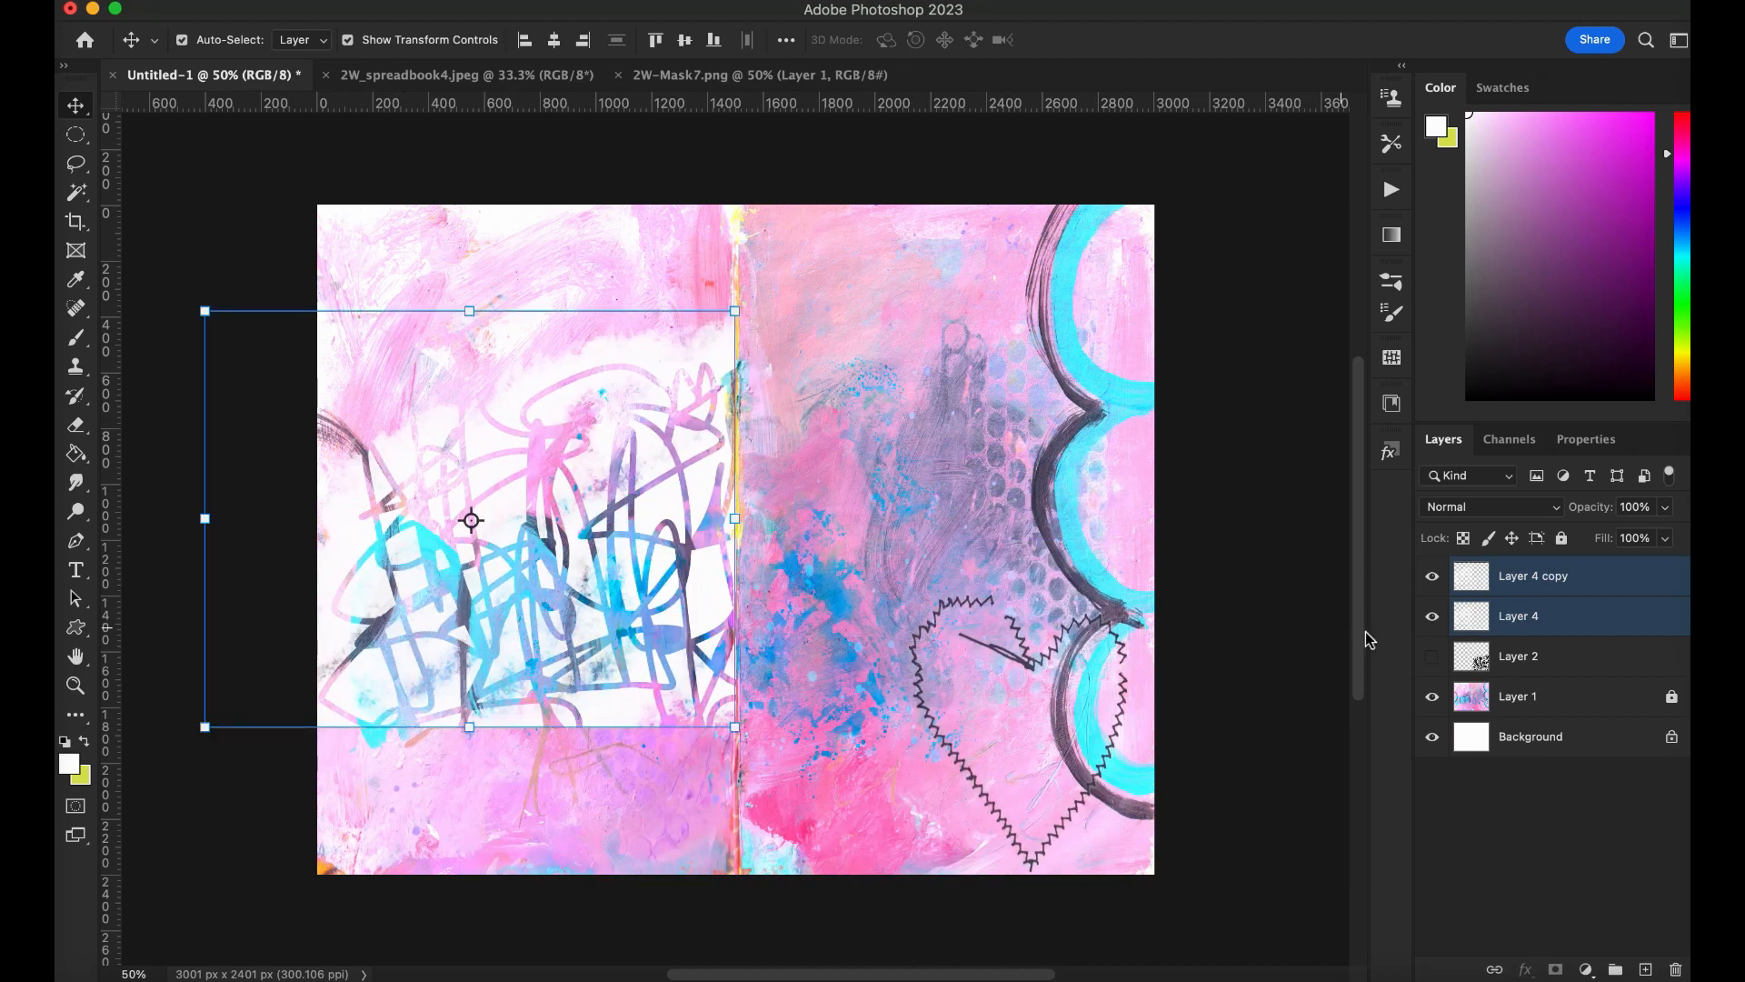
# Step: Select only Layer 4 copy and add a layer mask to it
pyautogui.click(1517, 615)
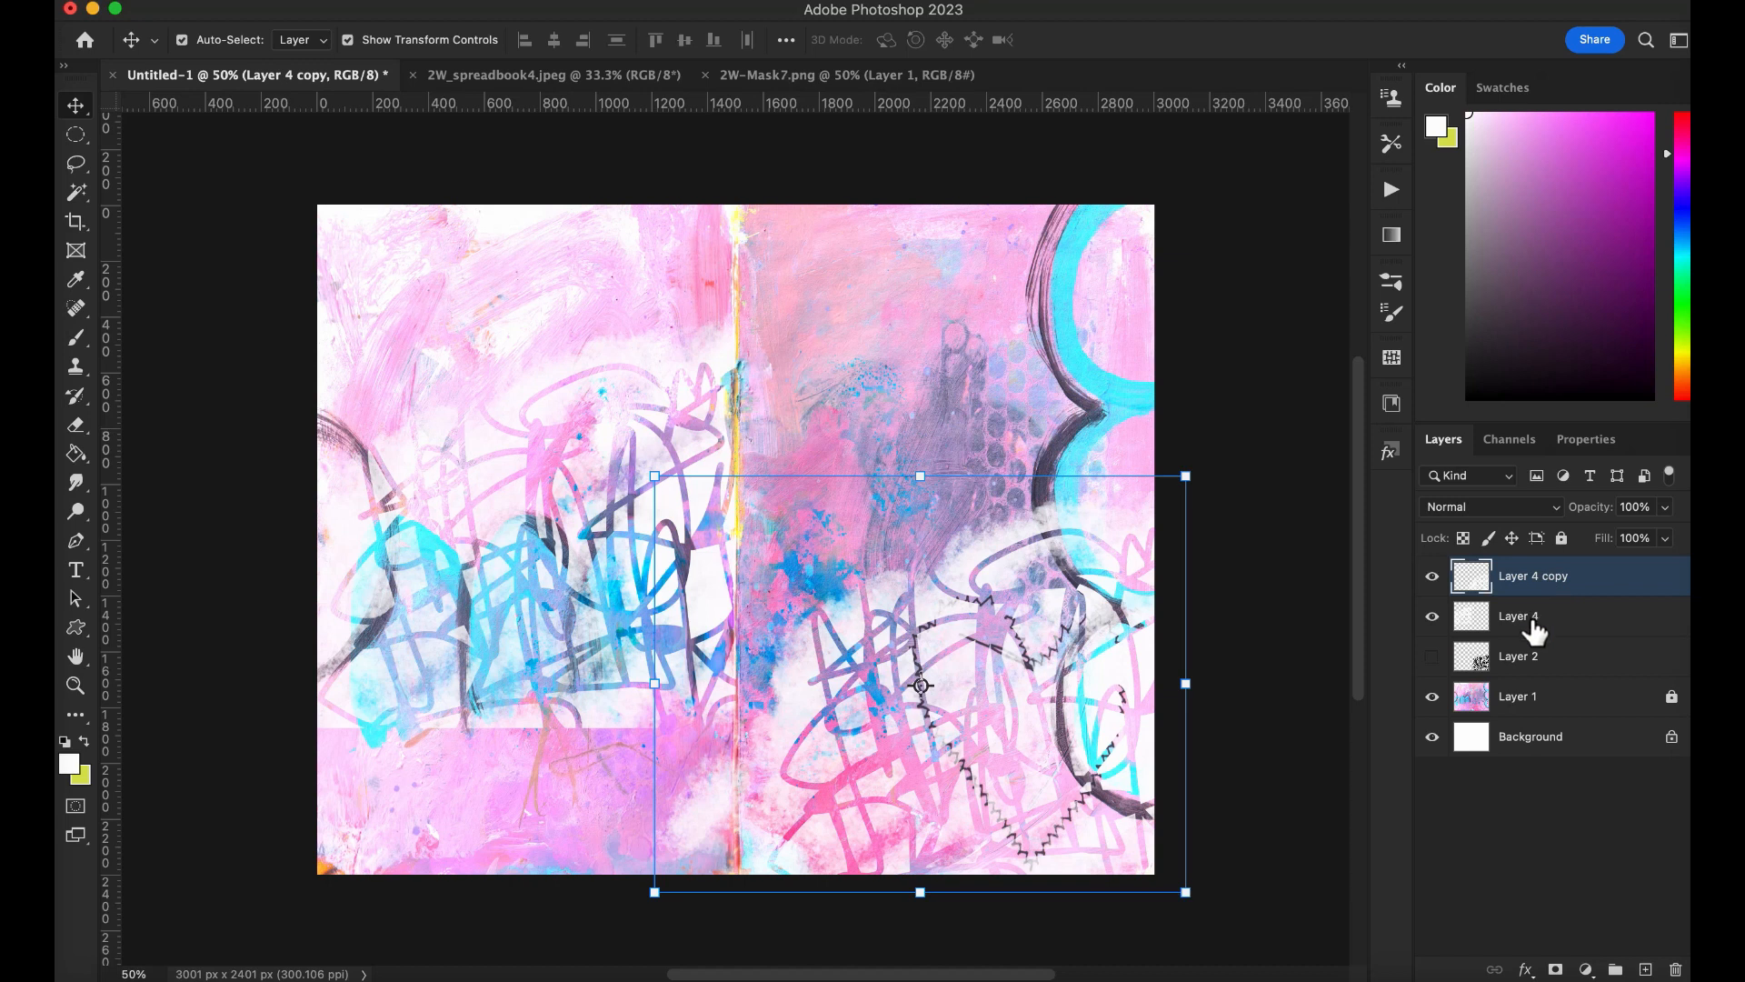
pyautogui.click(1518, 615)
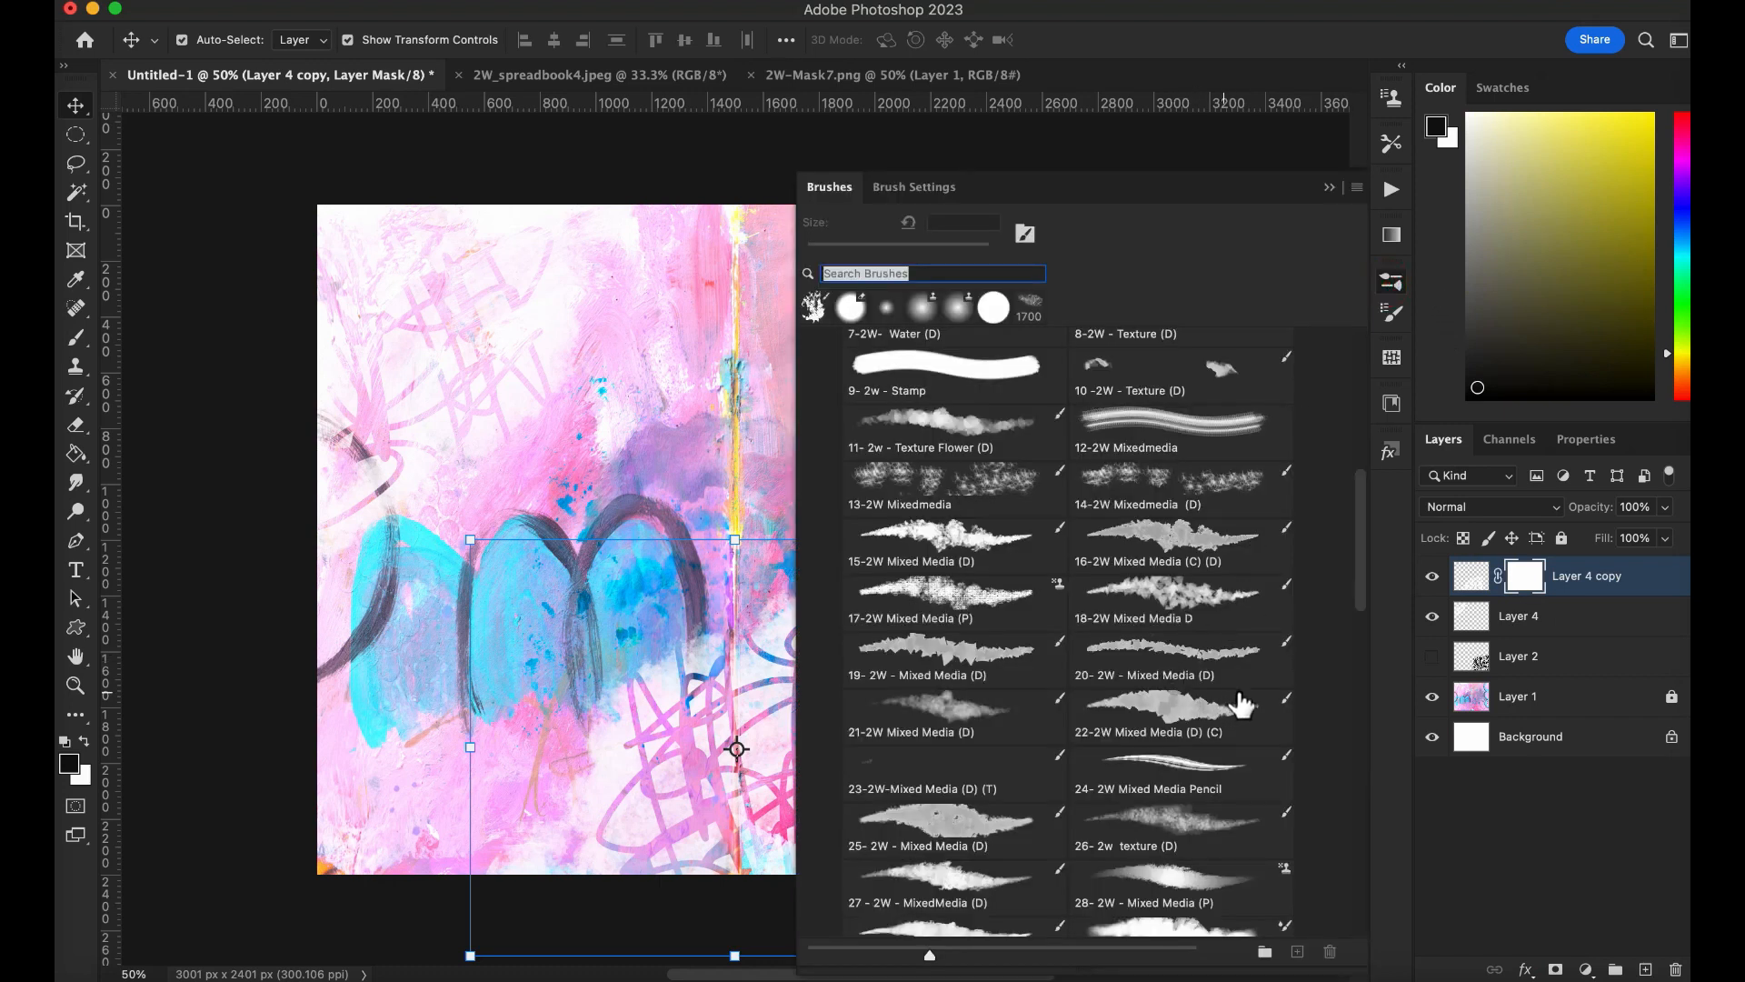
# Step: Paint black on the copy's mask with the 22-2W Mixed Media (D)(C) brush
pyautogui.click(1180, 712)
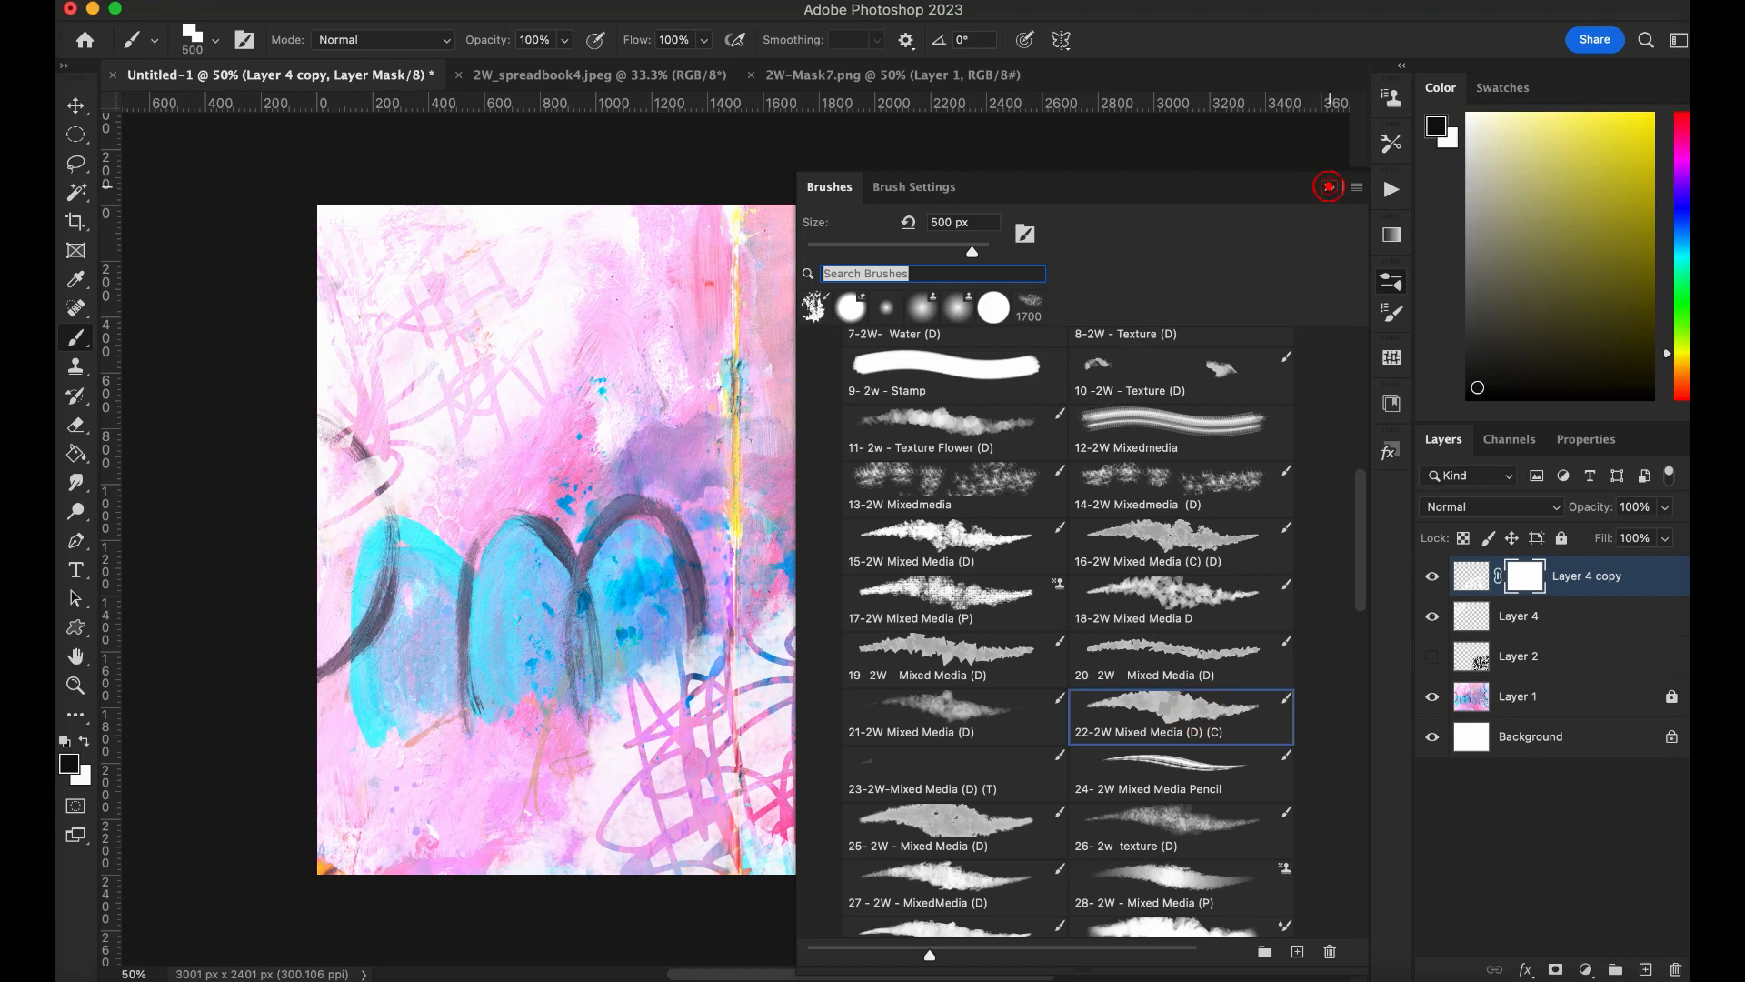
pyautogui.click(1327, 185)
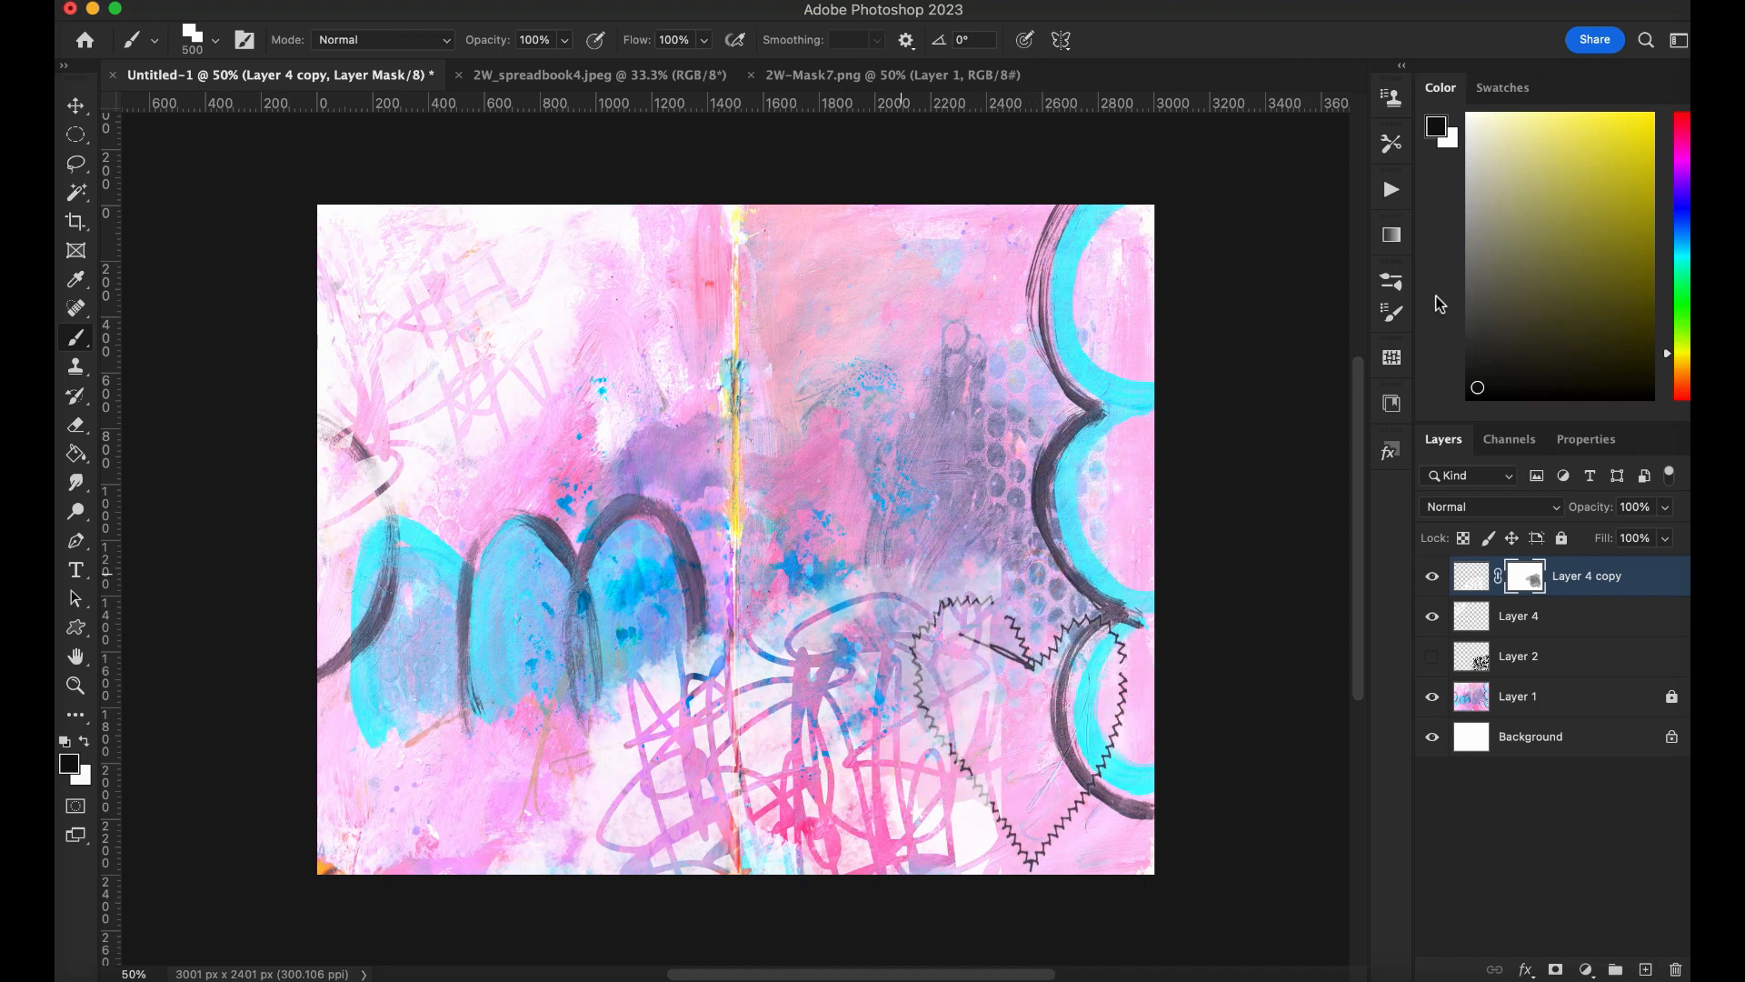
pyautogui.click(1390, 278)
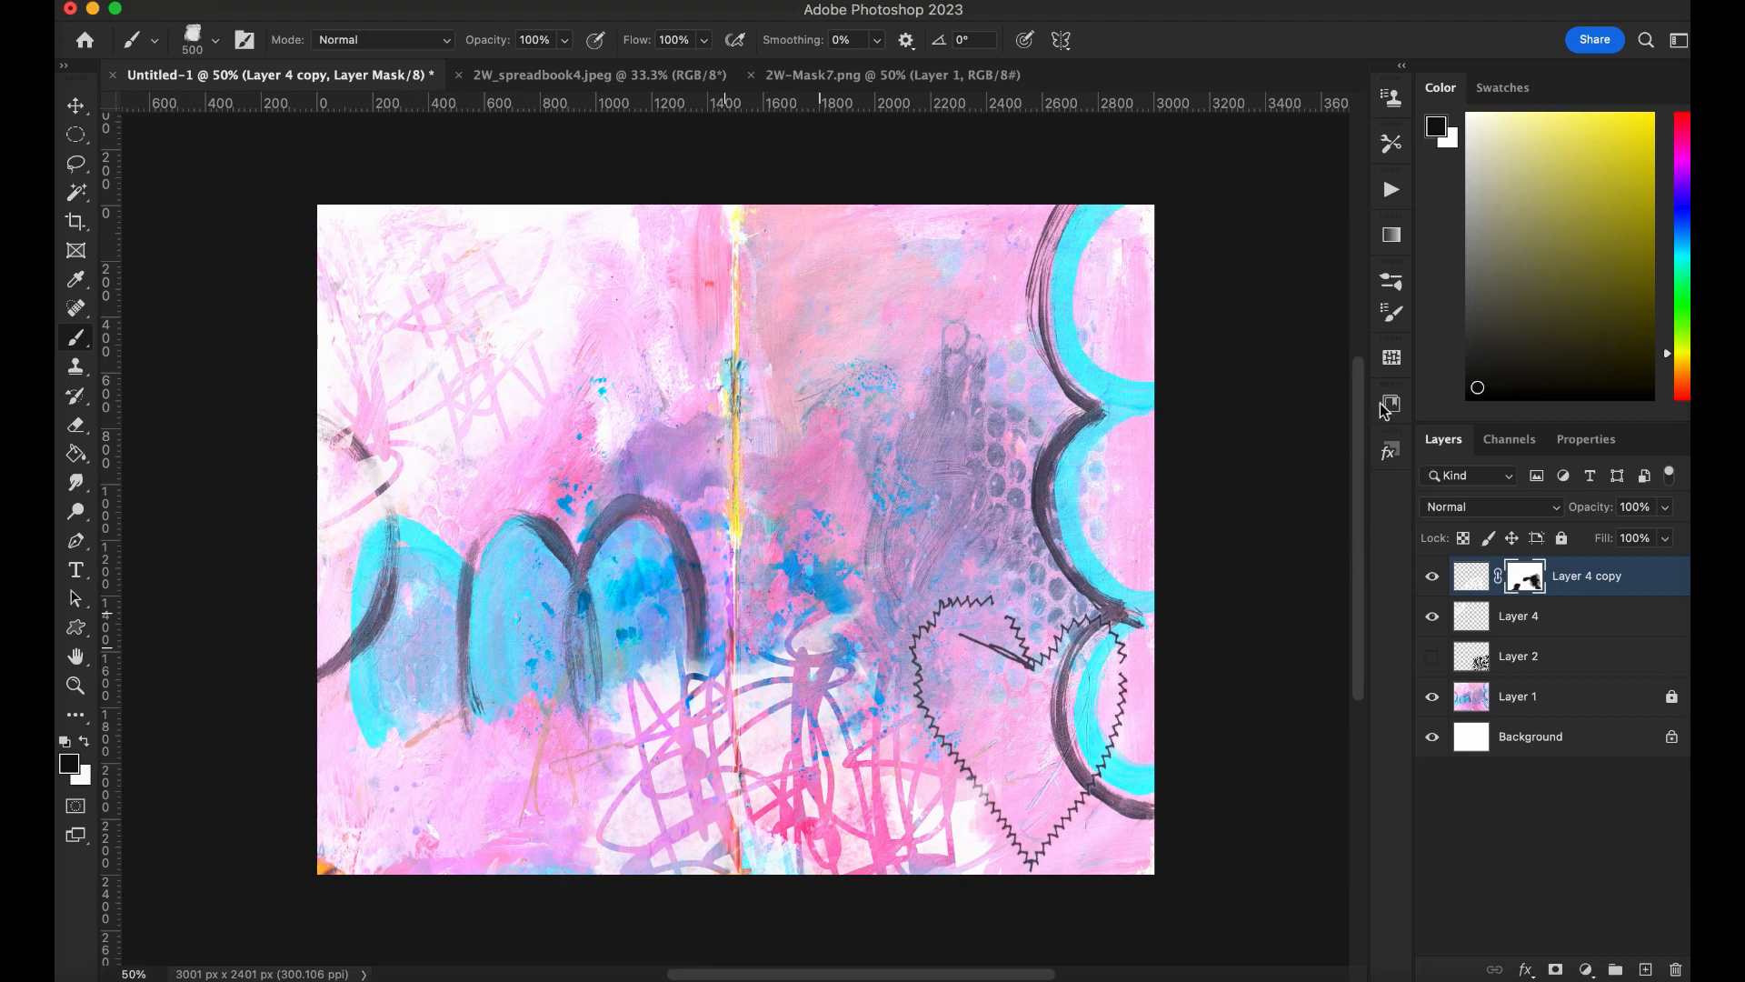
pyautogui.click(1390, 282)
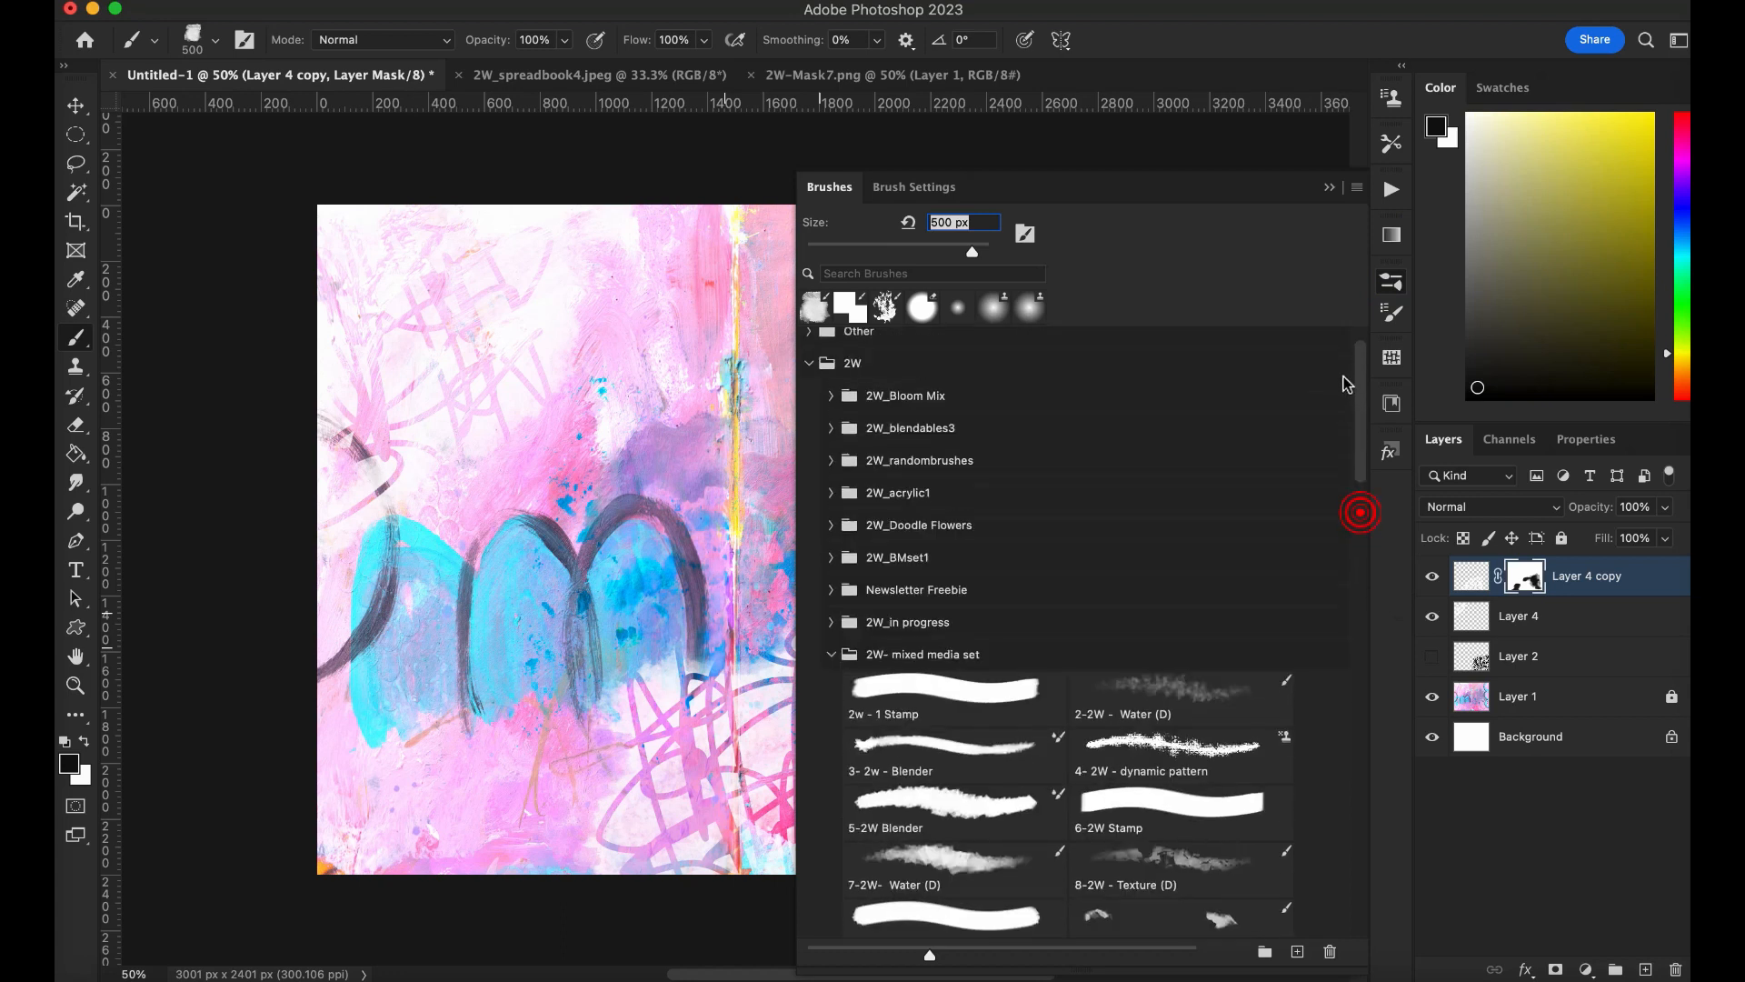
# Step: Scroll the 2W- mixed media brush set down to the 26- 2w texture (D) brush
pyautogui.scroll(-3)
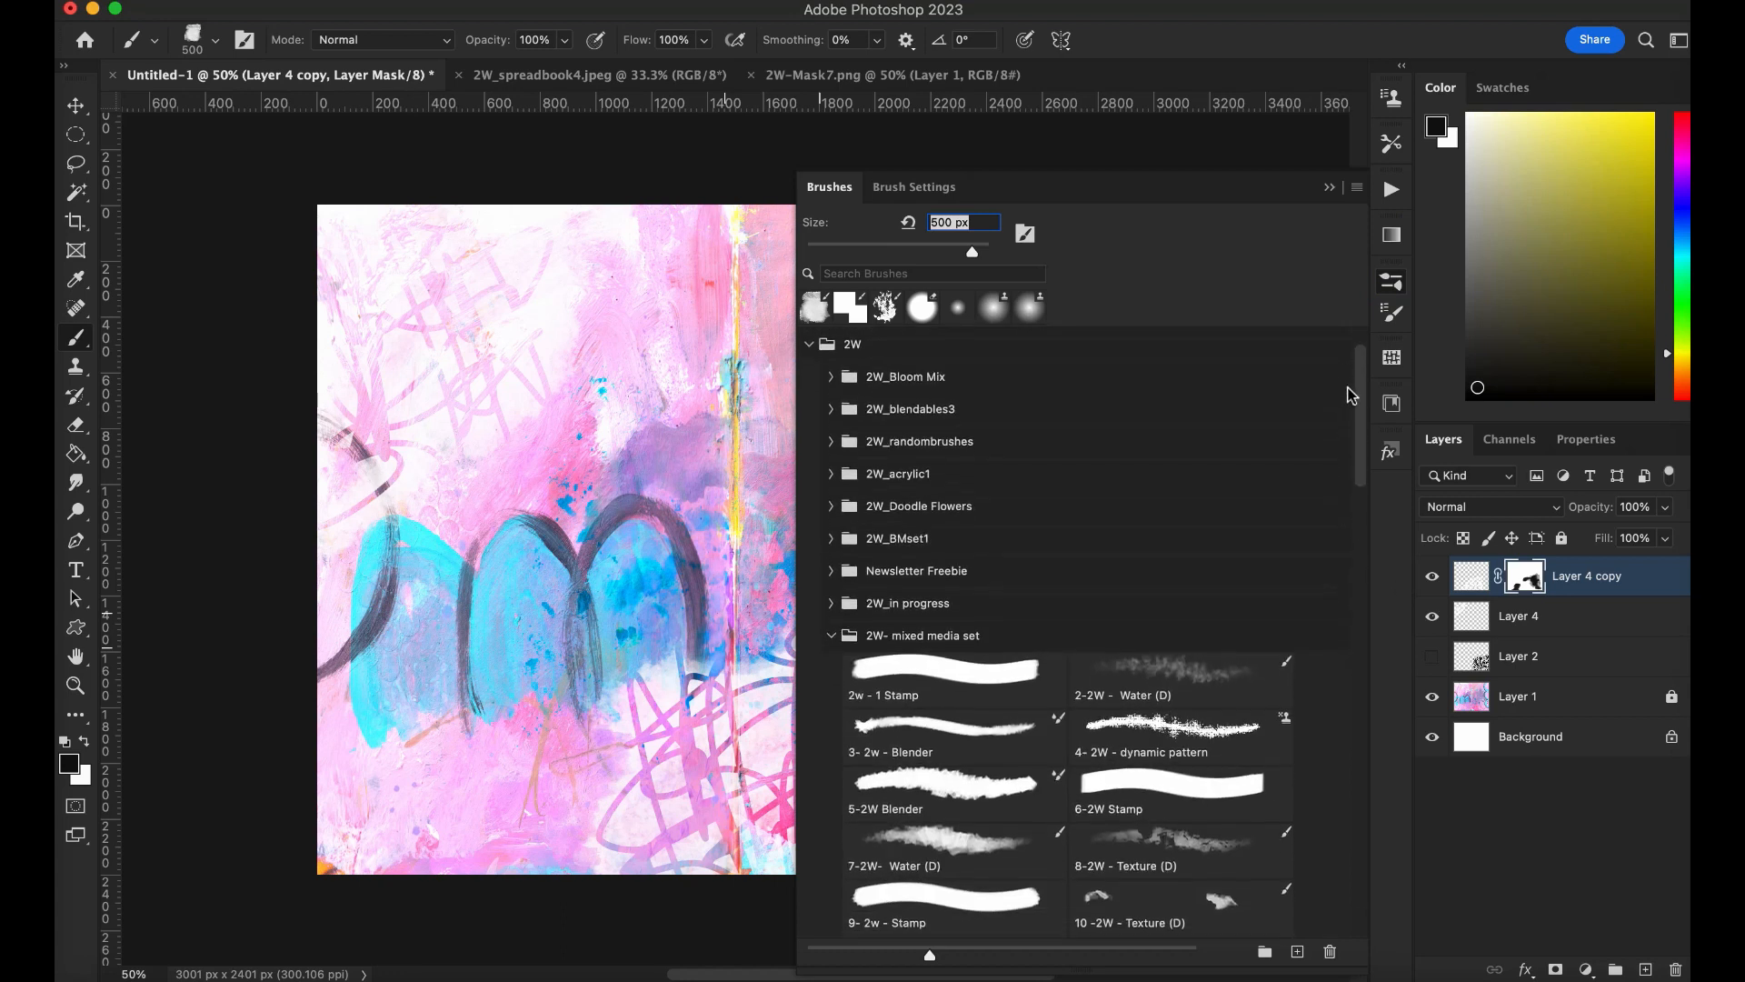
pyautogui.scroll(-3)
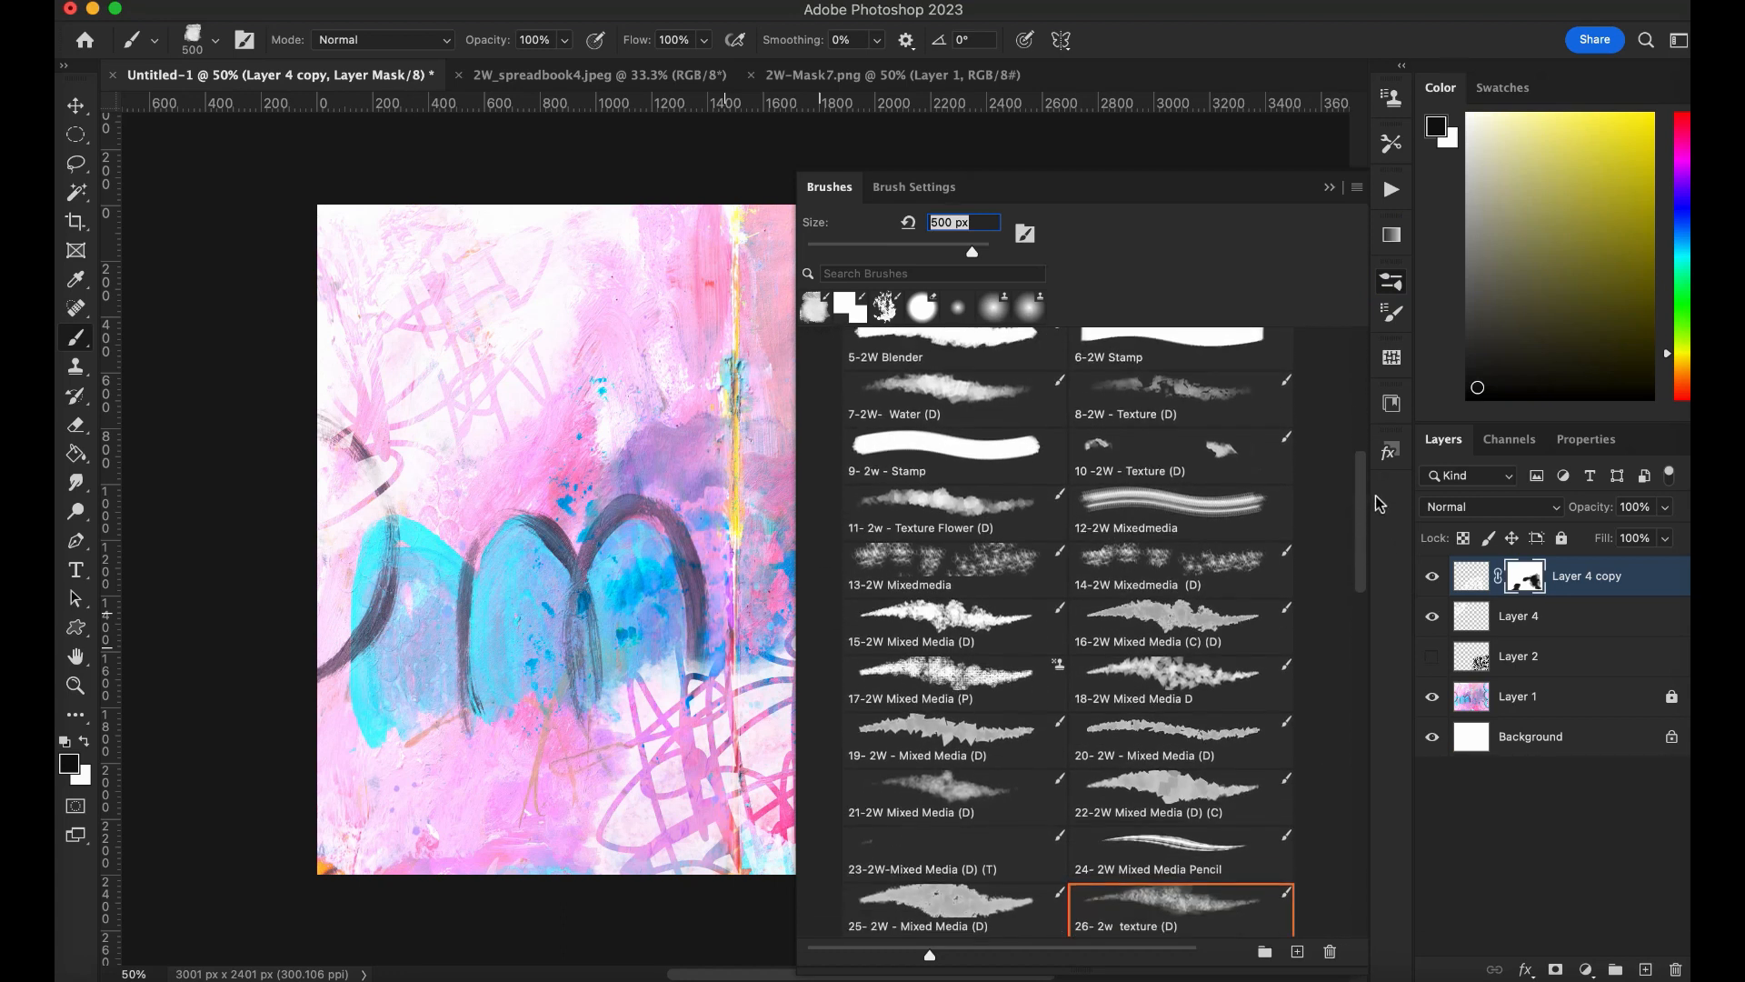
pyautogui.scroll(-3)
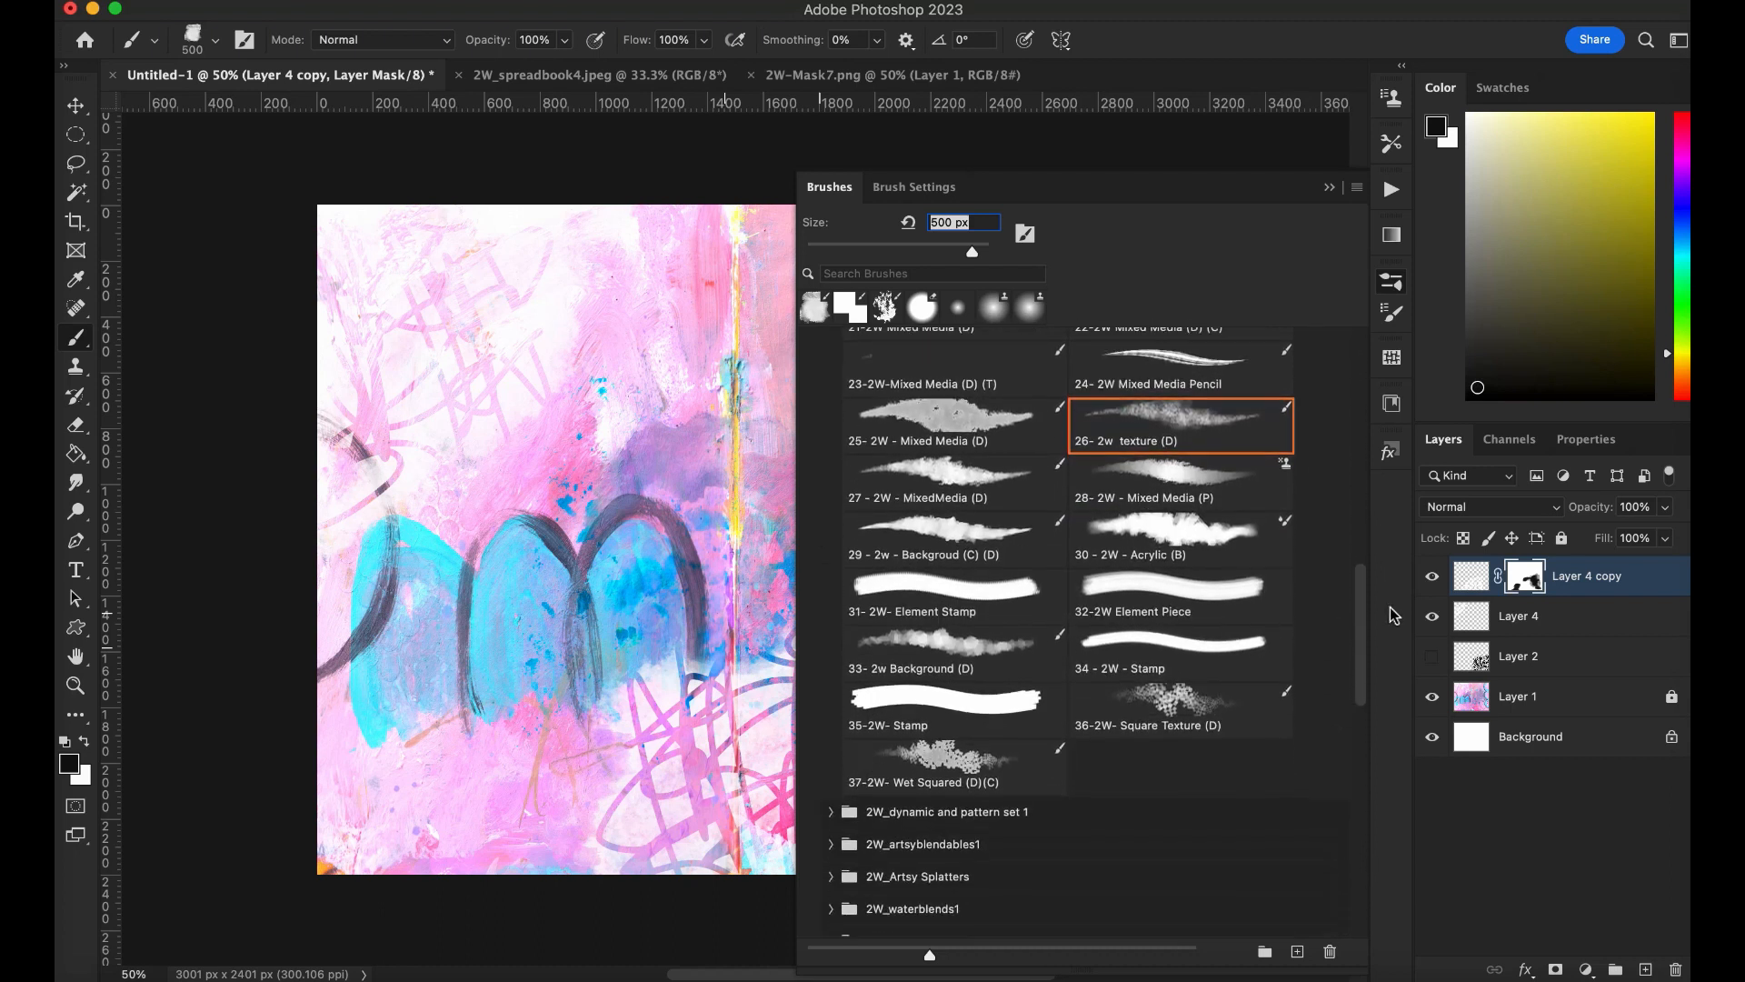
pyautogui.scroll(-3)
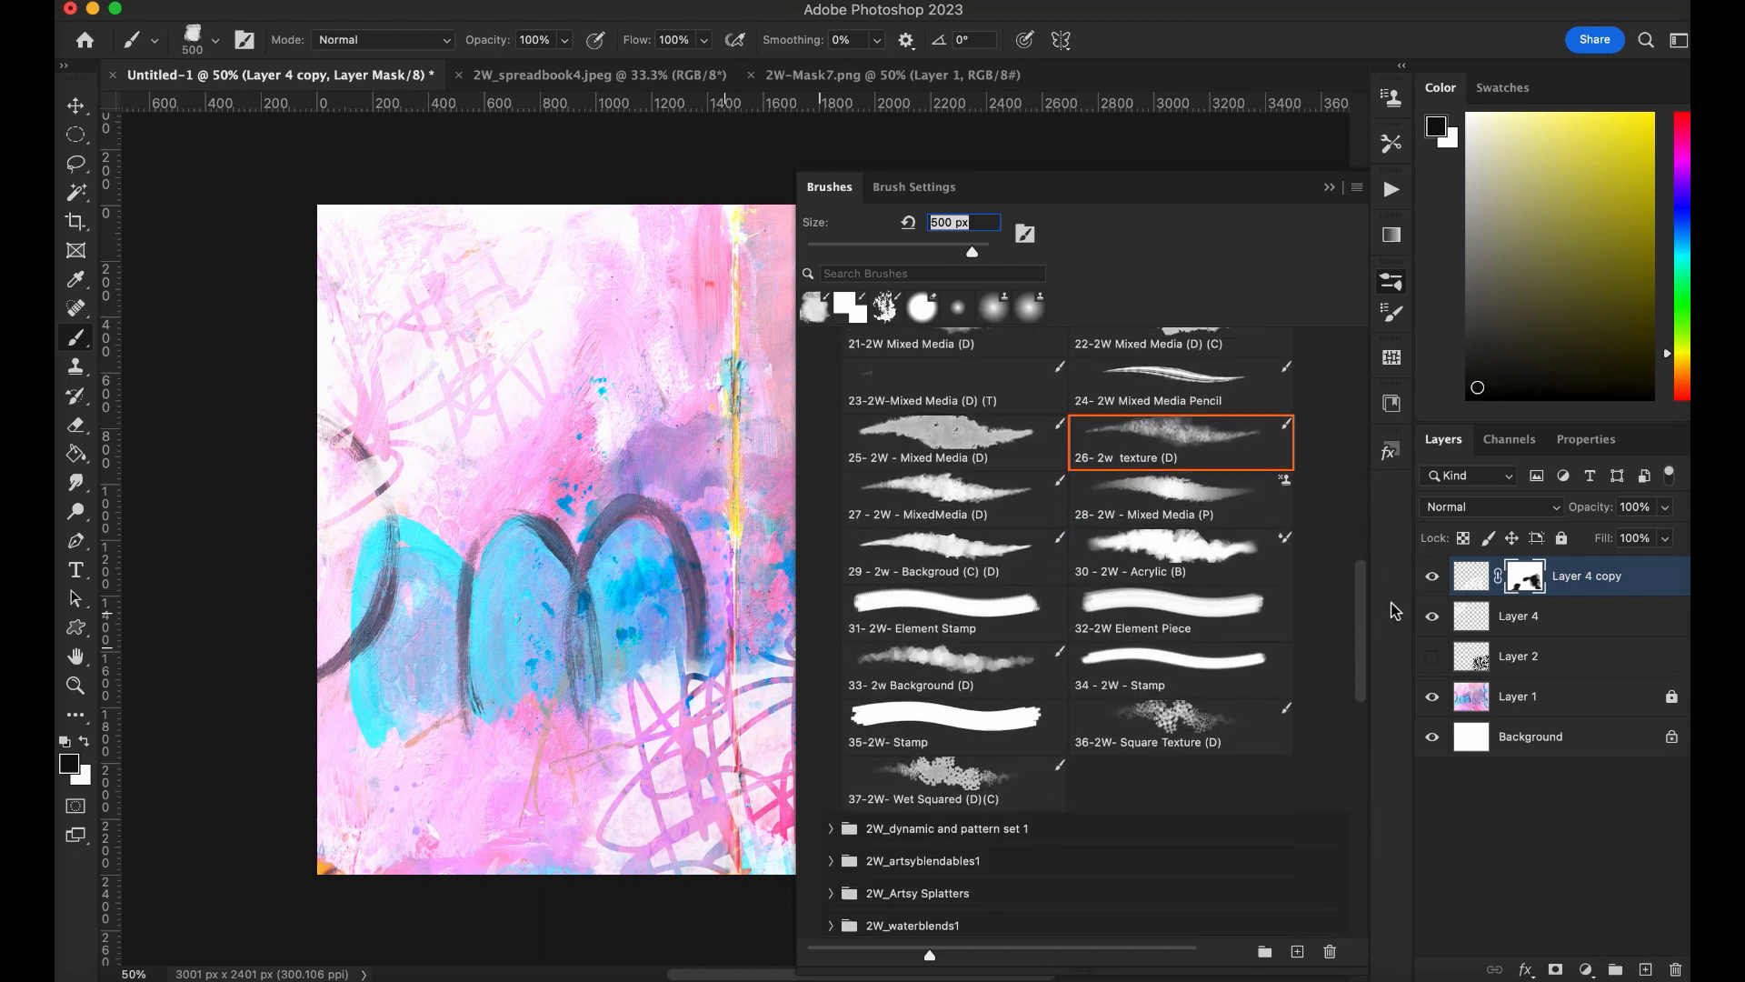
pyautogui.scroll(-3)
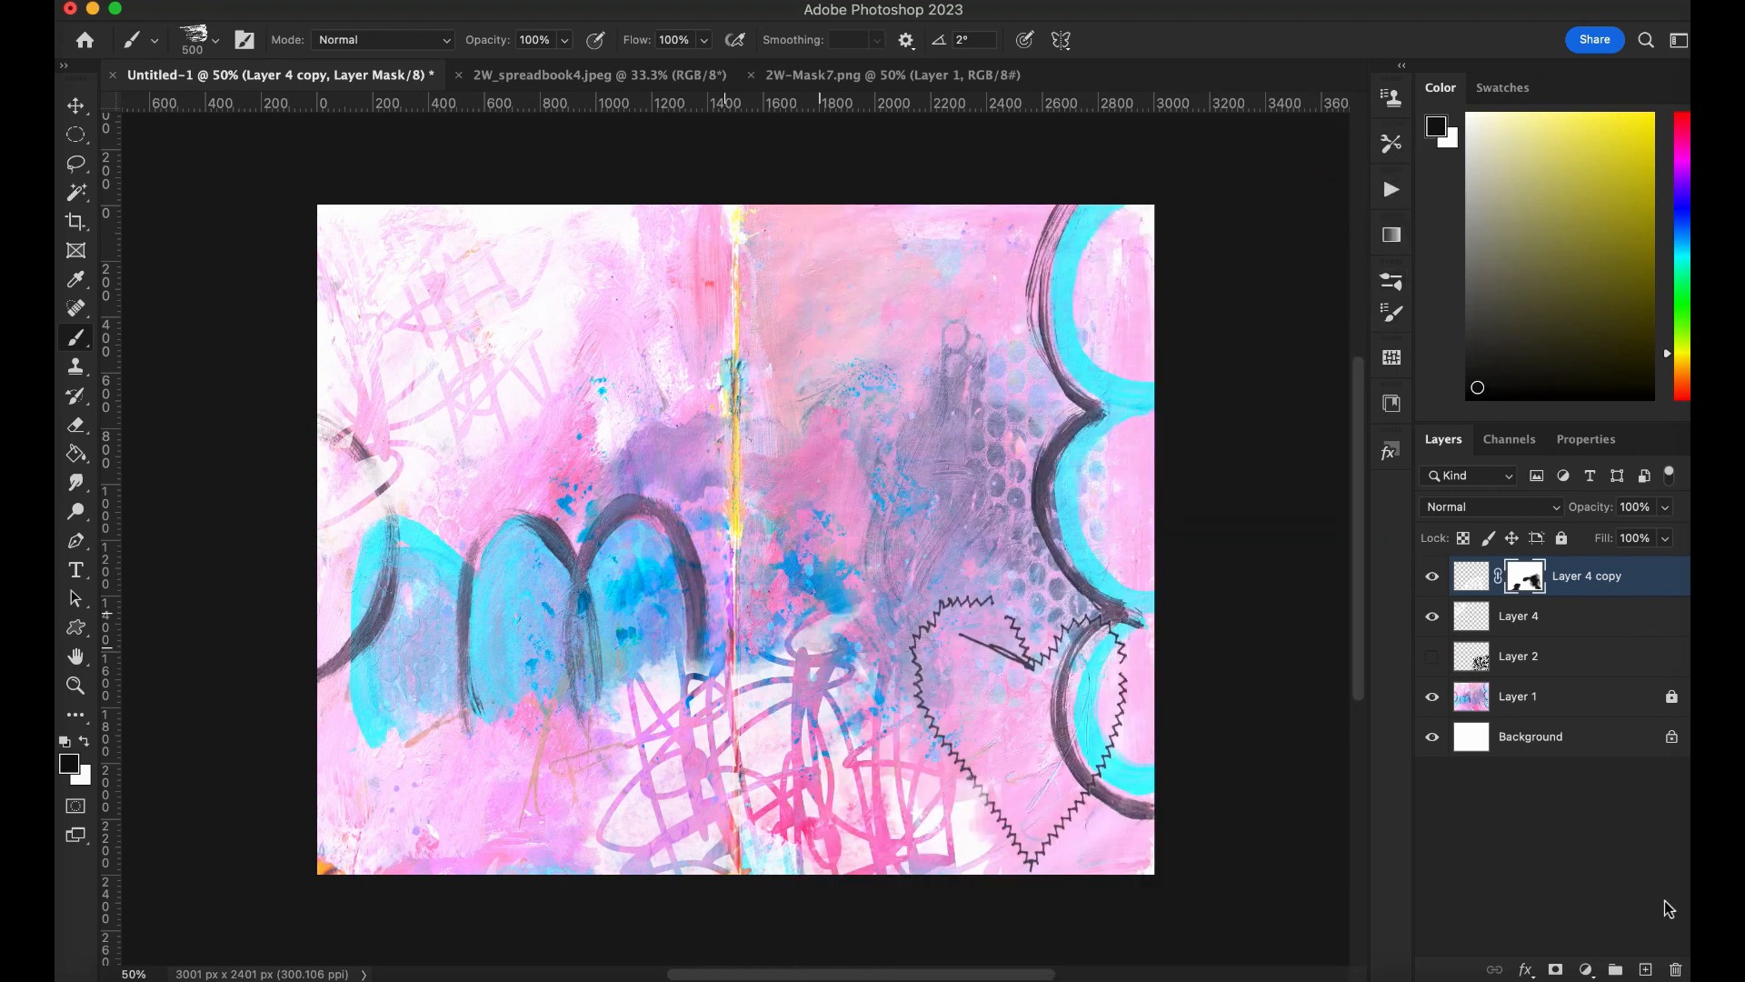
# Step: Add Layer 5 and draw a loose black looping line across the spread
pyautogui.click(1643, 970)
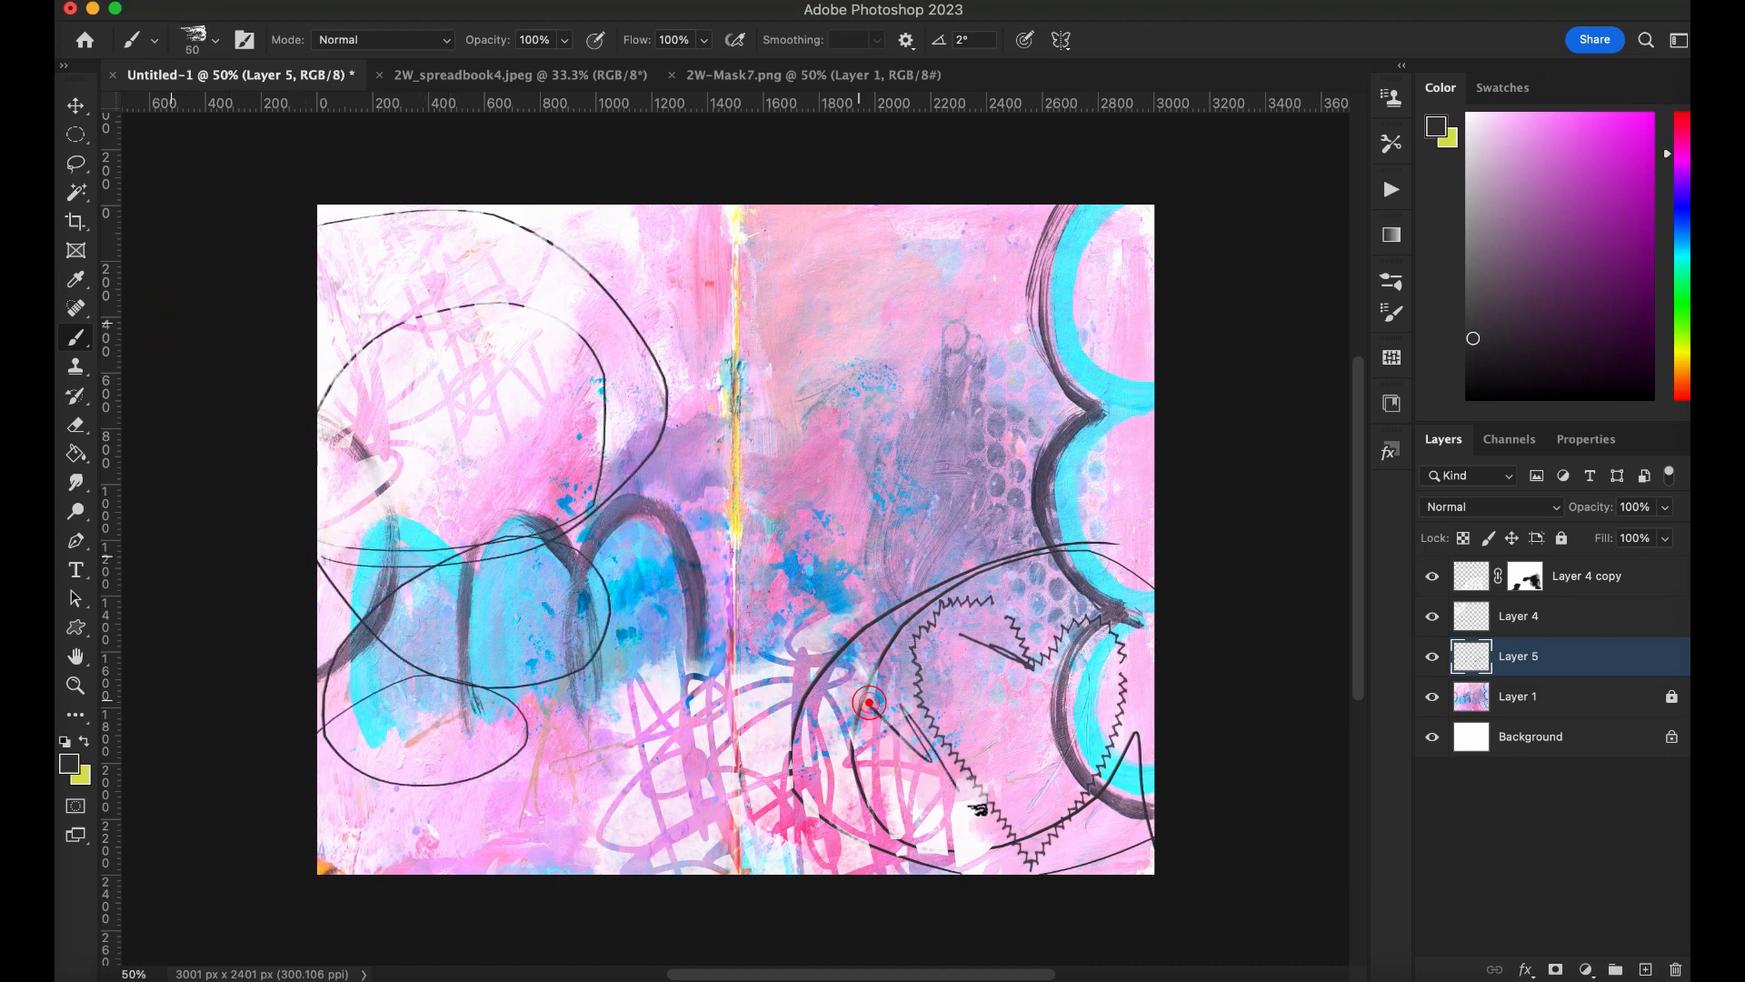
pyautogui.moveTo(868, 700); pyautogui.dragTo(1046, 769)
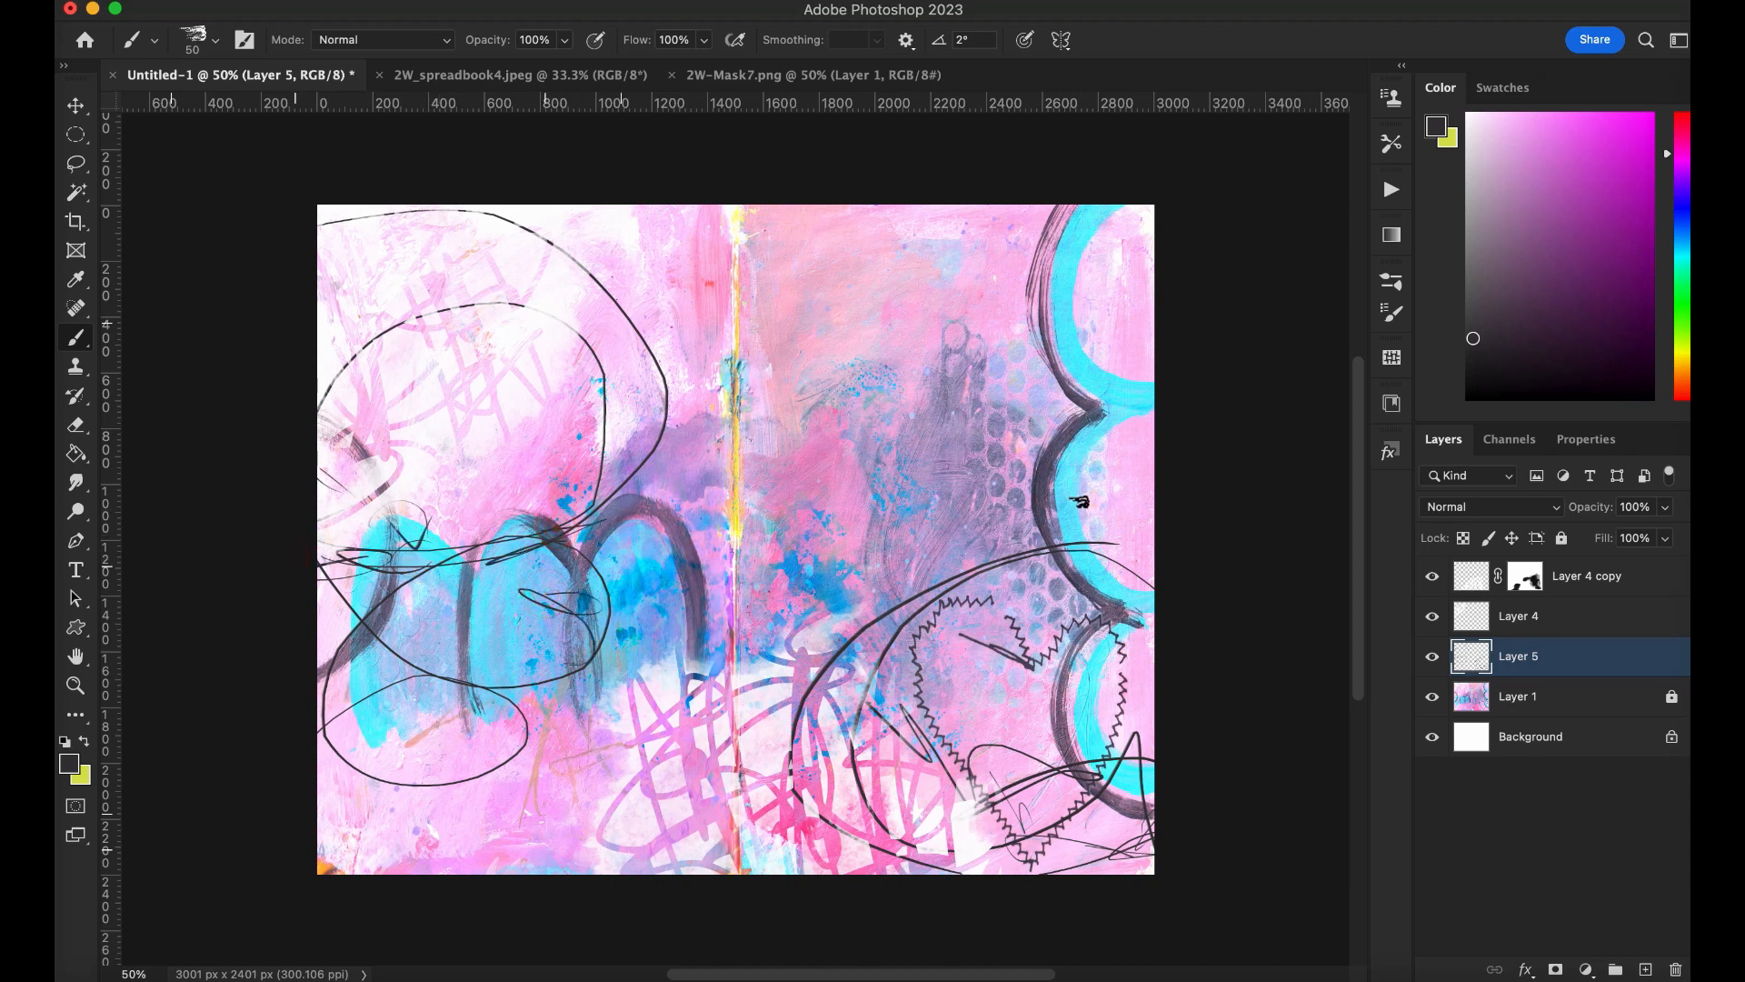
pyautogui.moveTo(679, 95)
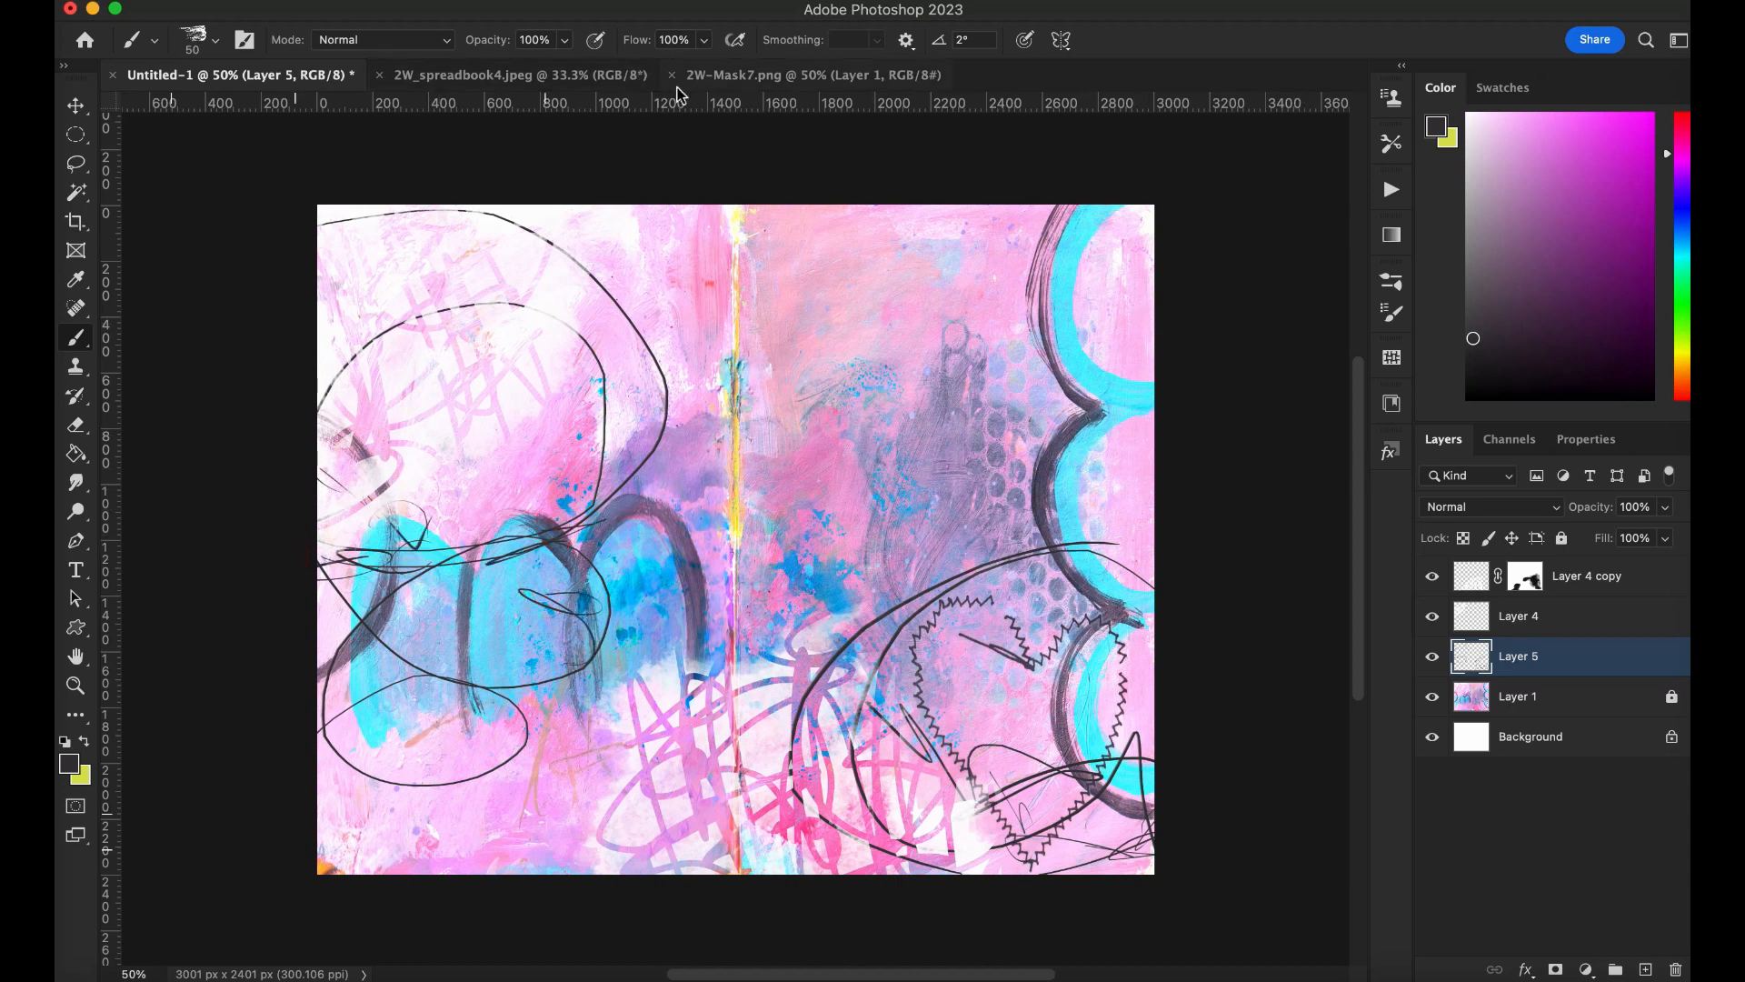
# Step: Open 2w_artsytransfers1_transfer1.png from Bridge's 2W_Artsy transfers folder in Photoshop
pyautogui.click(671, 74)
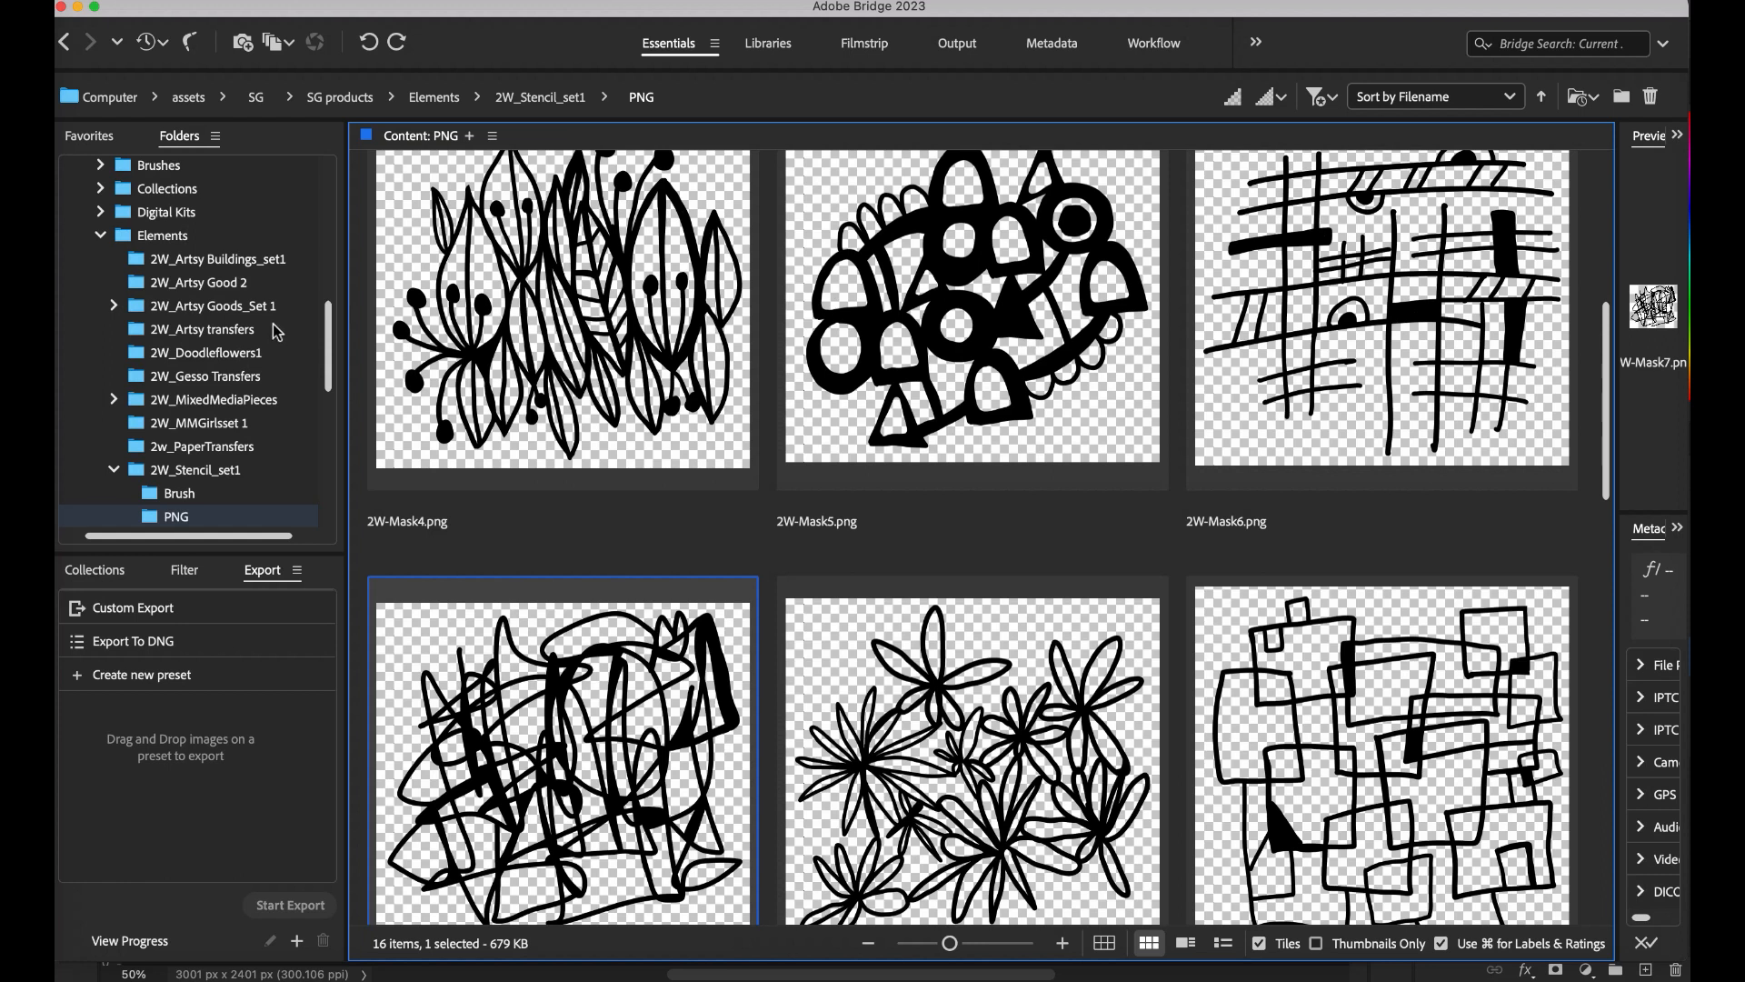
pyautogui.click(206, 328)
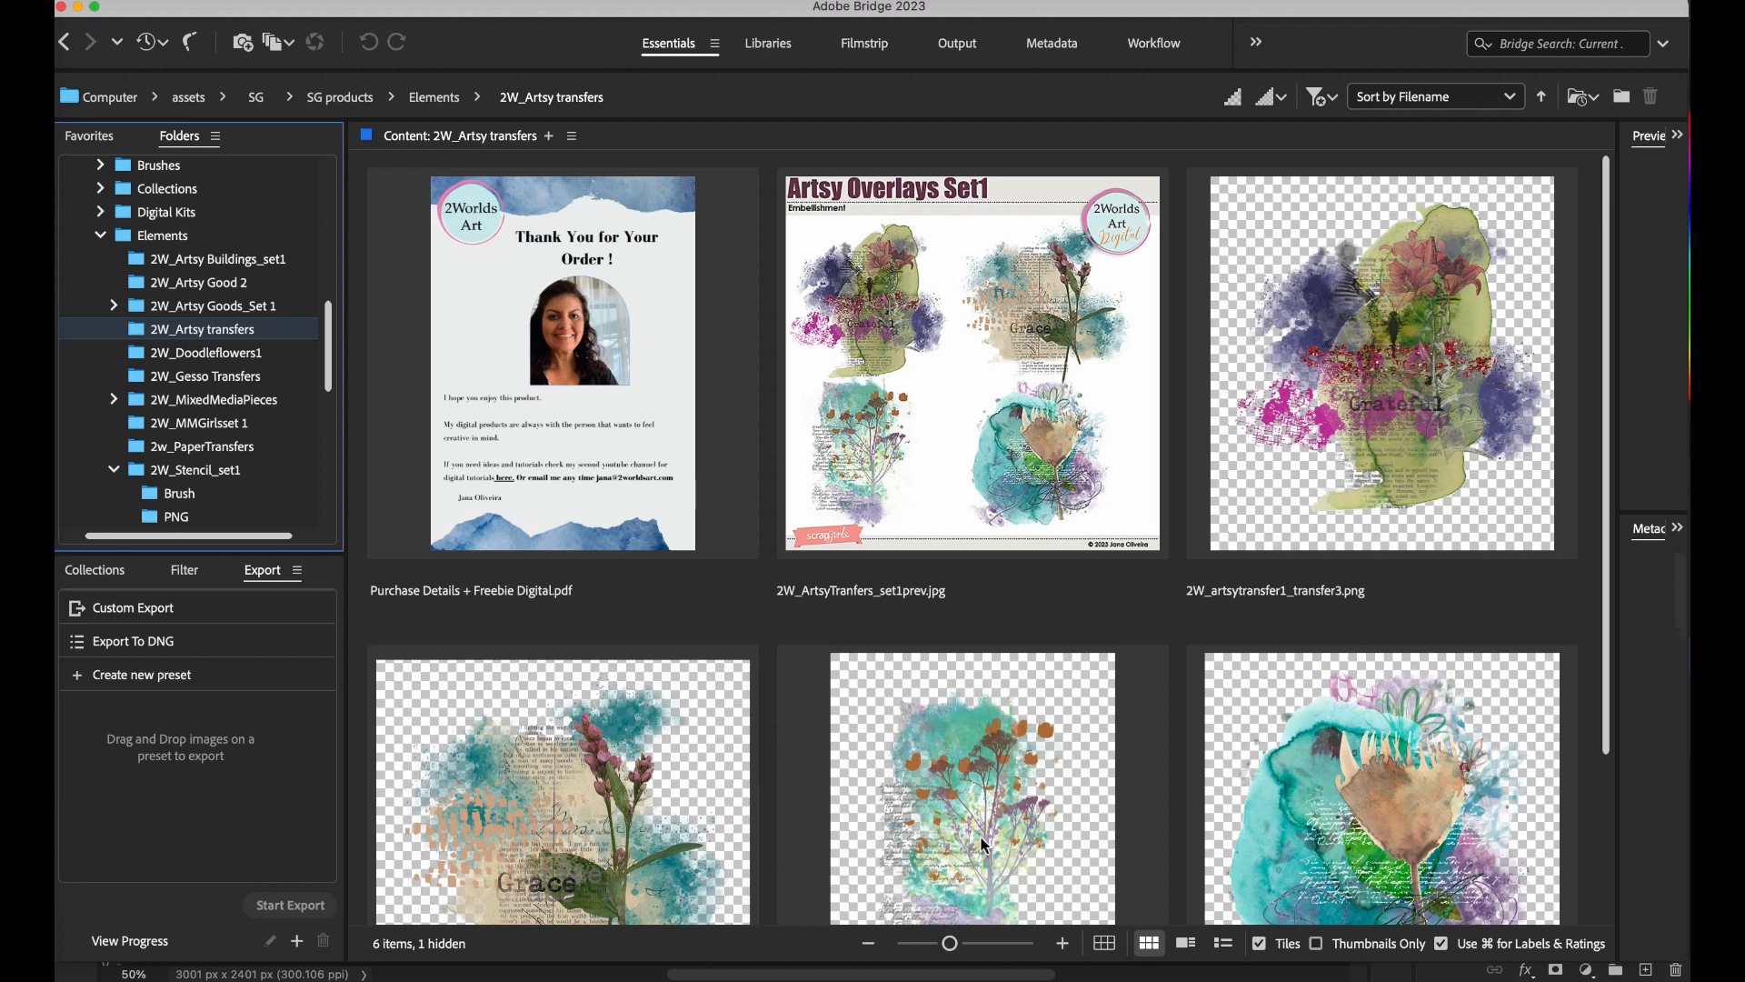
pyautogui.click(971, 790)
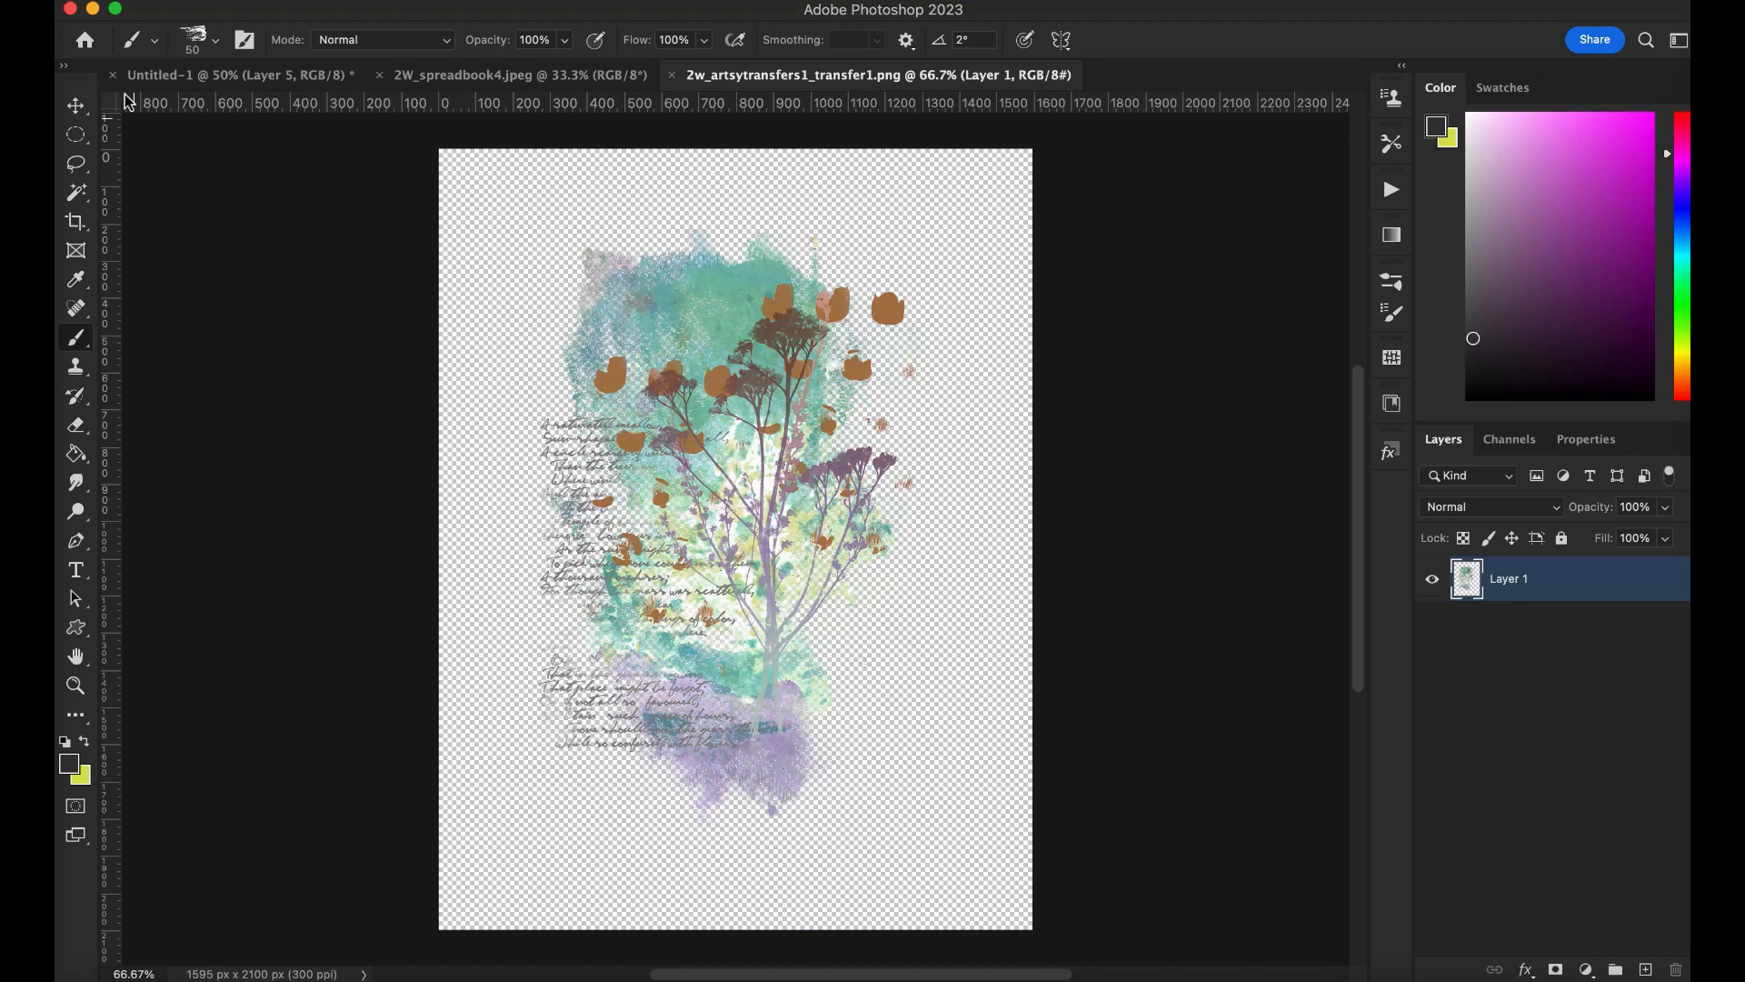
# Step: Bring the flower transfer in as Color Burn, enlarge it, and fade a copy to 47% opacity
pyautogui.click(75, 104)
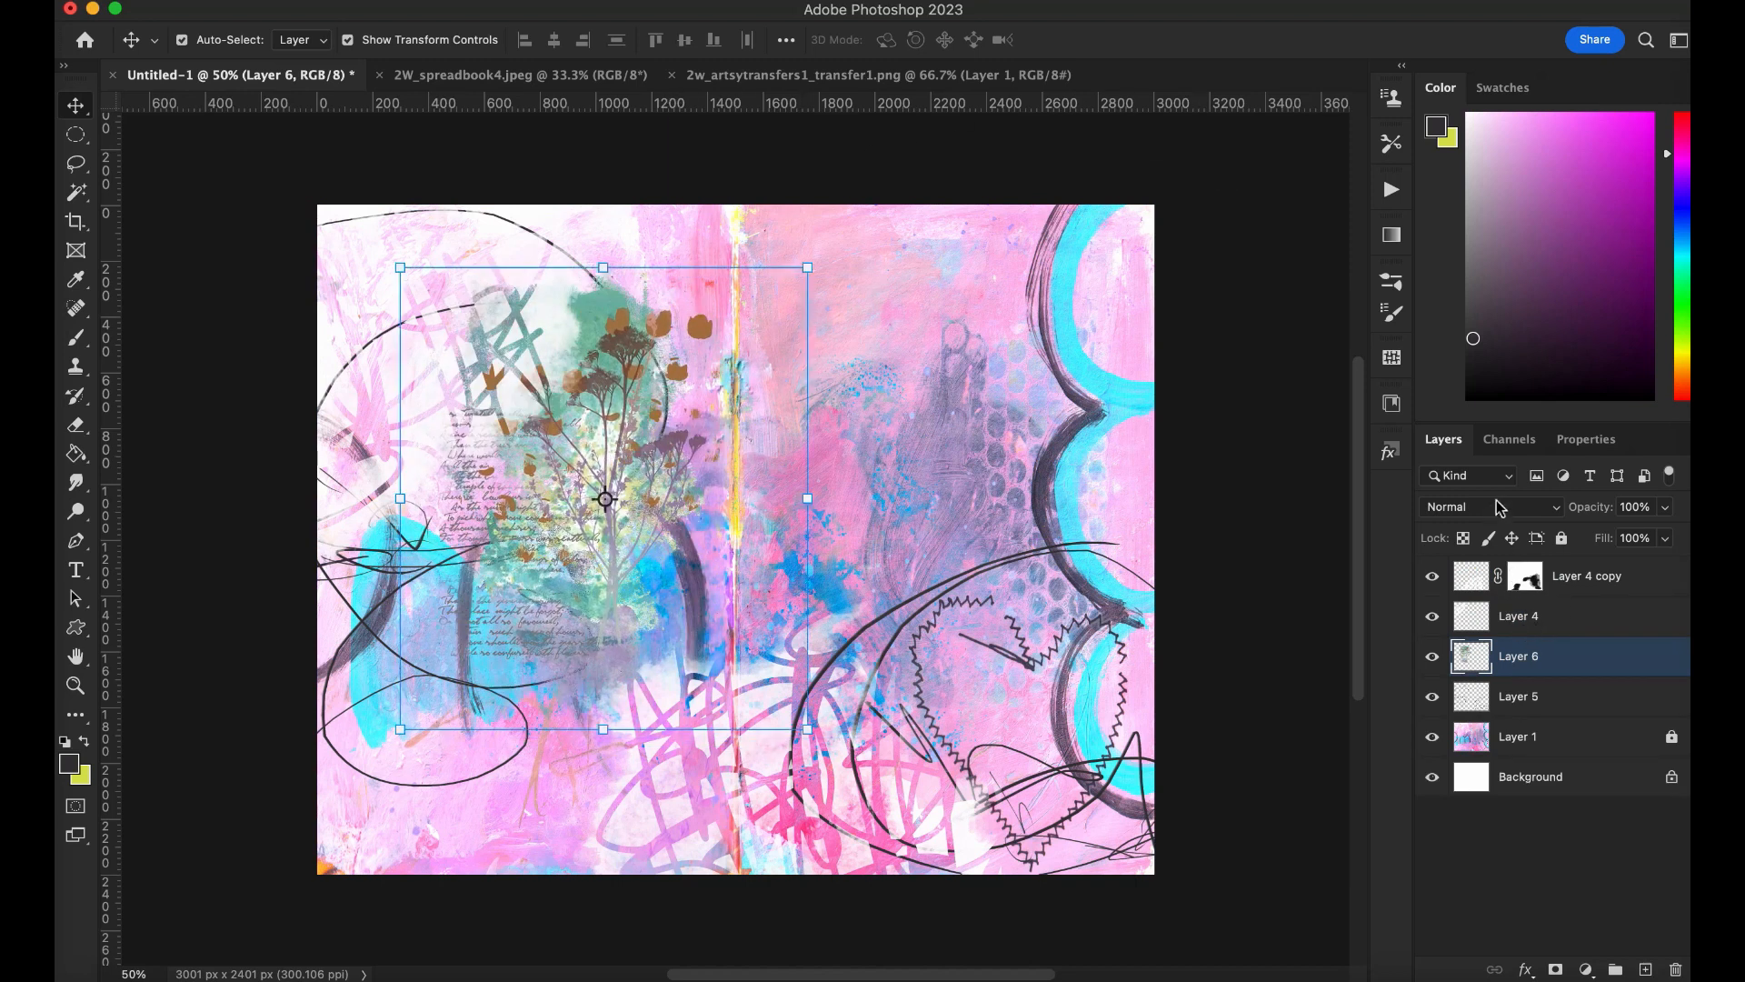
pyautogui.click(1492, 507)
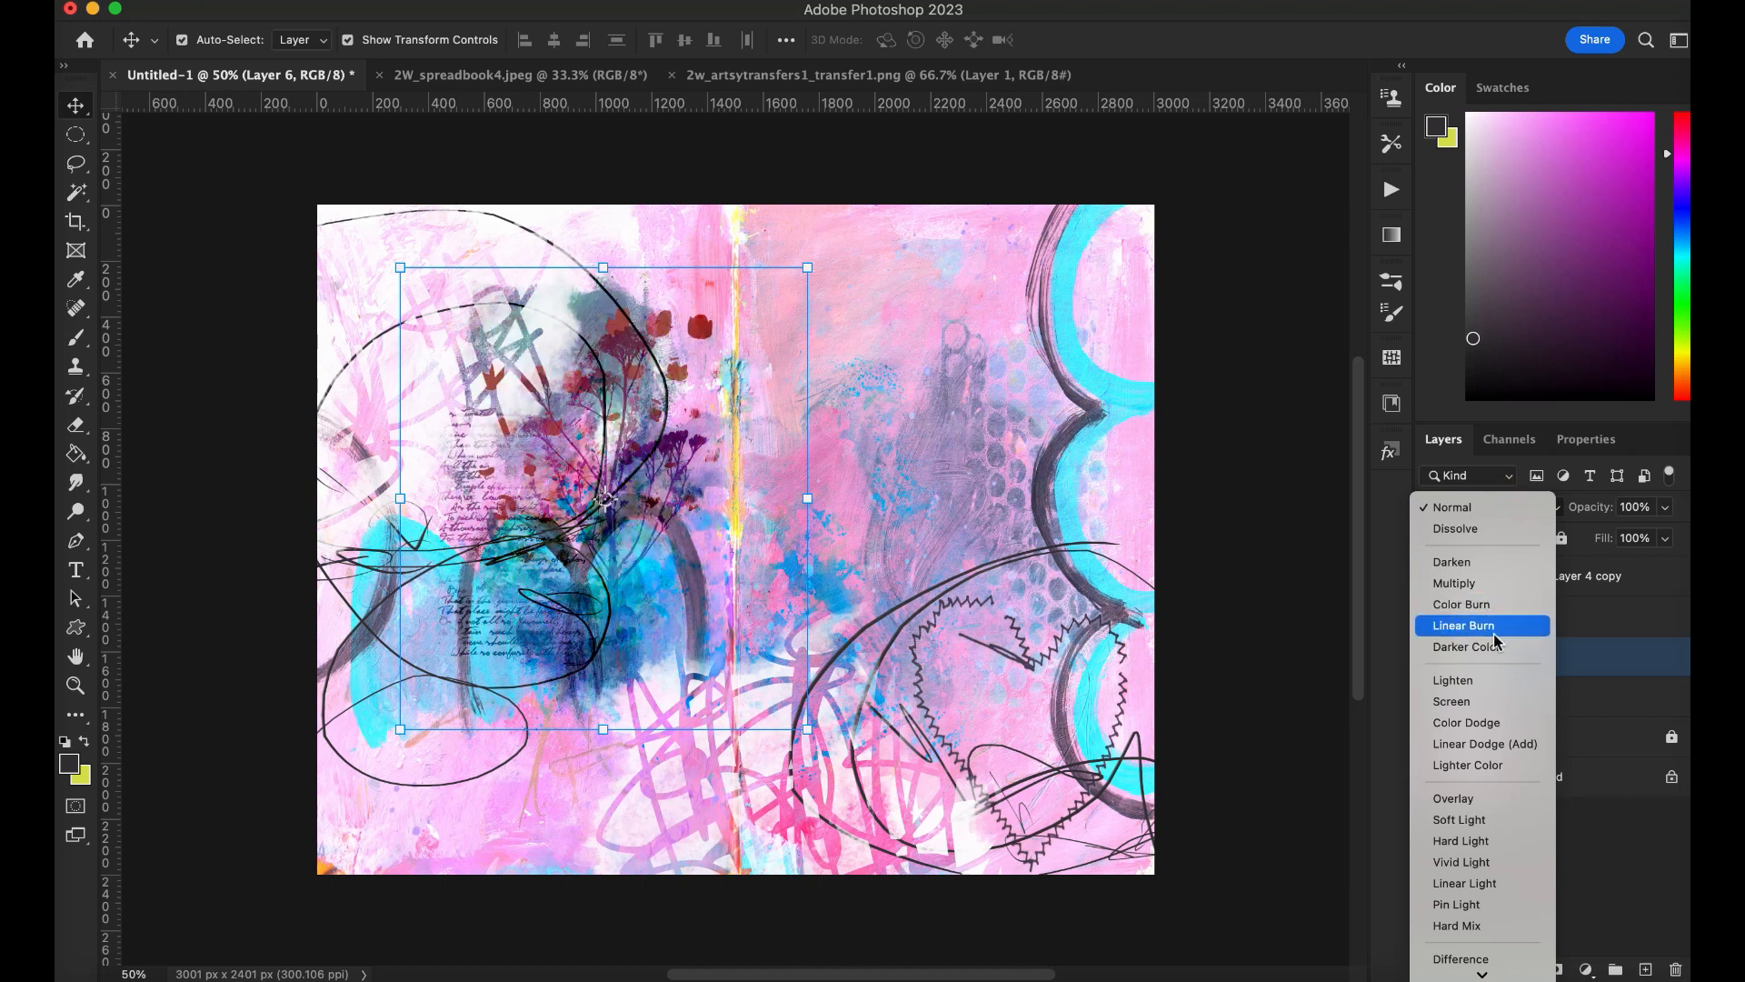
pyautogui.click(1461, 604)
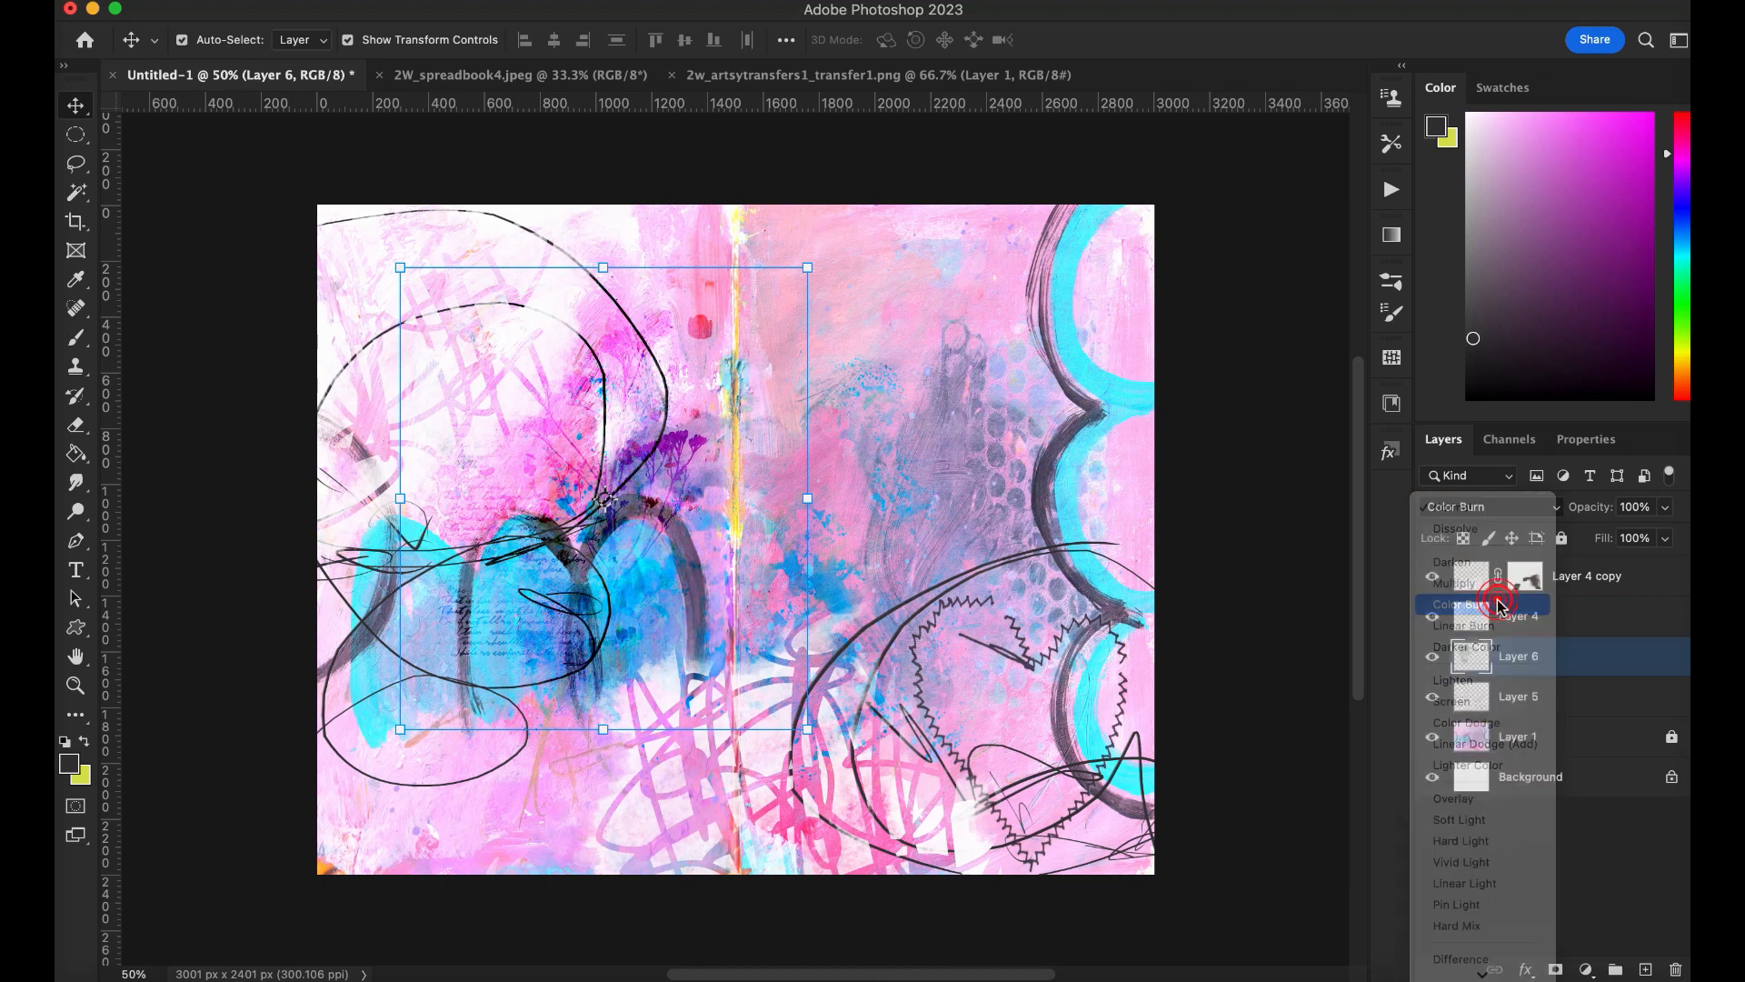
pyautogui.click(1462, 604)
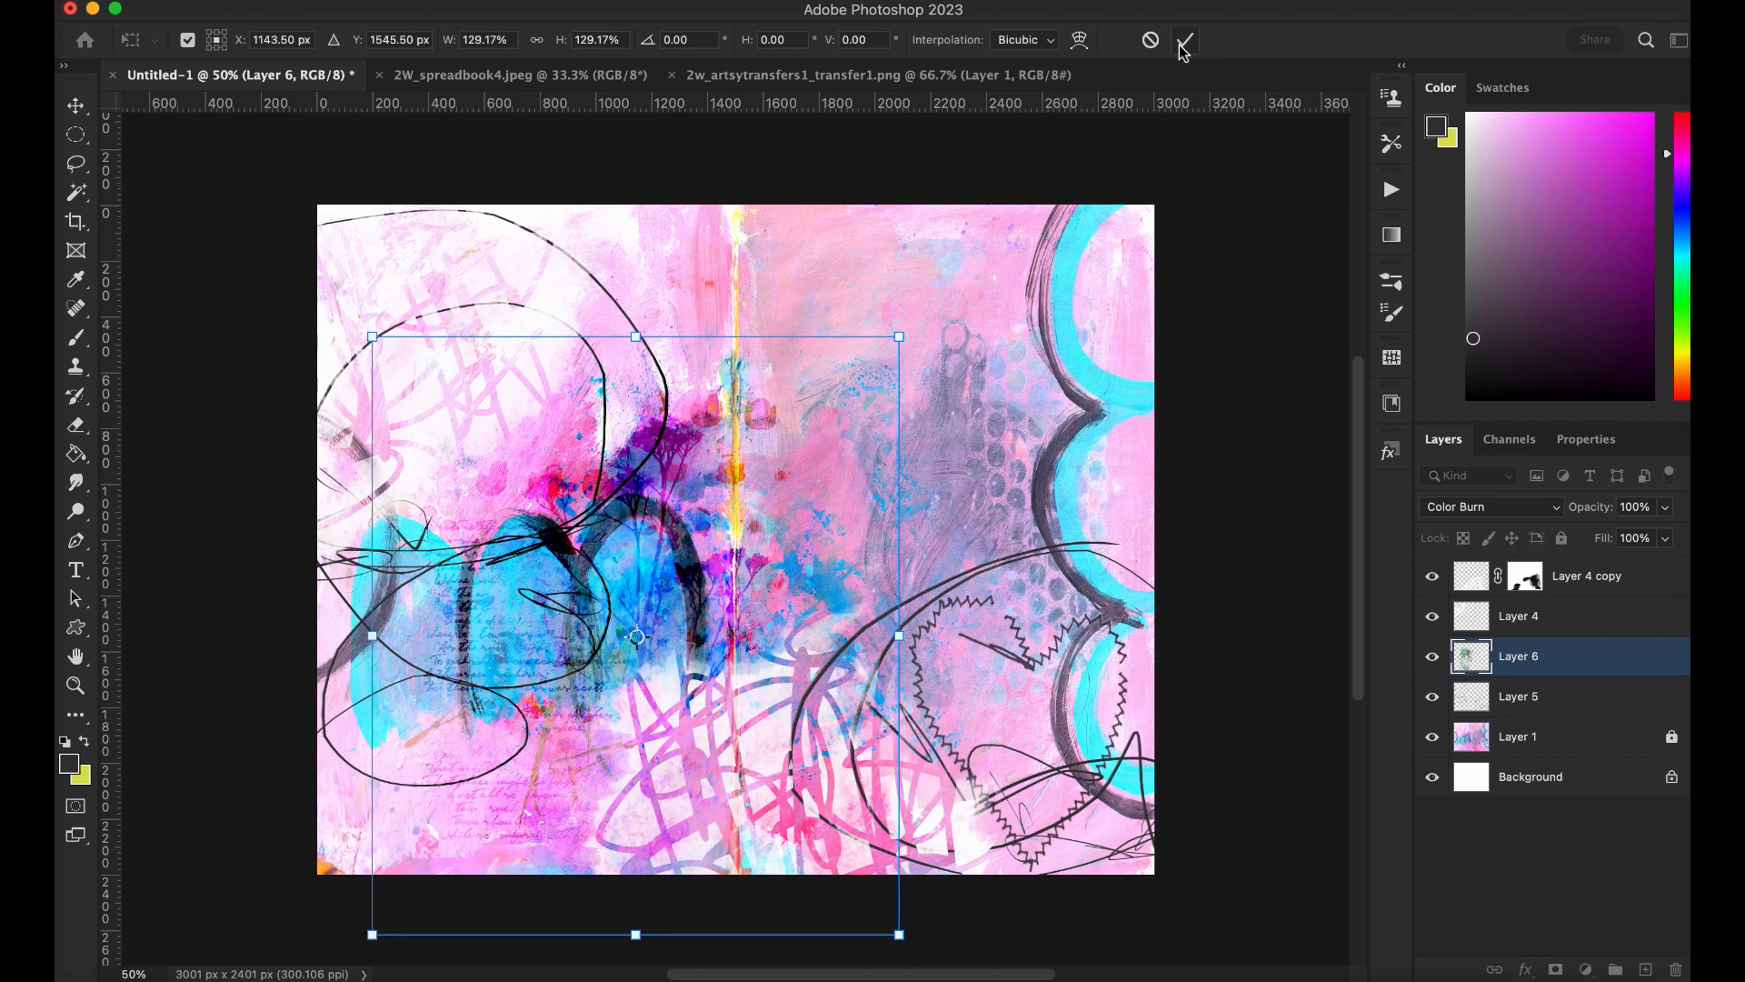
pyautogui.click(1184, 40)
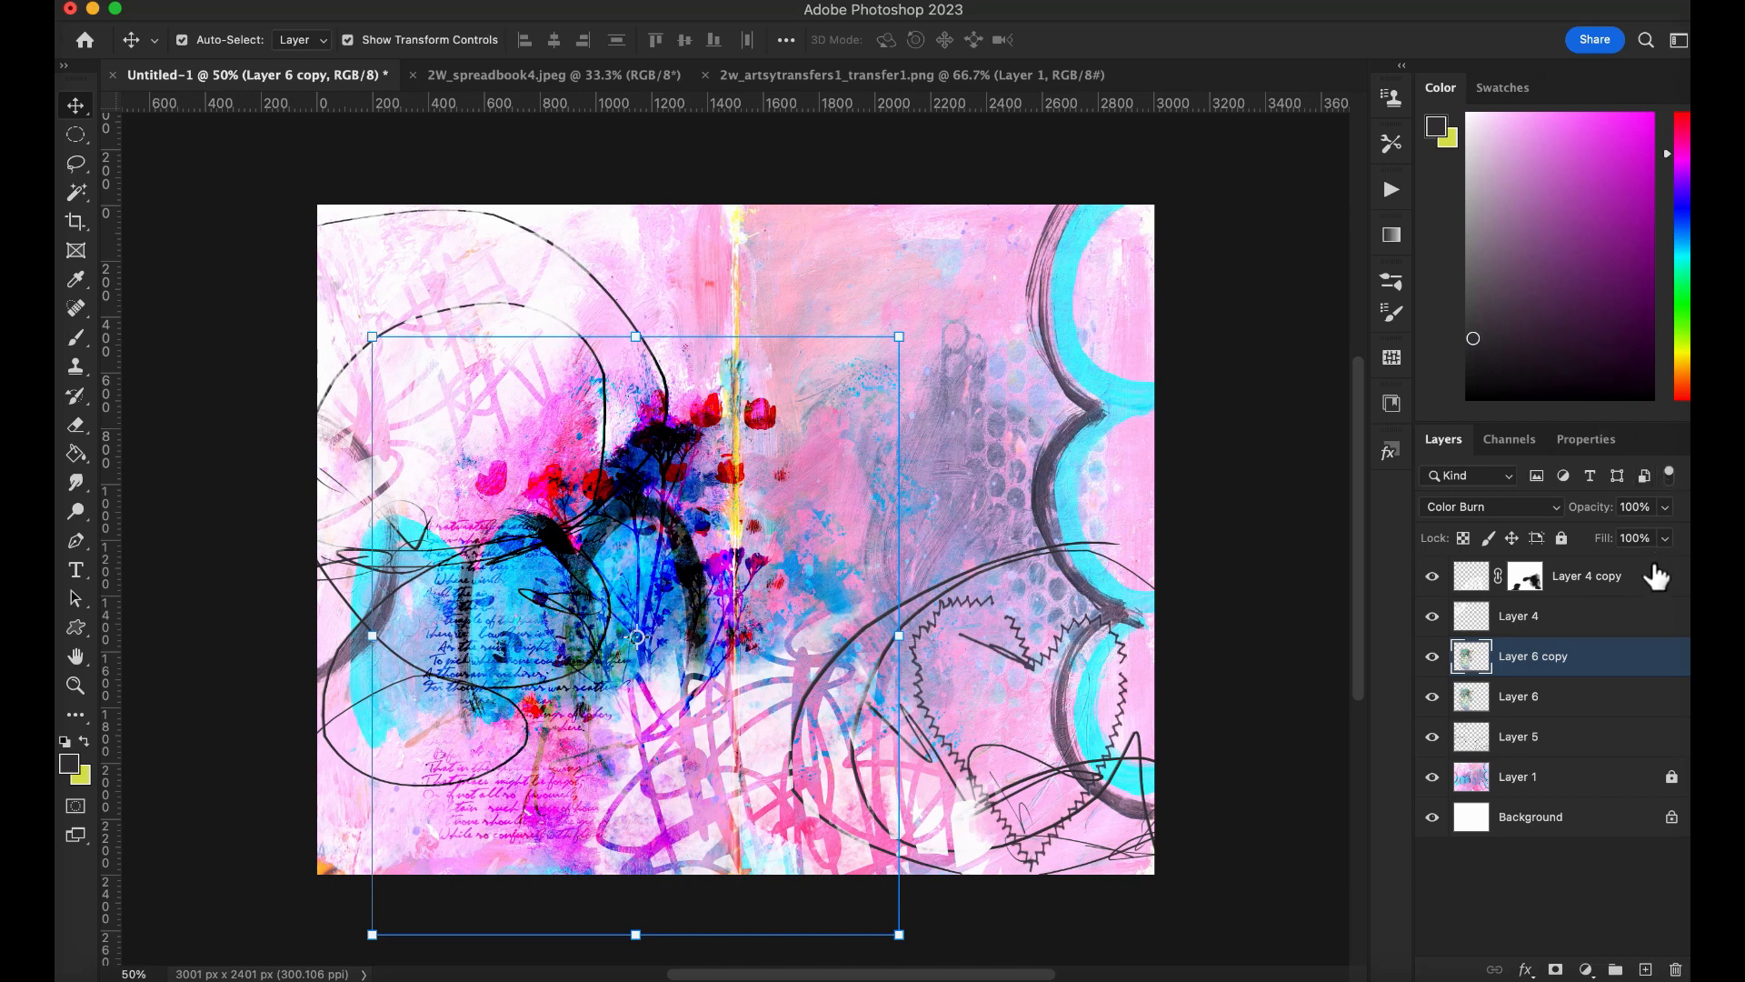
pyautogui.moveTo(1658, 507); pyautogui.dragTo(1654, 507)
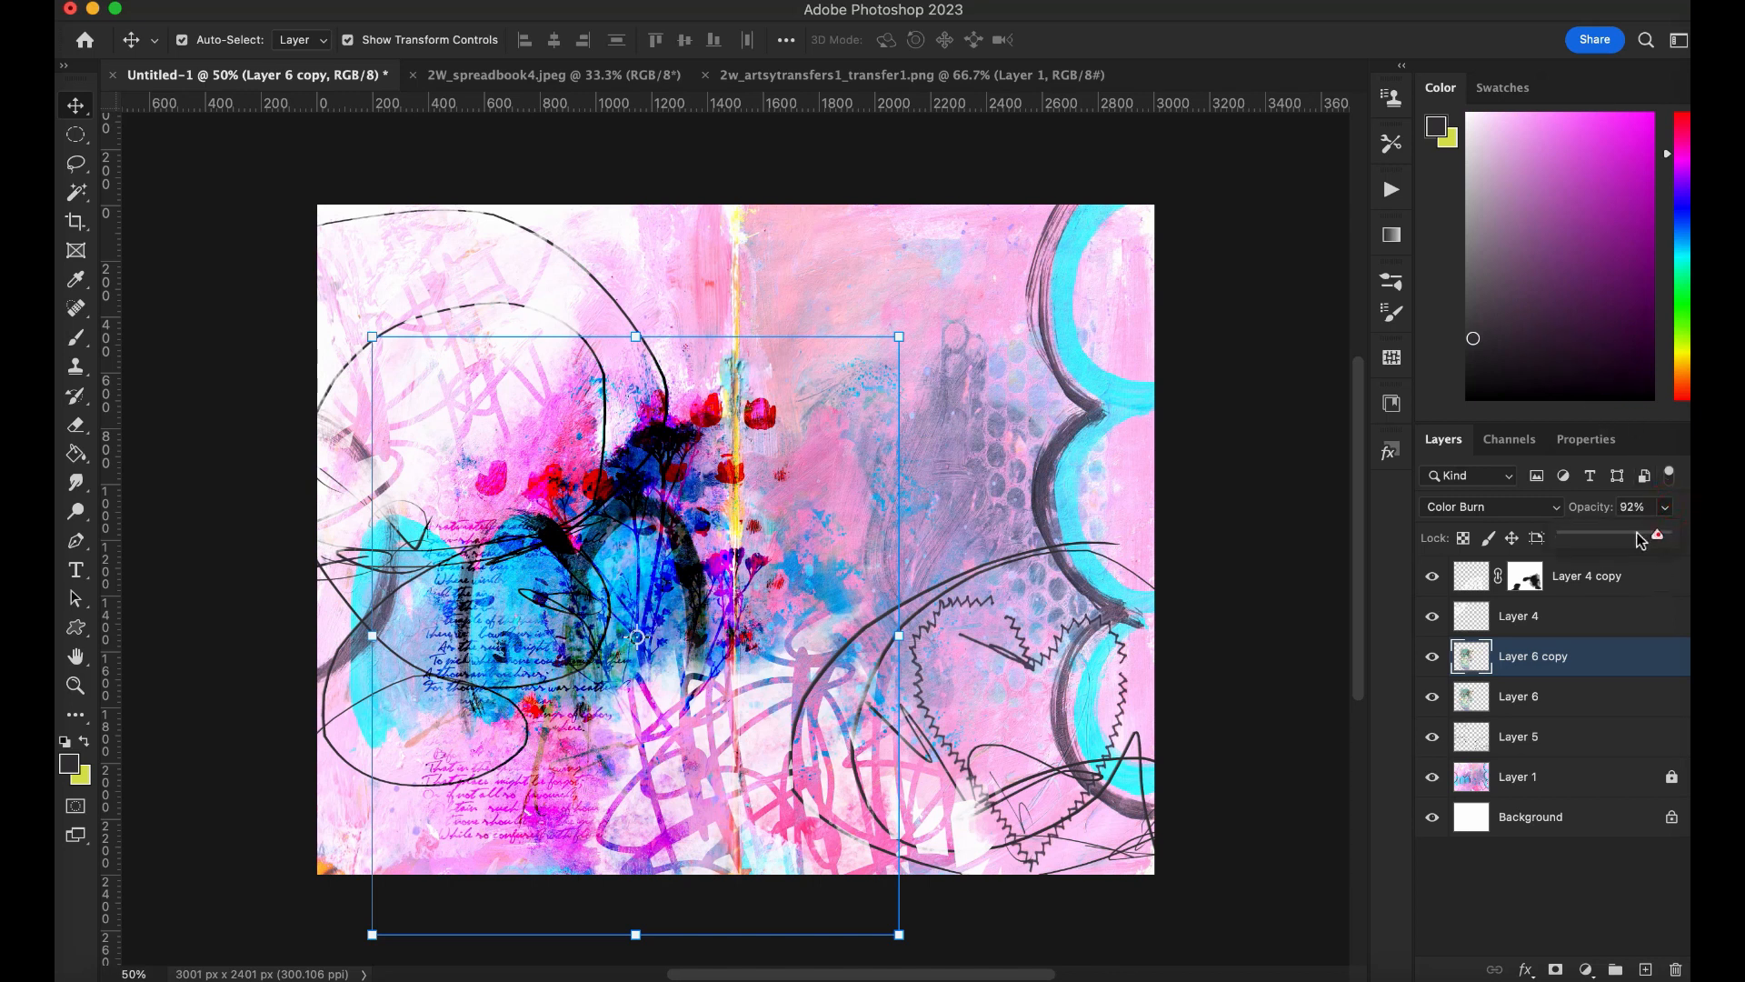
pyautogui.moveTo(1657, 534); pyautogui.dragTo(1610, 534)
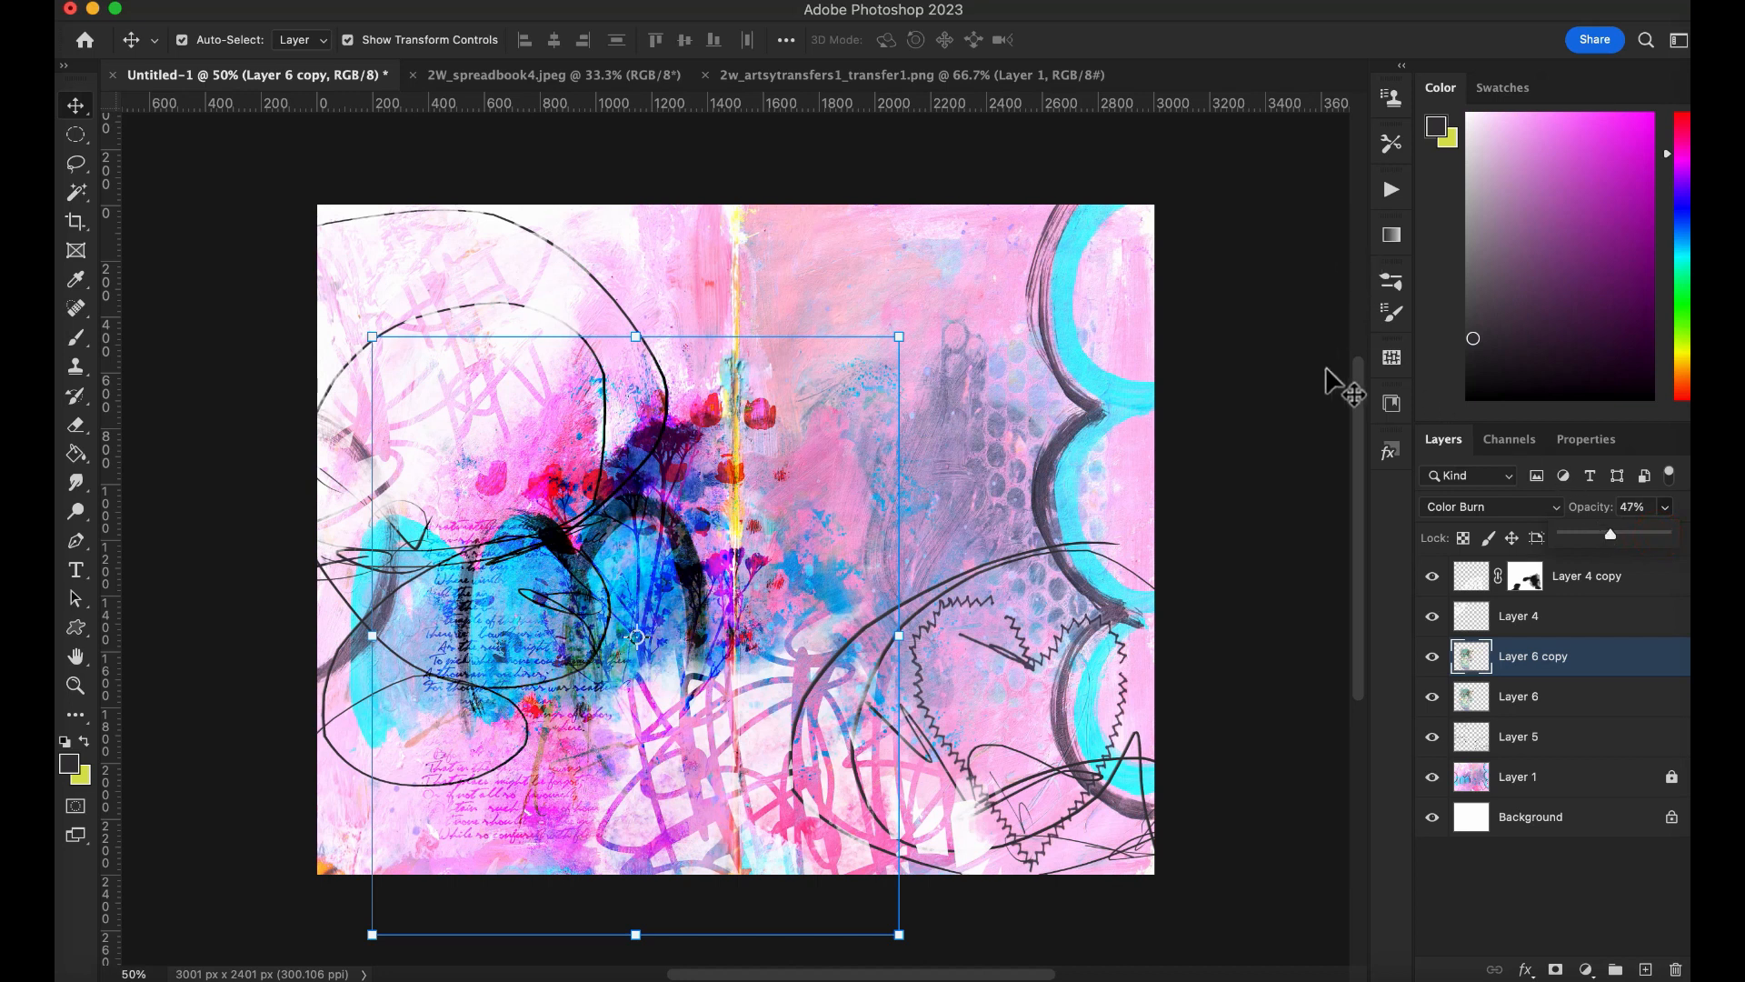
pyautogui.moveTo(997, 383)
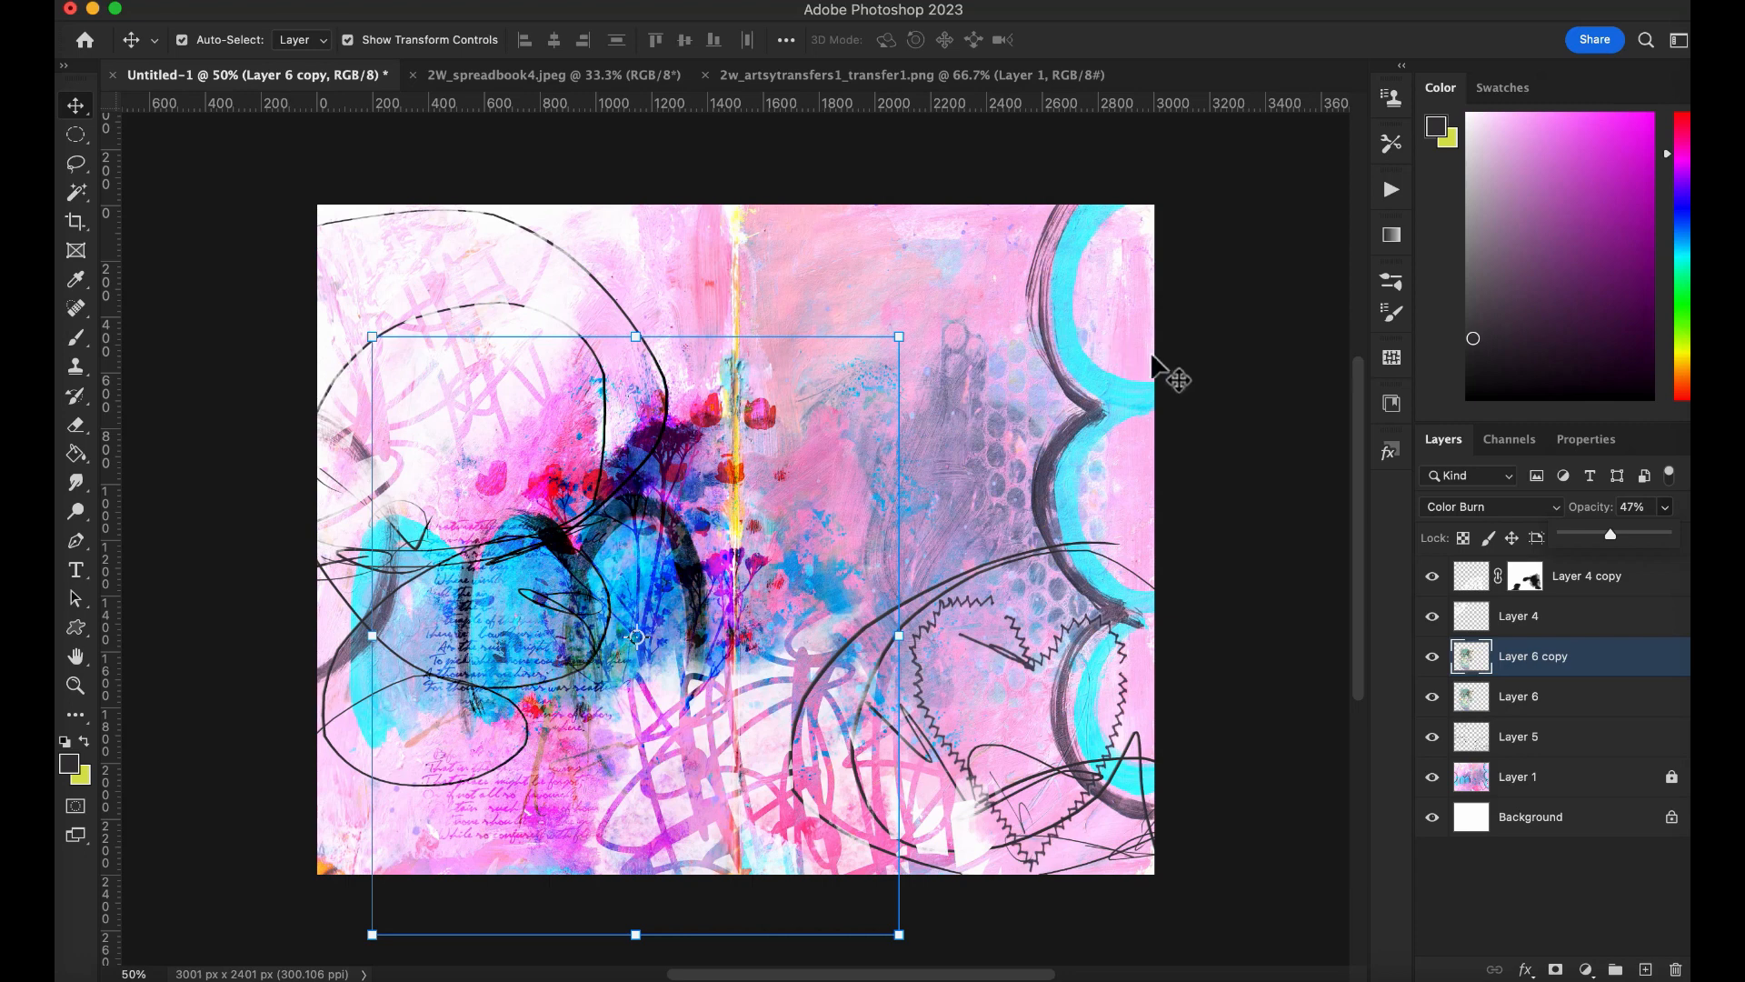
pyautogui.moveTo(806, 105)
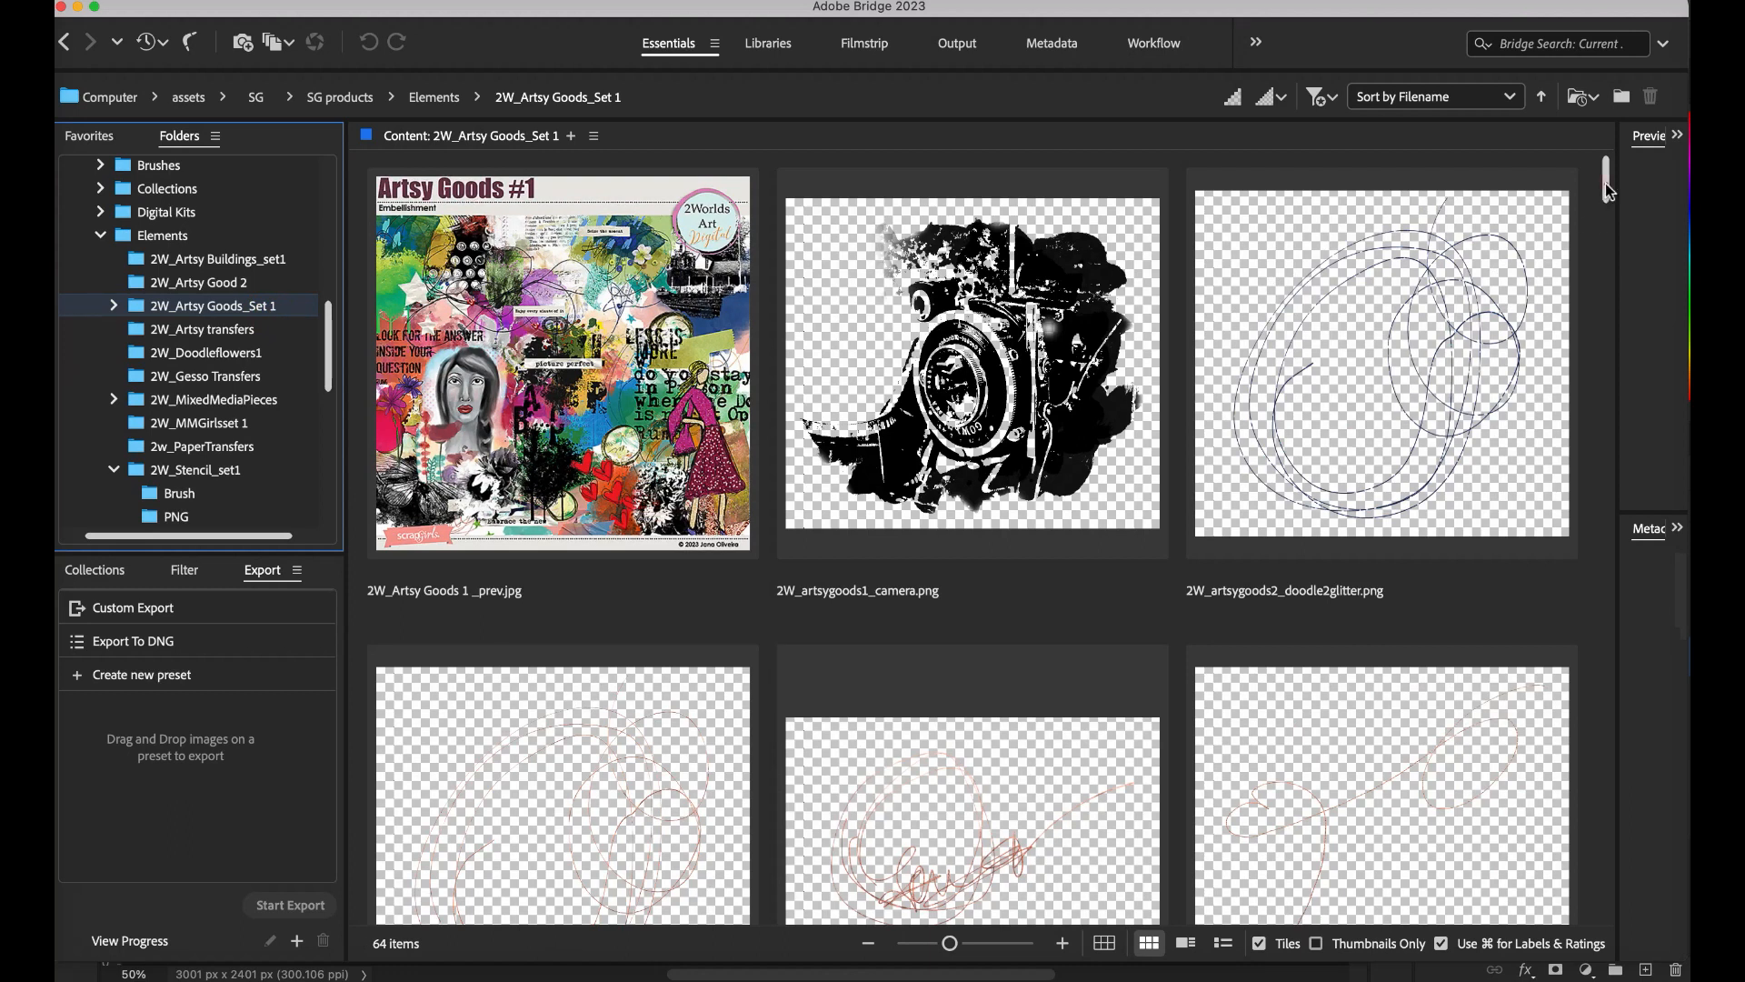
# Step: Scroll Artsy Goods Set 1 and open 2W_artsygoods3_gesso.png, the torn music-and-text scraps
pyautogui.scroll(-3)
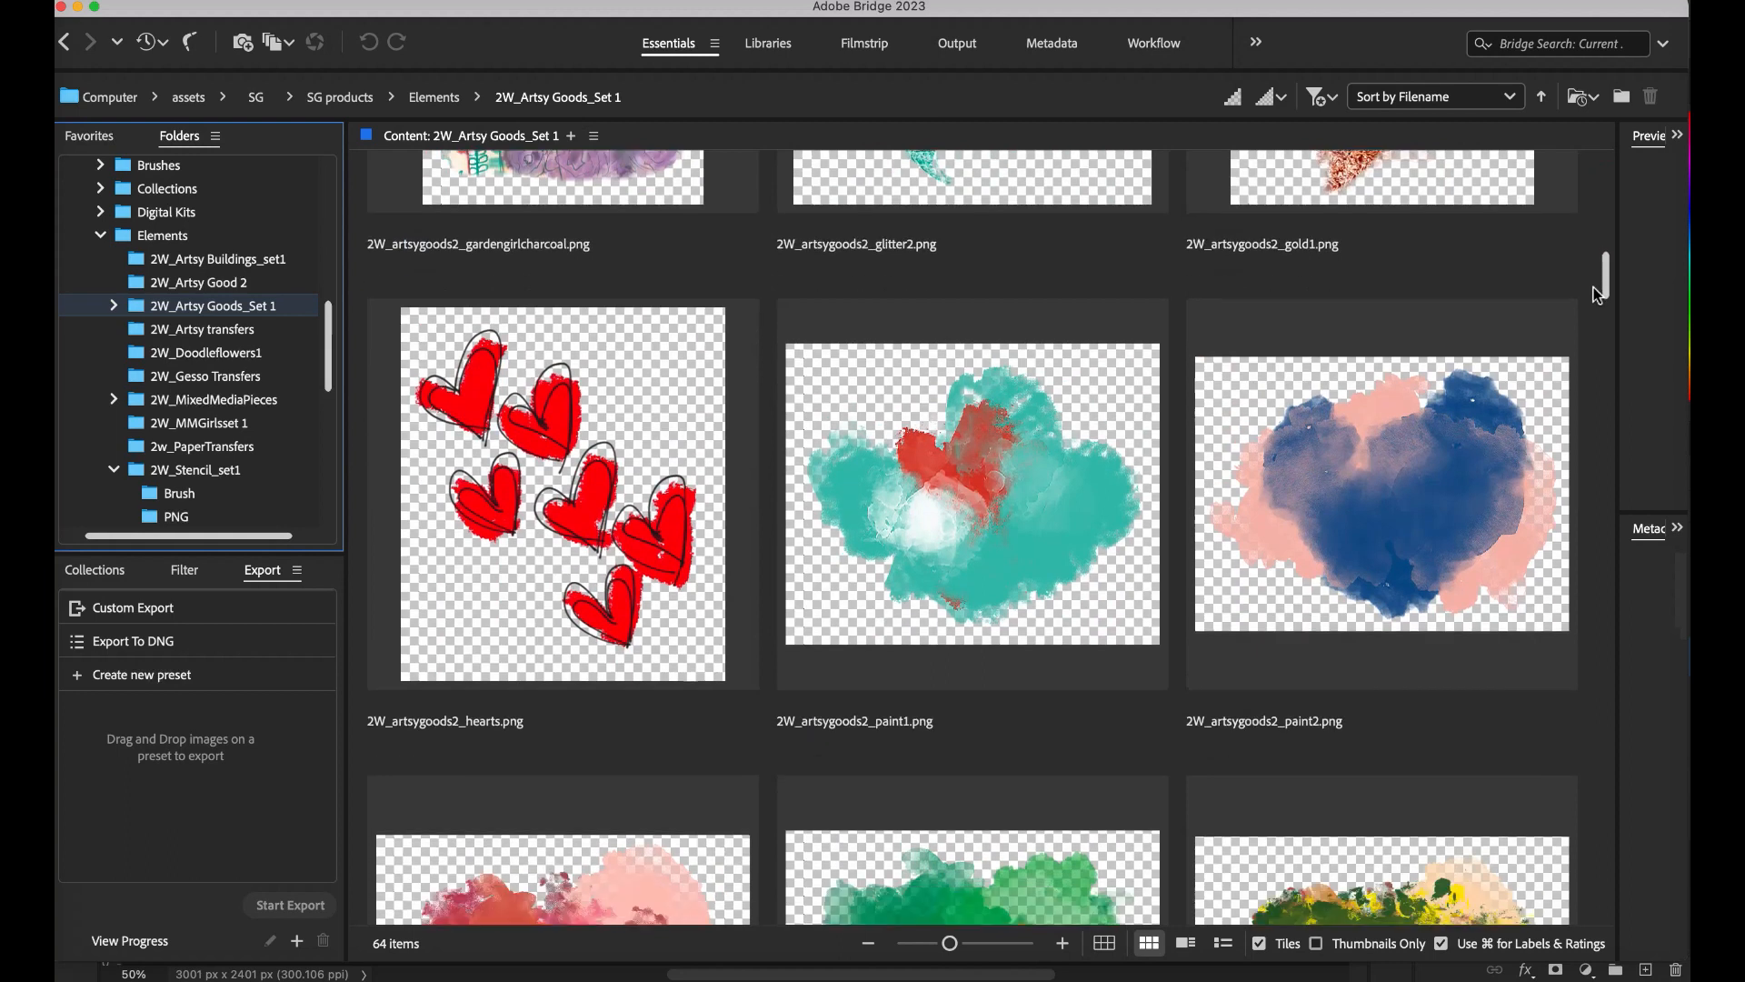
pyautogui.scroll(-3)
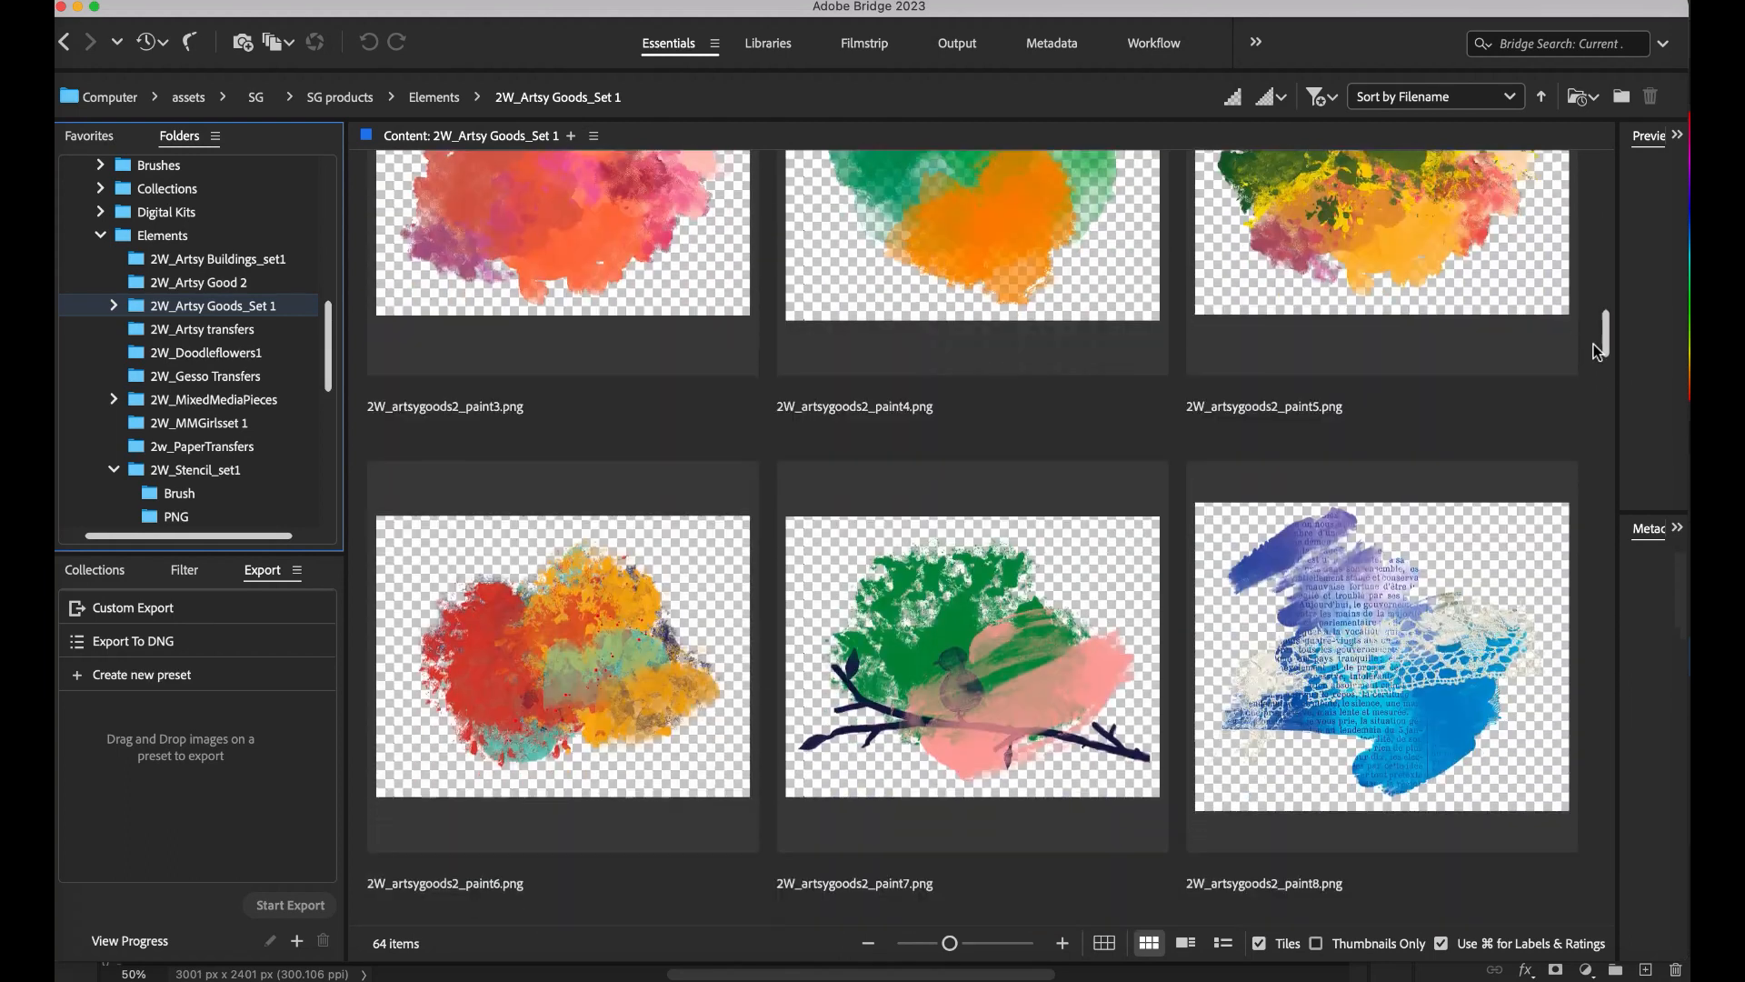
pyautogui.scroll(-3)
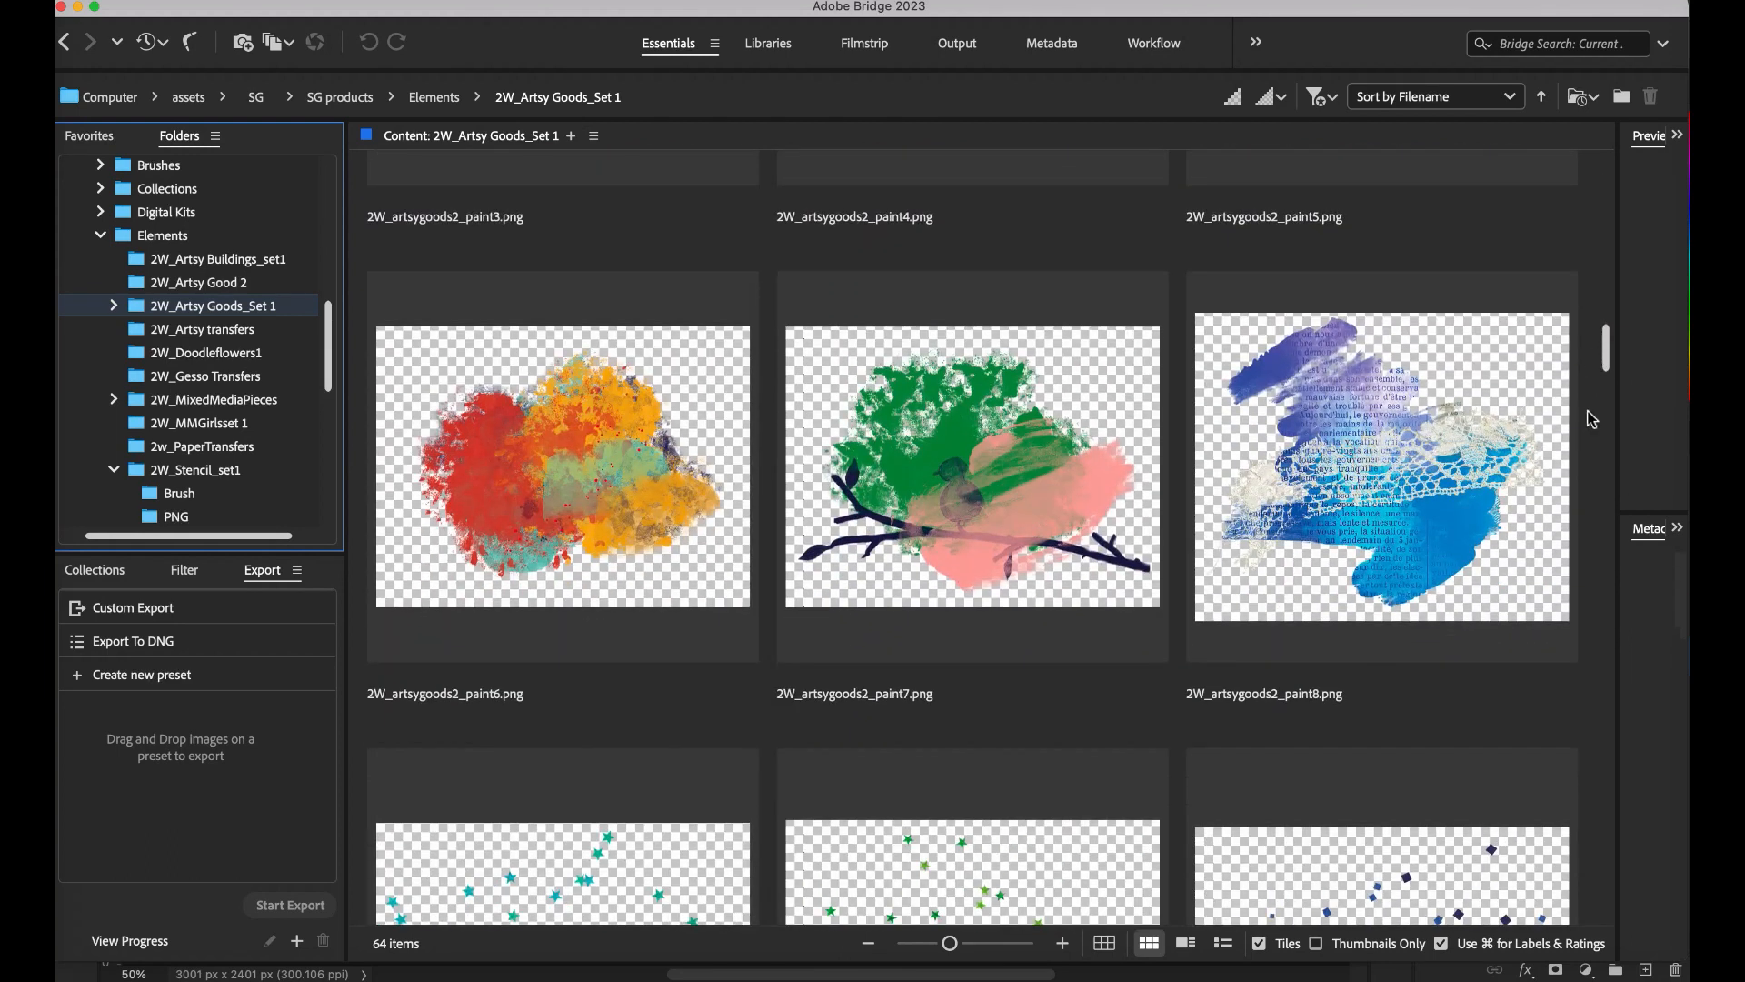
pyautogui.scroll(-3)
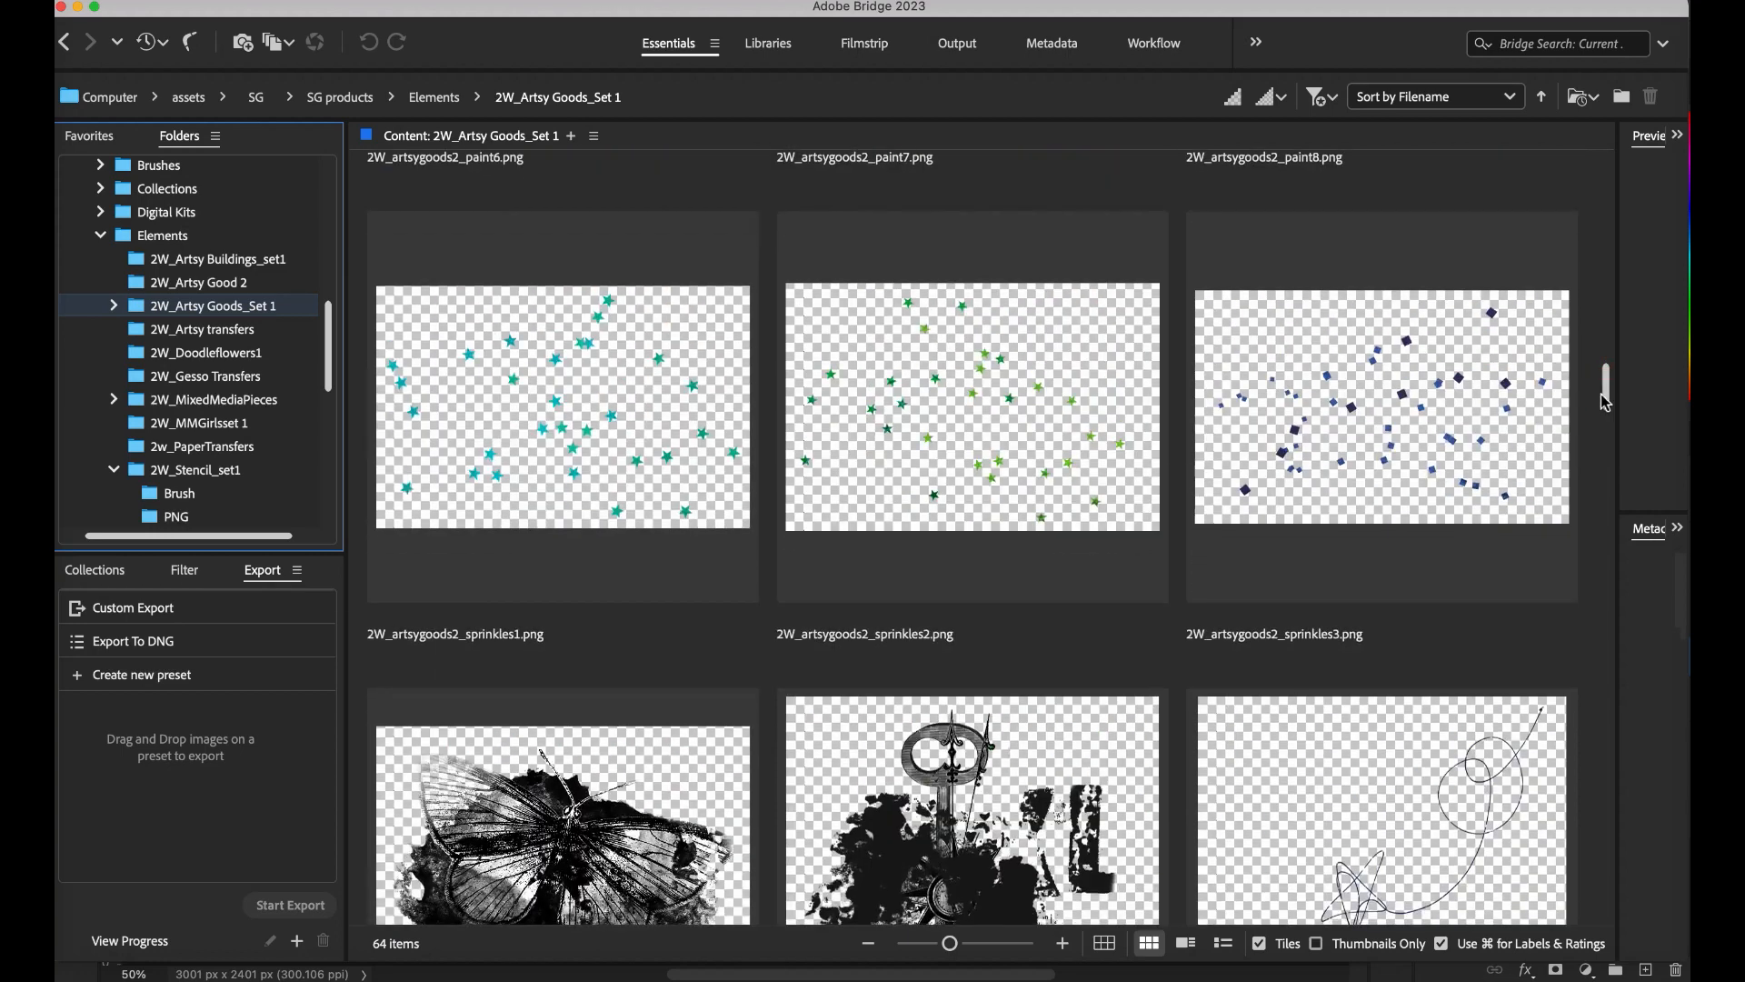
pyautogui.scroll(-3)
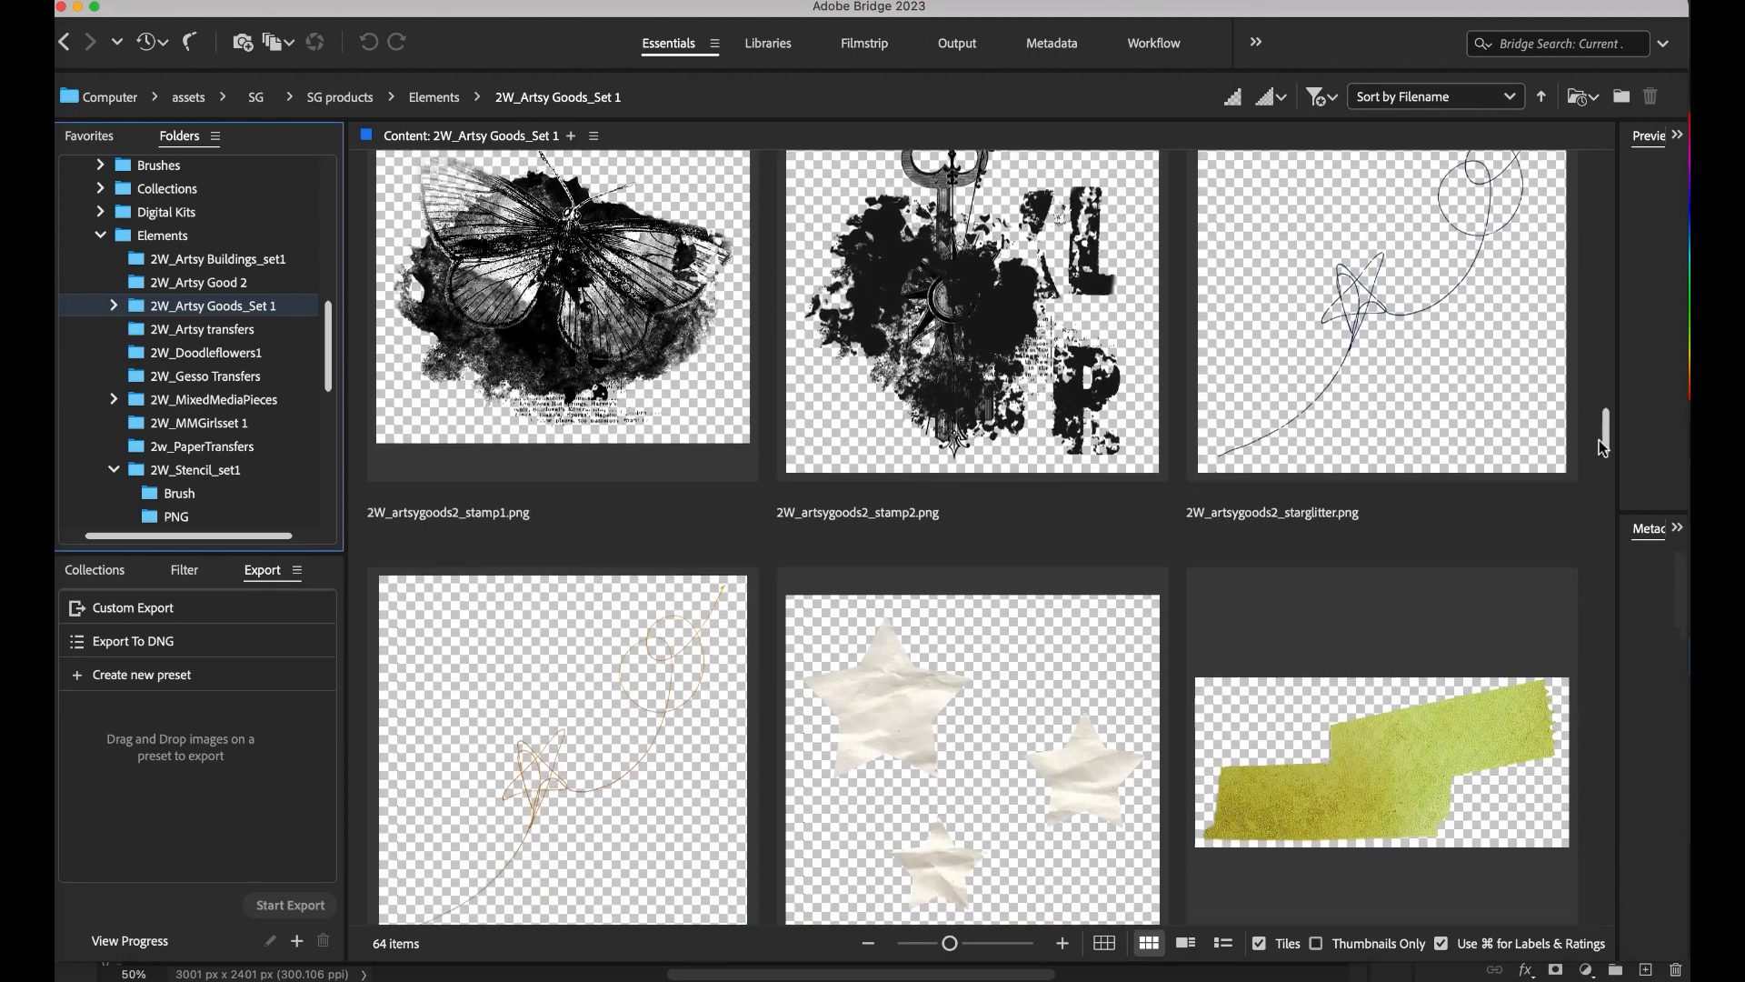
pyautogui.scroll(-3)
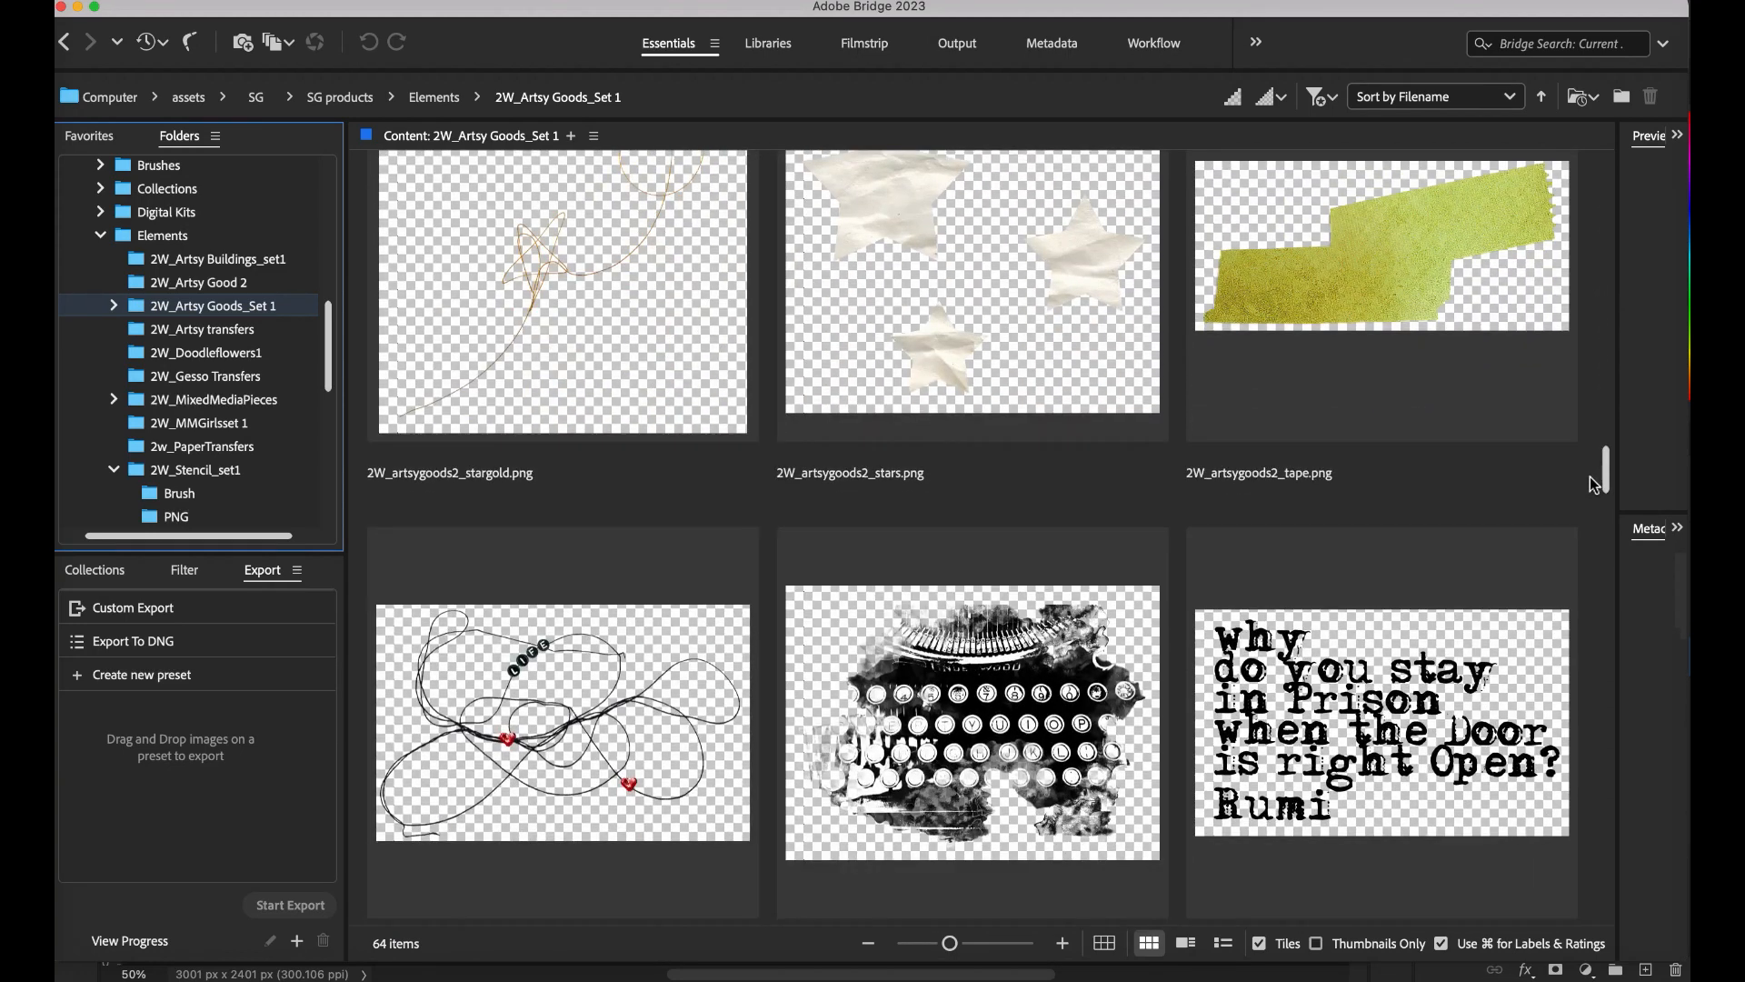
pyautogui.scroll(-3)
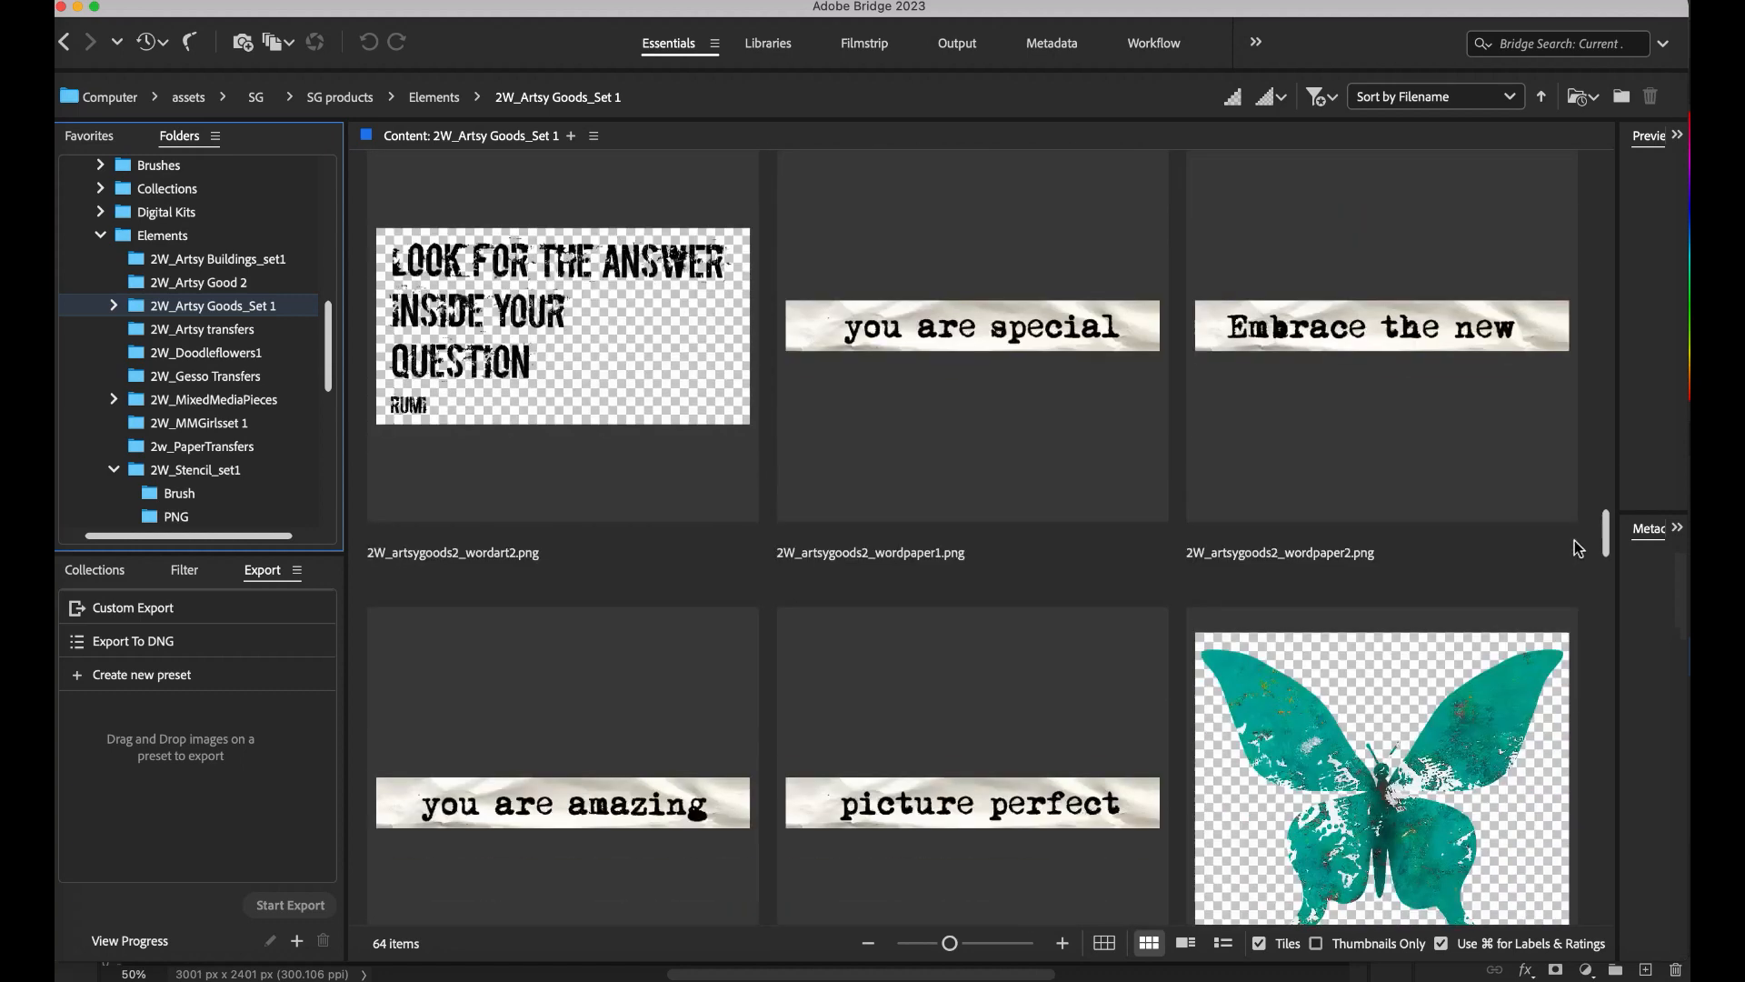
pyautogui.scroll(-3)
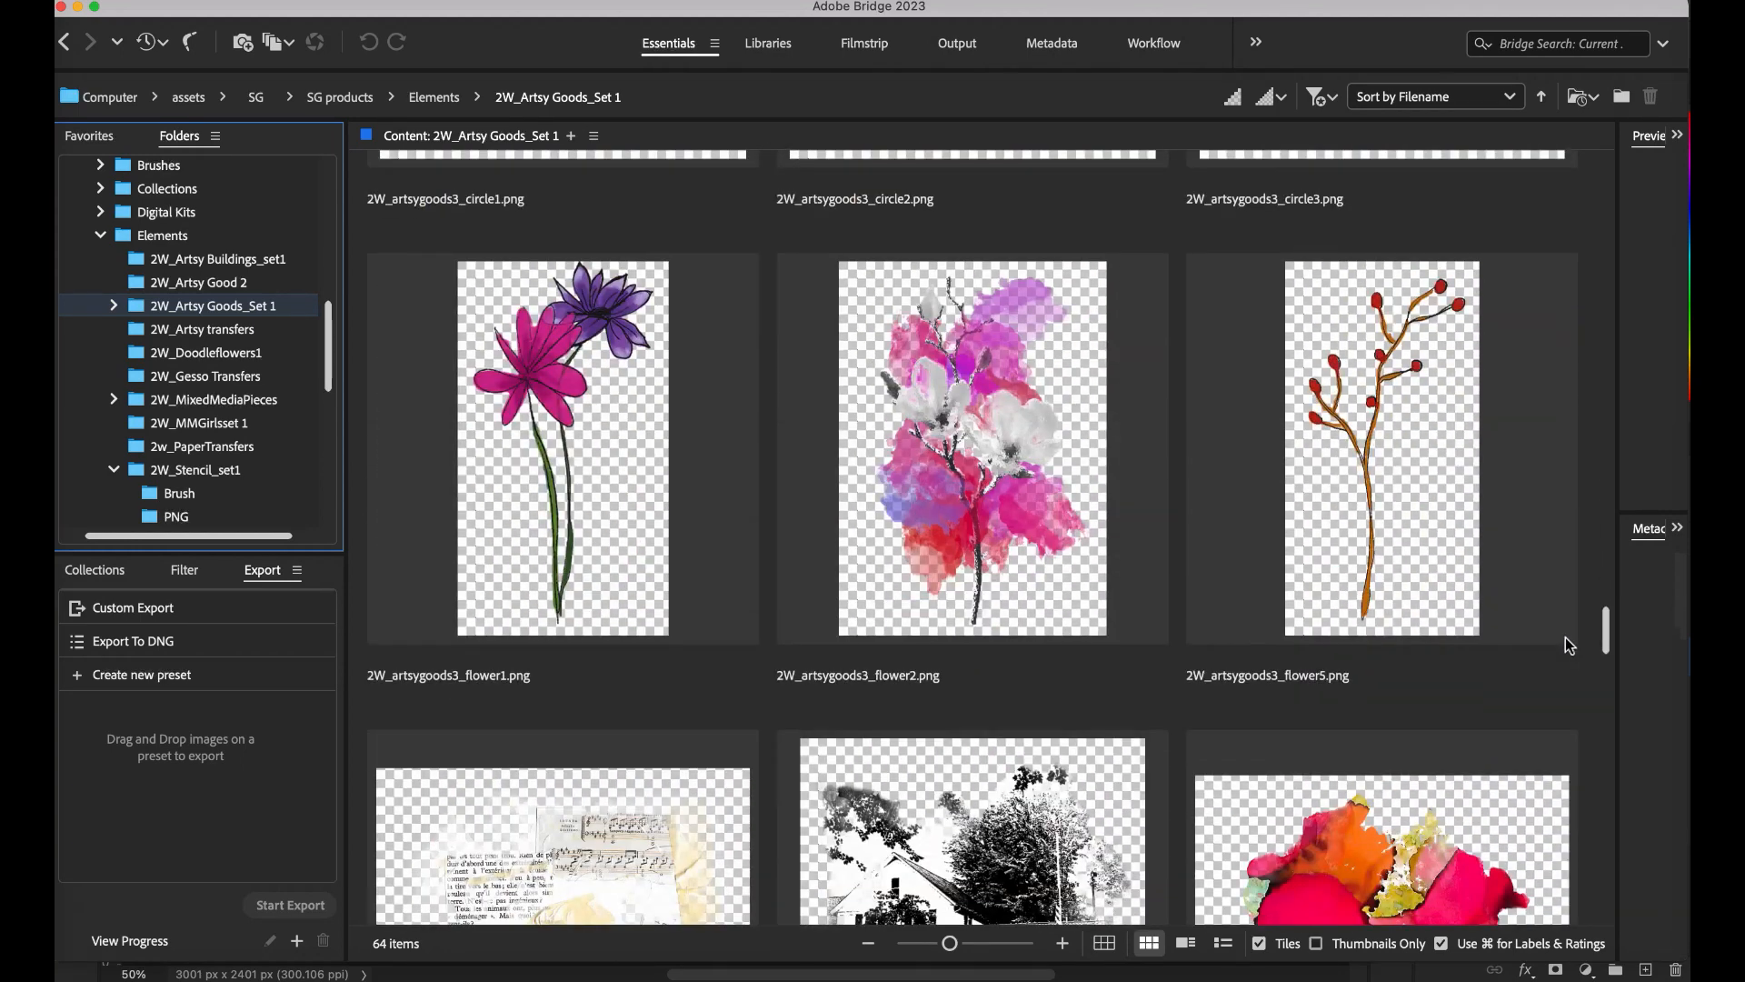
pyautogui.scroll(-3)
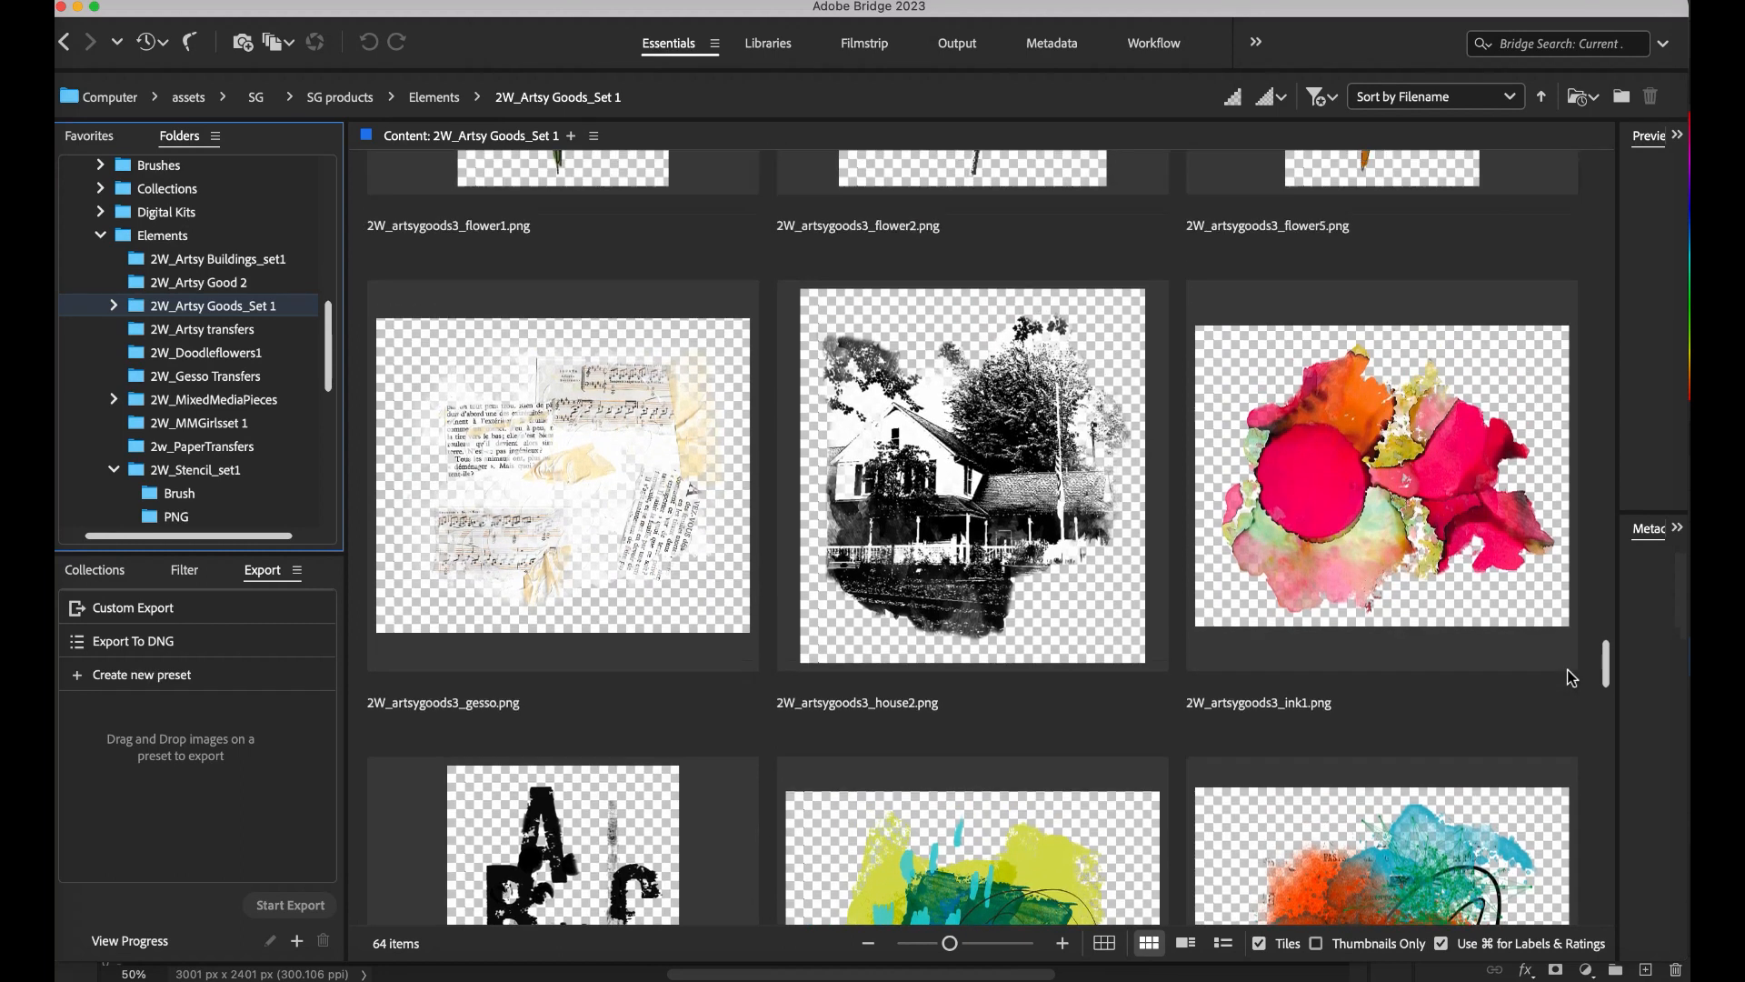
pyautogui.click(604, 451)
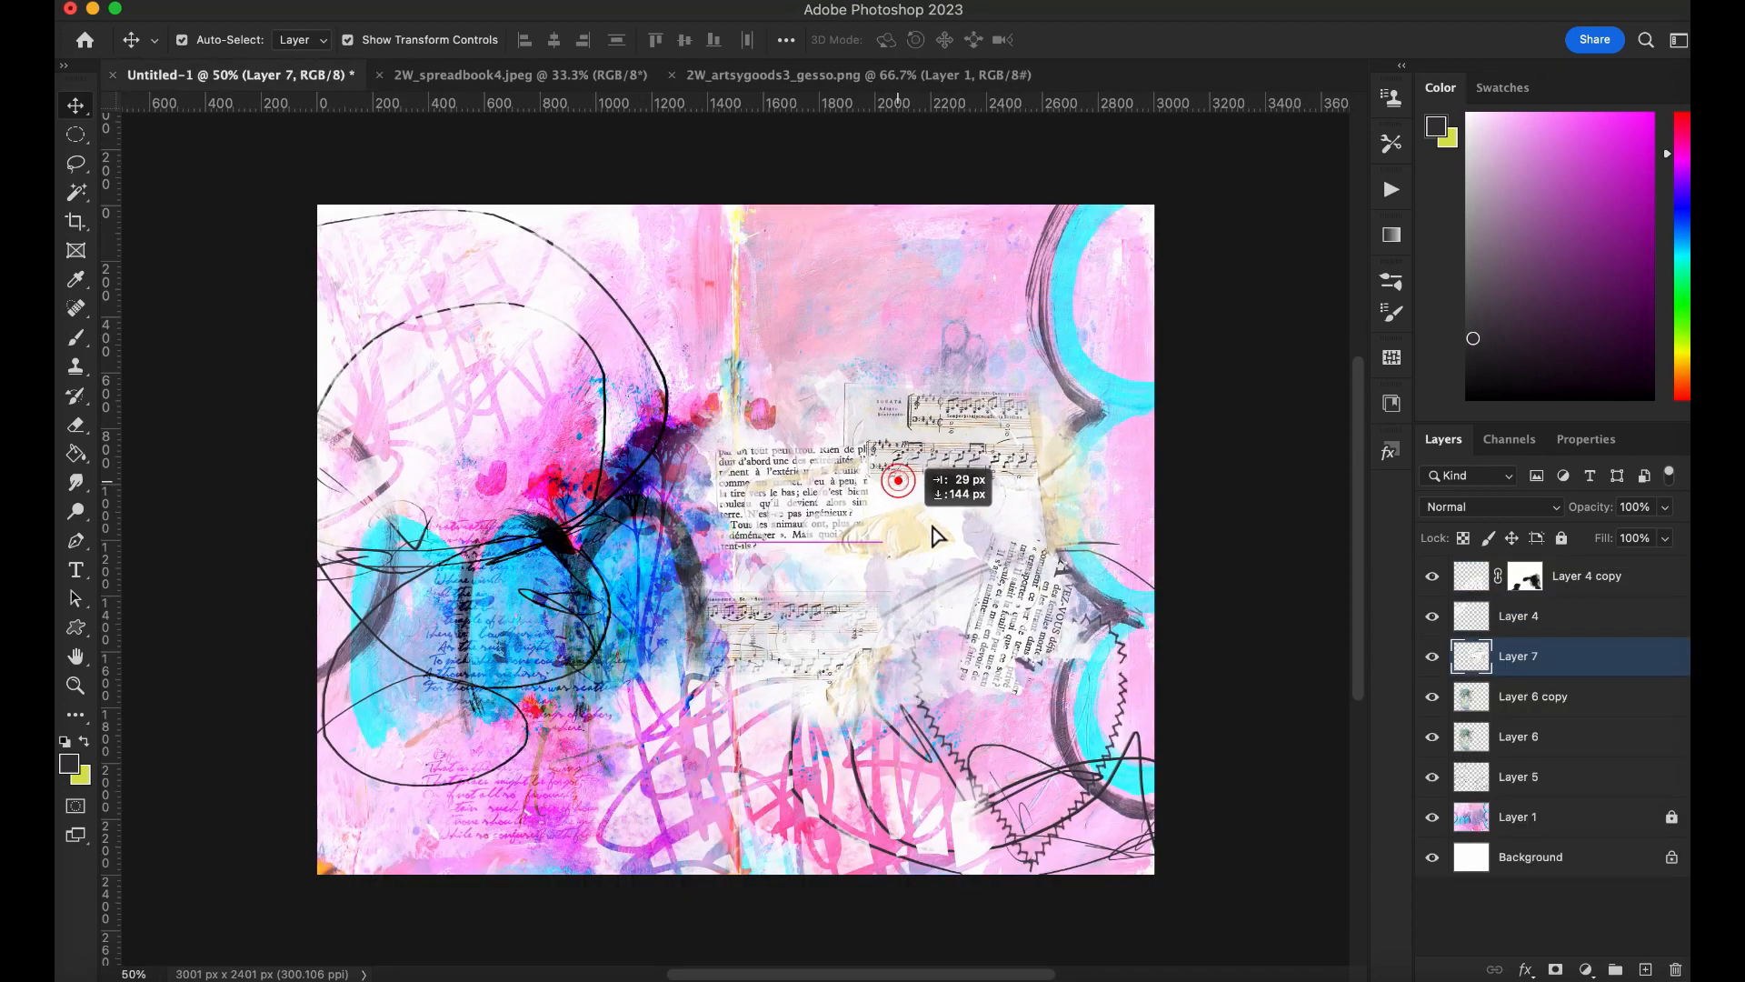
# Step: Shift Layer 7's music-paper scraps into place, then brush black on its mask to hide parts
pyautogui.moveTo(896, 481); pyautogui.dragTo(899, 544)
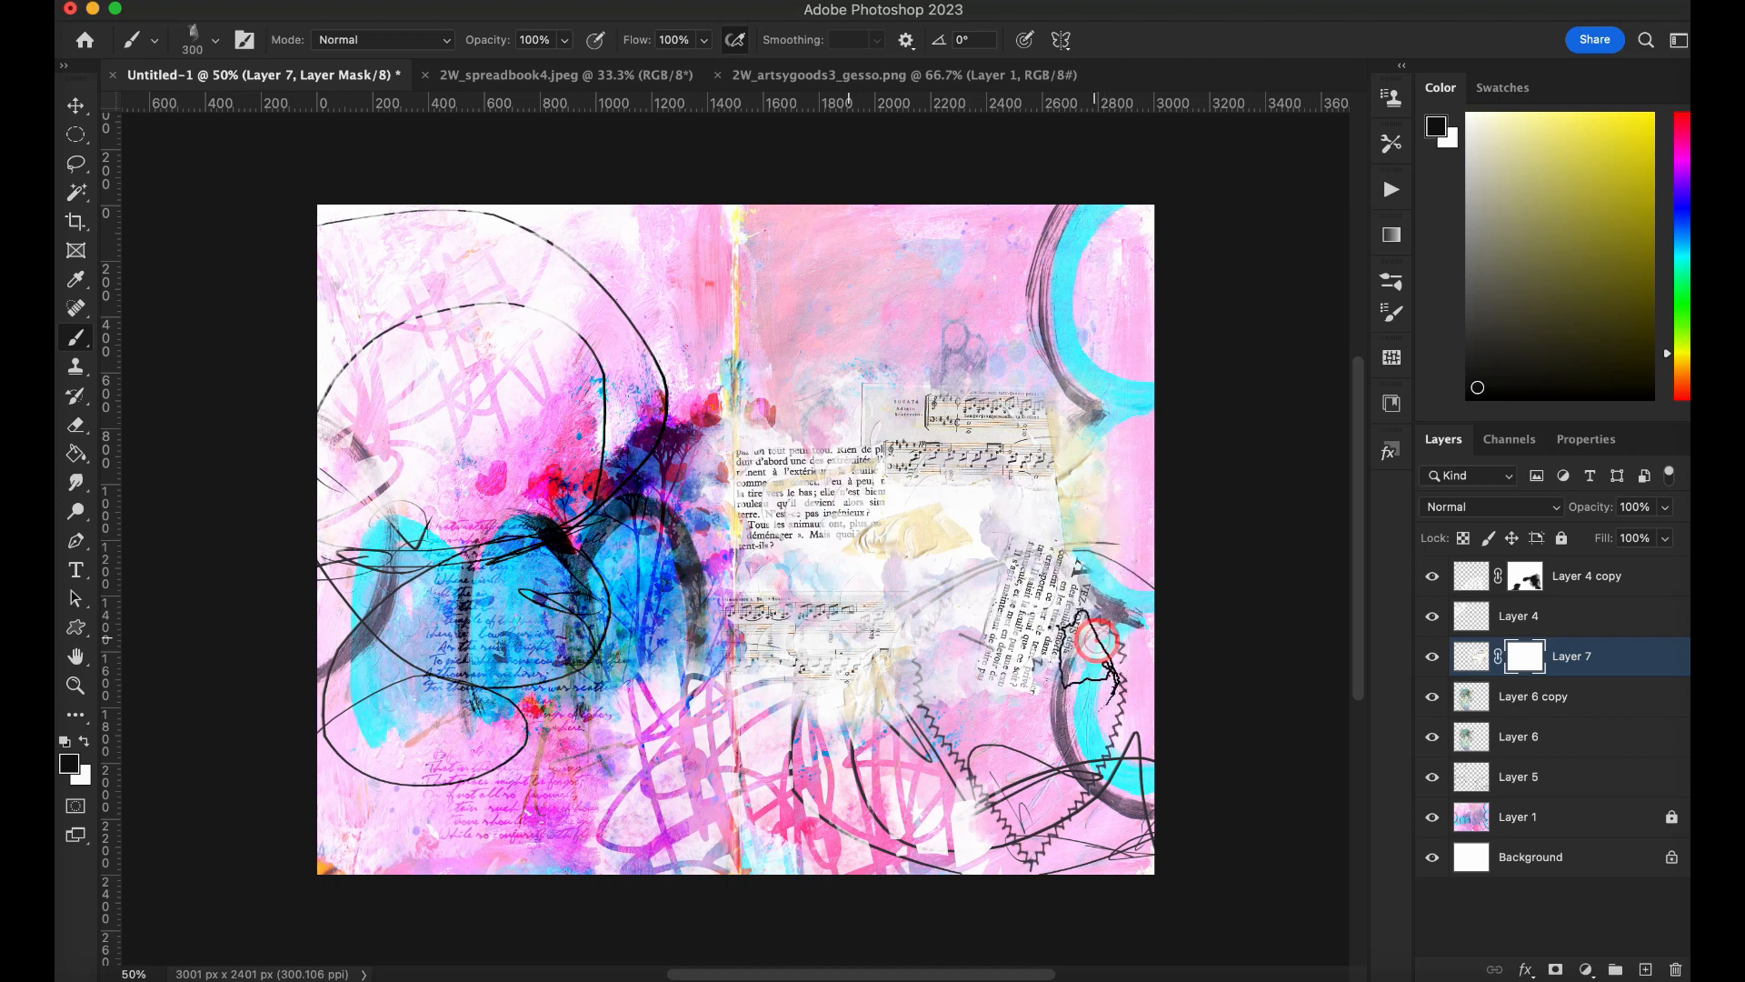
pyautogui.moveTo(1097, 640); pyautogui.dragTo(823, 690)
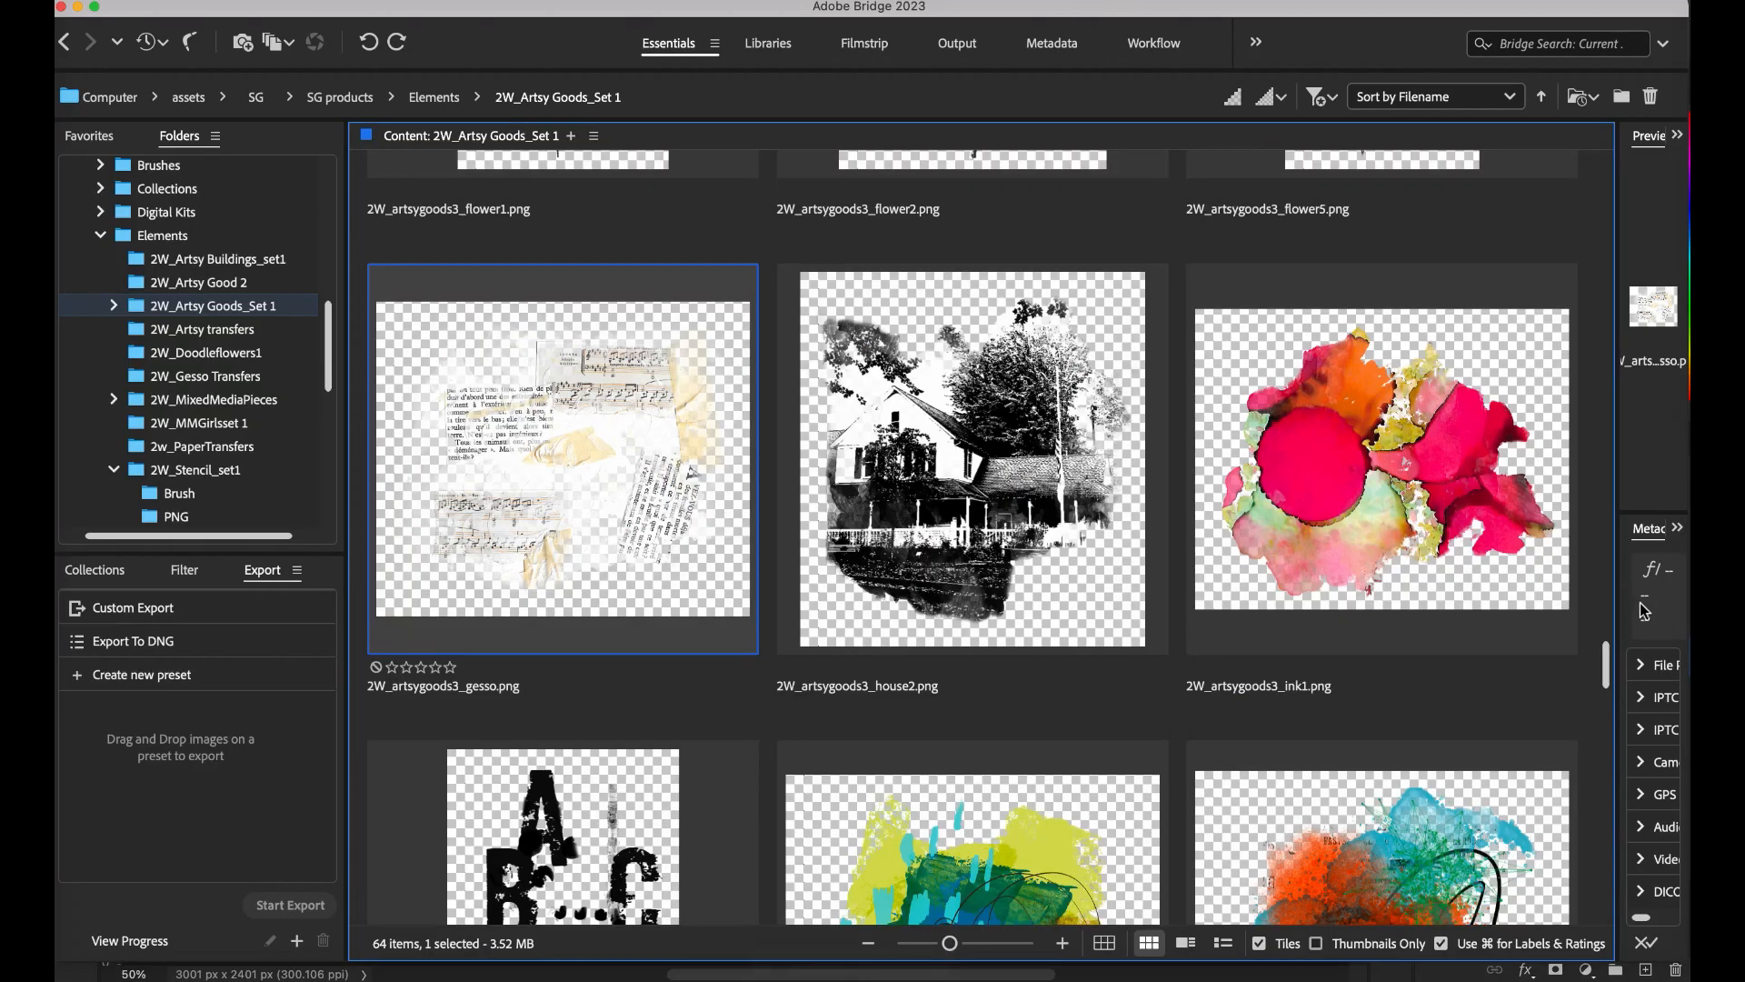
# Step: Scroll through the Artsy Goods set in Bridge and switch to the 2W_Sticker set 1 folder
pyautogui.scroll(-3)
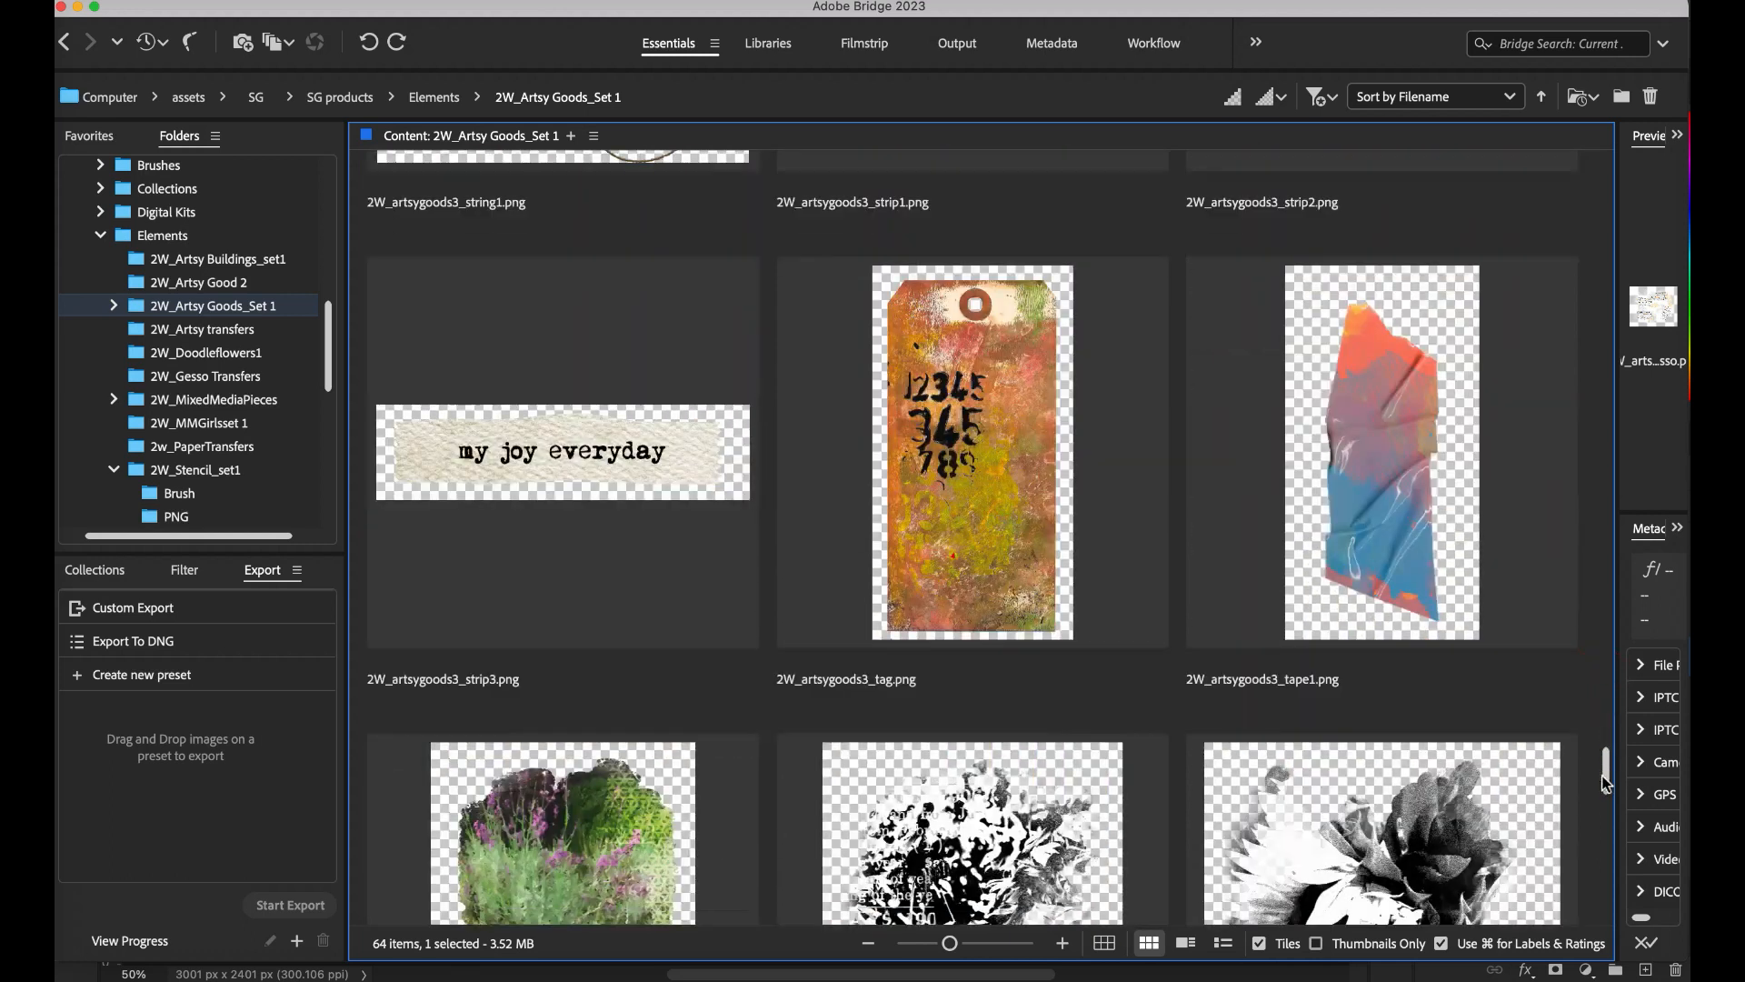
pyautogui.scroll(-3)
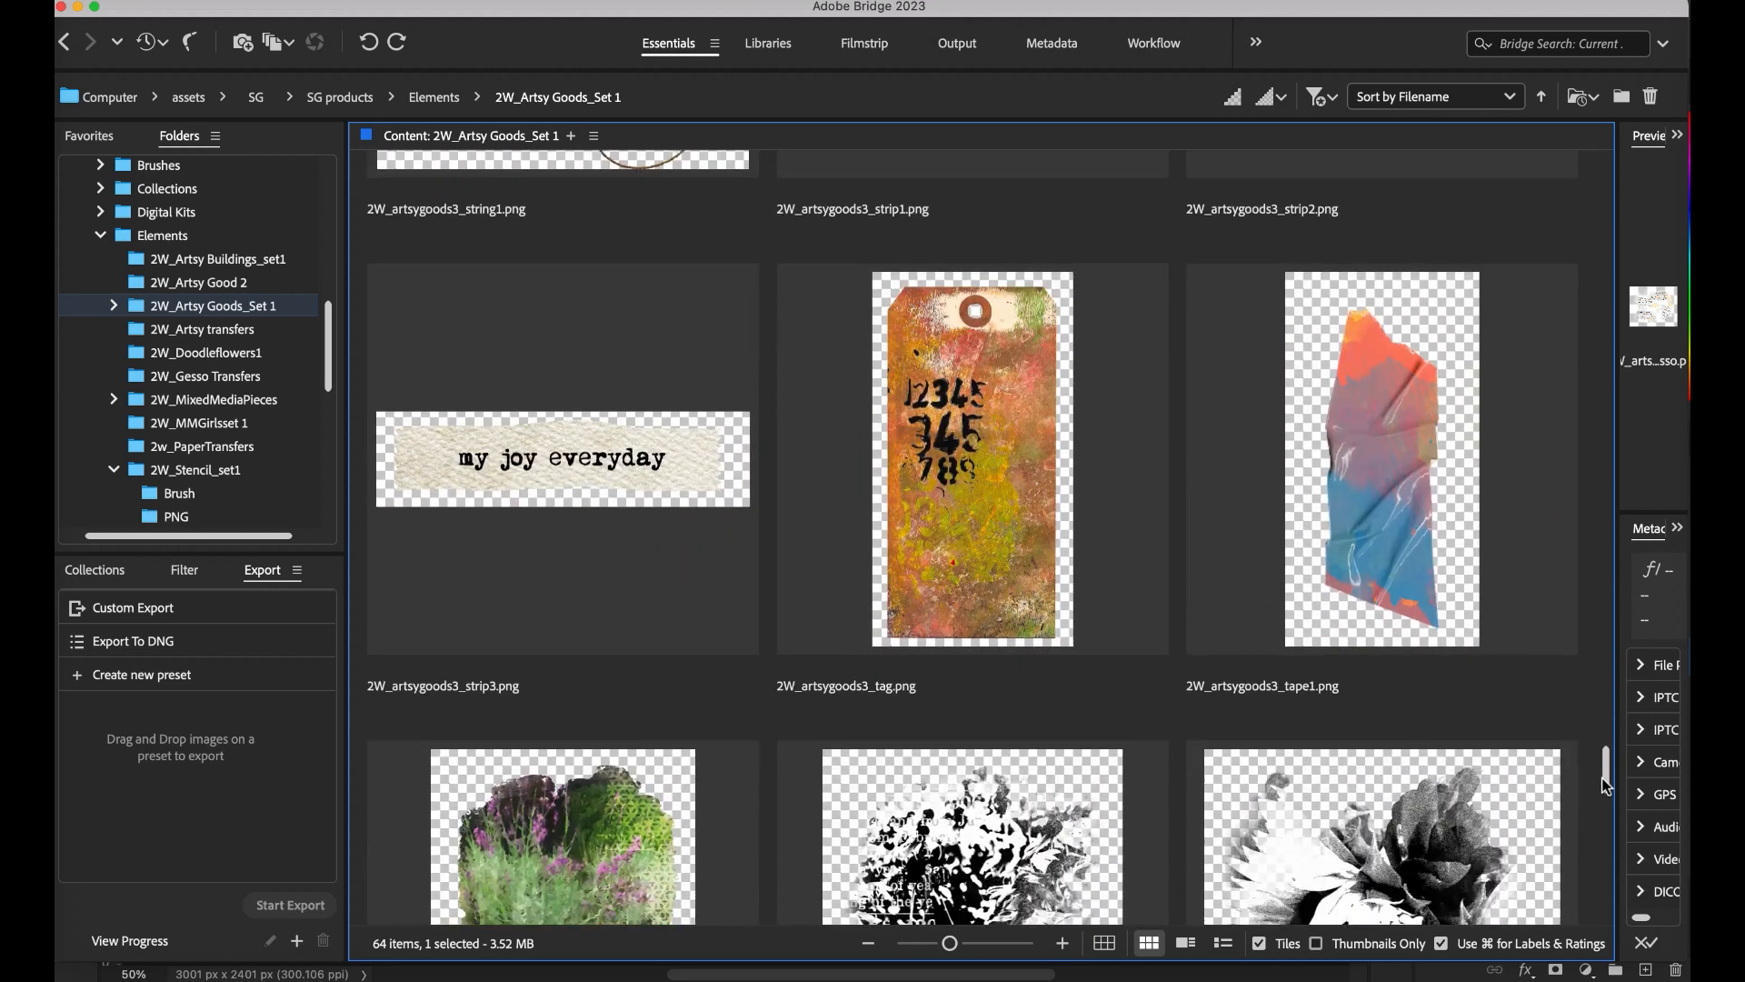
pyautogui.scroll(-3)
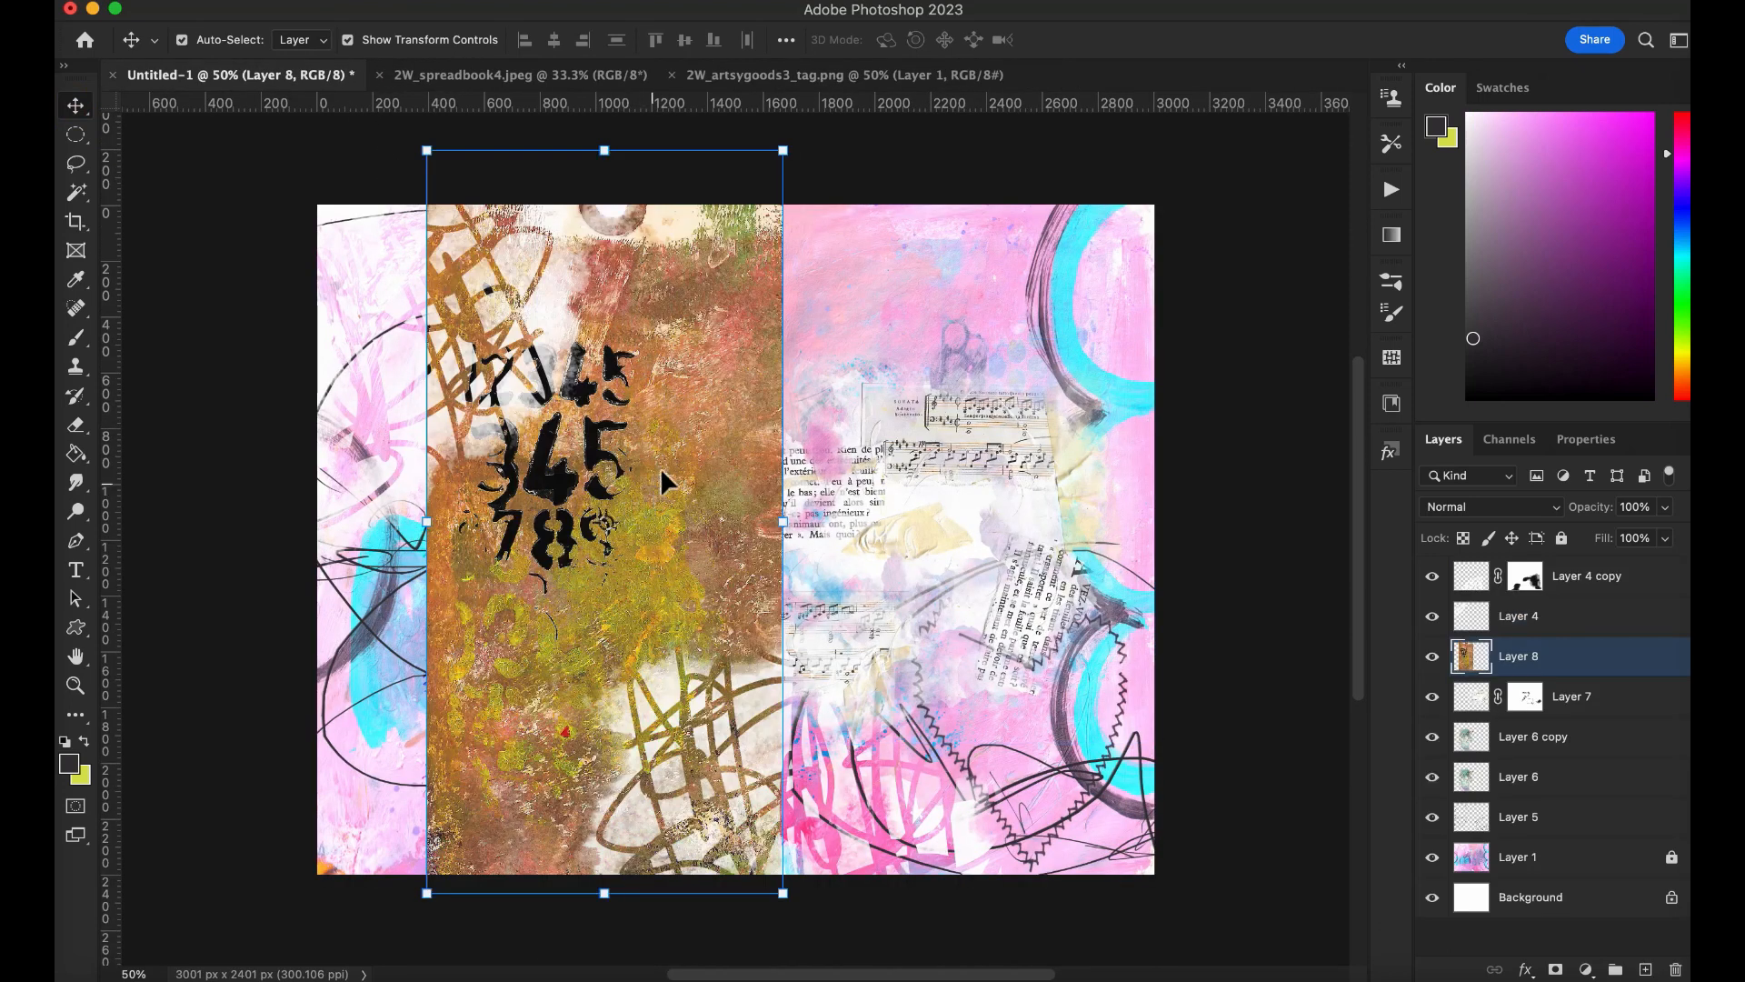
pyautogui.moveTo(782, 150)
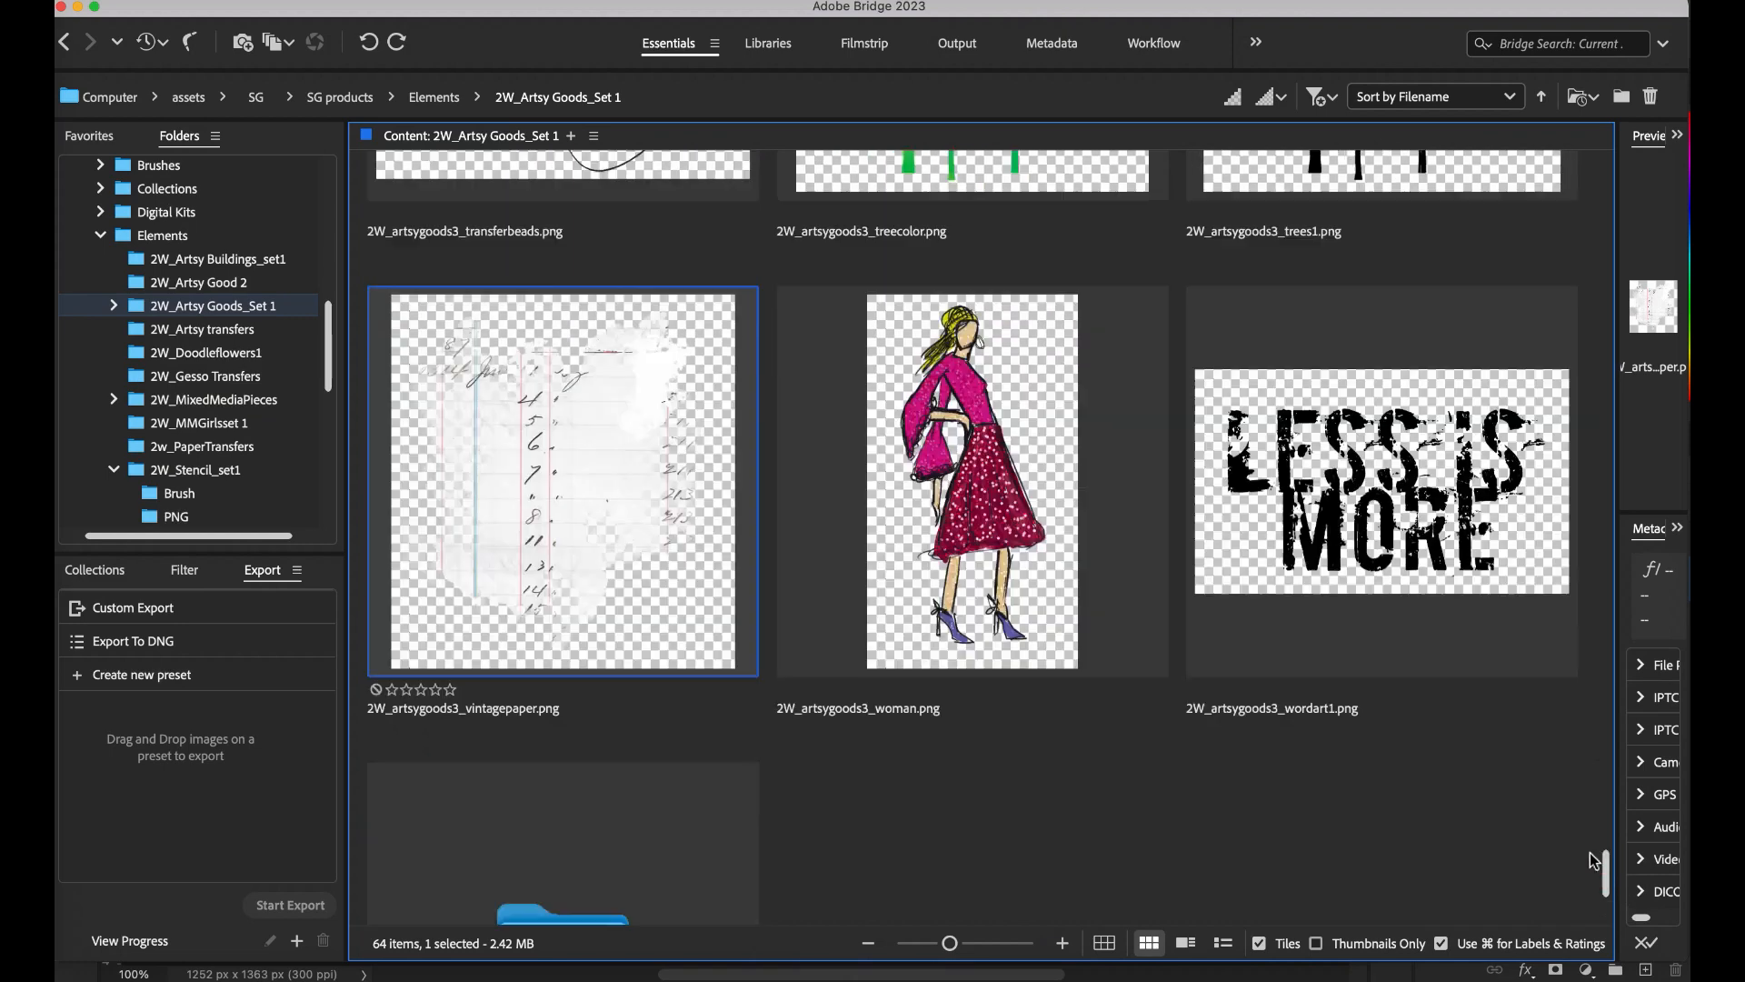
pyautogui.click(197, 501)
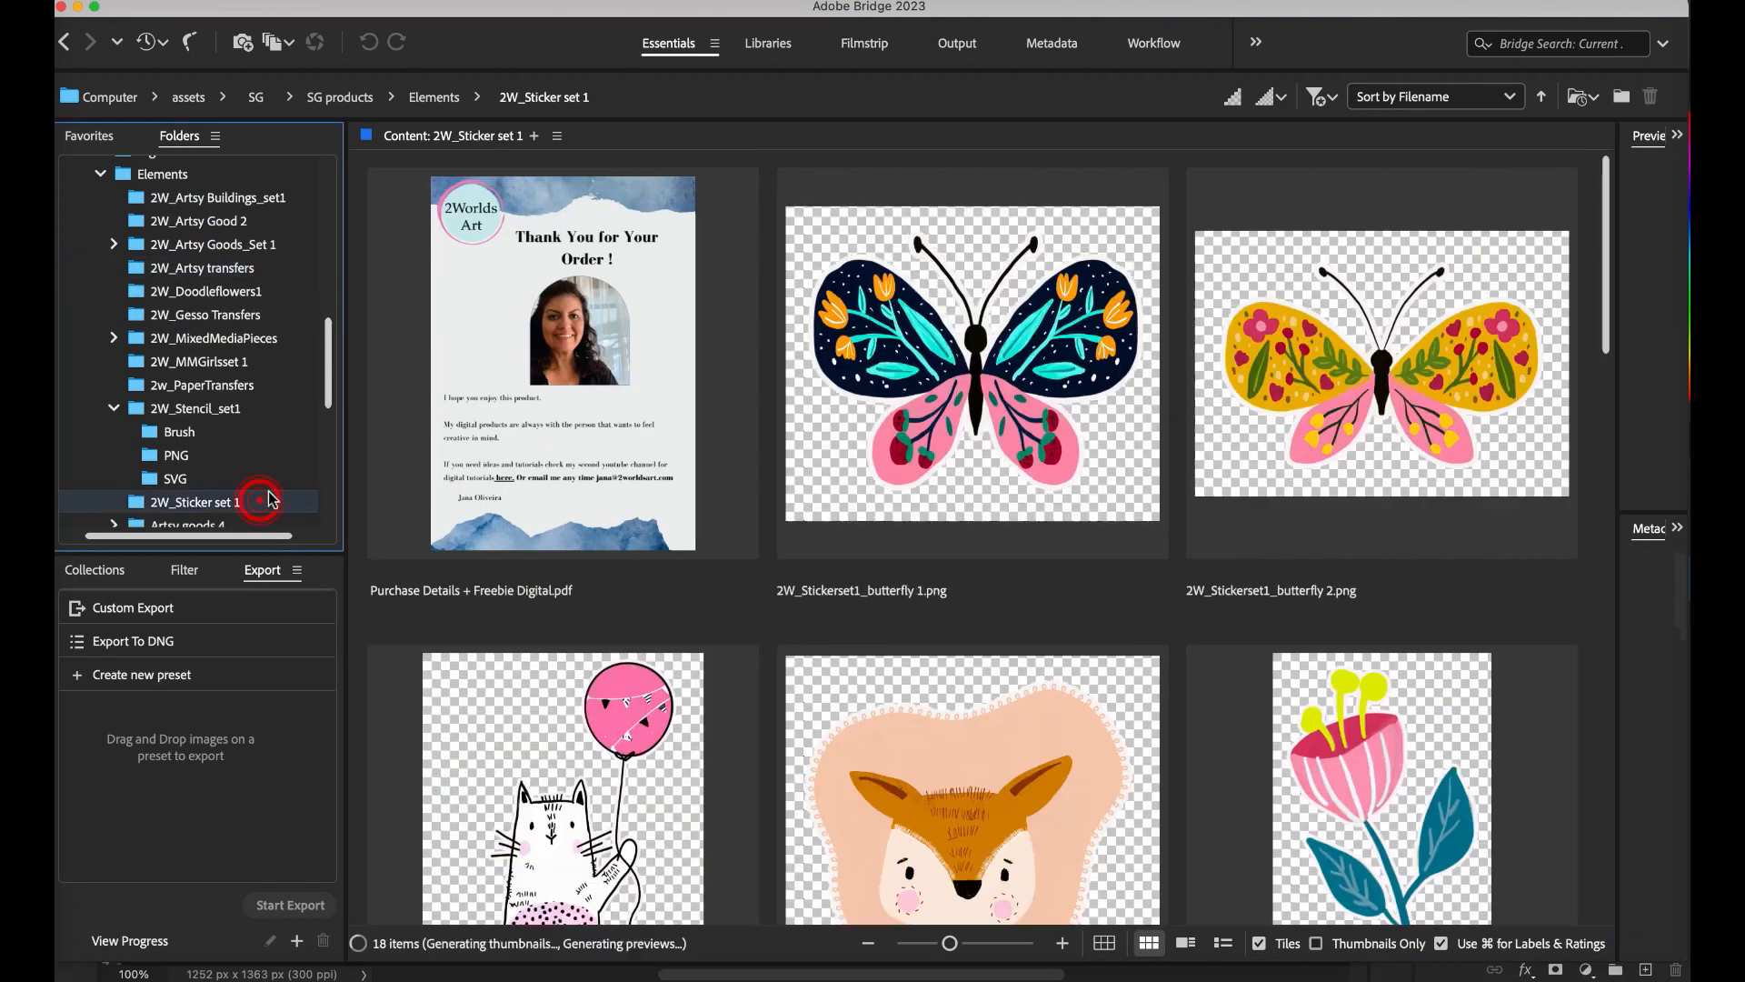
pyautogui.click(214, 338)
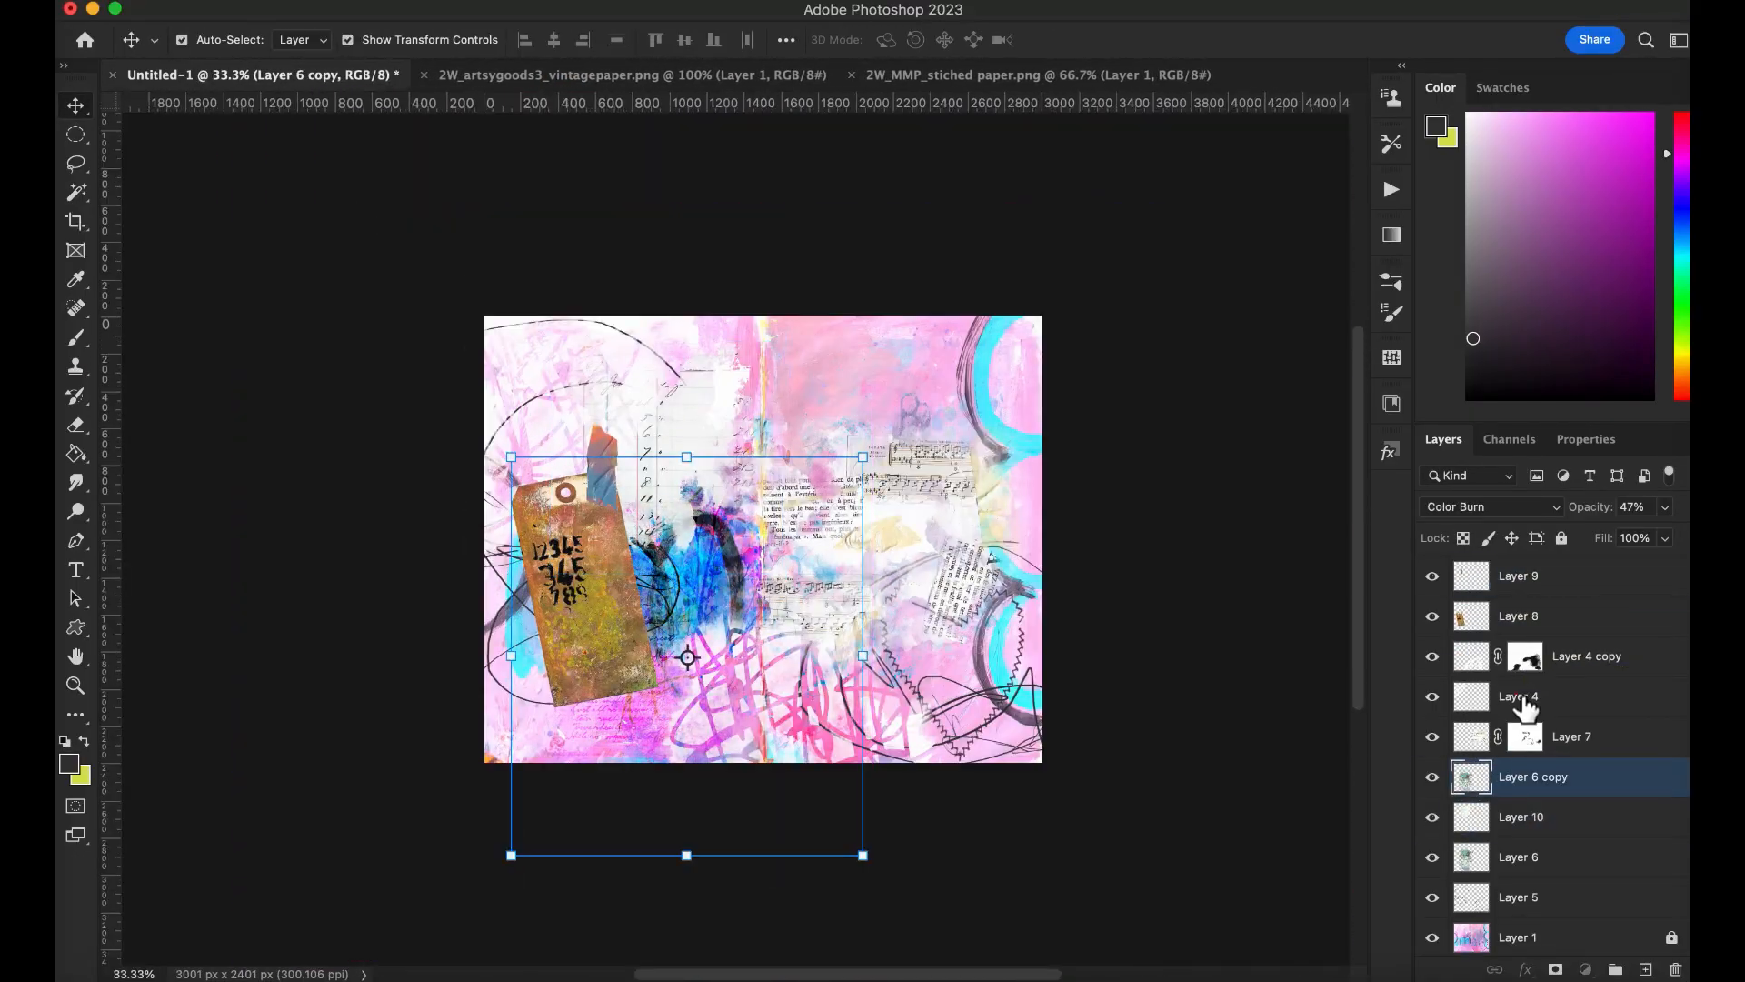
# Step: Try 2W_textstyle1 styles text2, text7 and text4 on the doodle flower, settling on silver
pyautogui.click(1007, 74)
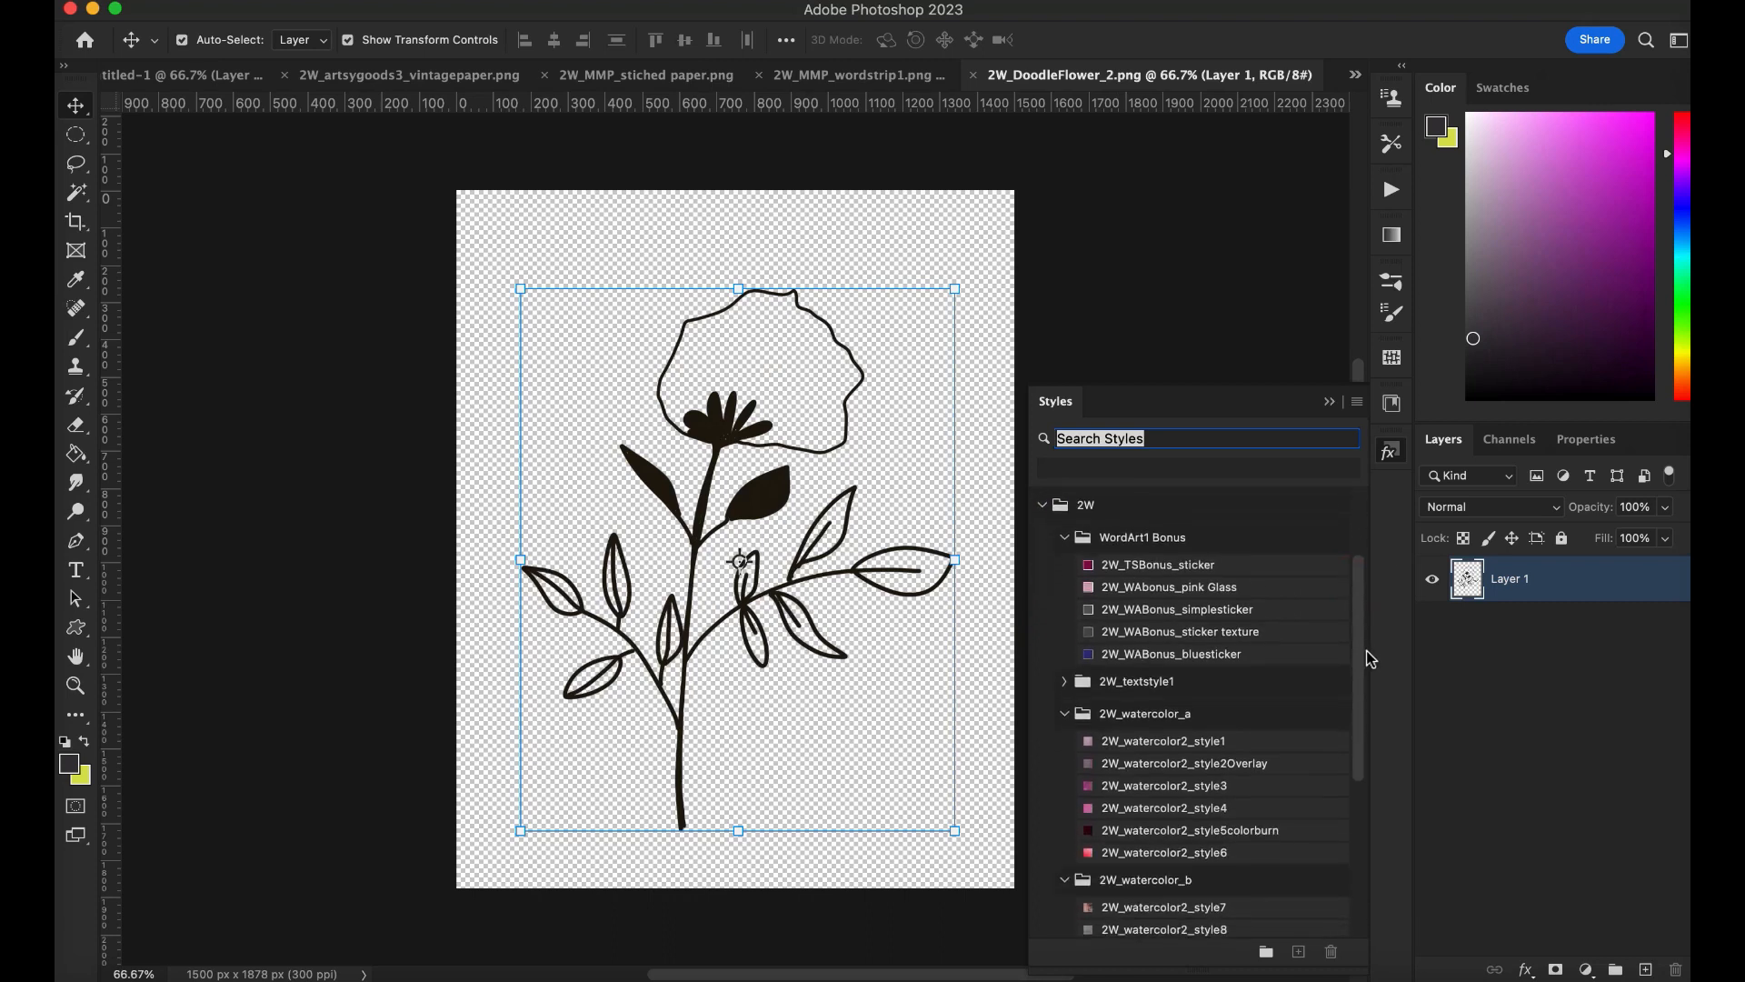
pyautogui.scroll(-3)
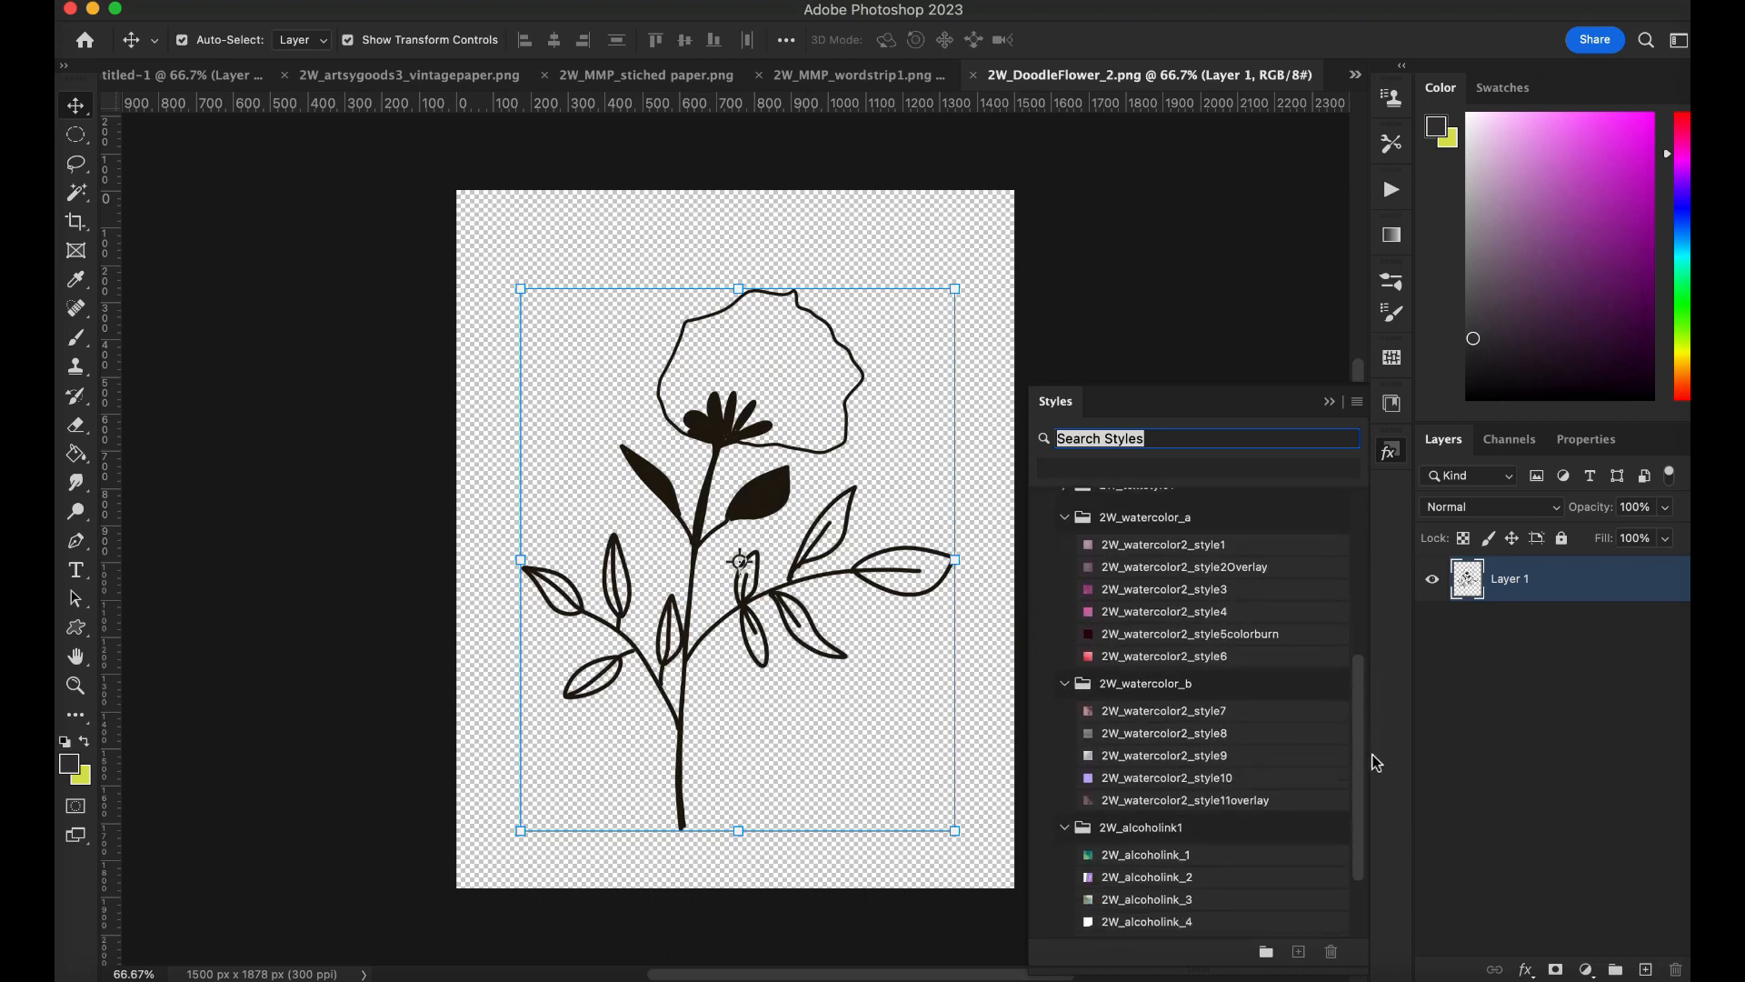
pyautogui.scroll(-3)
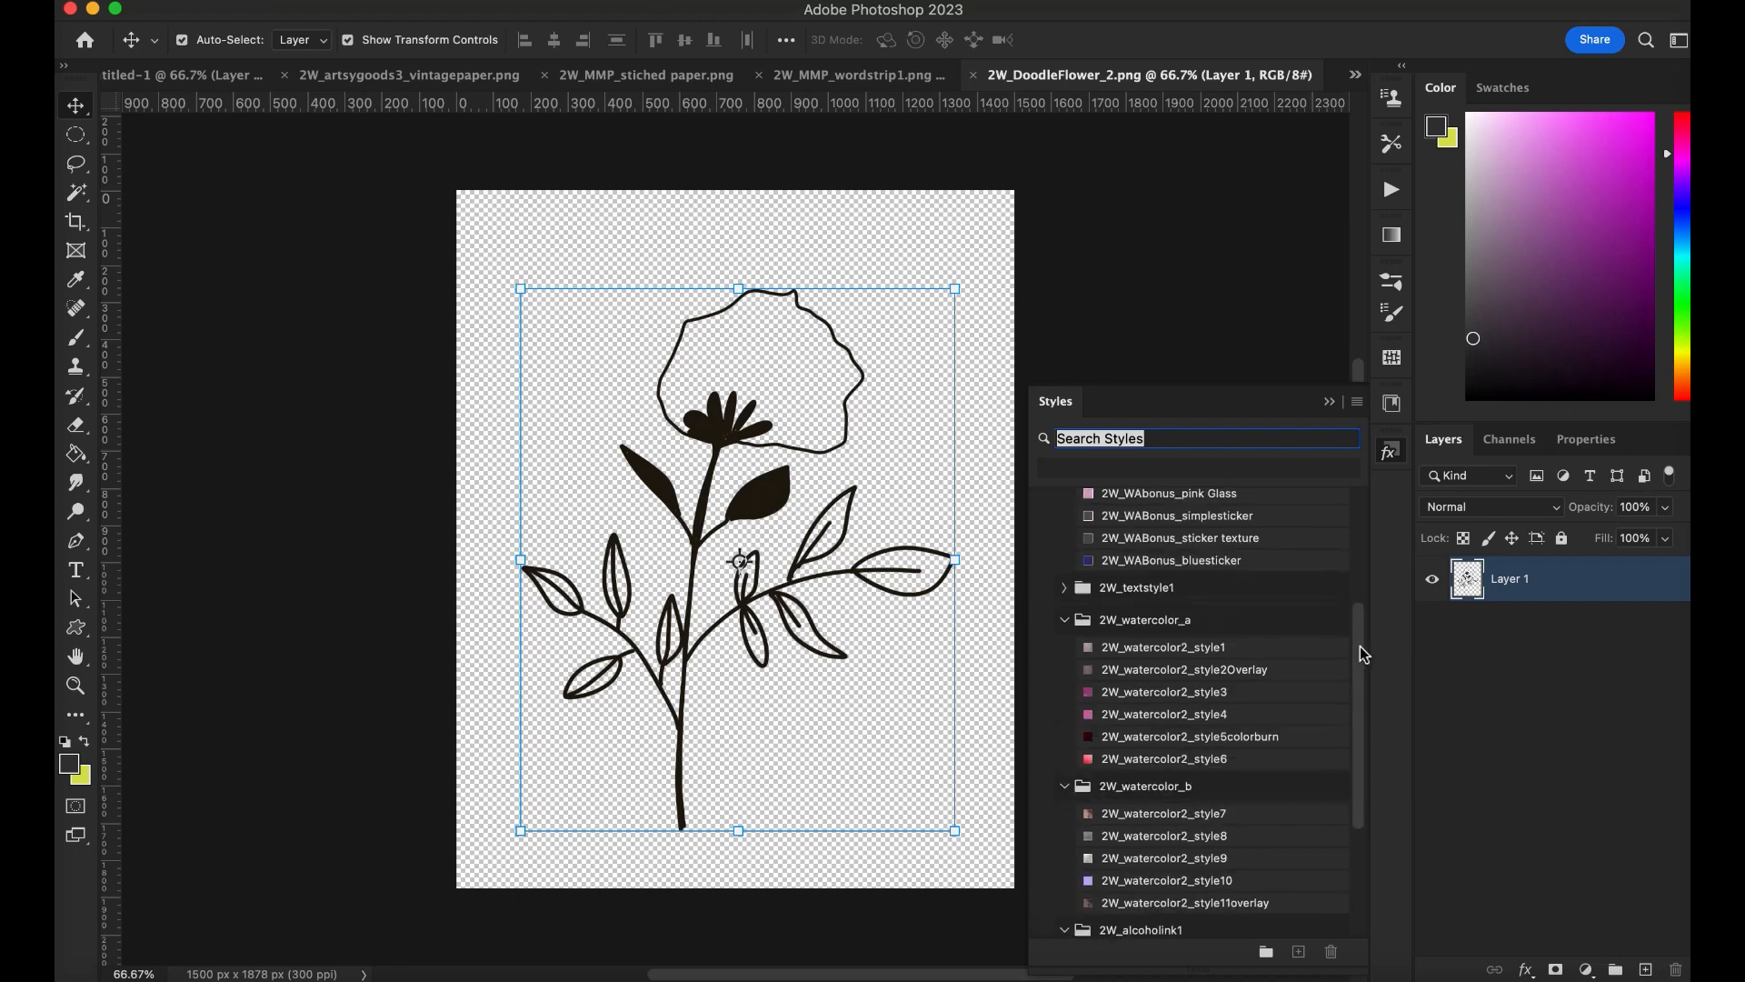
pyautogui.click(1065, 593)
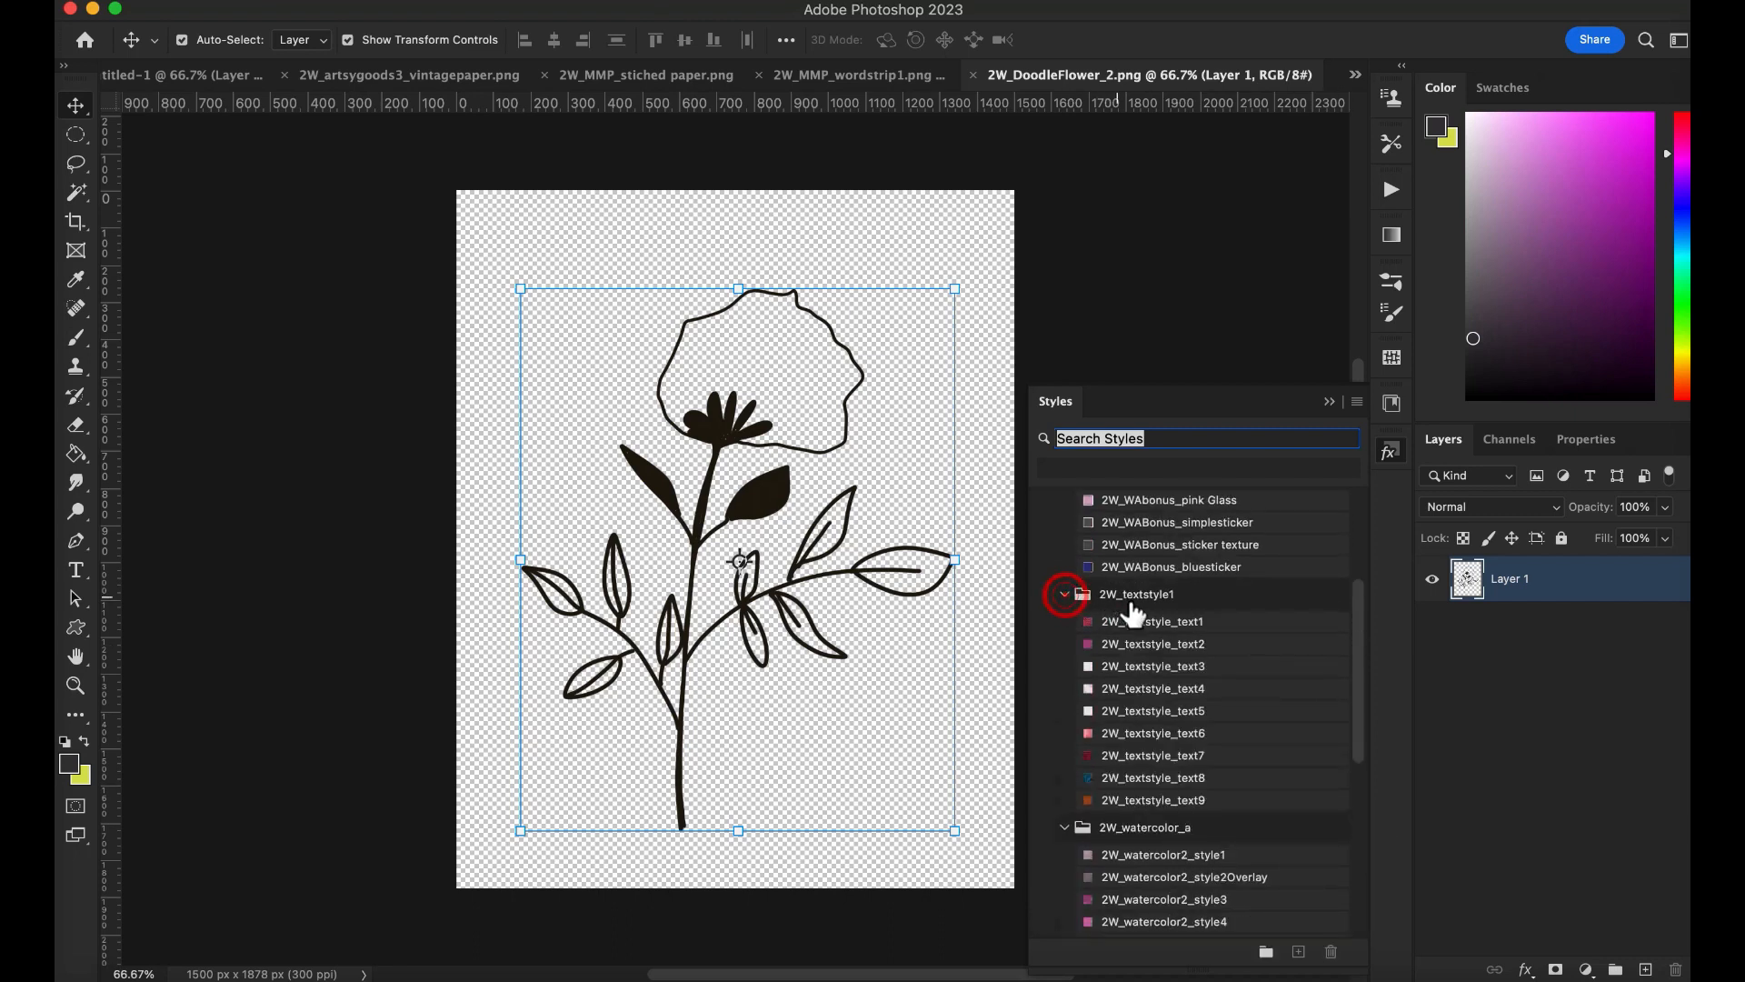
pyautogui.click(1153, 643)
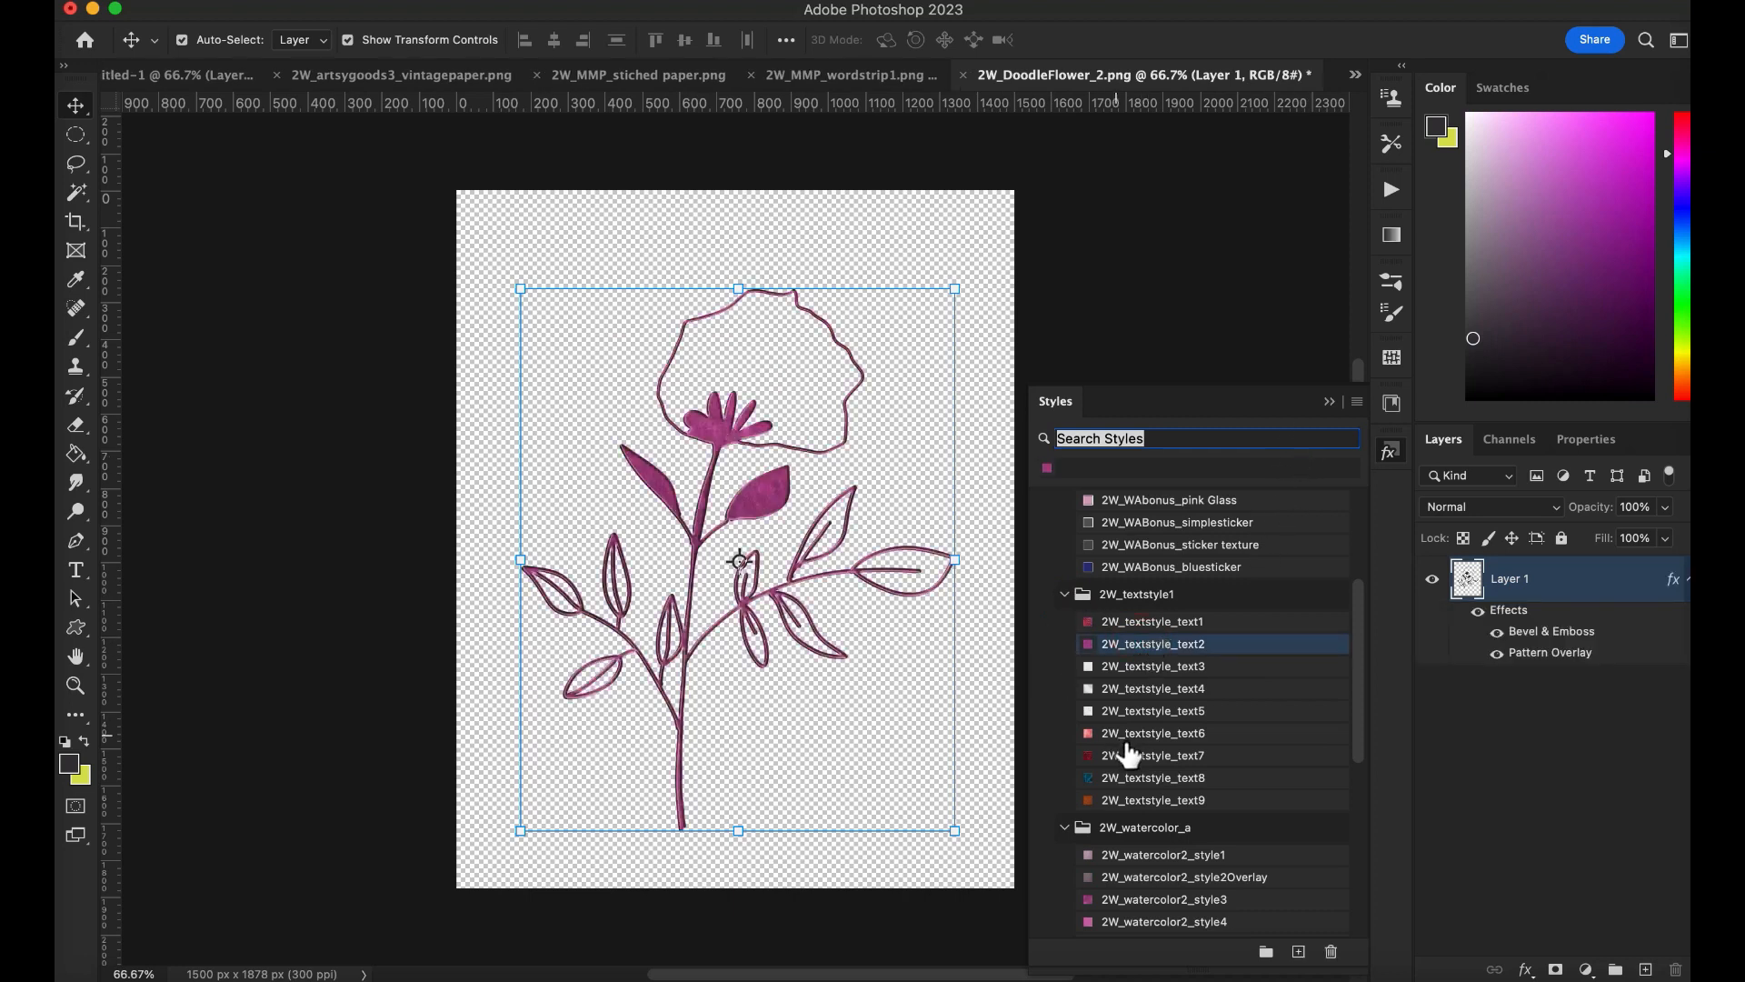
pyautogui.click(1153, 754)
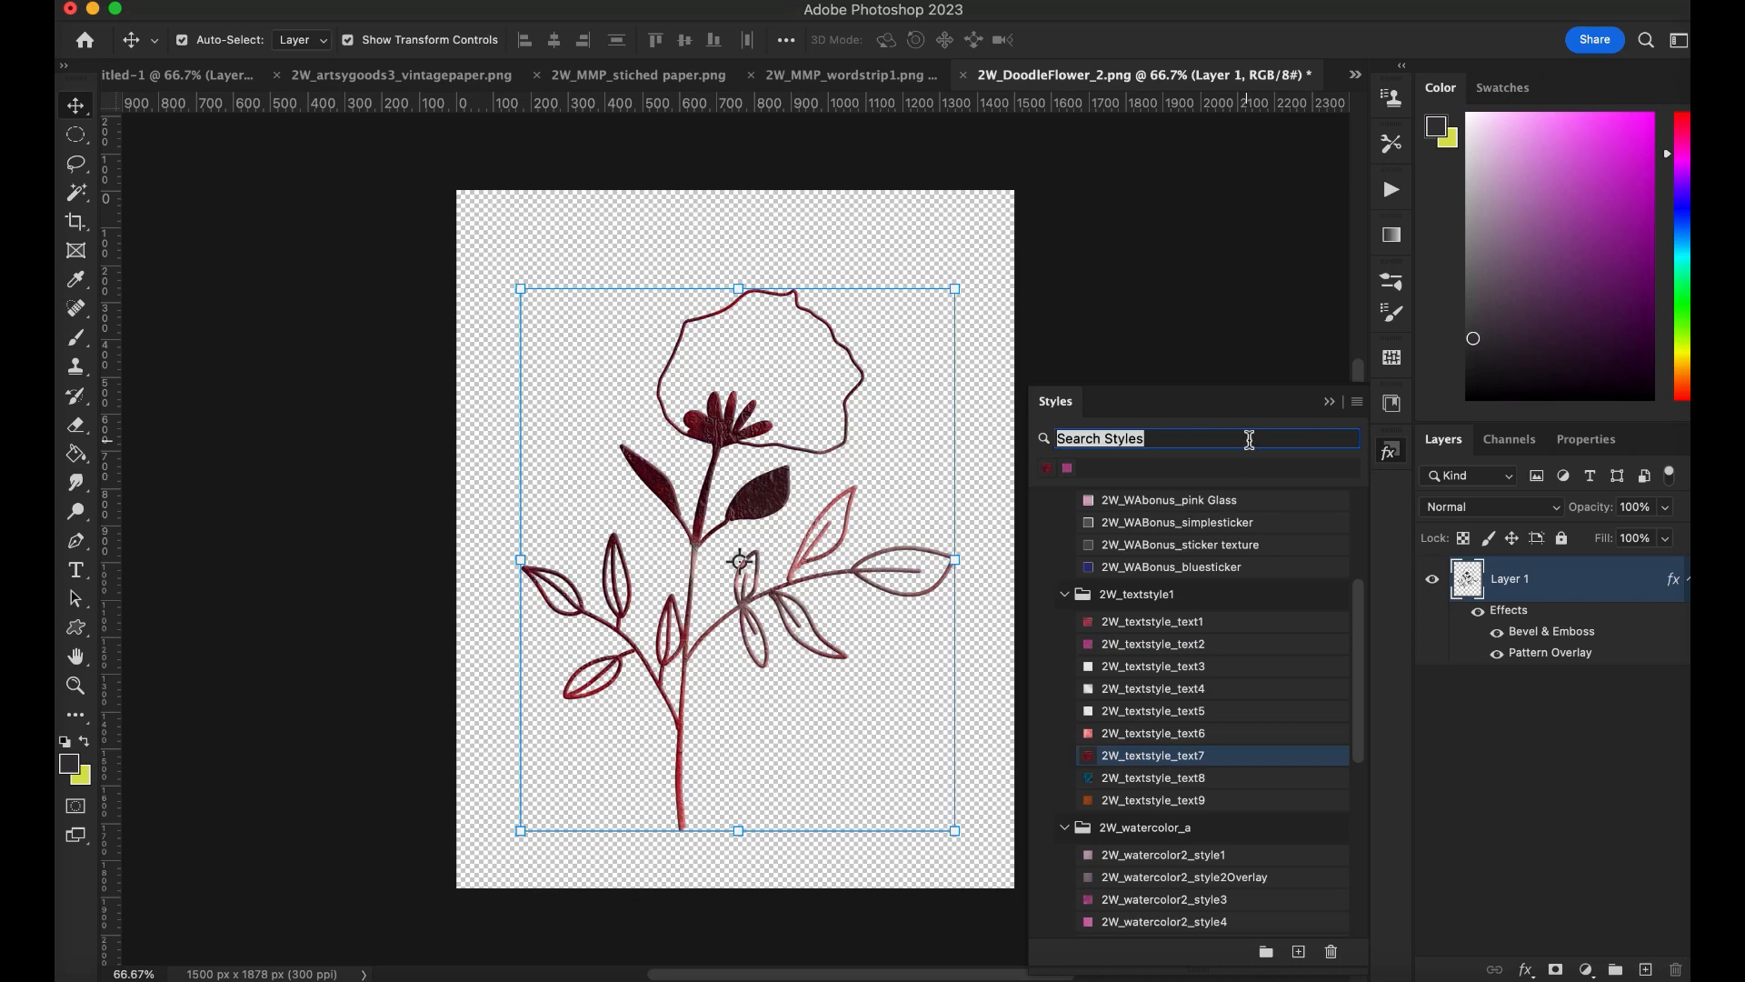
pyautogui.moveTo(1155, 740)
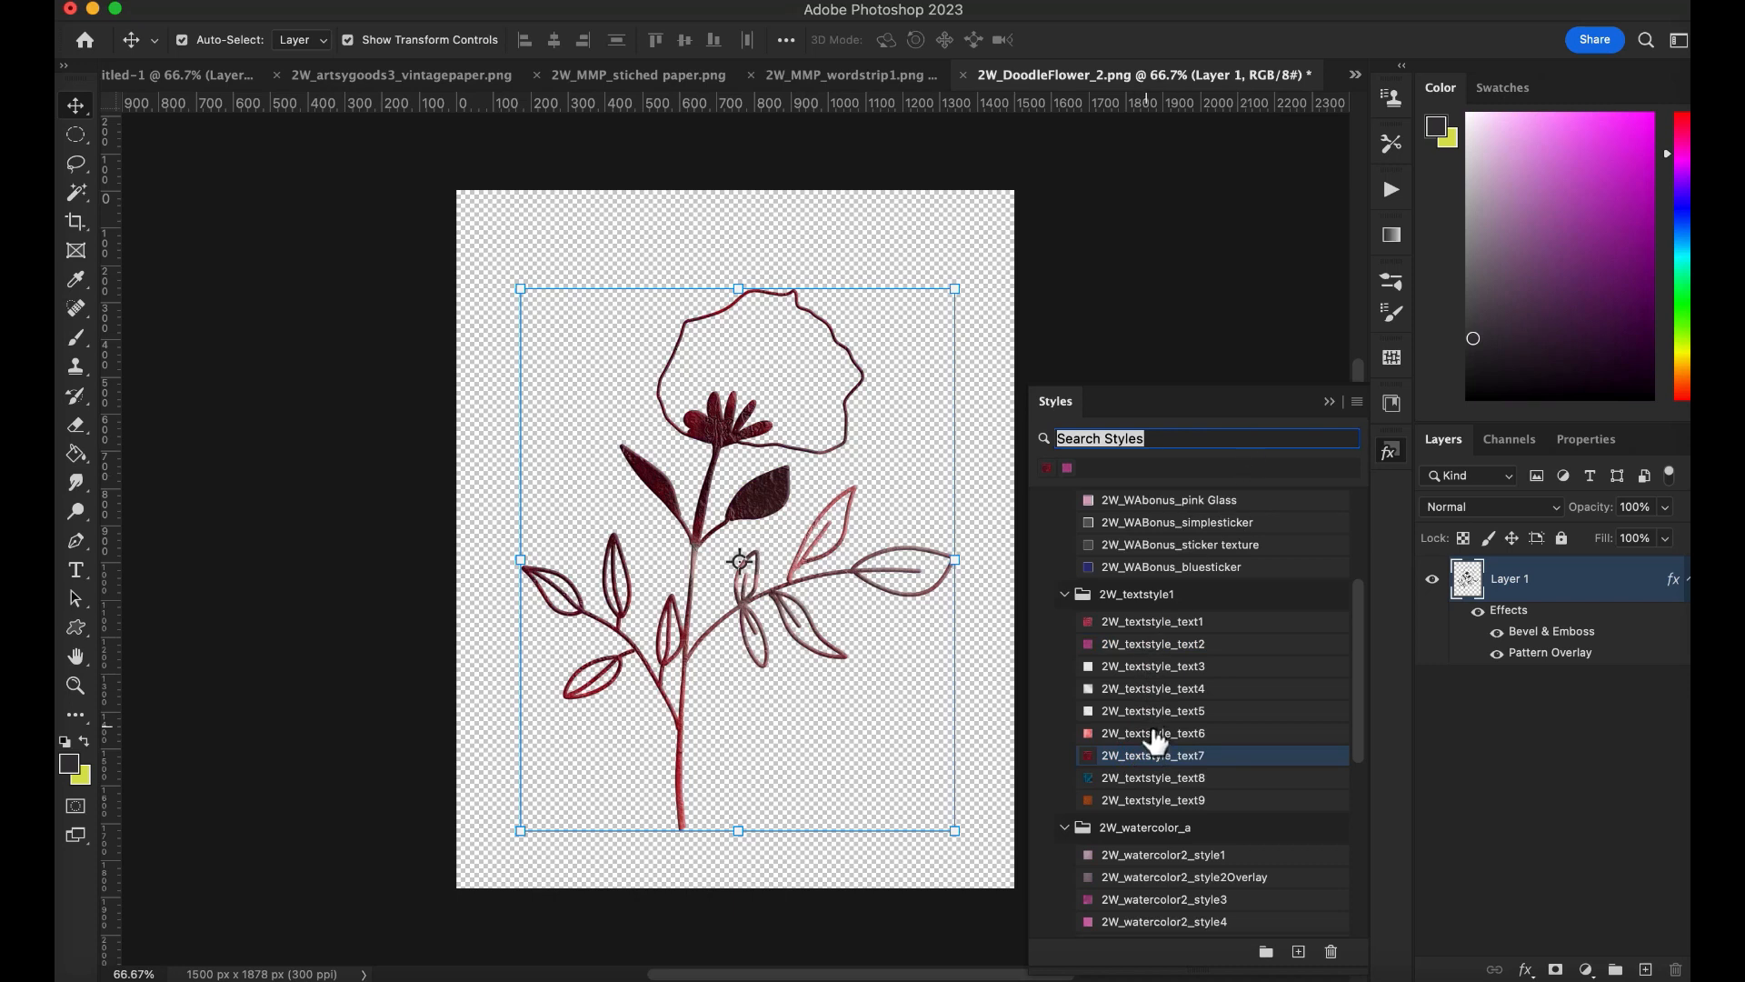
pyautogui.click(1153, 688)
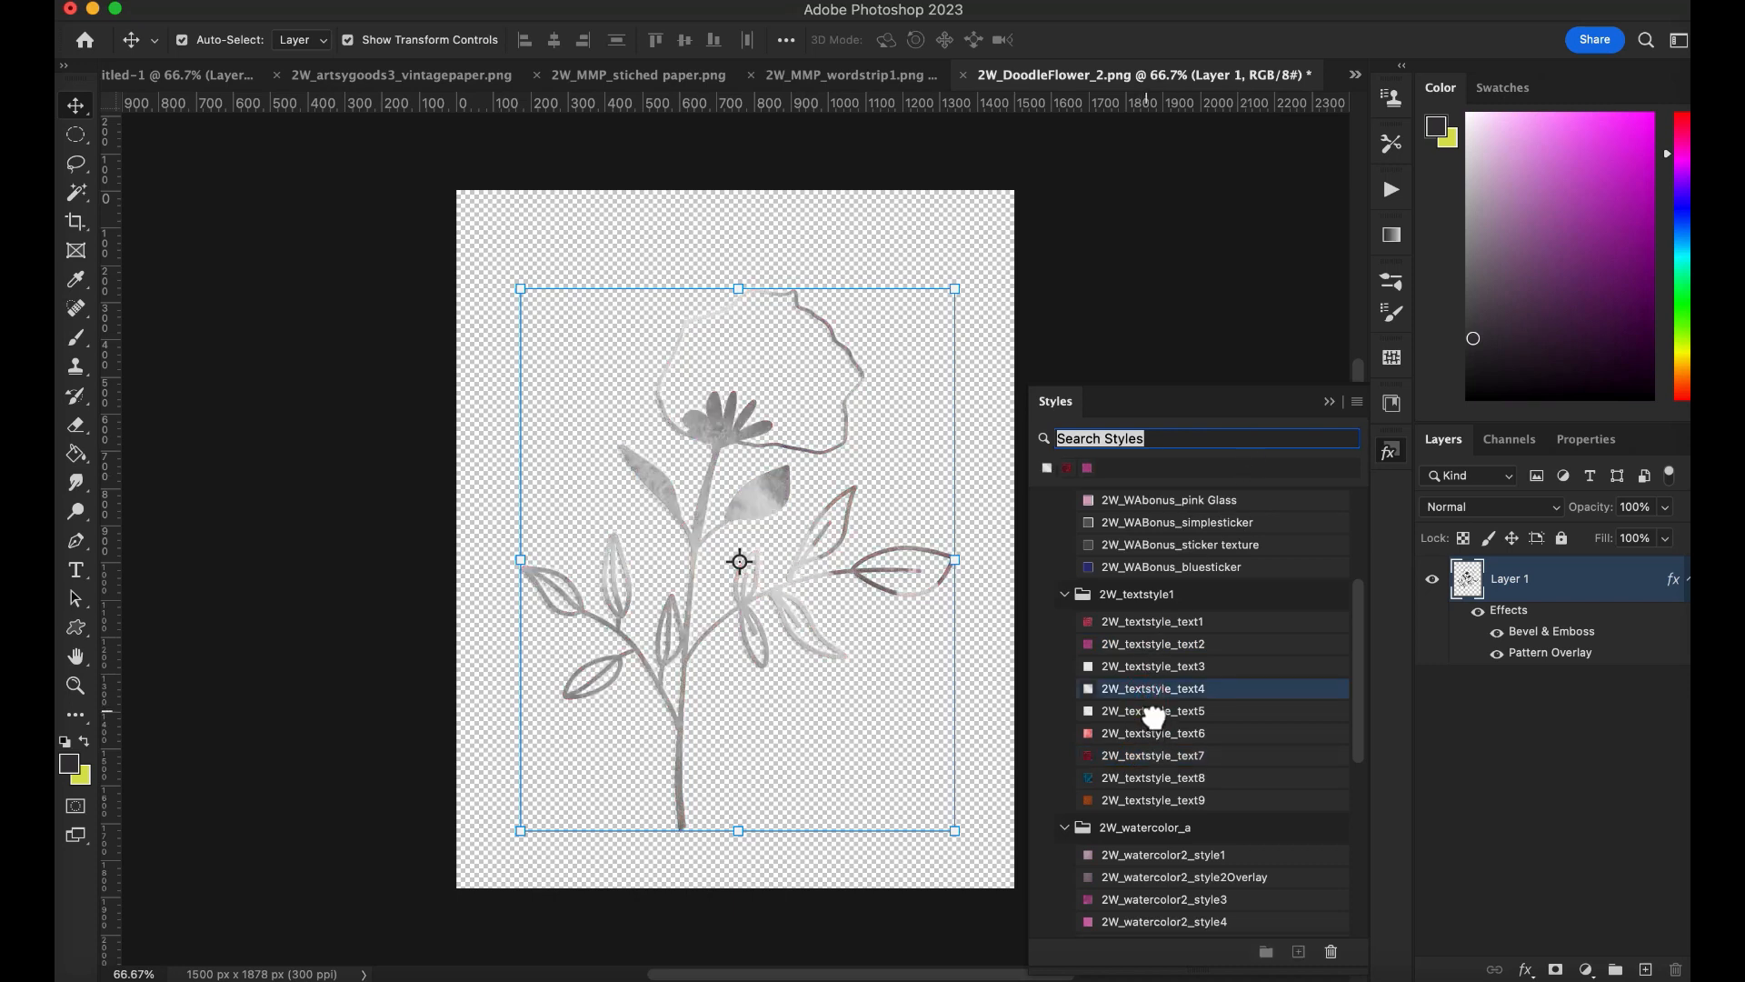
pyautogui.click(1153, 710)
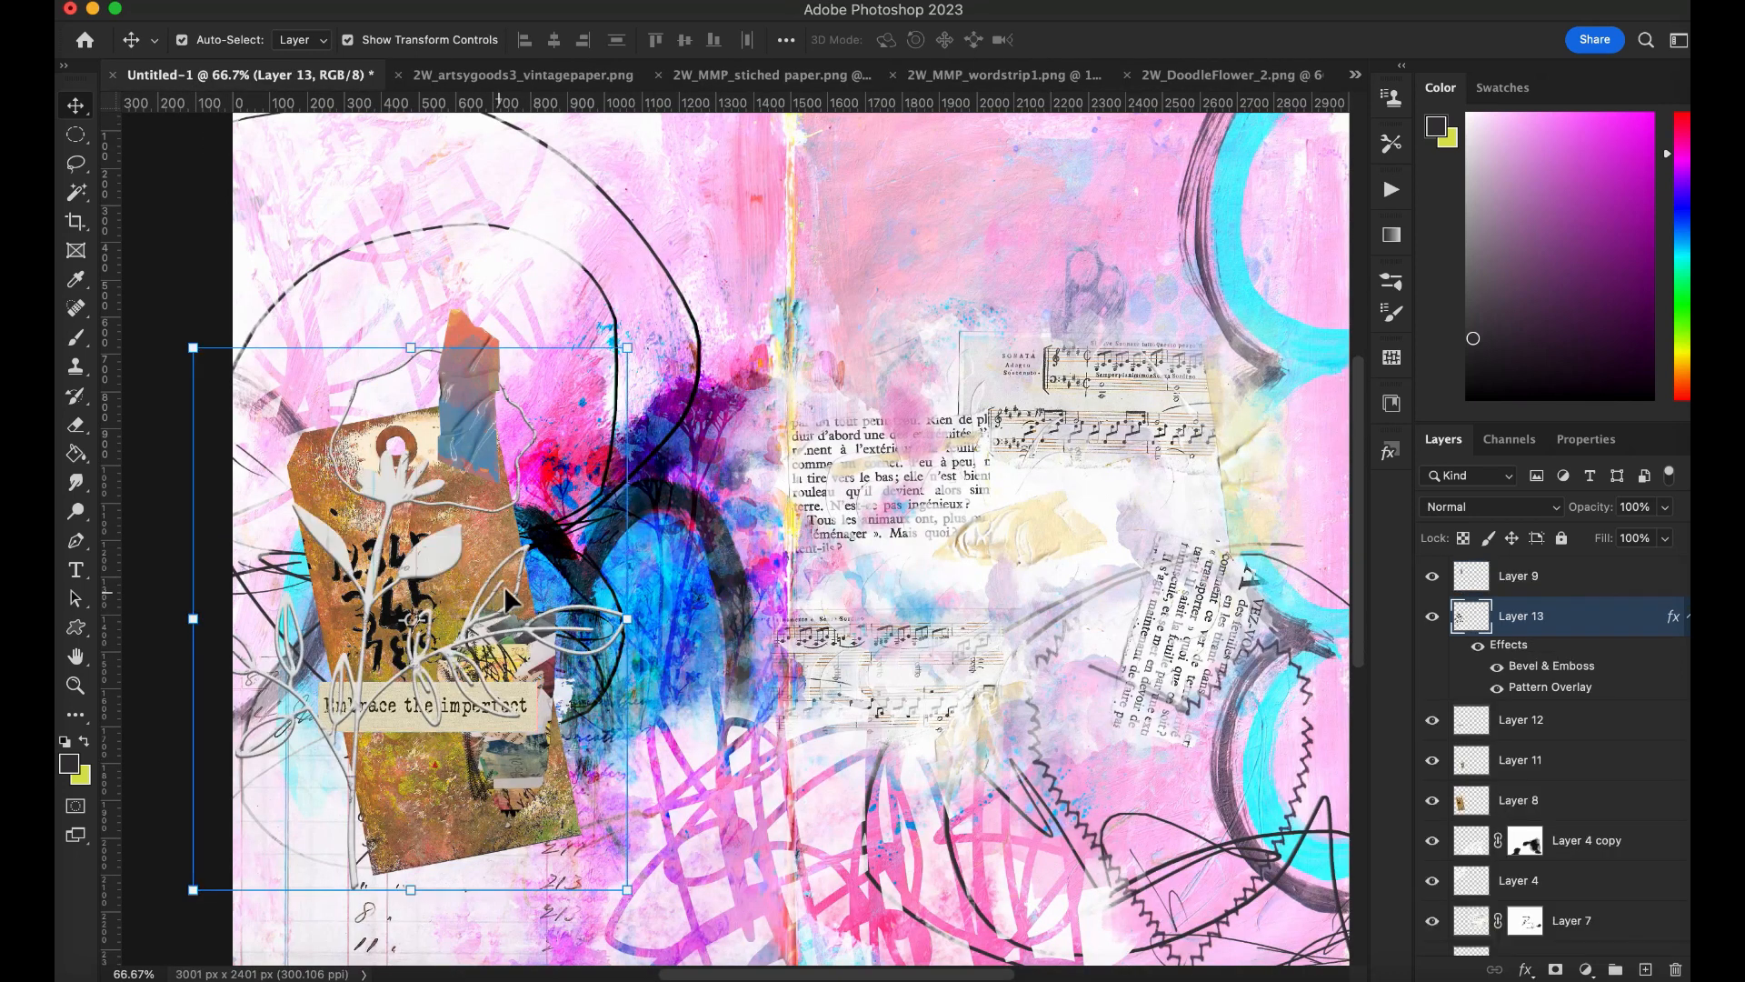
pyautogui.moveTo(634, 345)
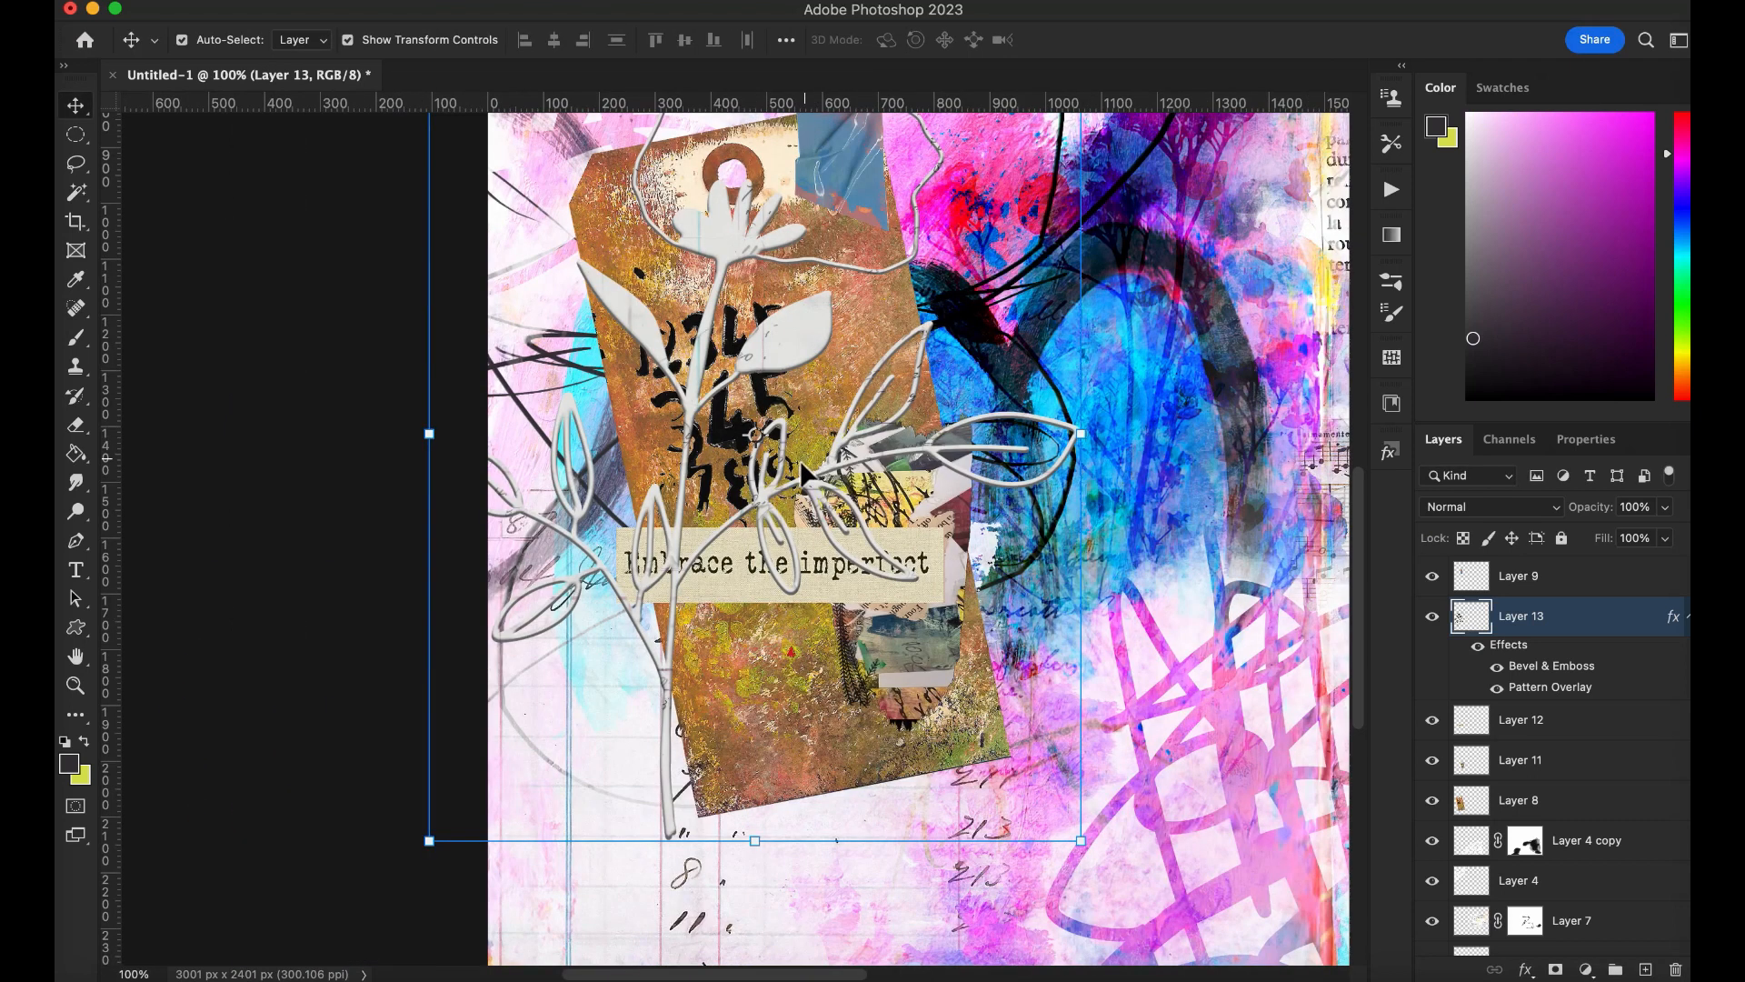
# Step: Shrink and tilt the metal flower onto the tag, and move the tape strip over the tag's top
pyautogui.moveTo(802, 472); pyautogui.dragTo(847, 390)
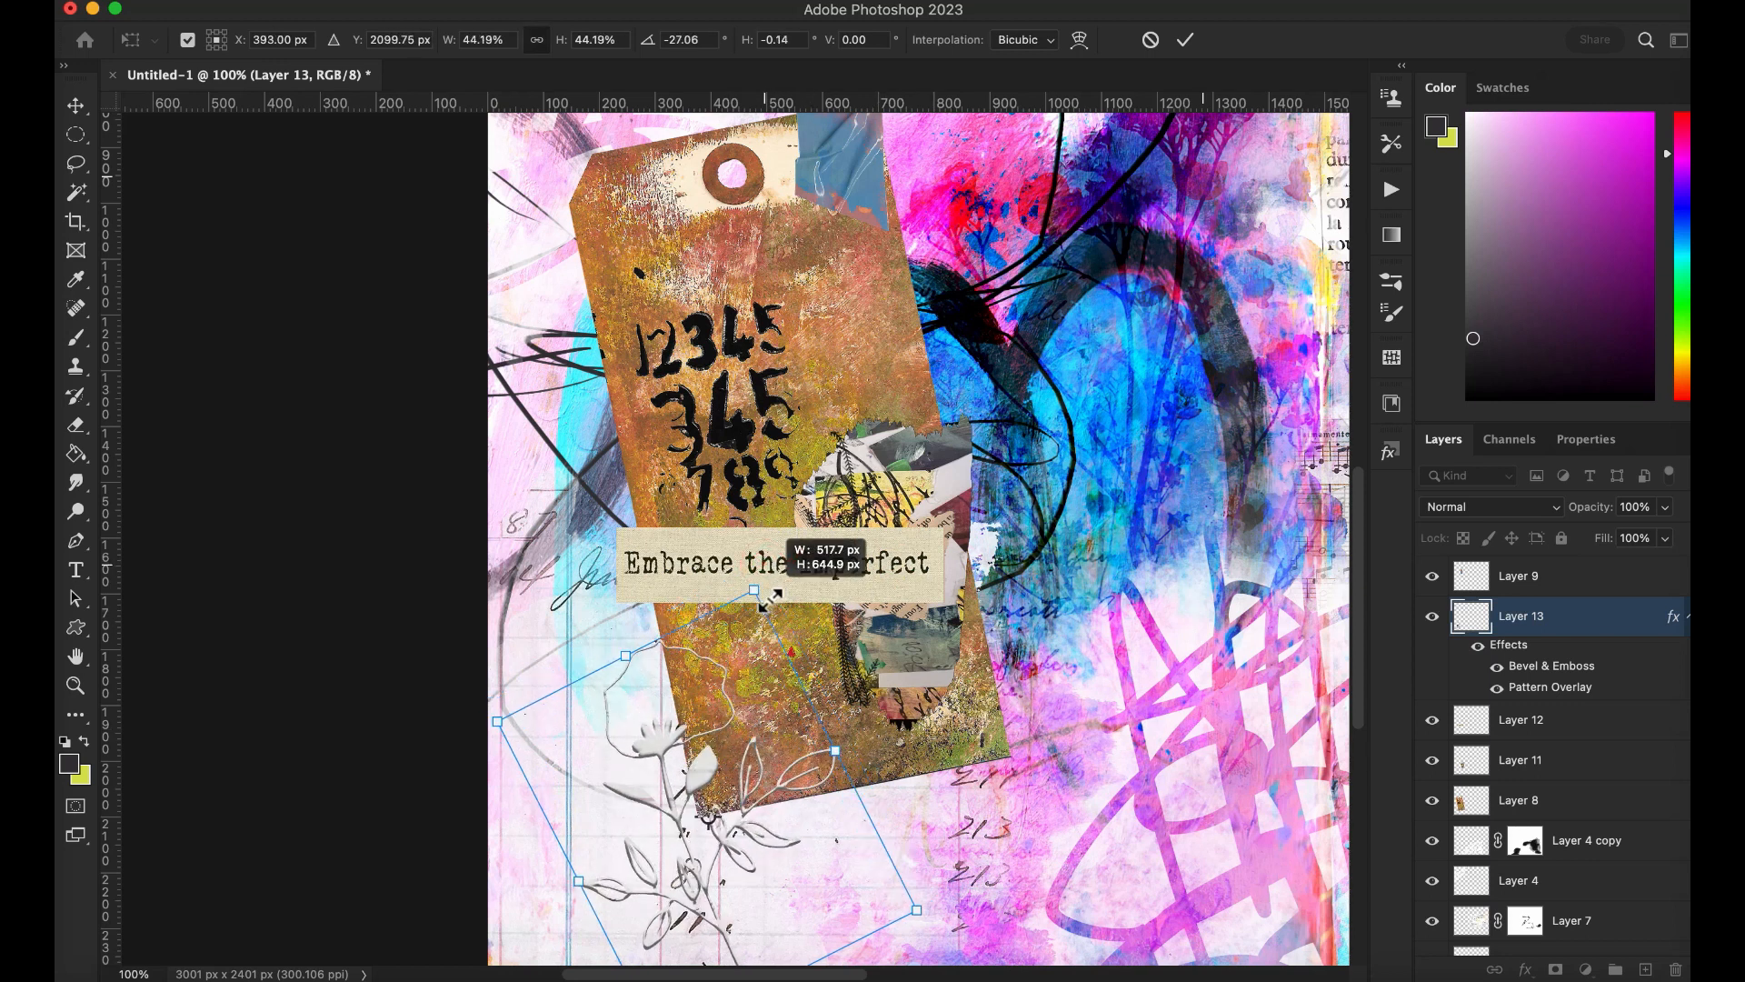
pyautogui.moveTo(764, 599); pyautogui.dragTo(765, 490)
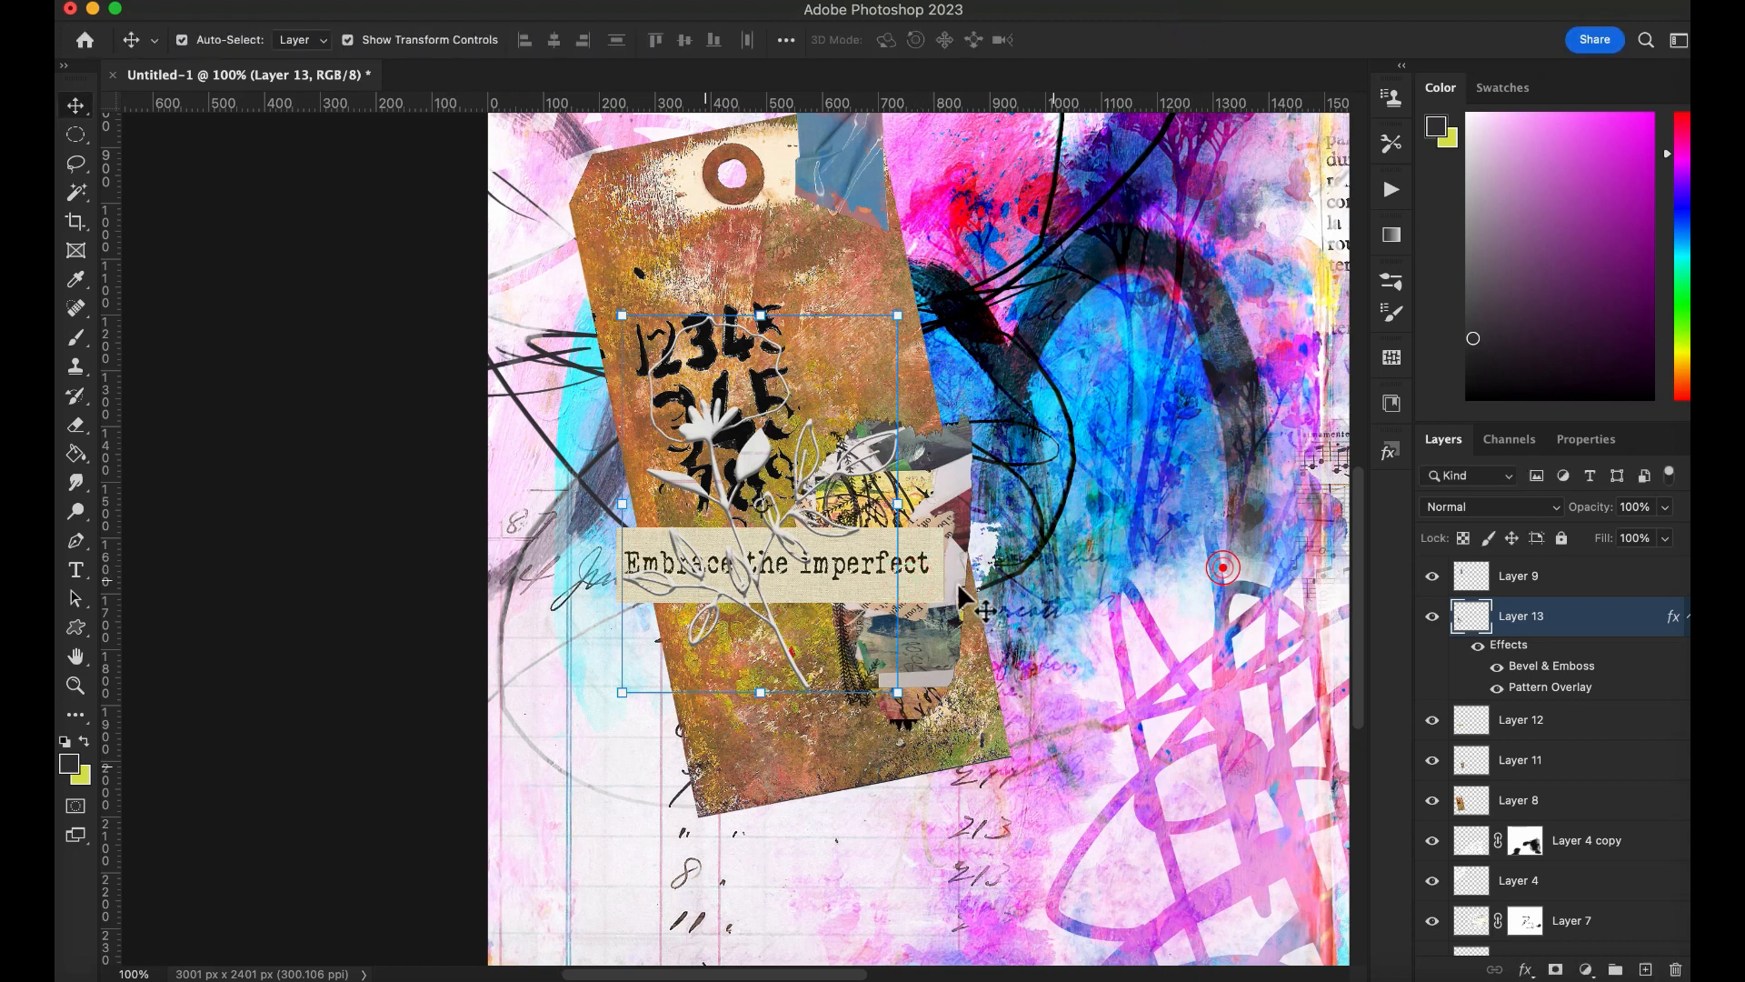
pyautogui.click(1520, 719)
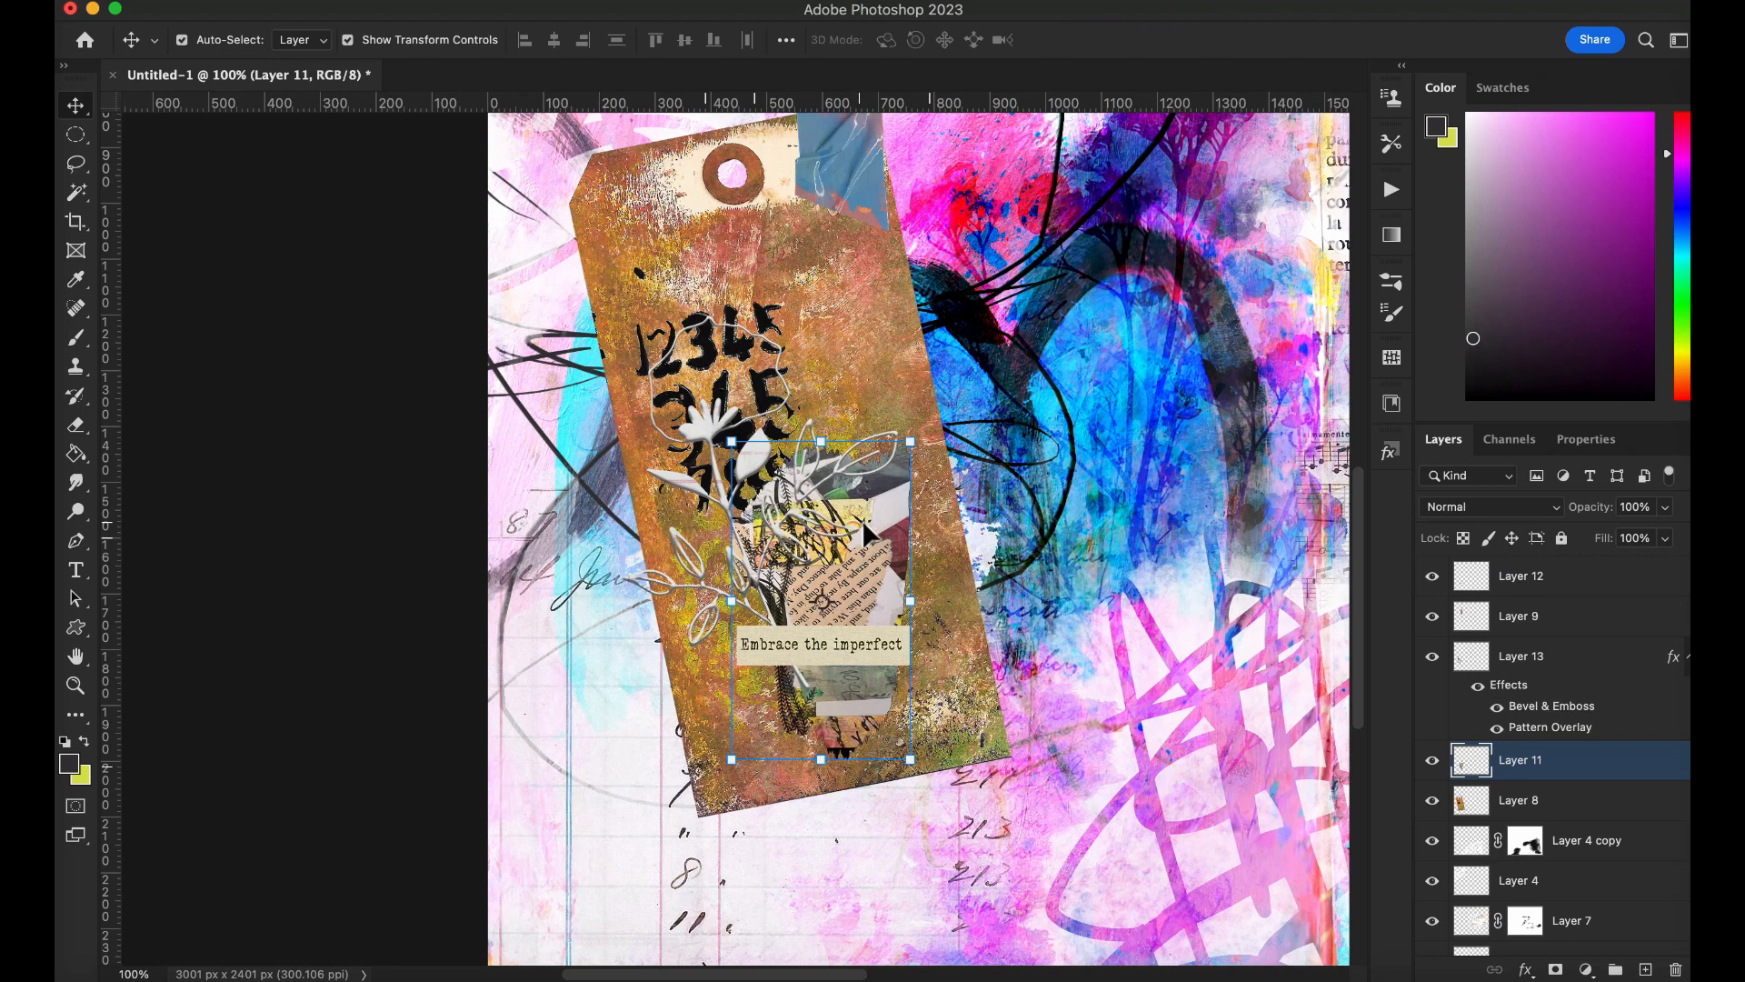
pyautogui.moveTo(1090, 212)
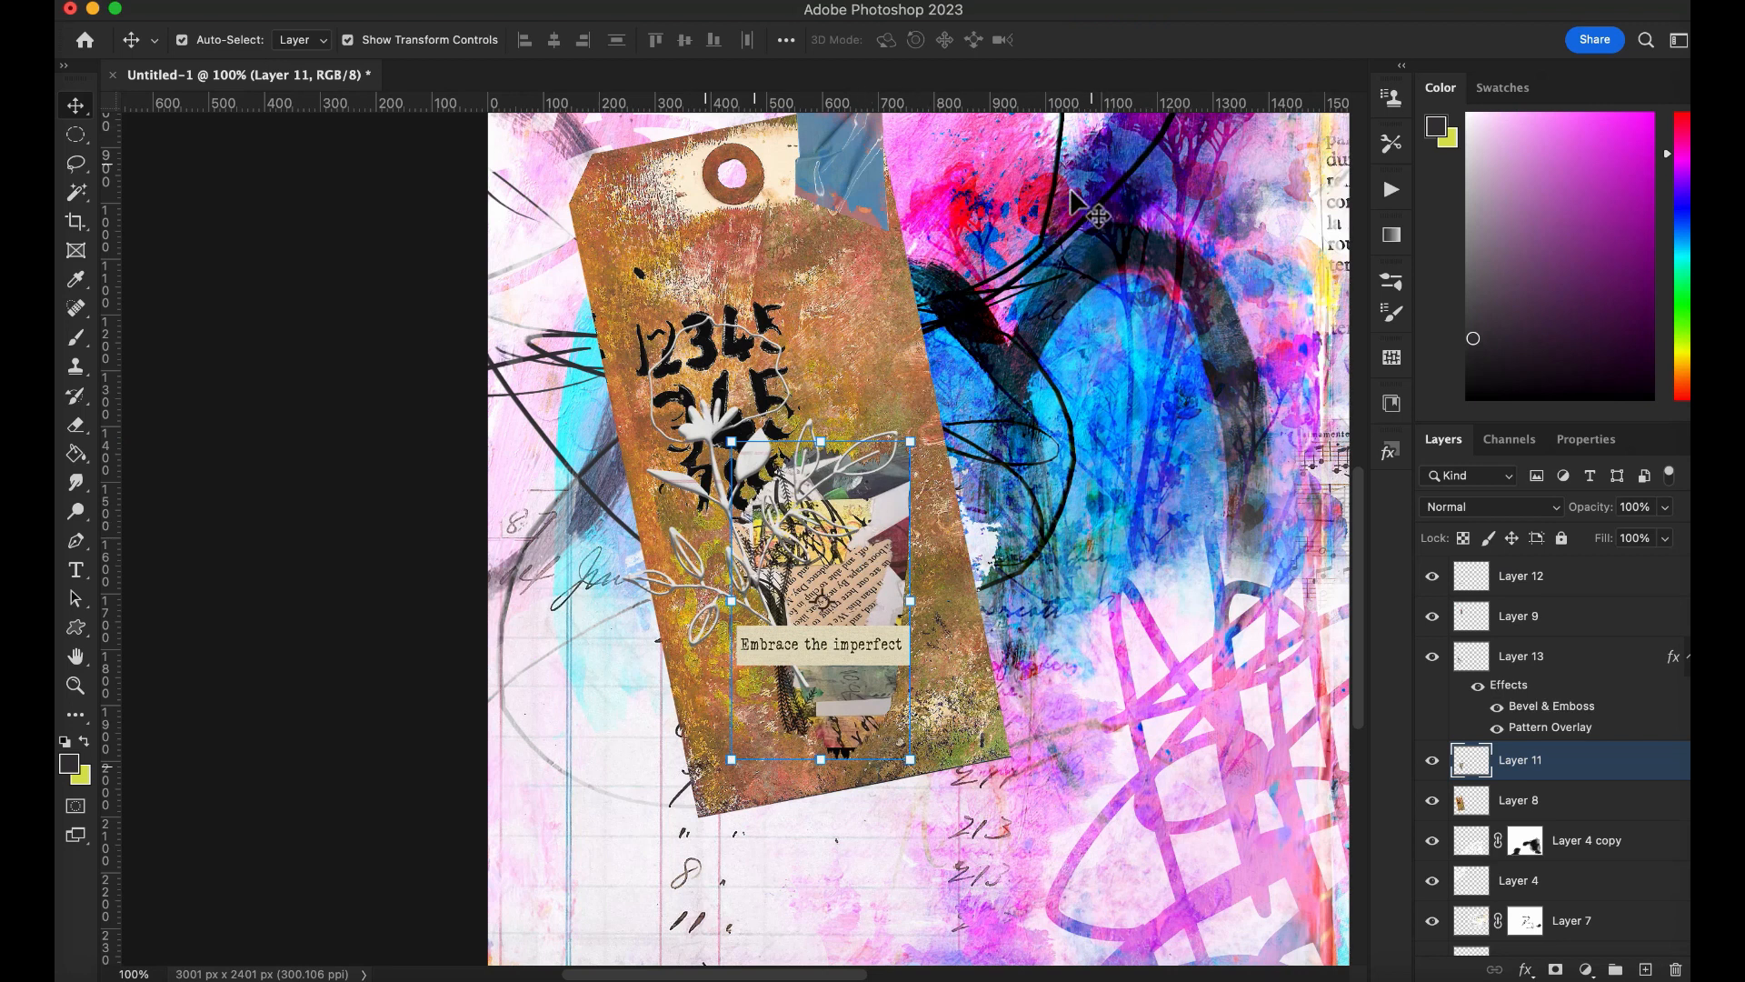
pyautogui.moveTo(1360, 484)
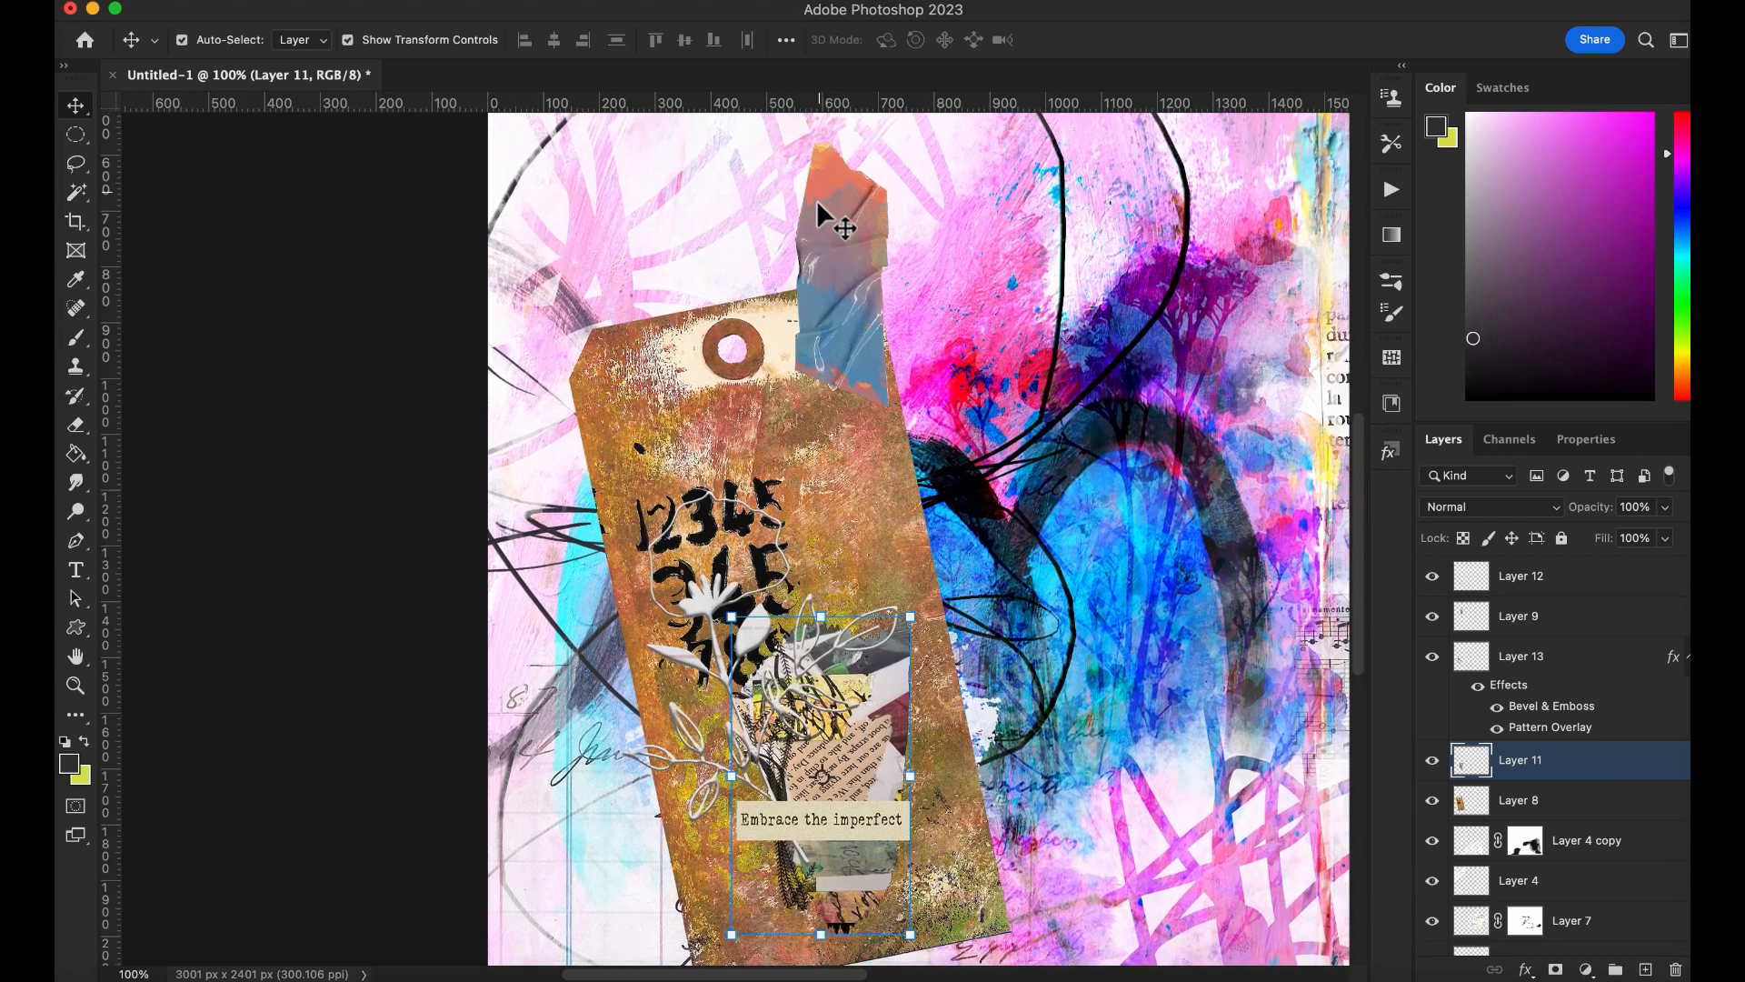
pyautogui.click(1518, 616)
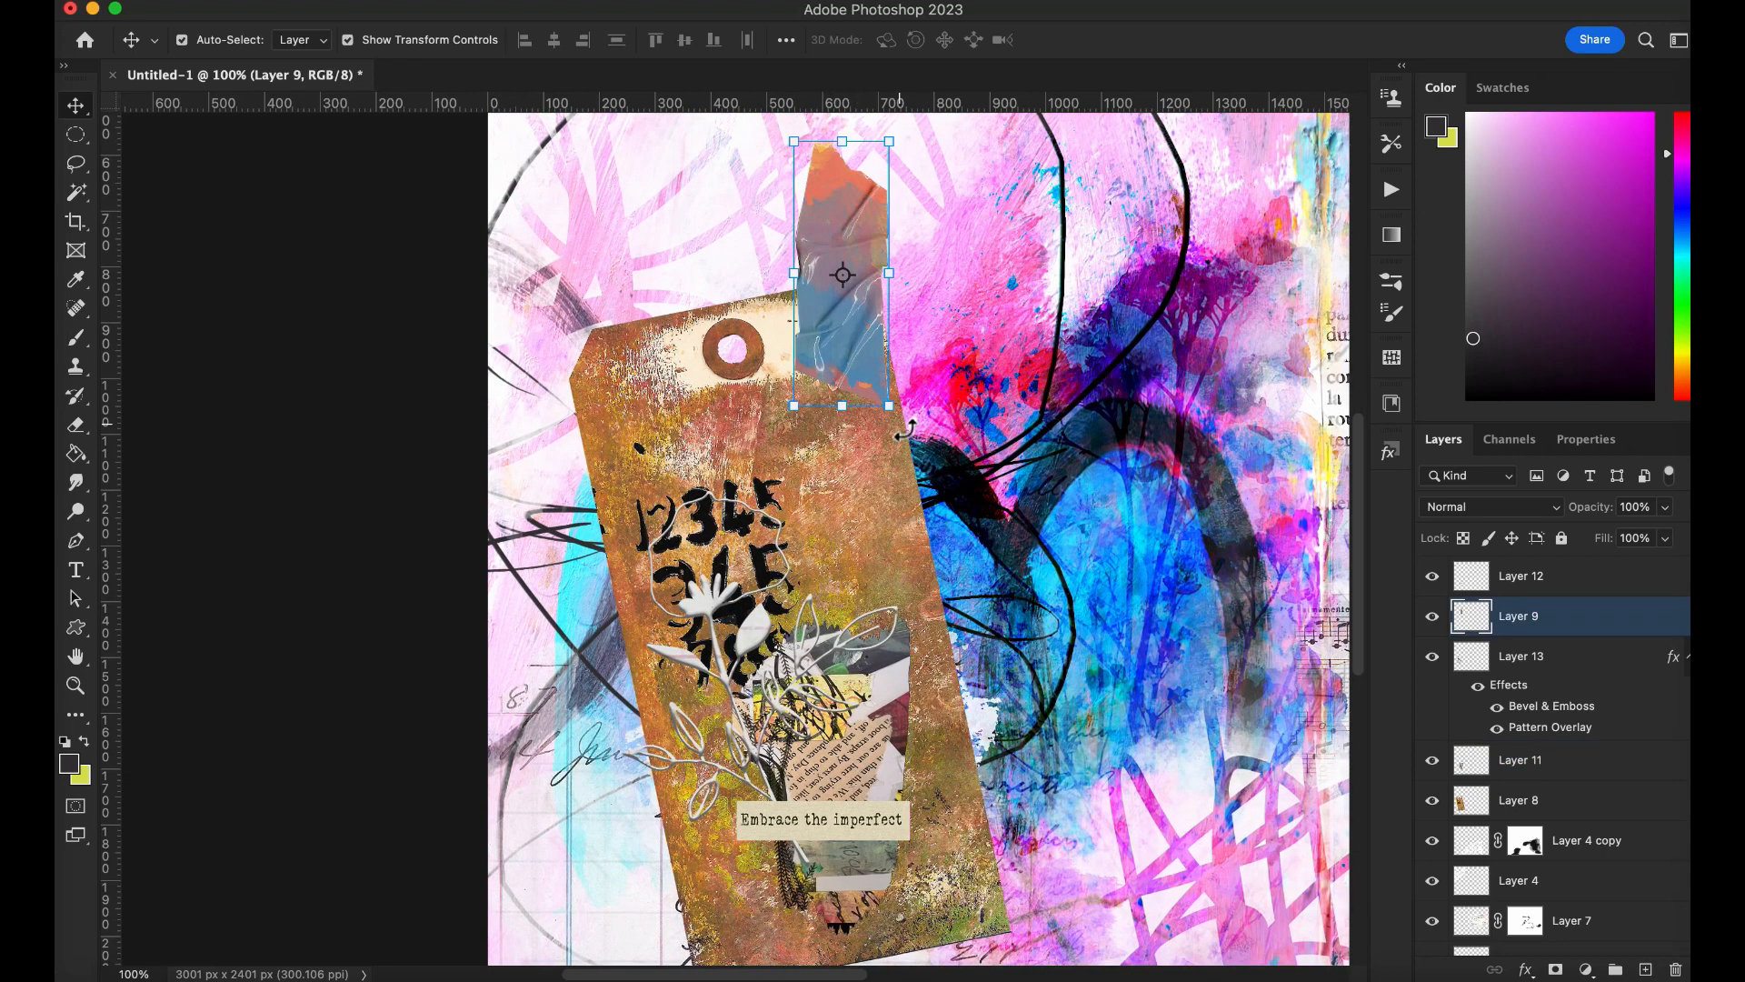
pyautogui.moveTo(887, 143); pyautogui.dragTo(954, 298)
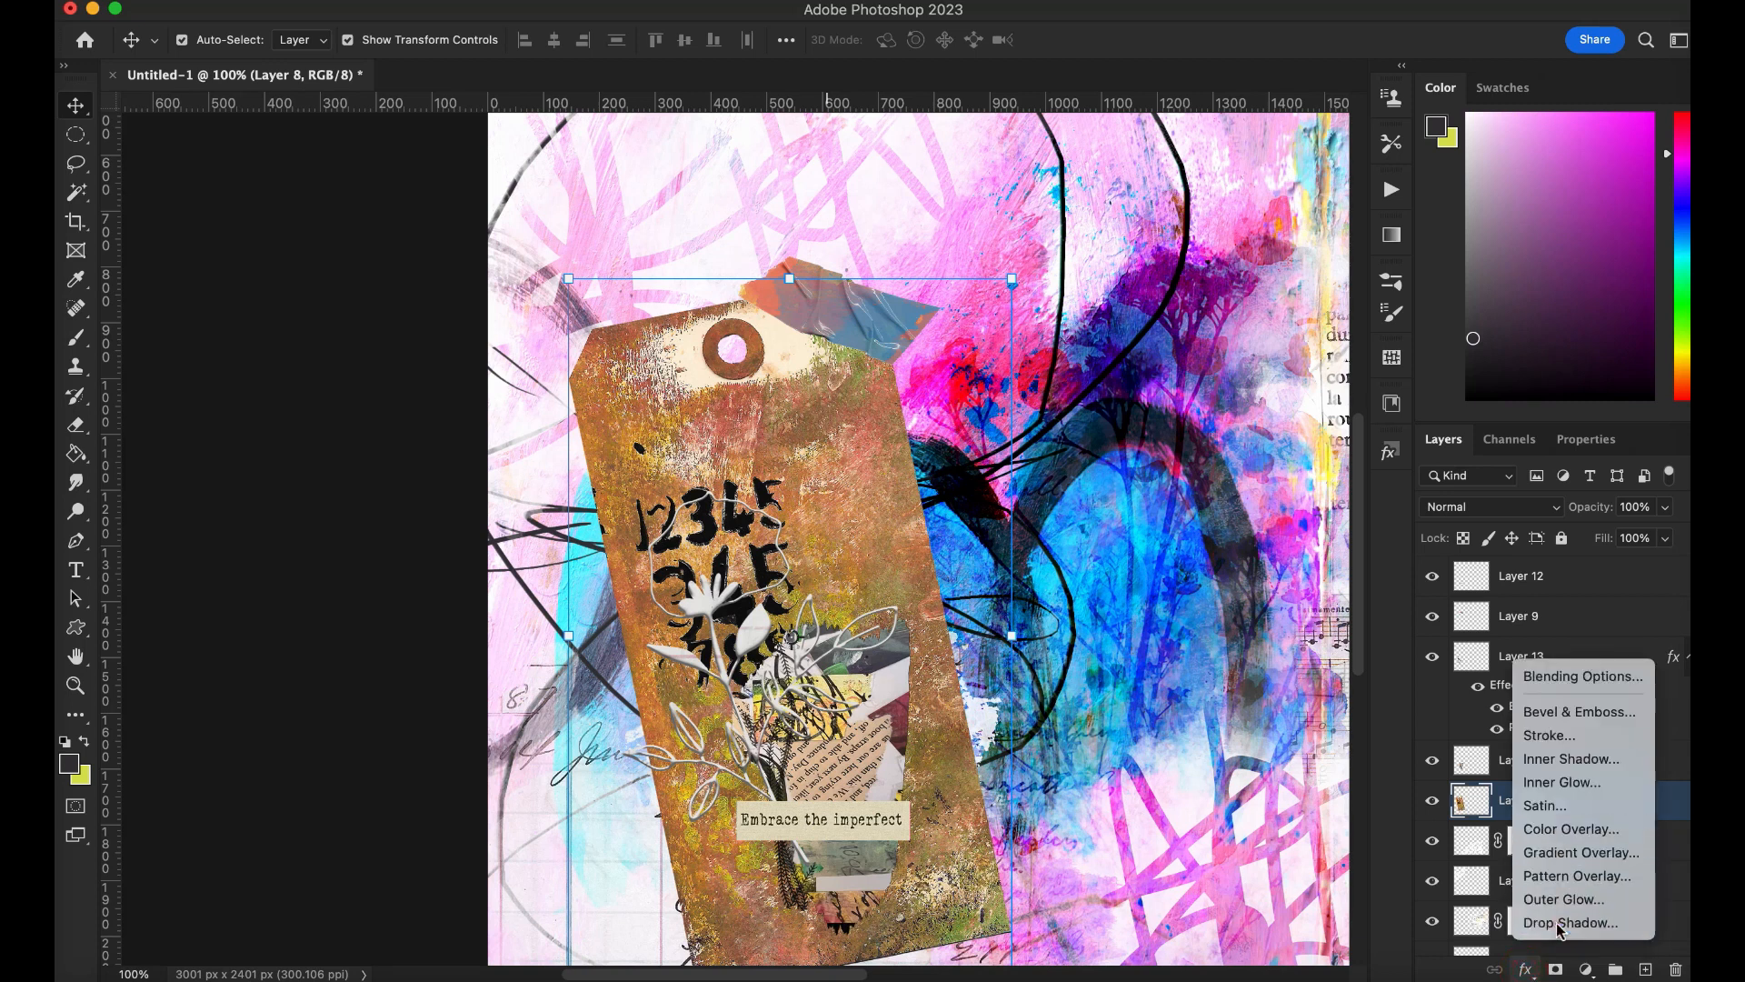
# Step: Set the tag's Drop Shadow to dark brown, 78% opacity, 15 px distance, 6% spread, 8 px size
pyautogui.click(1569, 921)
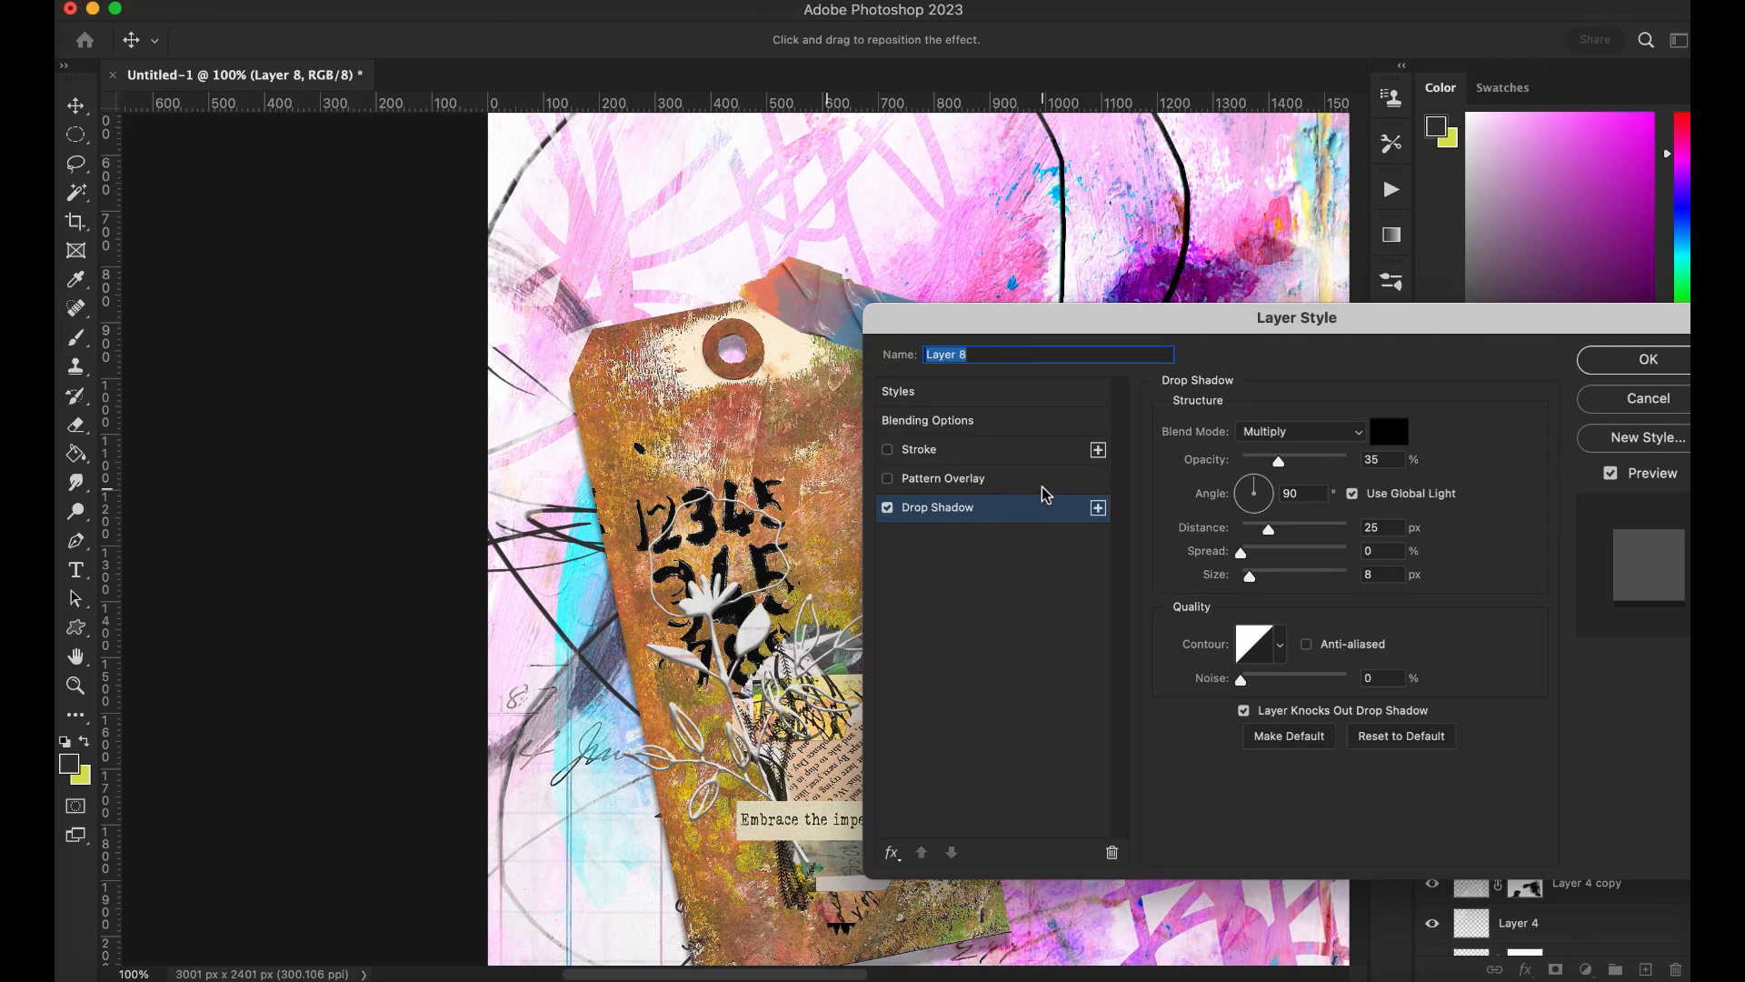
pyautogui.moveTo(915, 725)
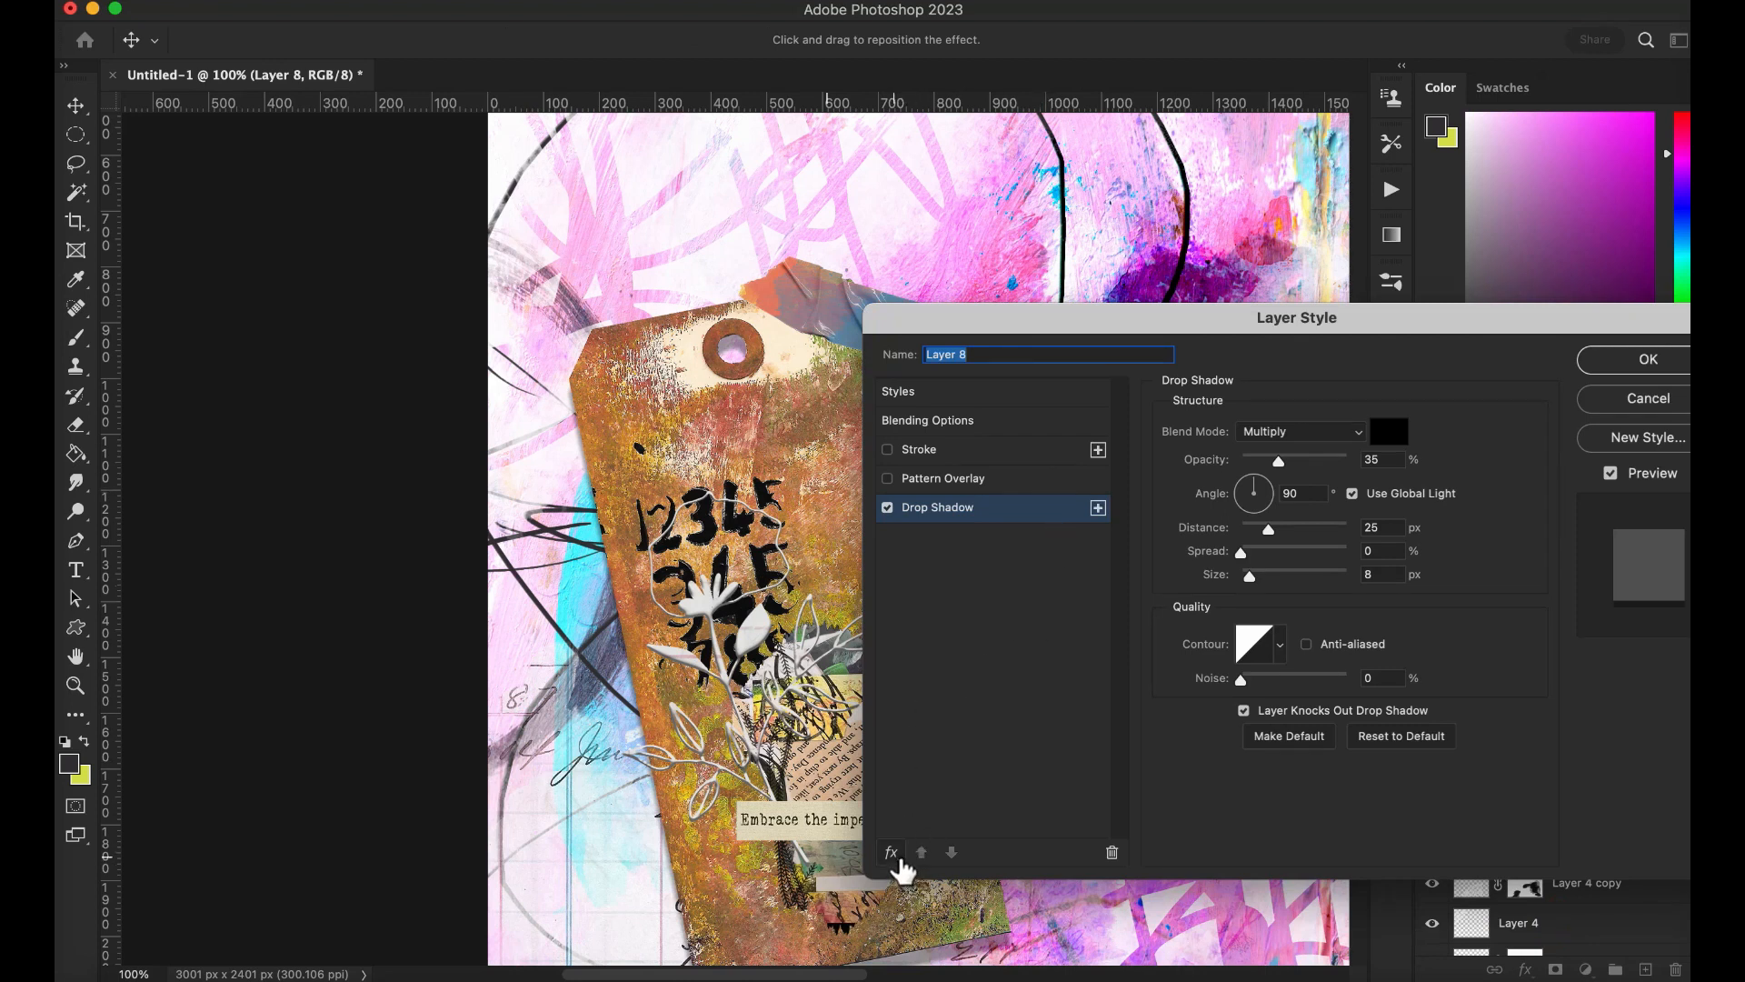
pyautogui.moveTo(1151, 598)
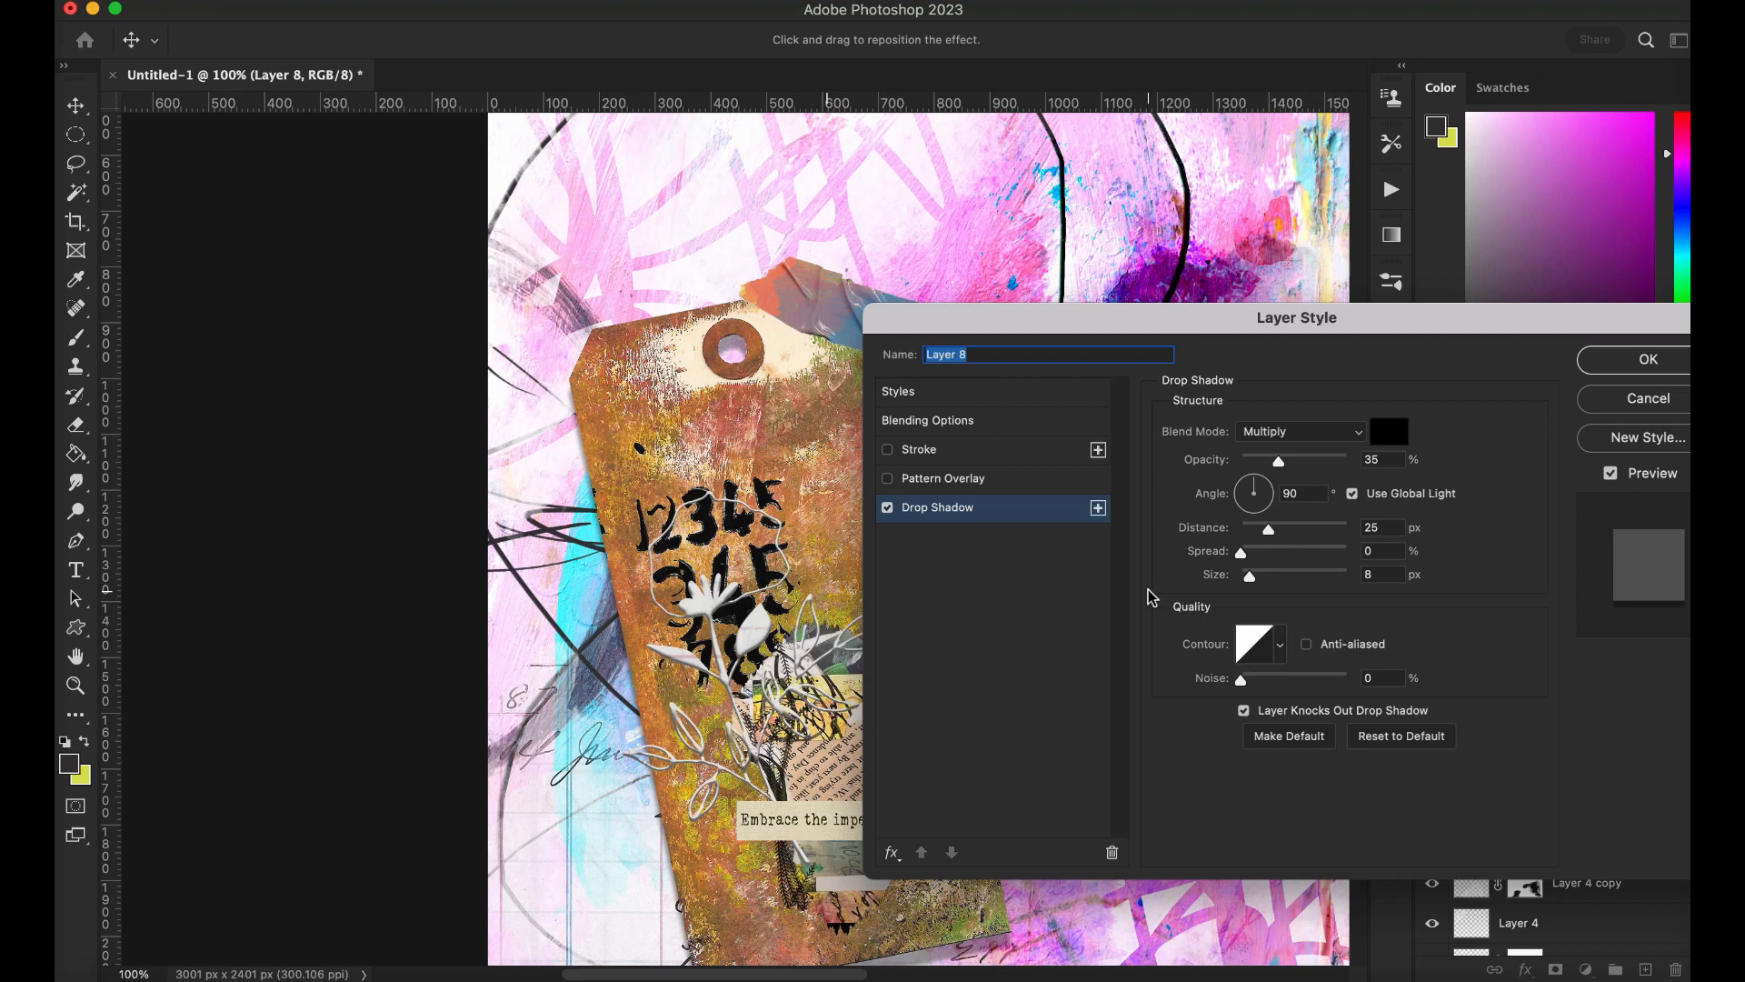
pyautogui.moveTo(1367, 436)
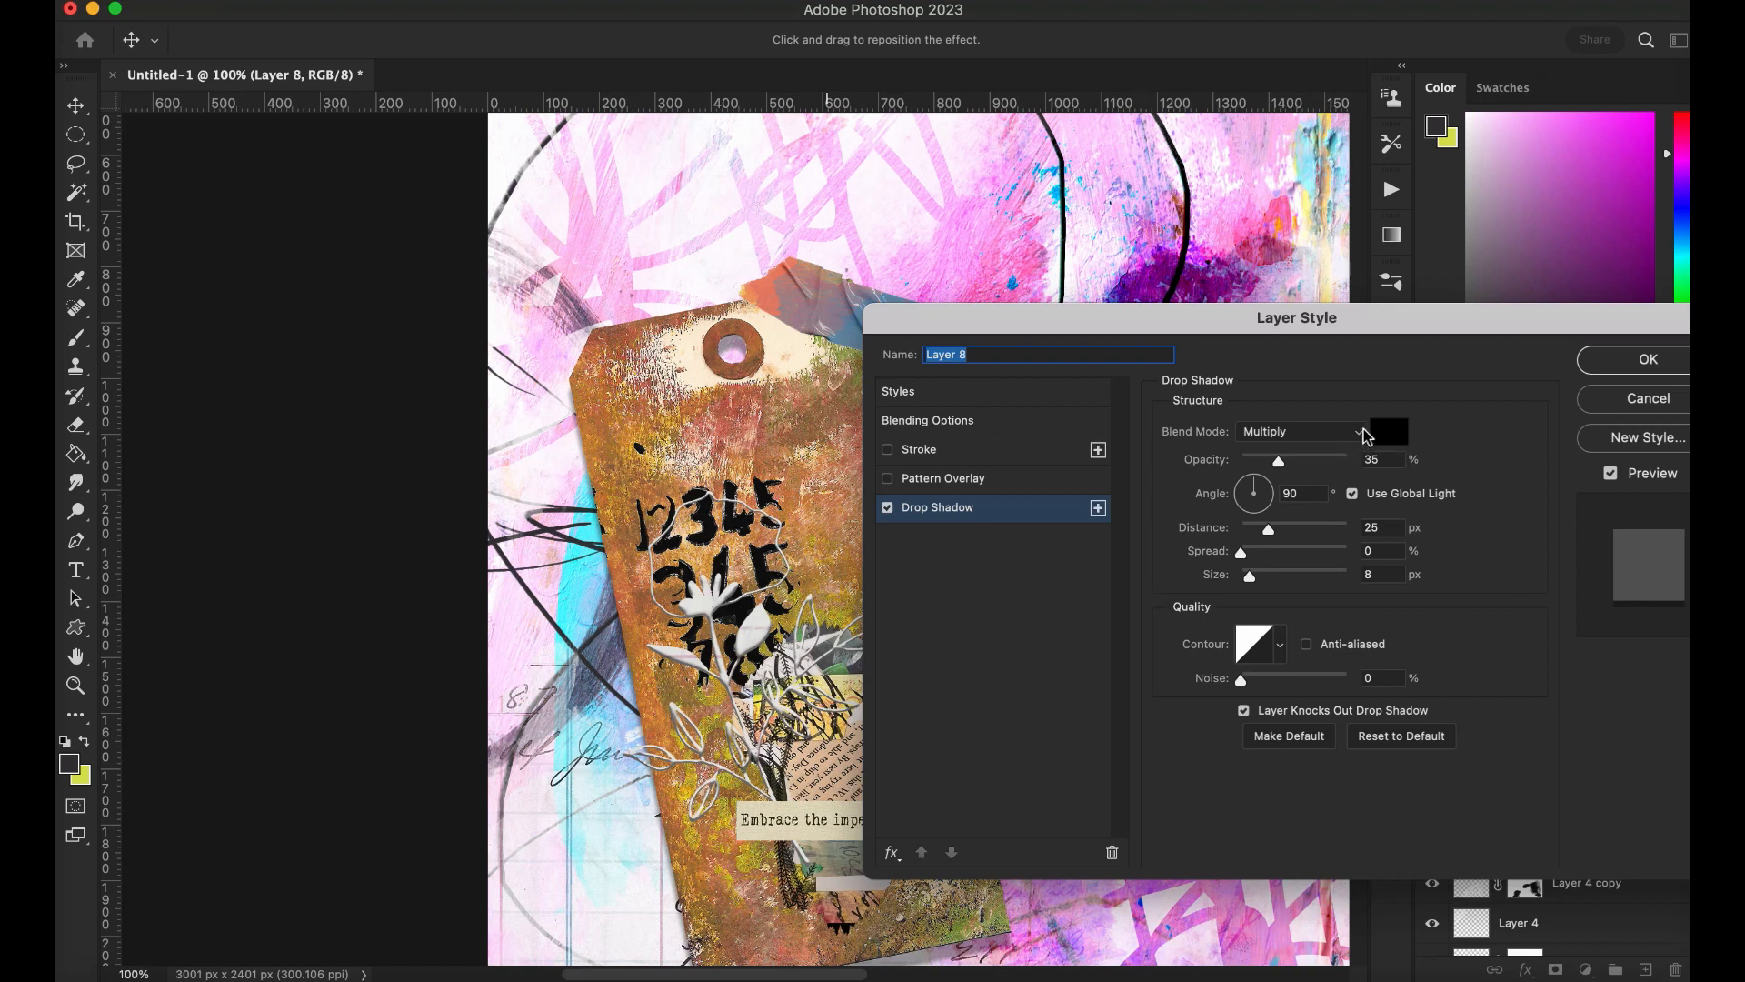
pyautogui.click(1388, 432)
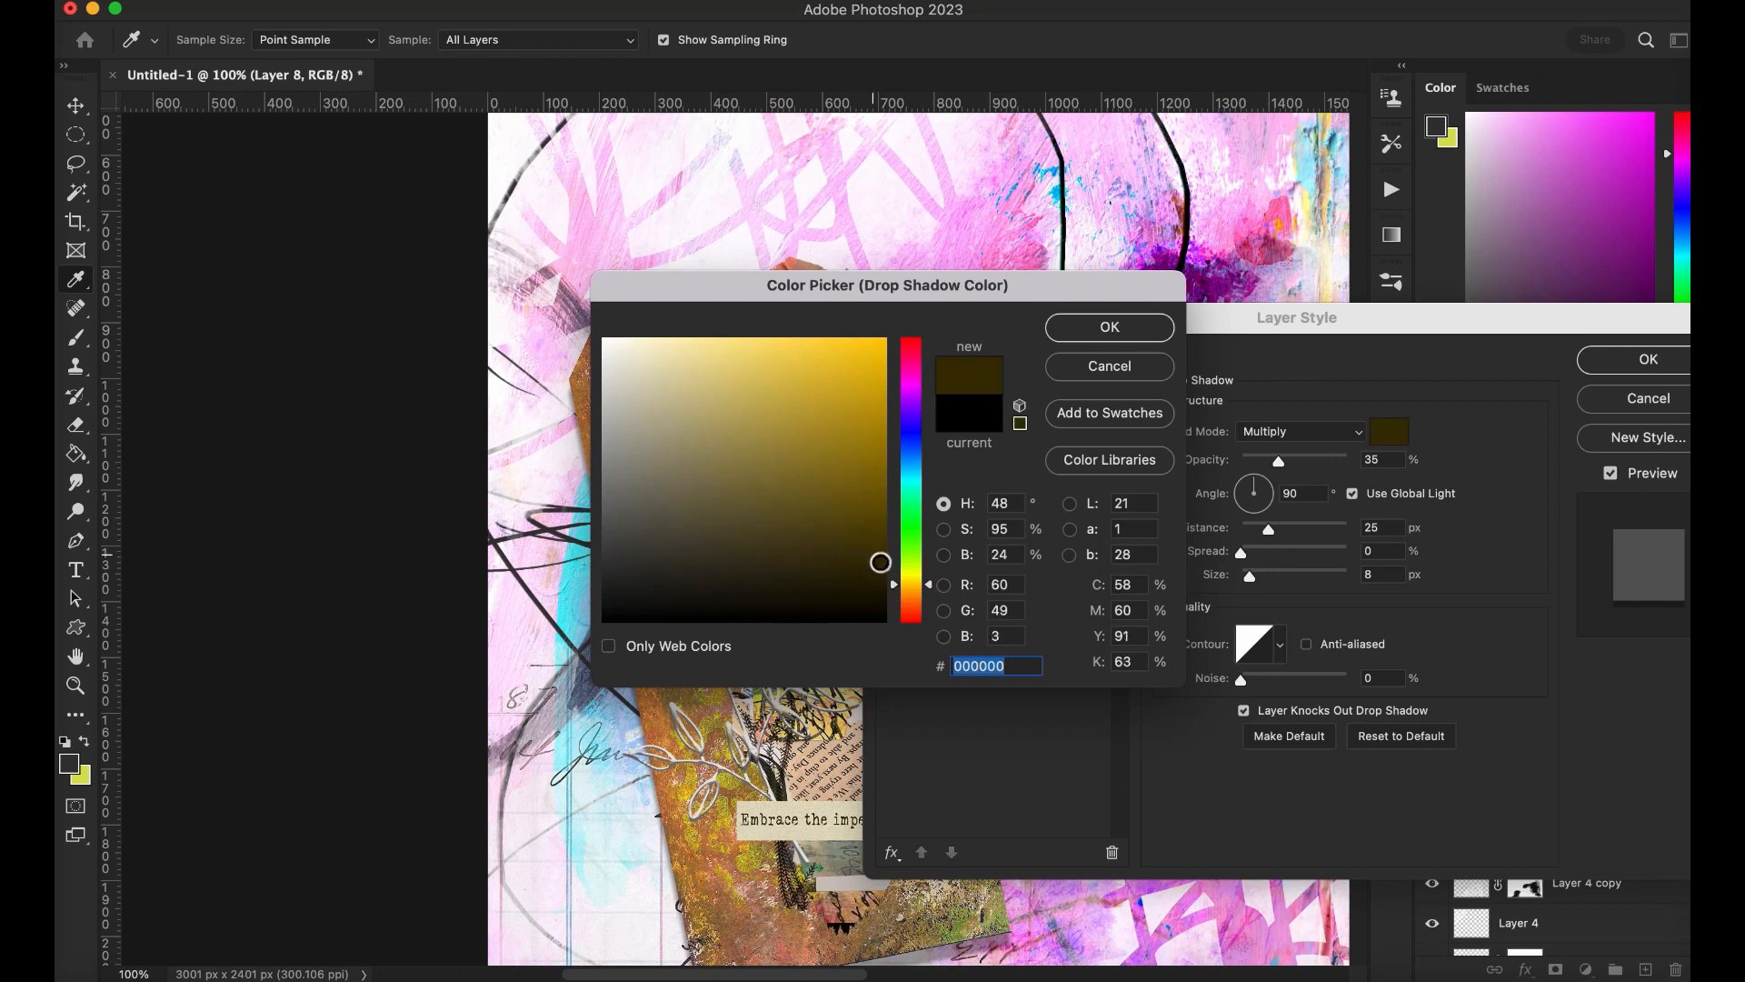
pyautogui.click(879, 571)
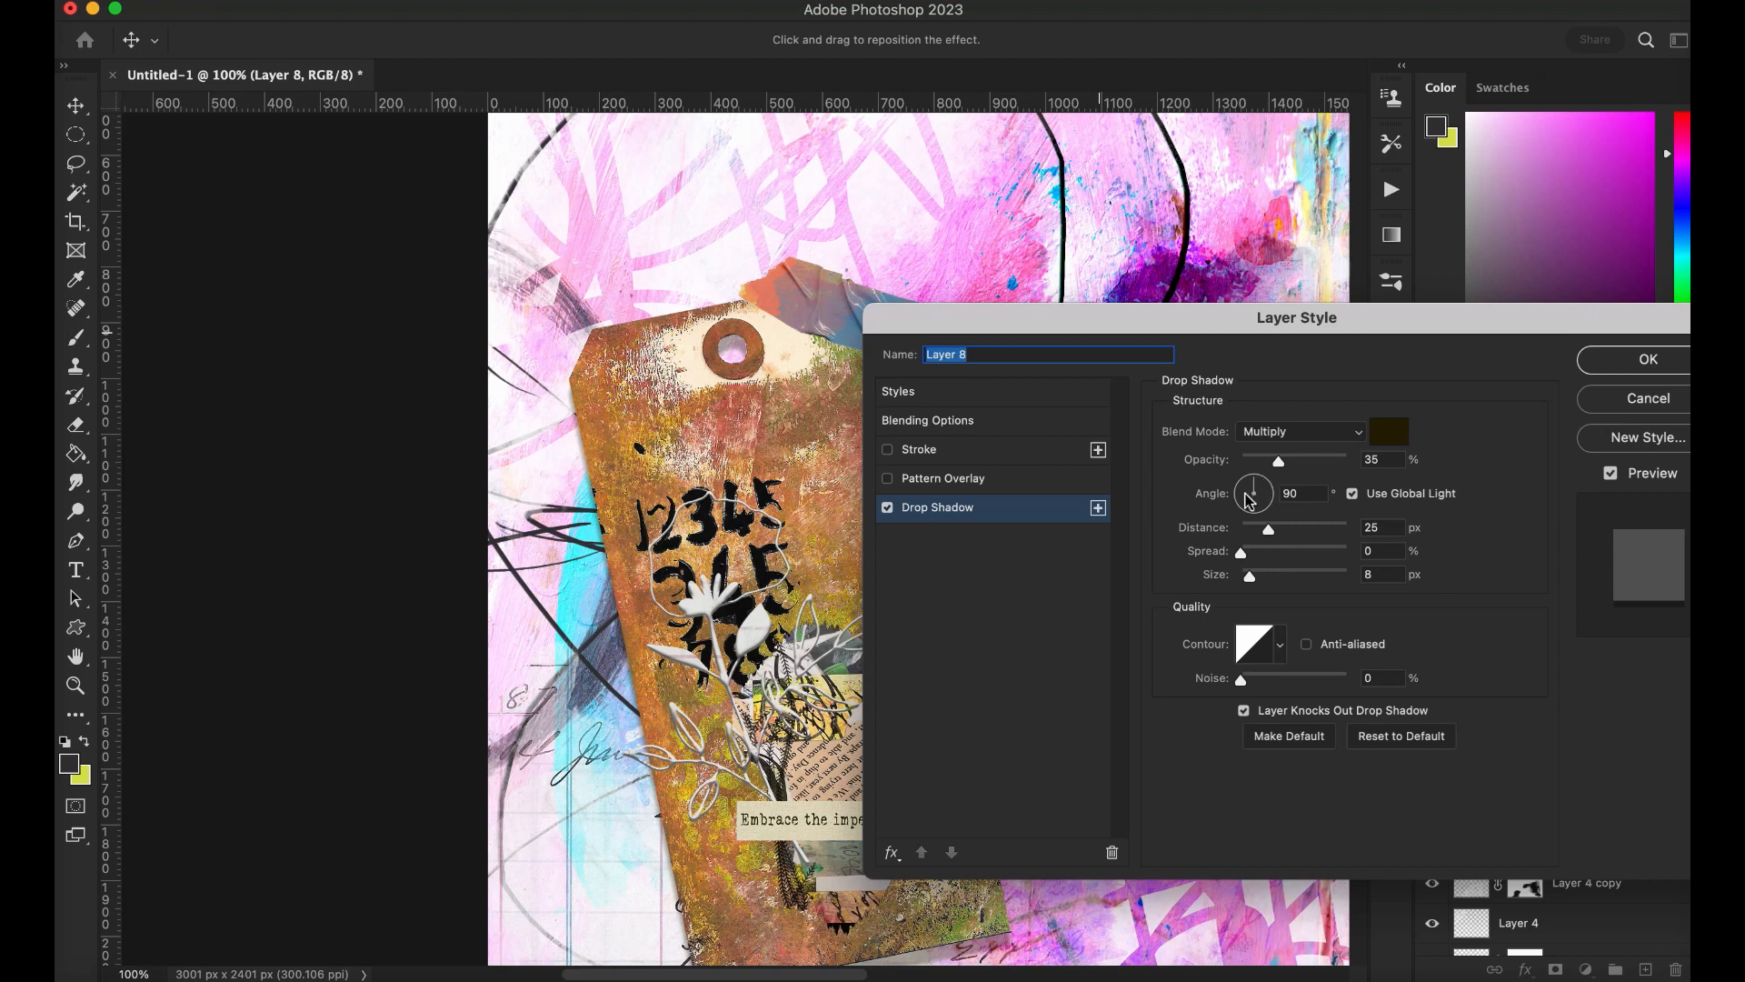
pyautogui.moveTo(1248, 574); pyautogui.dragTo(1261, 575)
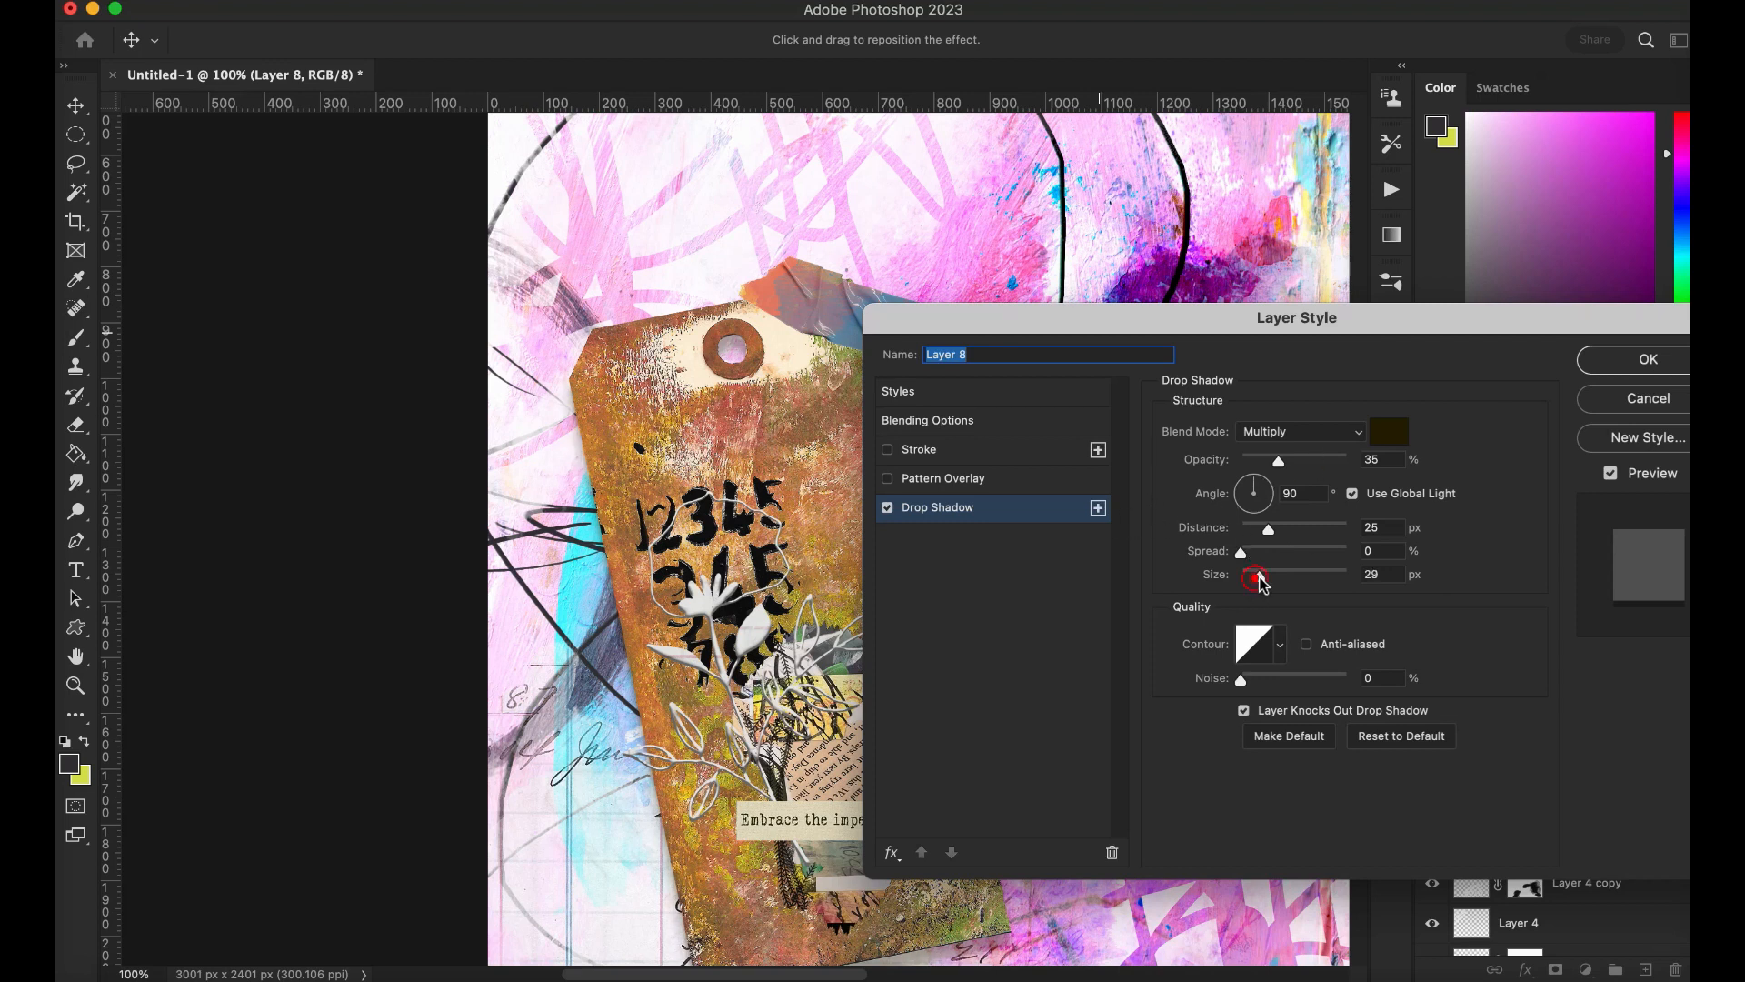
pyautogui.moveTo(1258, 574); pyautogui.dragTo(1247, 573)
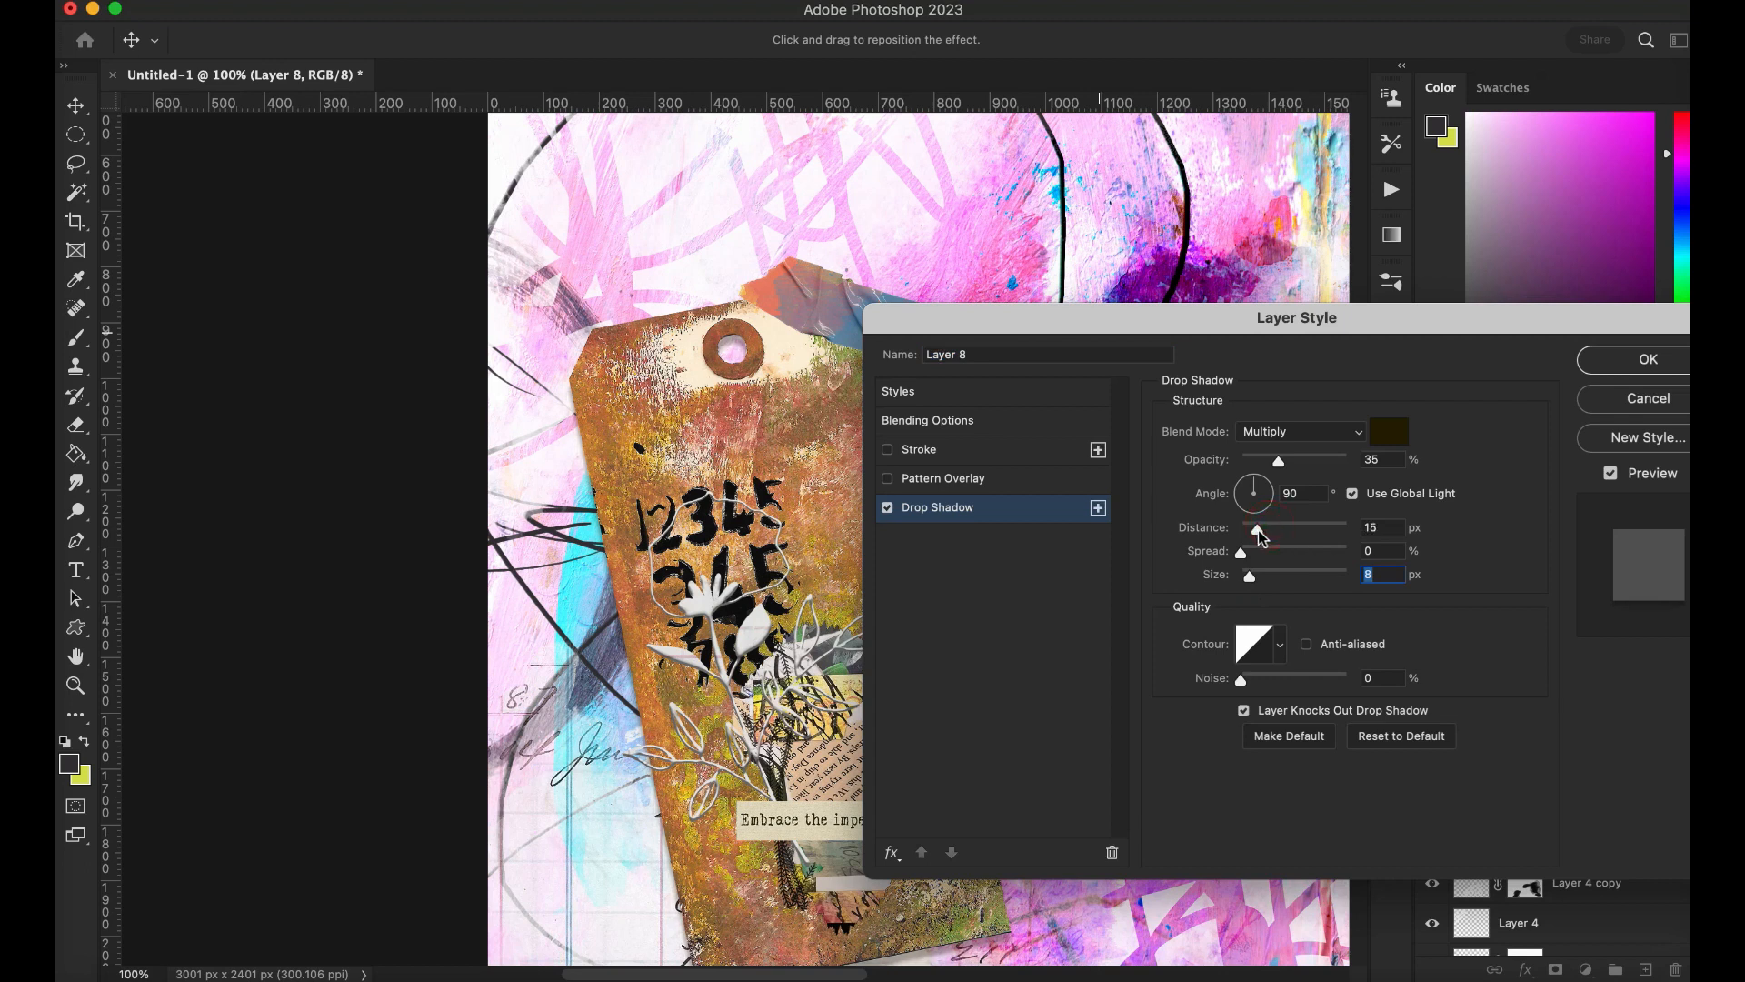
pyautogui.moveTo(1242, 551); pyautogui.dragTo(1257, 551)
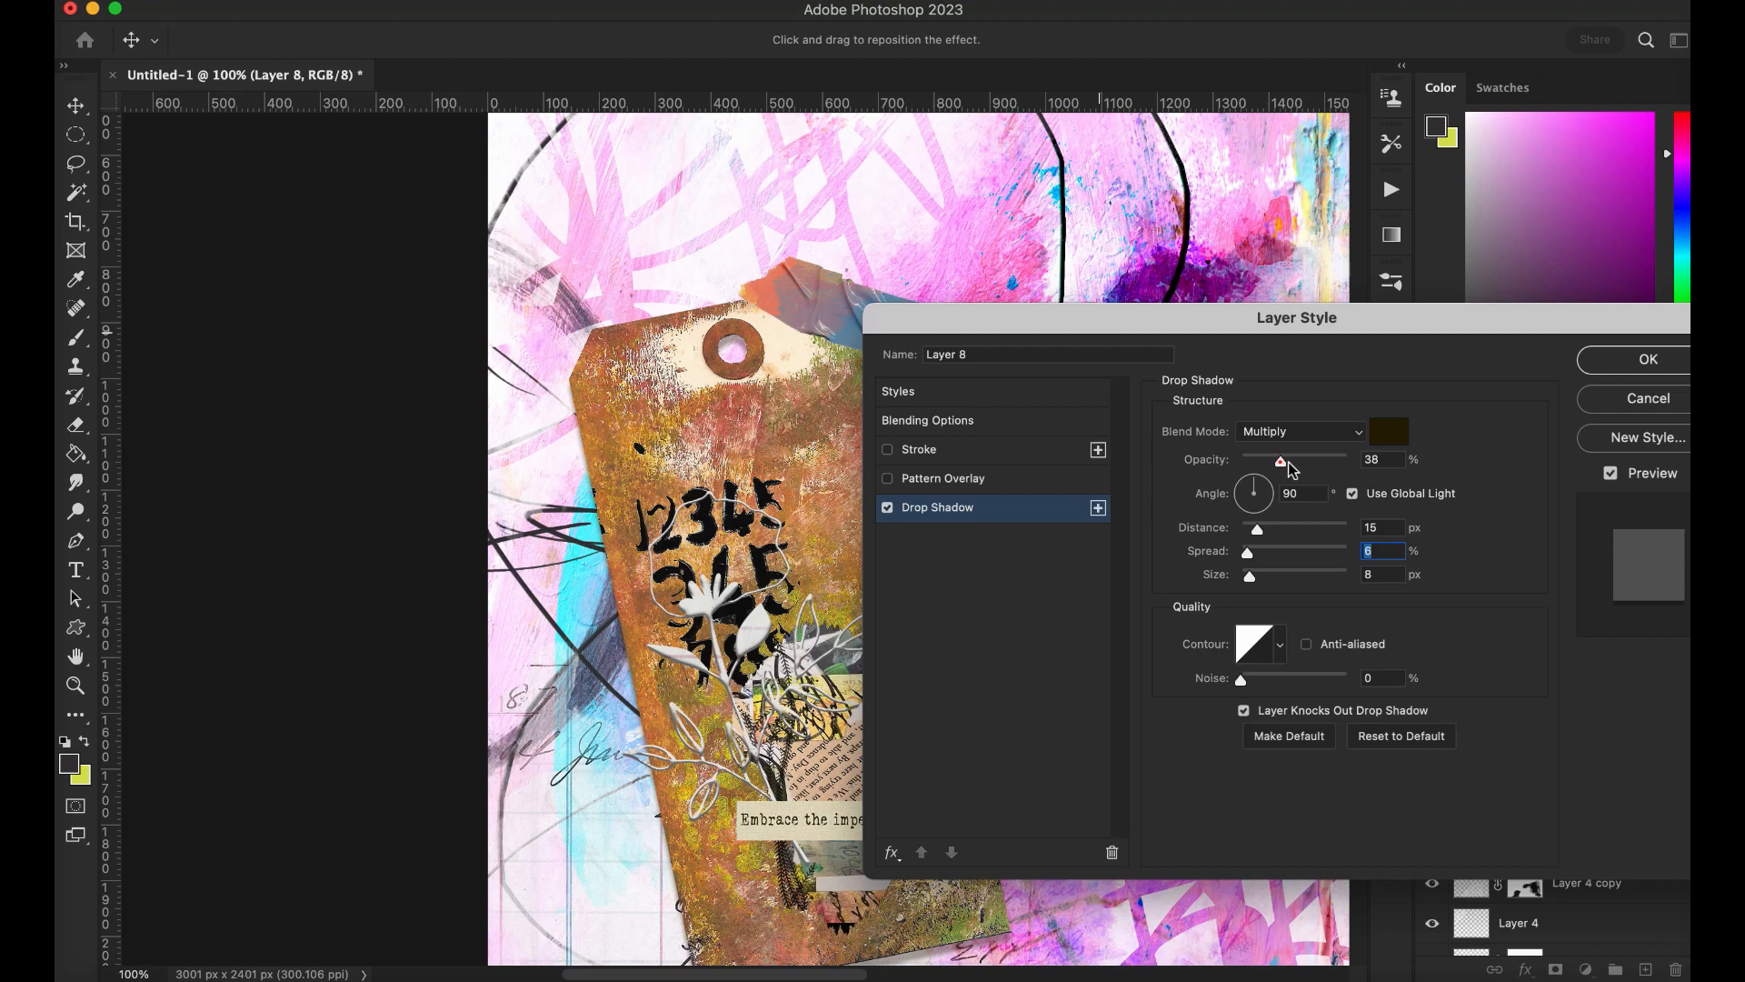
pyautogui.moveTo(1280, 459); pyautogui.dragTo(1325, 458)
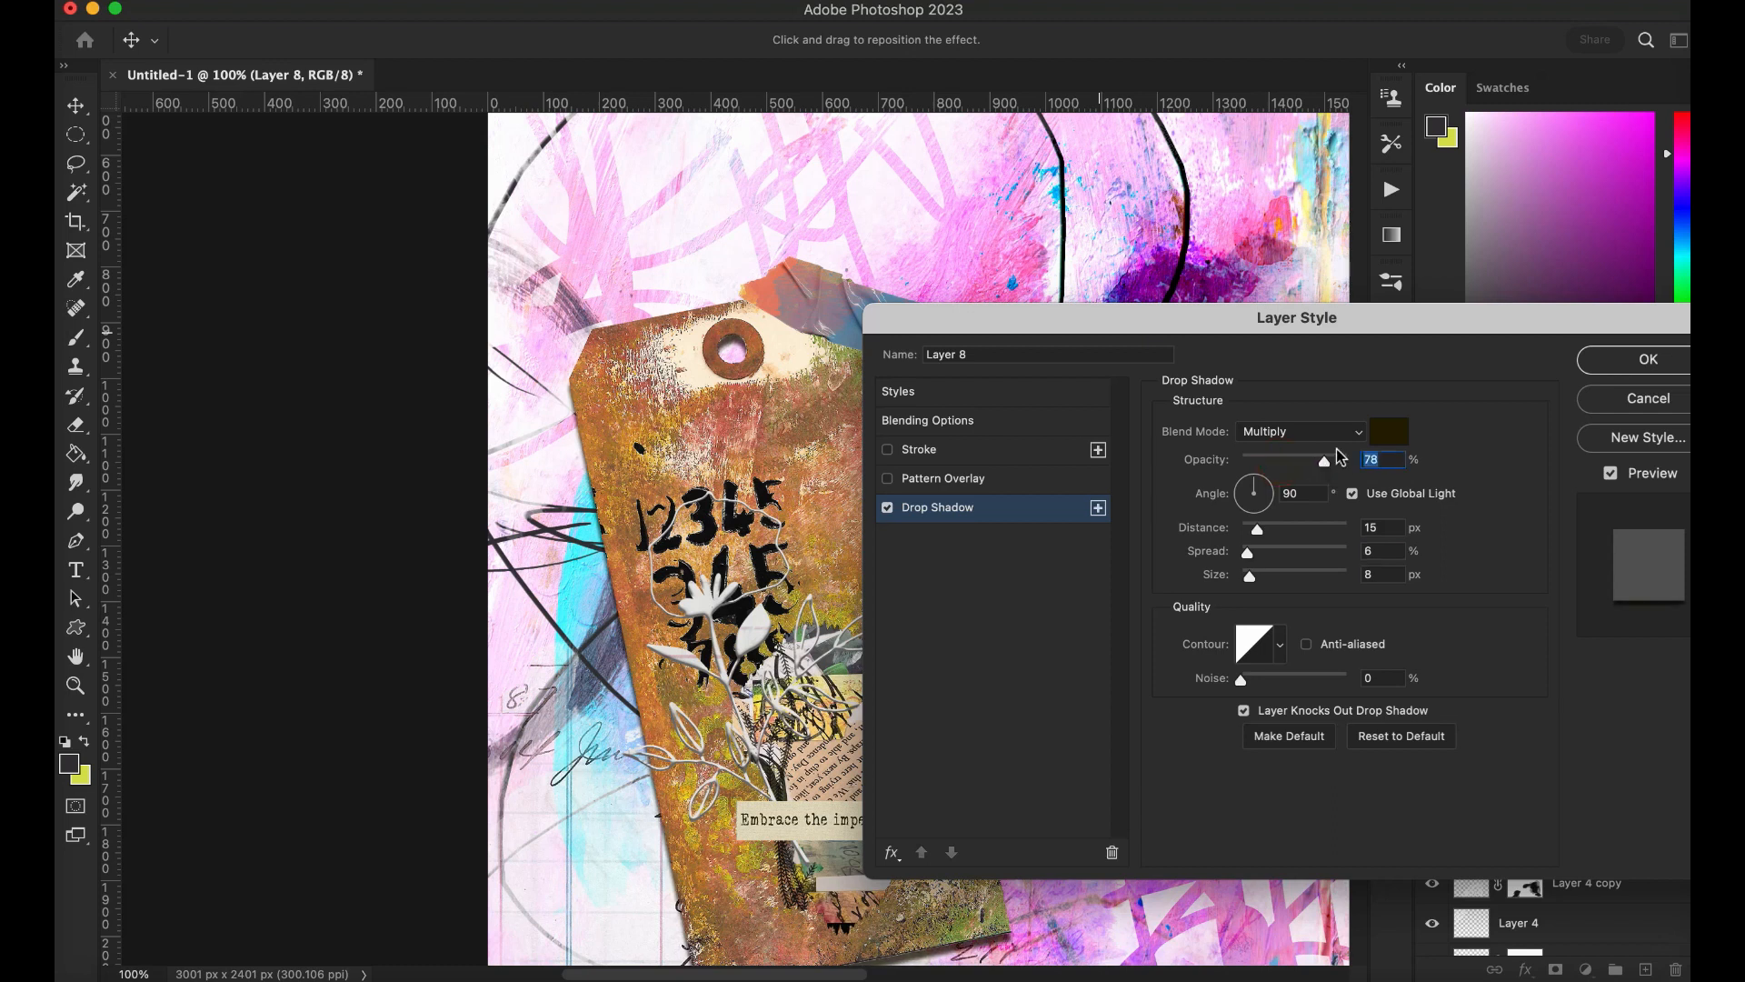
pyautogui.click(1648, 358)
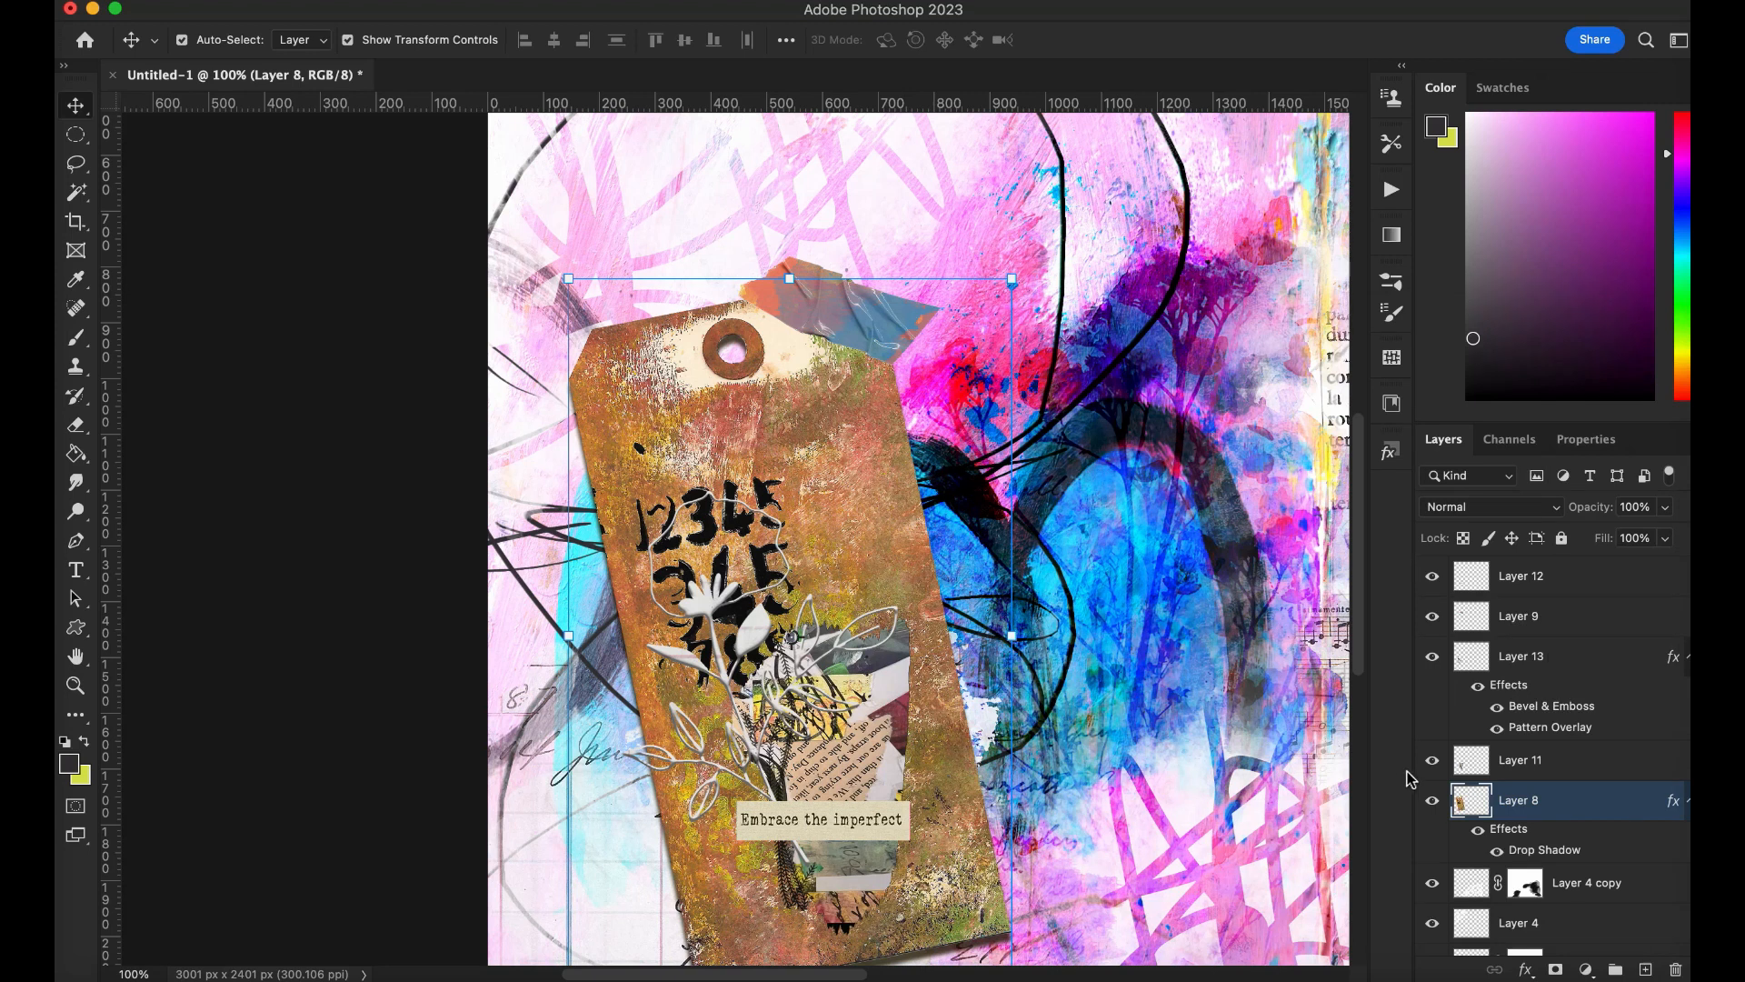
pyautogui.moveTo(1378, 754)
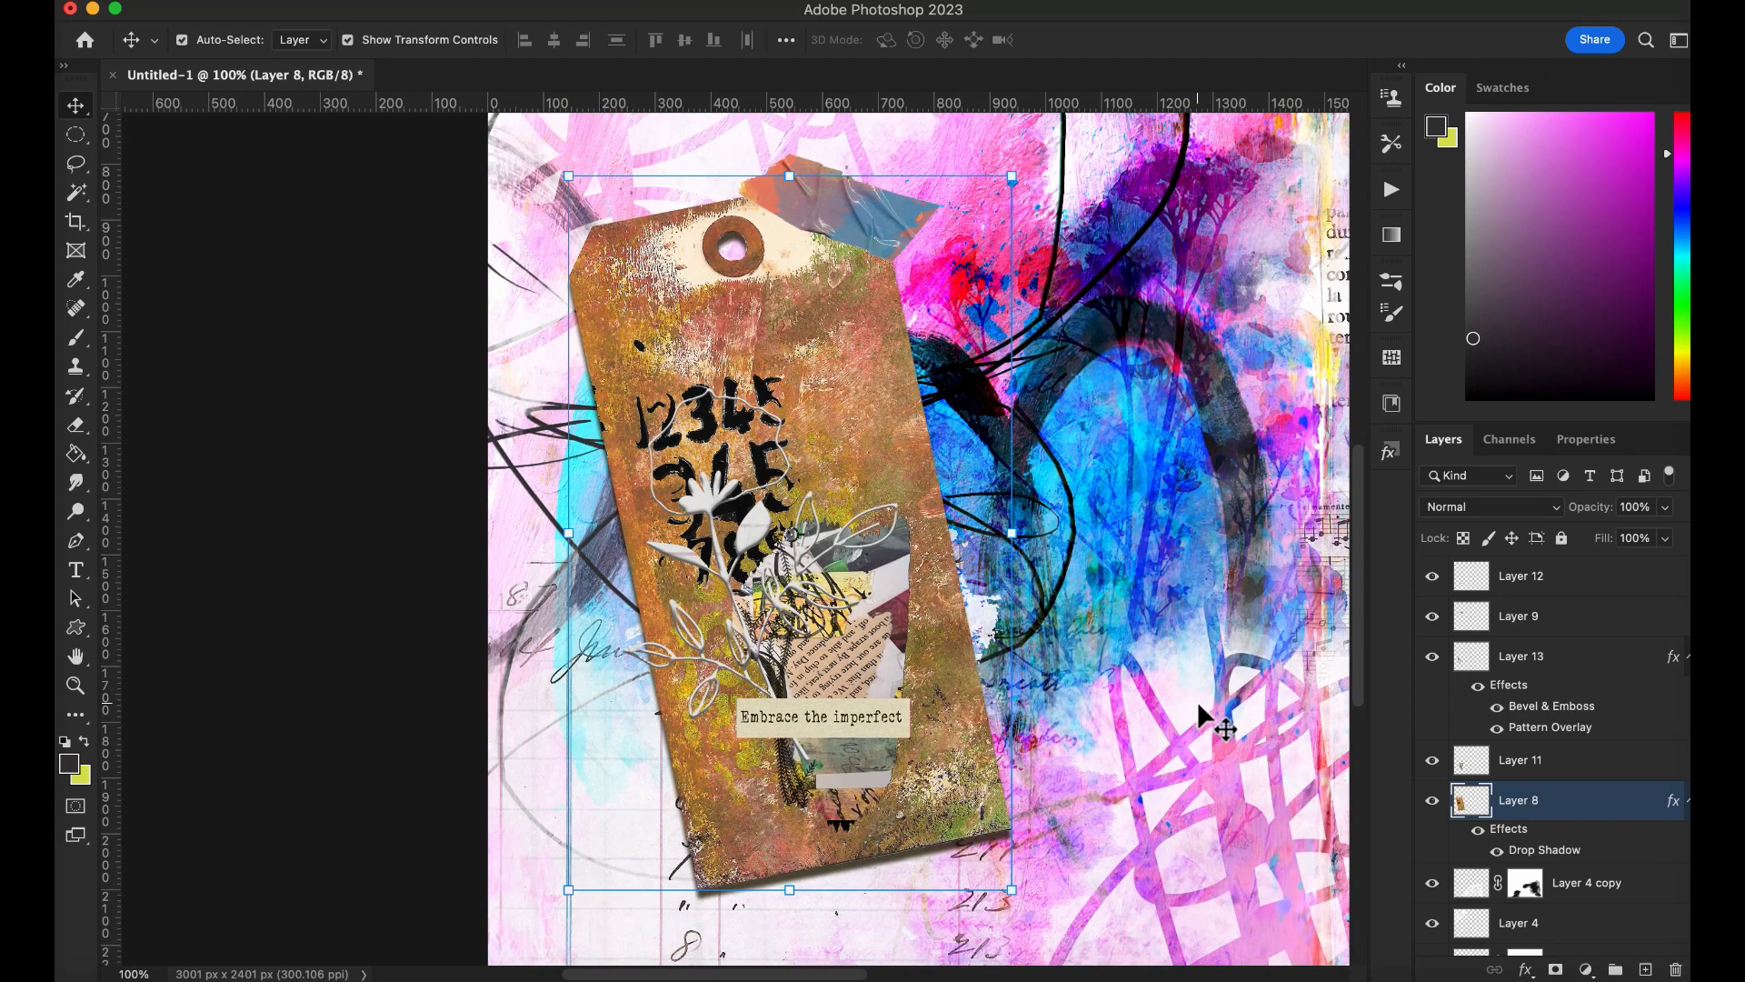
pyautogui.moveTo(1636, 857)
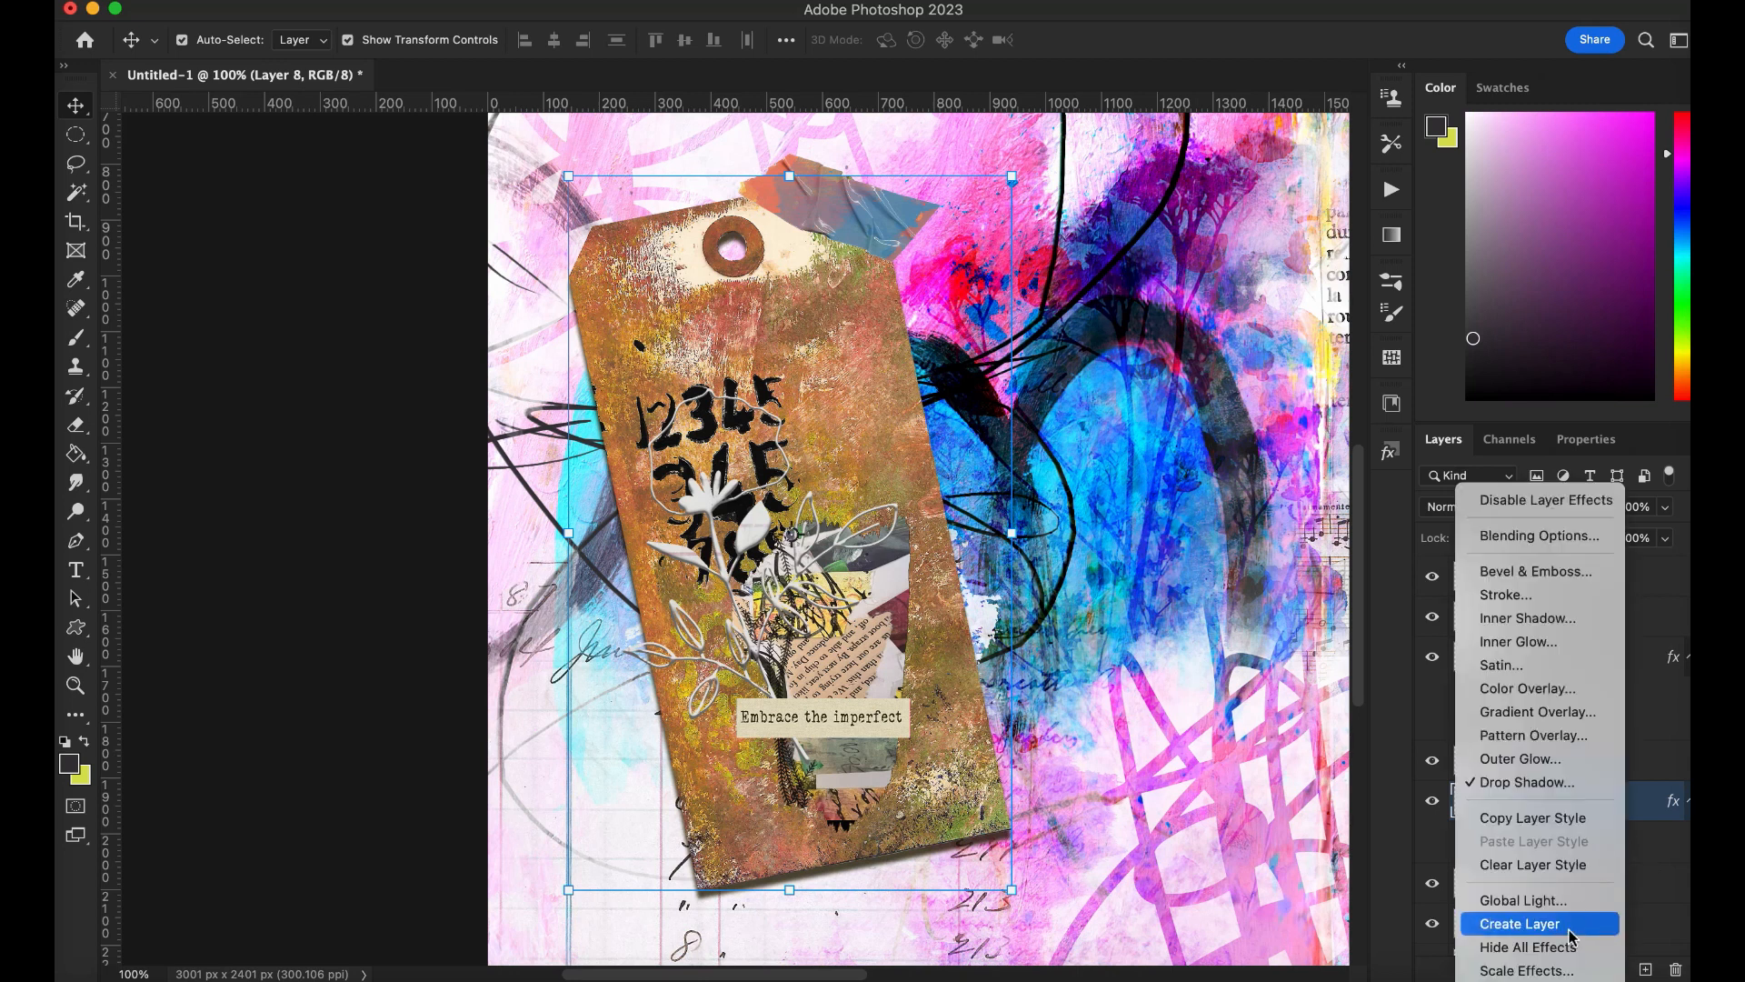
# Step: Split the tag's drop shadow onto its own layer and bring up its transform options
pyautogui.click(1518, 922)
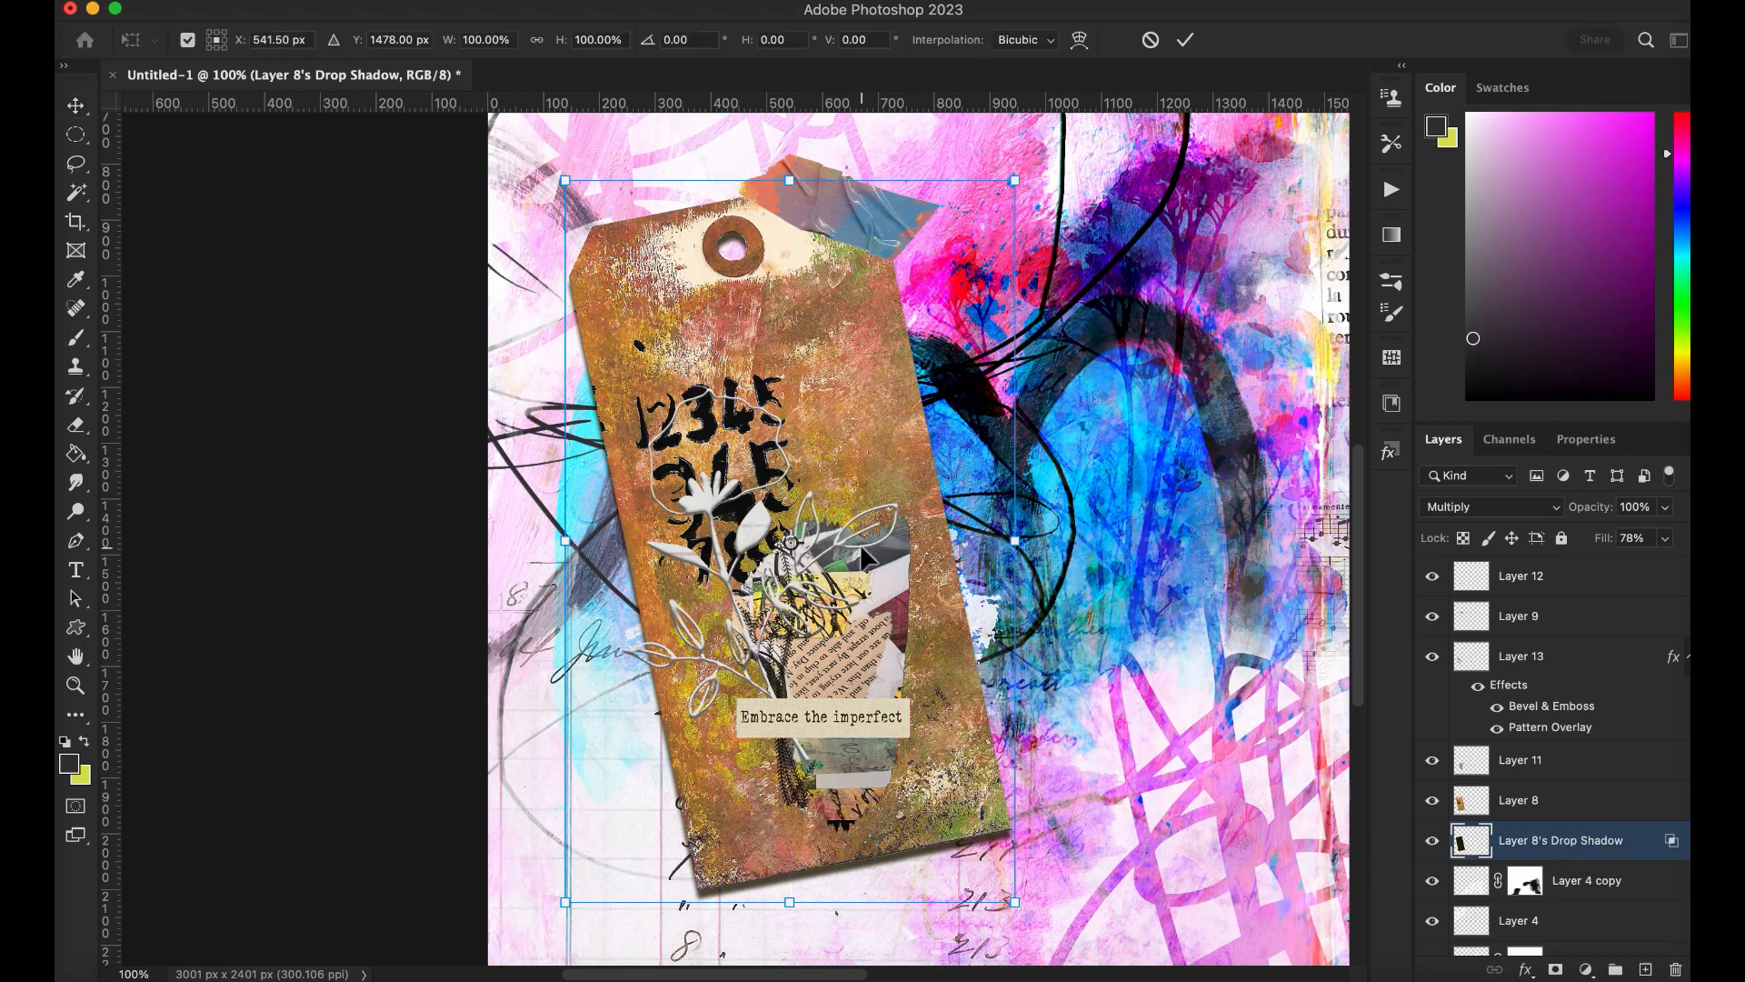
pyautogui.rightClick(868, 562)
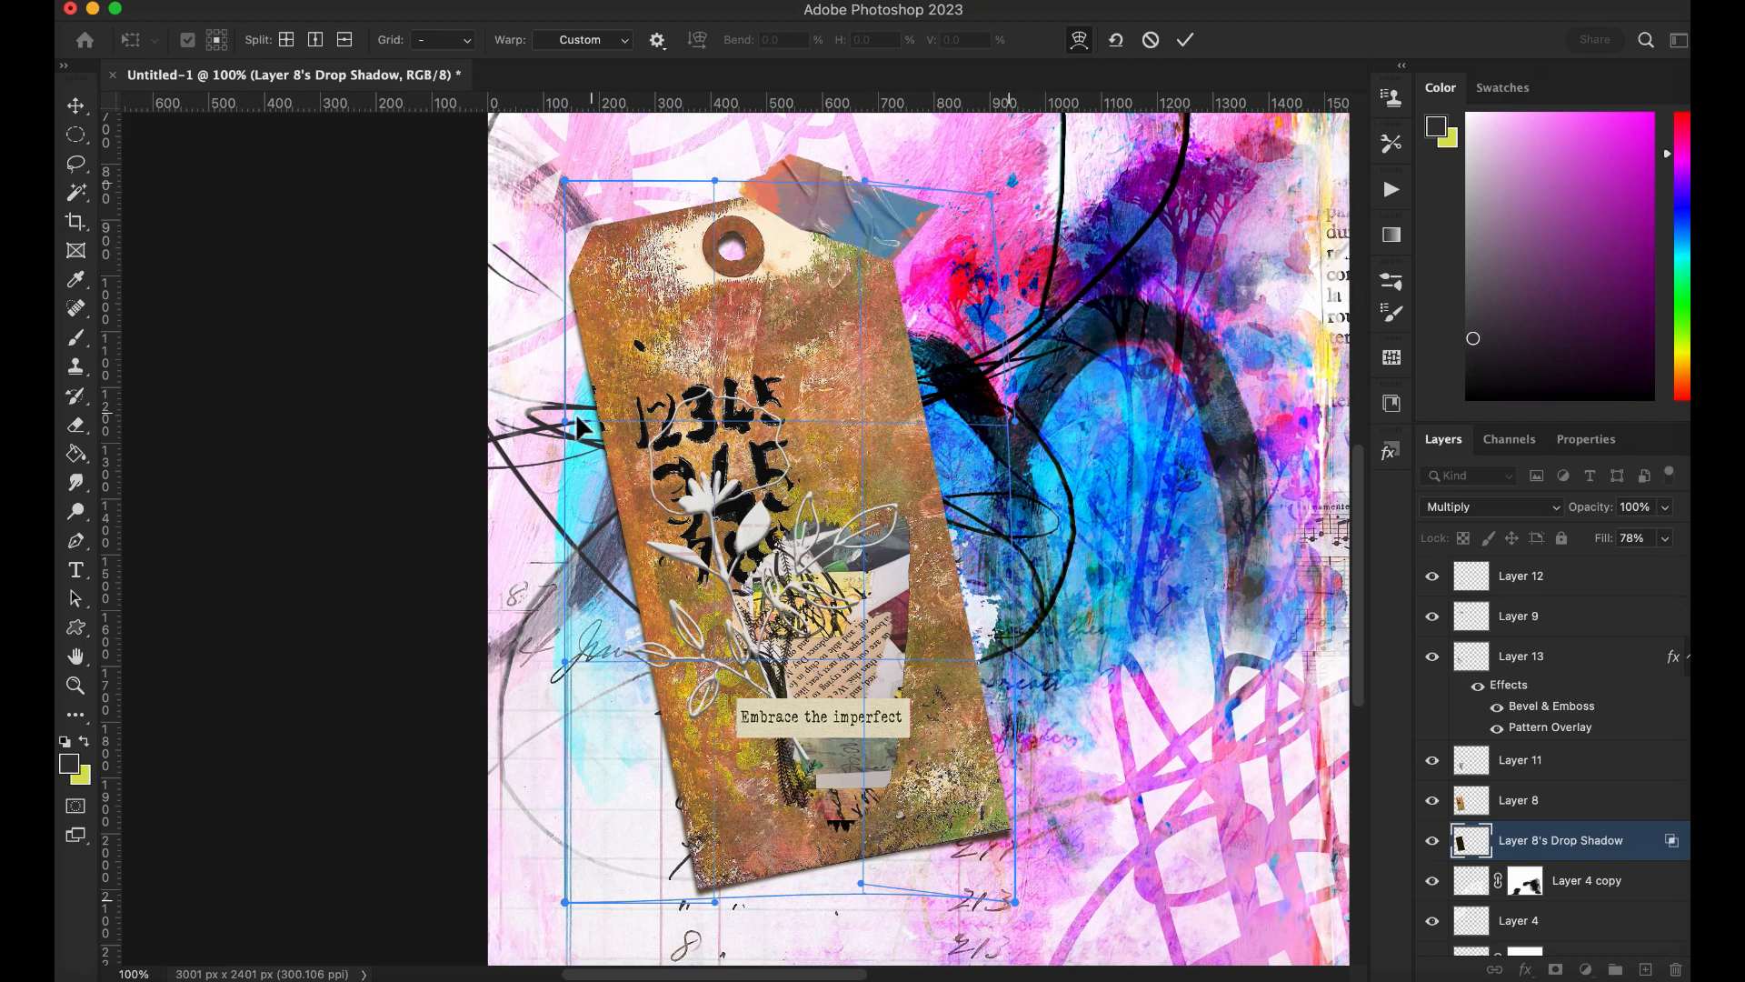
pyautogui.moveTo(585, 482)
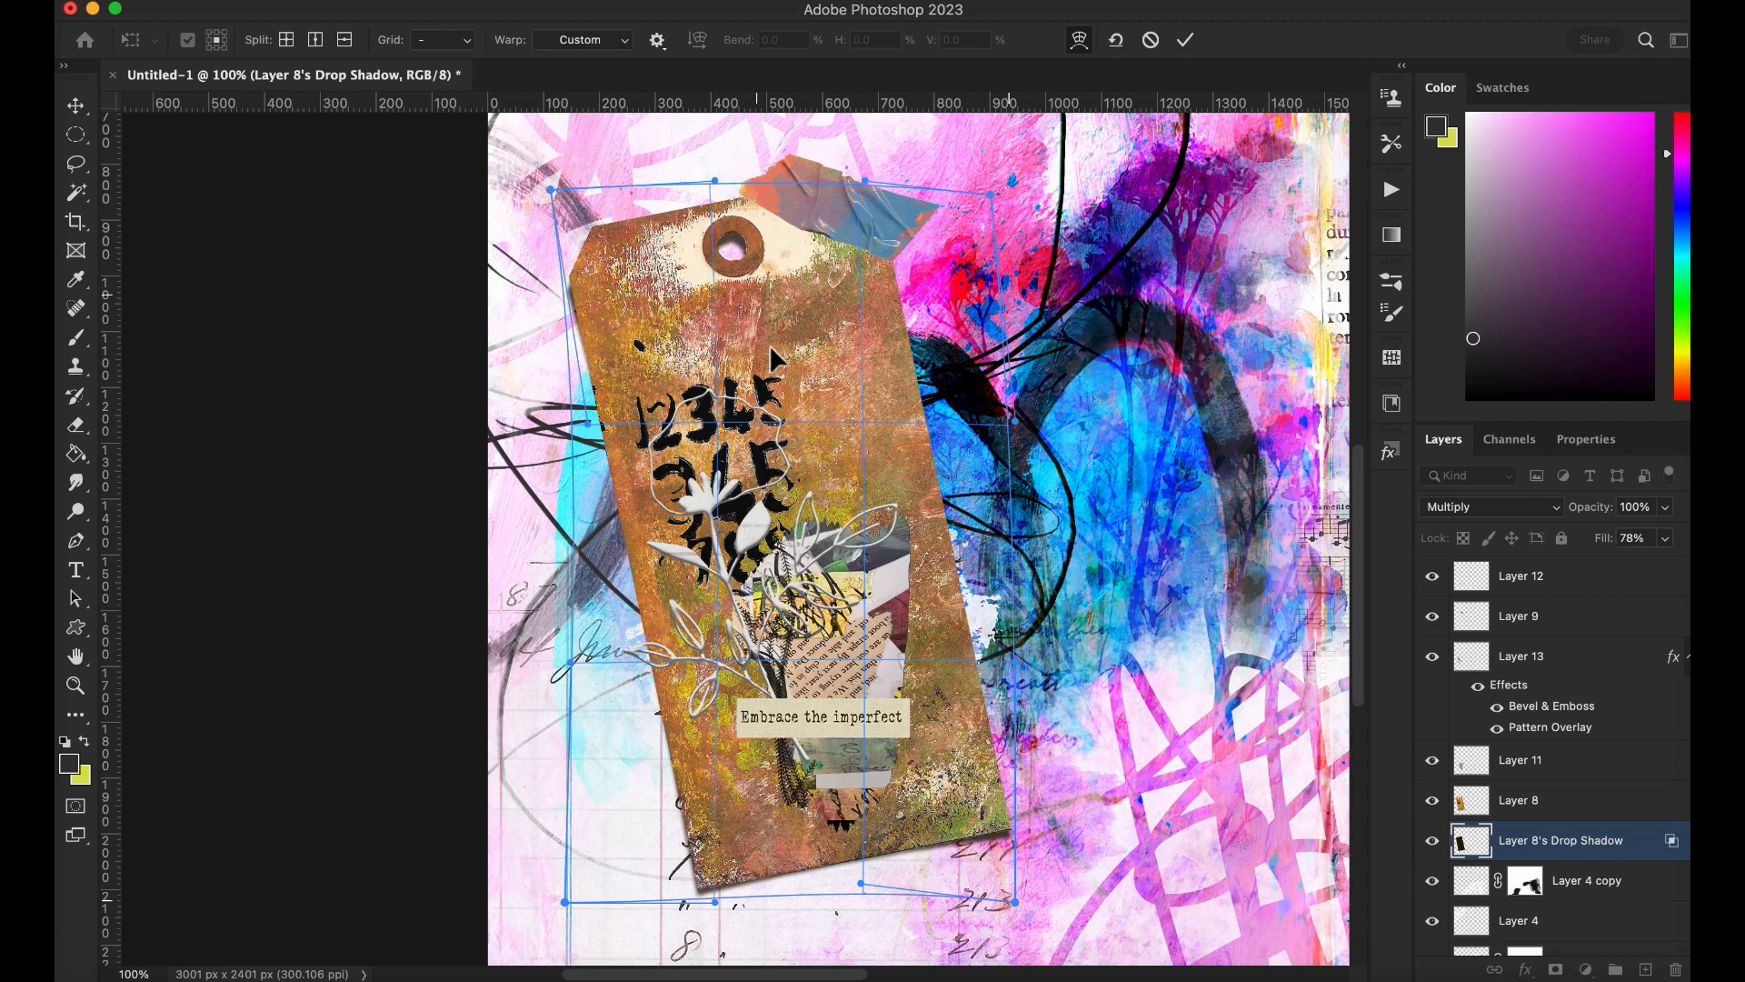
pyautogui.moveTo(596, 273)
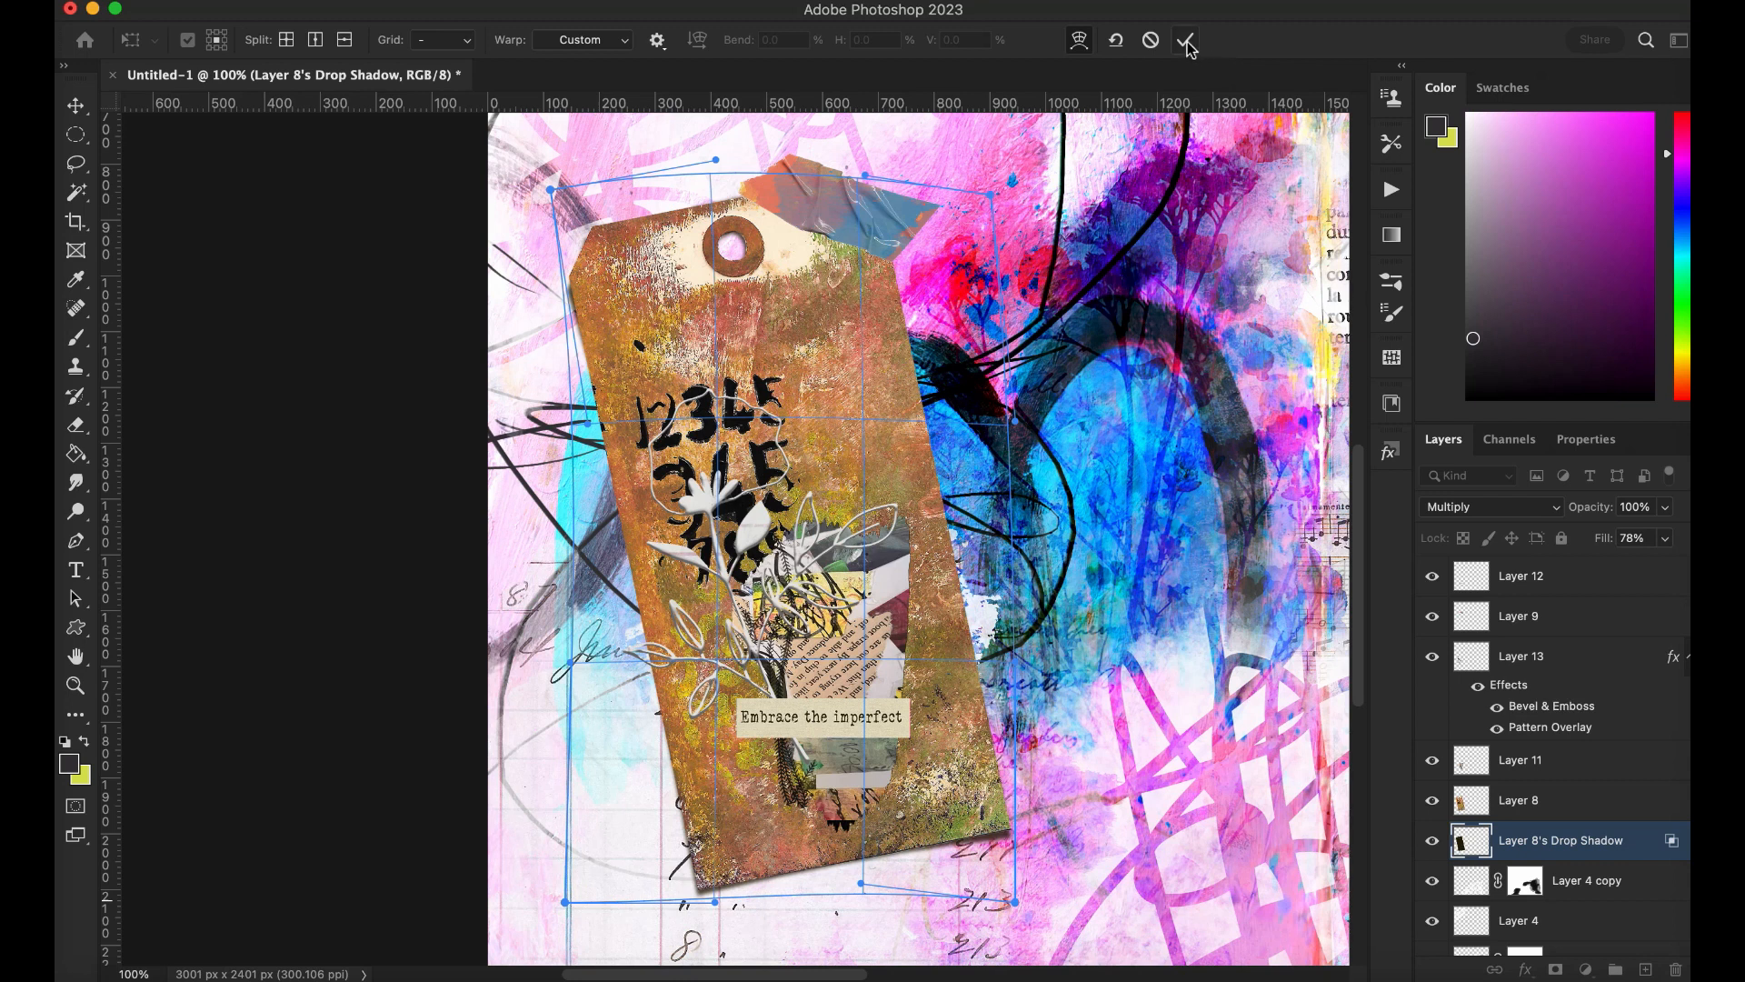
# Step: Commit the warped tag shadow, then give the tape strip a 65% opacity, 6 px distance drop shadow
pyautogui.click(1186, 40)
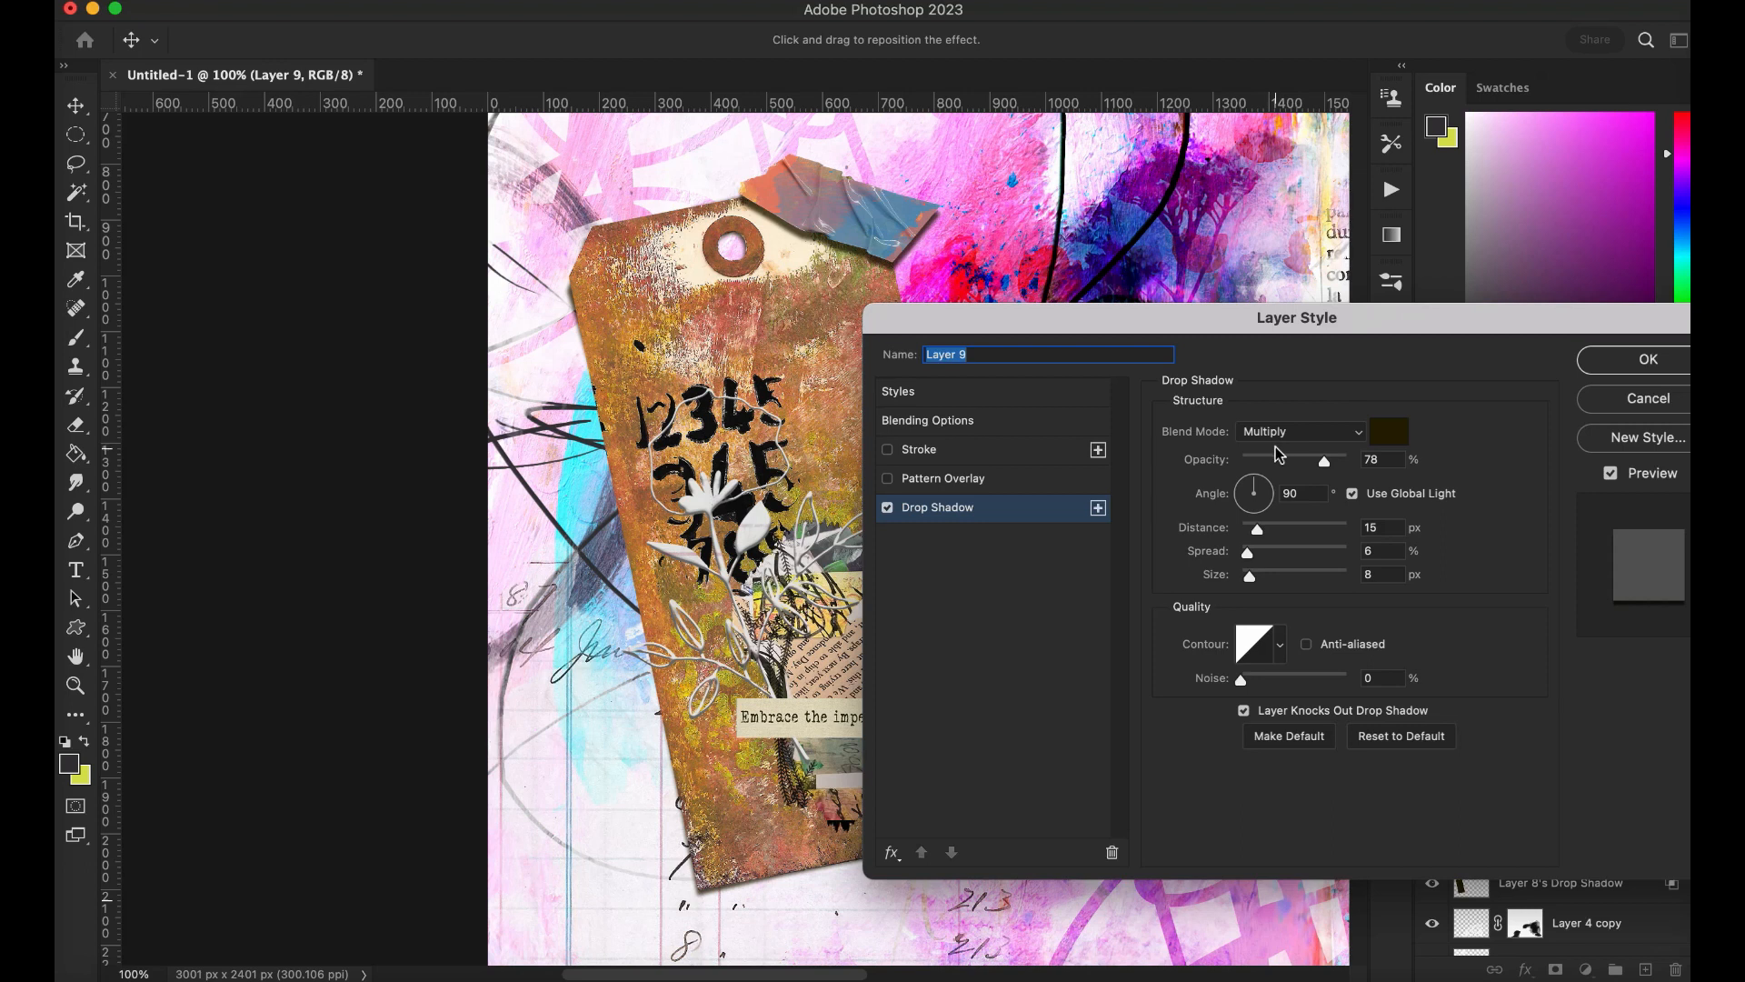
pyautogui.moveTo(1323, 458); pyautogui.dragTo(1295, 458)
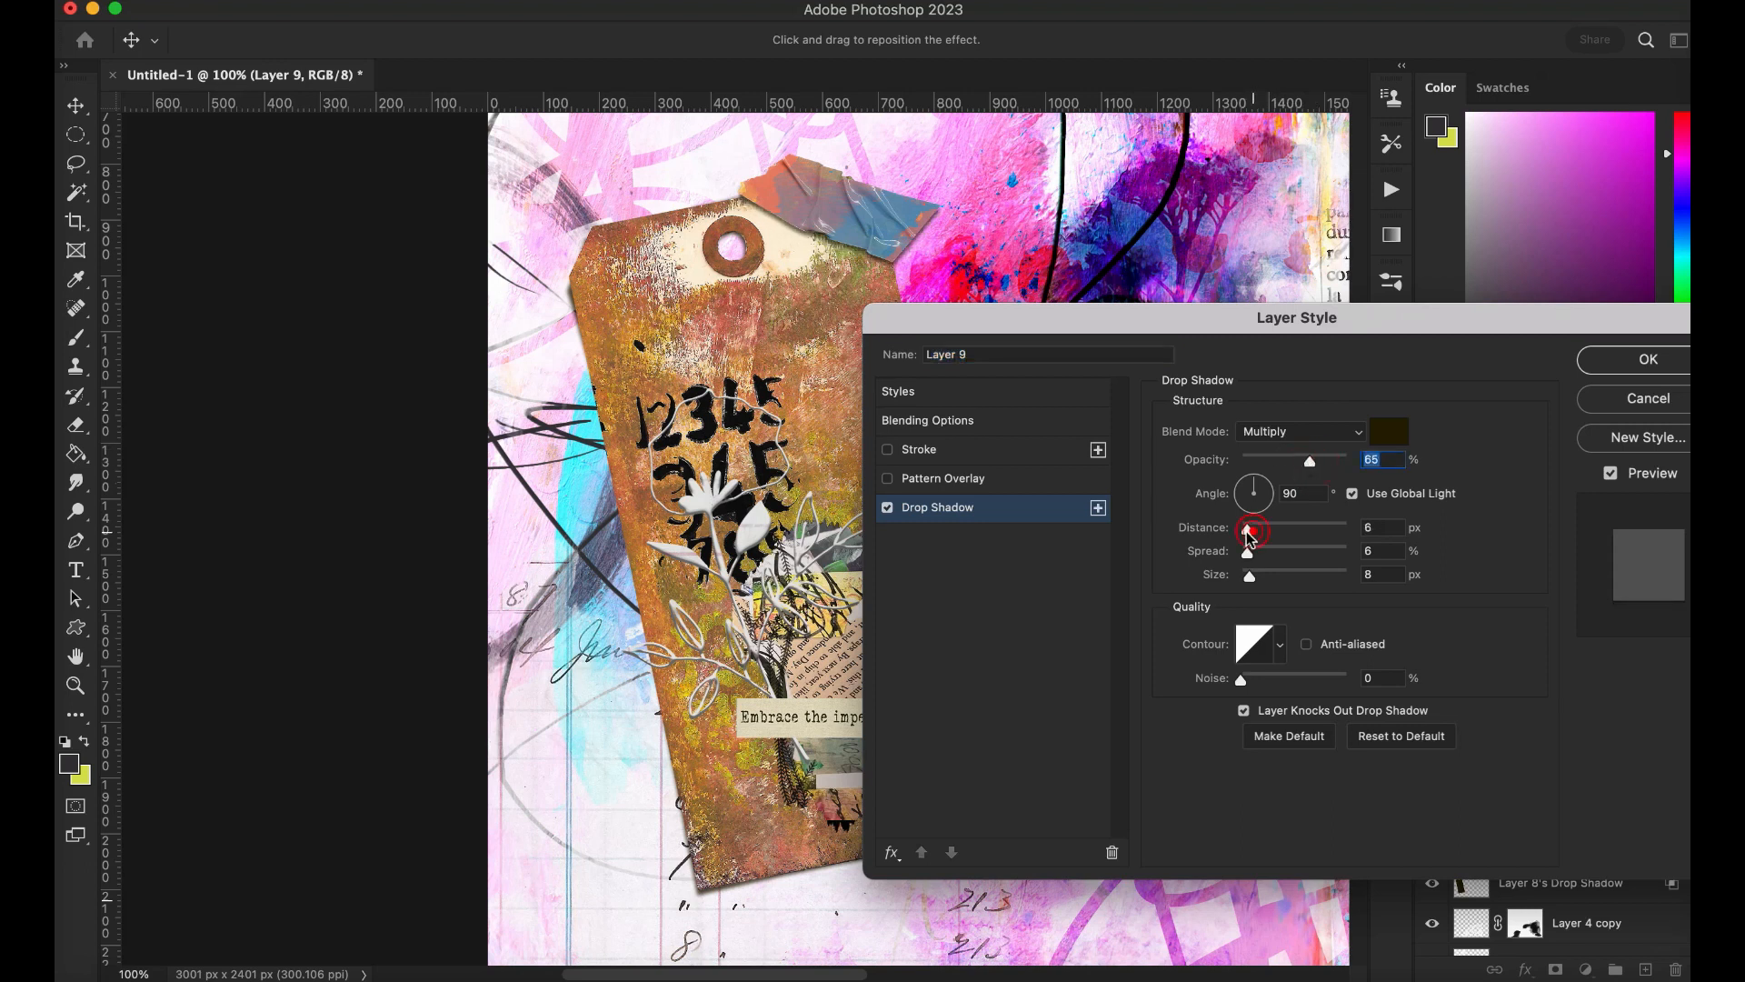
pyautogui.moveTo(1253, 531); pyautogui.dragTo(1246, 531)
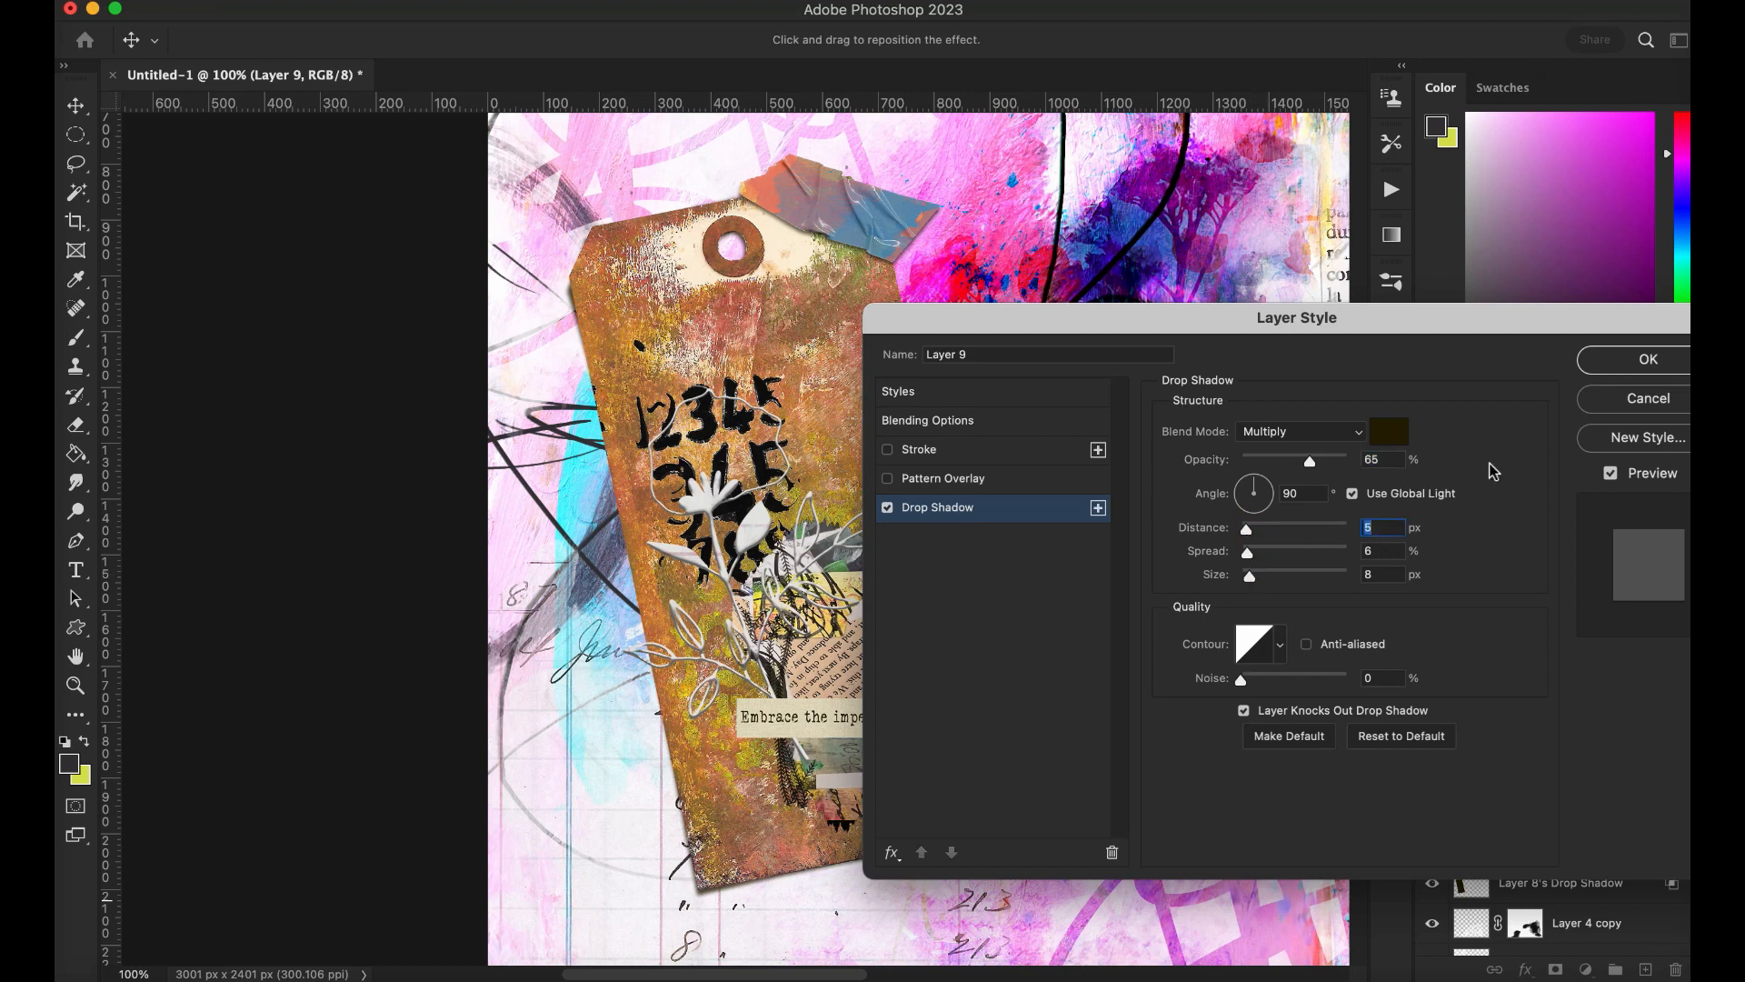
pyautogui.click(1646, 358)
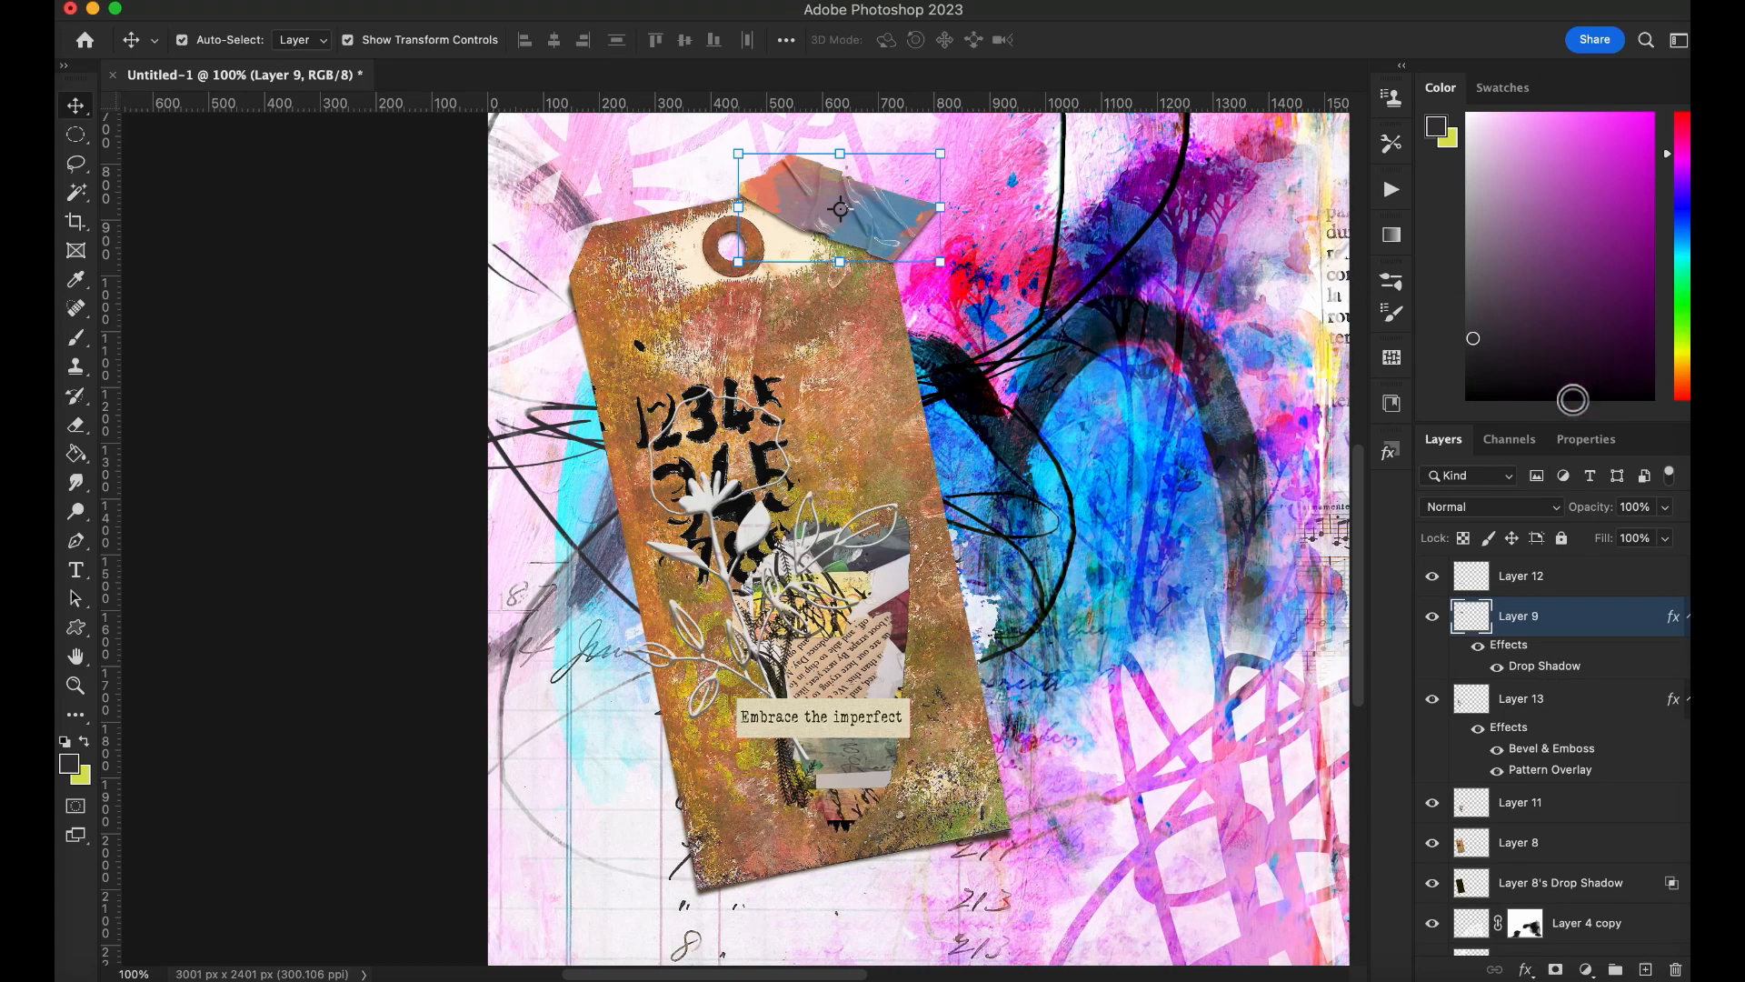
# Step: Separate and warp the tape strip's shadow, then merge its two shadow layers into one
pyautogui.click(1673, 616)
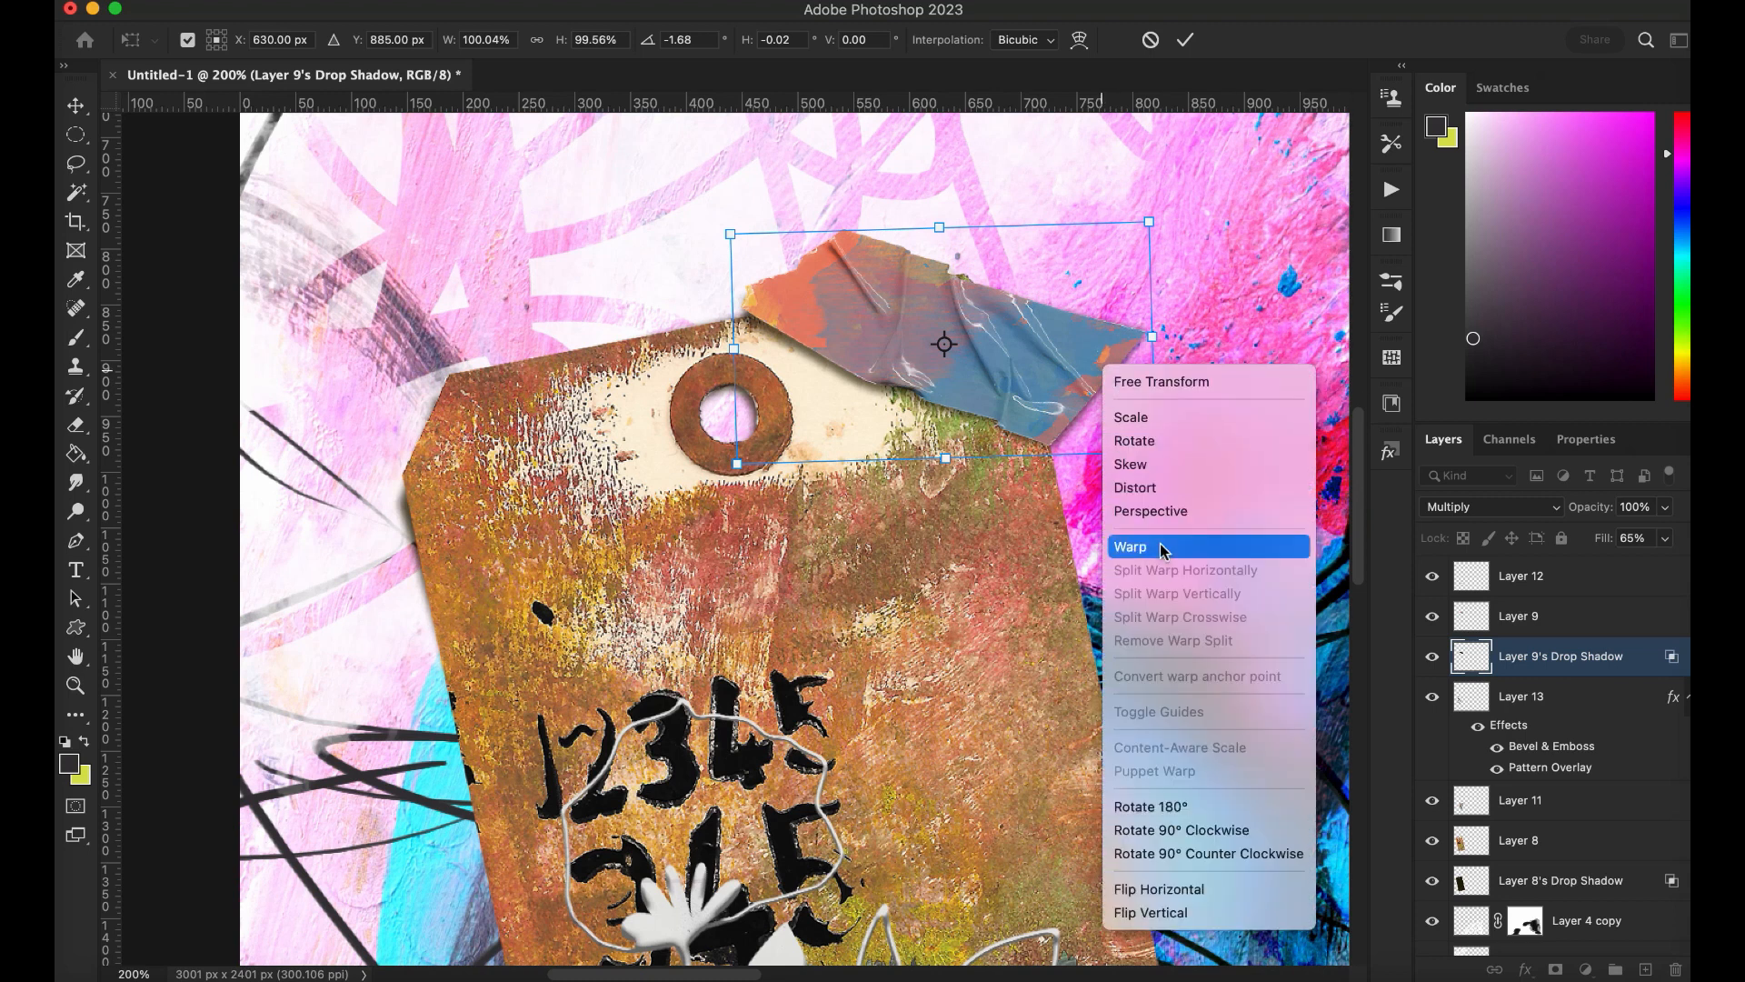
pyautogui.click(1130, 547)
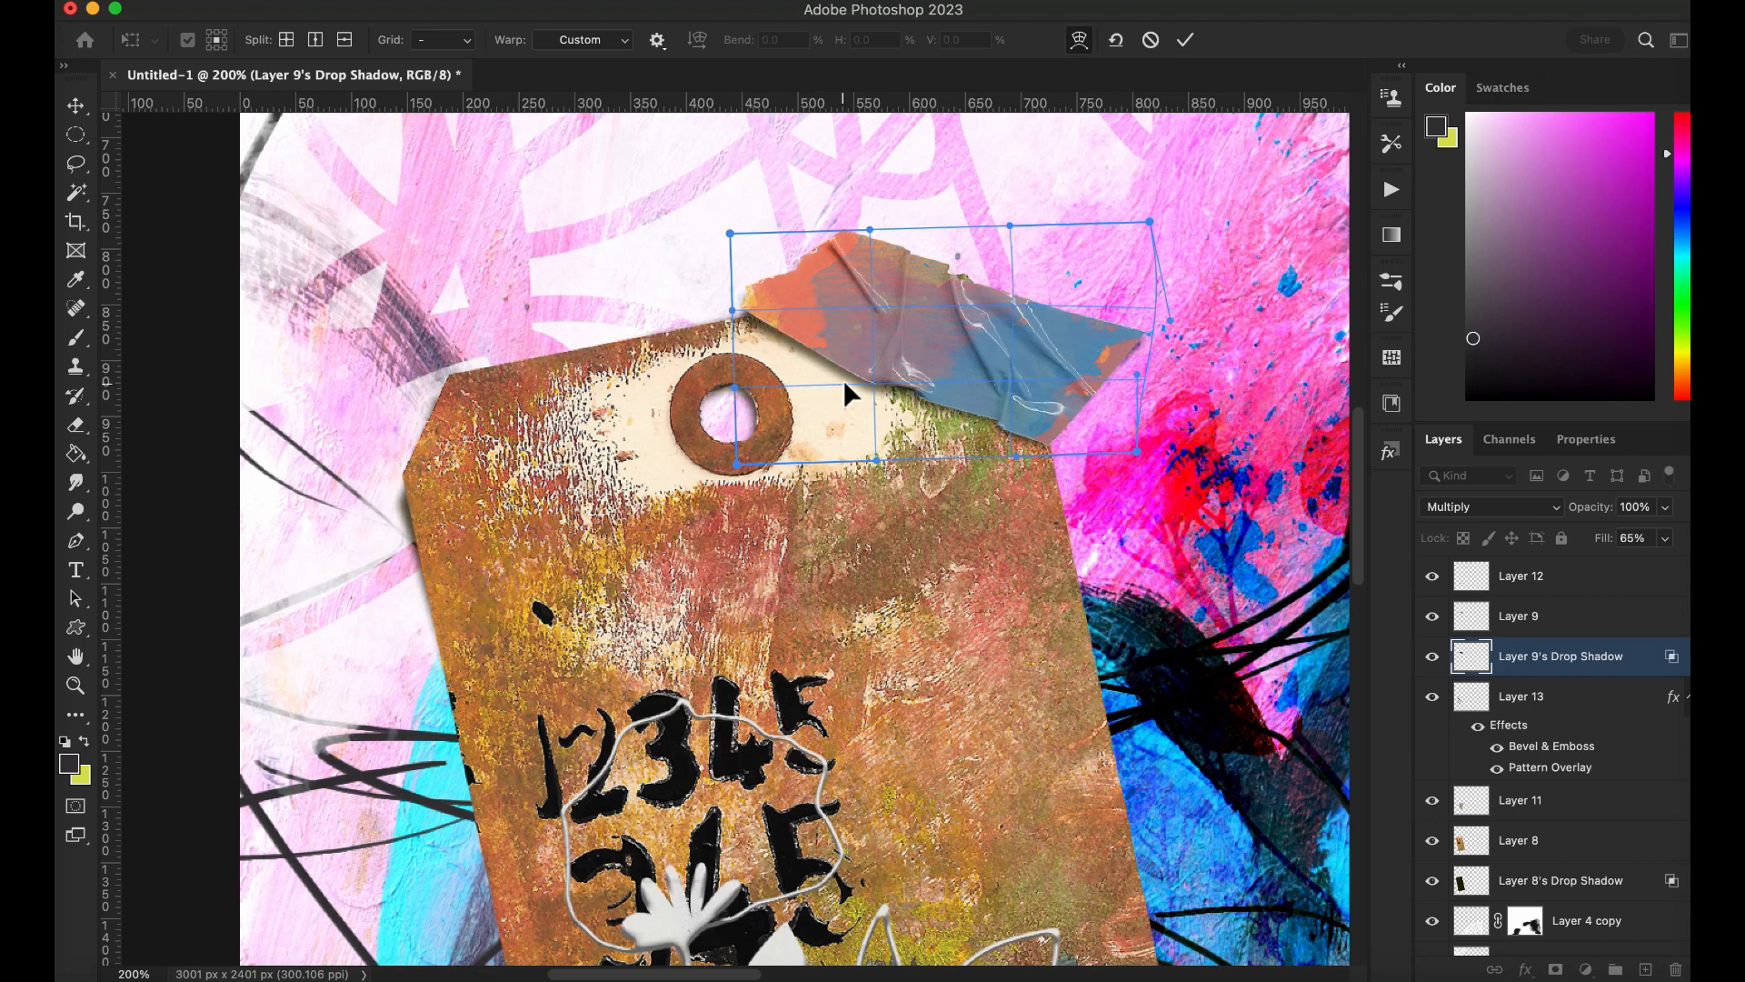
pyautogui.moveTo(770, 338)
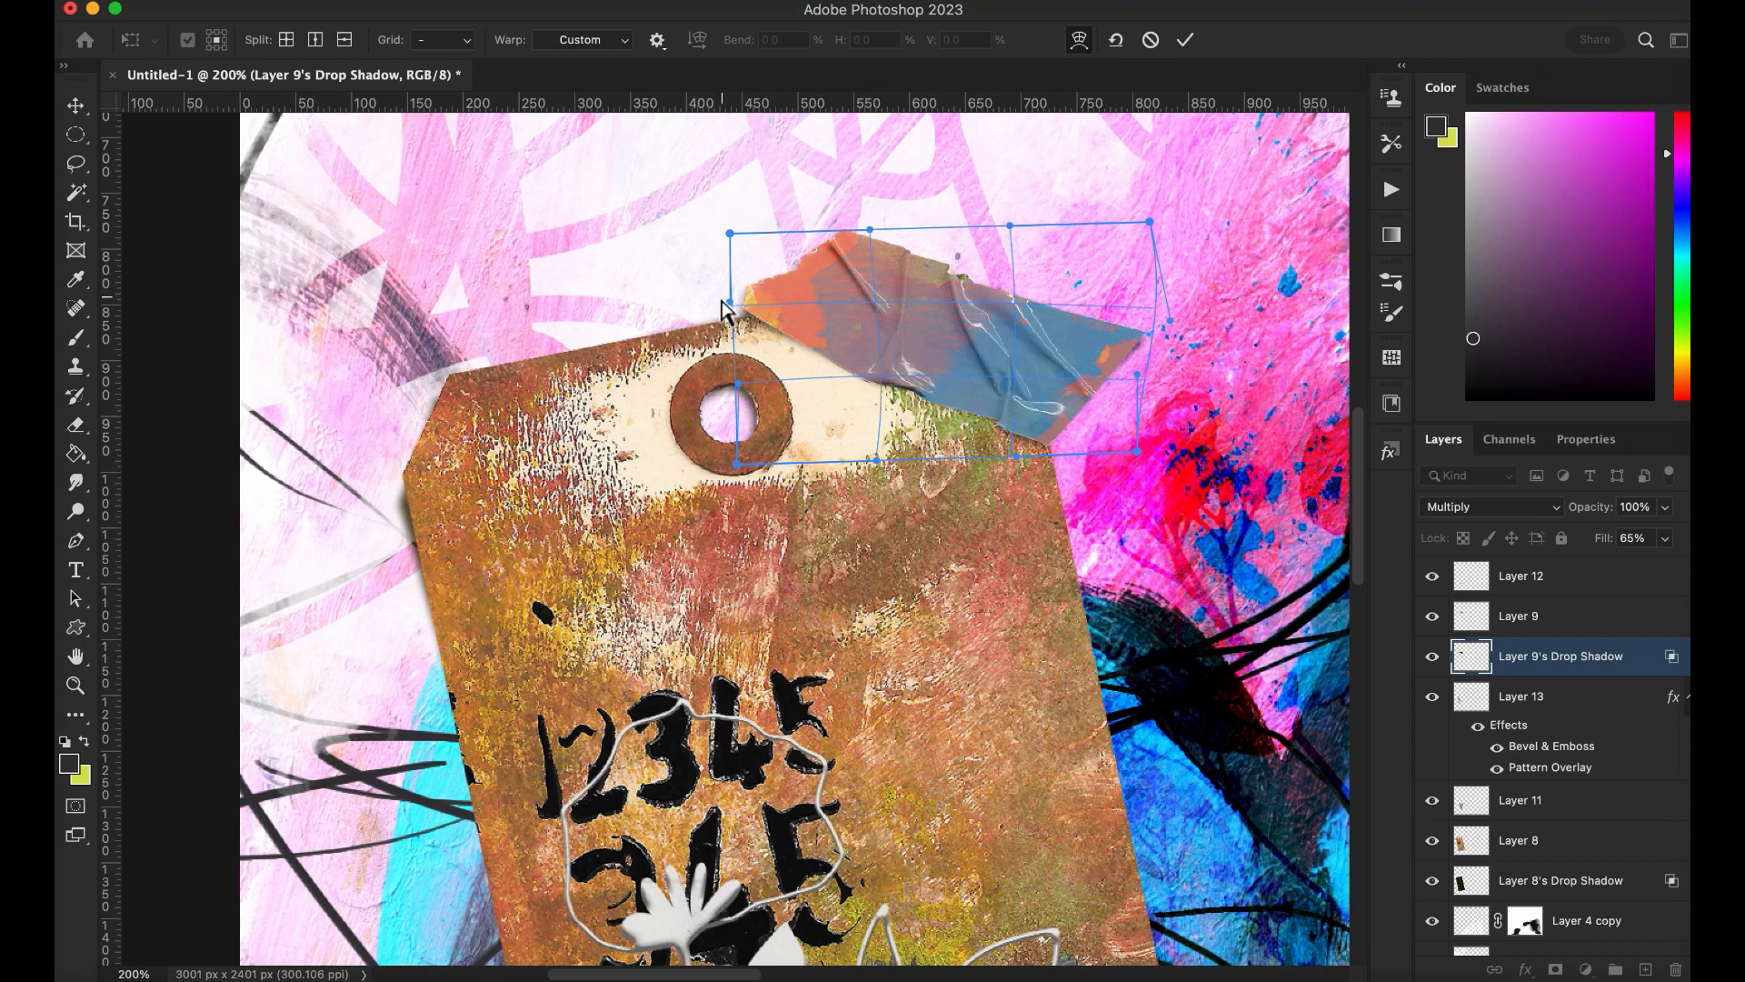
pyautogui.moveTo(1319, 423)
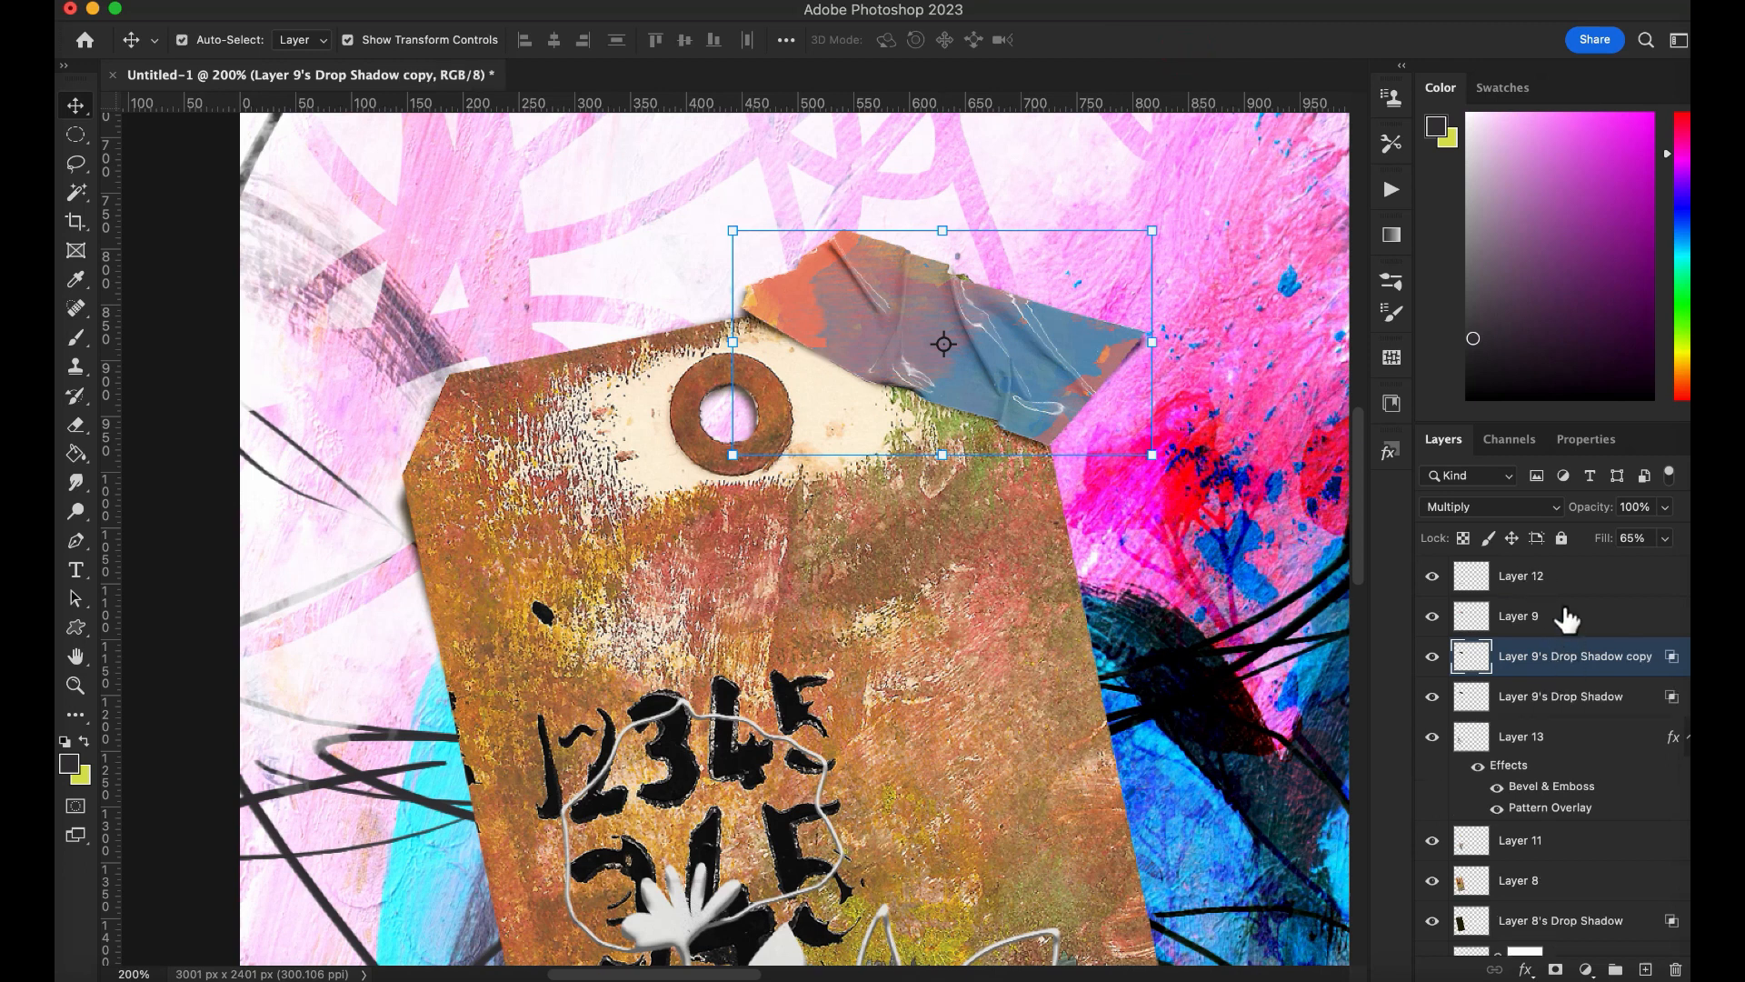
pyautogui.moveTo(1567, 710)
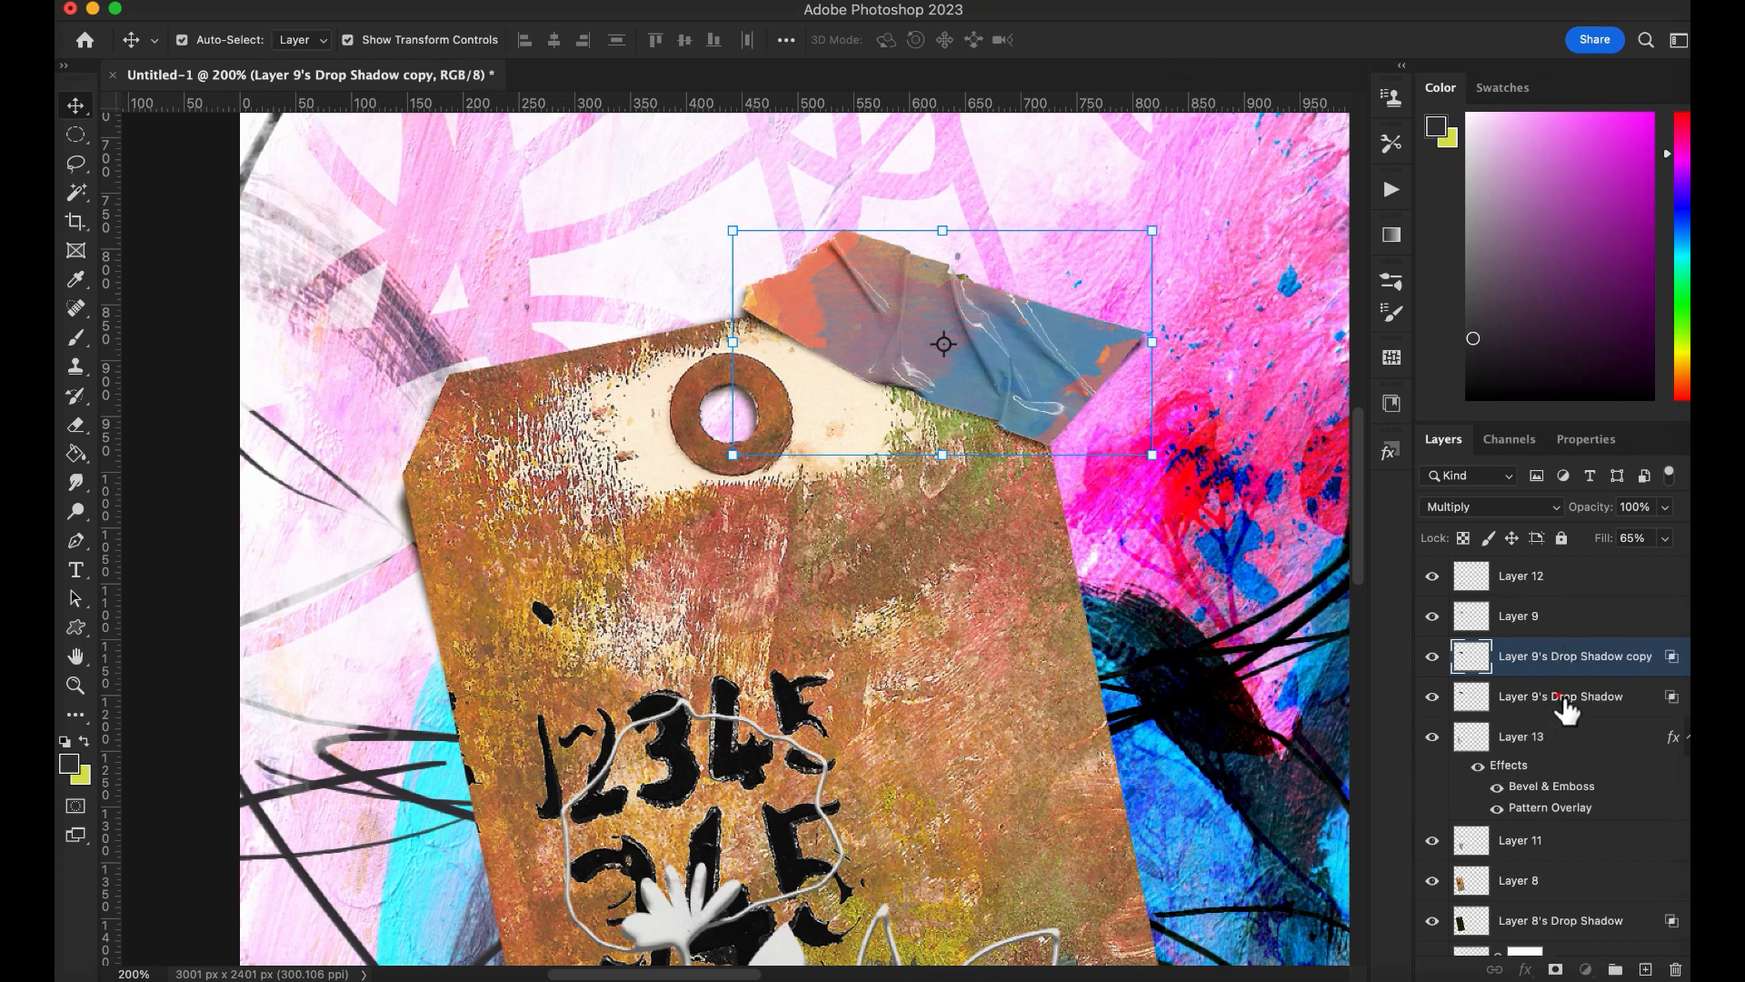
pyautogui.click(1560, 695)
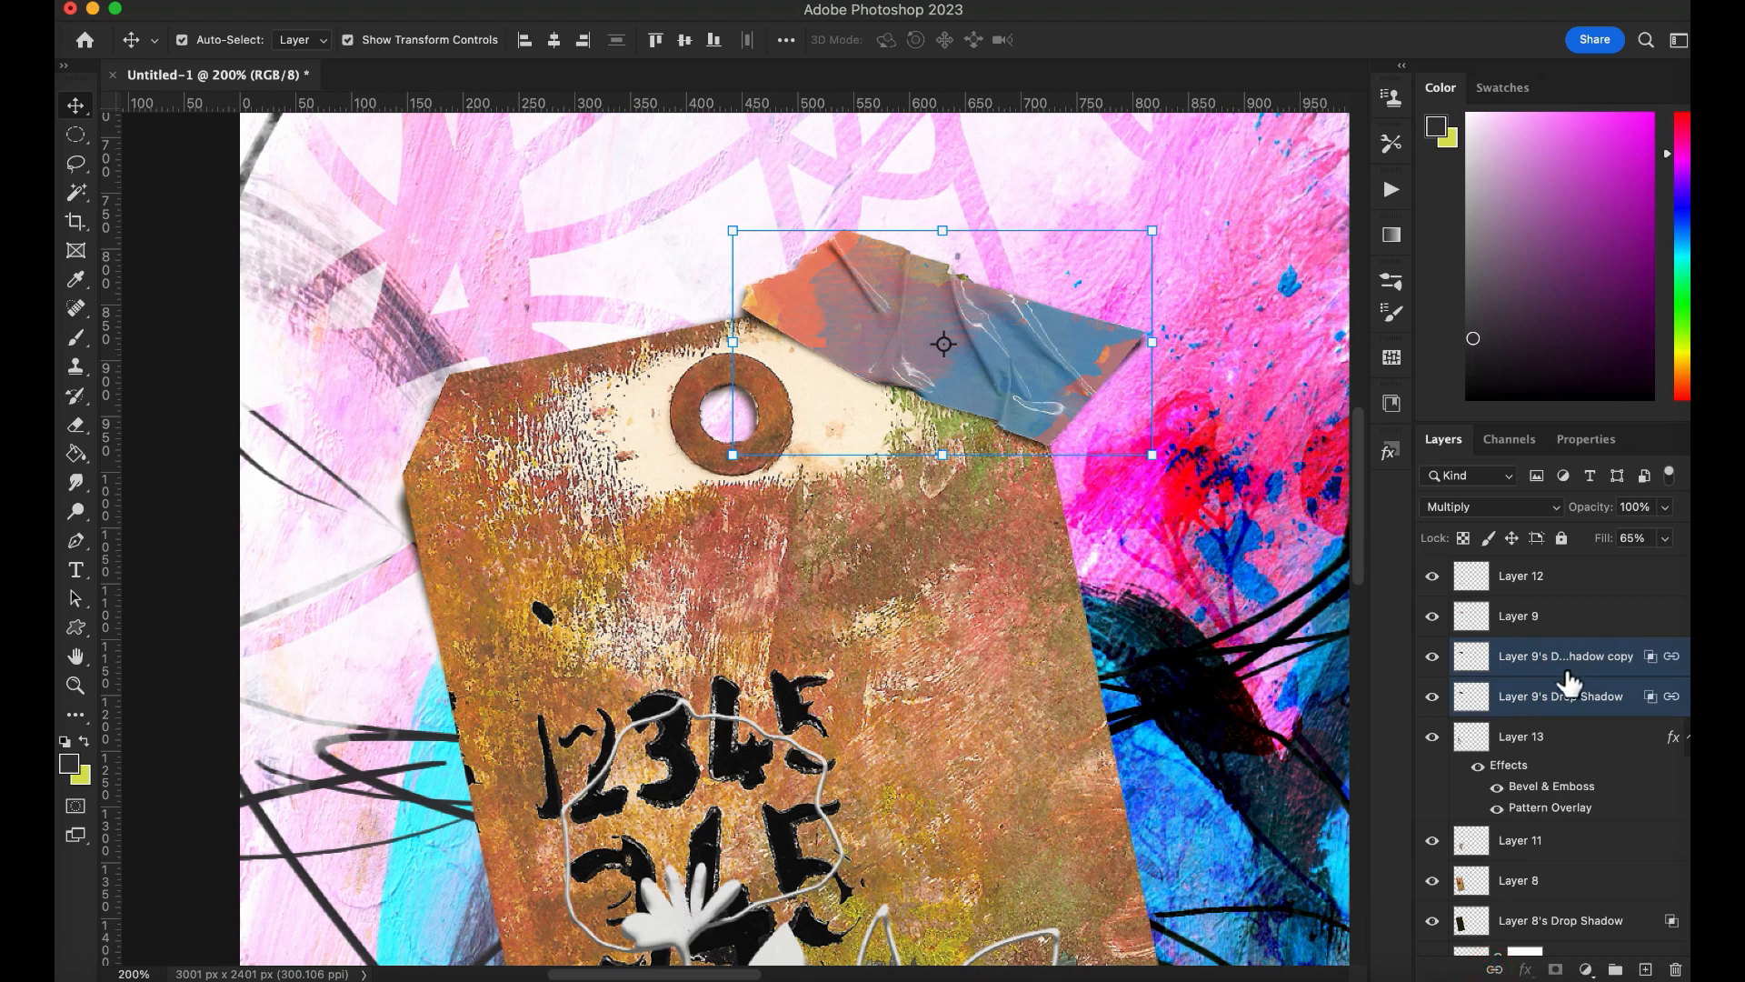
pyautogui.rightClick(1563, 656)
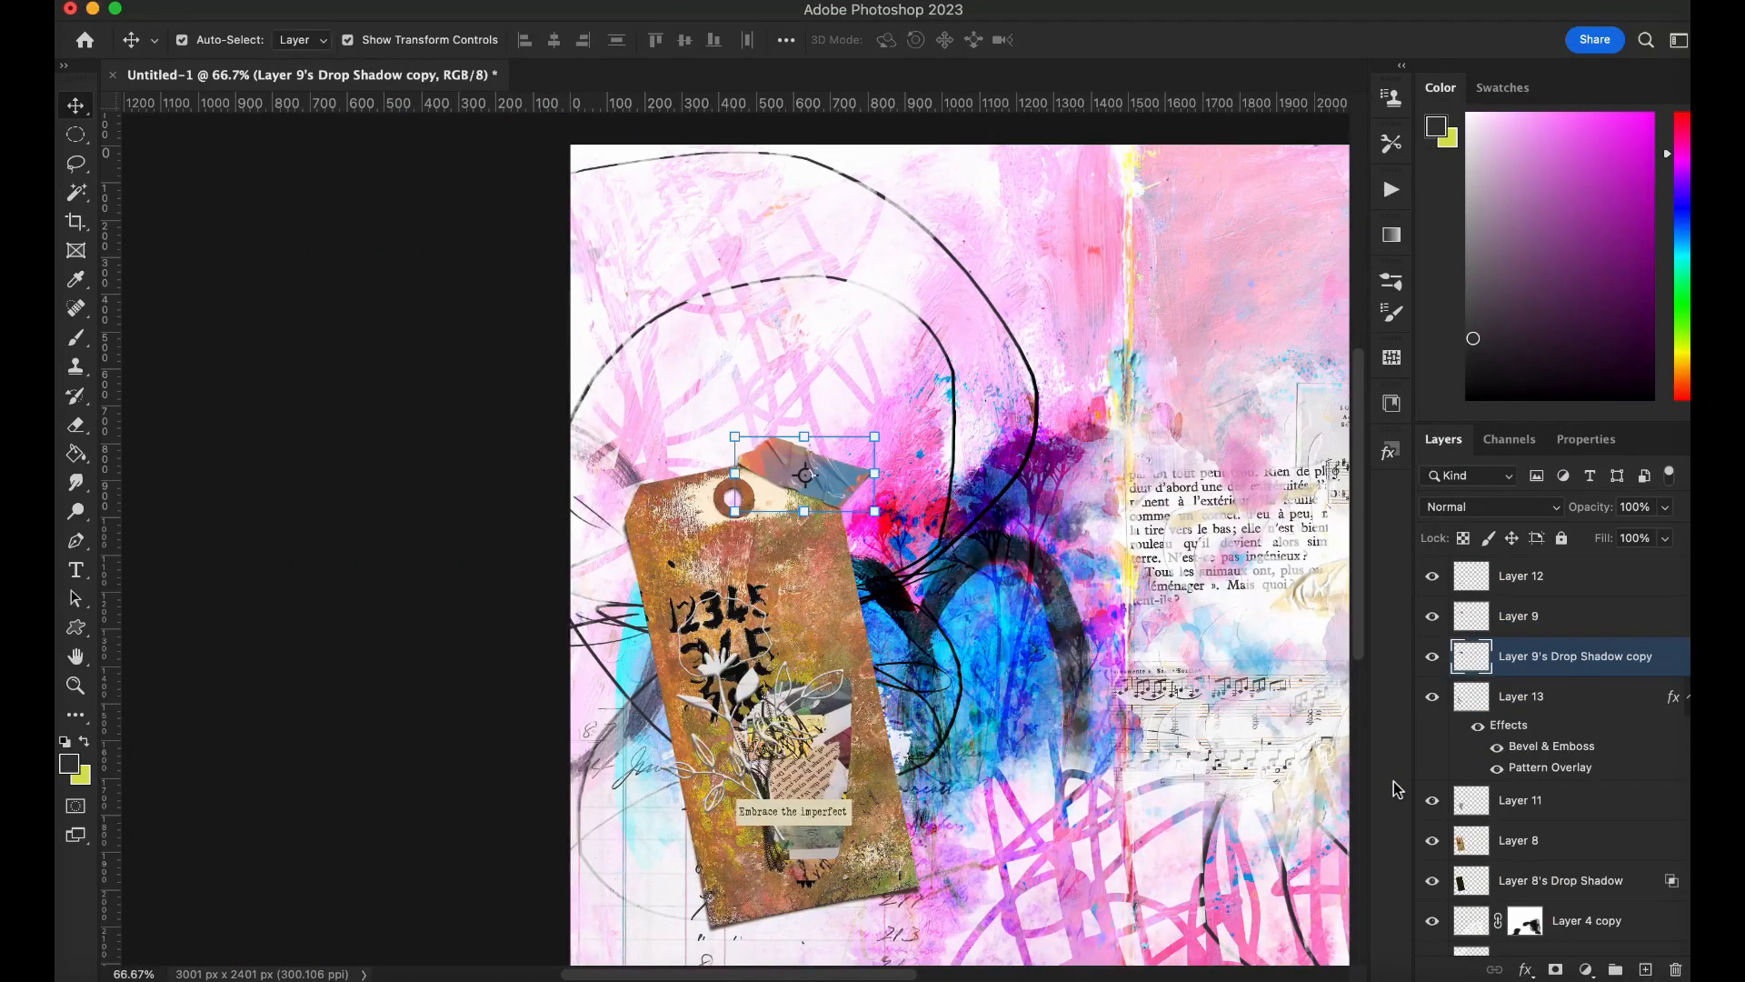
pyautogui.click(182, 39)
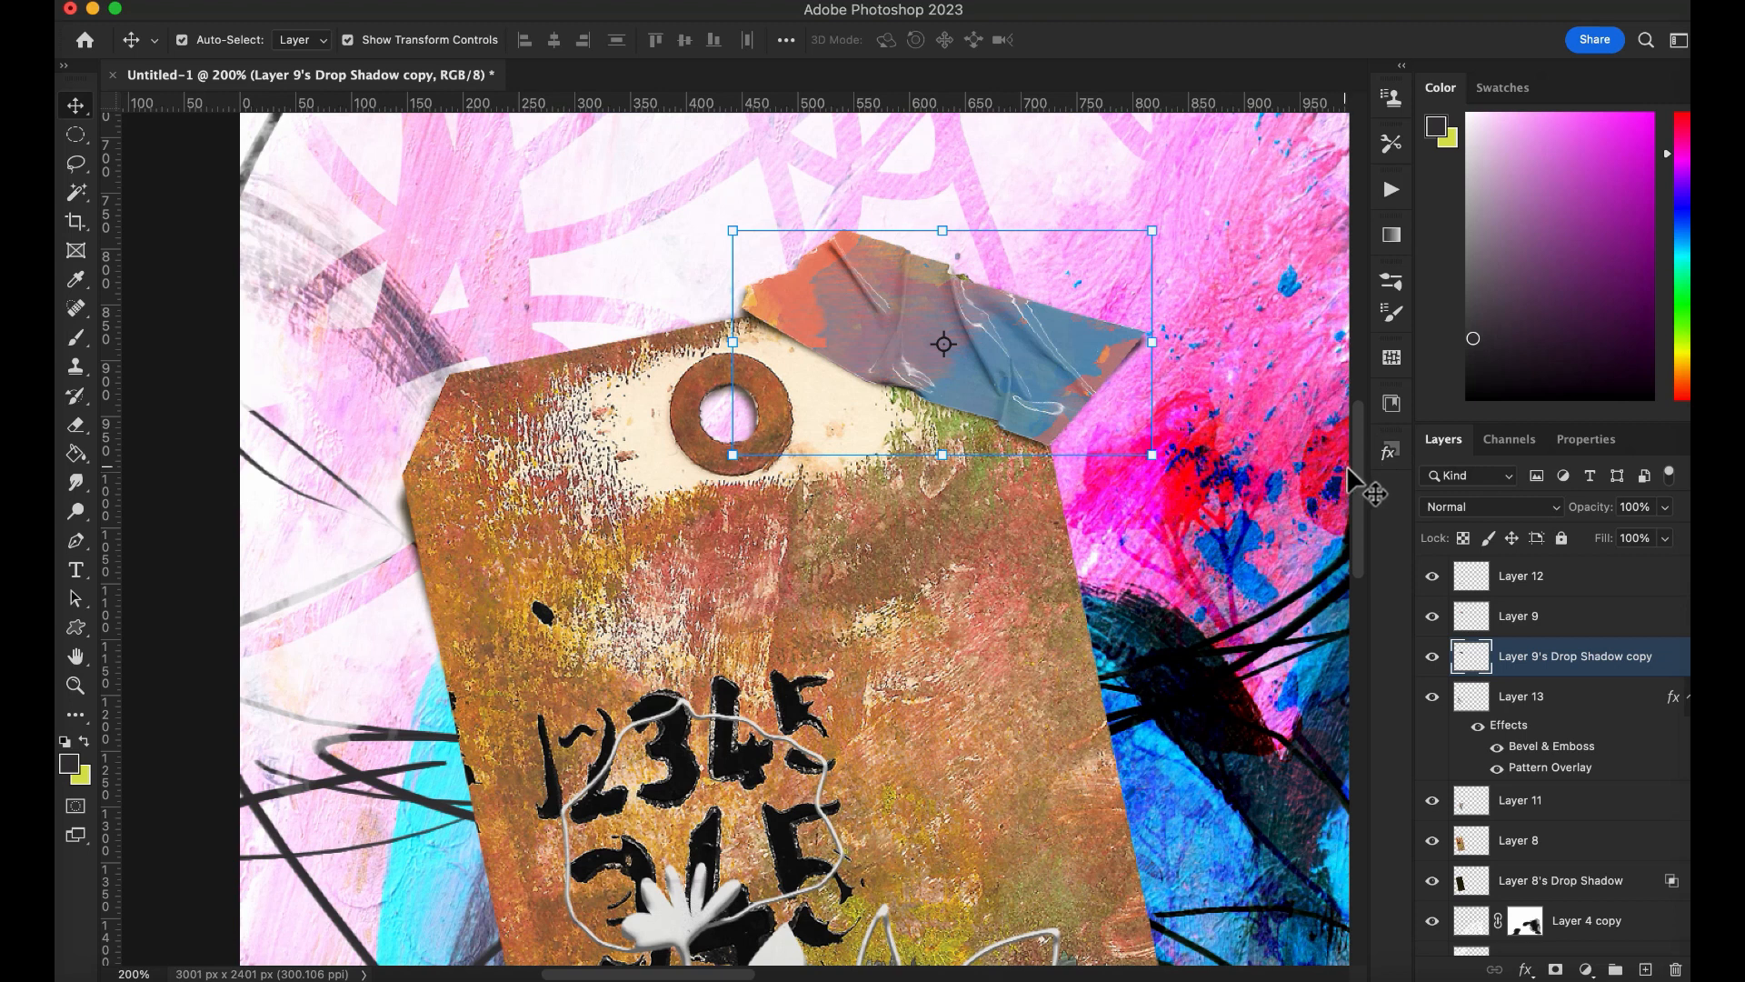
# Step: Give Layer 11's papers a drop shadow with 100% opacity, 12 px distance and 8 px size
pyautogui.scroll(-3)
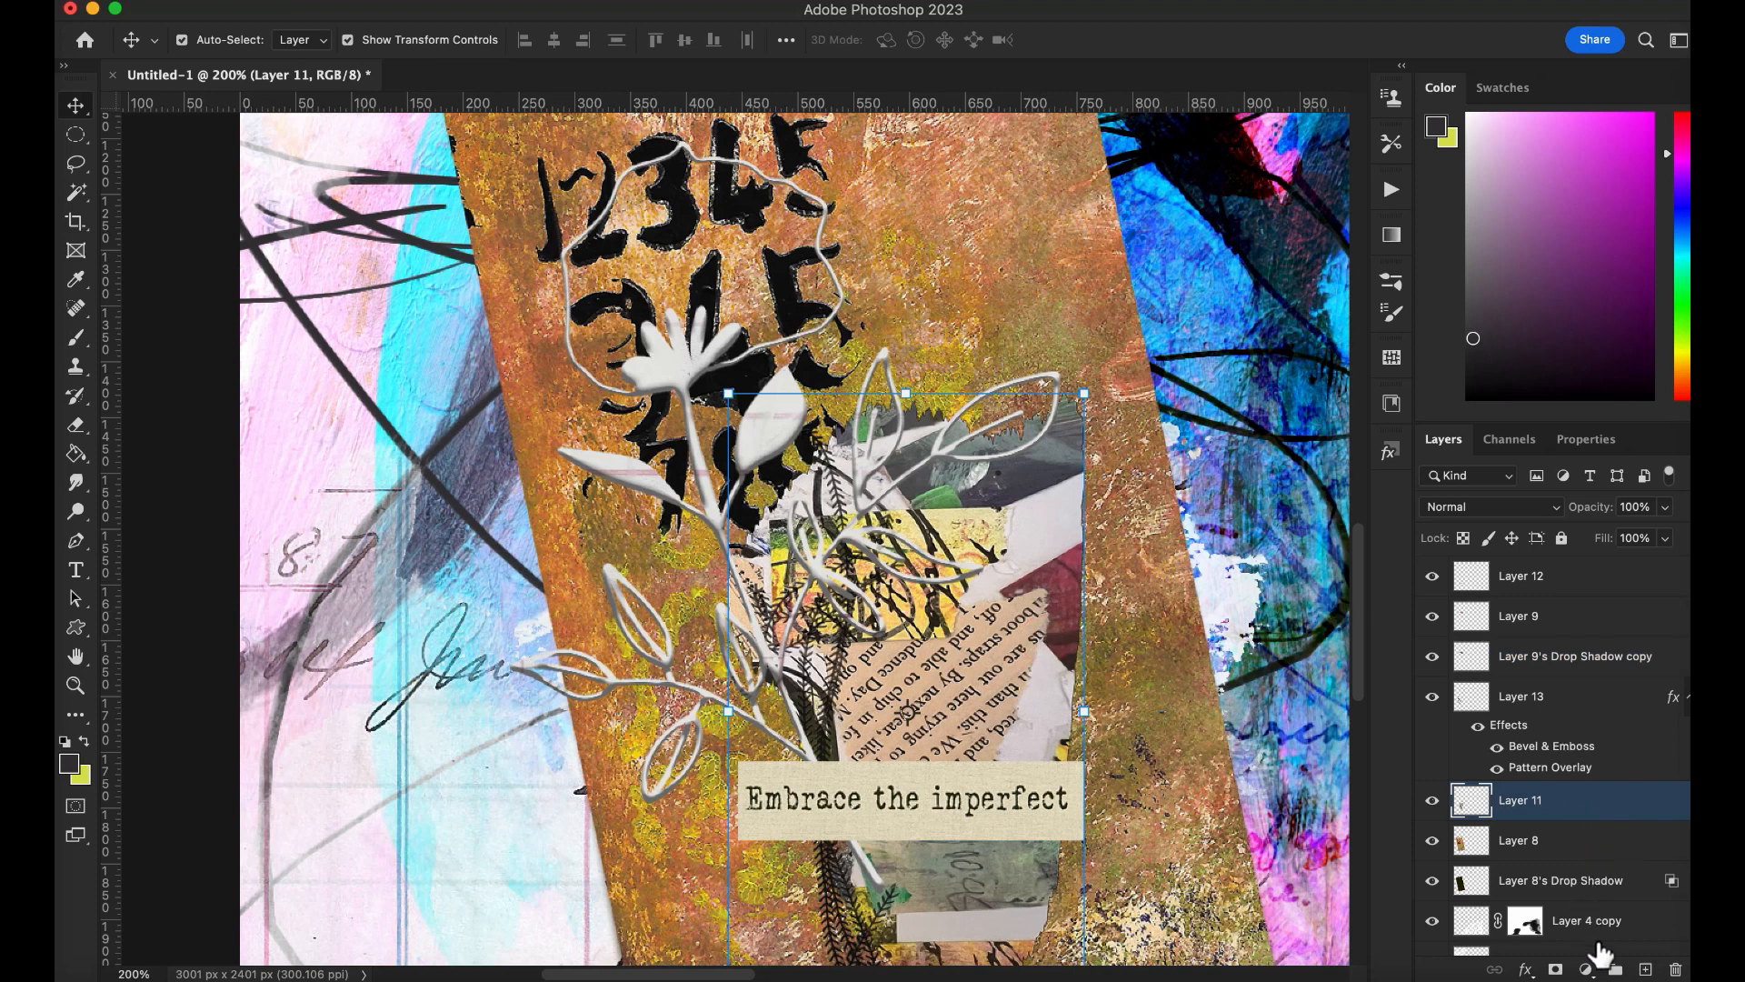
pyautogui.moveTo(1601, 960)
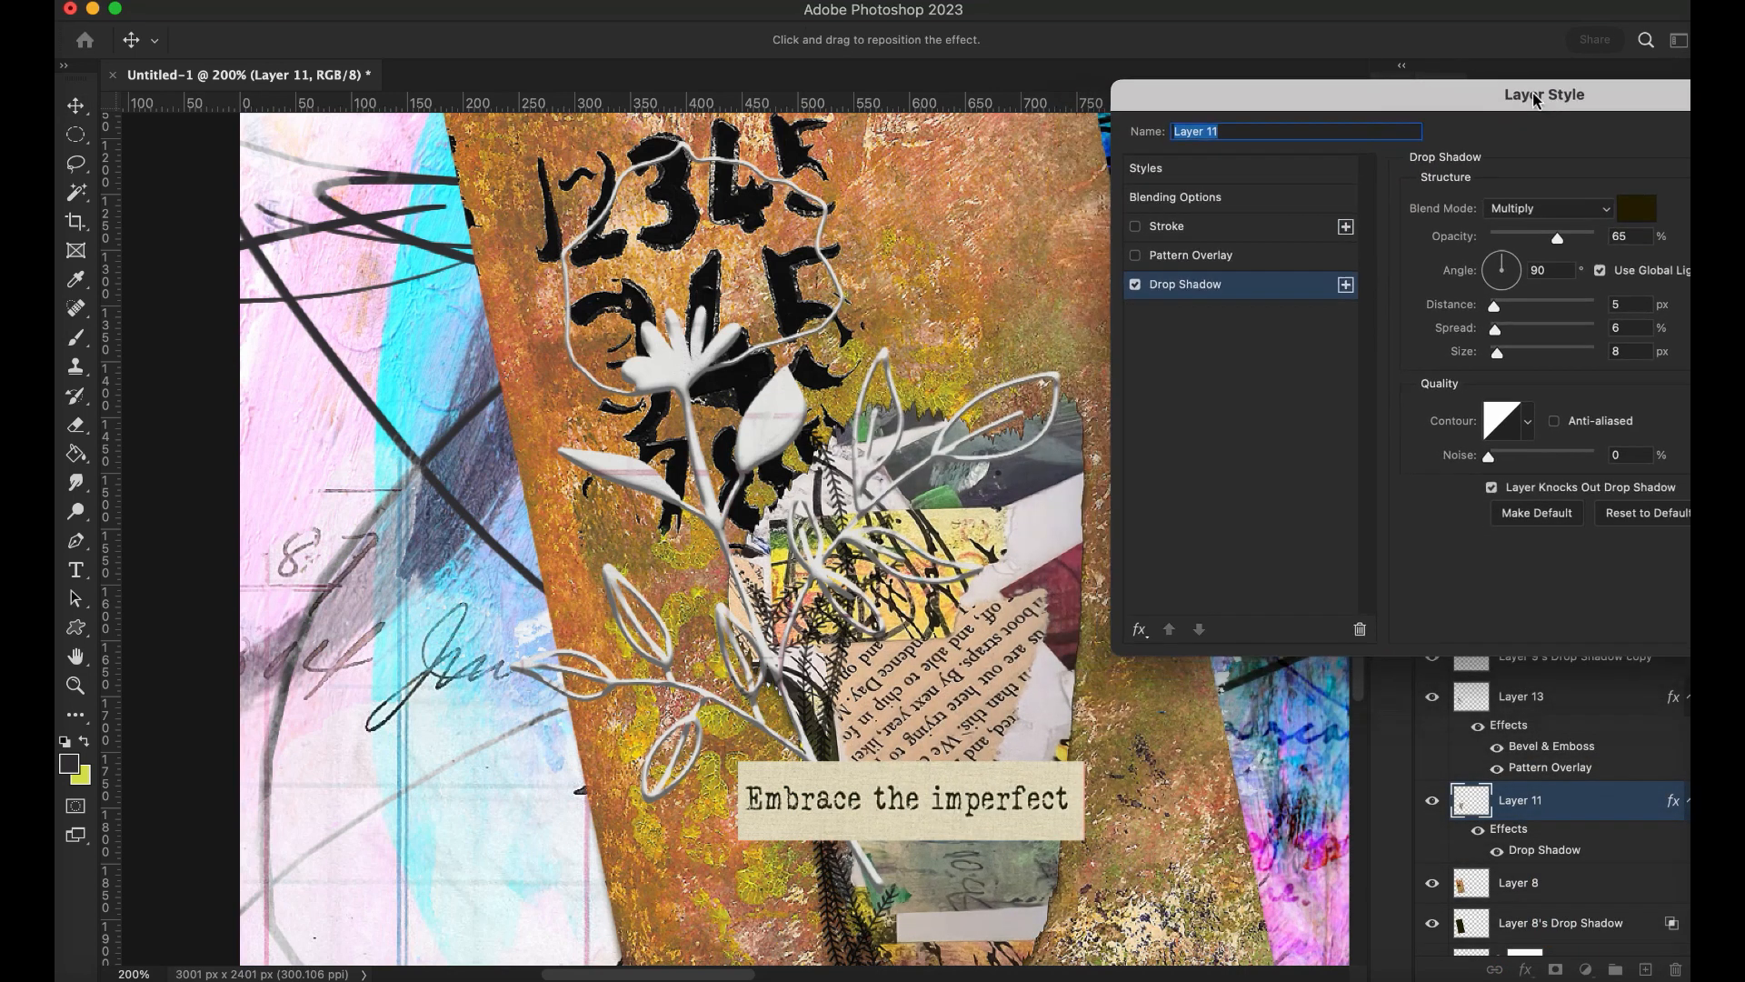
pyautogui.moveTo(1557, 237); pyautogui.dragTo(1576, 239)
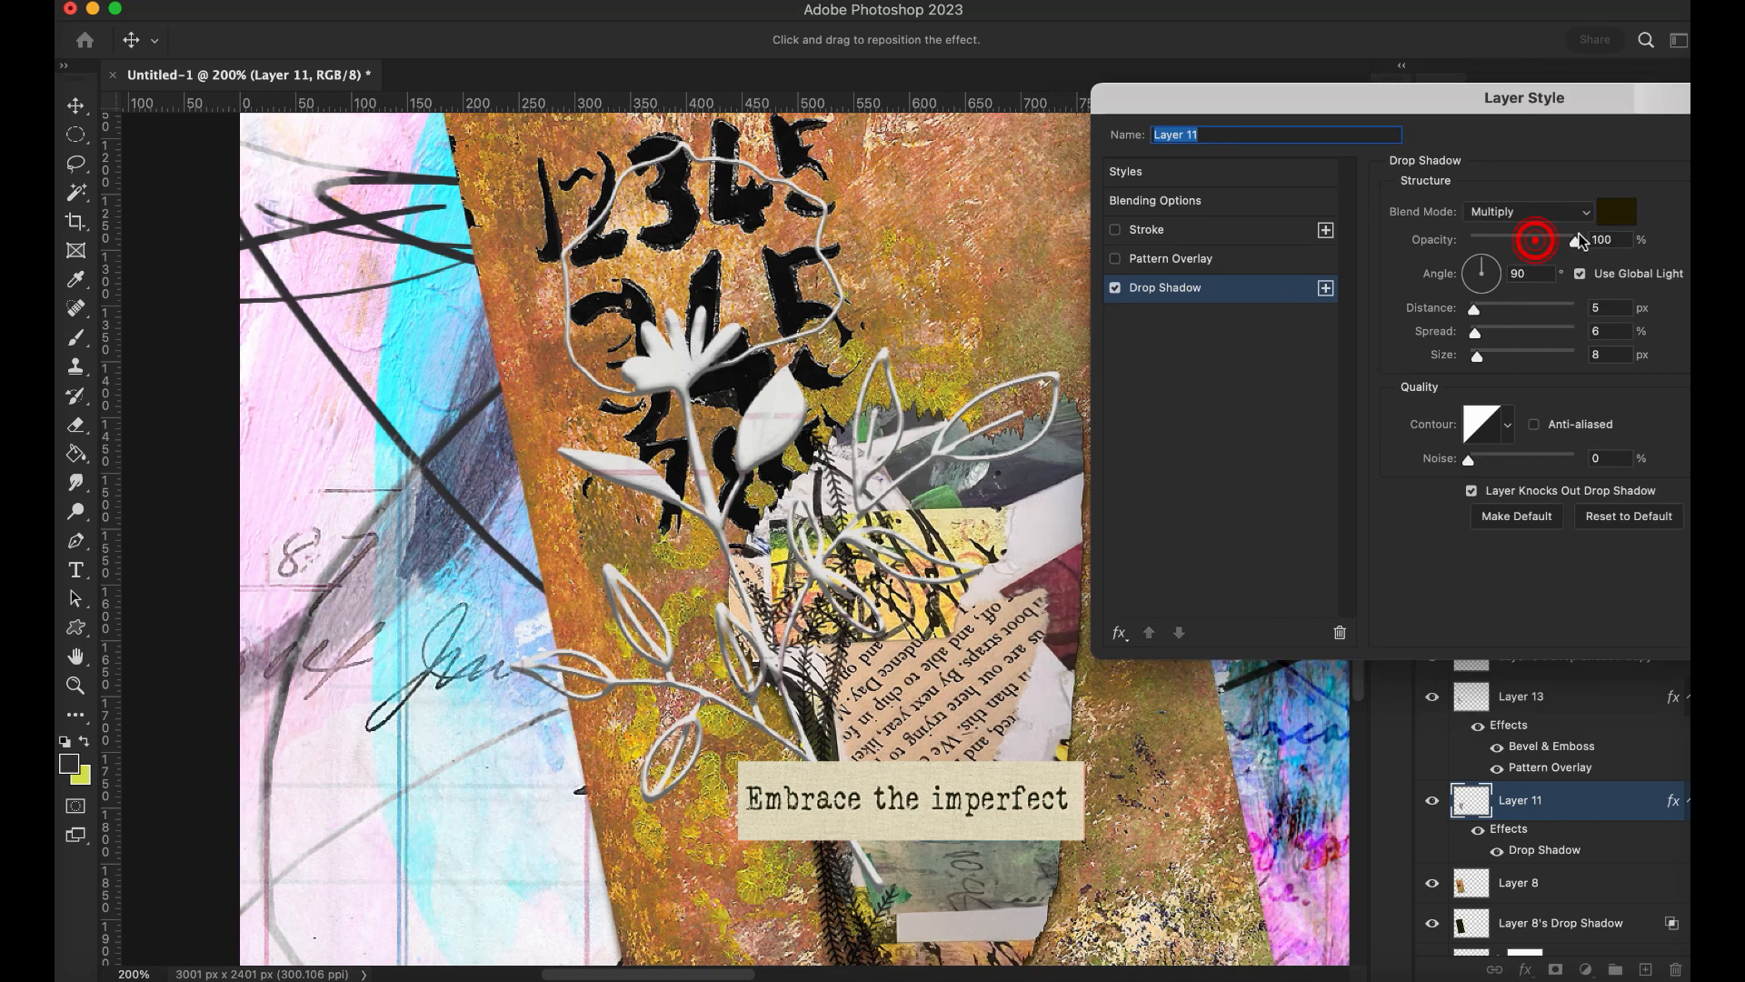
pyautogui.click(1611, 239)
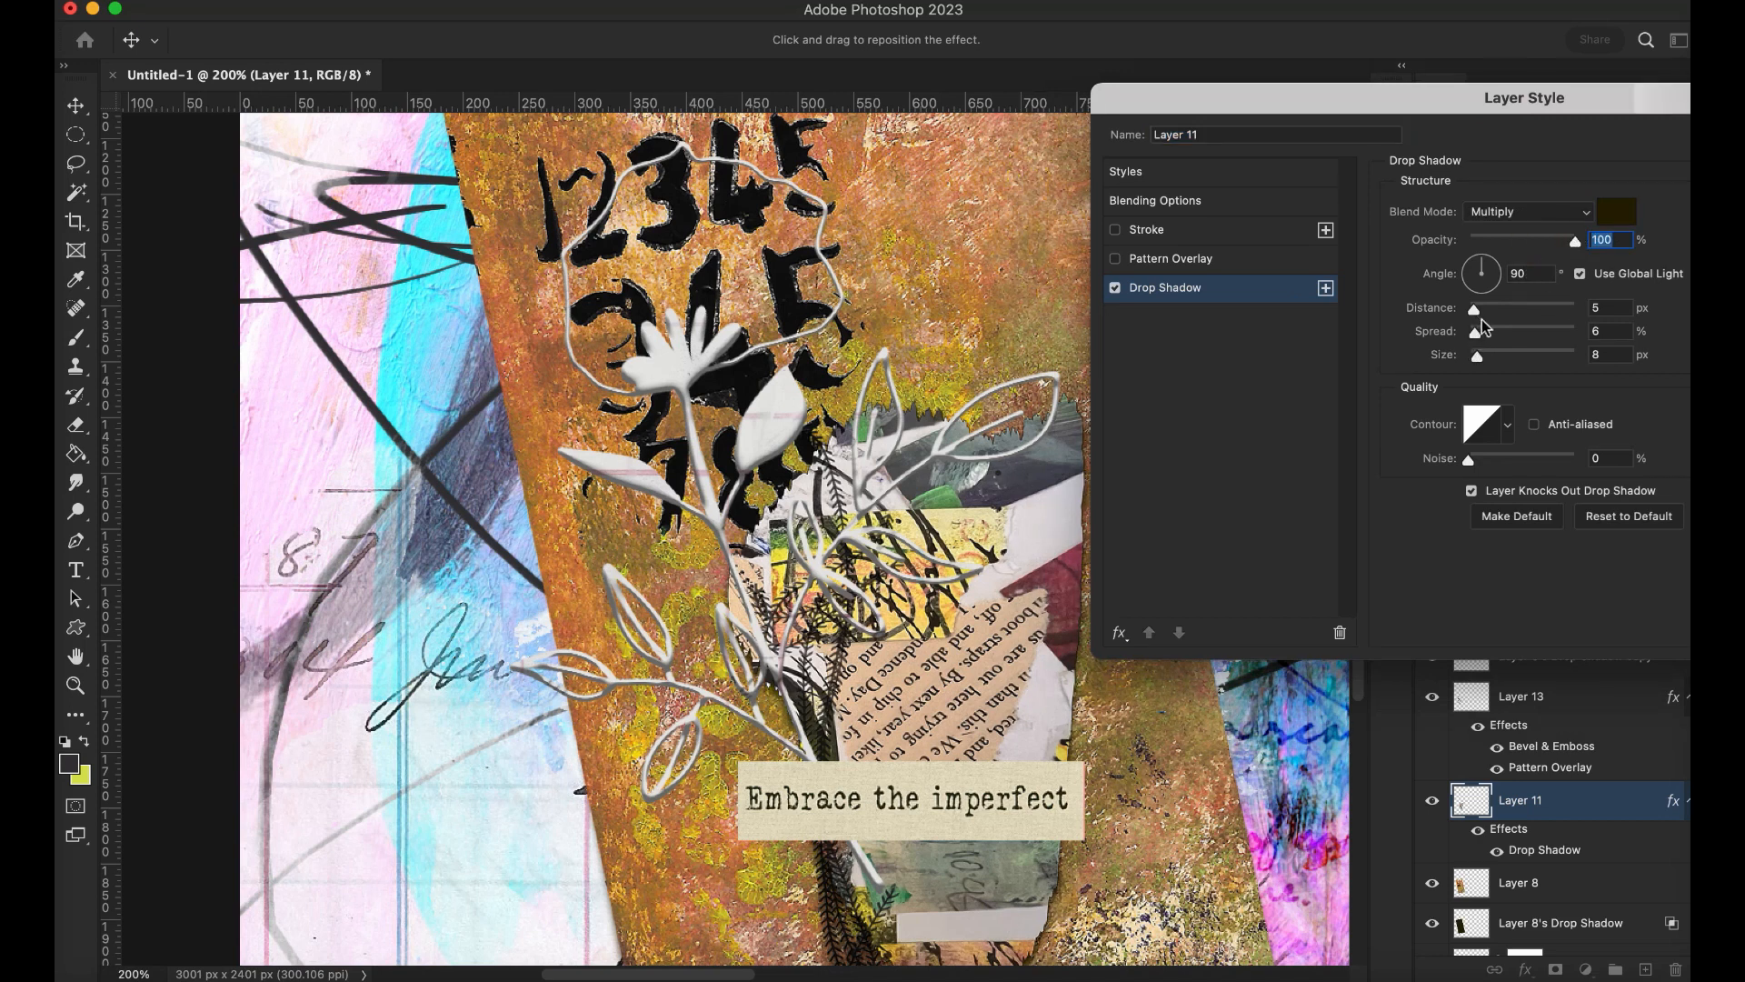
pyautogui.moveTo(1477, 355); pyautogui.dragTo(1514, 355)
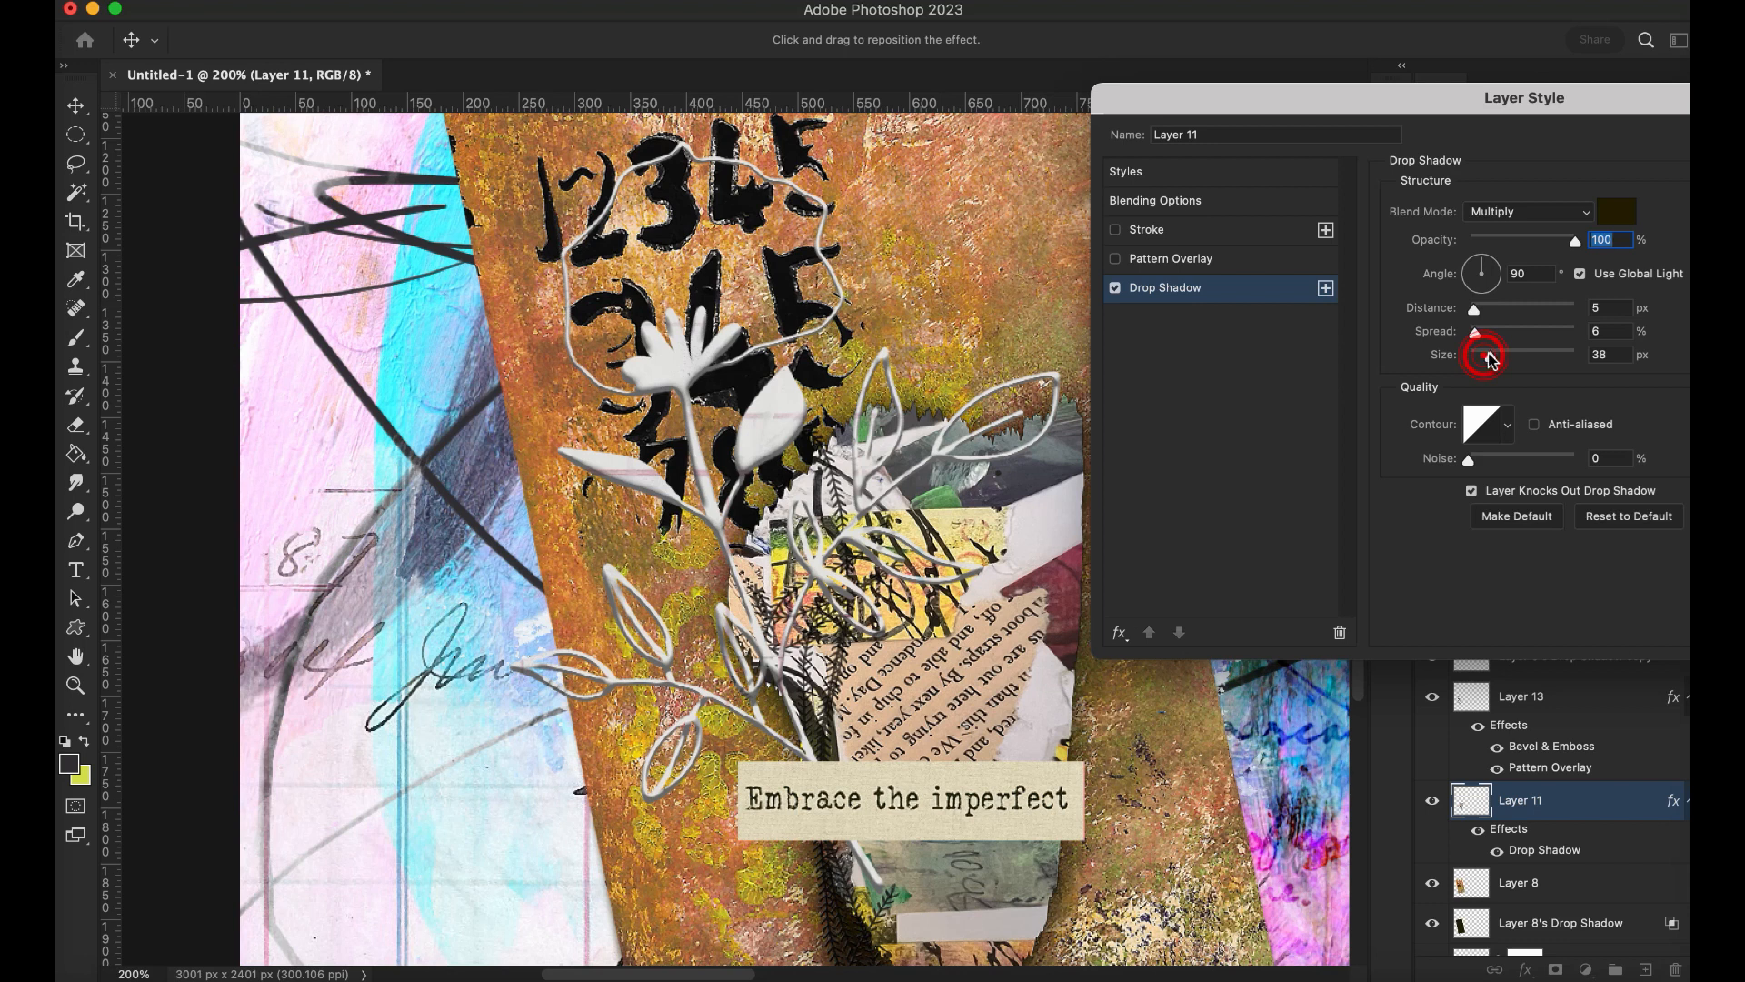
pyautogui.moveTo(1514, 354); pyautogui.dragTo(1478, 354)
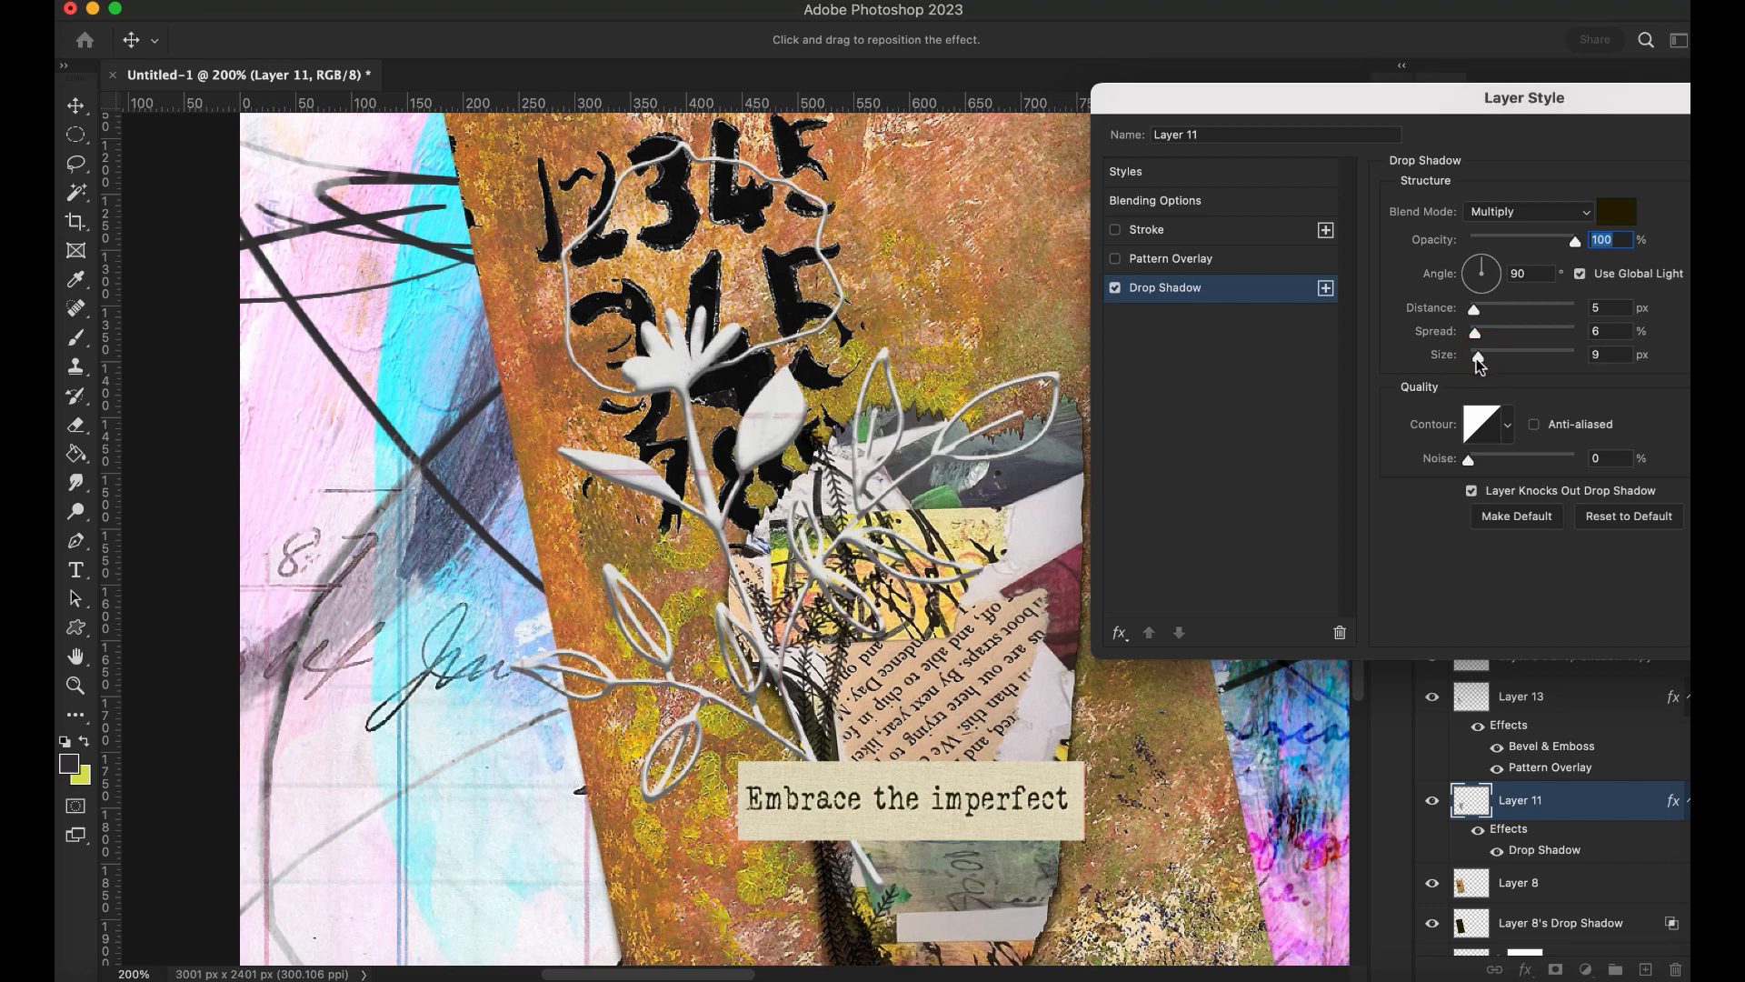
pyautogui.moveTo(1474, 308); pyautogui.dragTo(1486, 307)
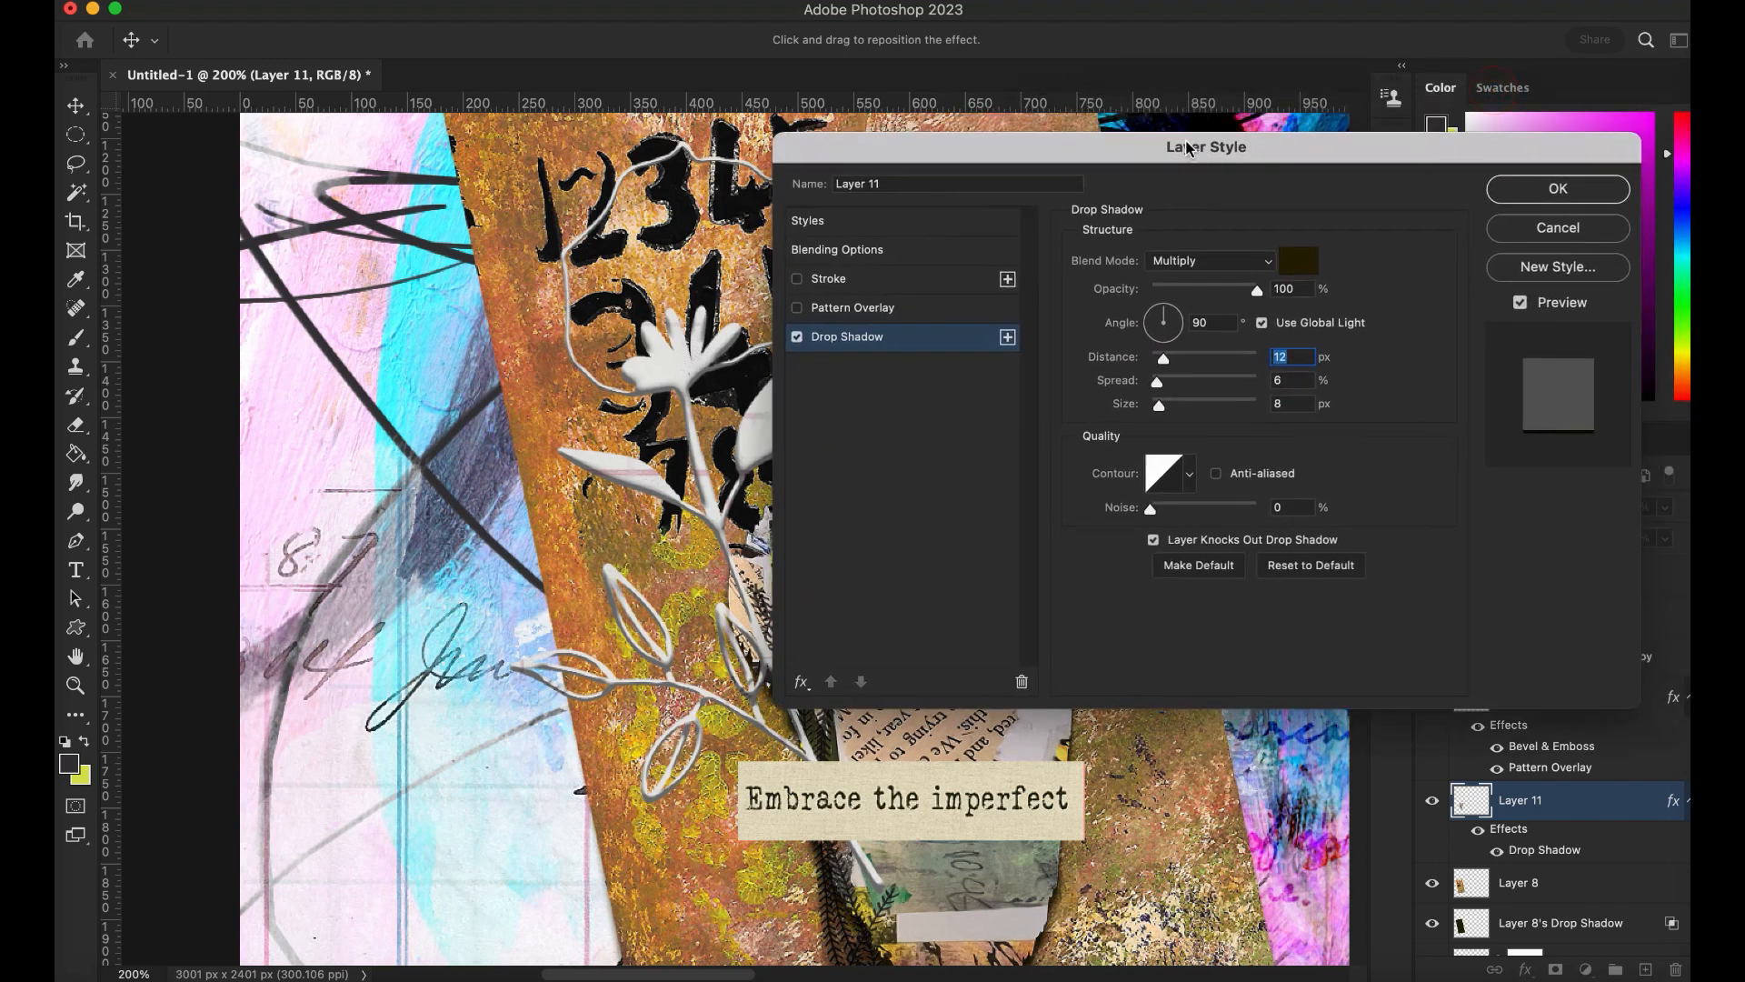
pyautogui.click(1556, 189)
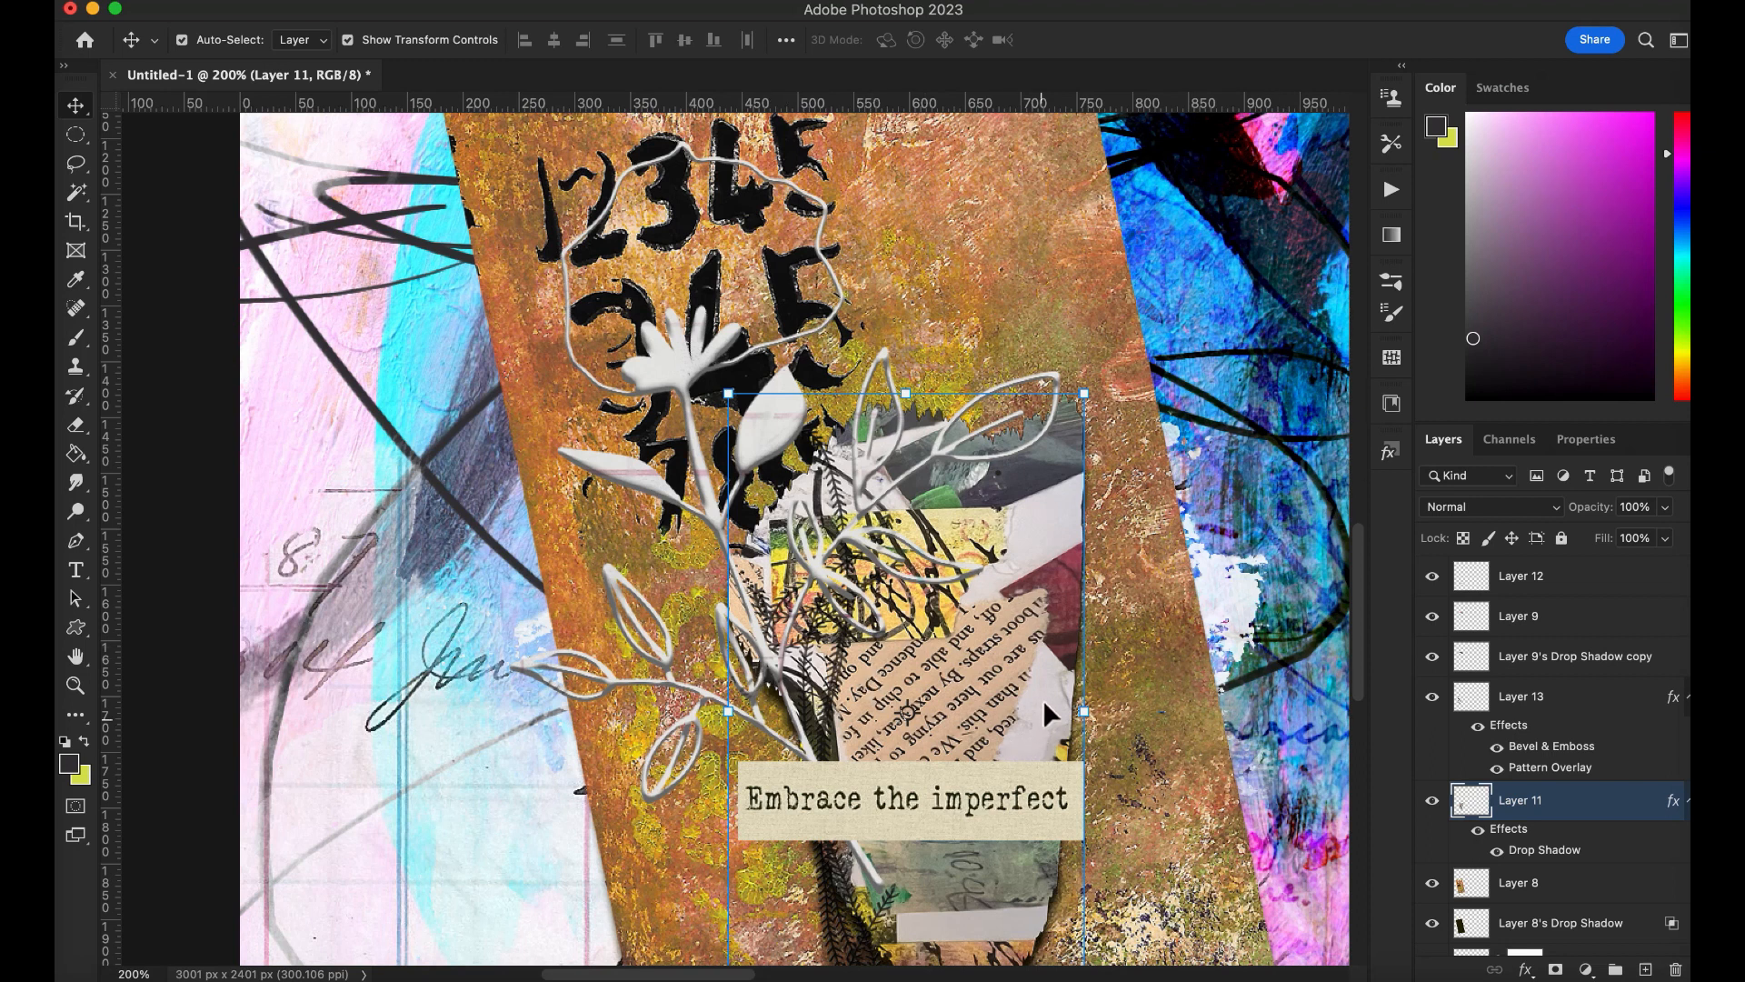
pyautogui.moveTo(1051, 874)
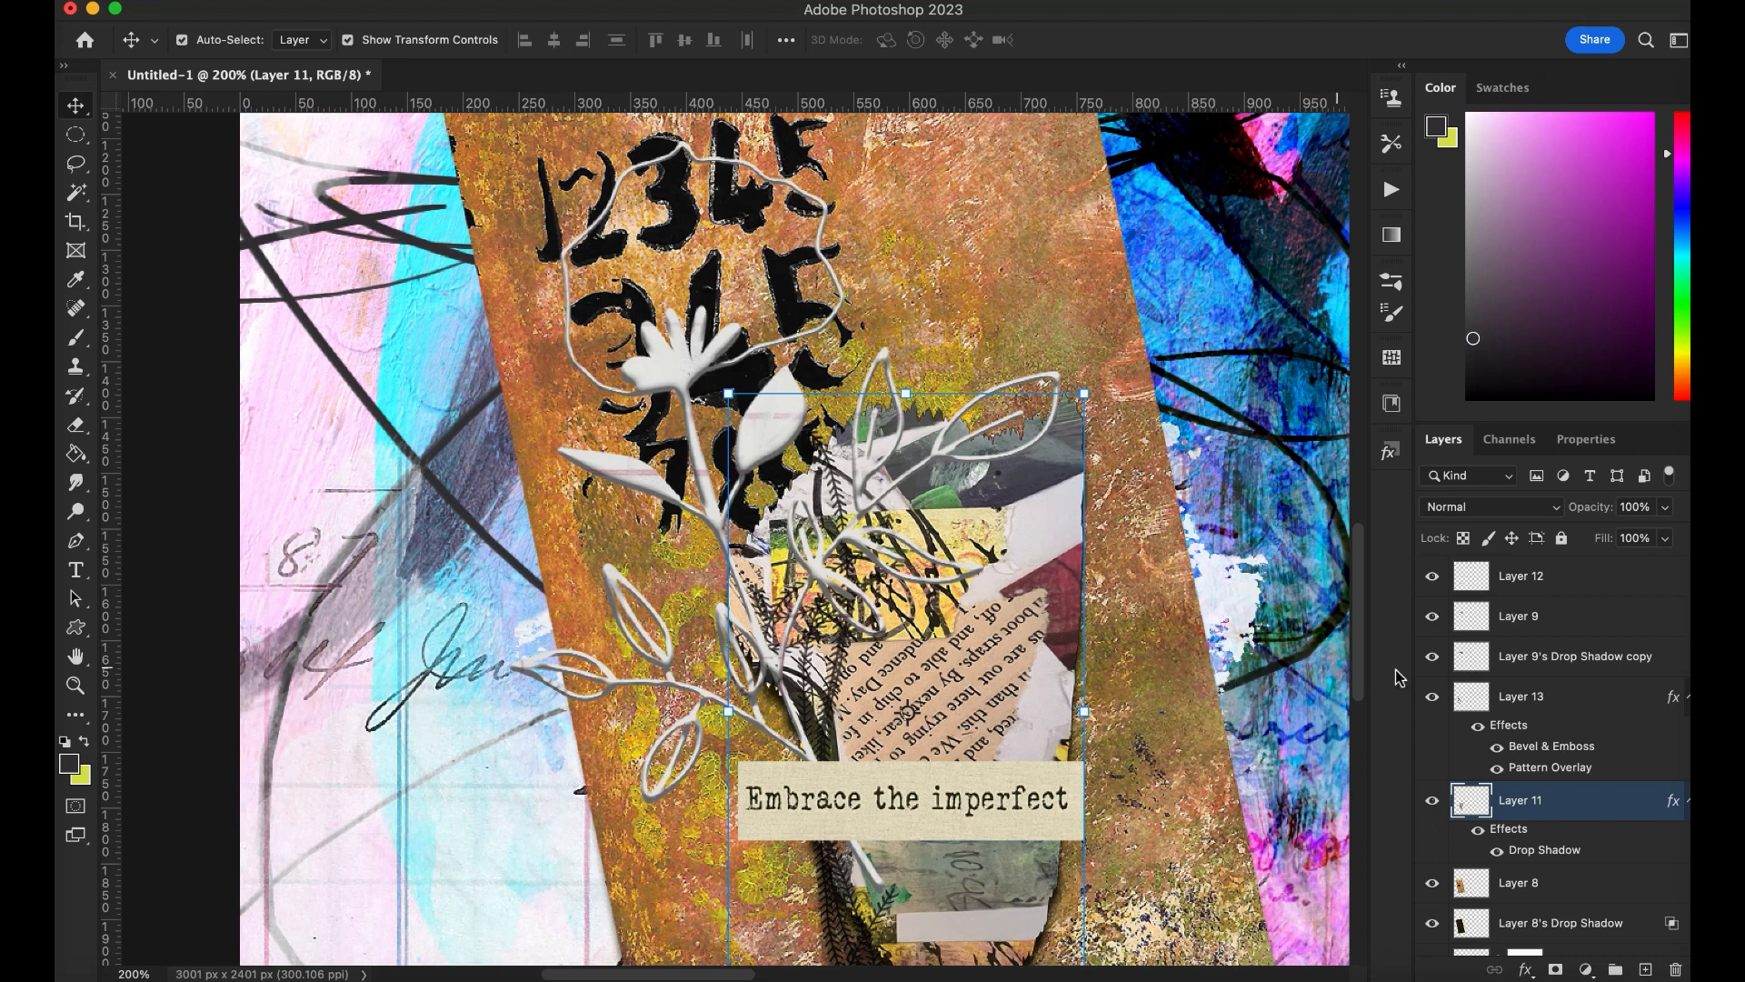
# Step: Turn Layer 11's drop shadow into its own layer, warp it, and set its opacity to 91%
pyautogui.rightClick(1672, 799)
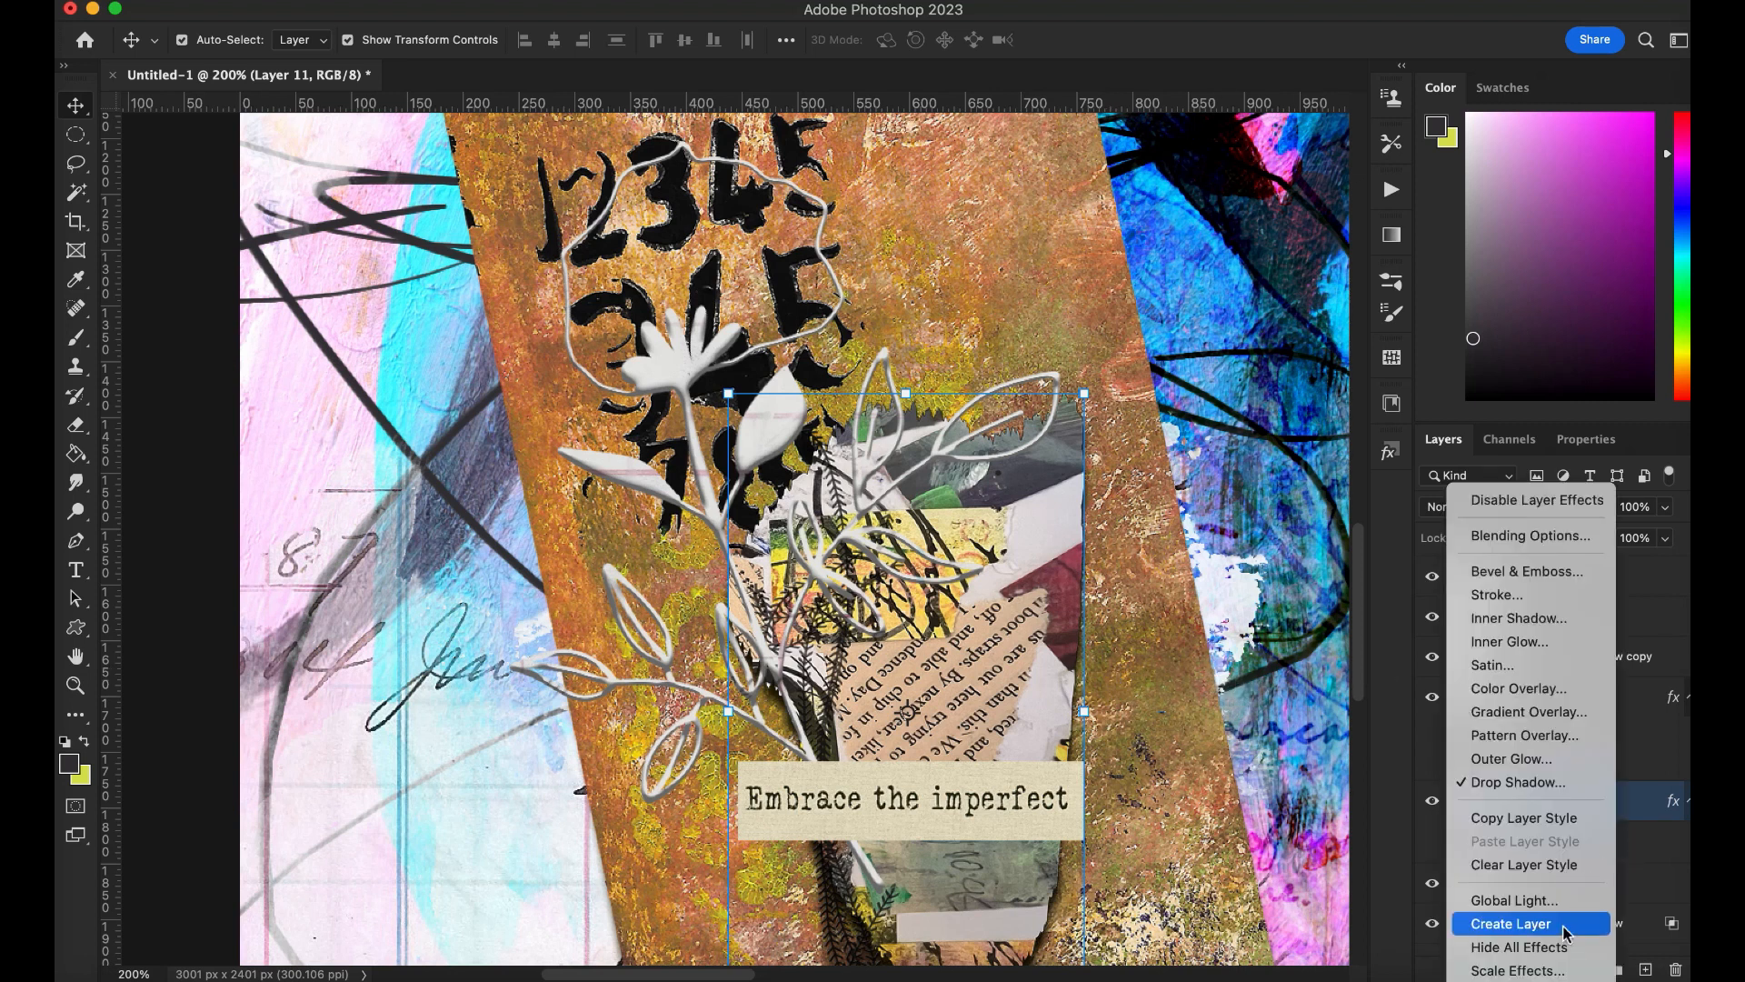
pyautogui.click(1512, 923)
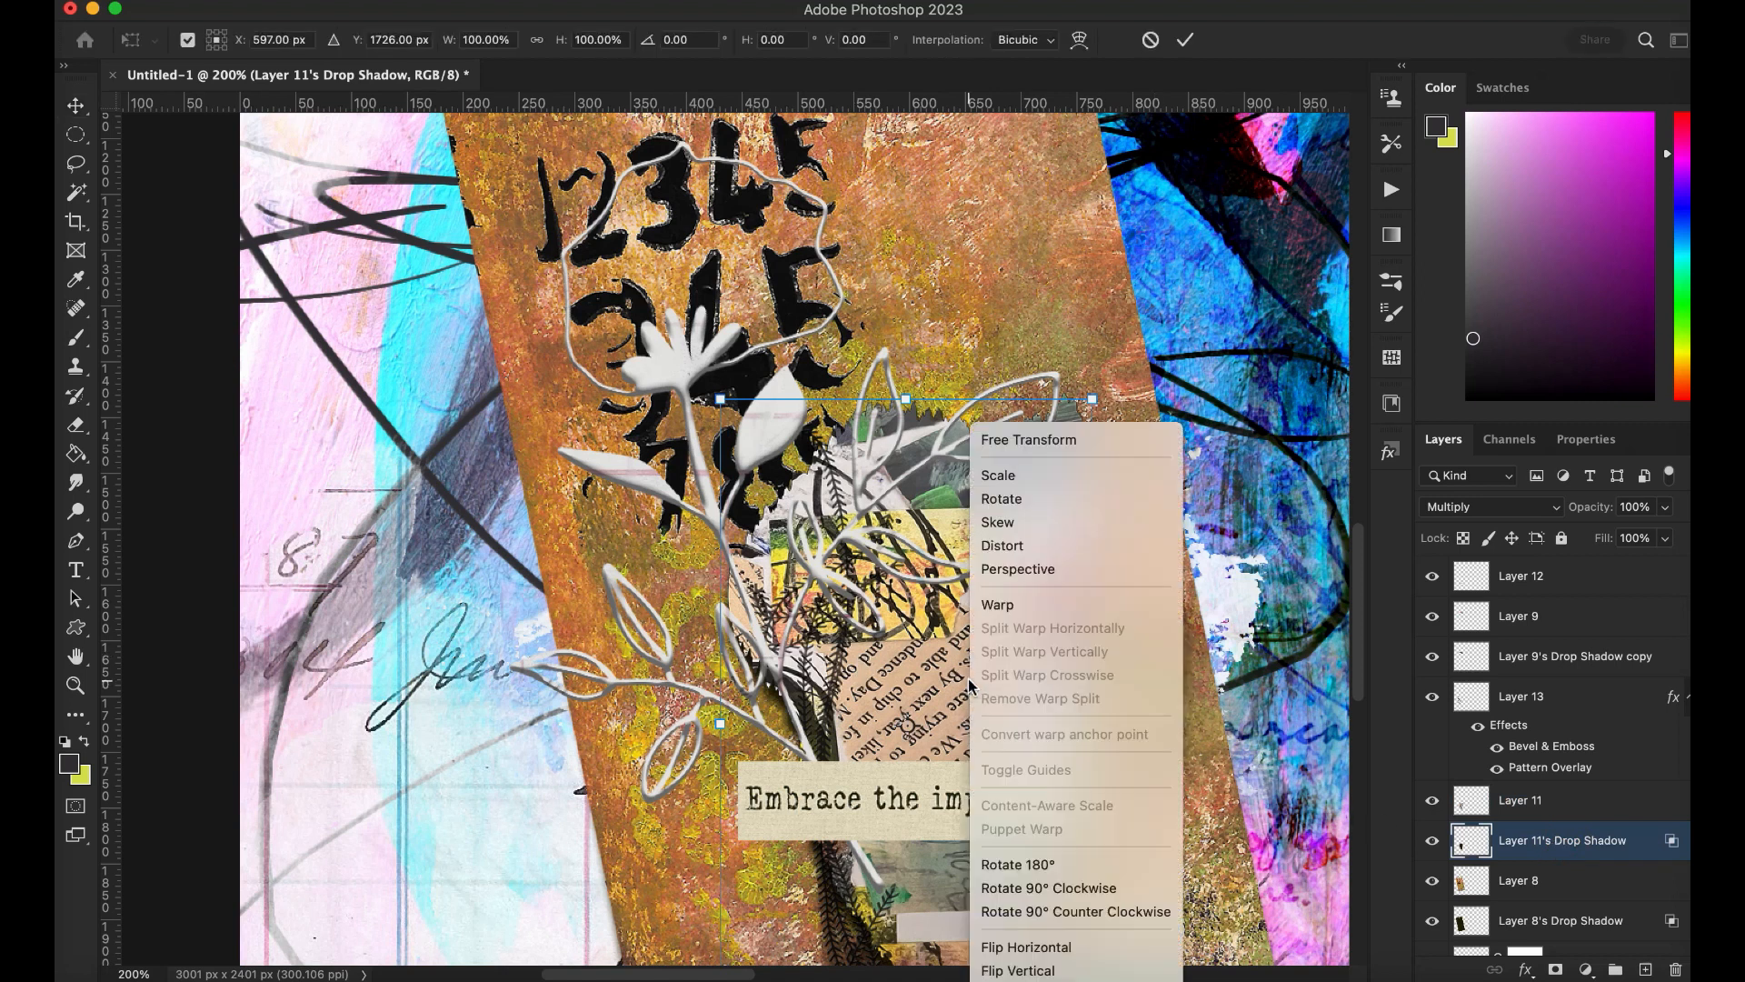
pyautogui.click(997, 605)
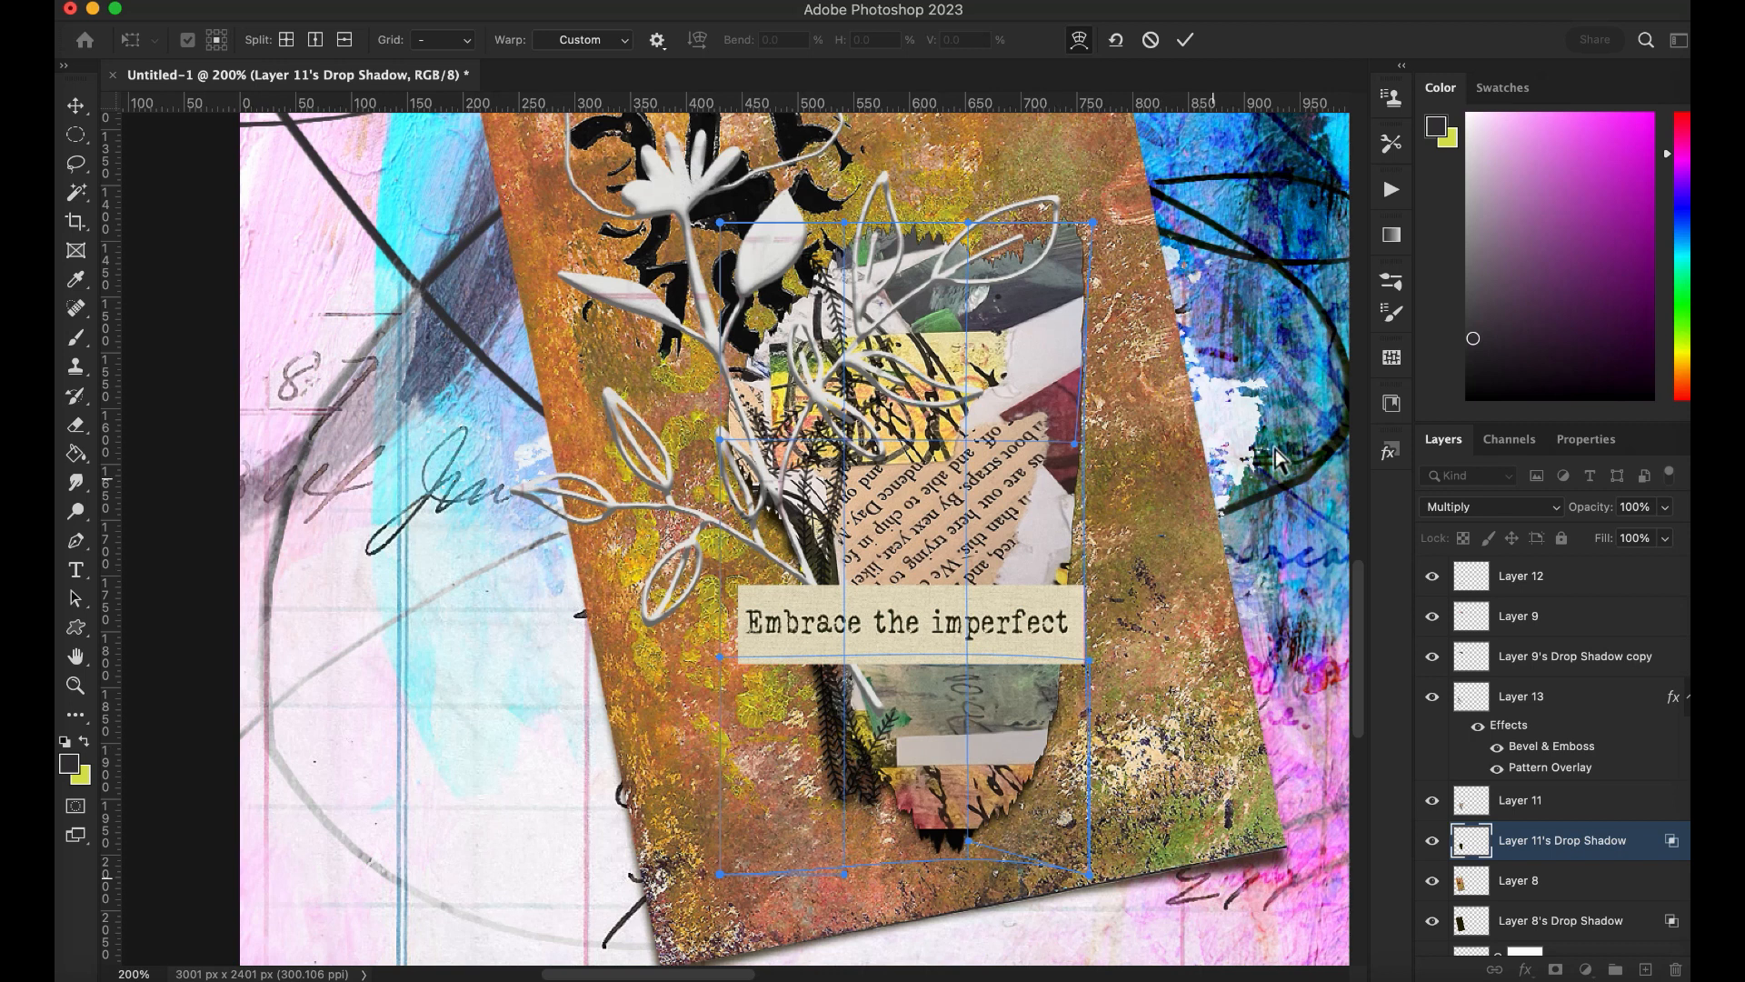
pyautogui.moveTo(881, 551)
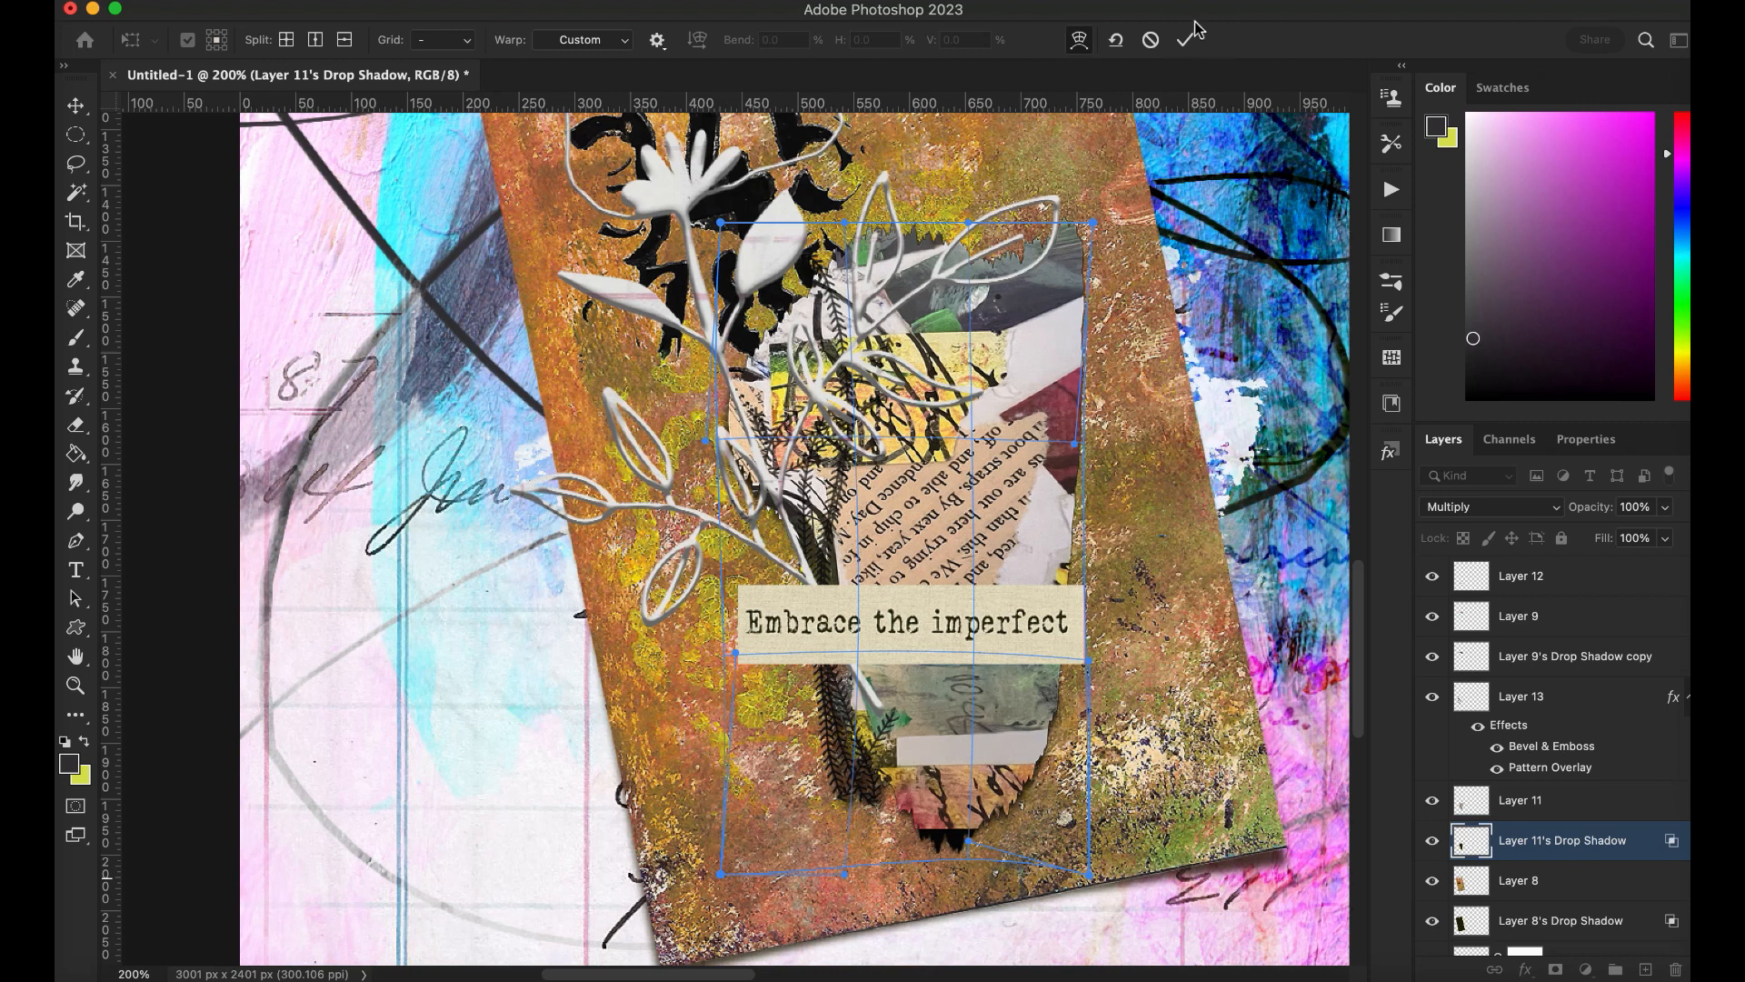
pyautogui.click(1180, 39)
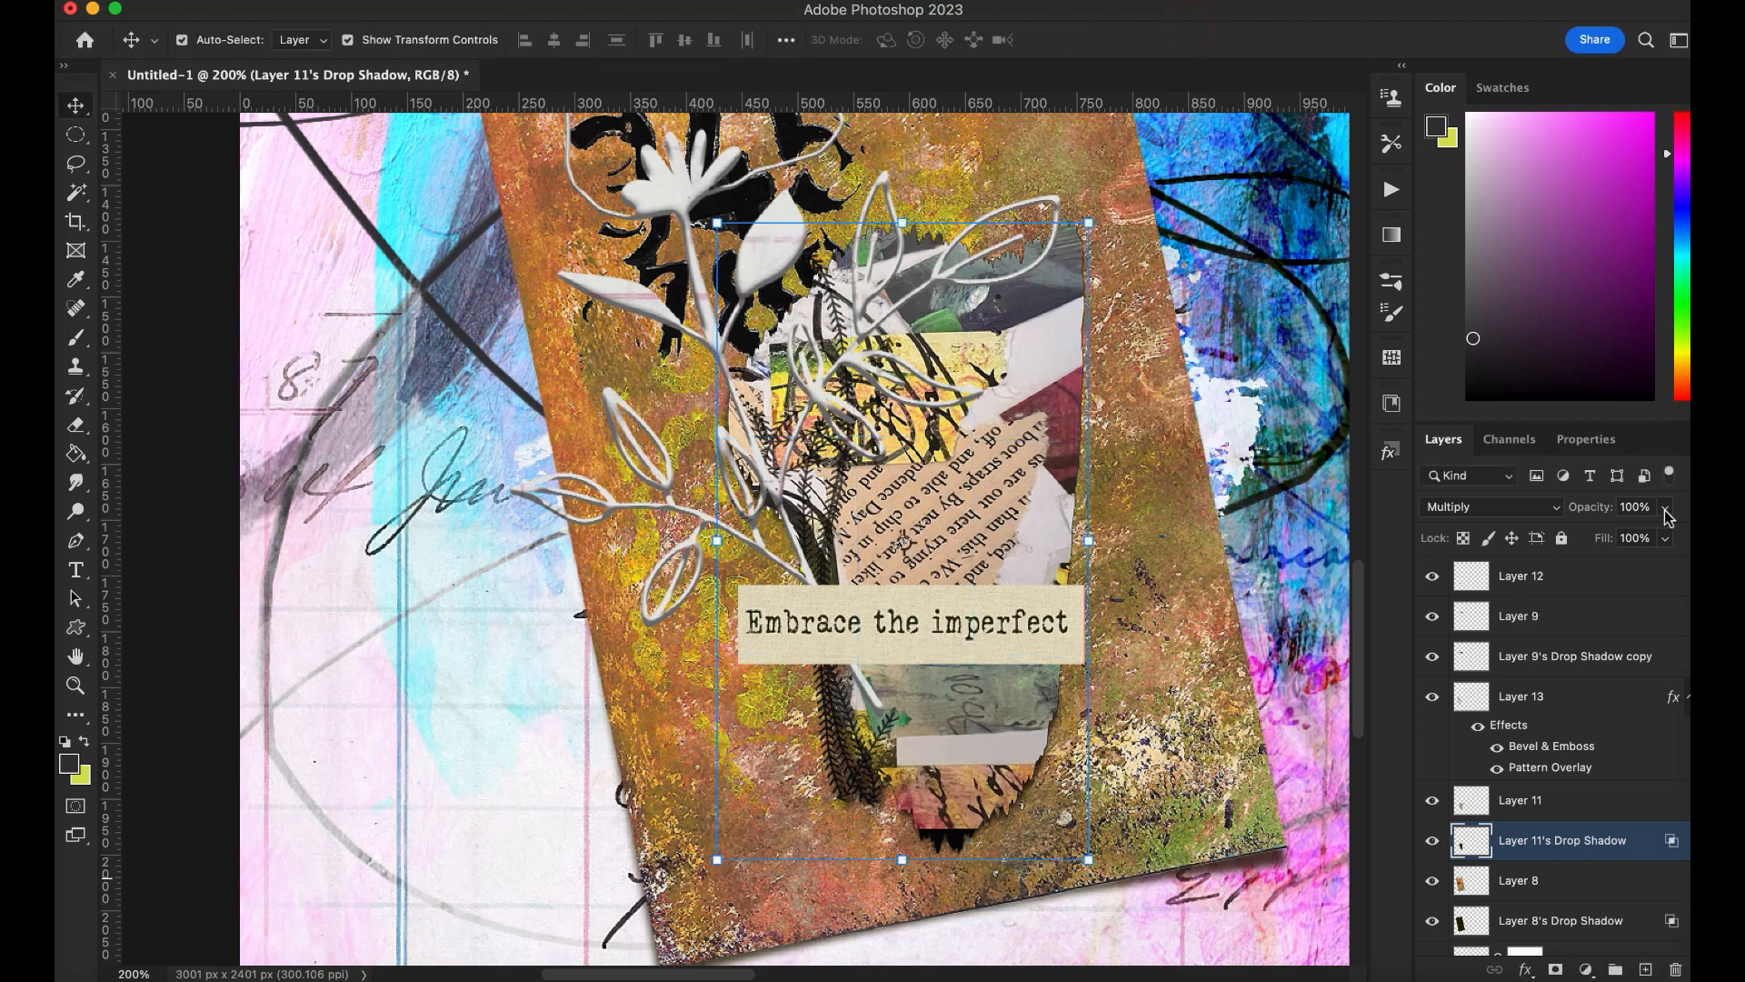
pyautogui.moveTo(1666, 506); pyautogui.dragTo(1652, 532)
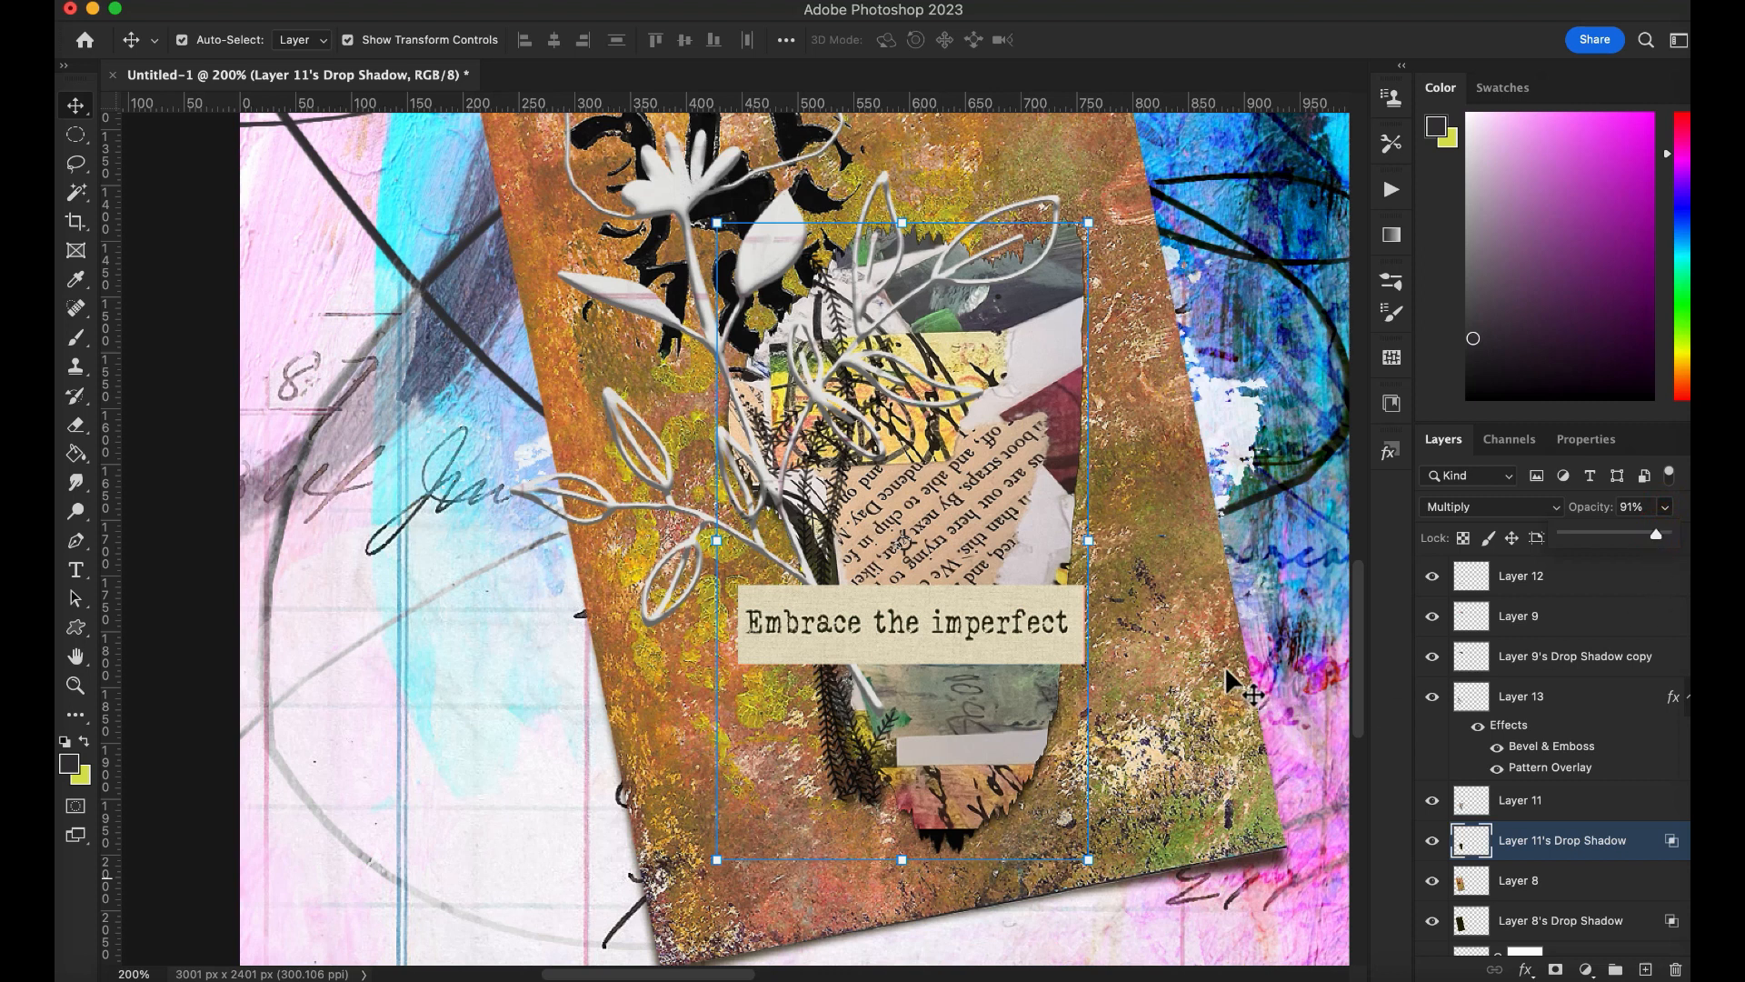
pyautogui.moveTo(1358, 595)
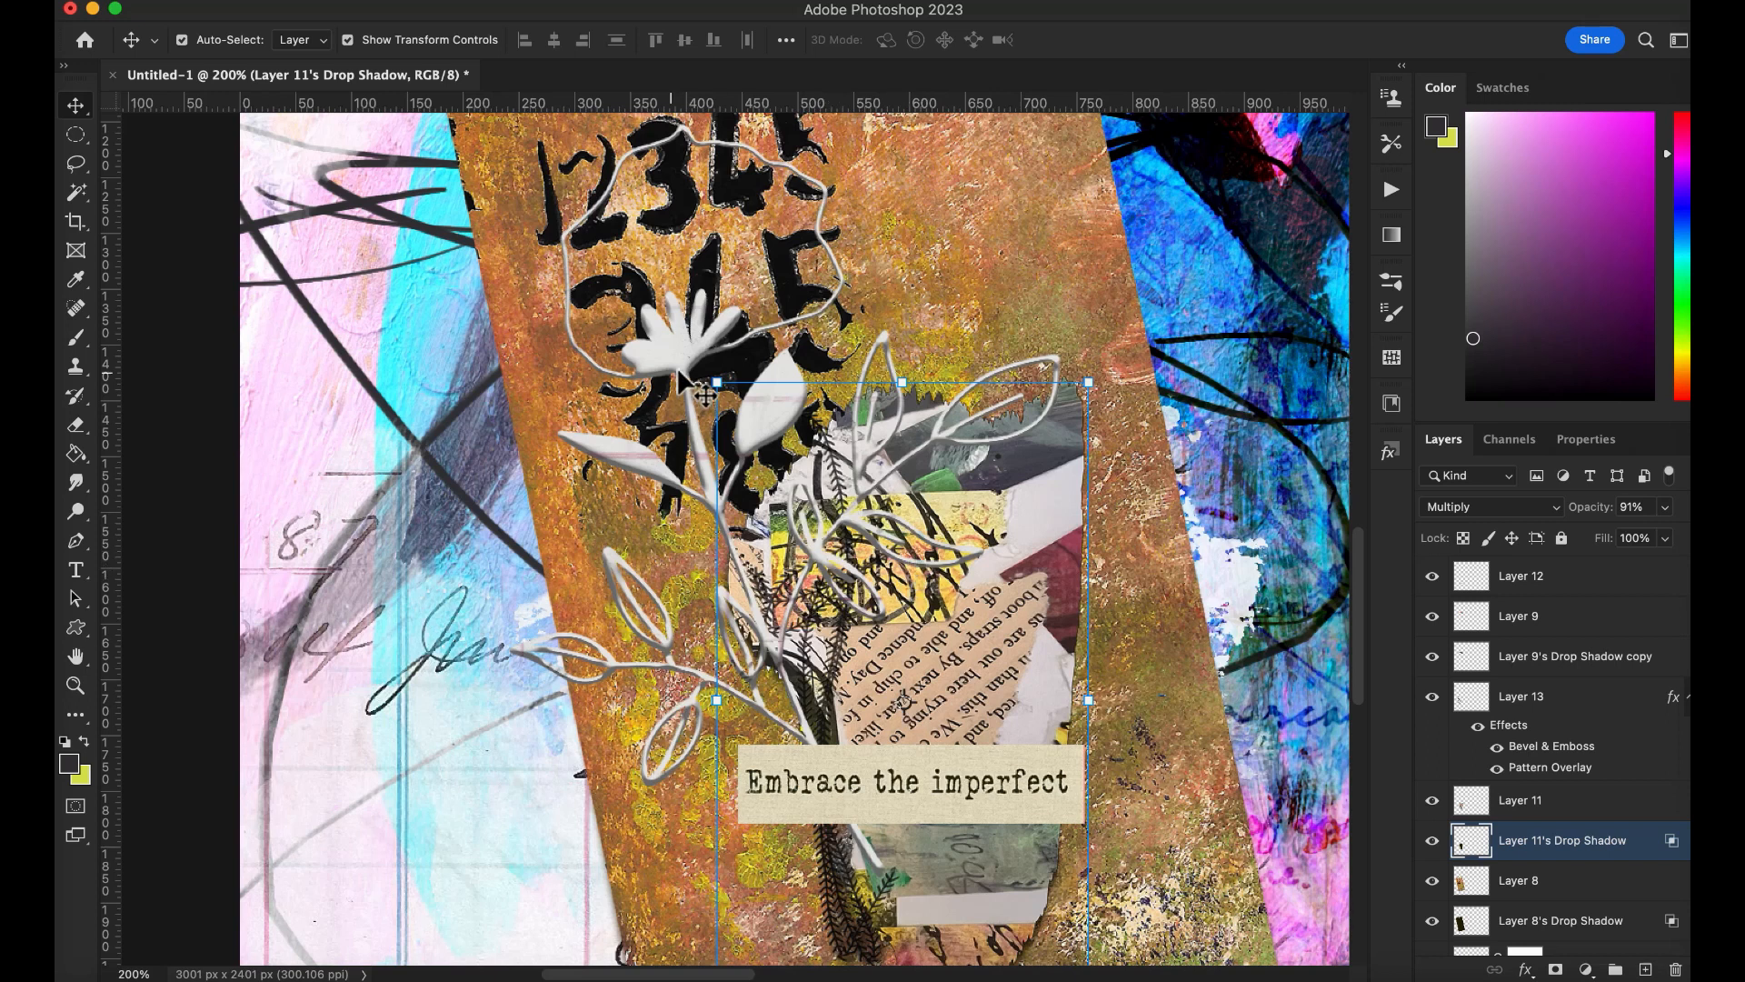
# Step: Add a Drop Shadow effect to the metal flower layer (Layer 13) in Layer Style
pyautogui.click(1521, 695)
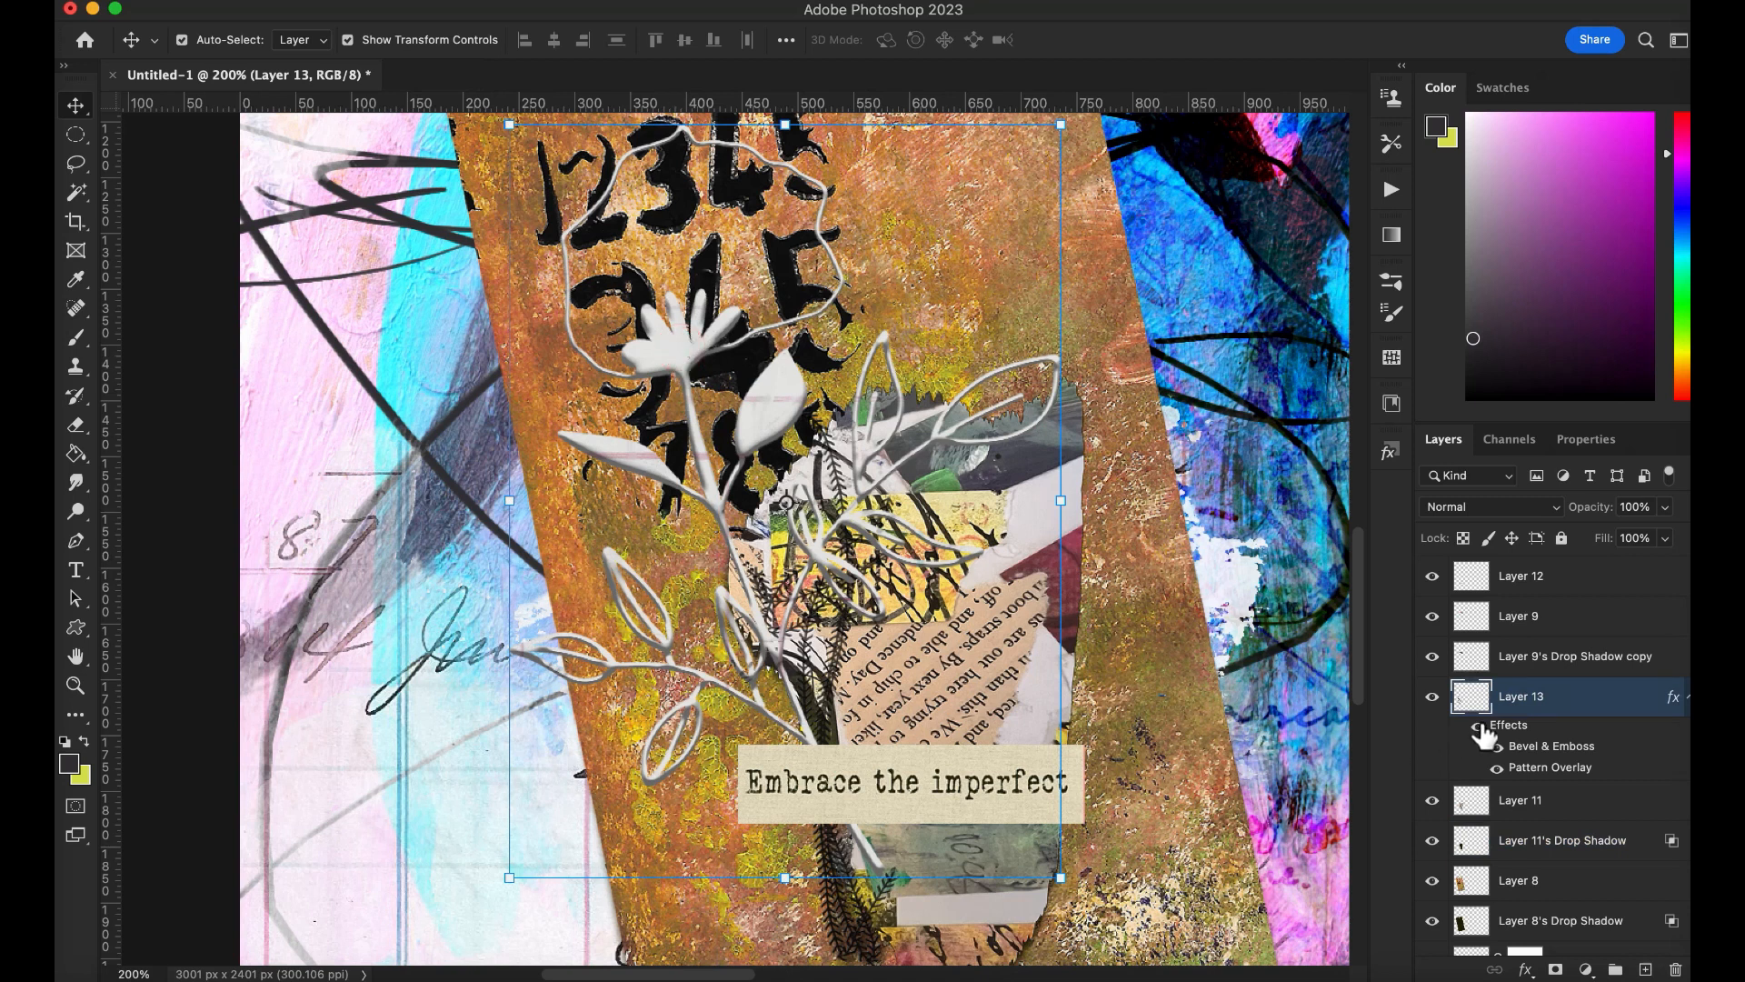
pyautogui.moveTo(1542, 744)
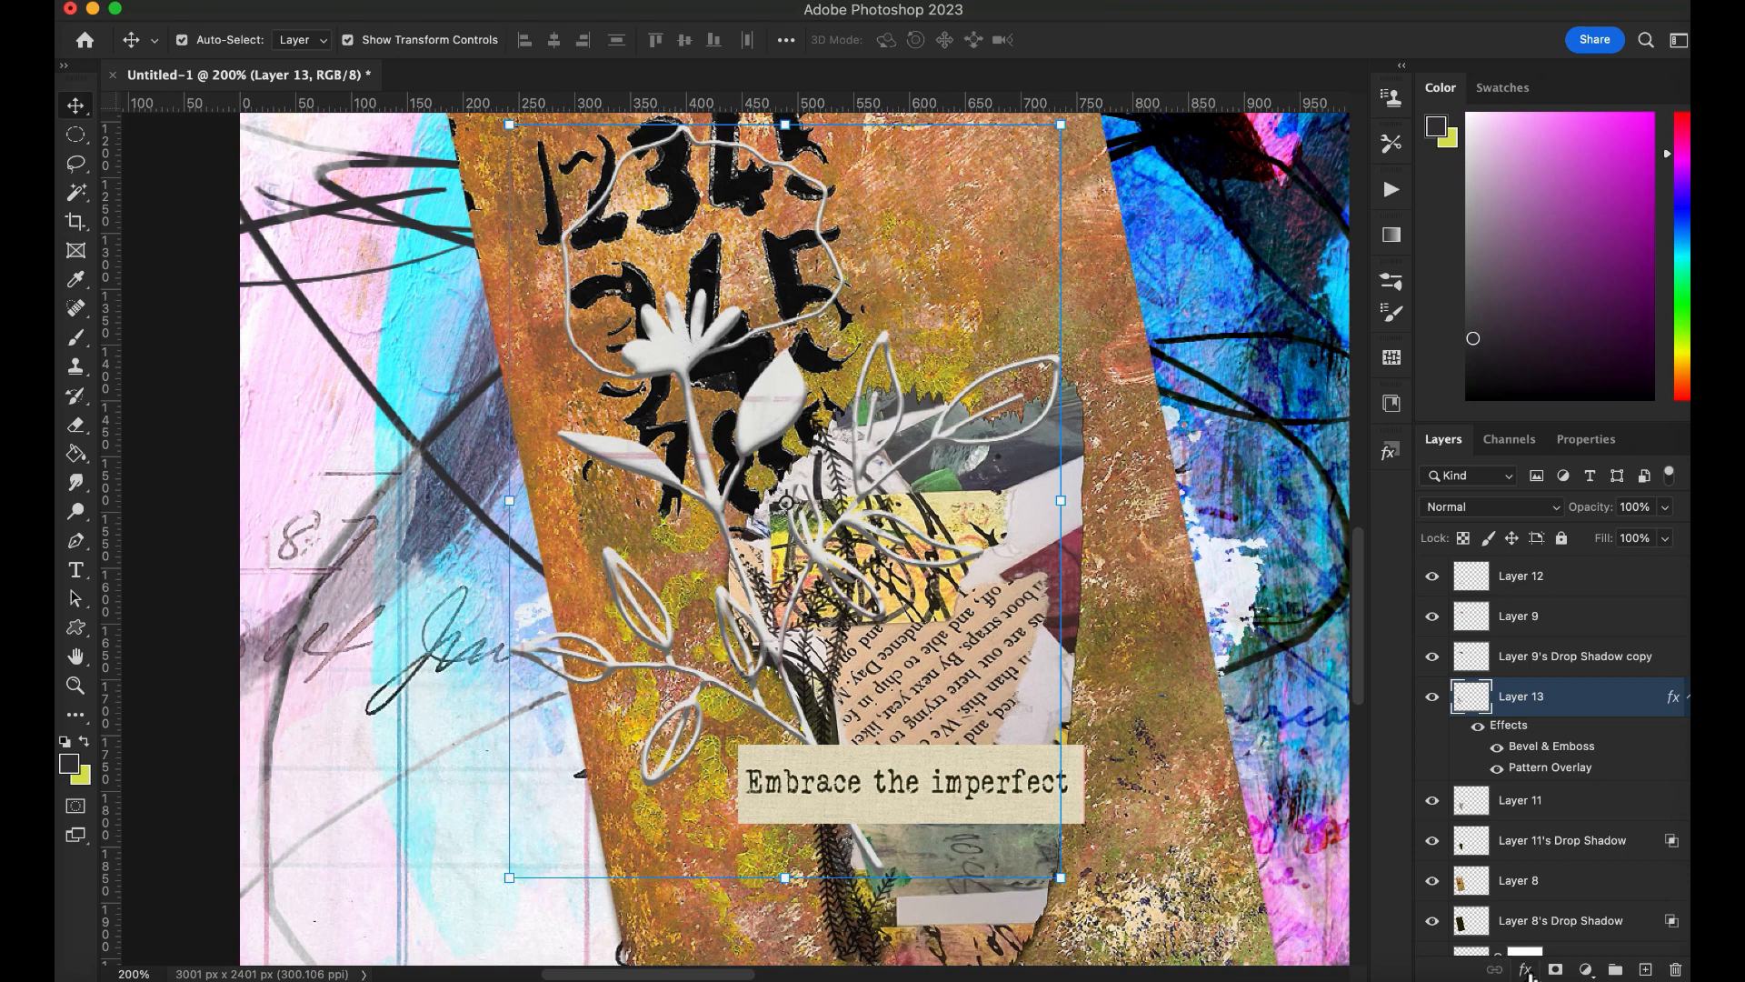
pyautogui.moveTo(1679, 707)
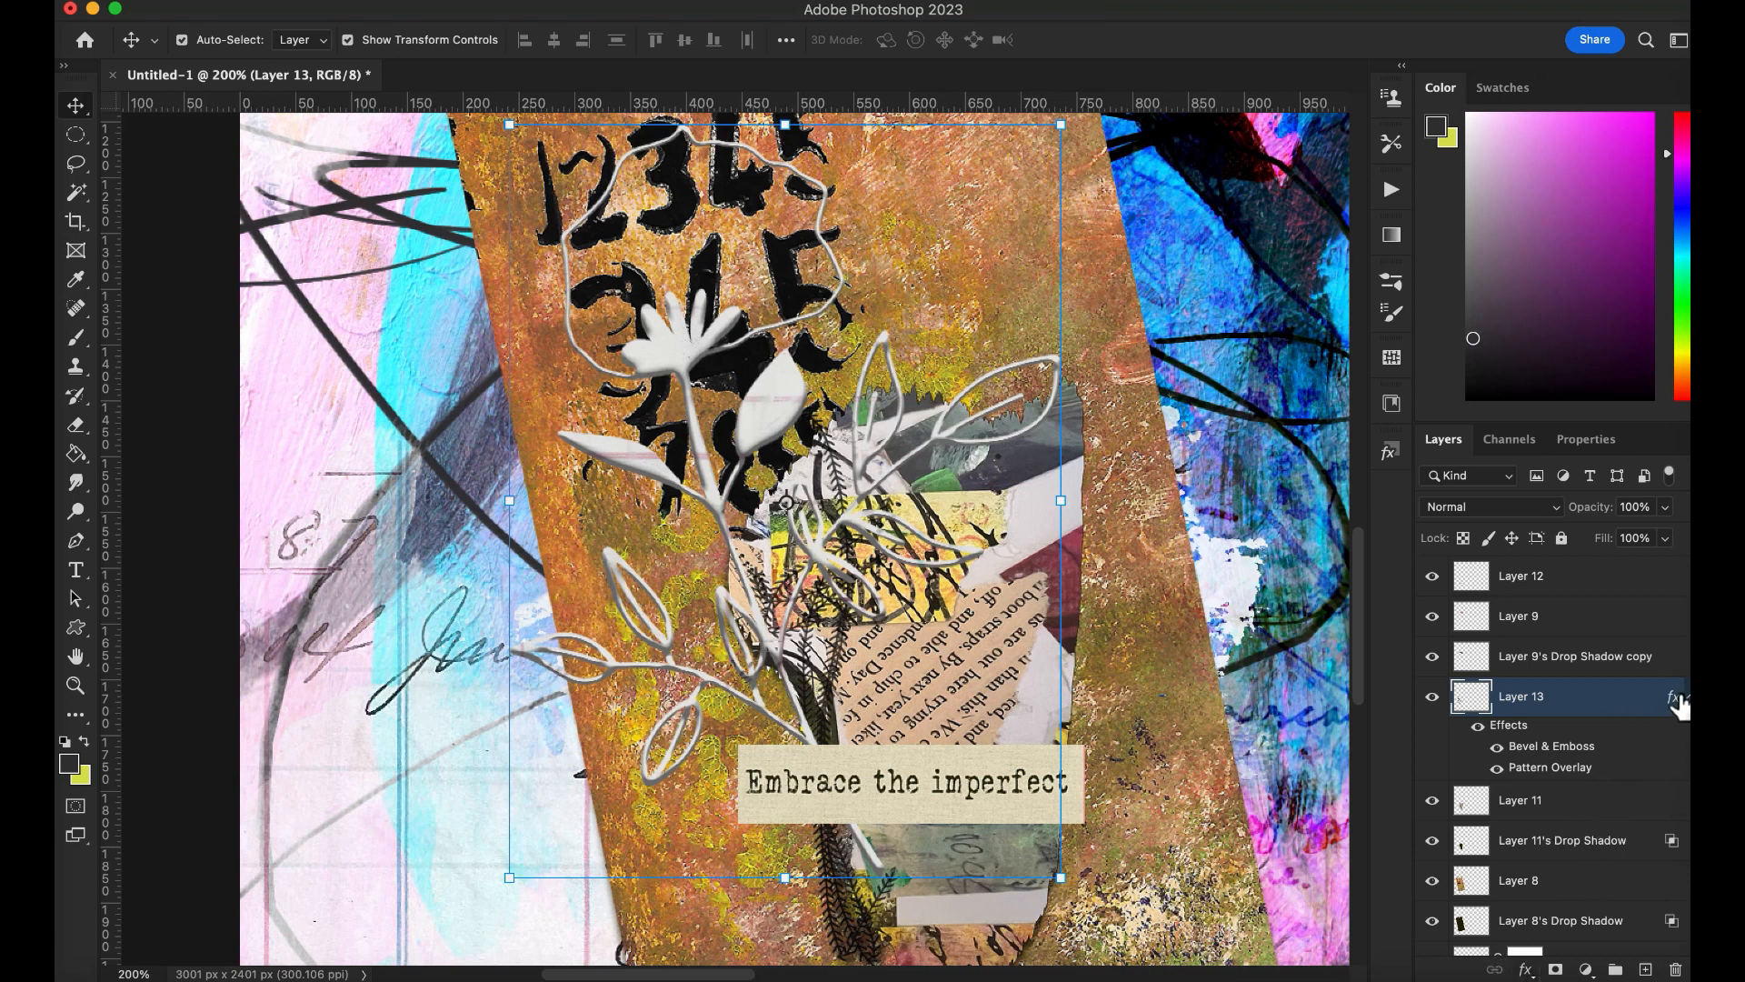
pyautogui.doubleClick(1671, 698)
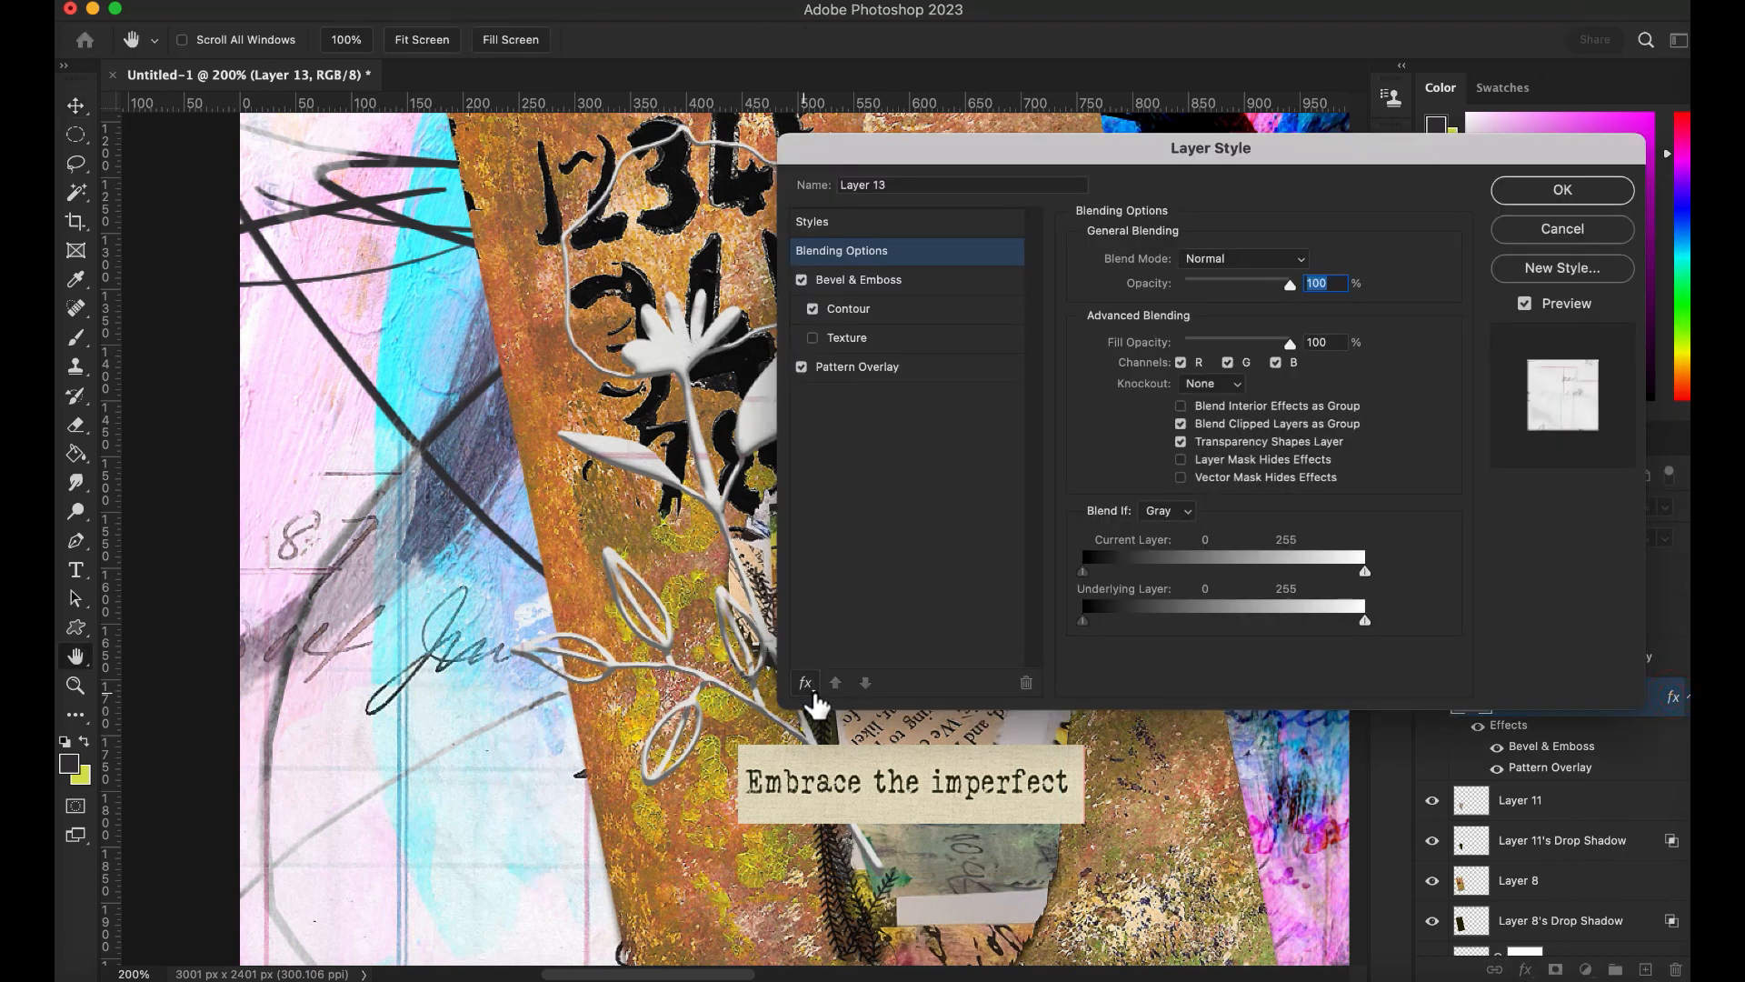
pyautogui.click(803, 683)
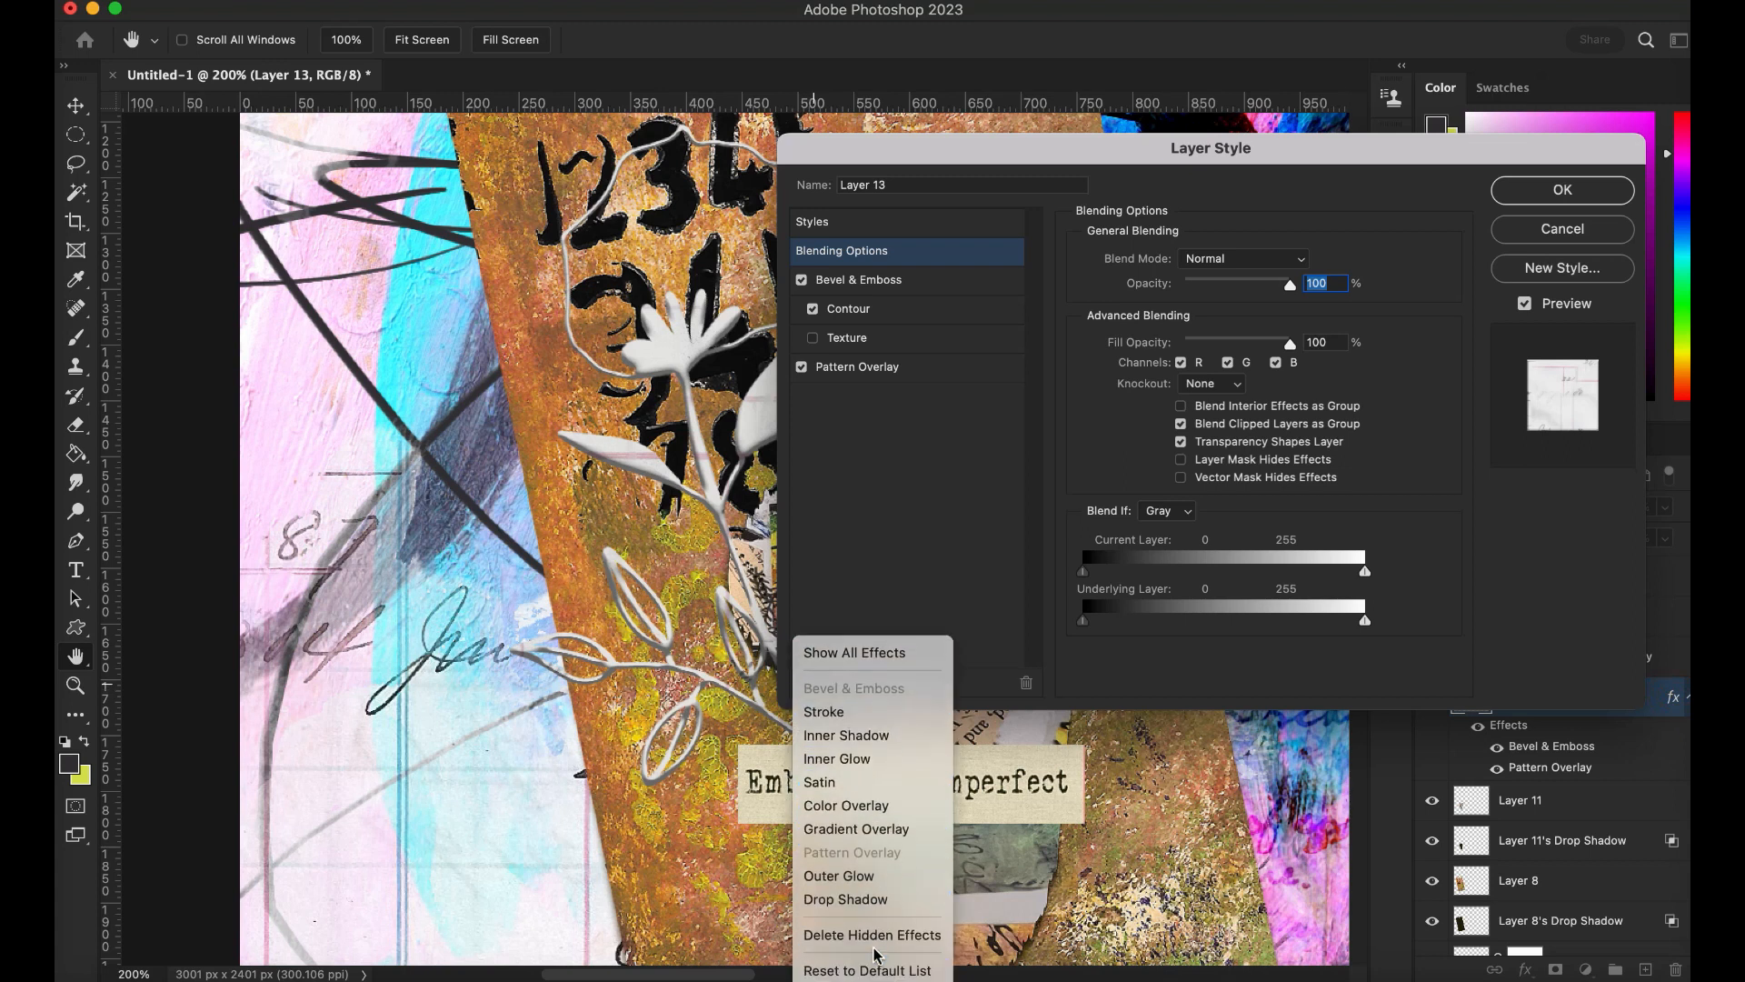
pyautogui.click(845, 899)
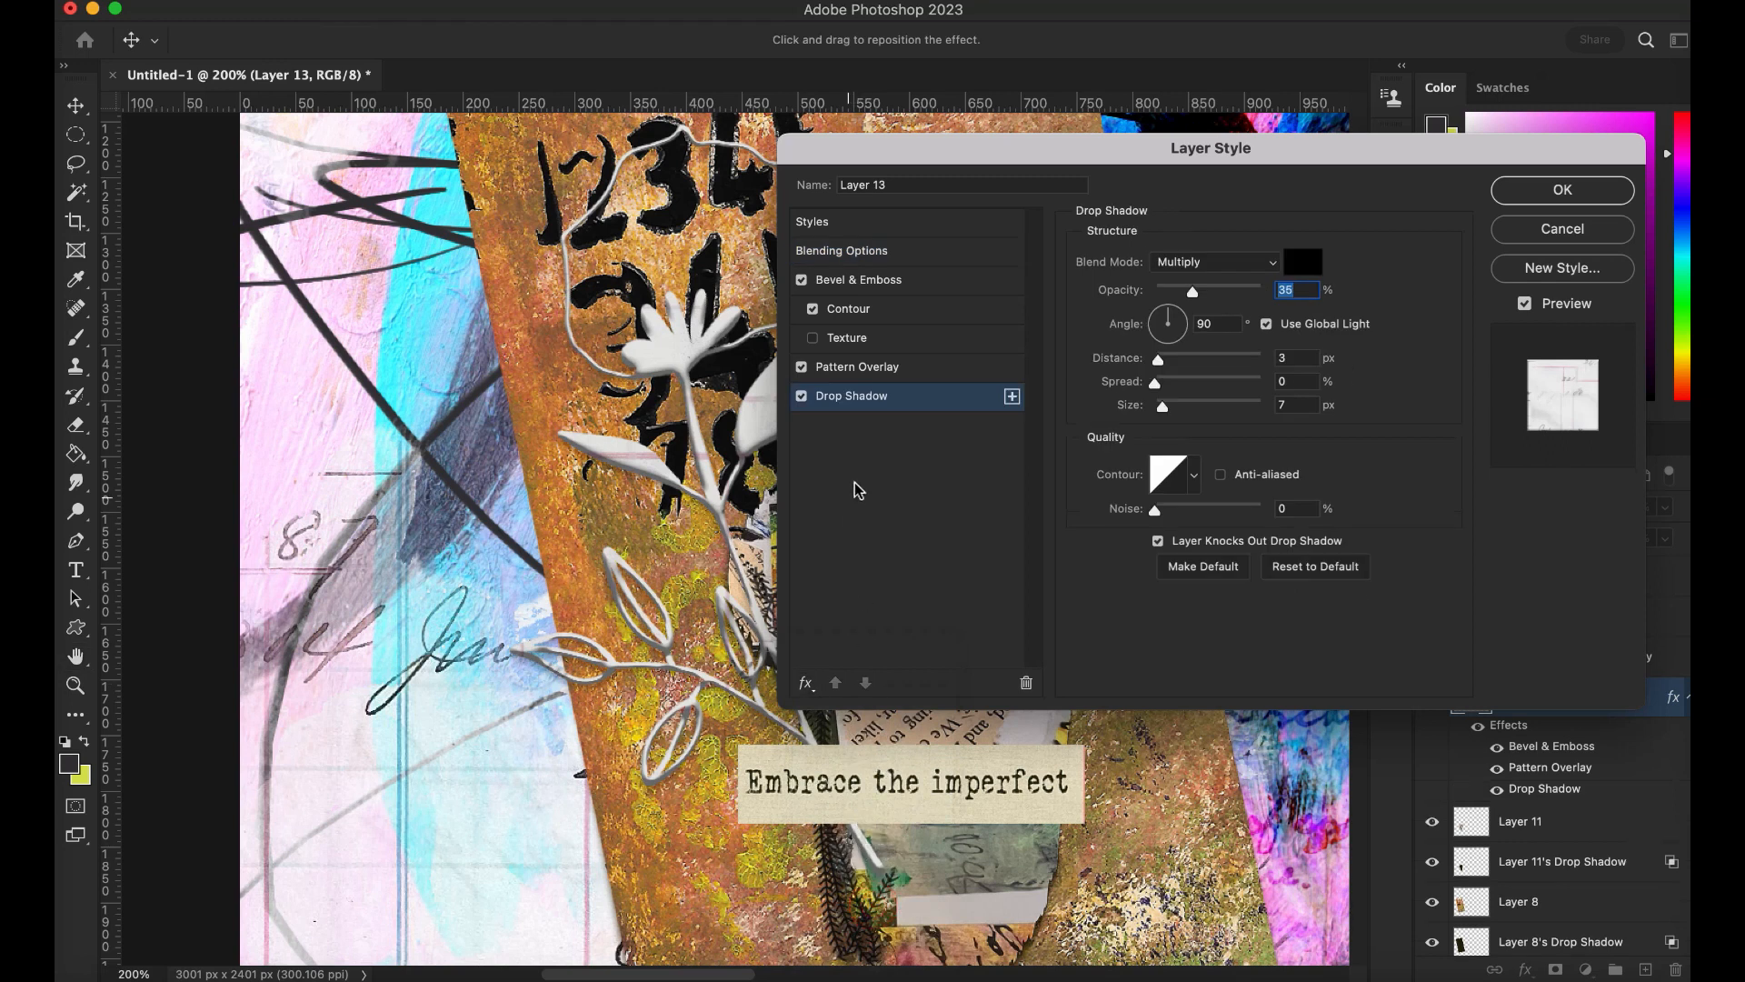
pyautogui.moveTo(1194, 294)
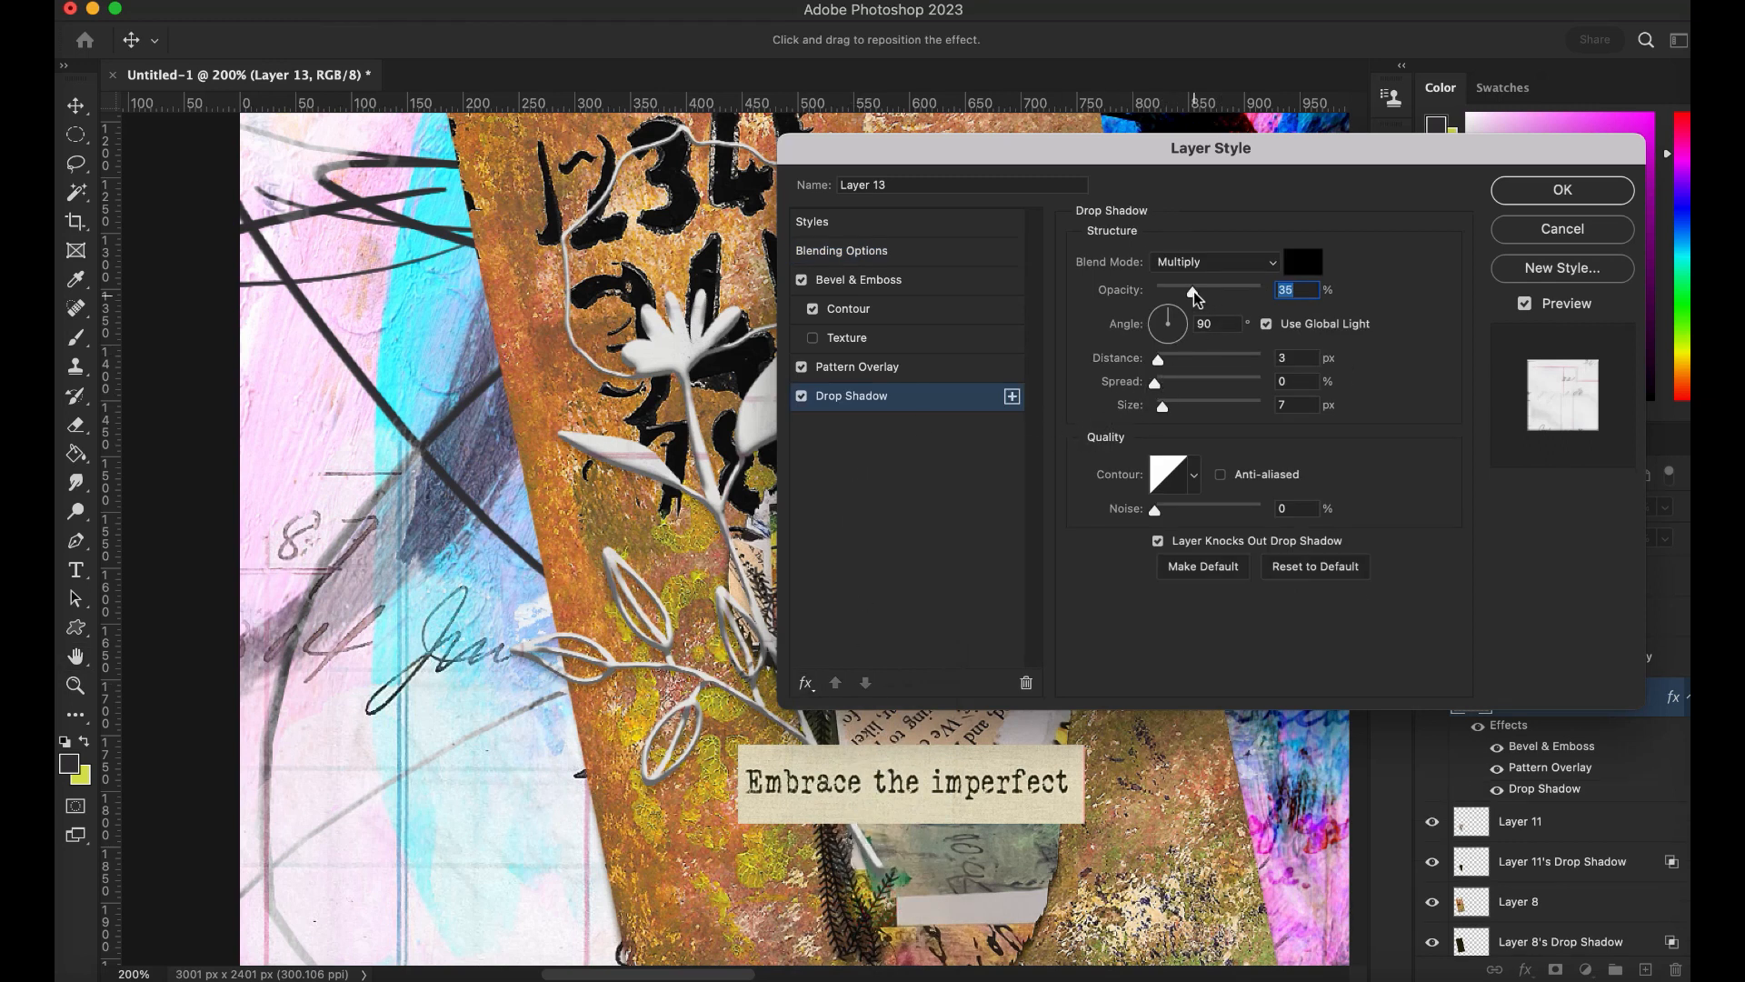
# Step: Set the flower's drop shadow to 100% opacity and 4 px distance, and confirm
pyautogui.moveTo(1195, 289); pyautogui.dragTo(1234, 289)
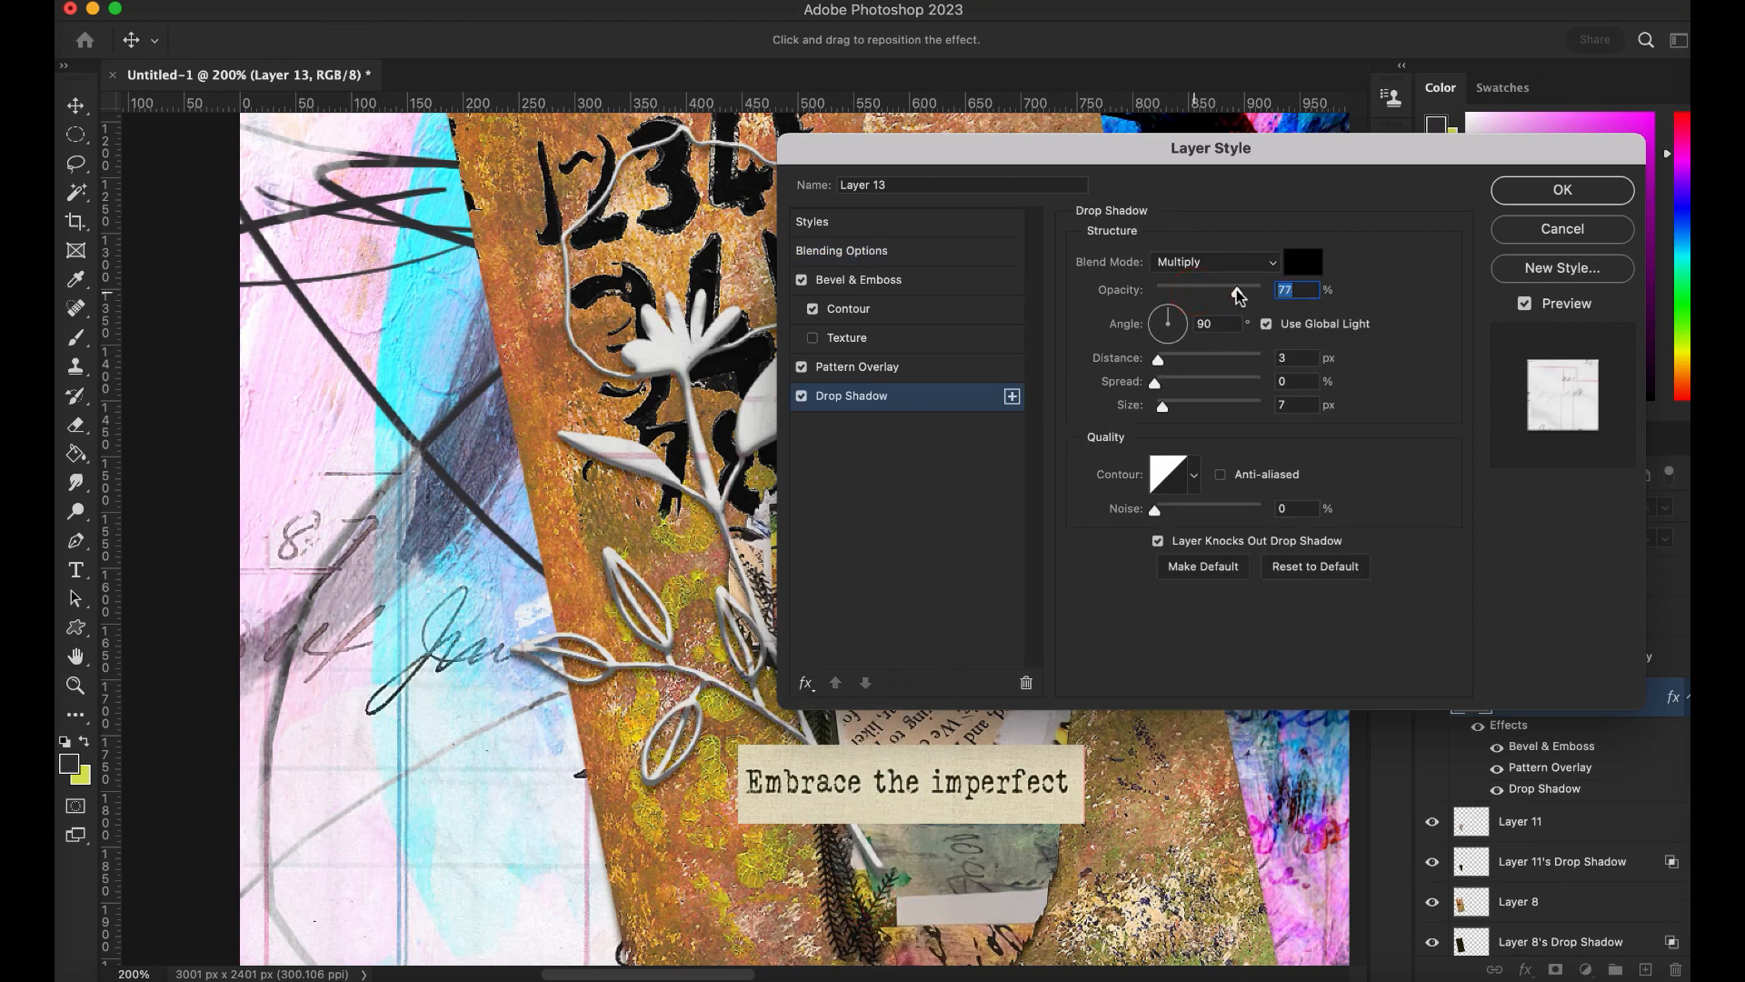
pyautogui.moveTo(1233, 289); pyautogui.dragTo(1259, 290)
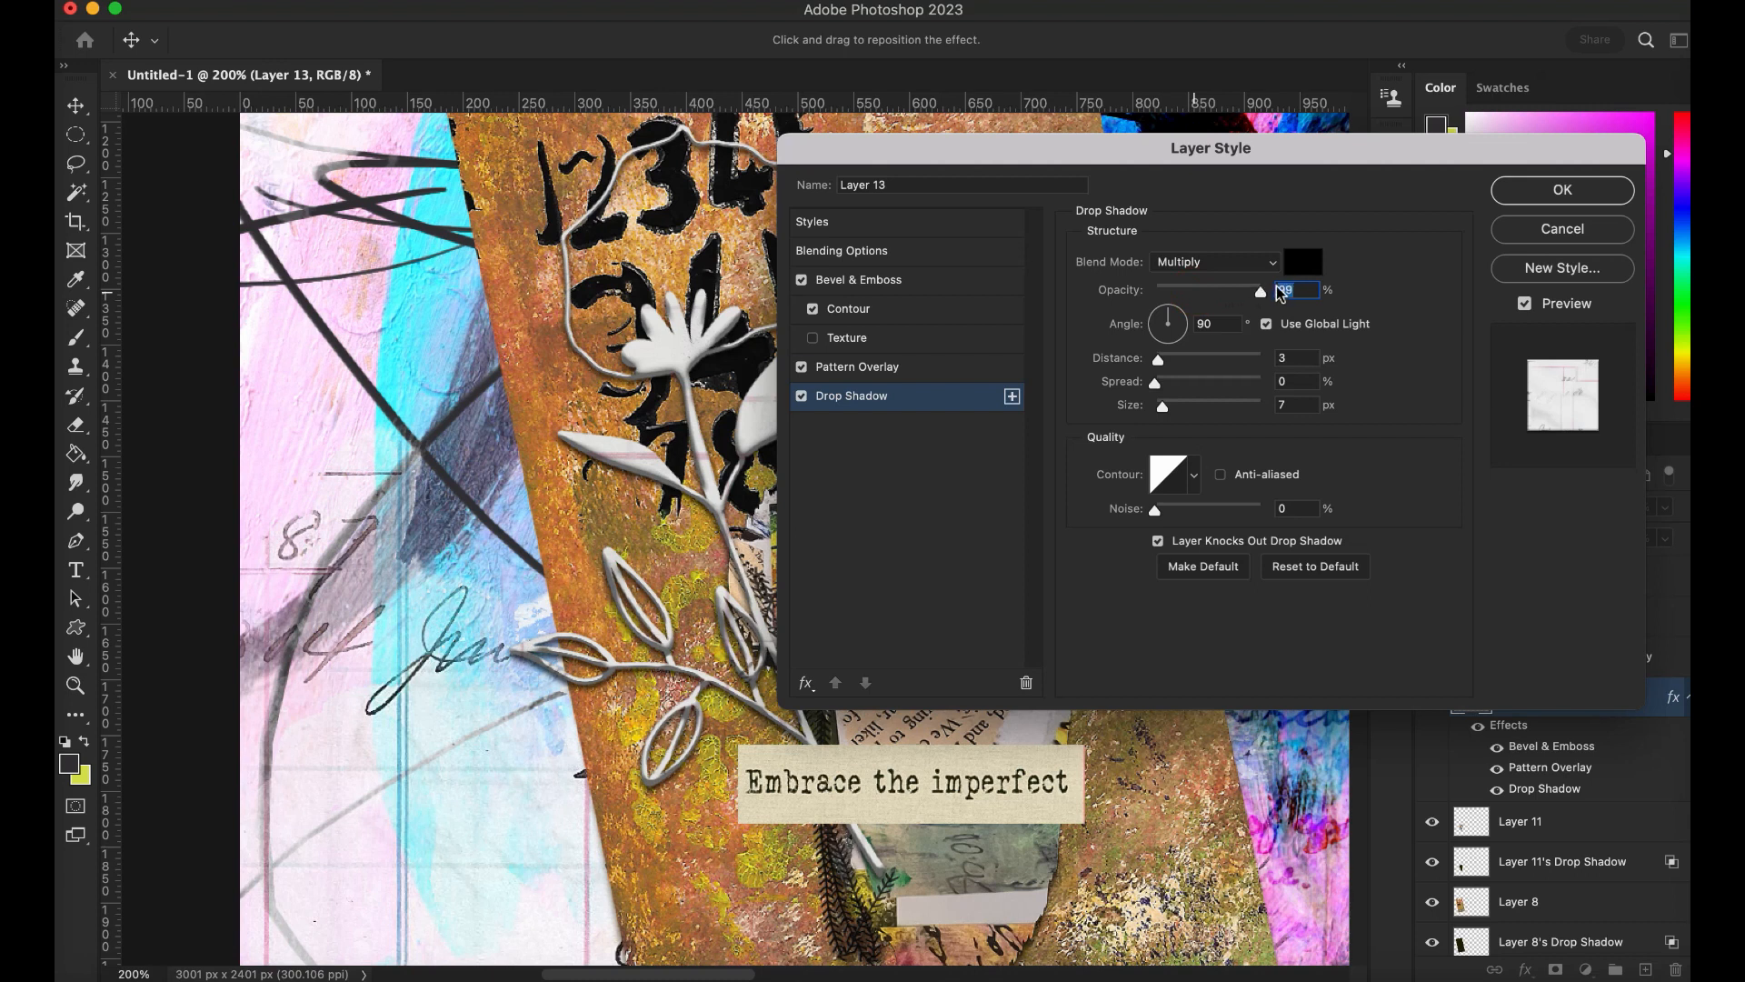
pyautogui.write('100')
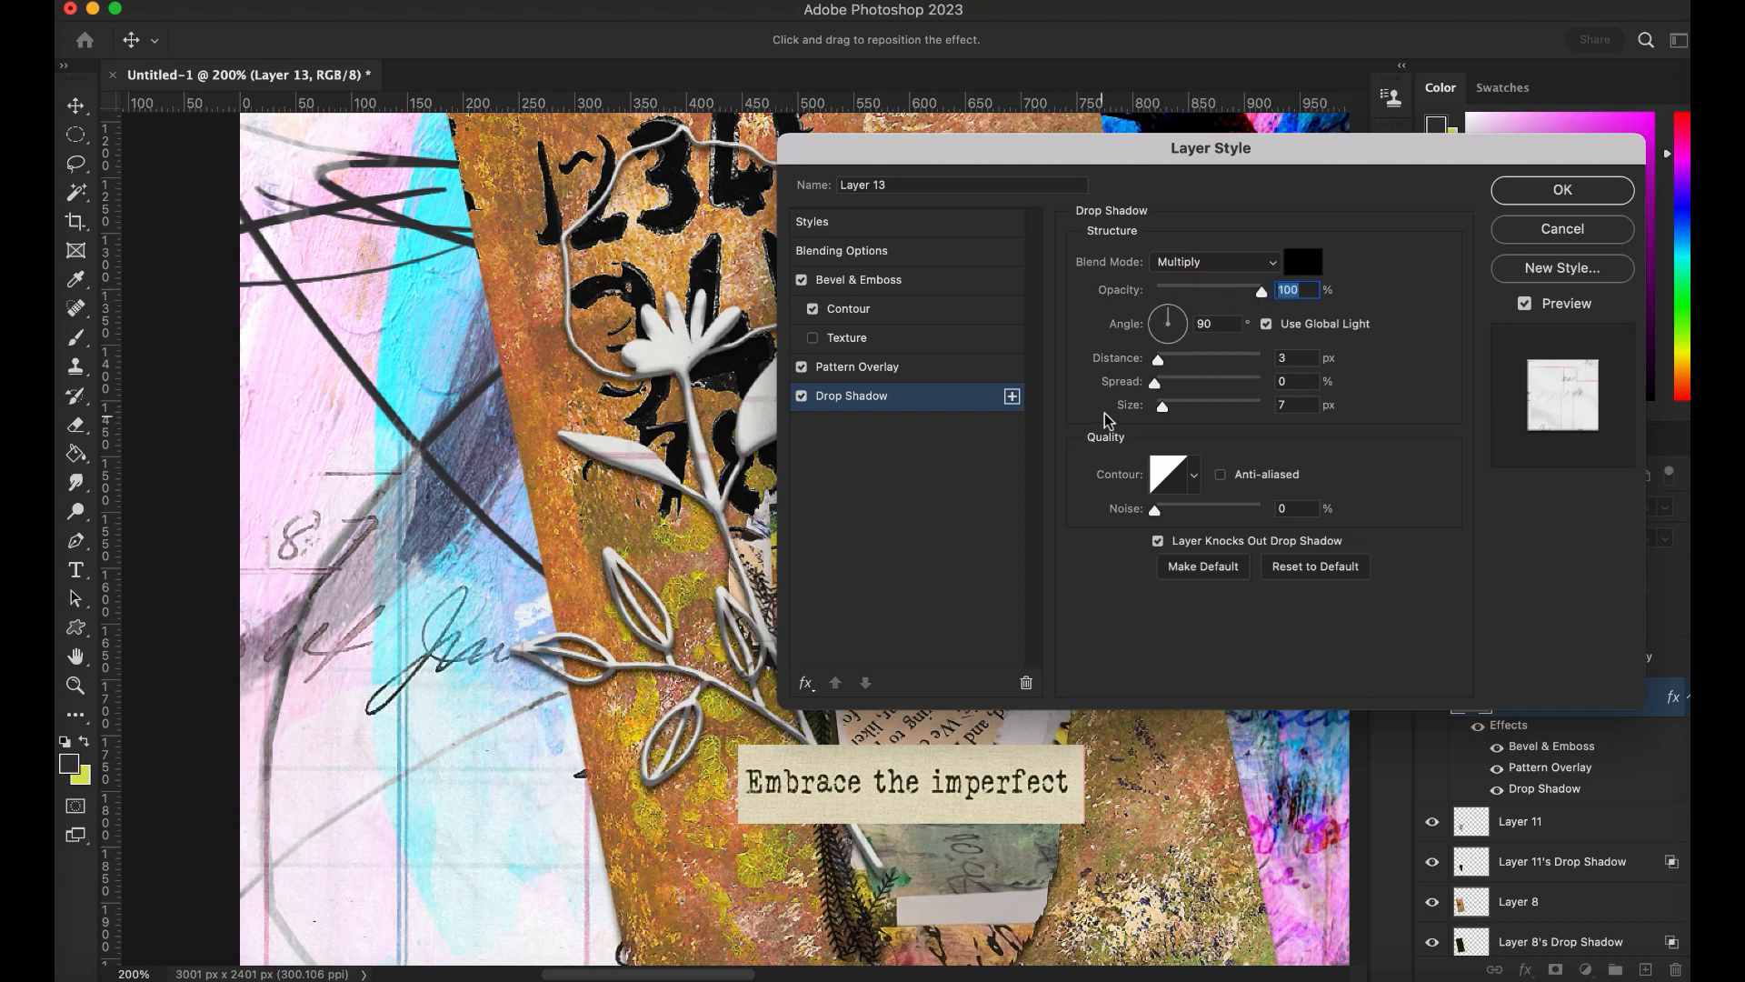
pyautogui.moveTo(1156, 358); pyautogui.dragTo(1161, 358)
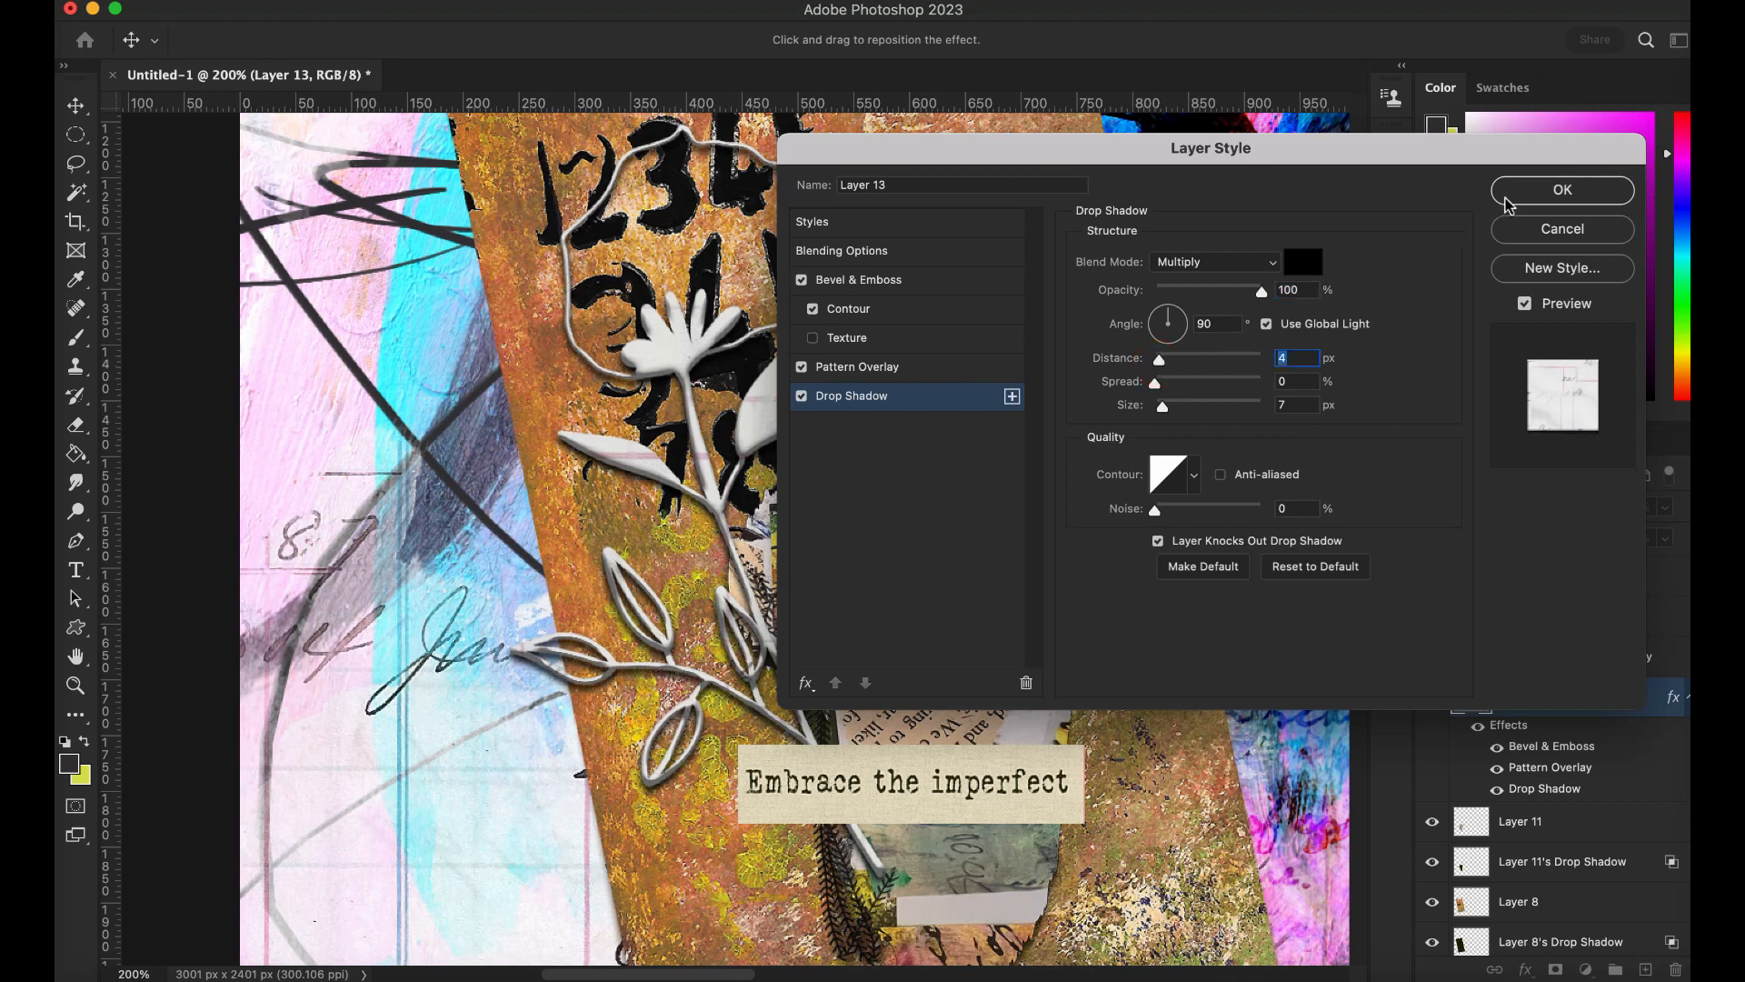
pyautogui.click(1560, 189)
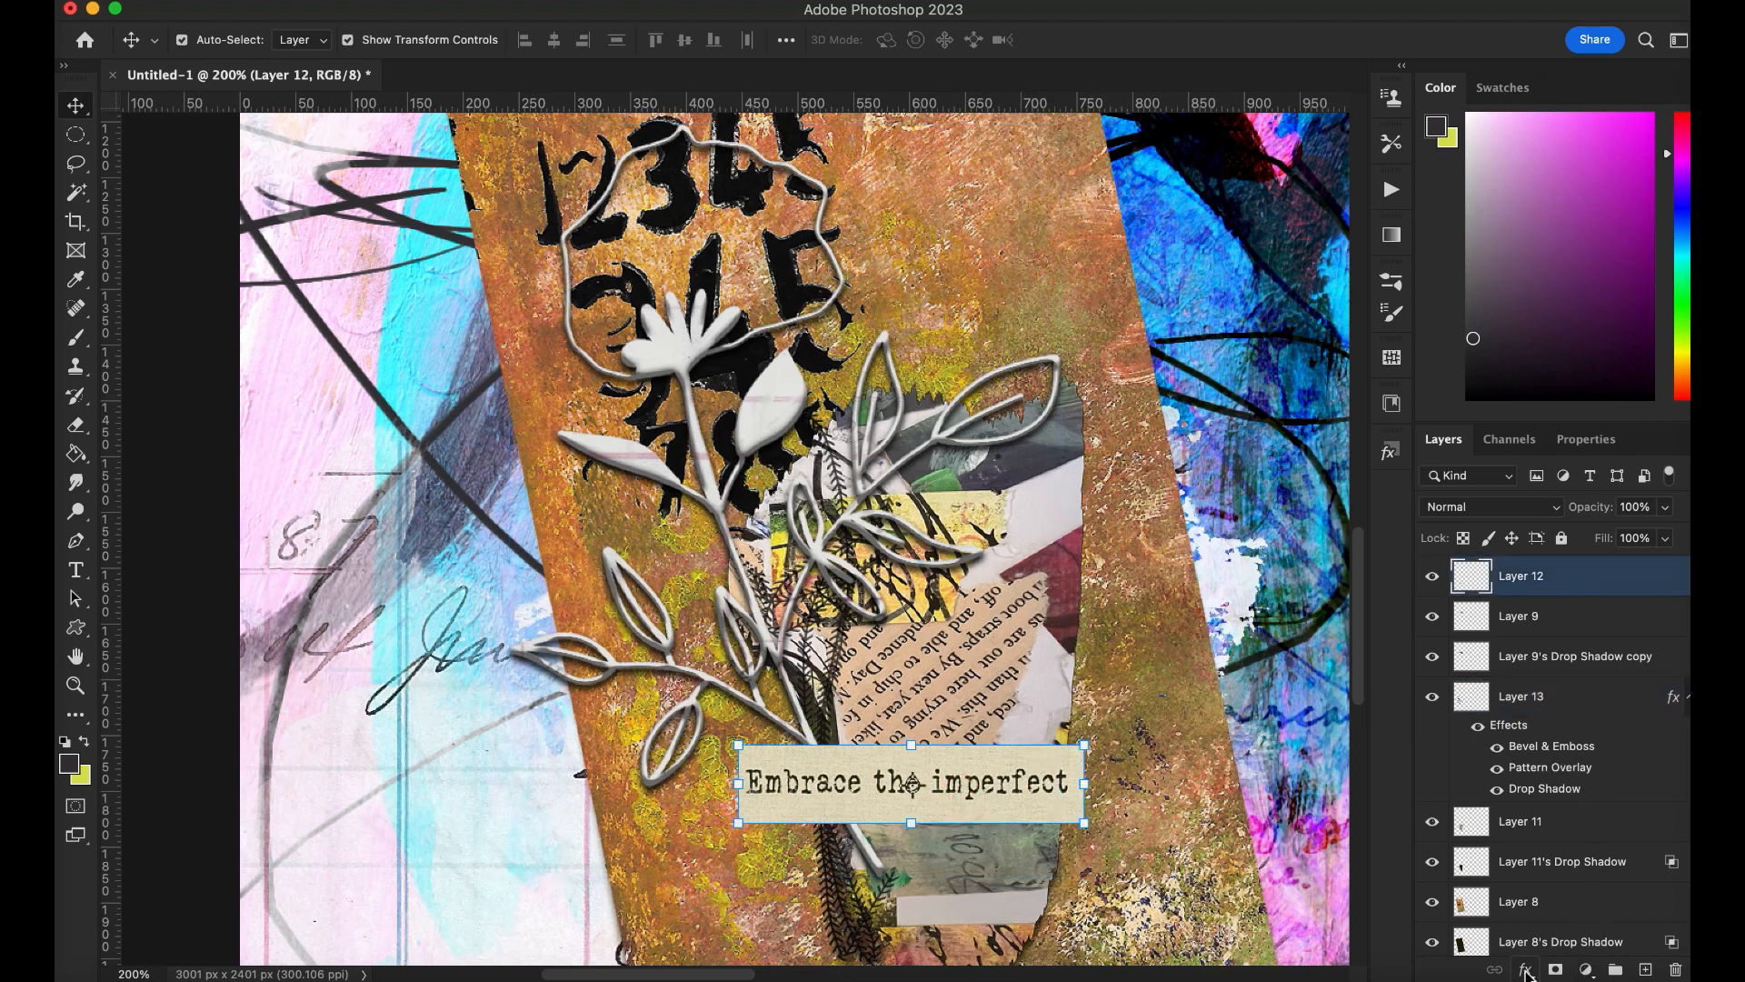
# Step: Add a 4 px drop shadow to Layer 12's tag, then split it onto its own layer
pyautogui.click(1526, 969)
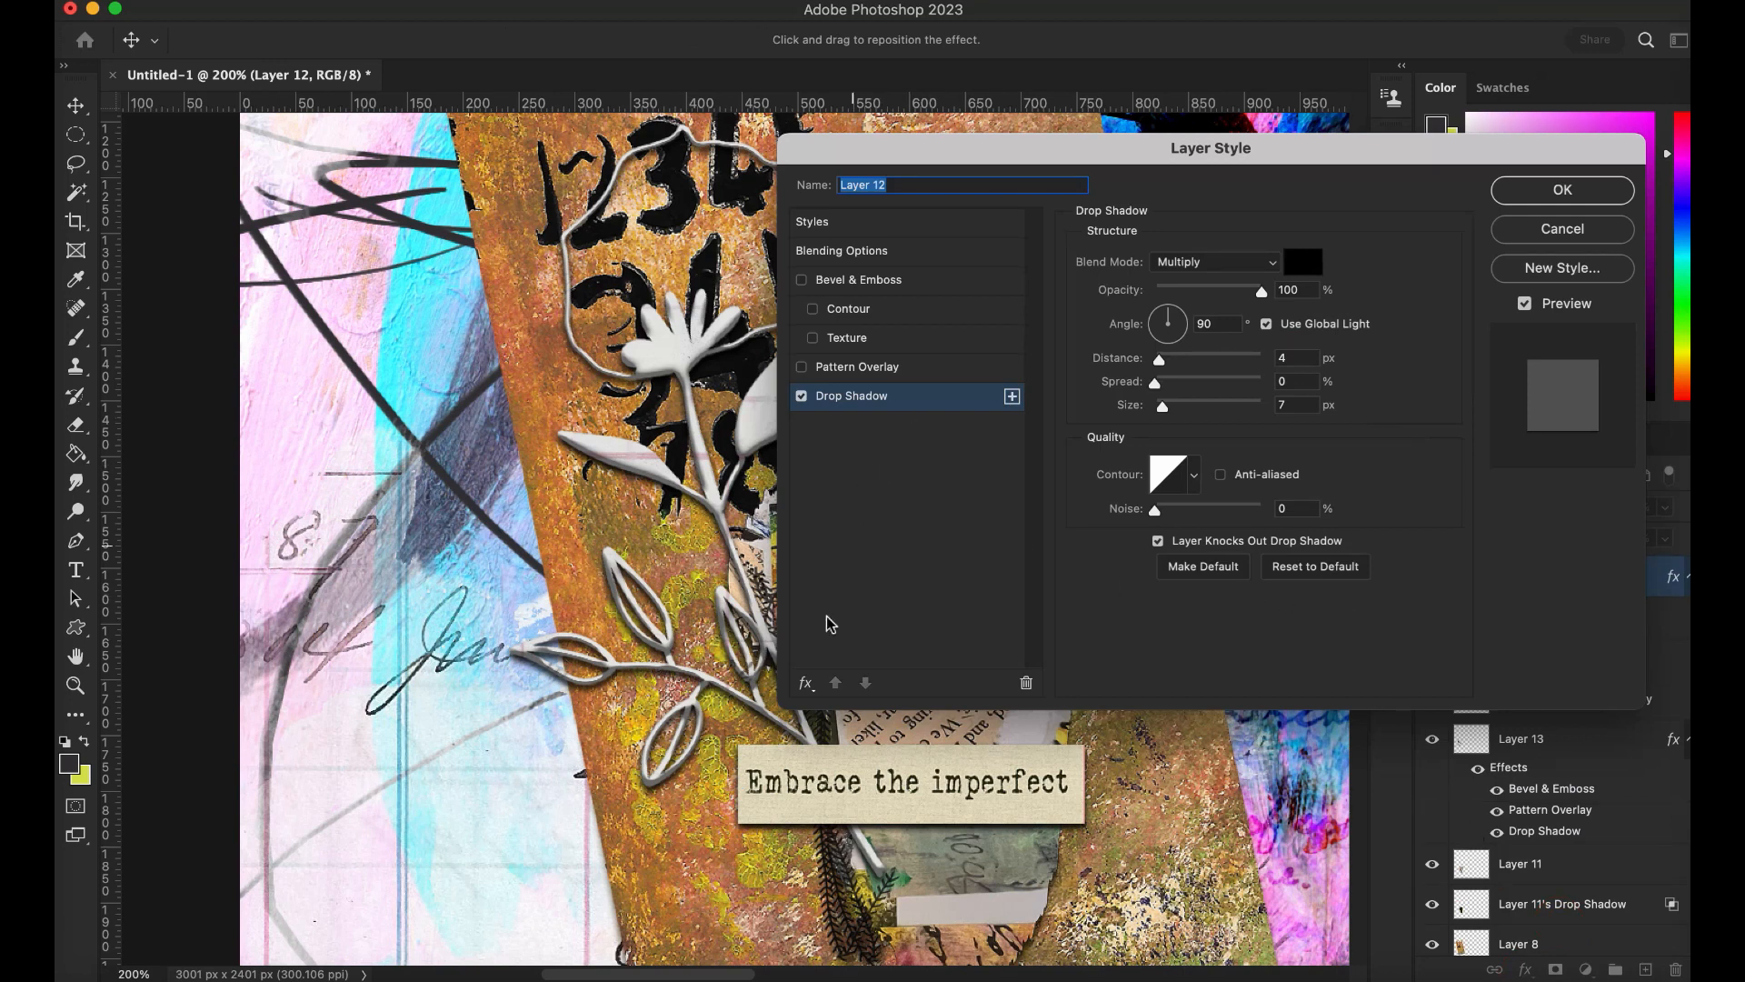
pyautogui.click(804, 683)
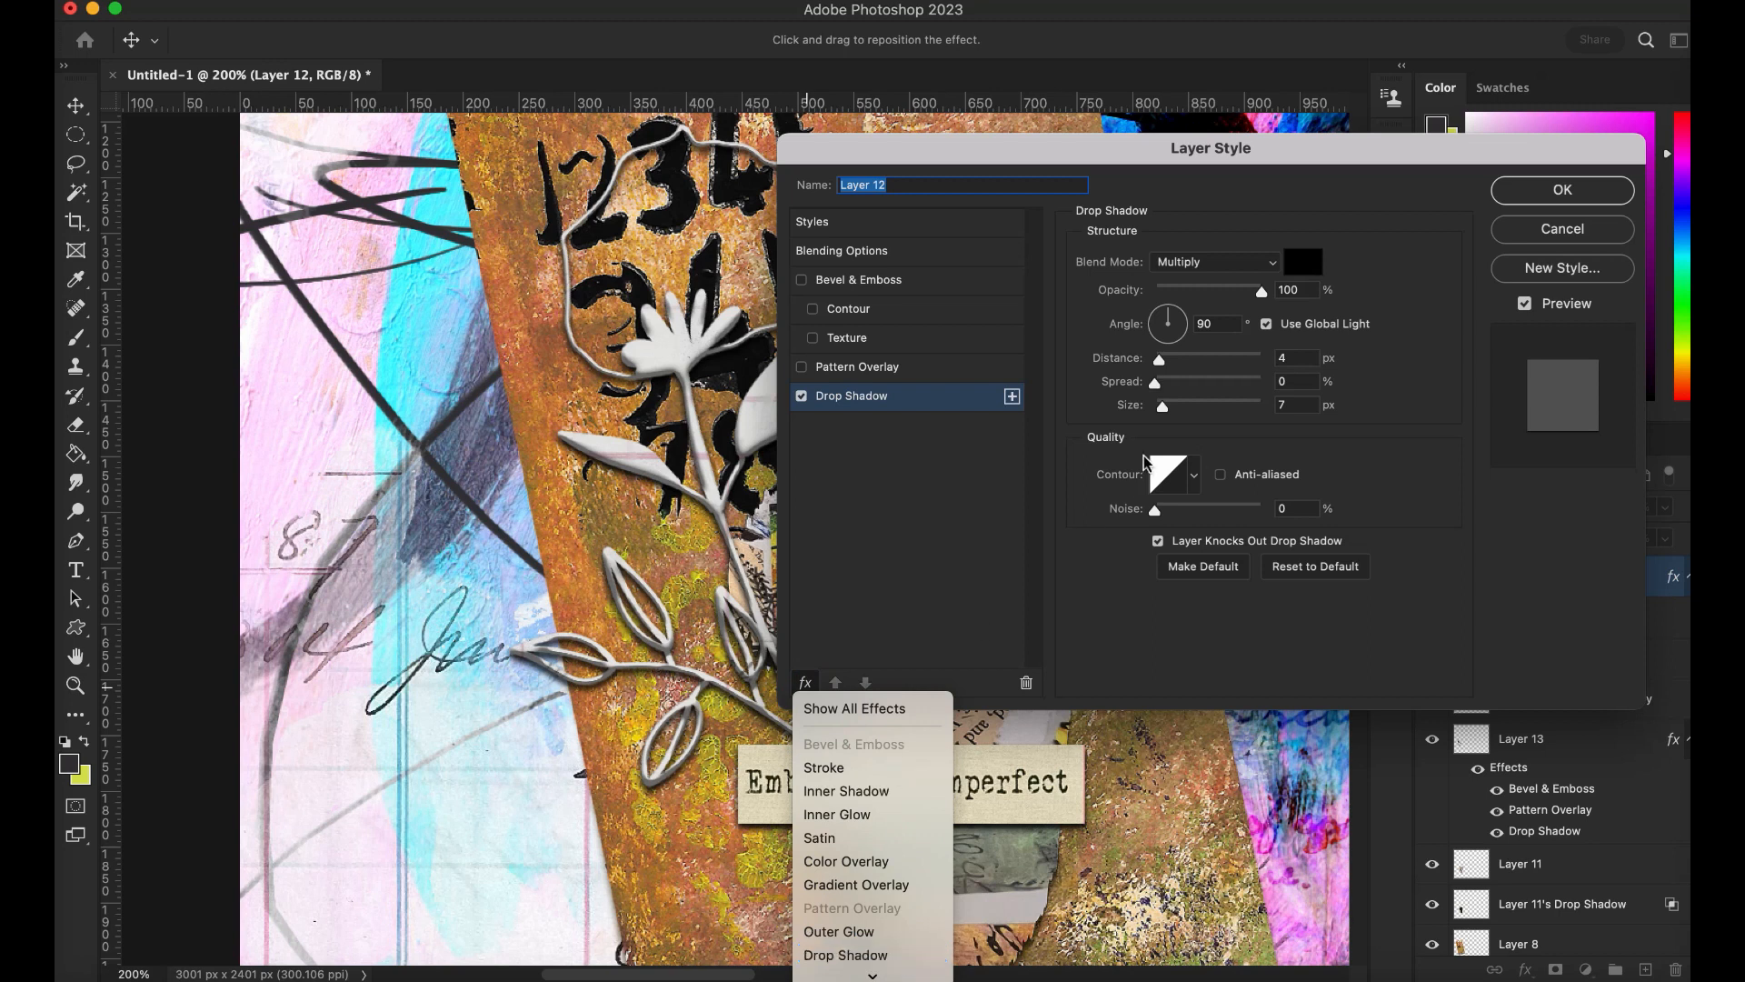
pyautogui.click(1244, 301)
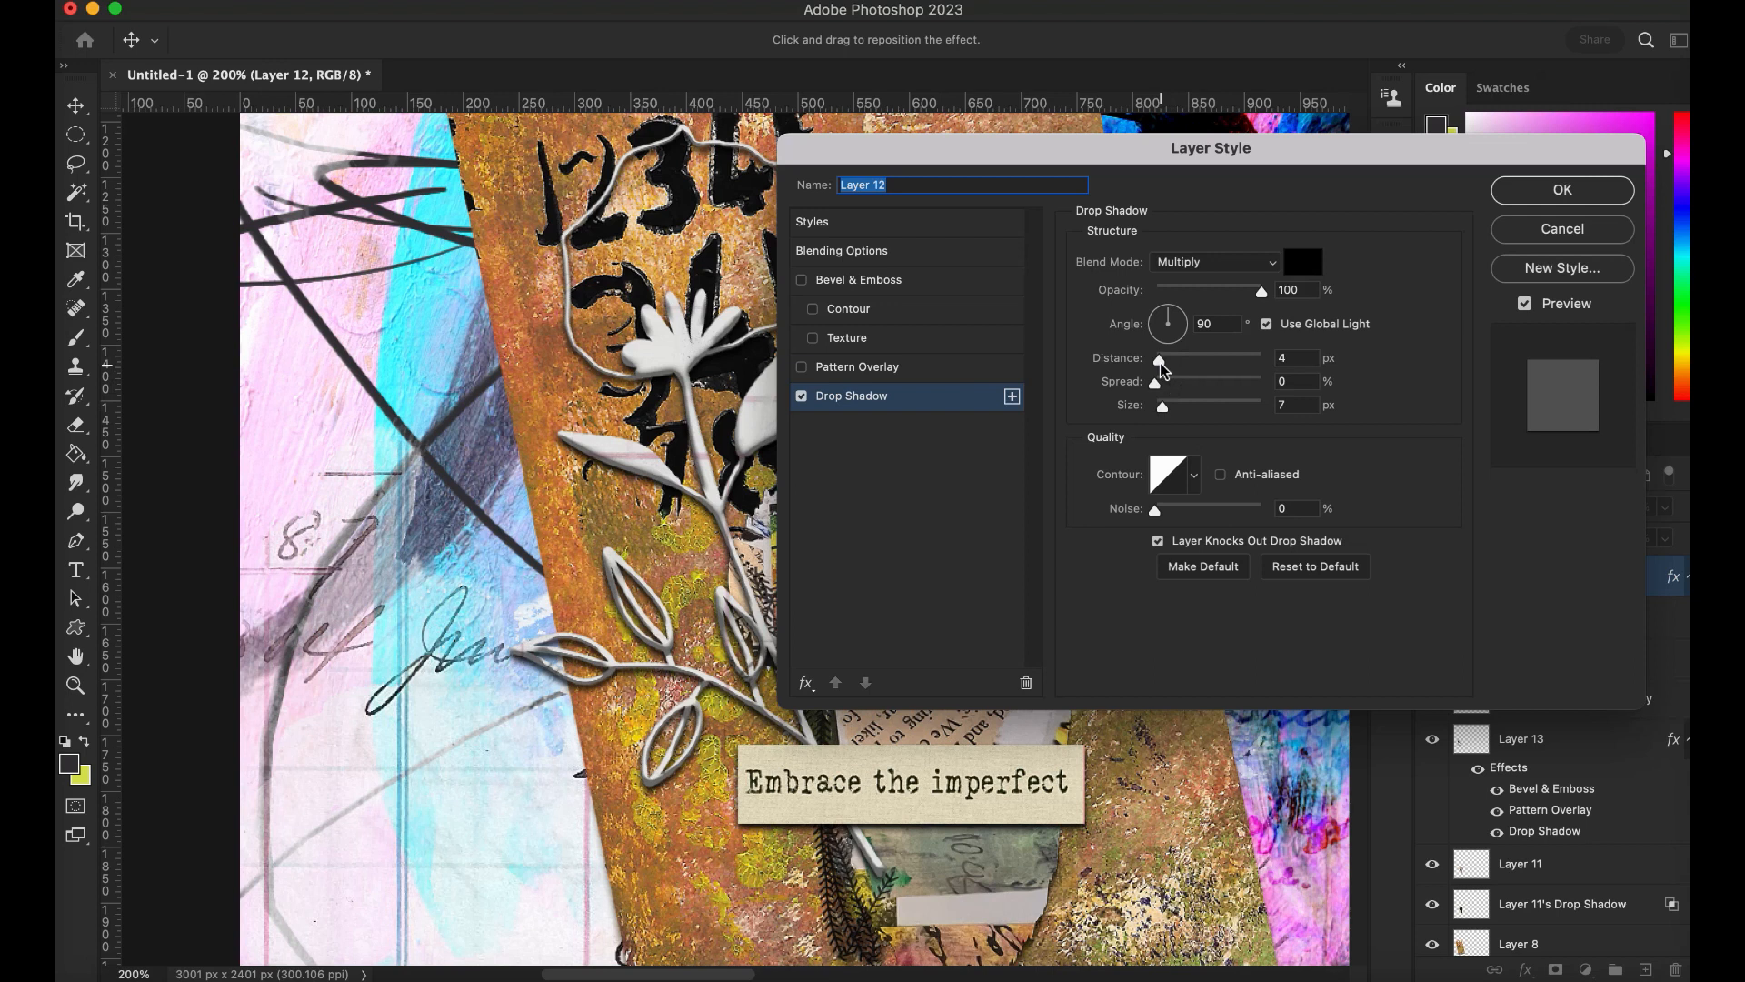
pyautogui.moveTo(1159, 357); pyautogui.dragTo(1170, 358)
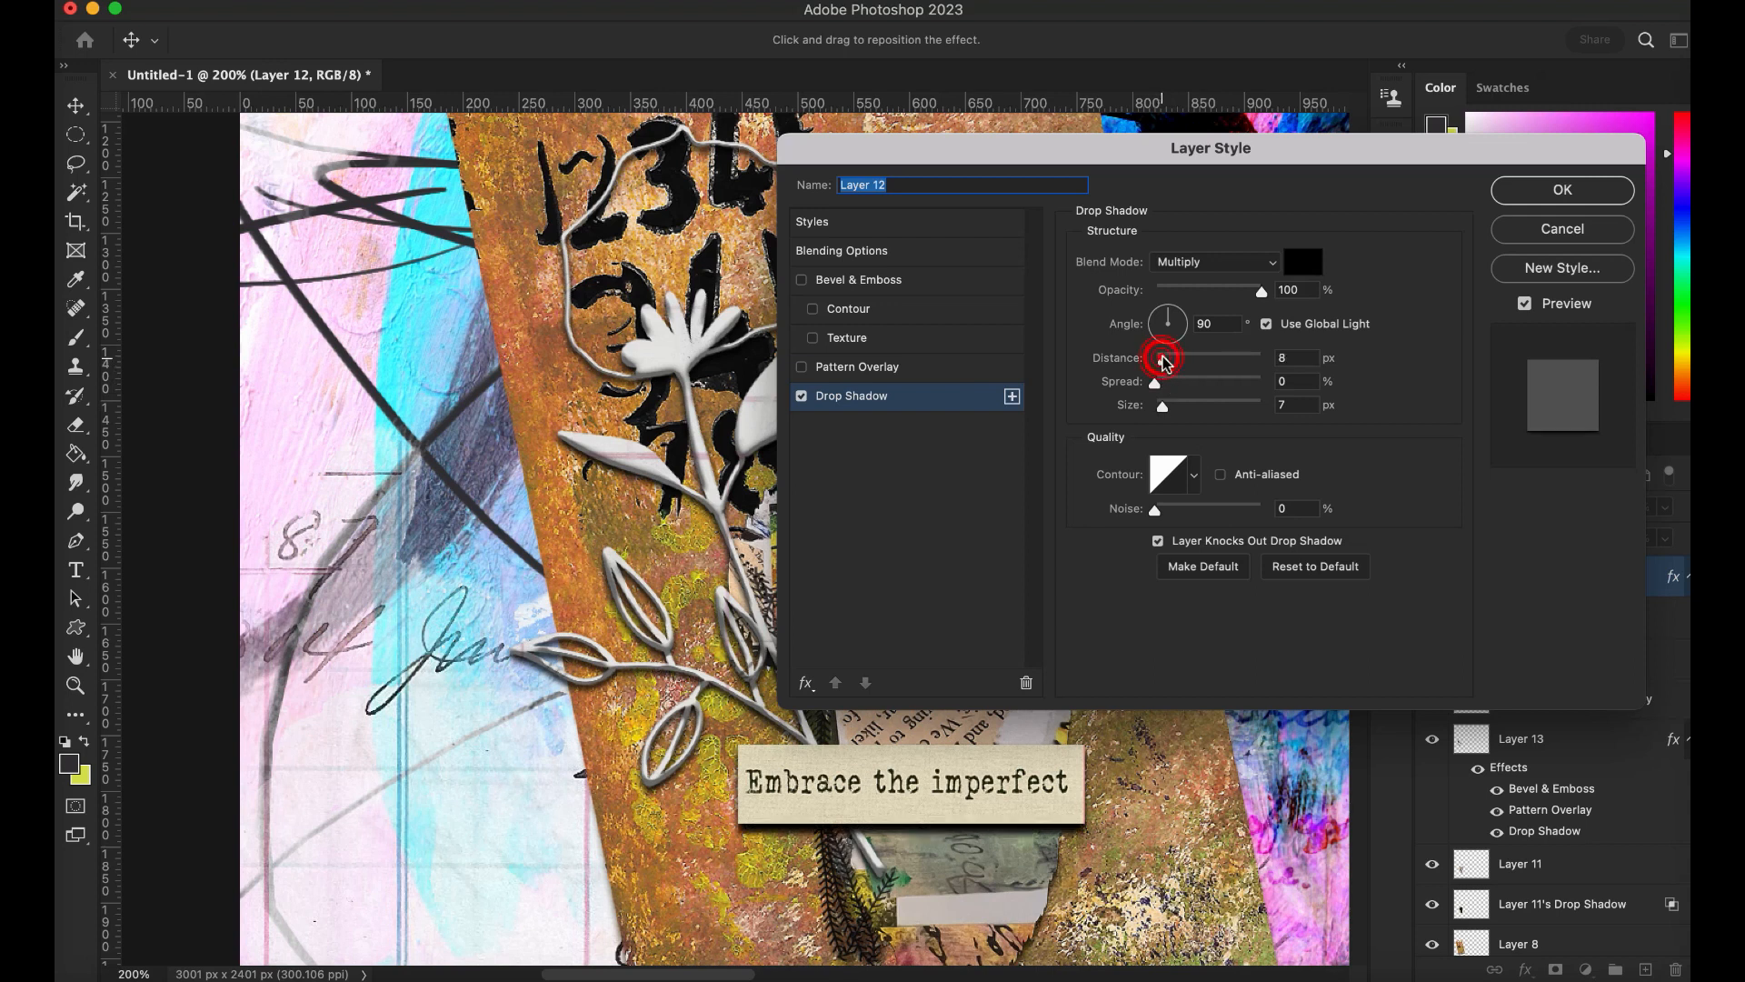
pyautogui.moveTo(1169, 357); pyautogui.dragTo(1155, 361)
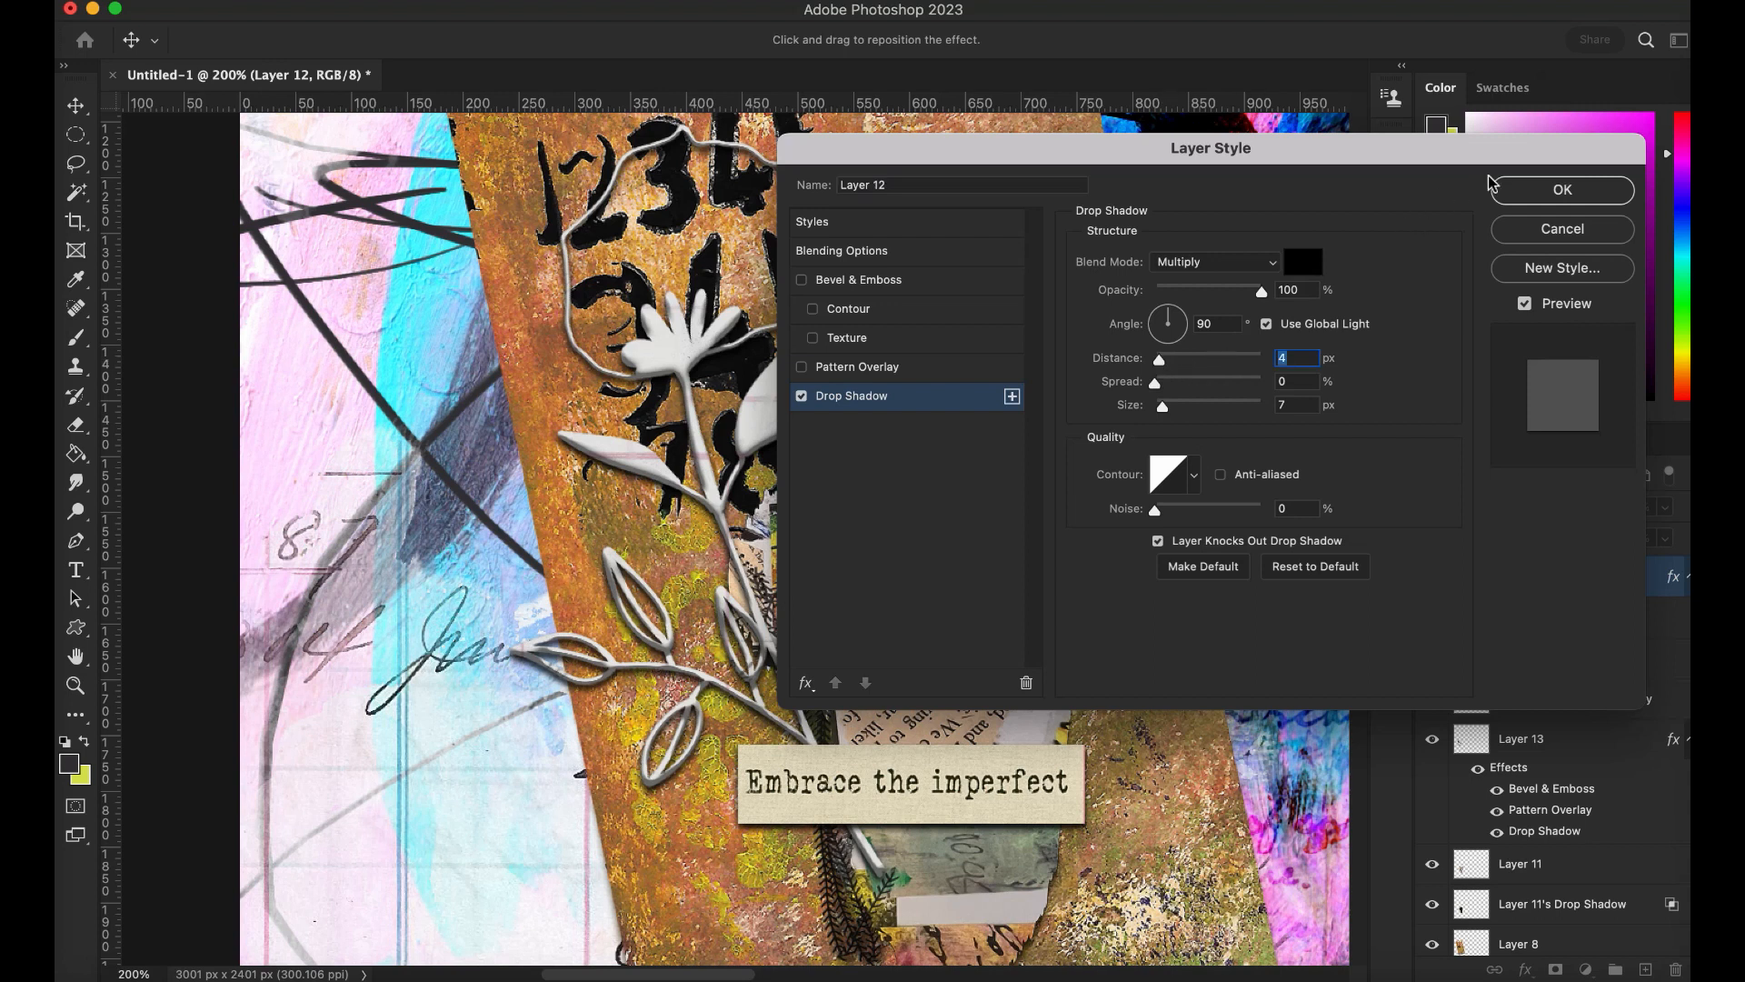
pyautogui.click(1560, 189)
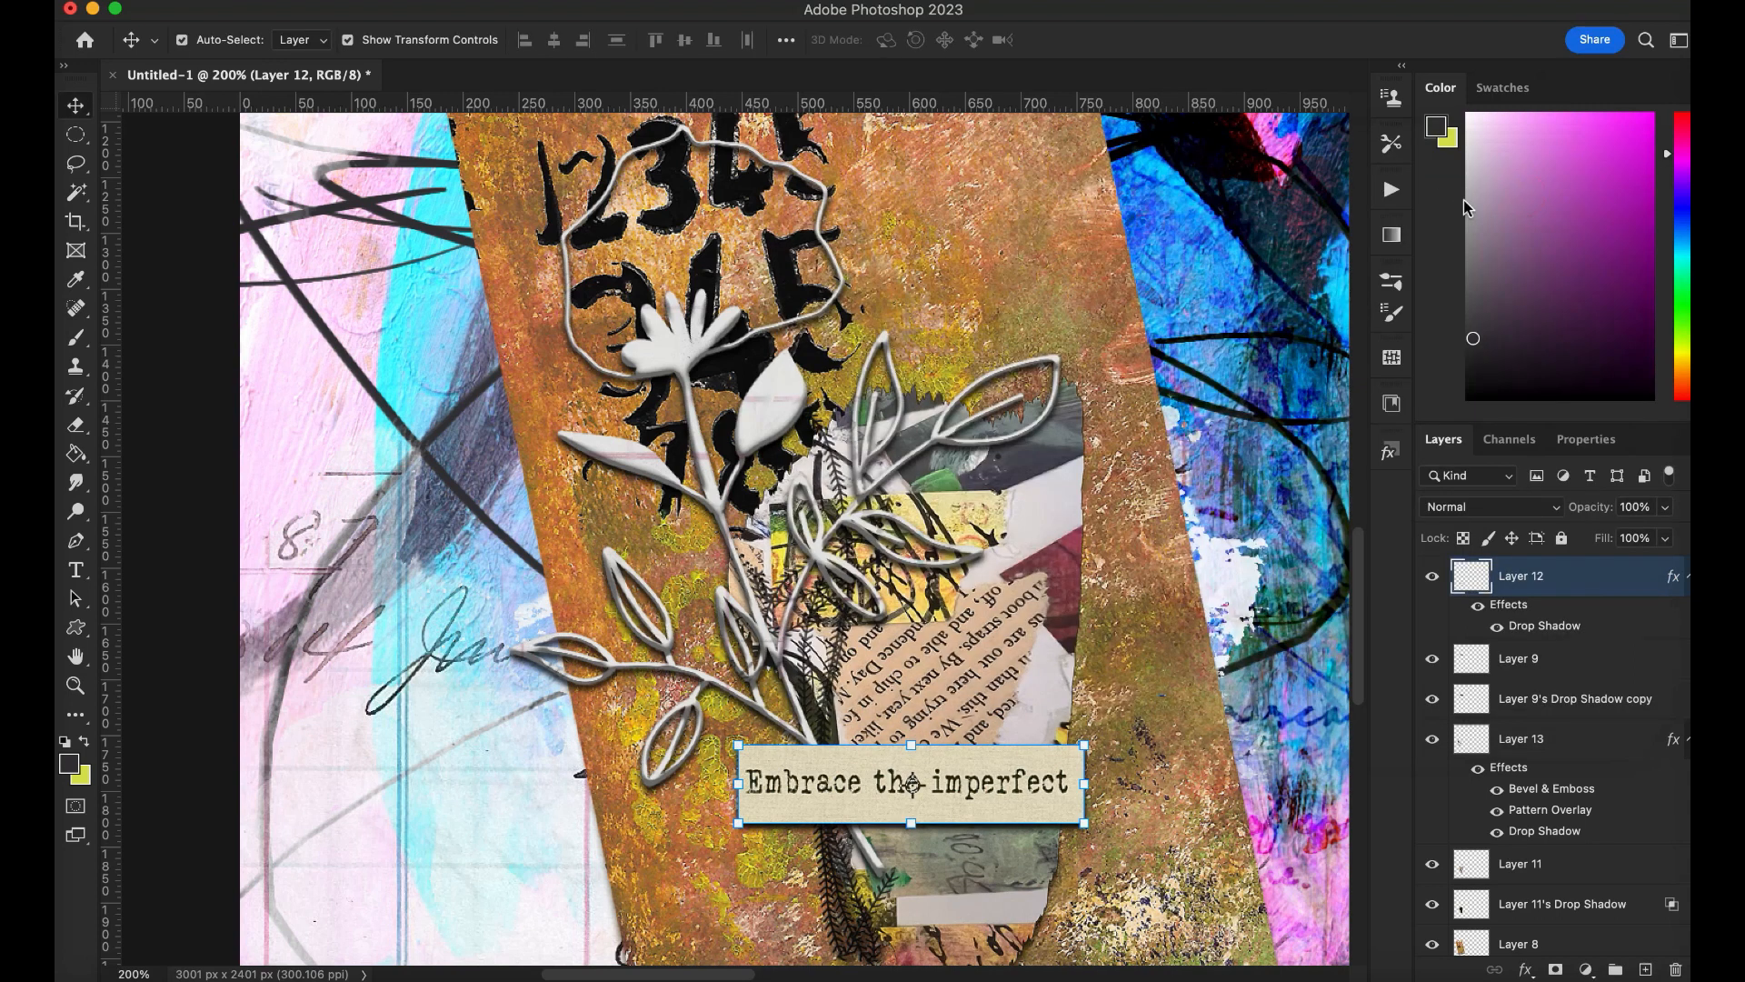
pyautogui.click(1673, 575)
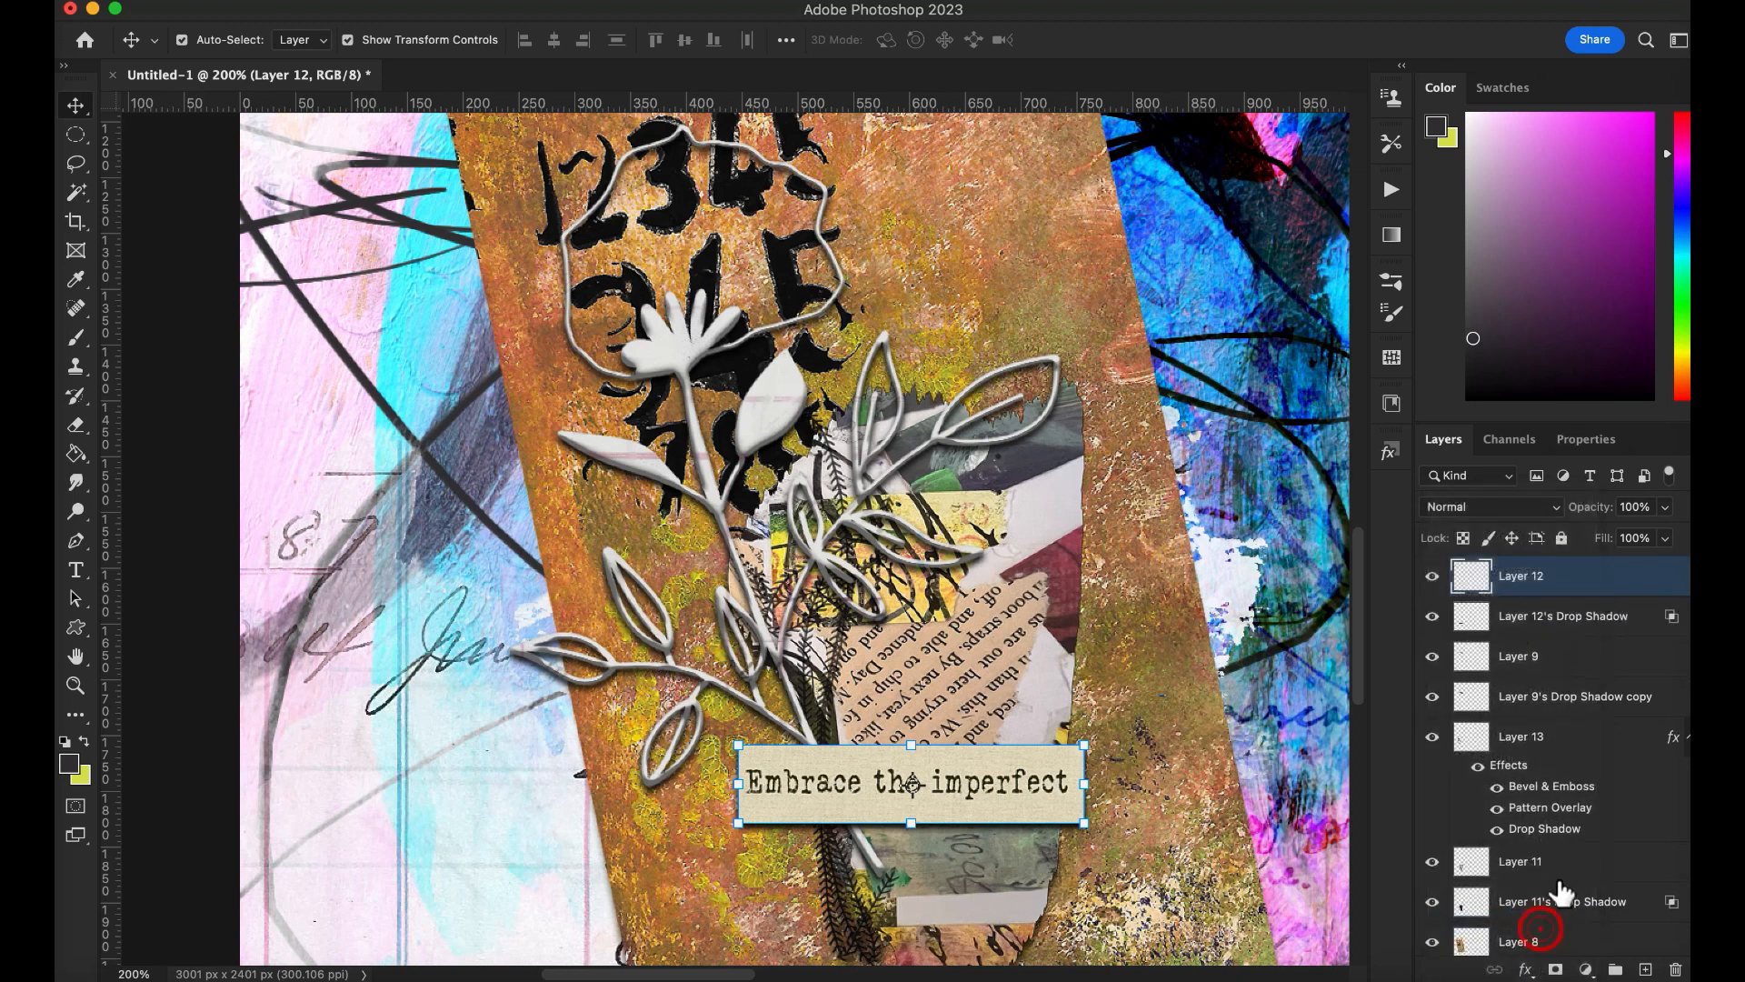
# Step: Warp Layer 12's separated Drop Shadow, bending its right side downward, and commit
pyautogui.click(1563, 616)
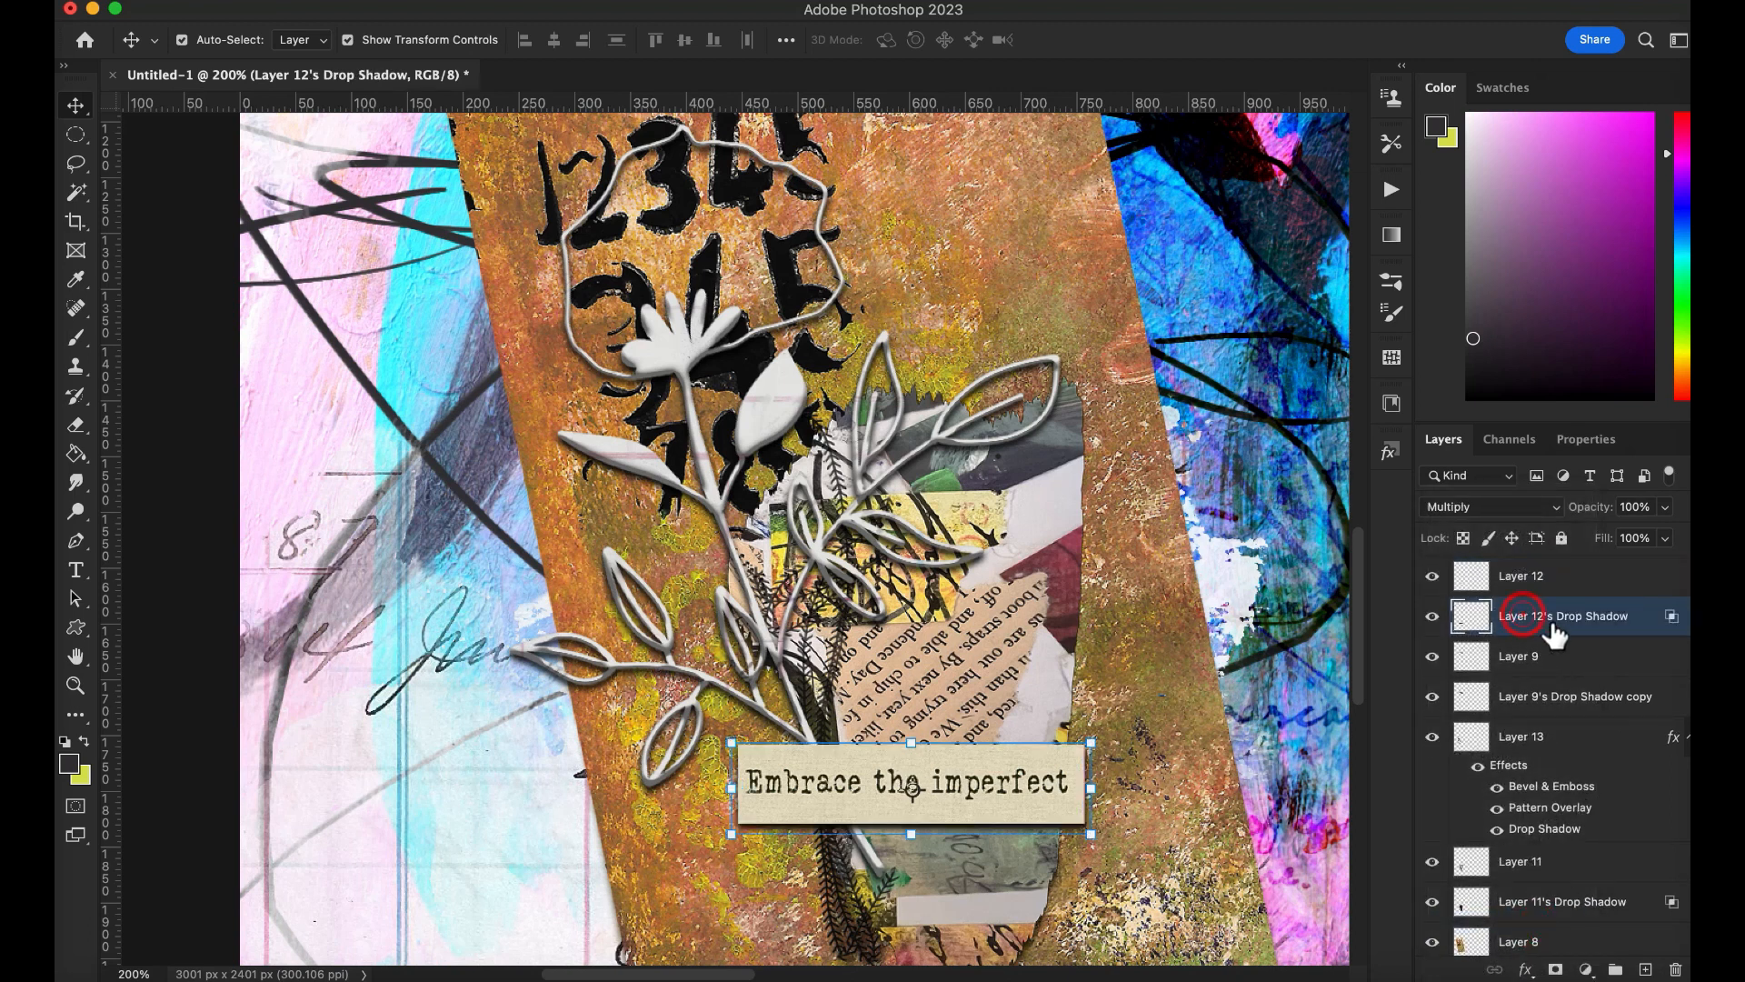
pyautogui.click(1564, 615)
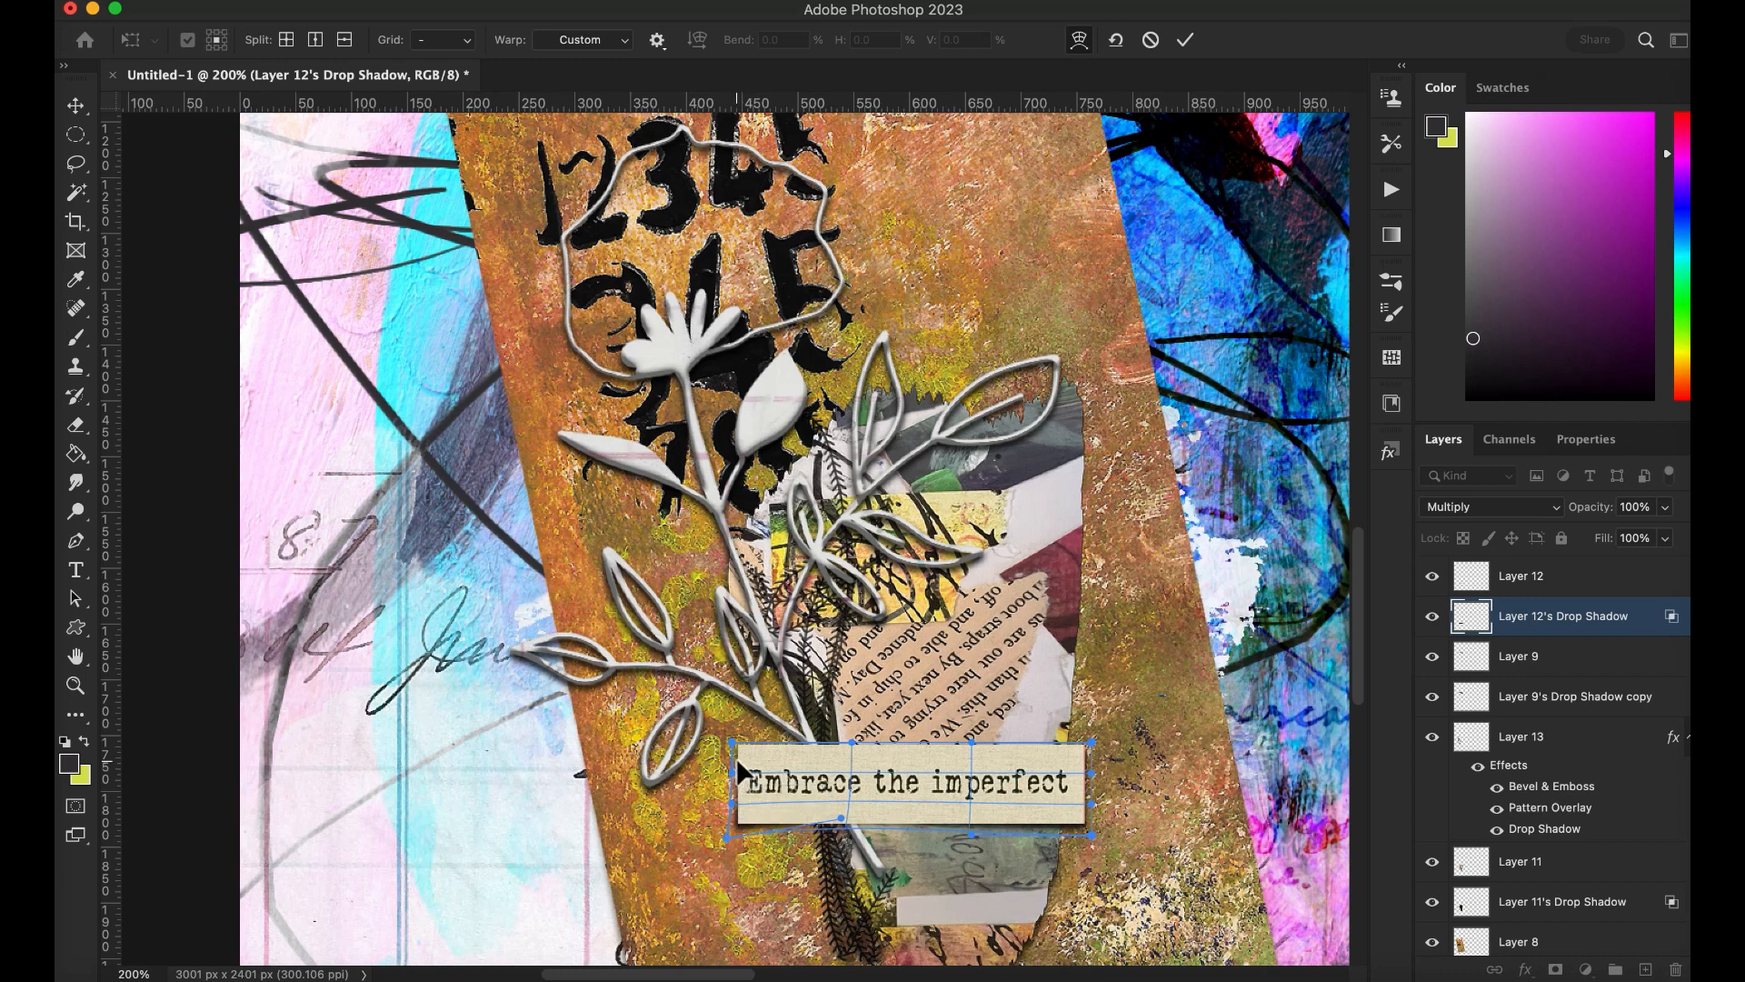
pyautogui.moveTo(1030, 835)
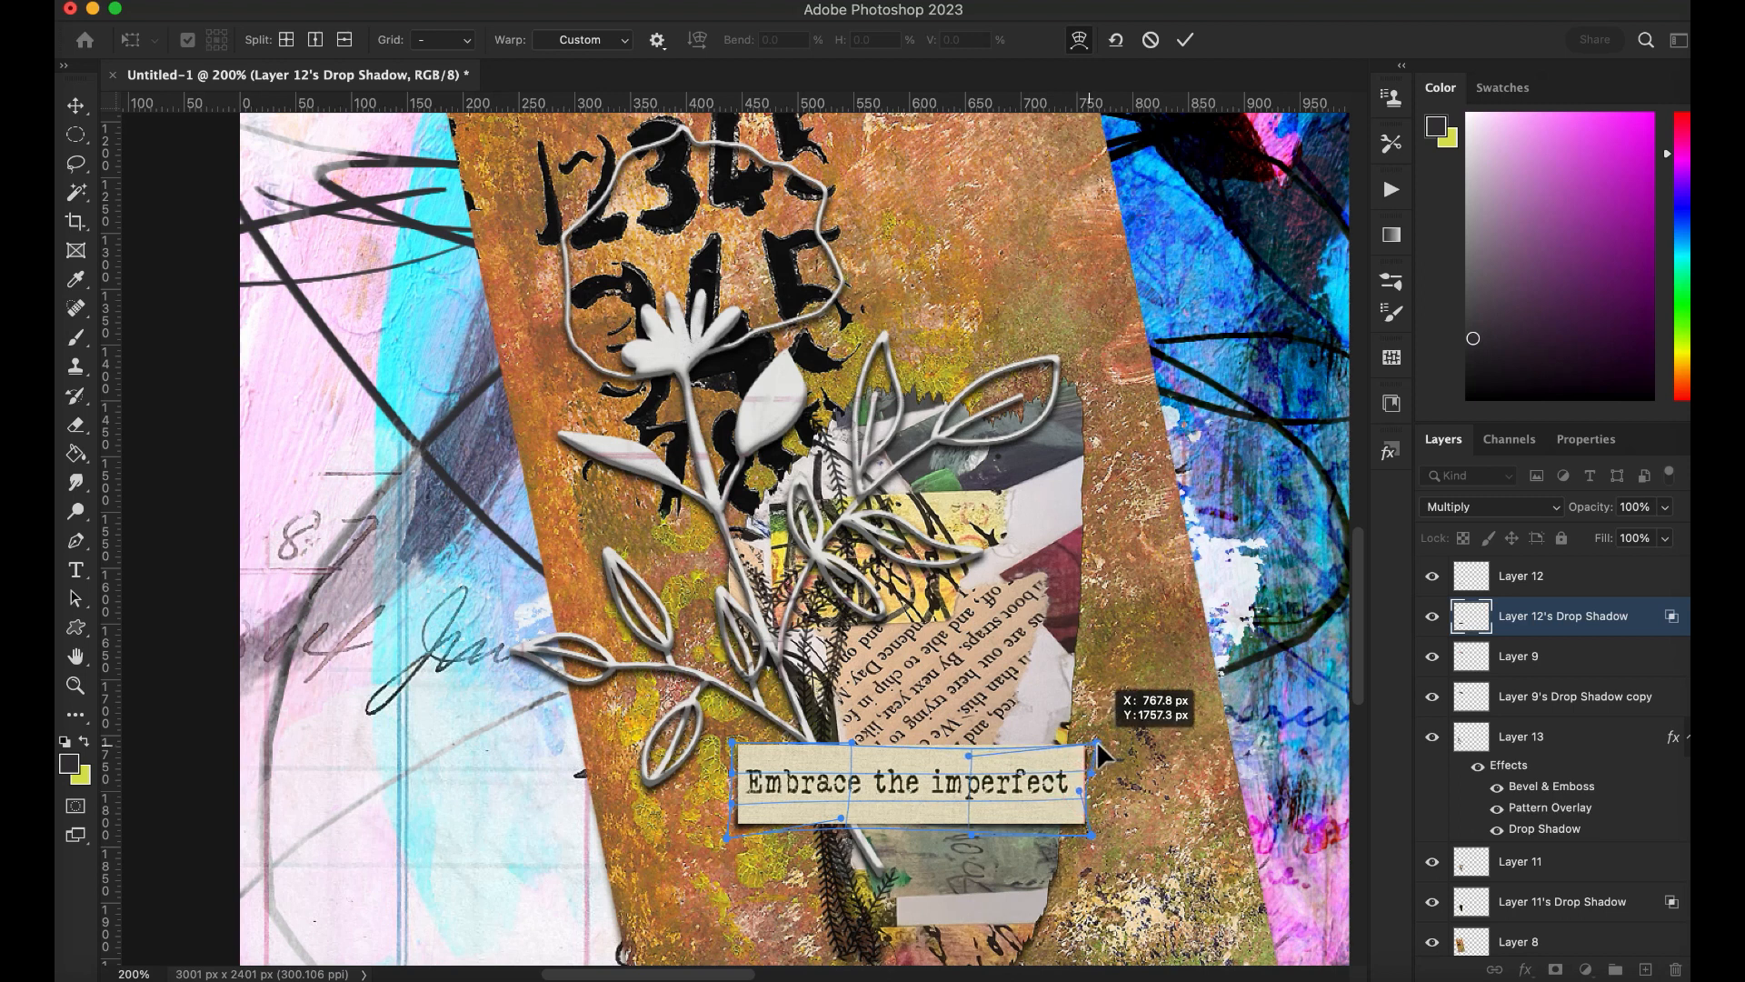
pyautogui.moveTo(1096, 757); pyautogui.dragTo(1091, 829)
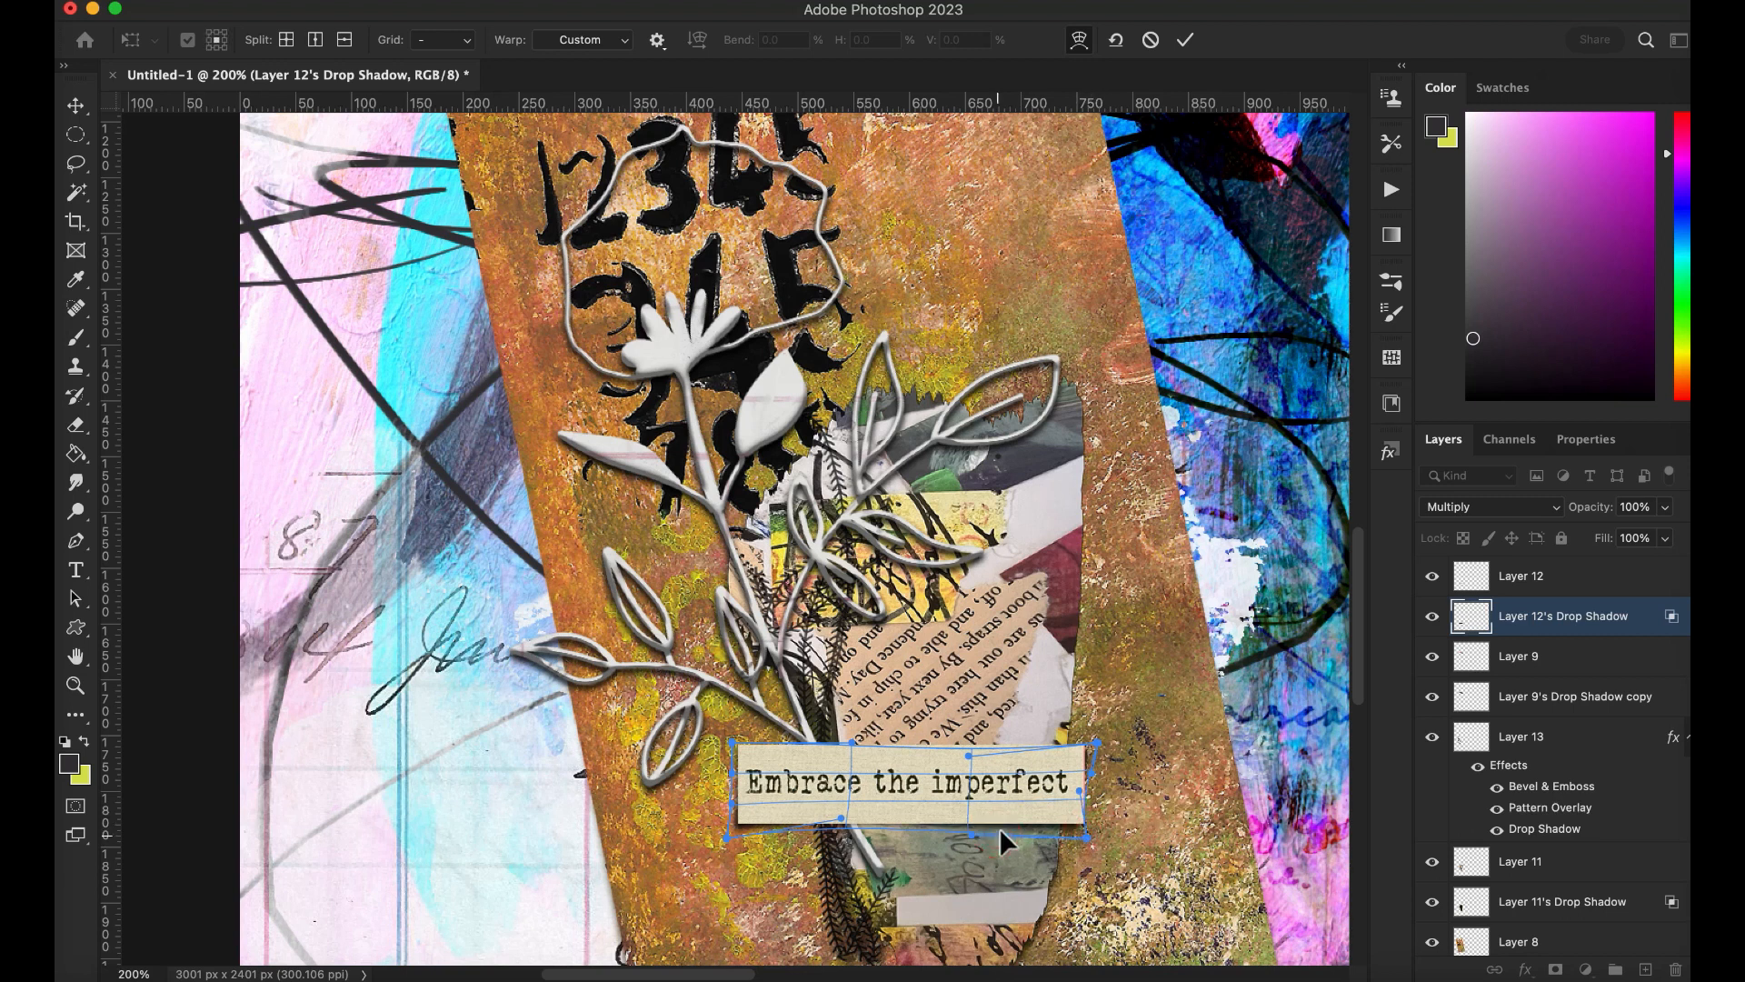
pyautogui.moveTo(952, 793)
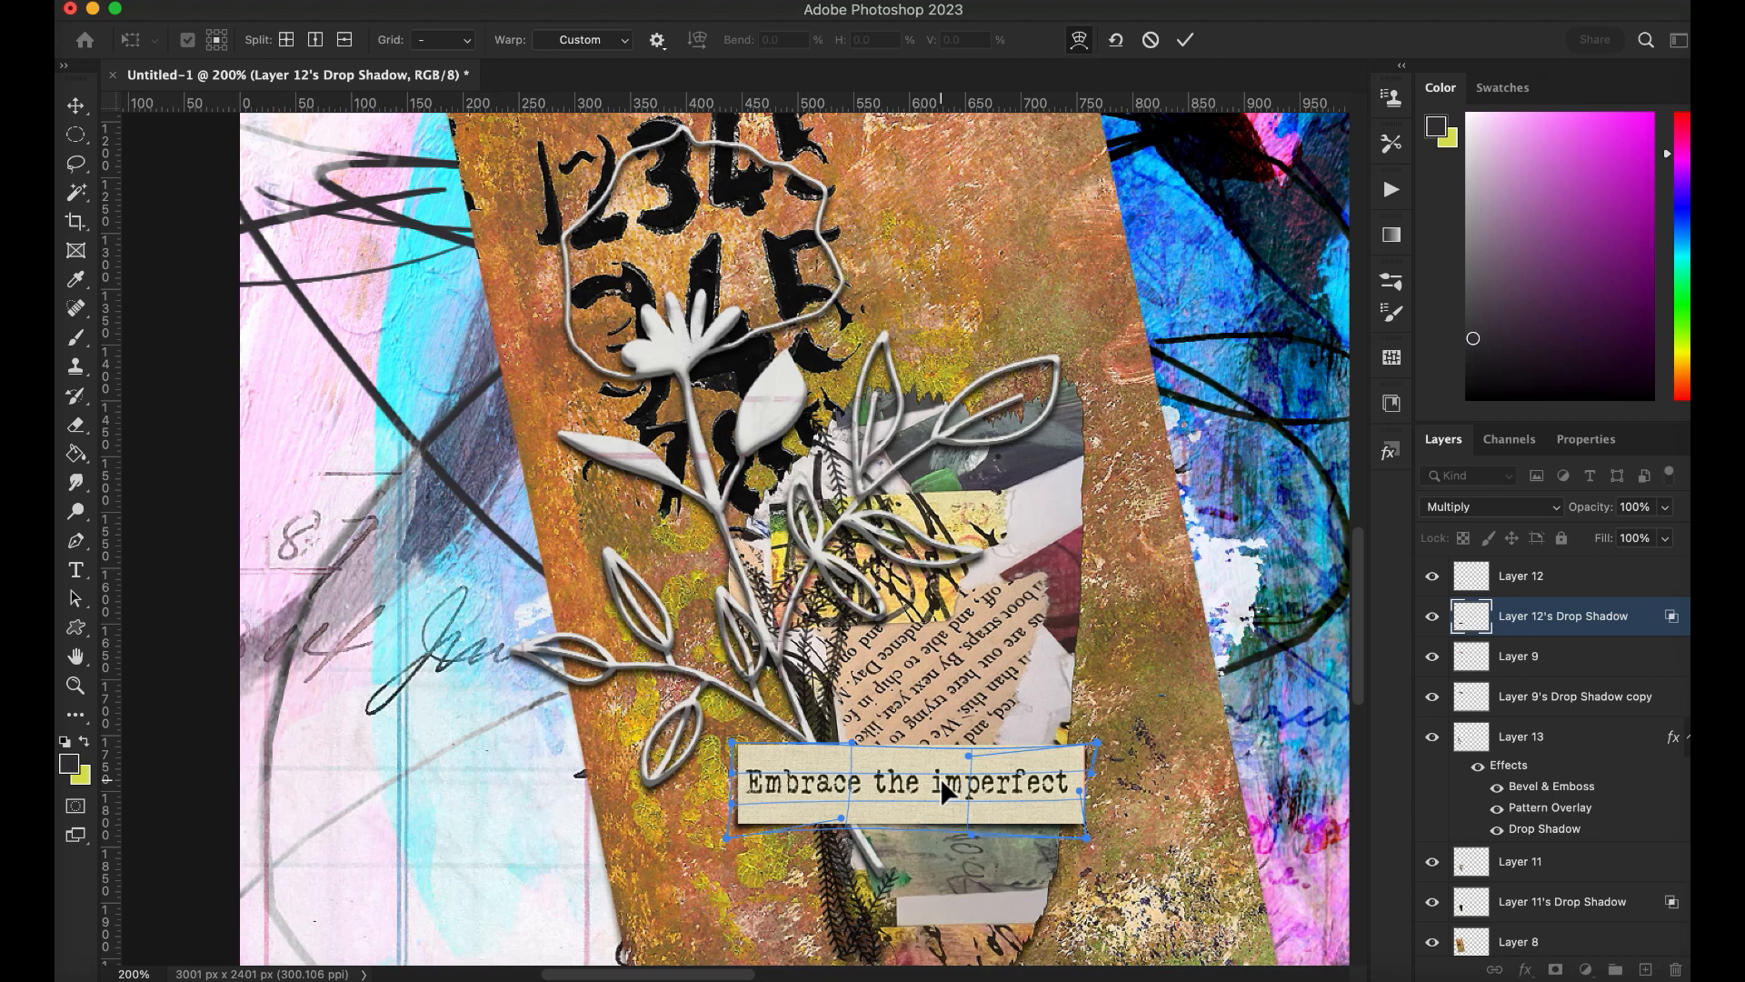
pyautogui.moveTo(1140, 61)
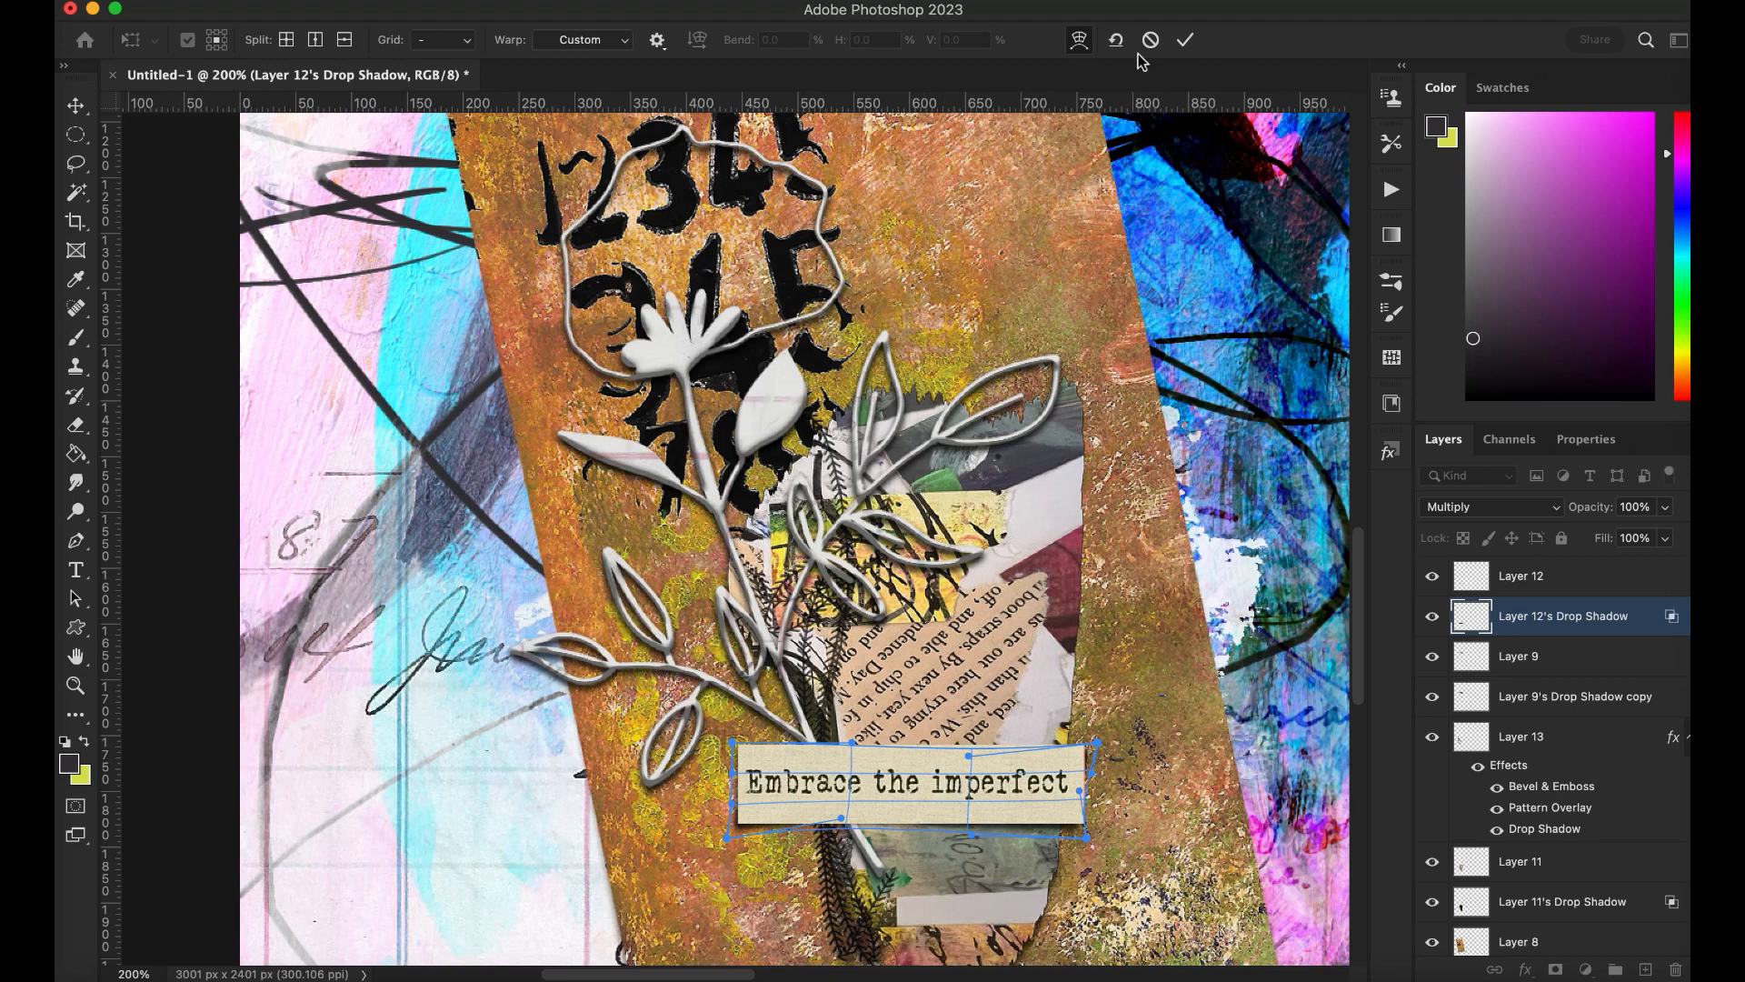
pyautogui.click(1184, 40)
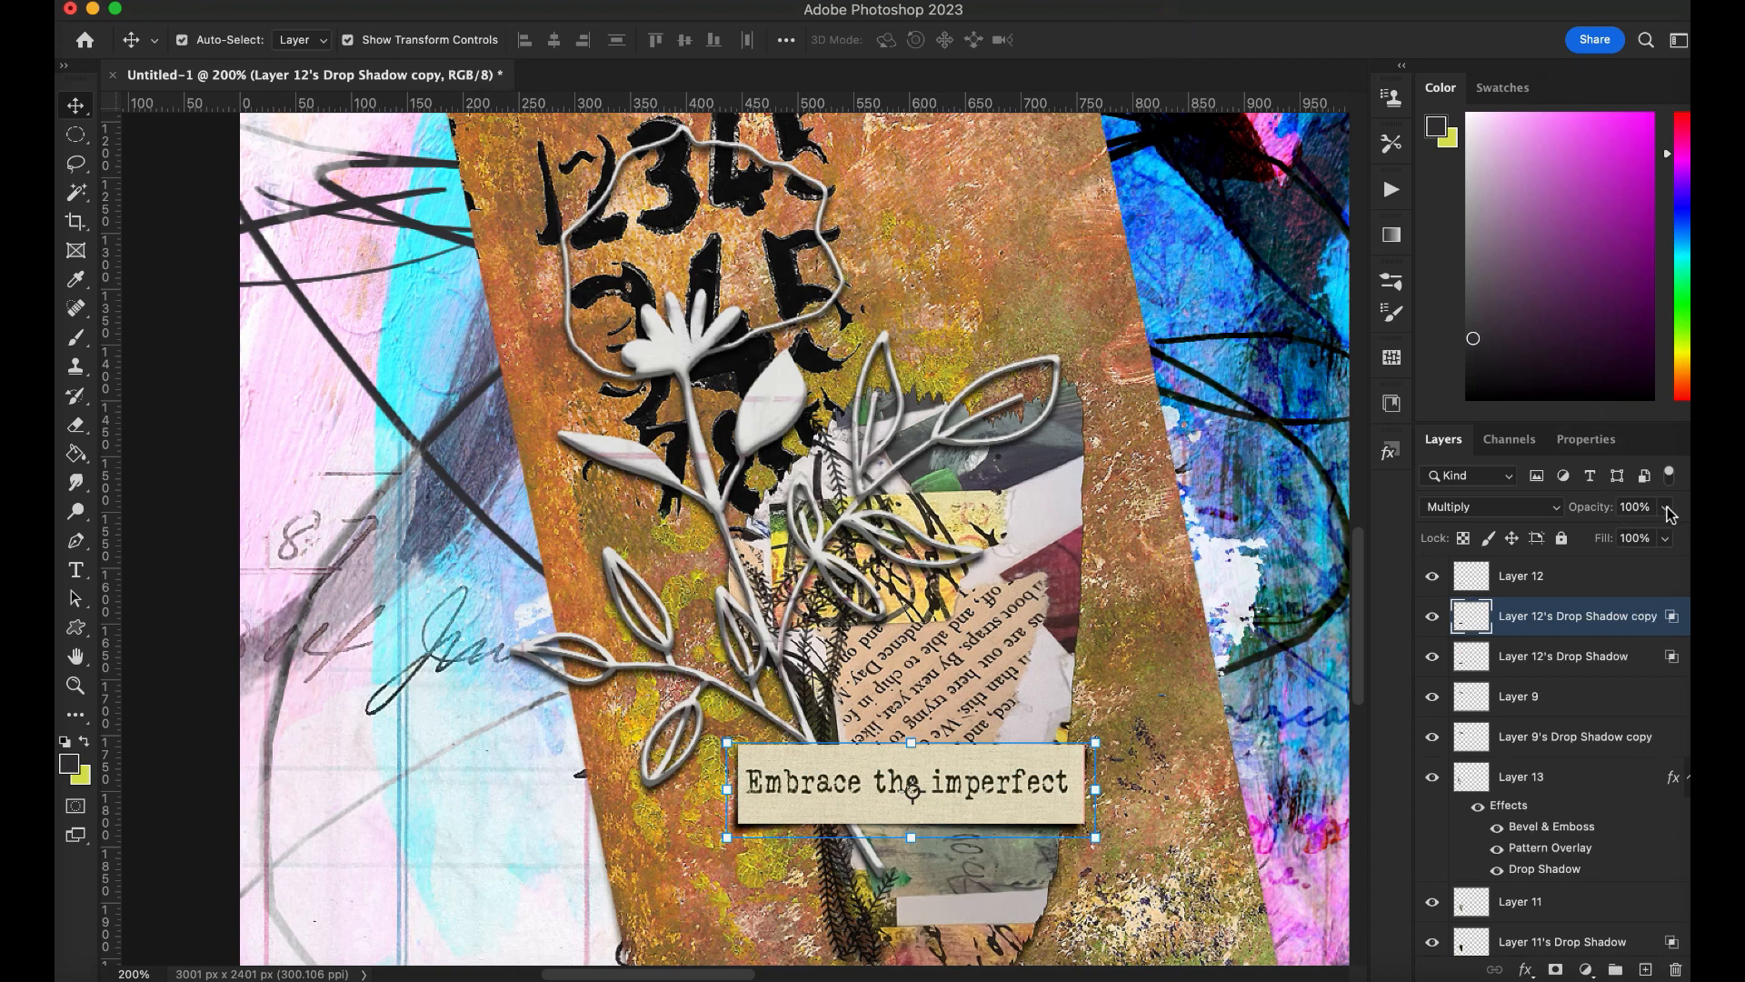
# Step: Set the shadow copy layer's opacity to 48%, then reselect Layer 12
pyautogui.moveTo(1666, 535); pyautogui.dragTo(1608, 535)
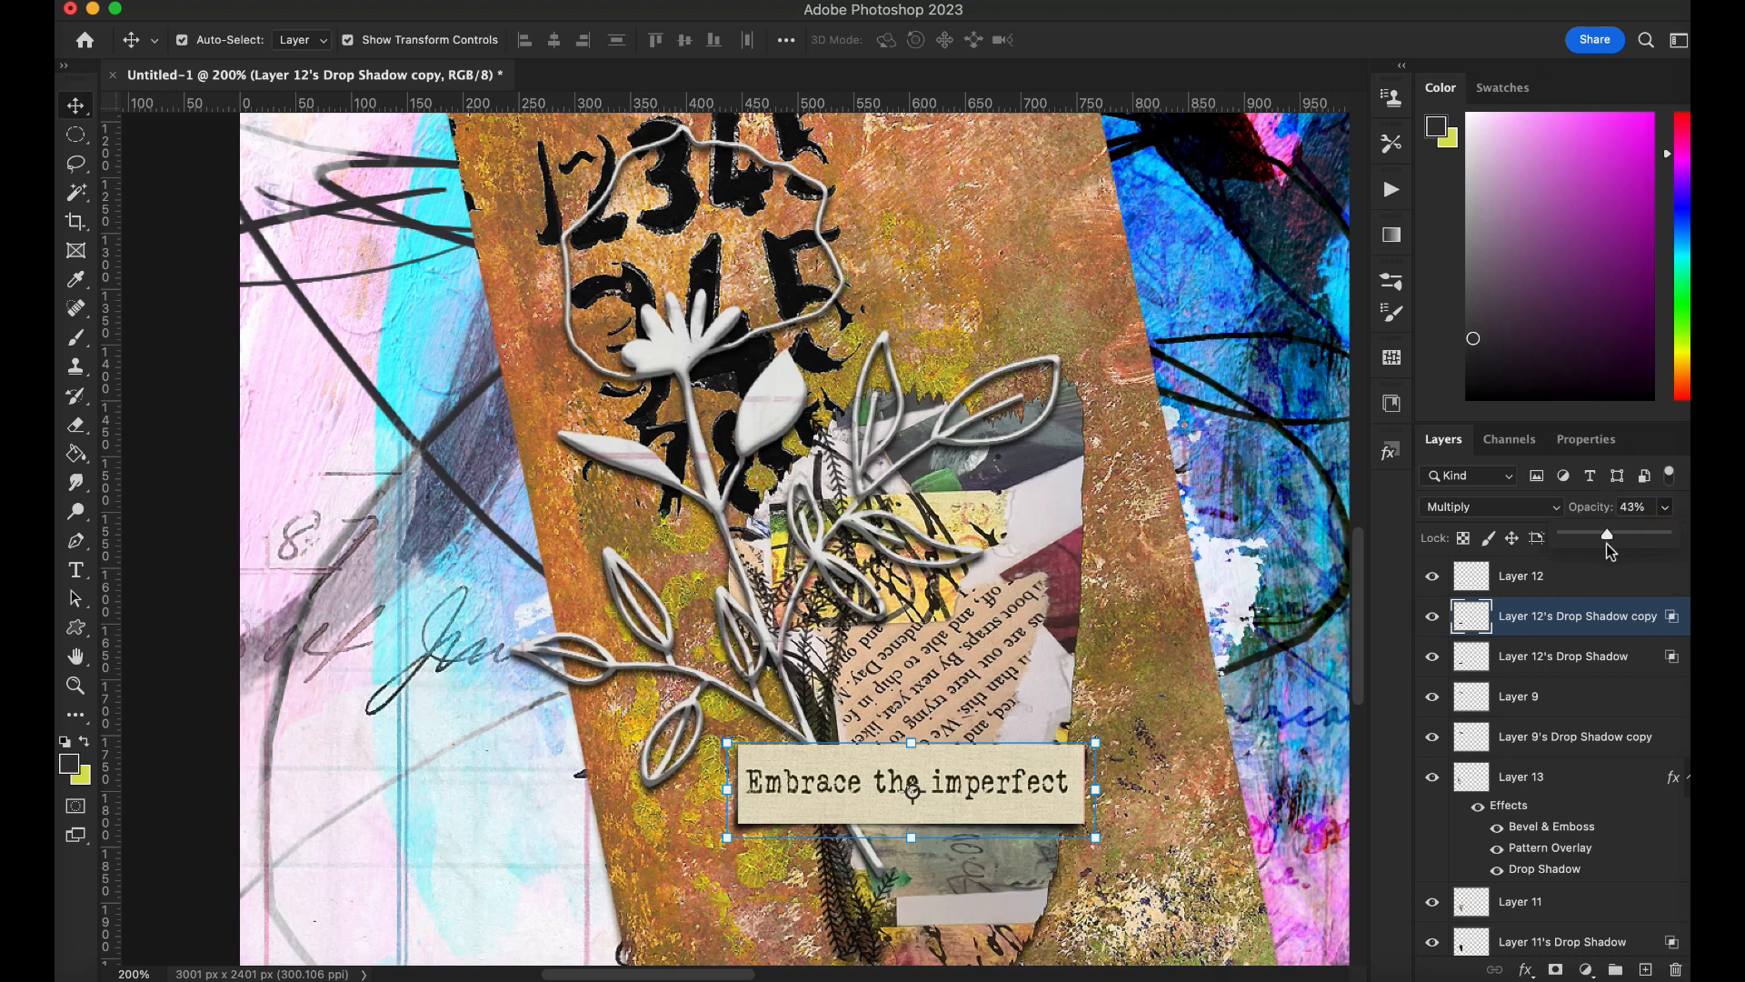
pyautogui.moveTo(1606, 533); pyautogui.dragTo(1612, 533)
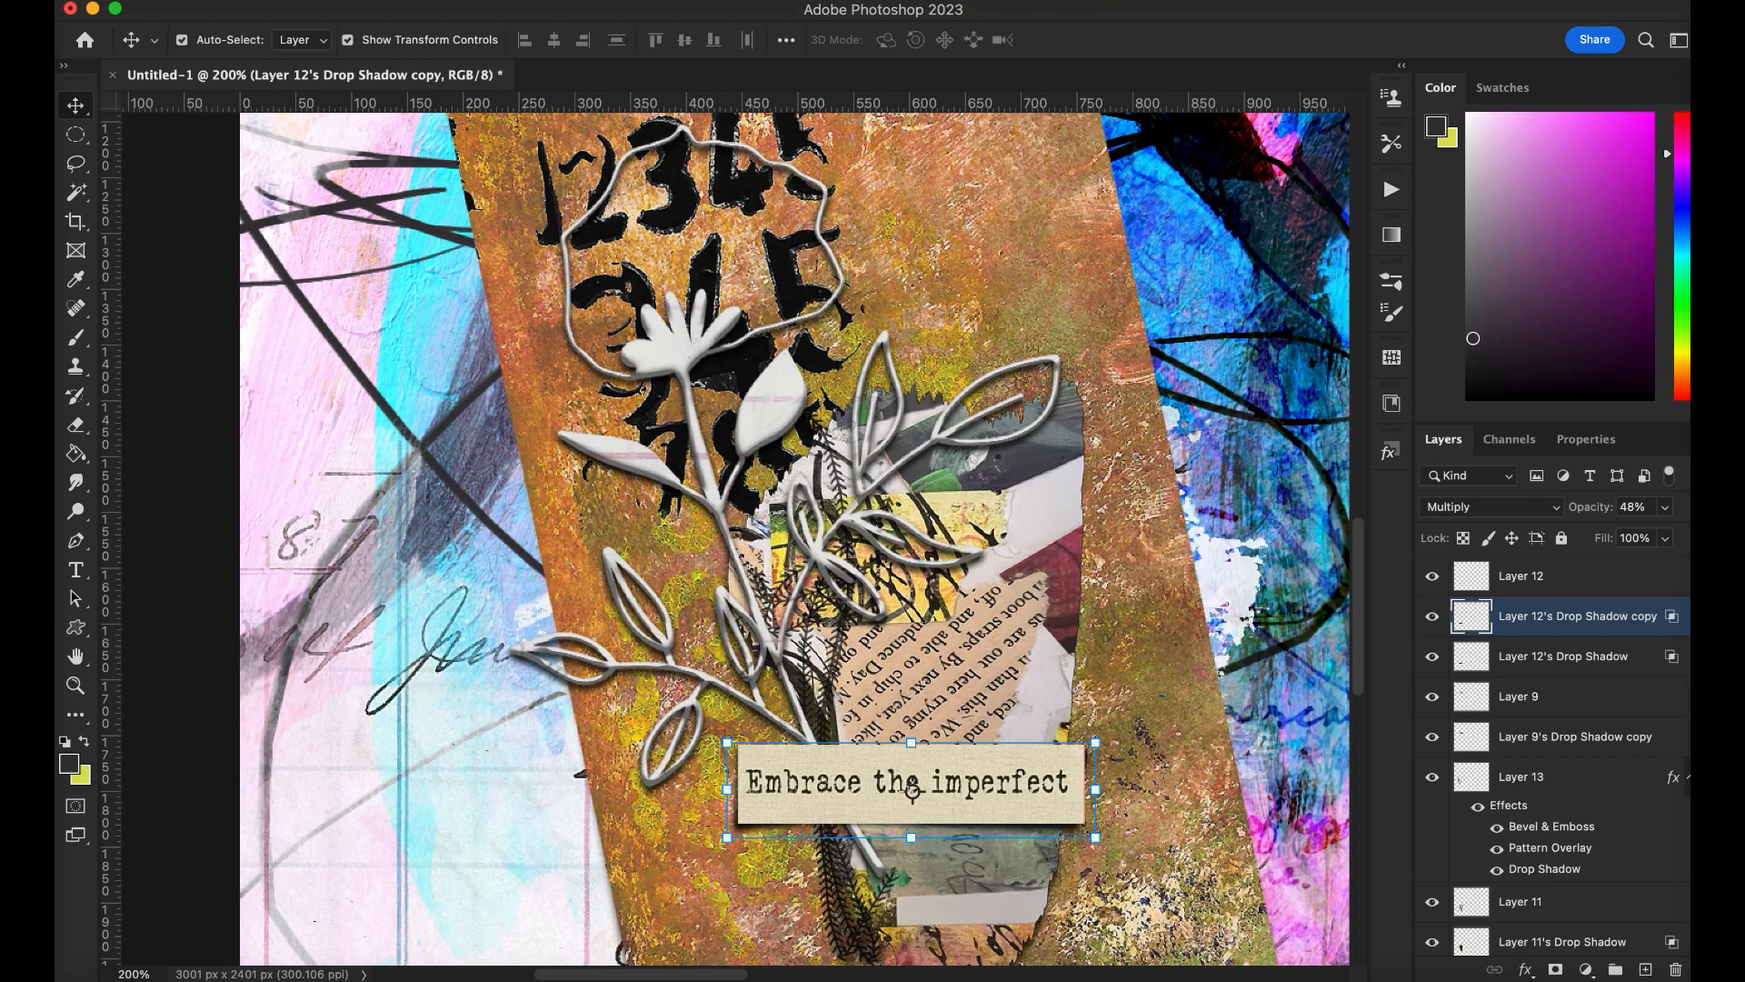
pyautogui.moveTo(1546, 651)
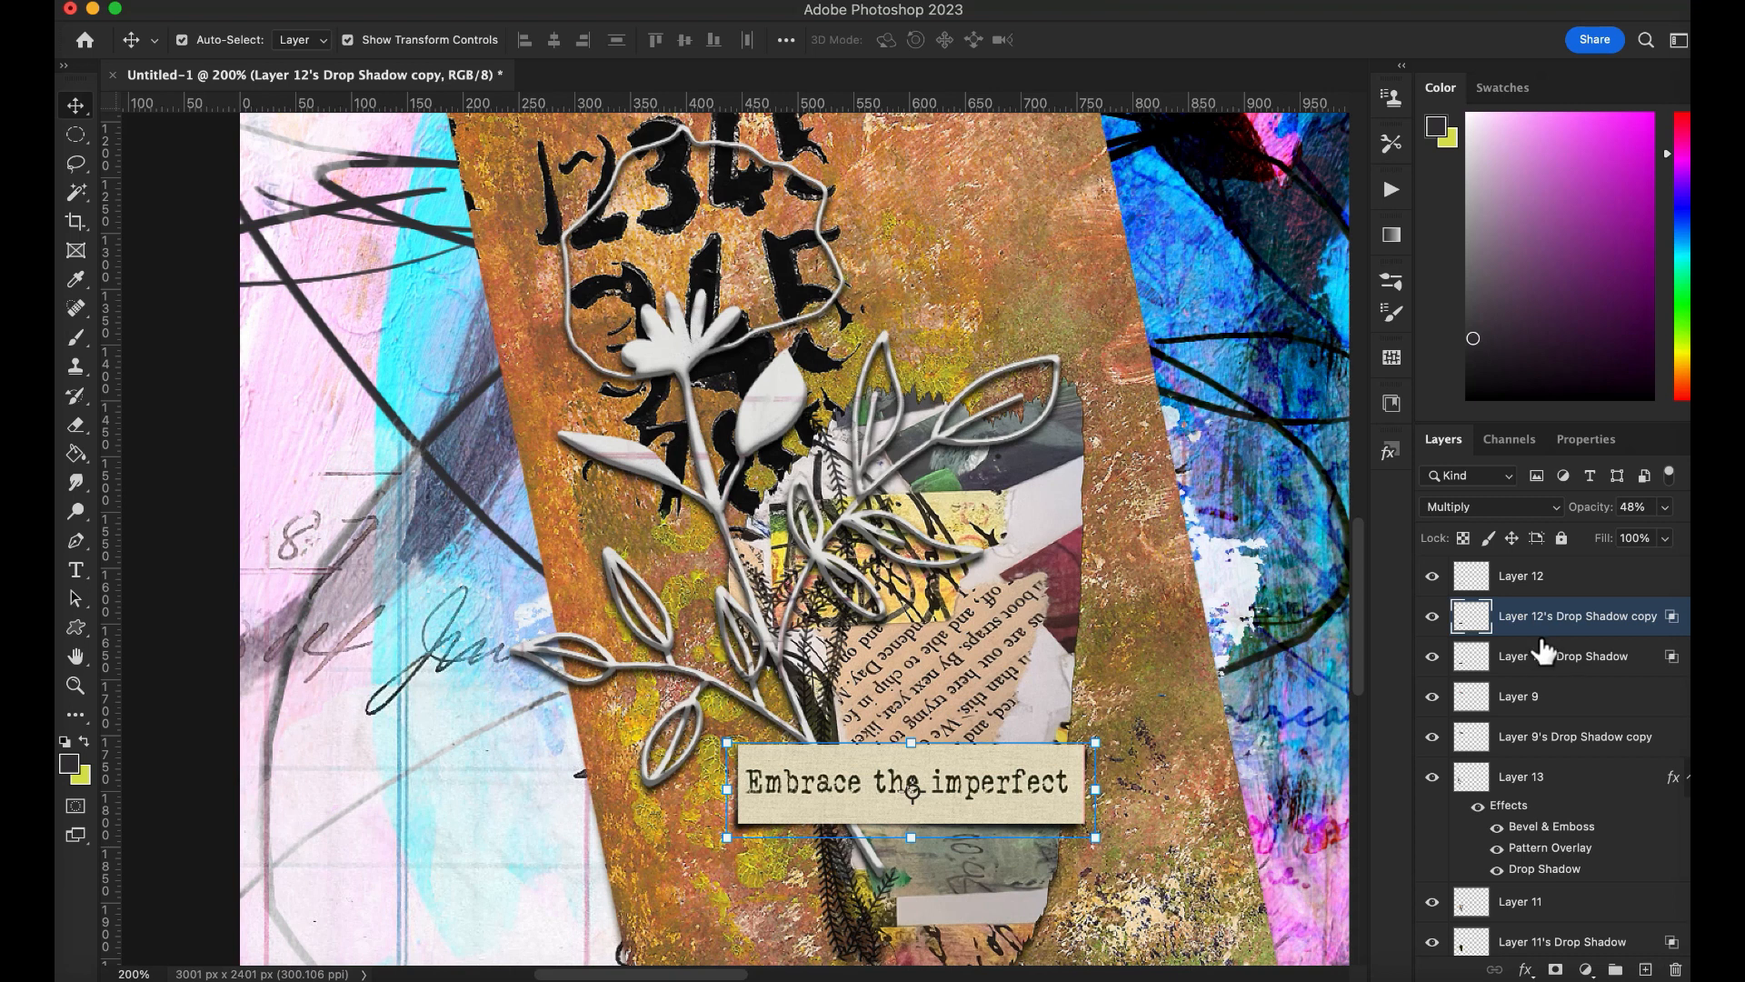
pyautogui.click(1521, 575)
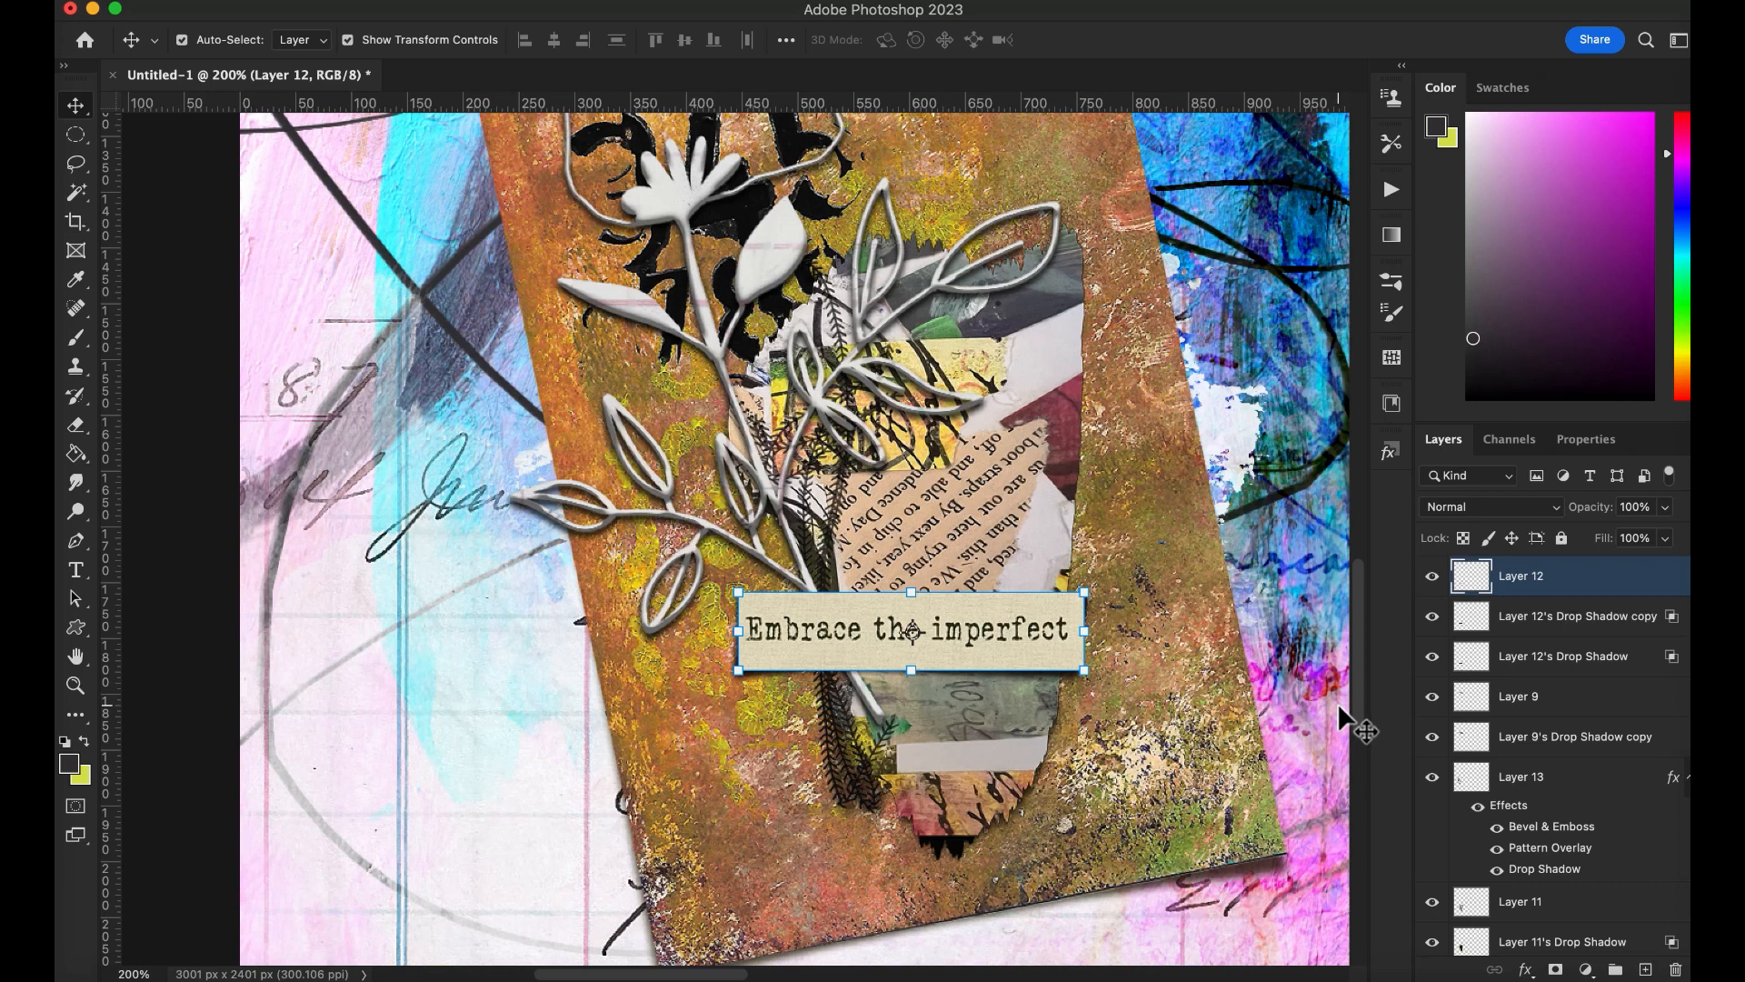
pyautogui.moveTo(879, 724)
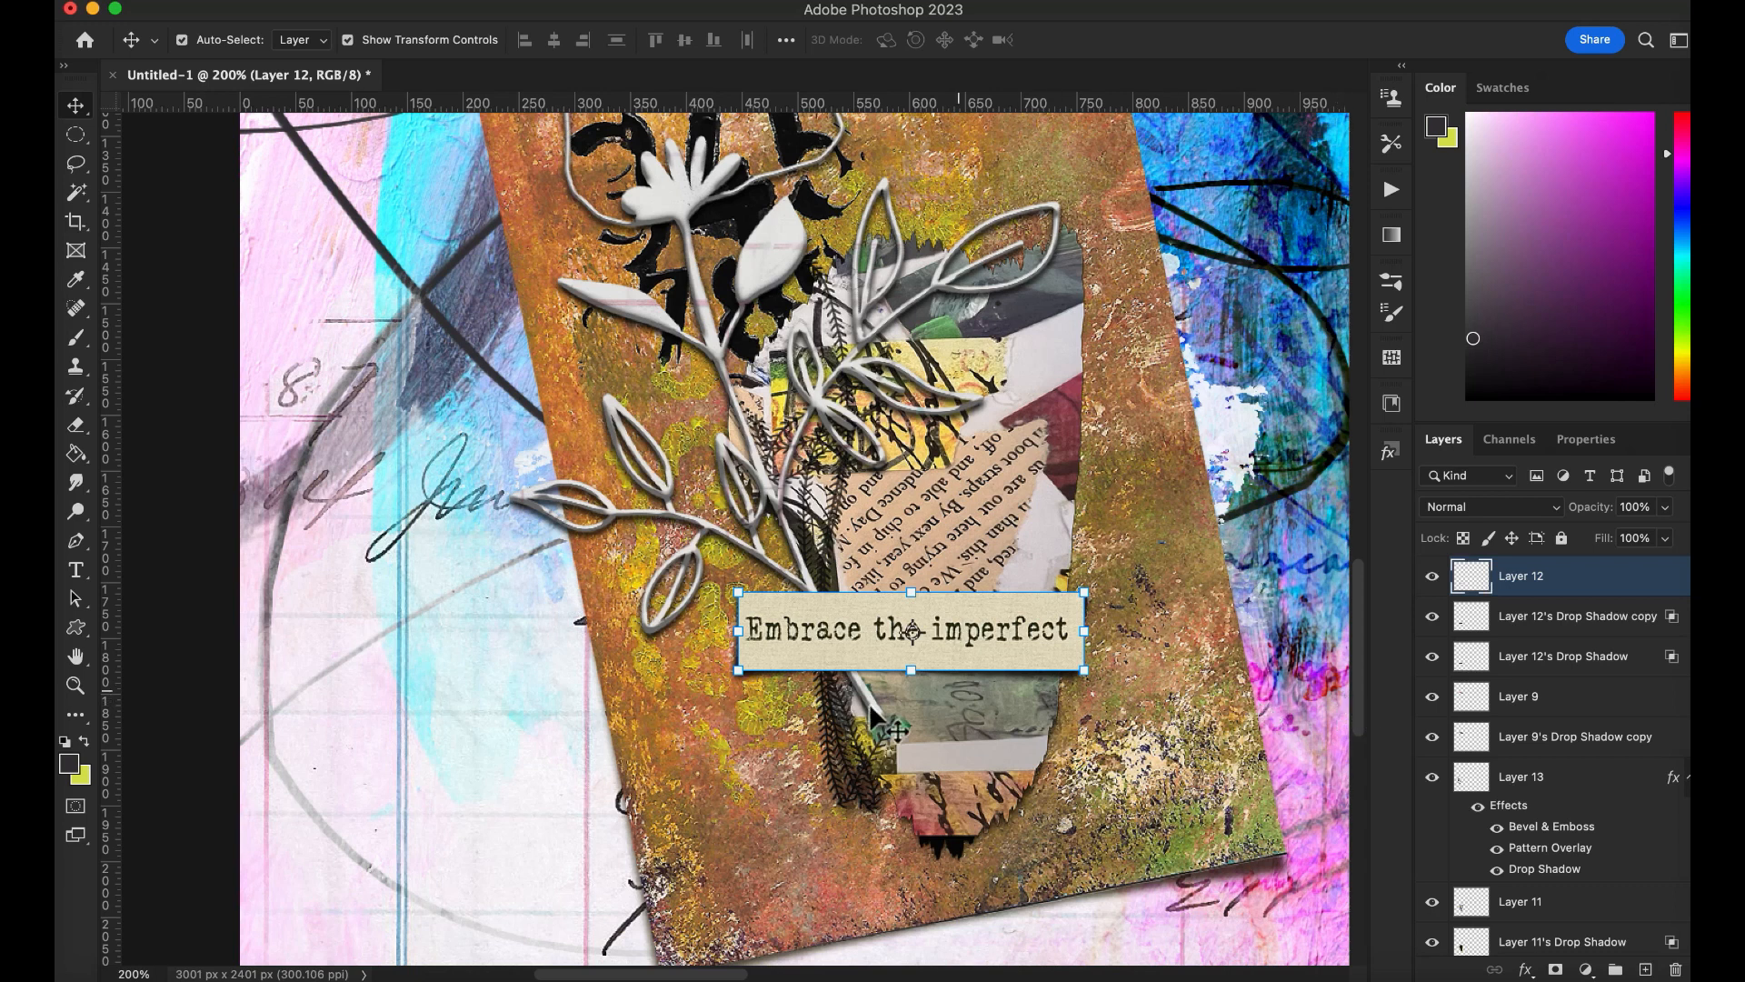
pyautogui.moveTo(217, 557)
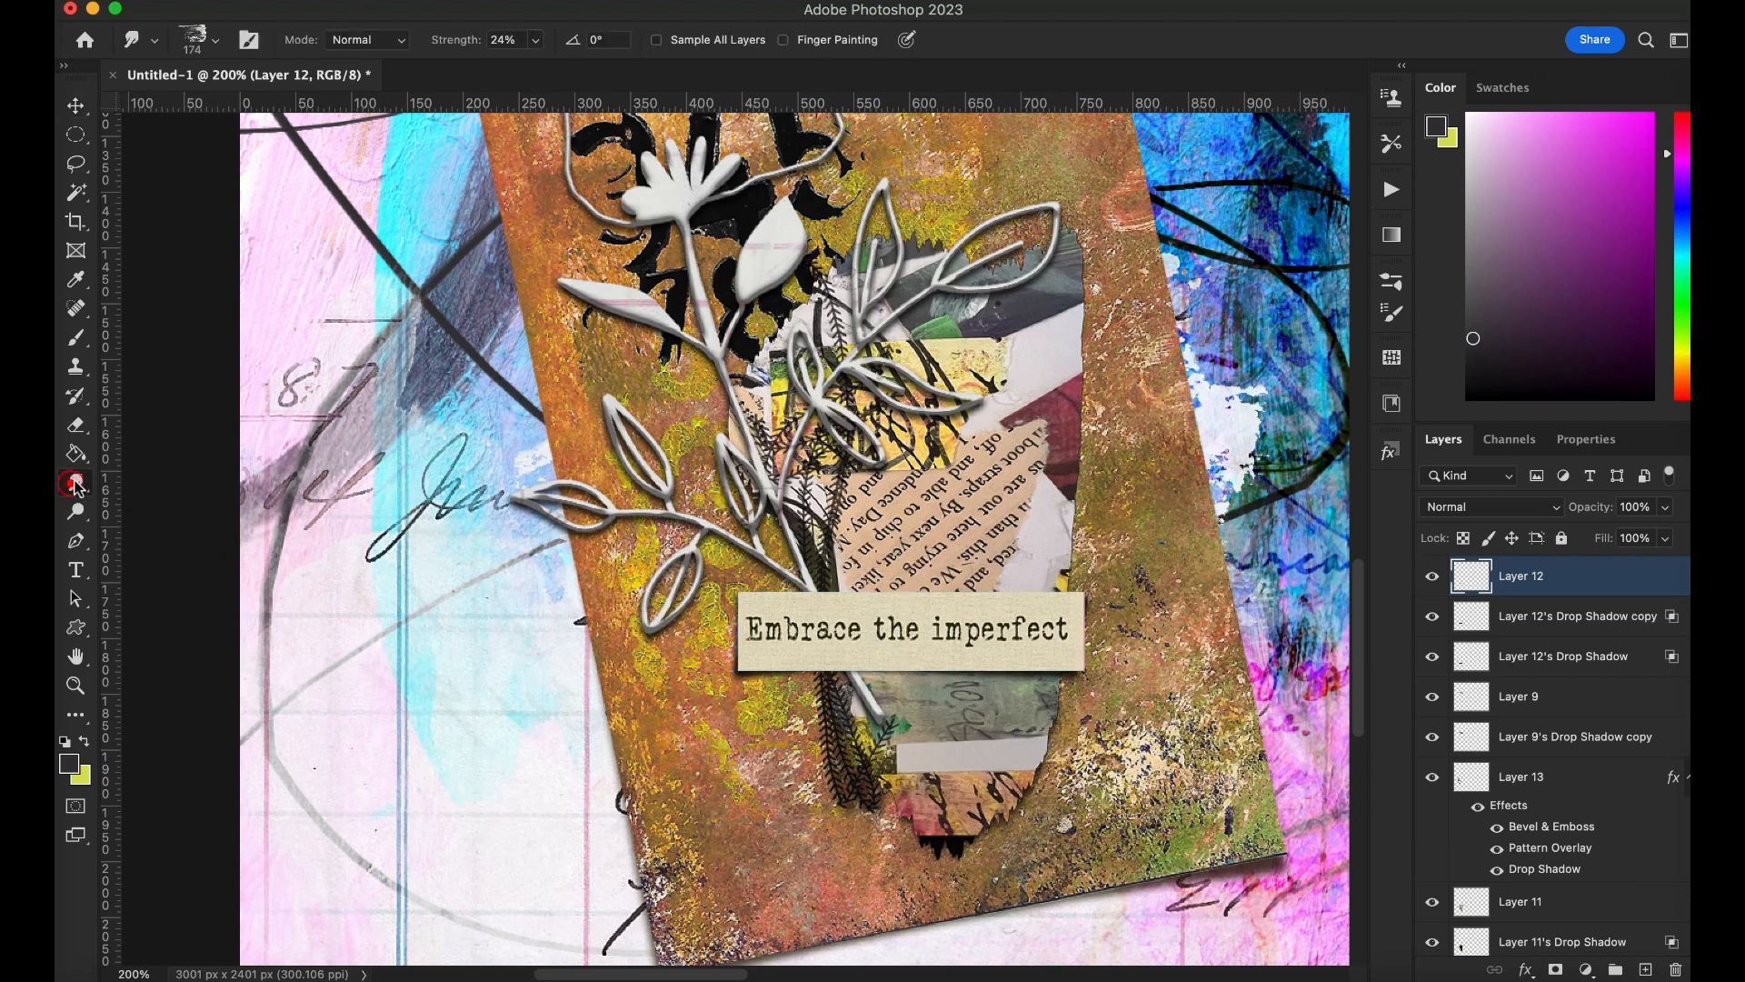
# Step: Choose the Burn Tool (Midtones, 50% exposure) from the Dodge tool flyout
pyautogui.click(76, 481)
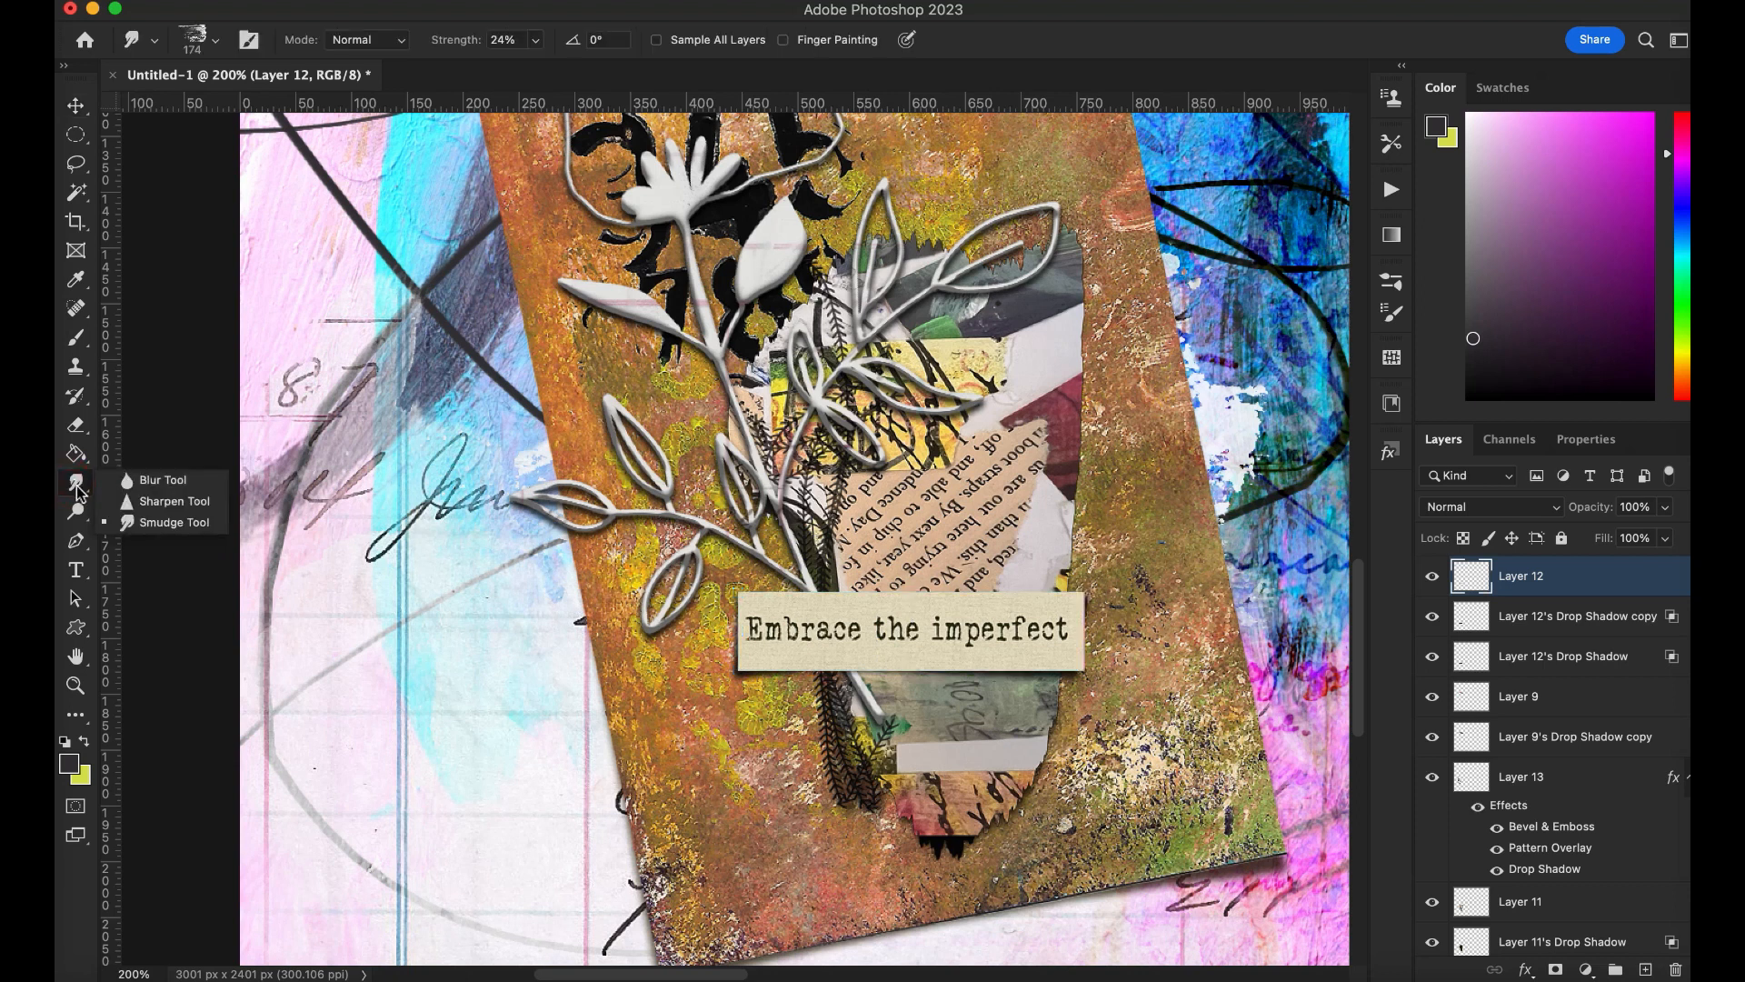
pyautogui.click(75, 510)
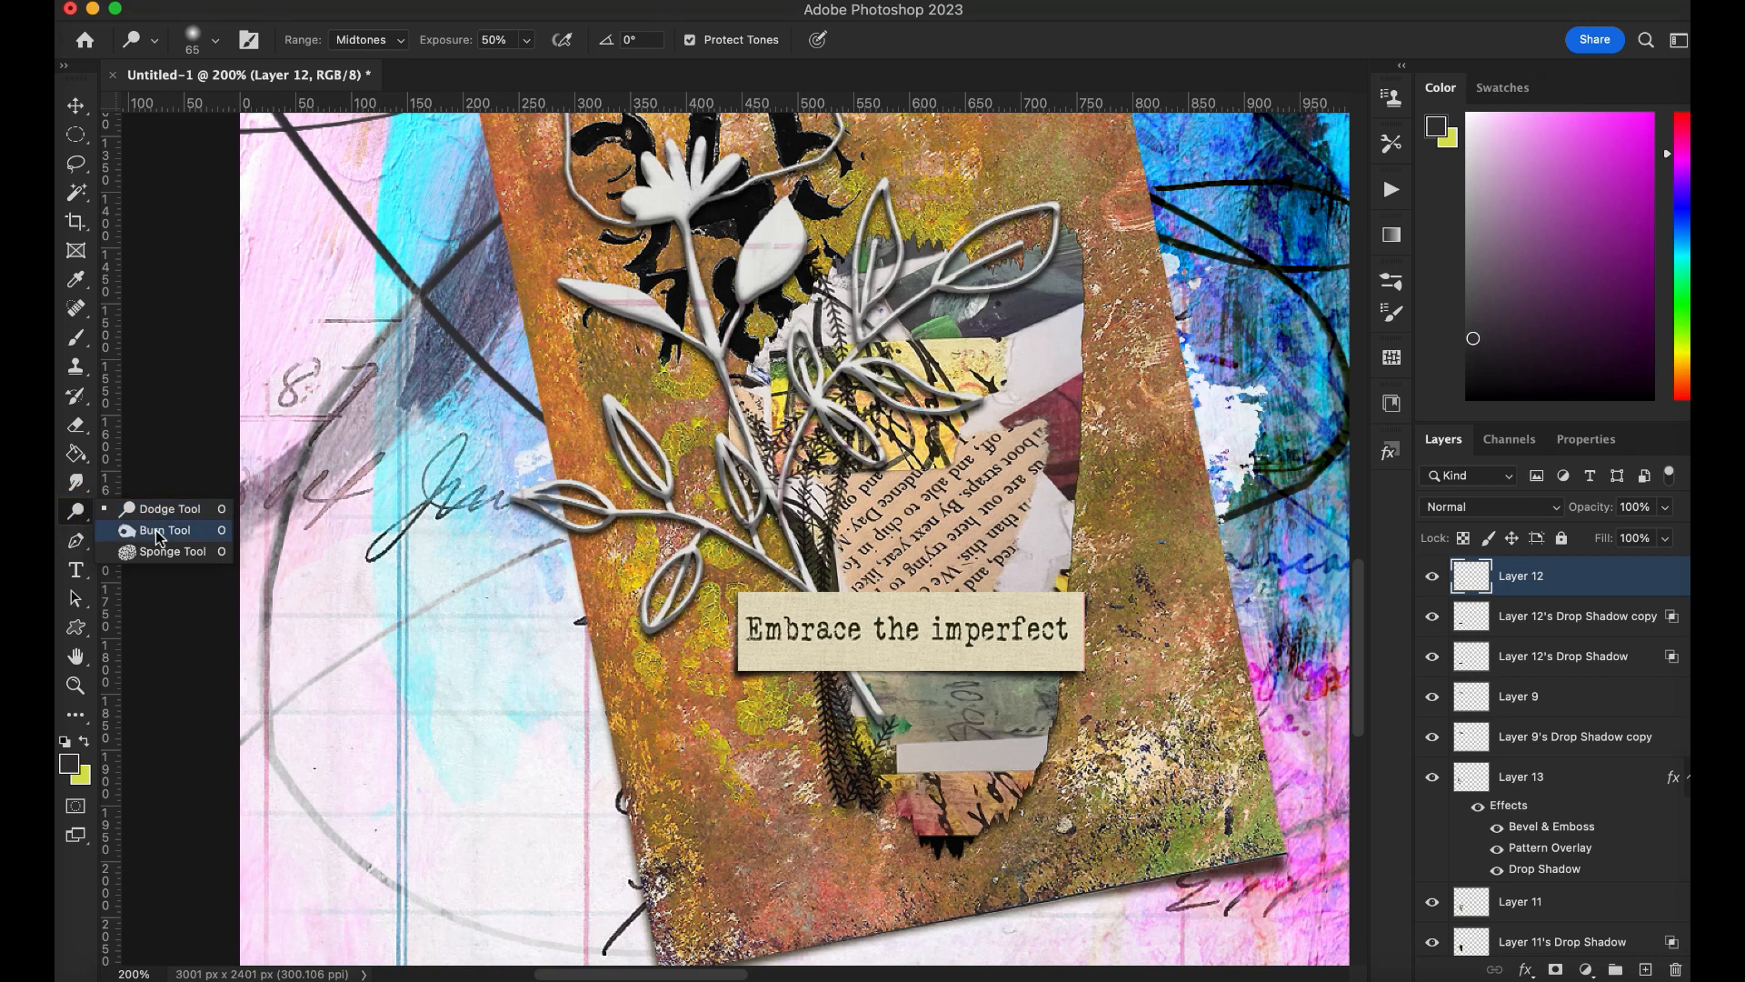
pyautogui.click(163, 529)
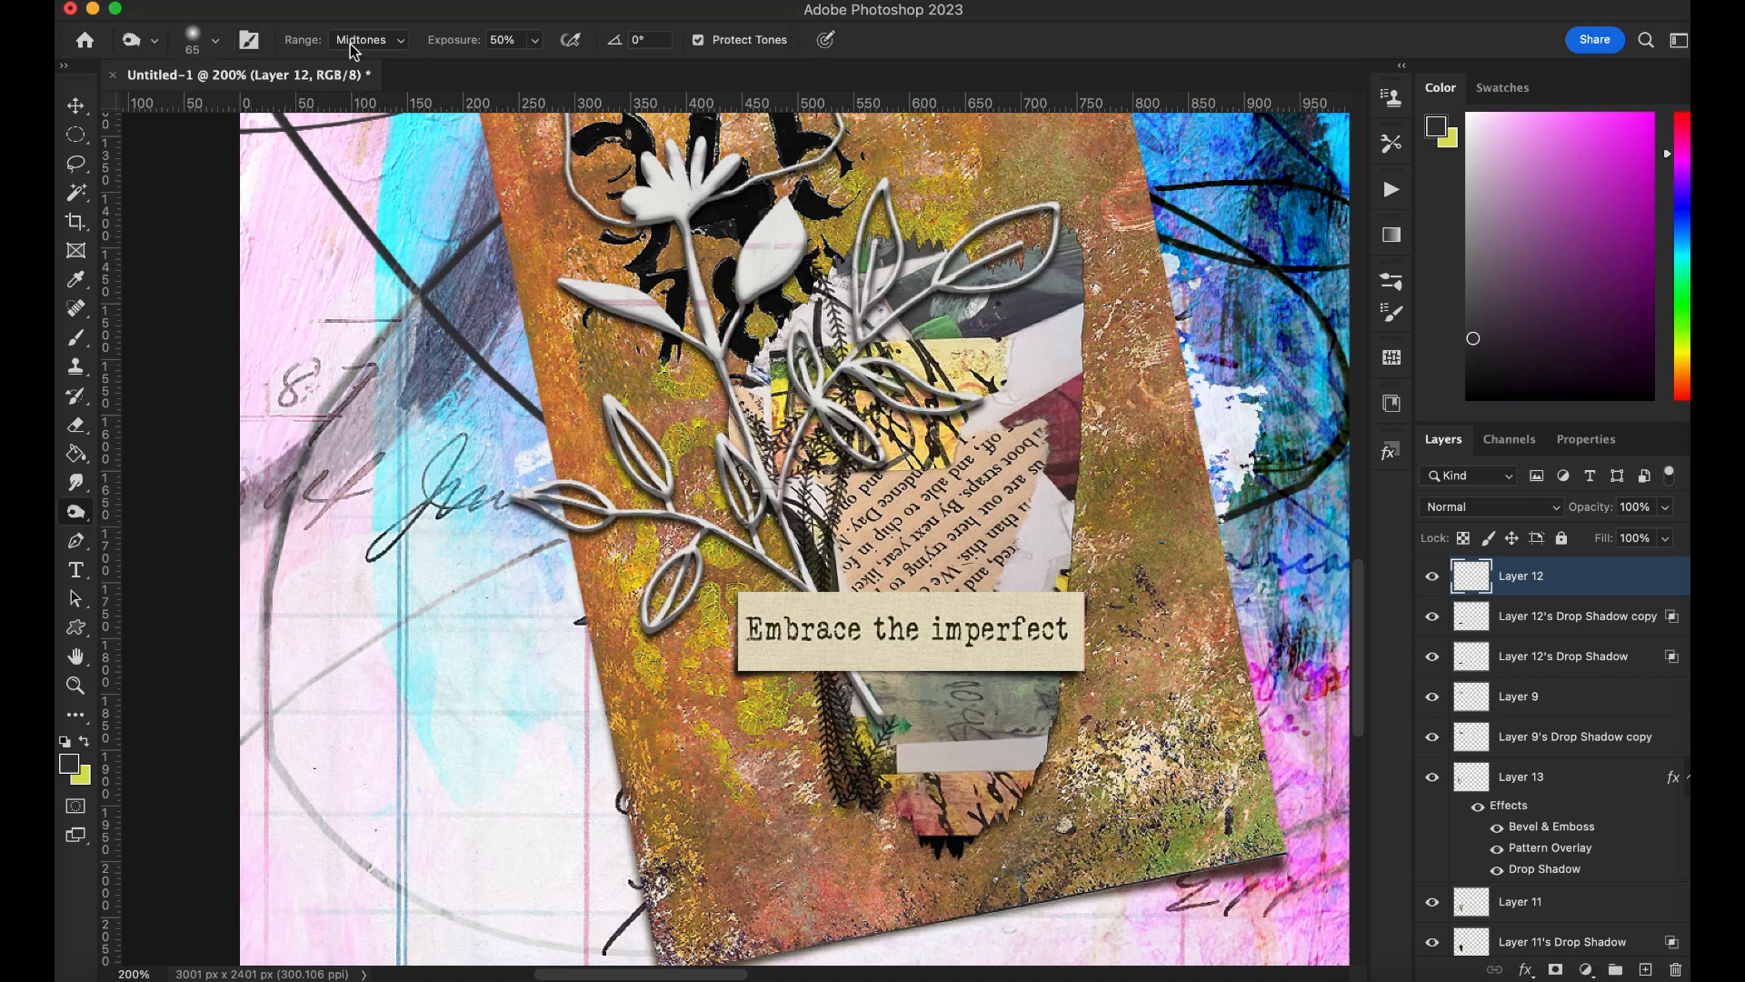
pyautogui.moveTo(273, 42)
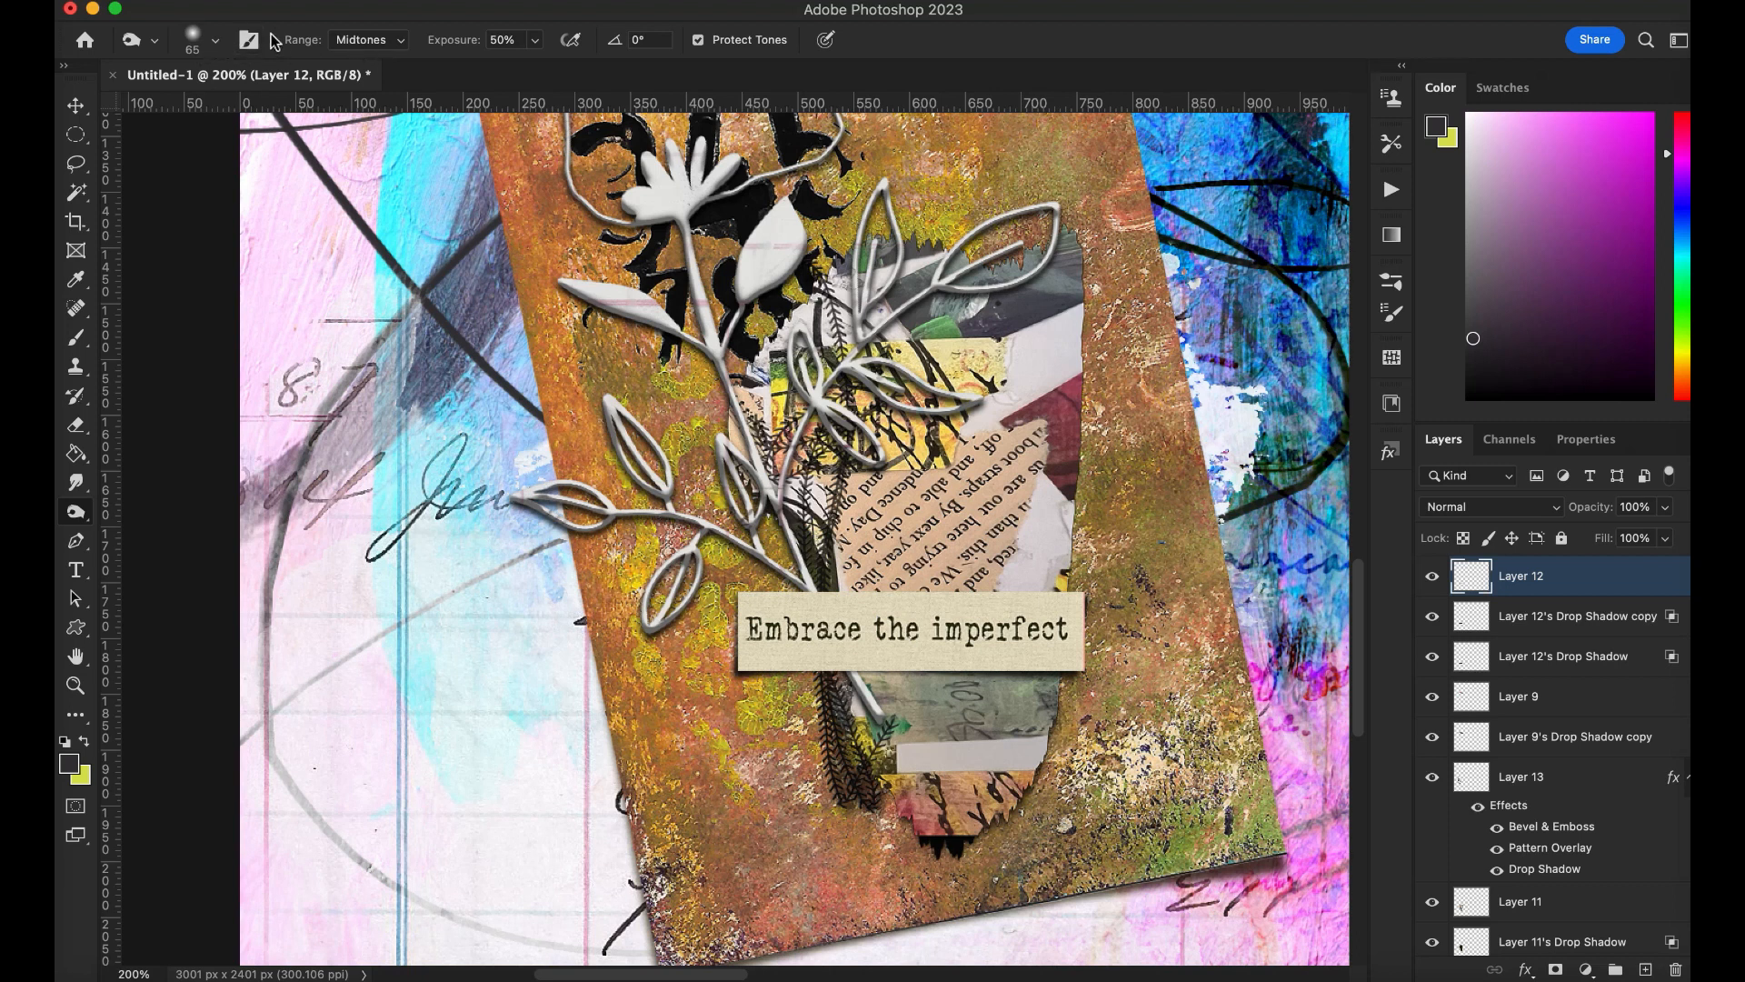